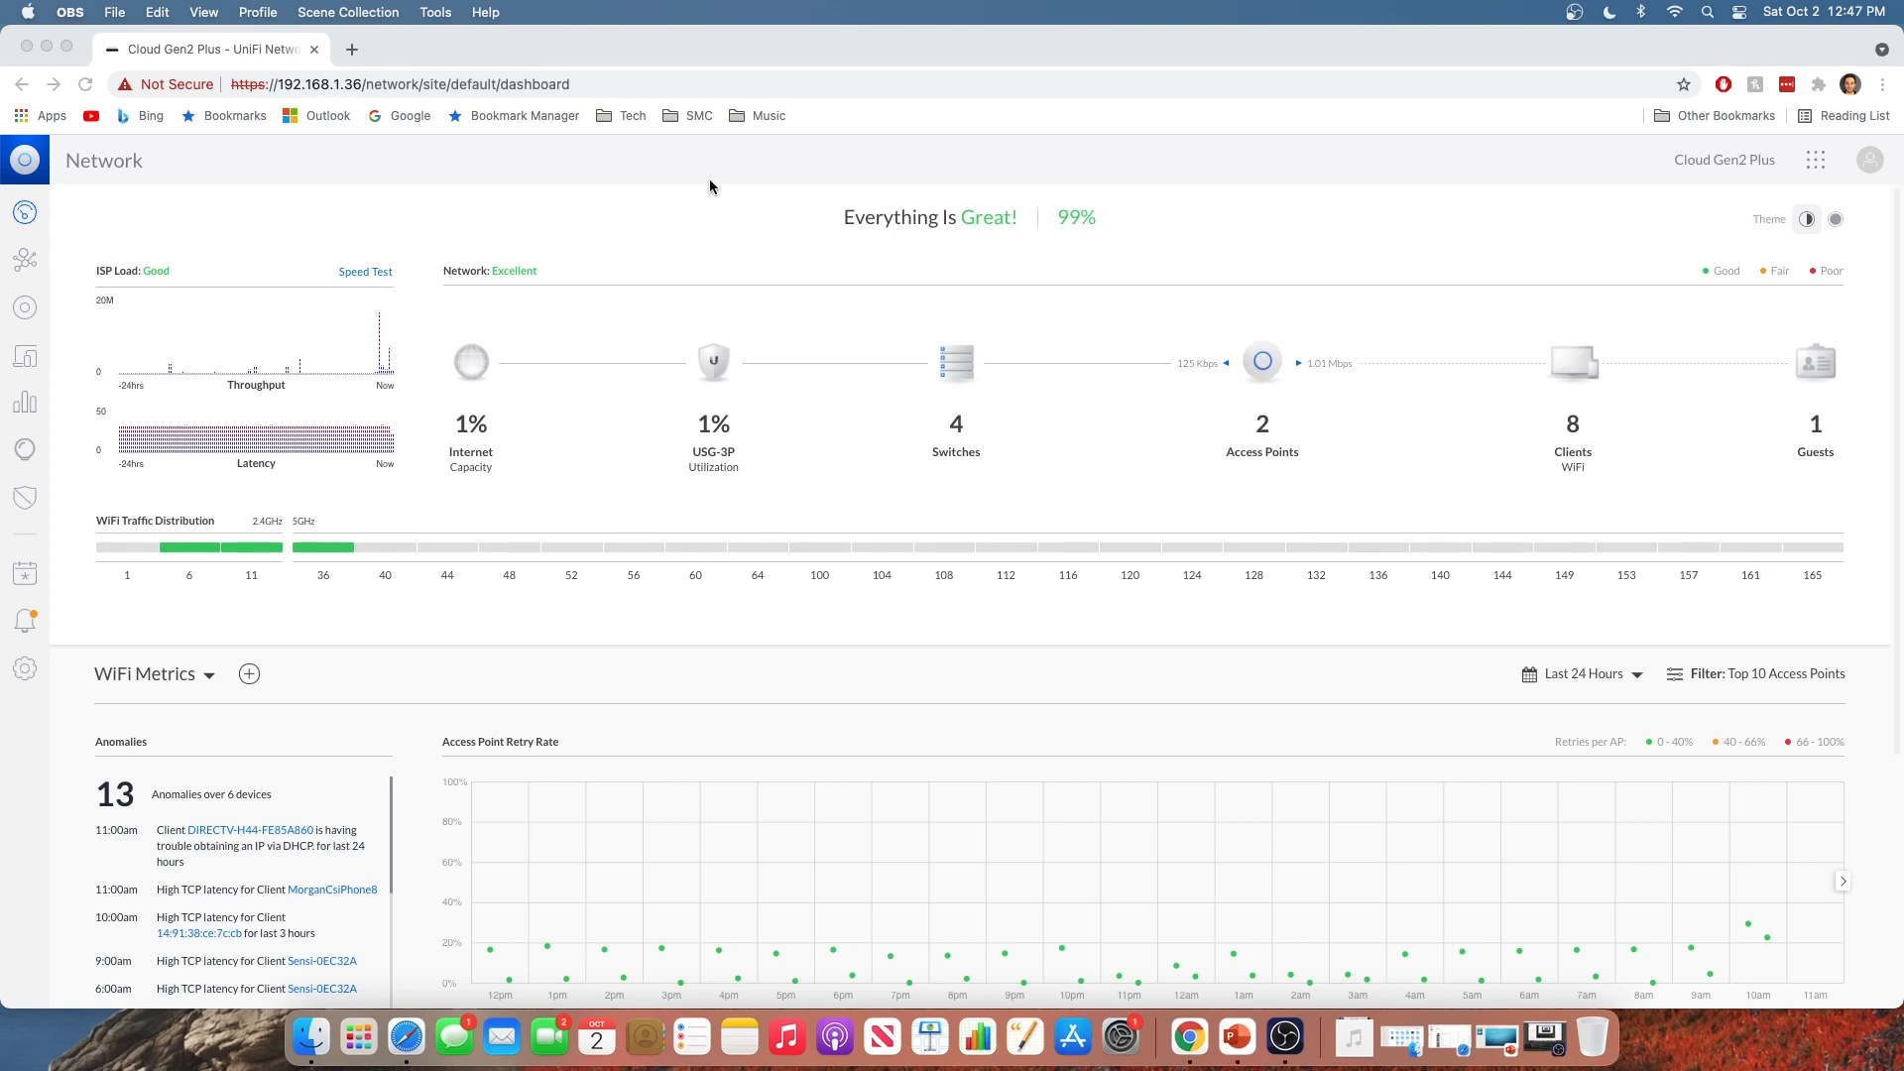
mouse_move(839, 179)
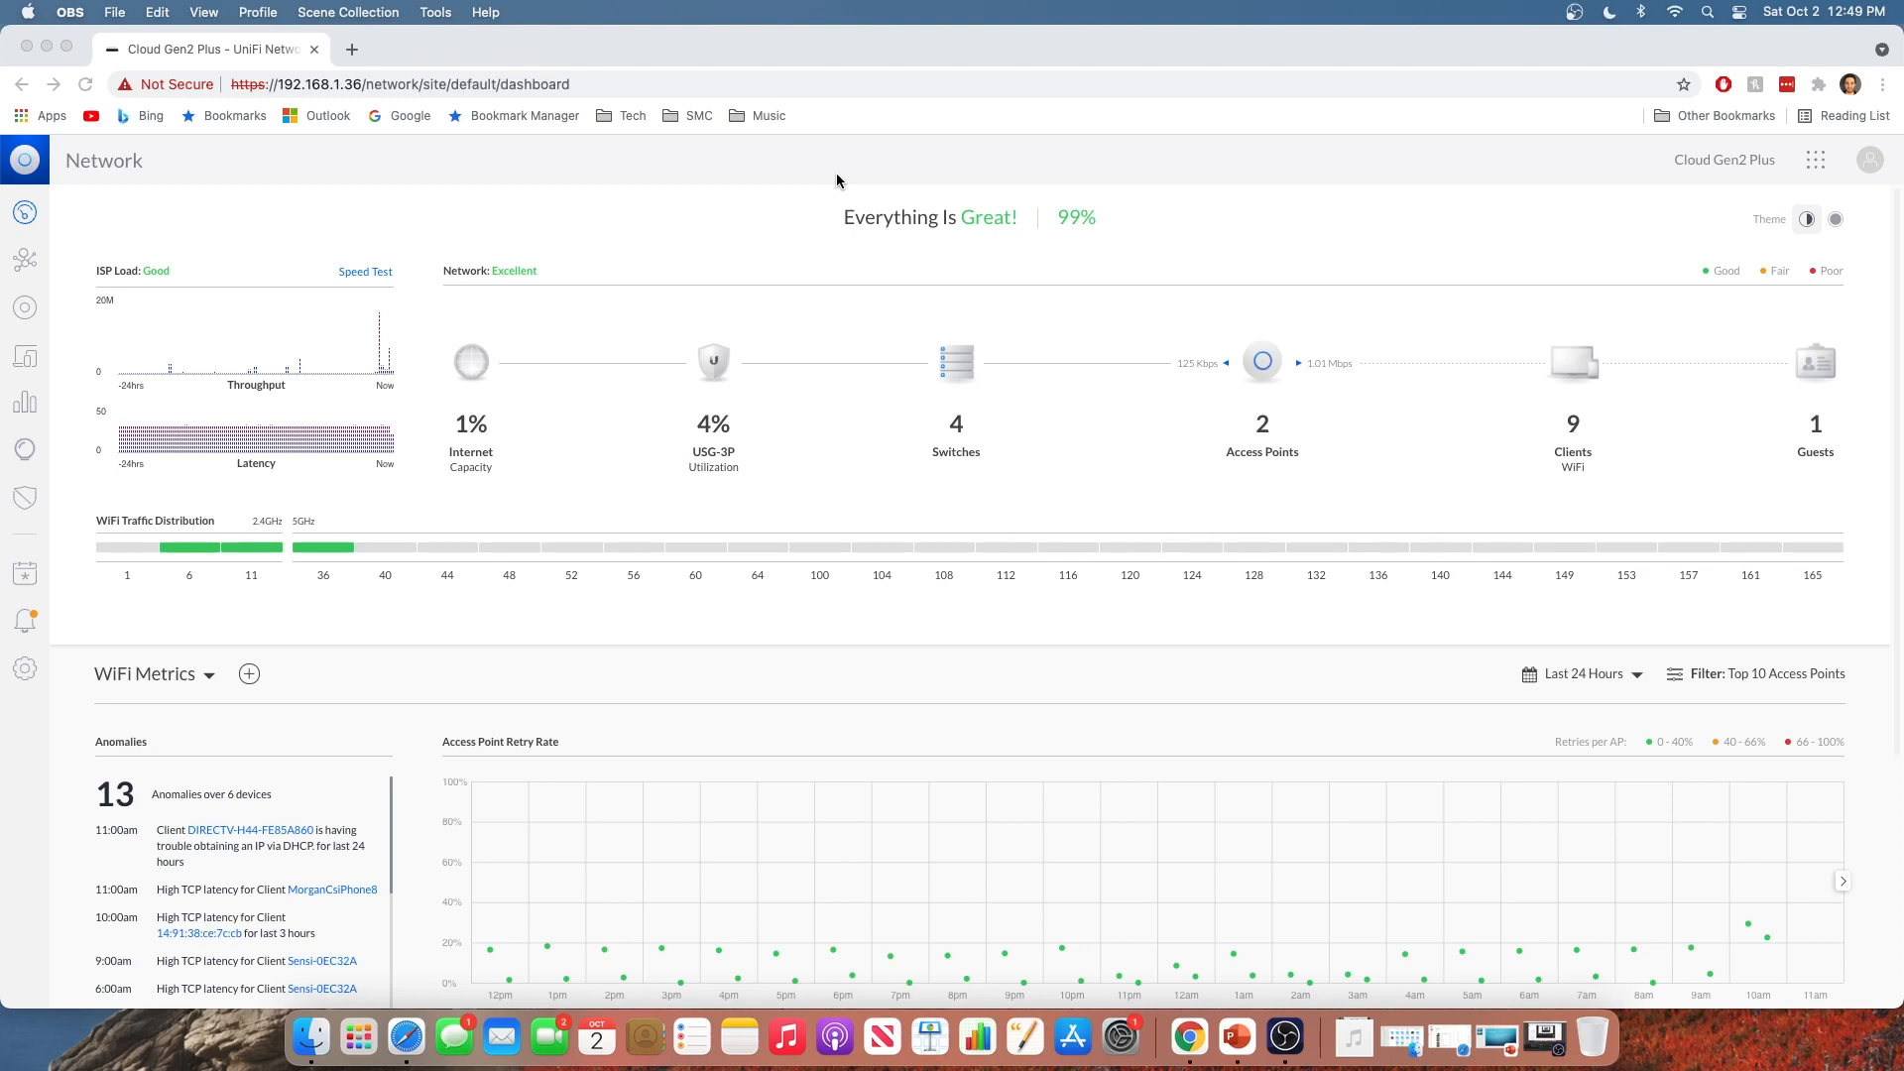
mouse_move(828, 180)
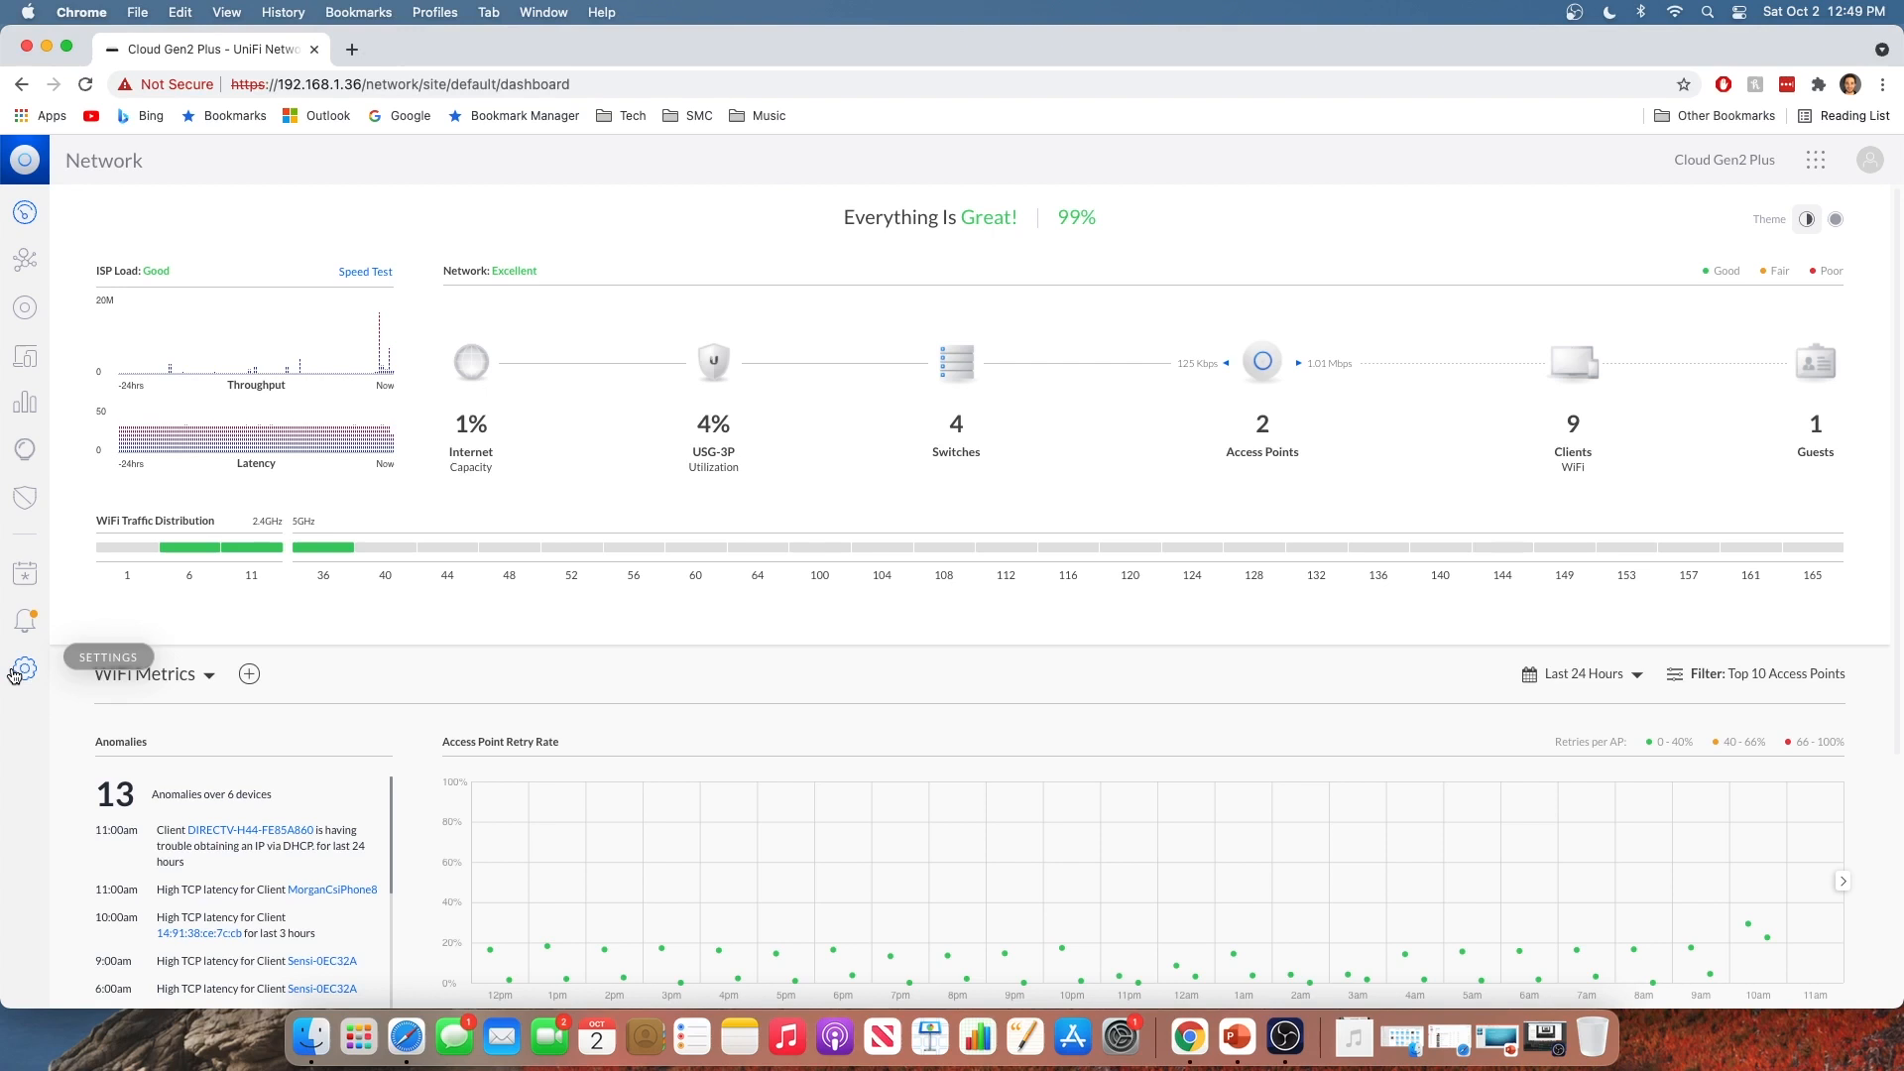
Start a new network named 'Simple Networks Guest Test' with the Guest purpose
left_click(24, 668)
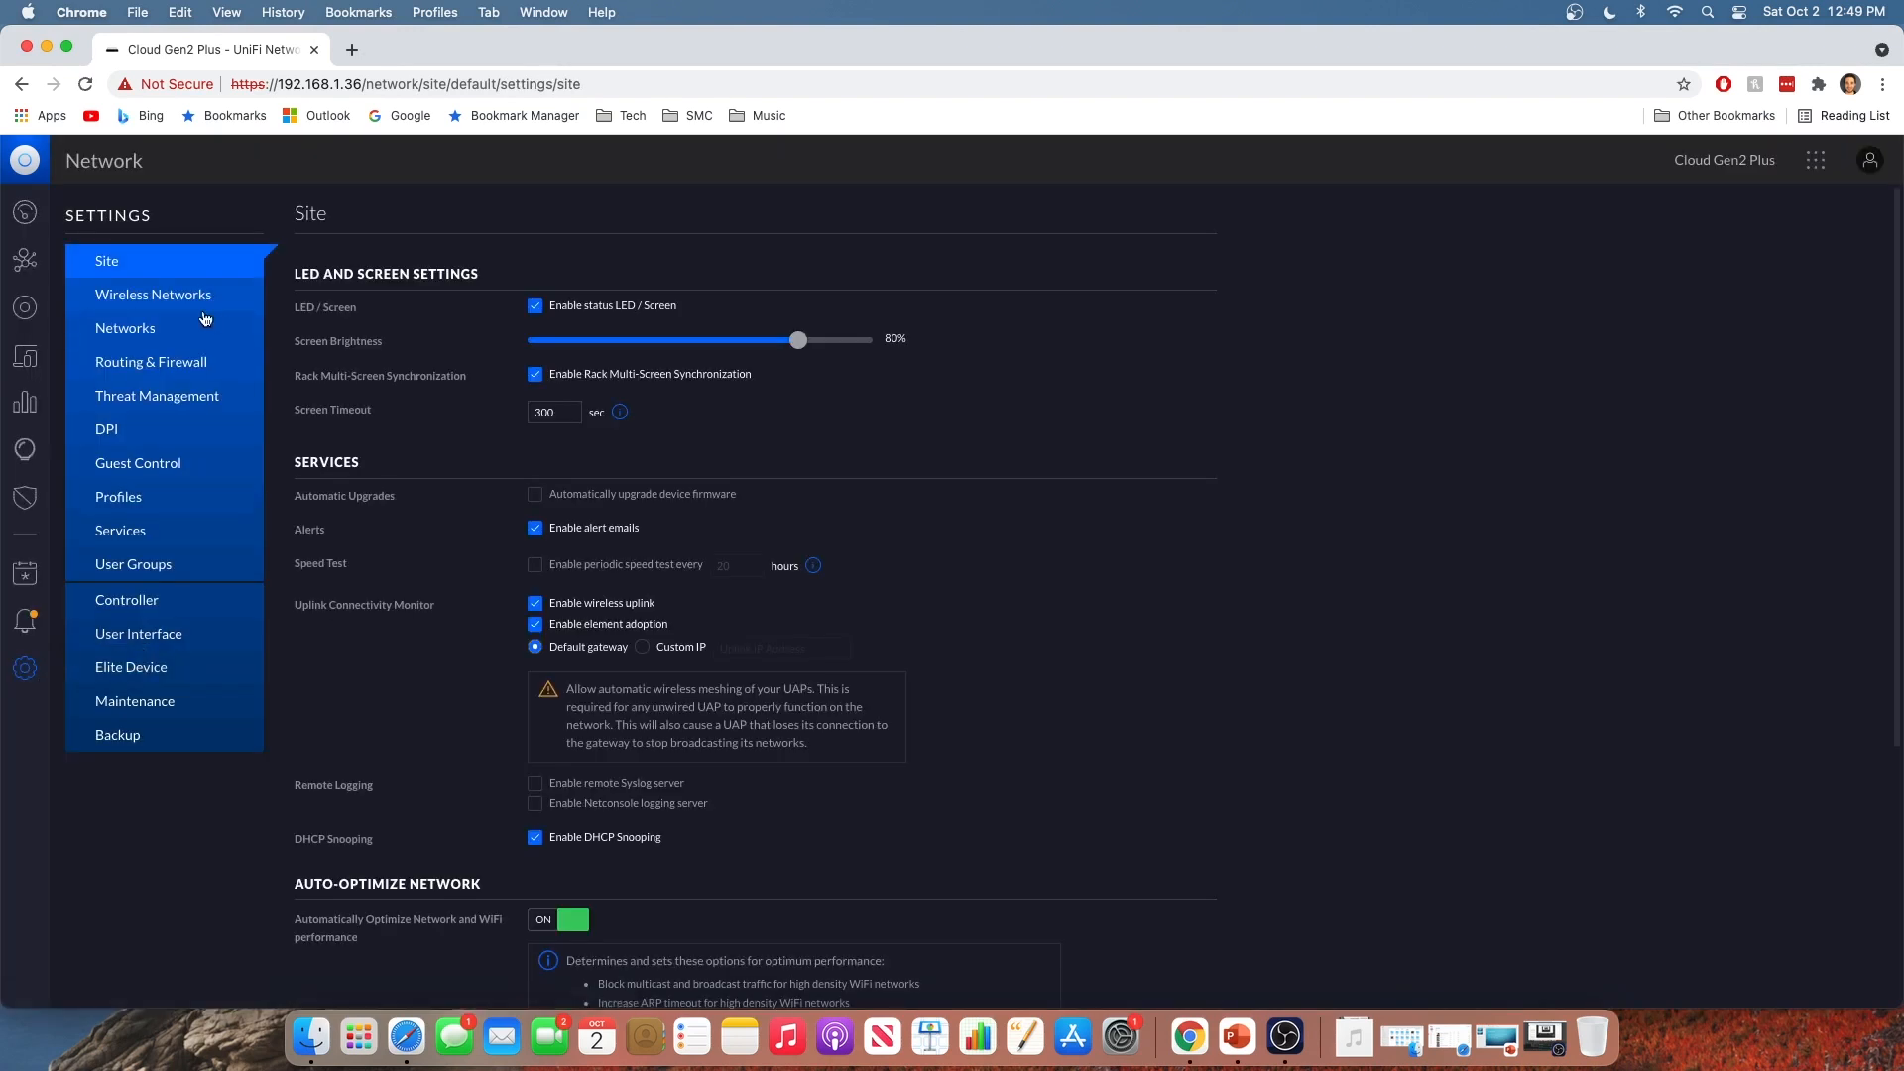
left_click(125, 327)
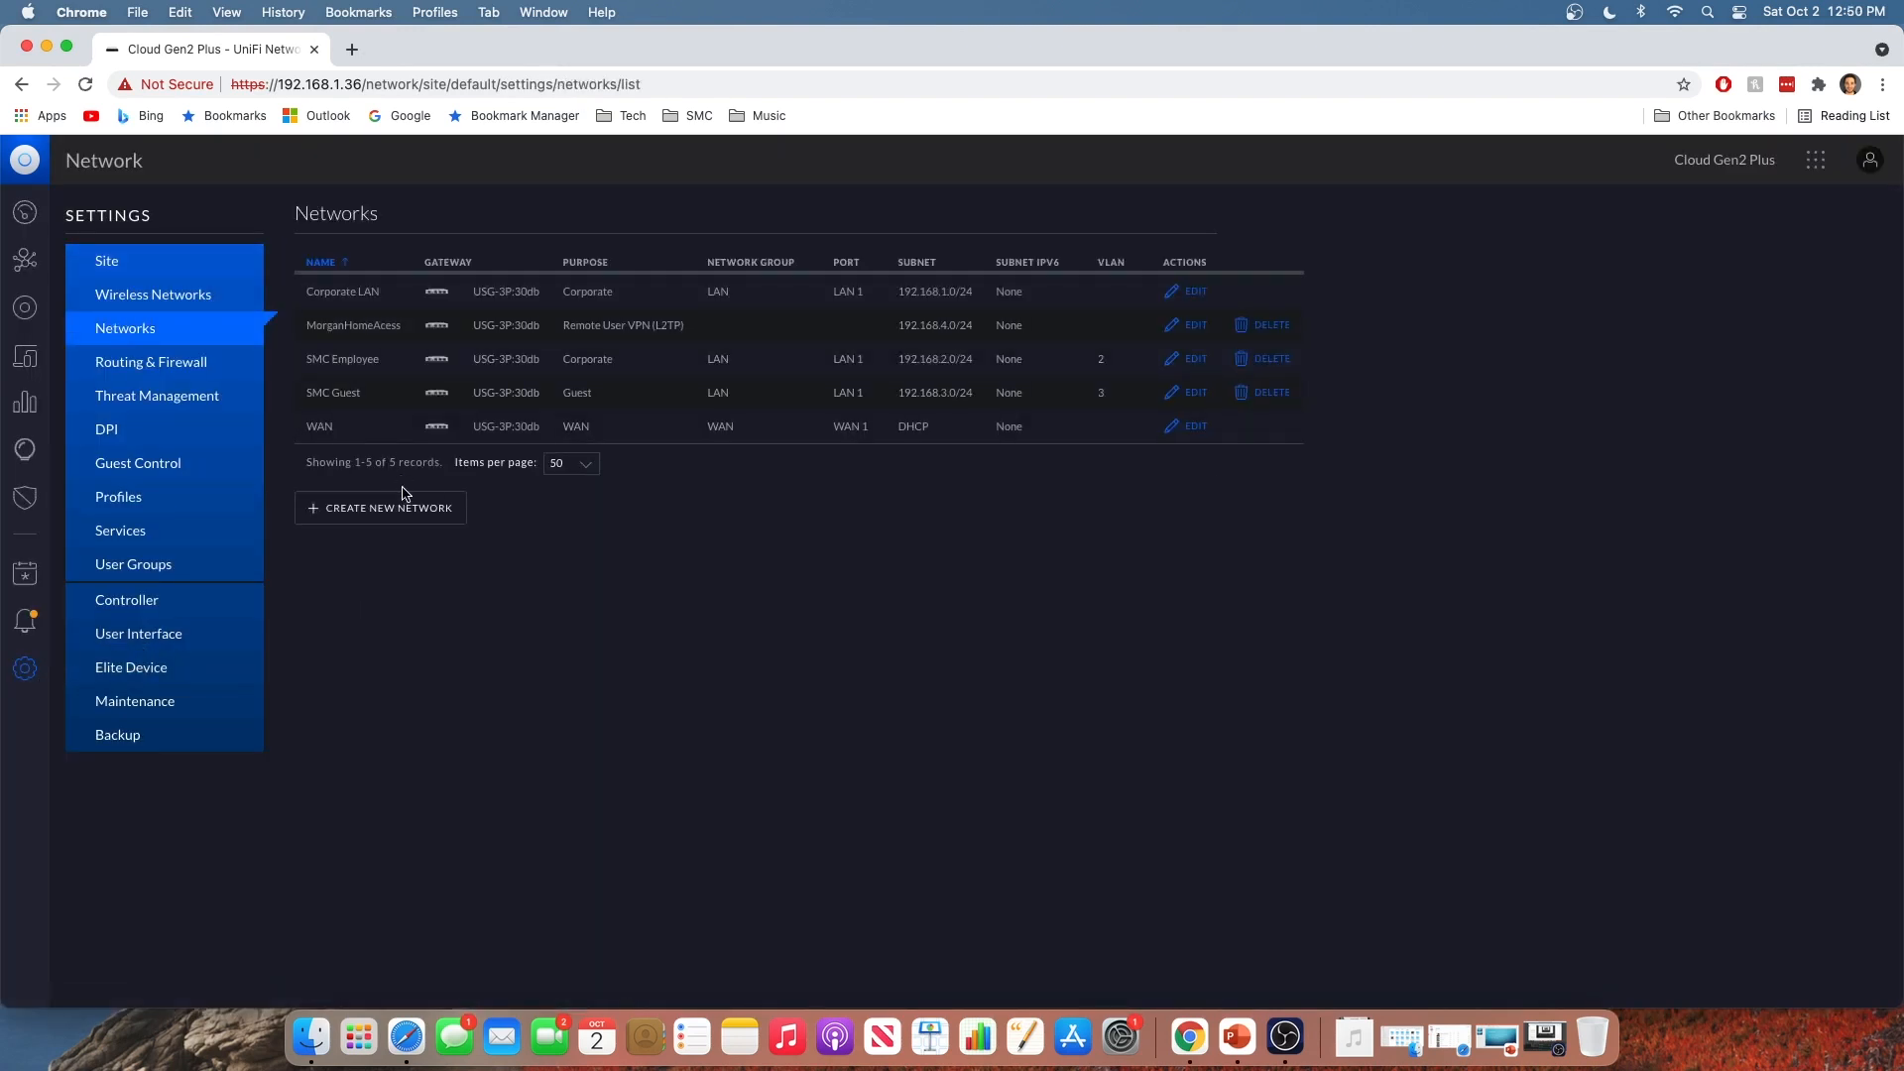
left_click(380, 508)
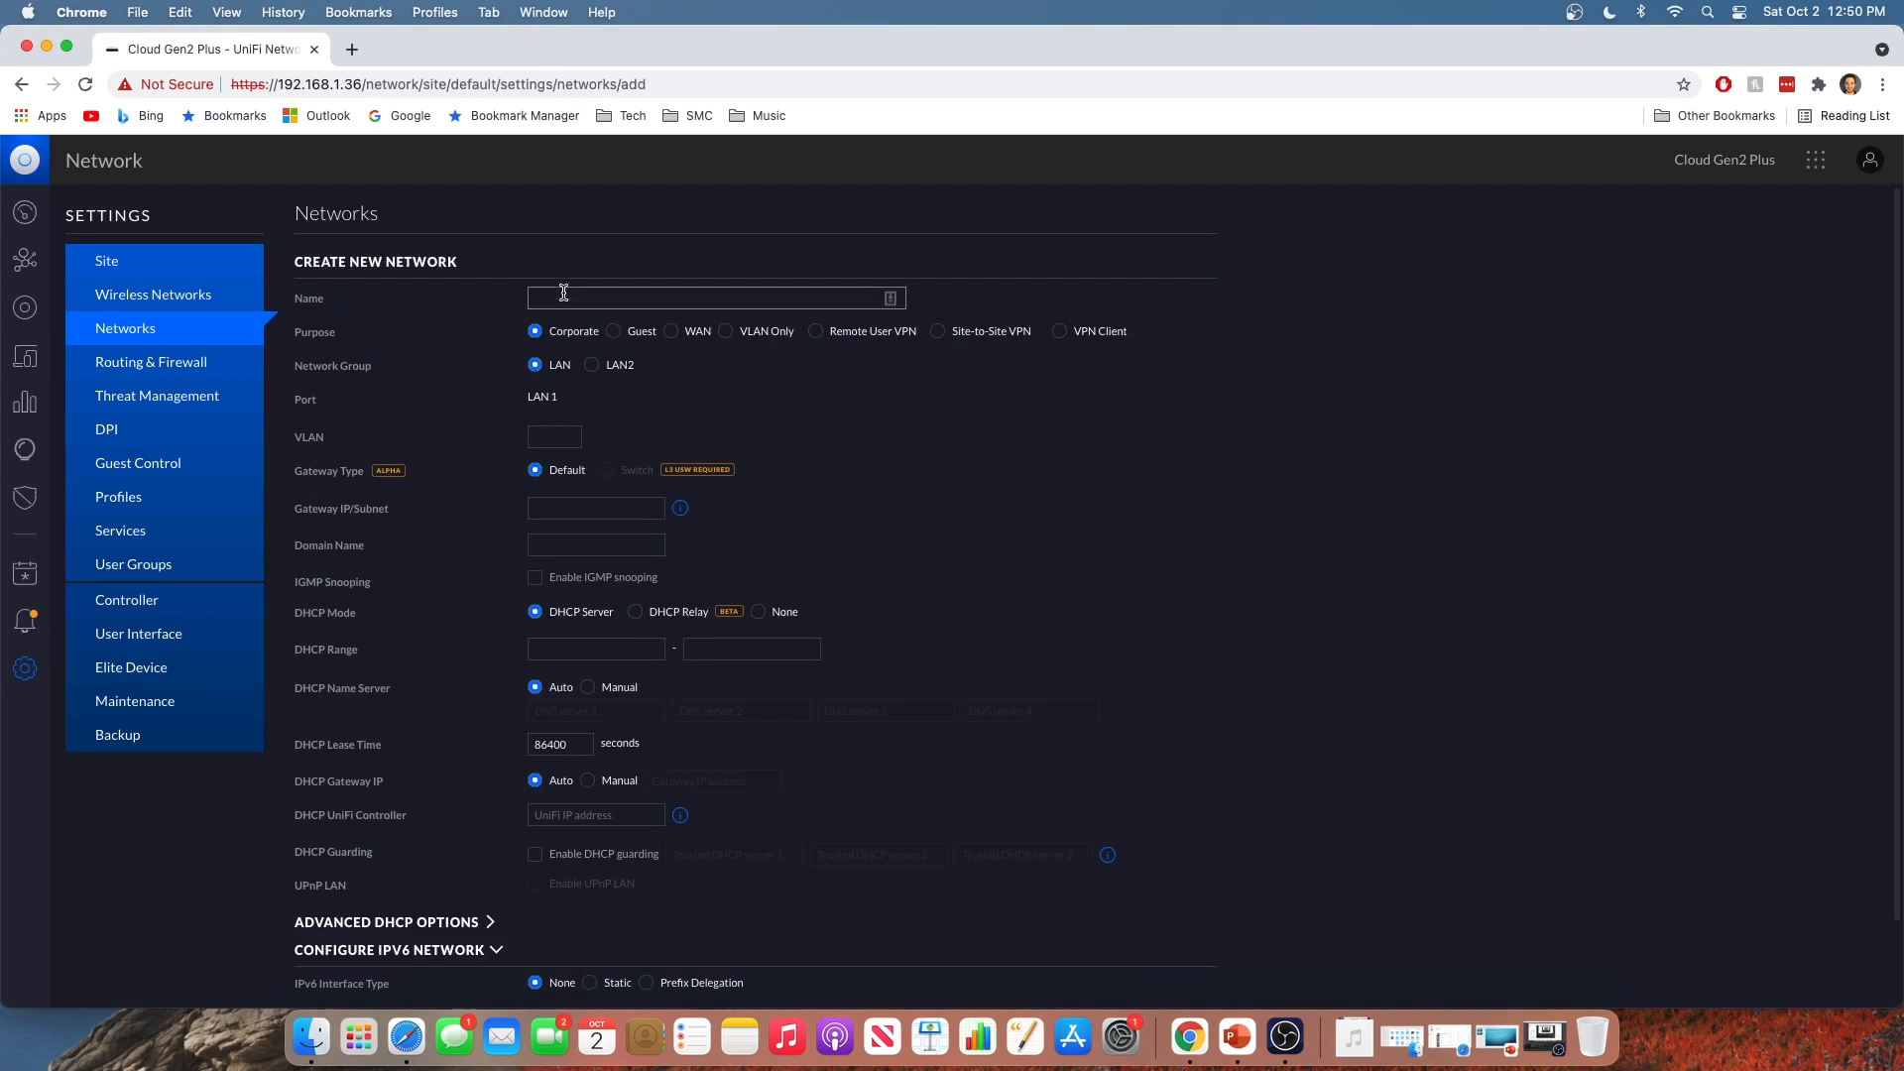
type("Simple Networks Guest Test")
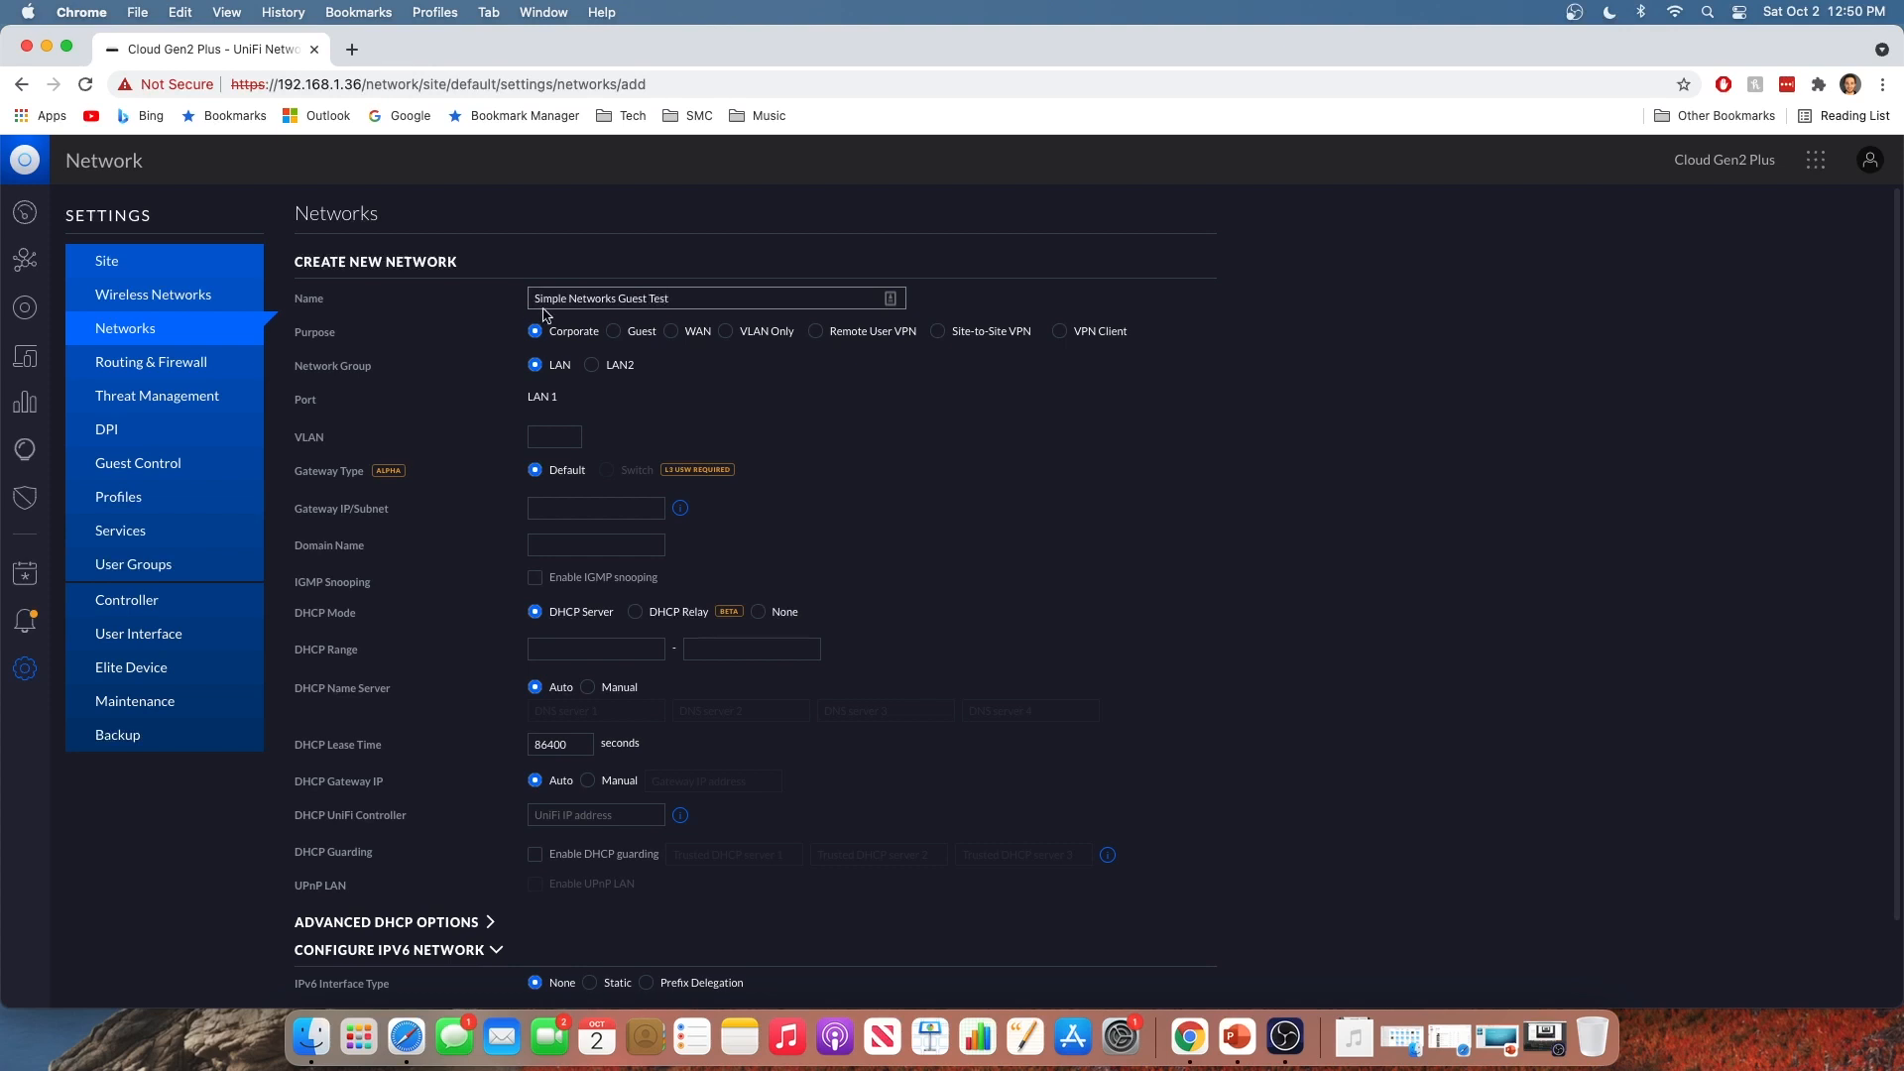
mouse_move(619, 338)
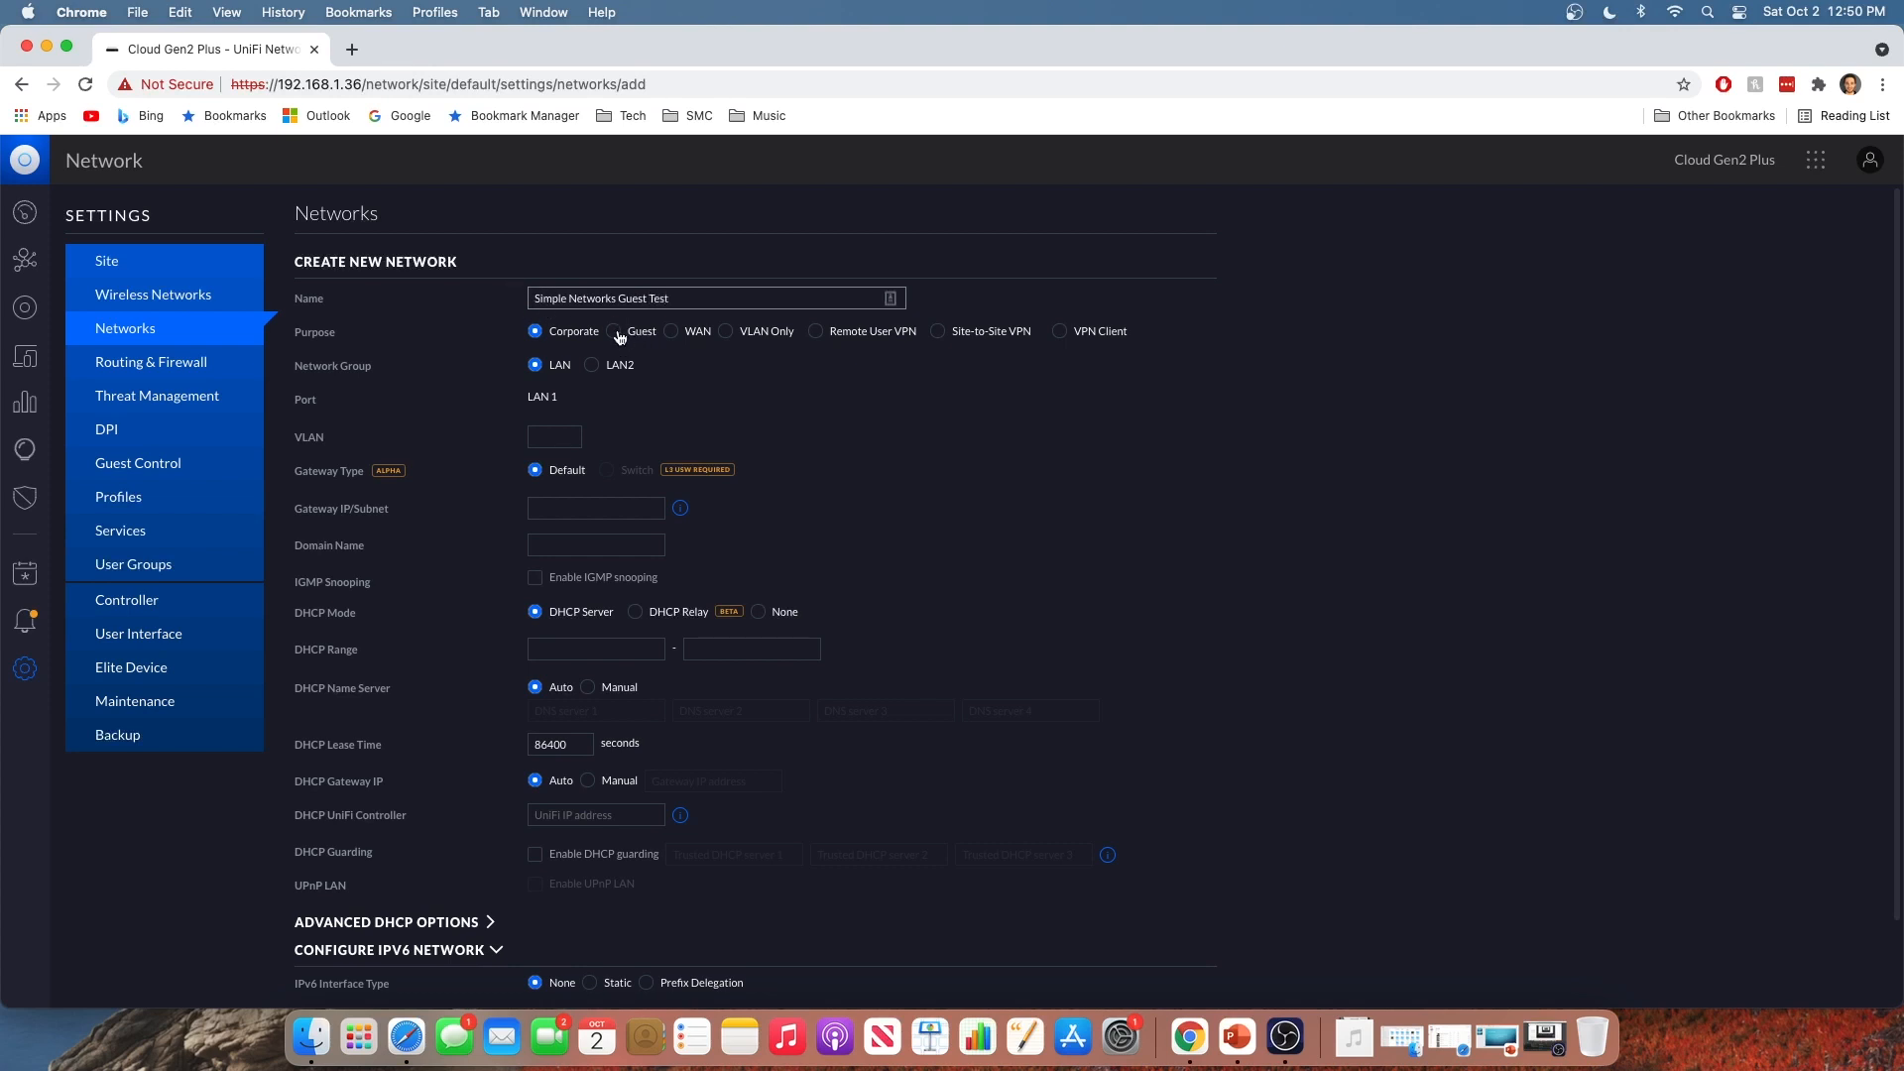
left_click(614, 331)
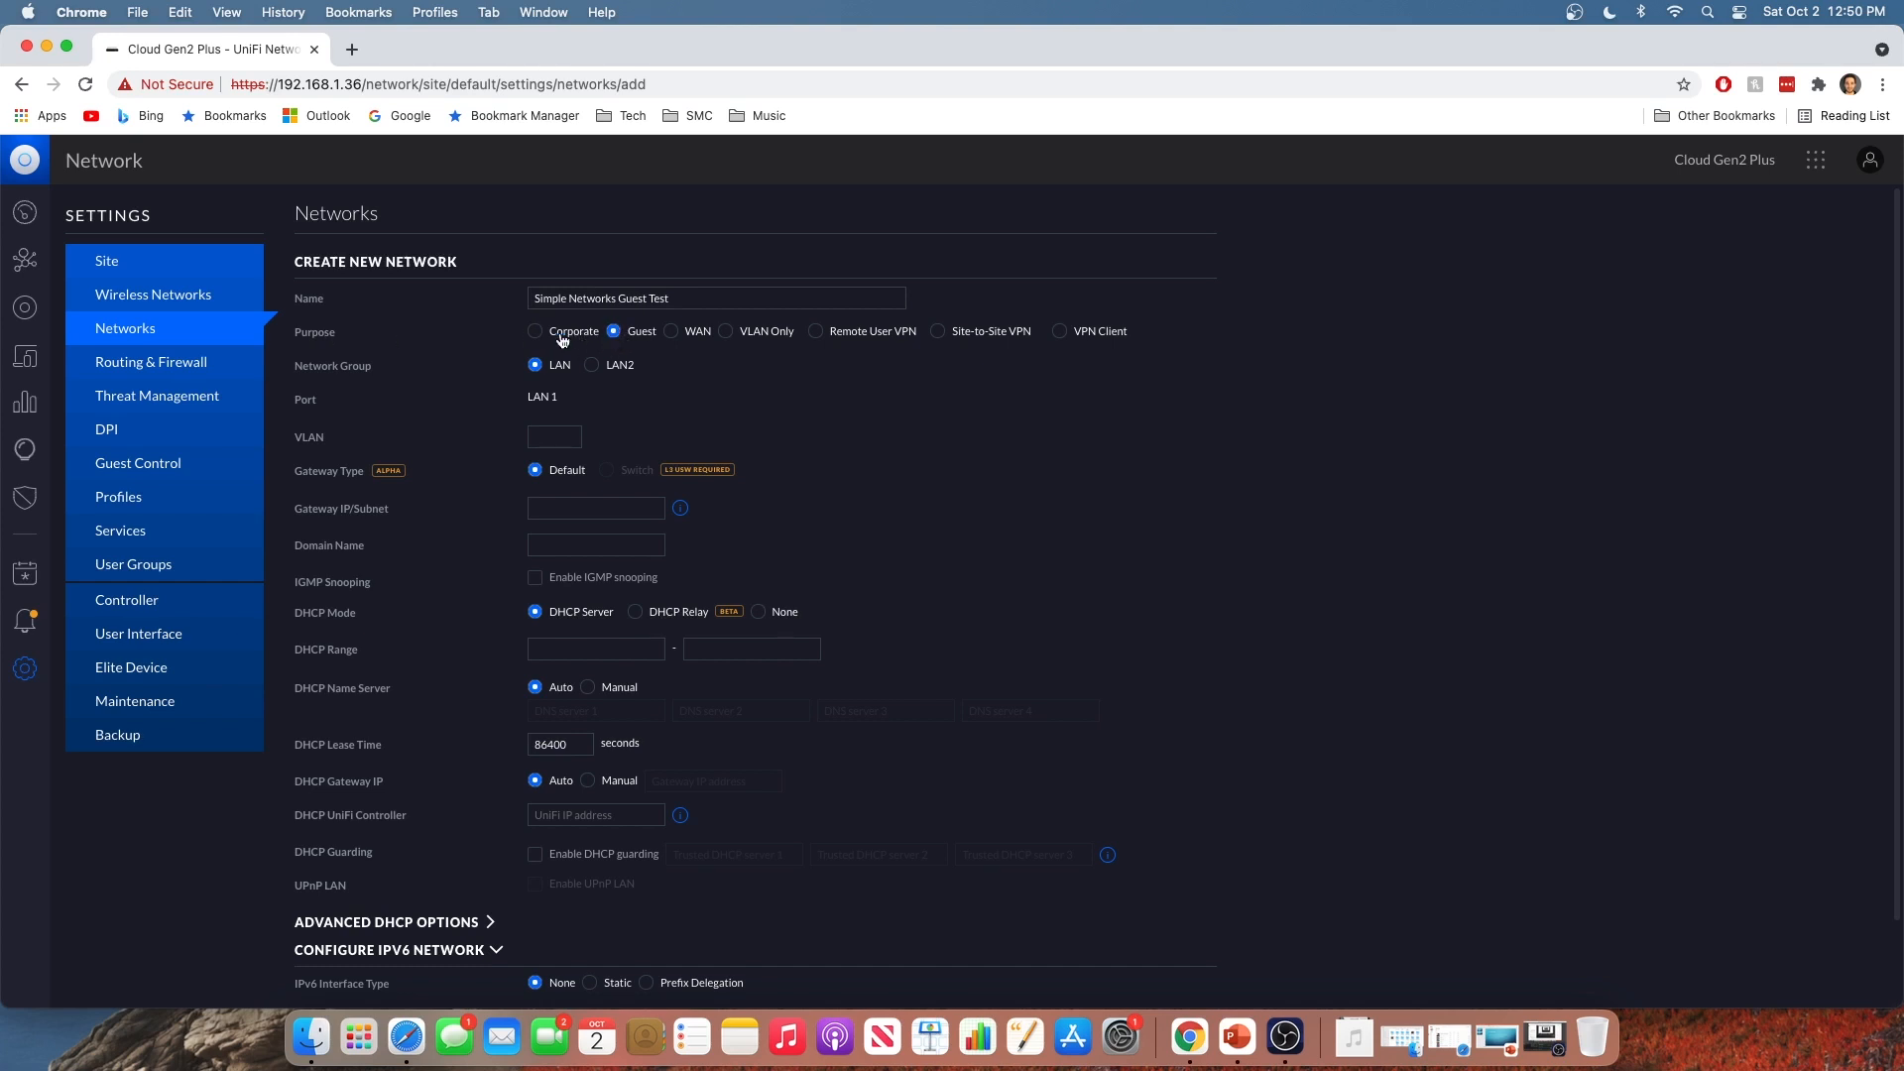
mouse_move(897, 422)
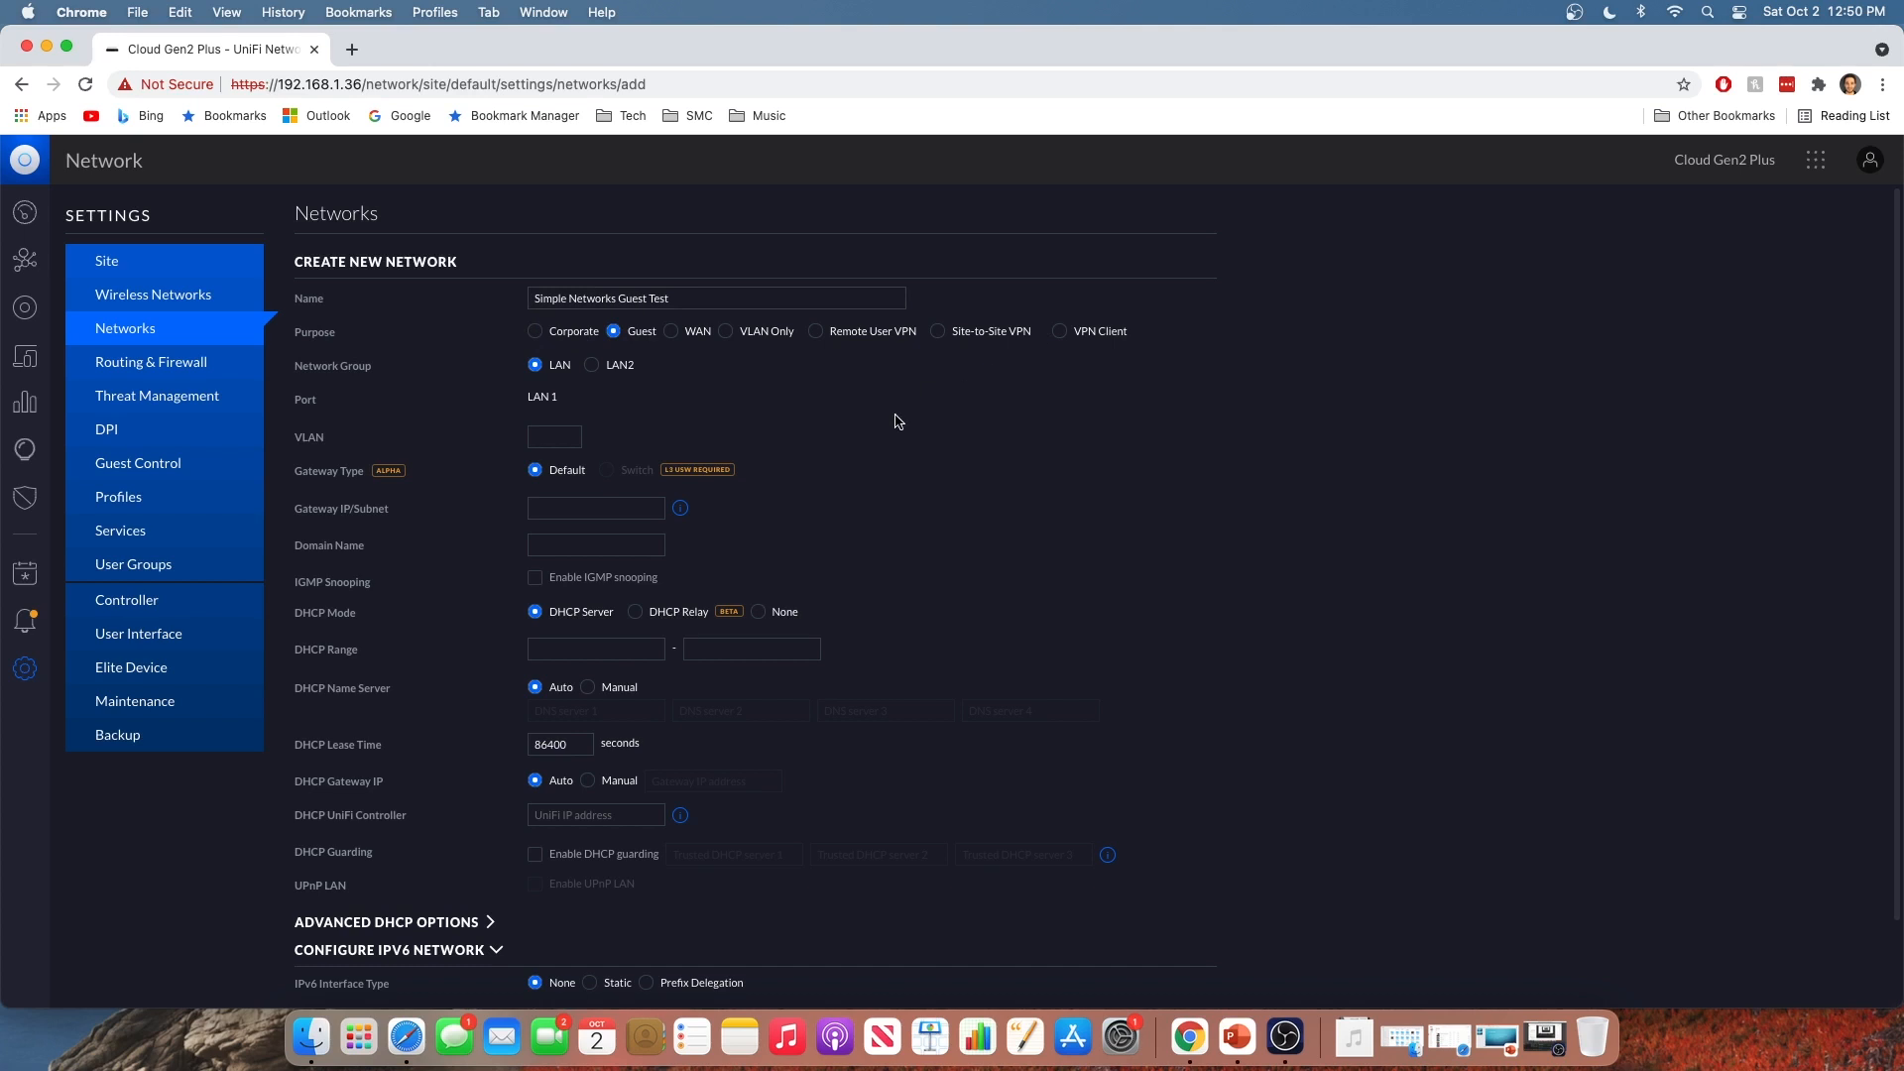
mouse_move(908, 418)
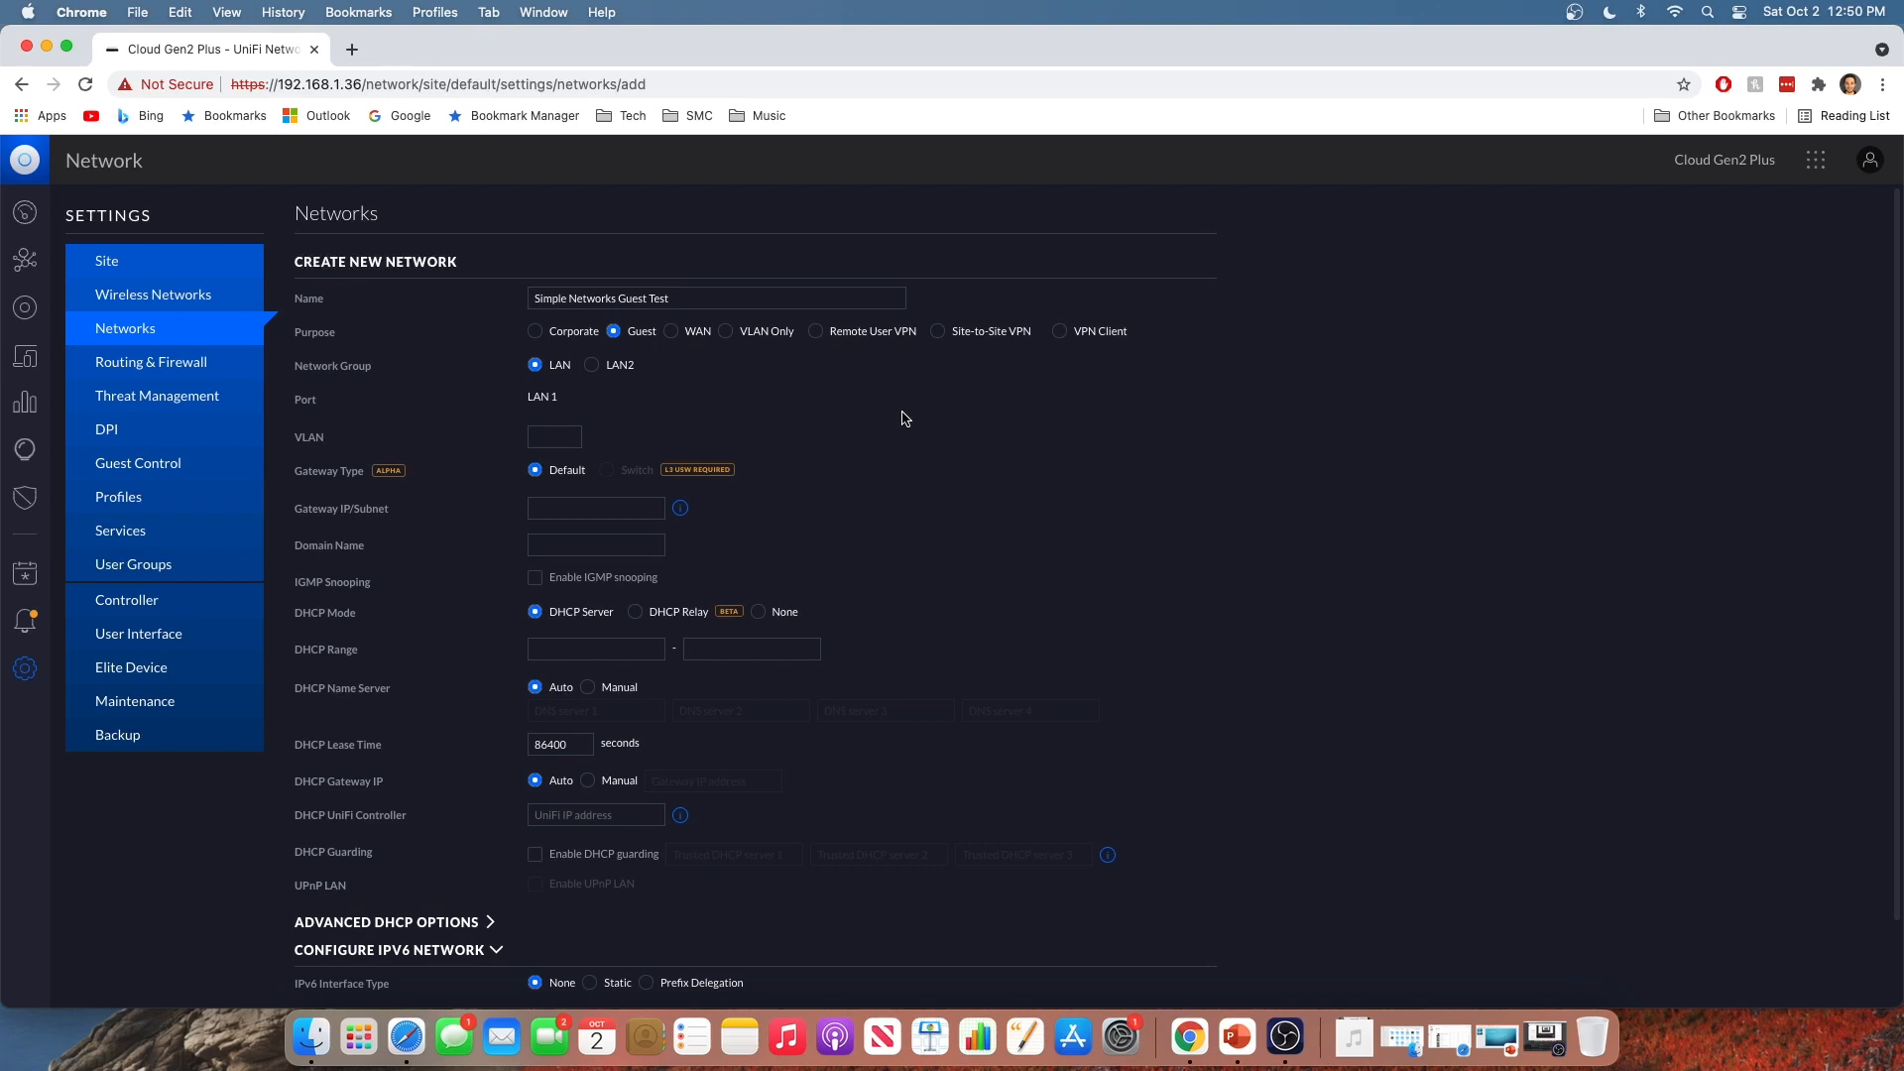
mouse_move(808, 384)
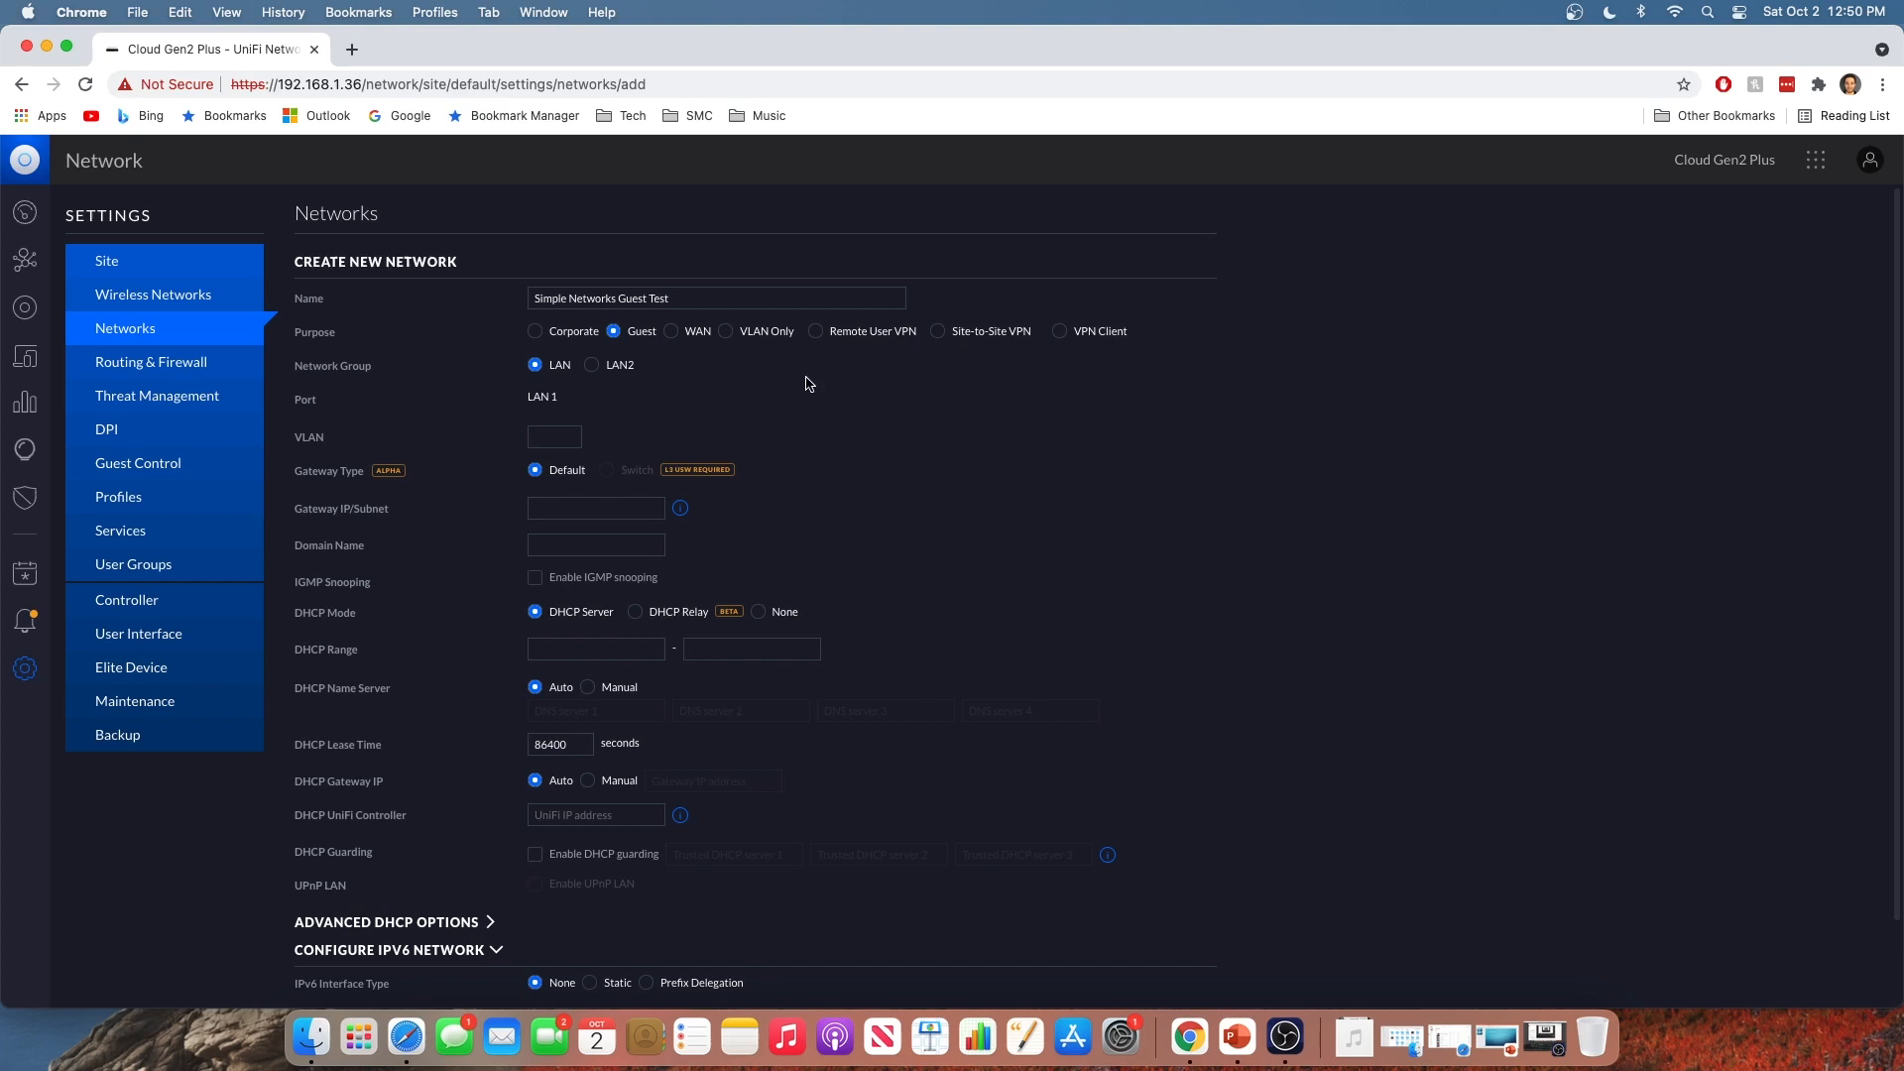
Set the guest network's VLAN to 10 and gateway/subnet to 192.168.10.1/24
scroll("down", 3)
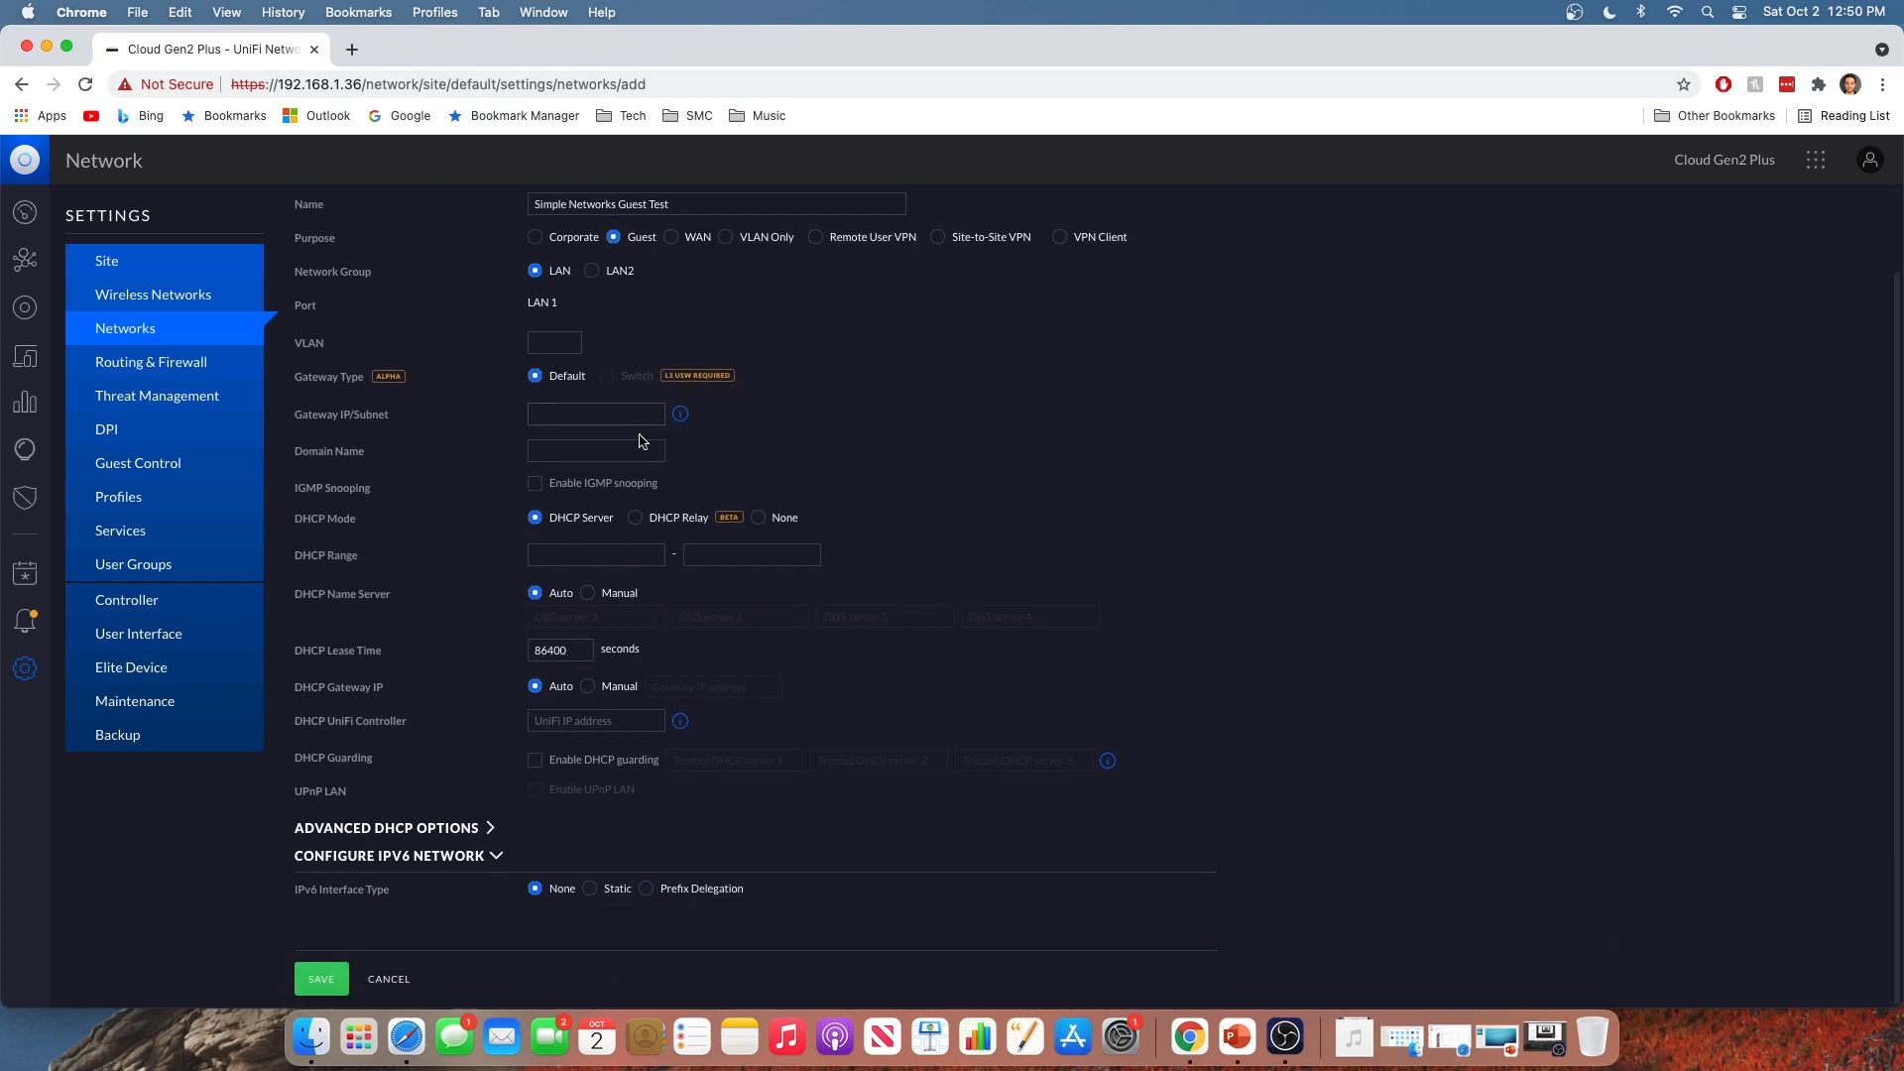
mouse_move(608, 388)
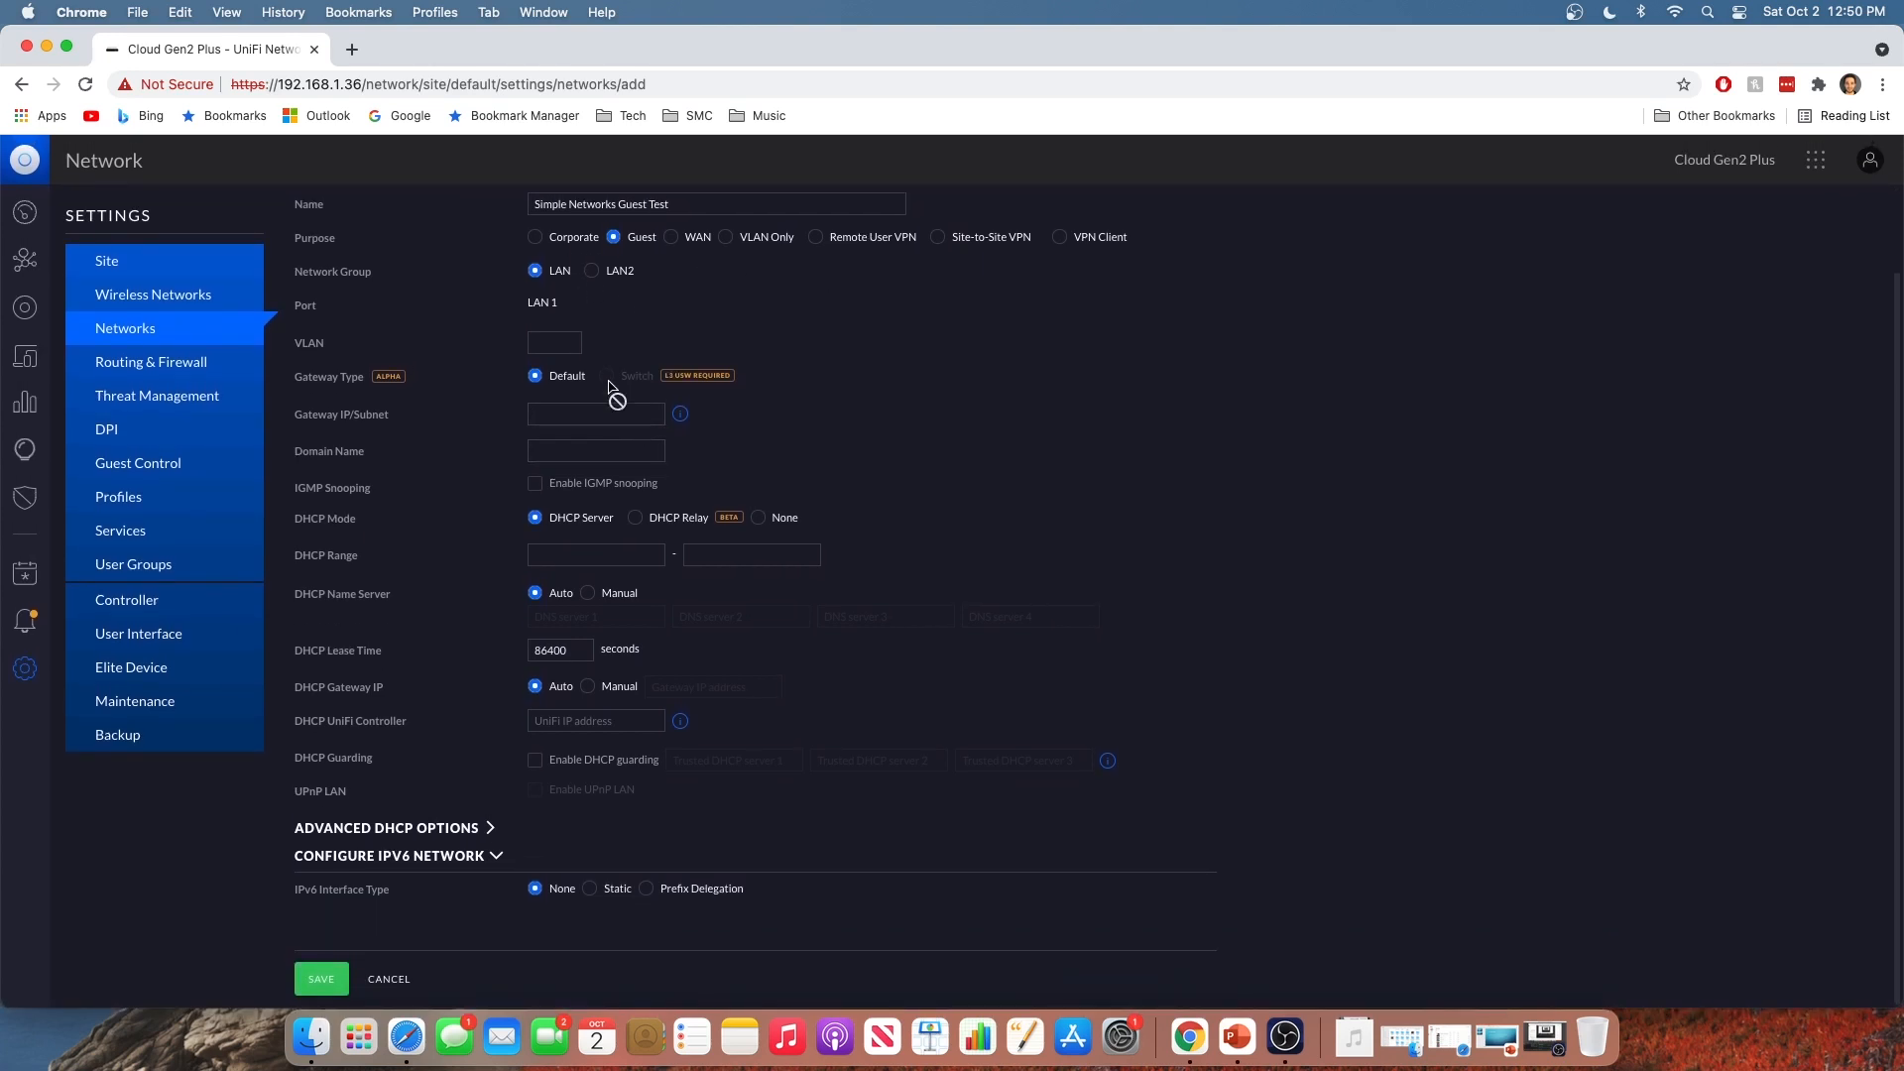
type("16")
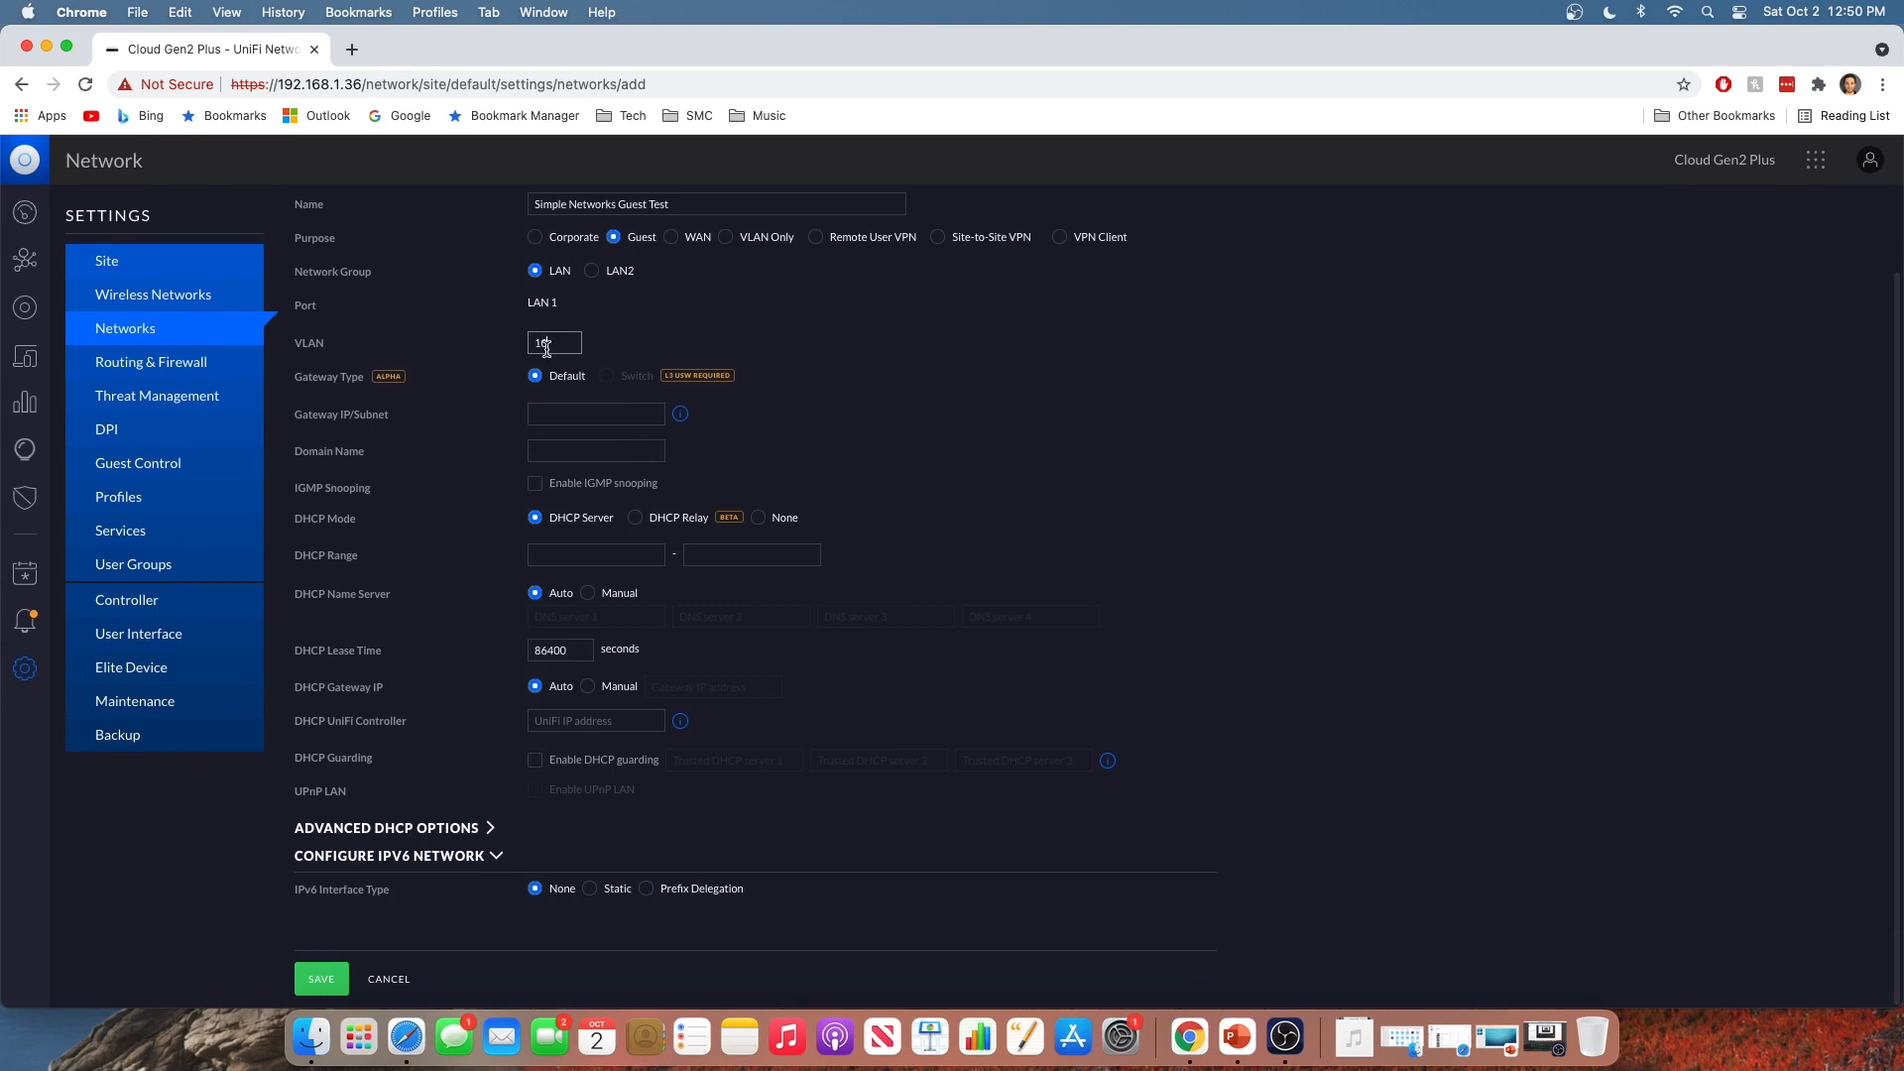
left_click(595, 413)
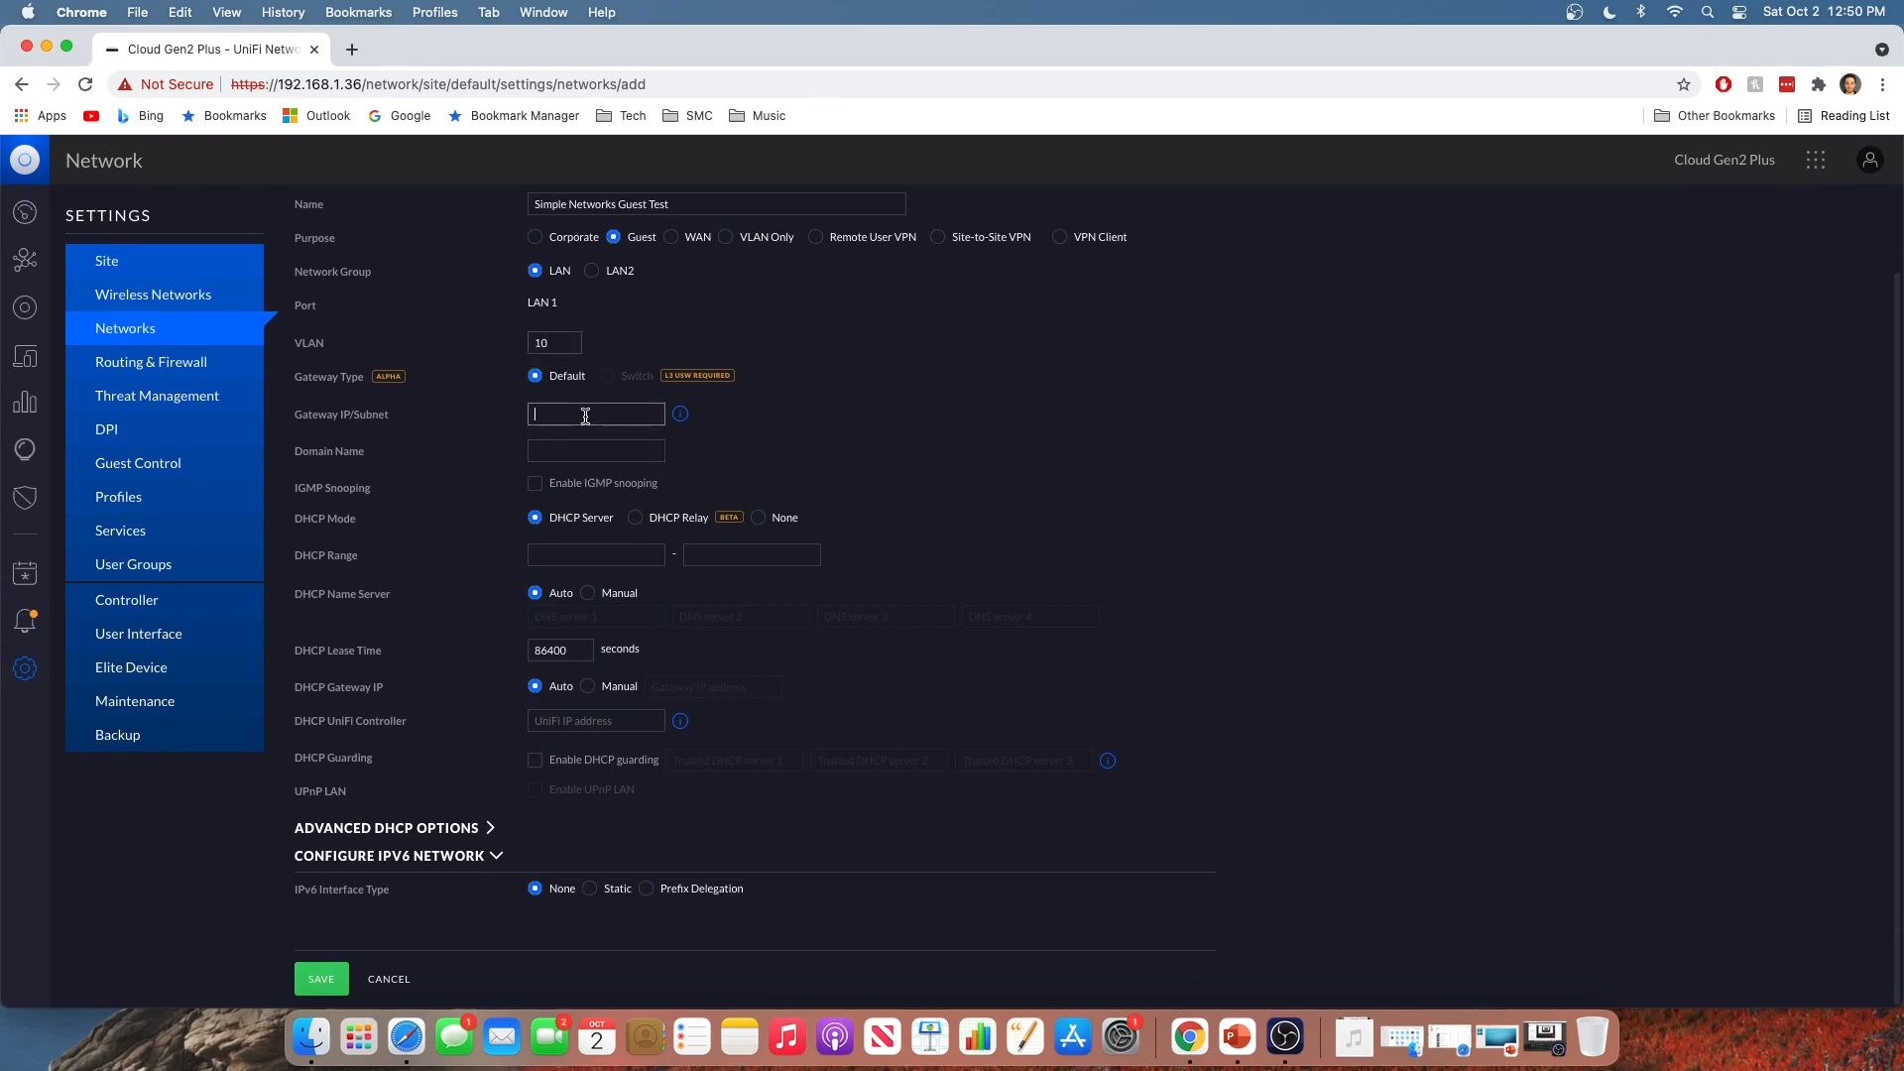
type("192.168.10")
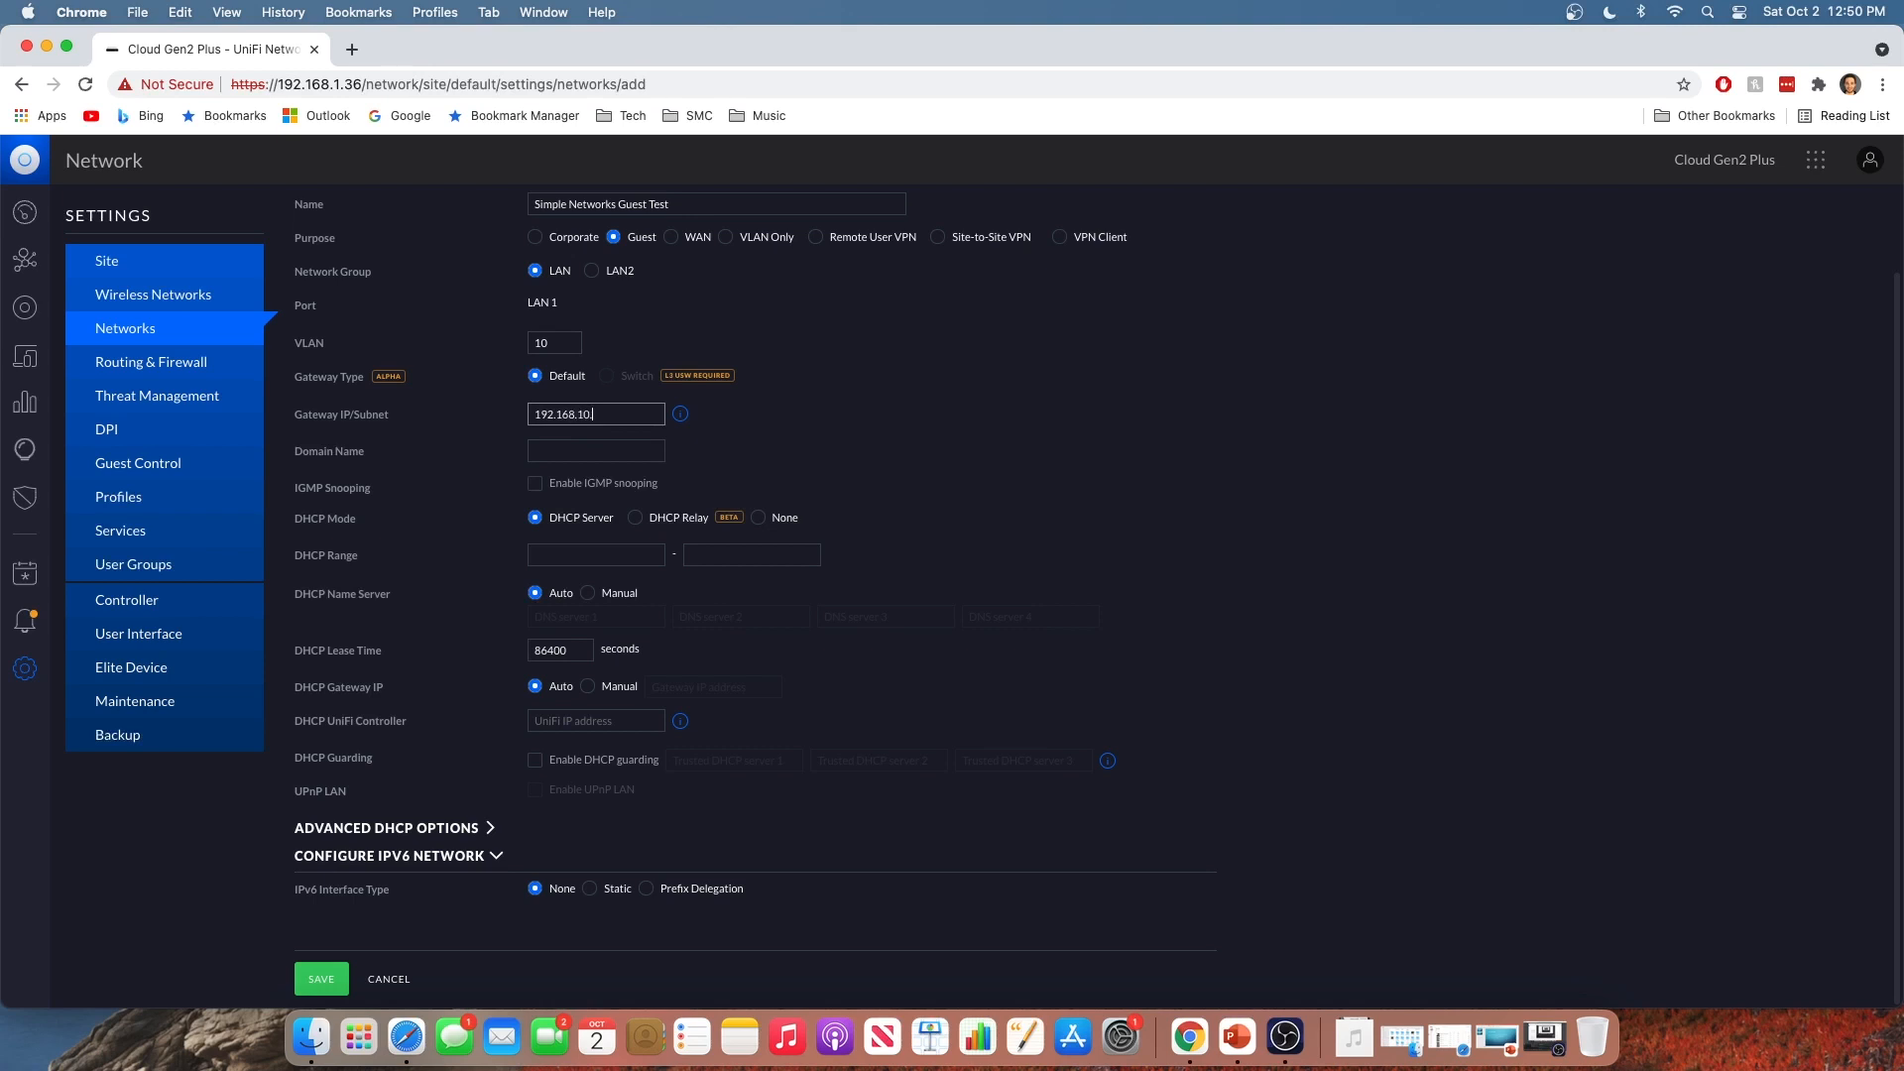
type("1/24")
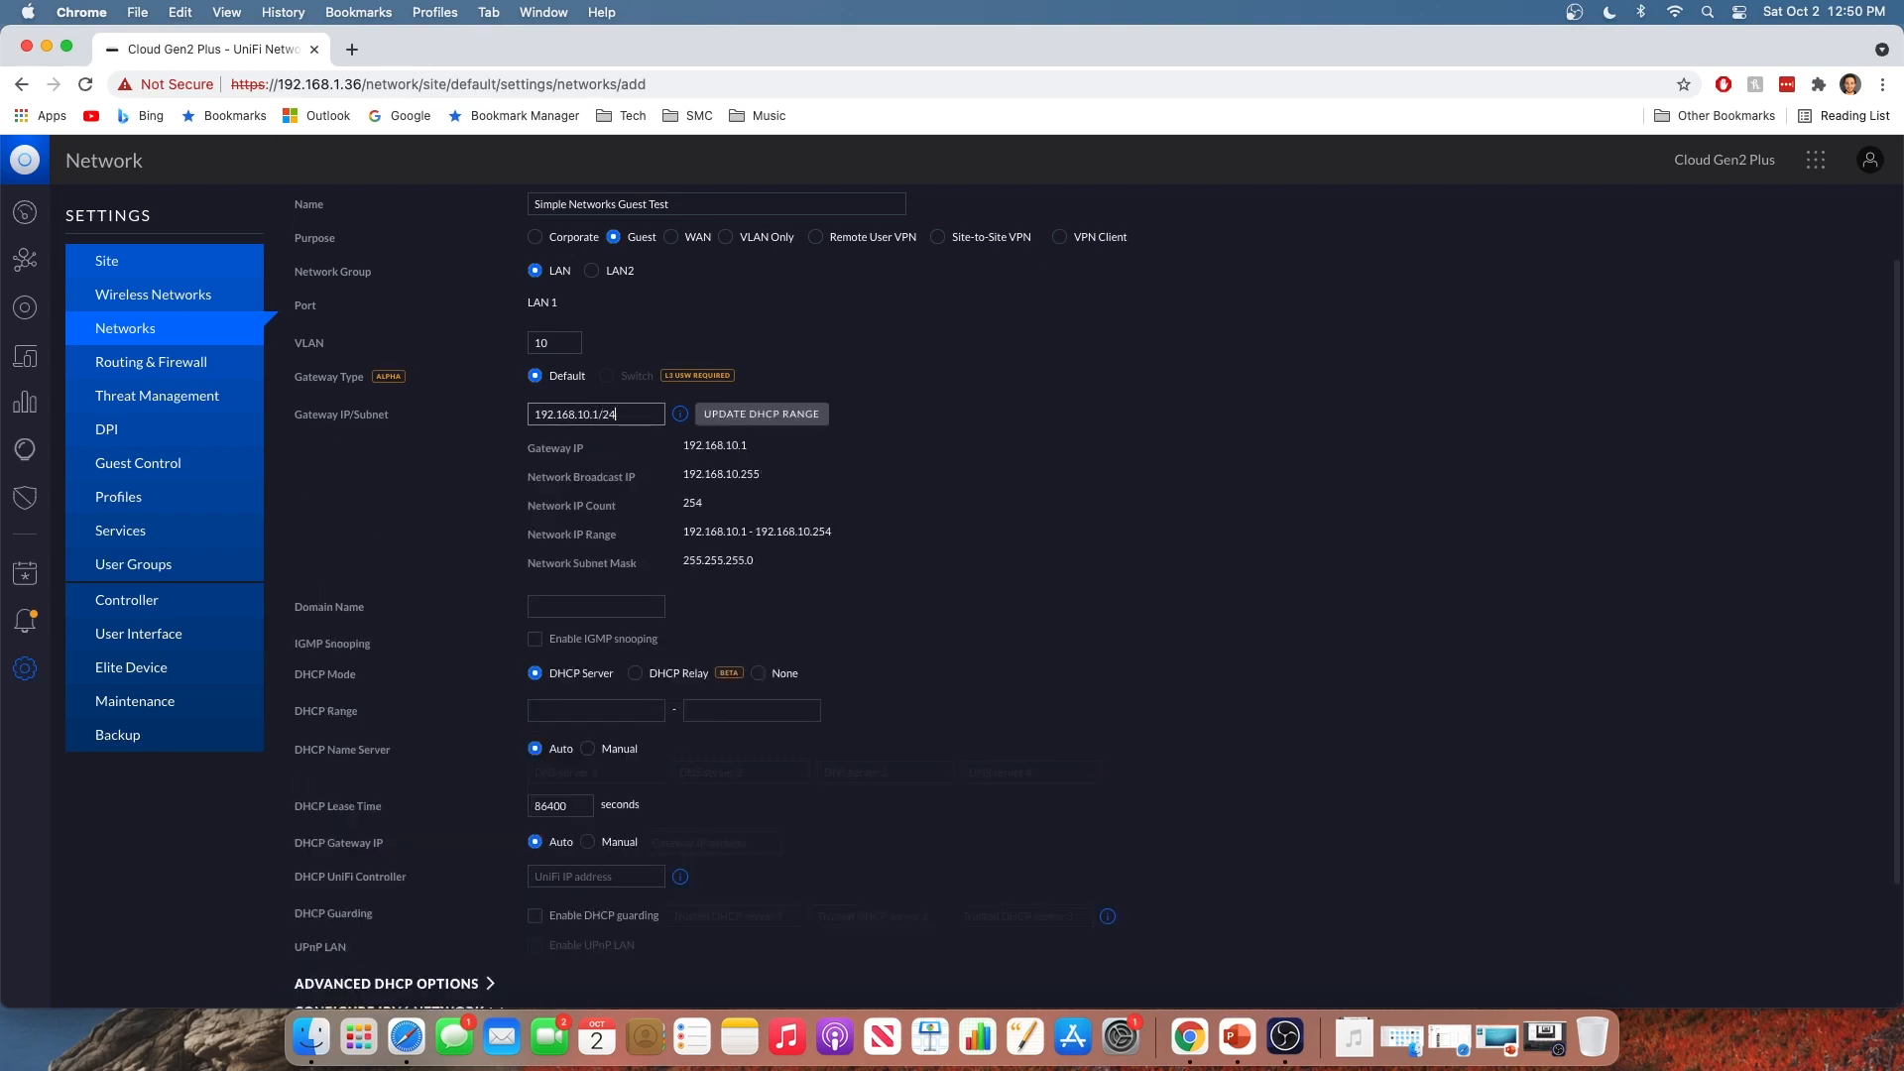
Set the DHCP range from 192.168.10.10 to 192.168.10.50
scroll("down", 3)
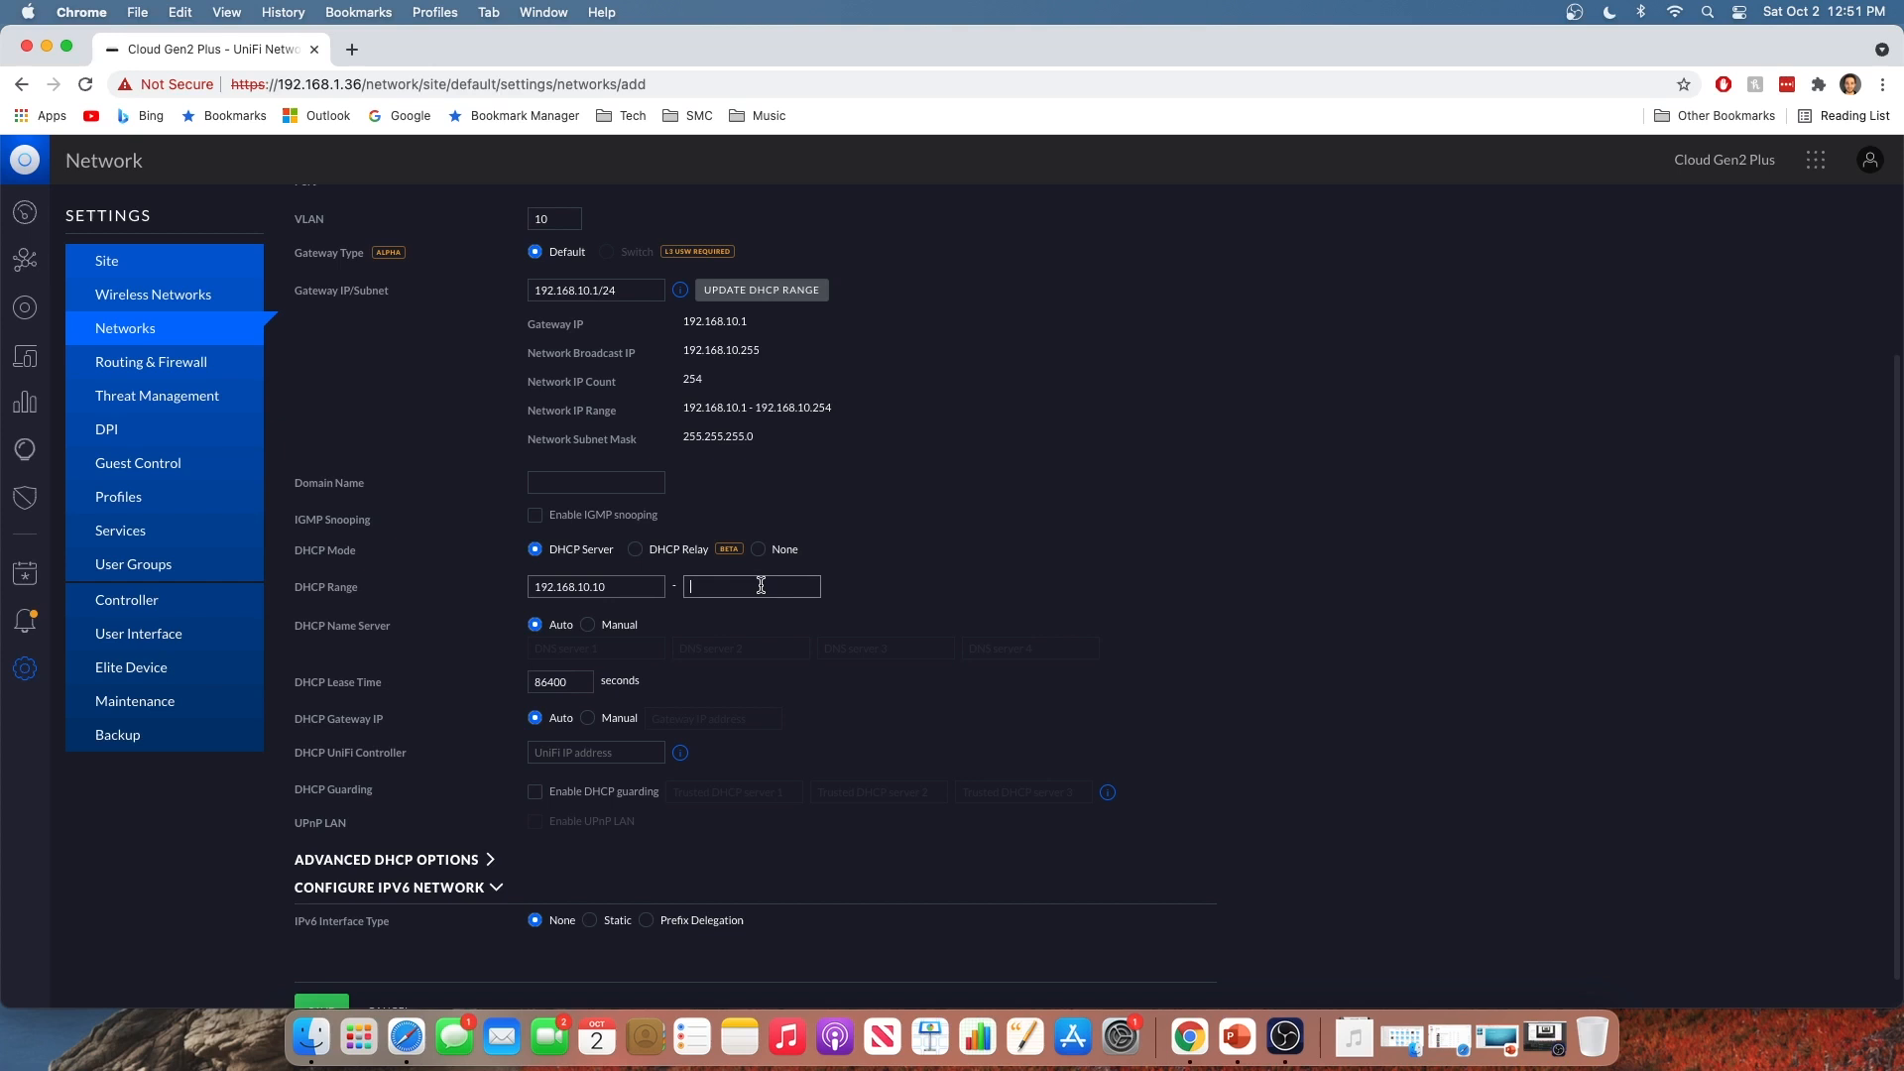
type("192.168.10.")
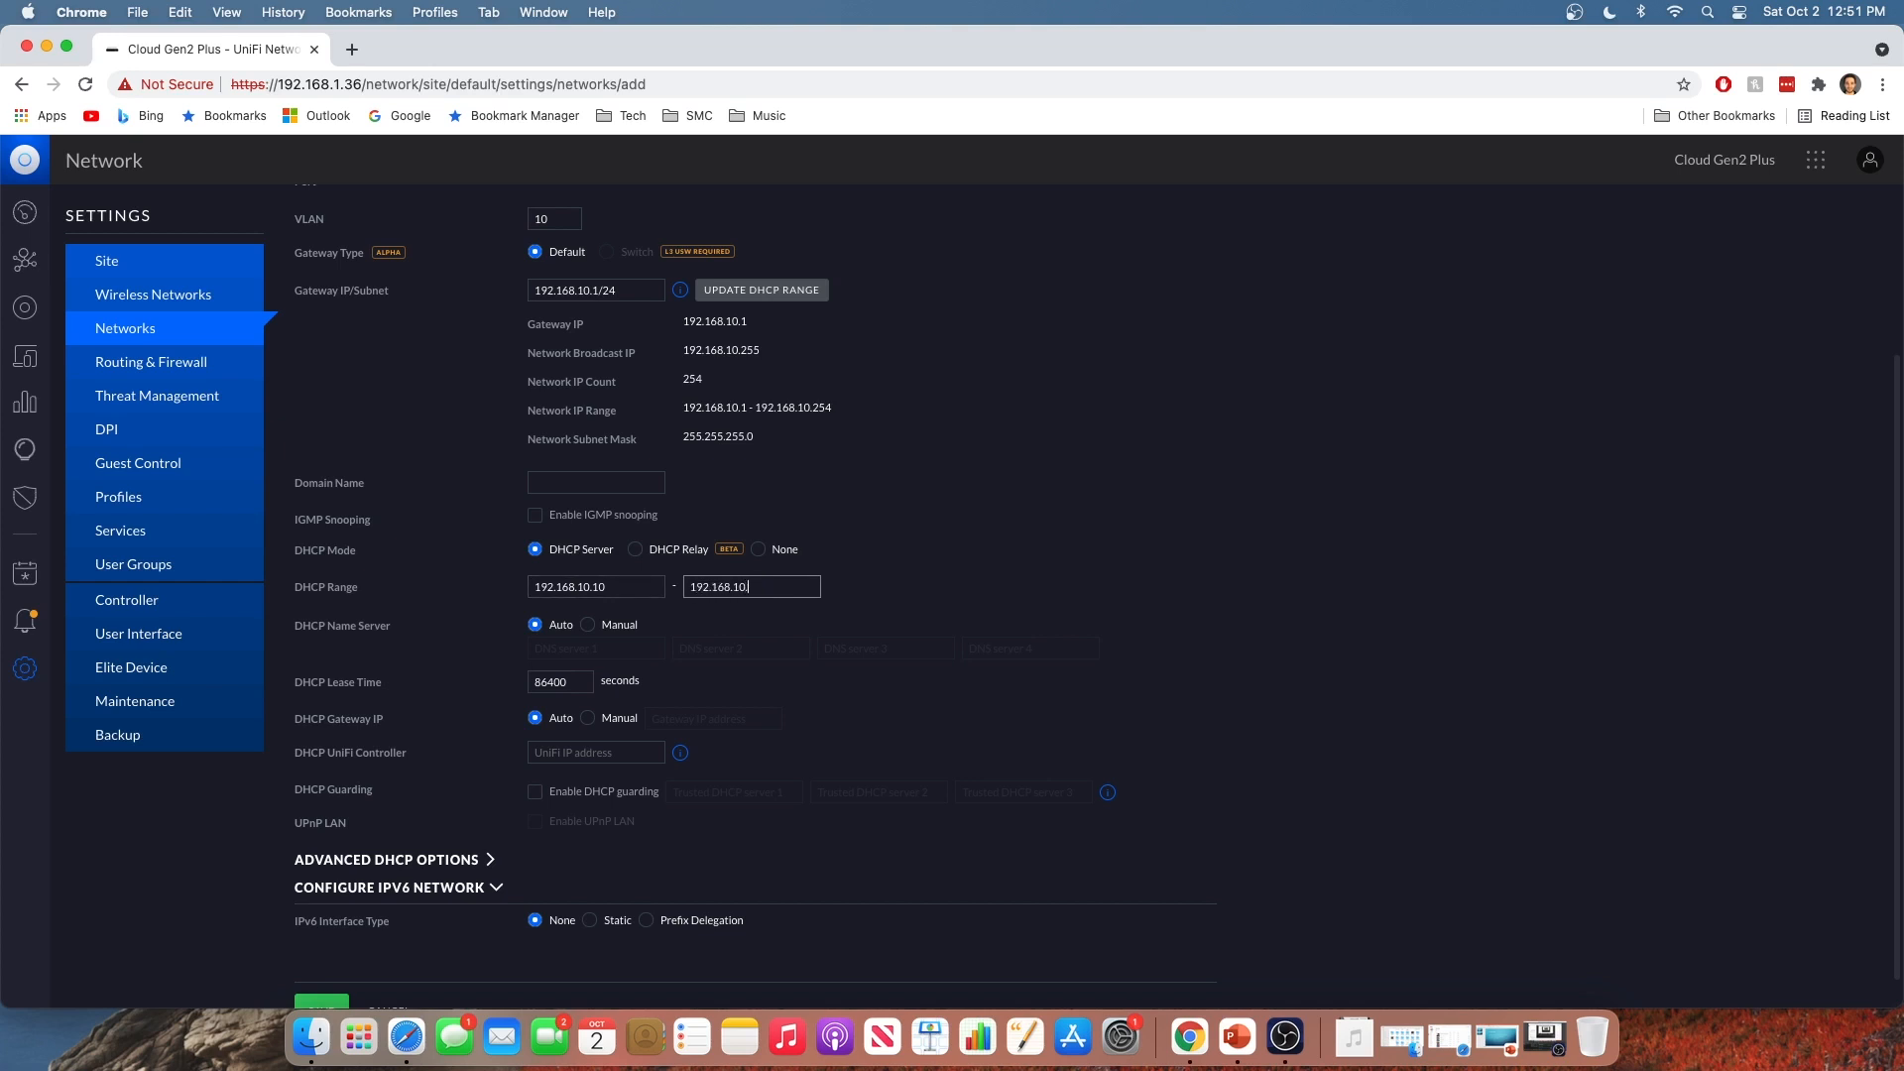
type("50")
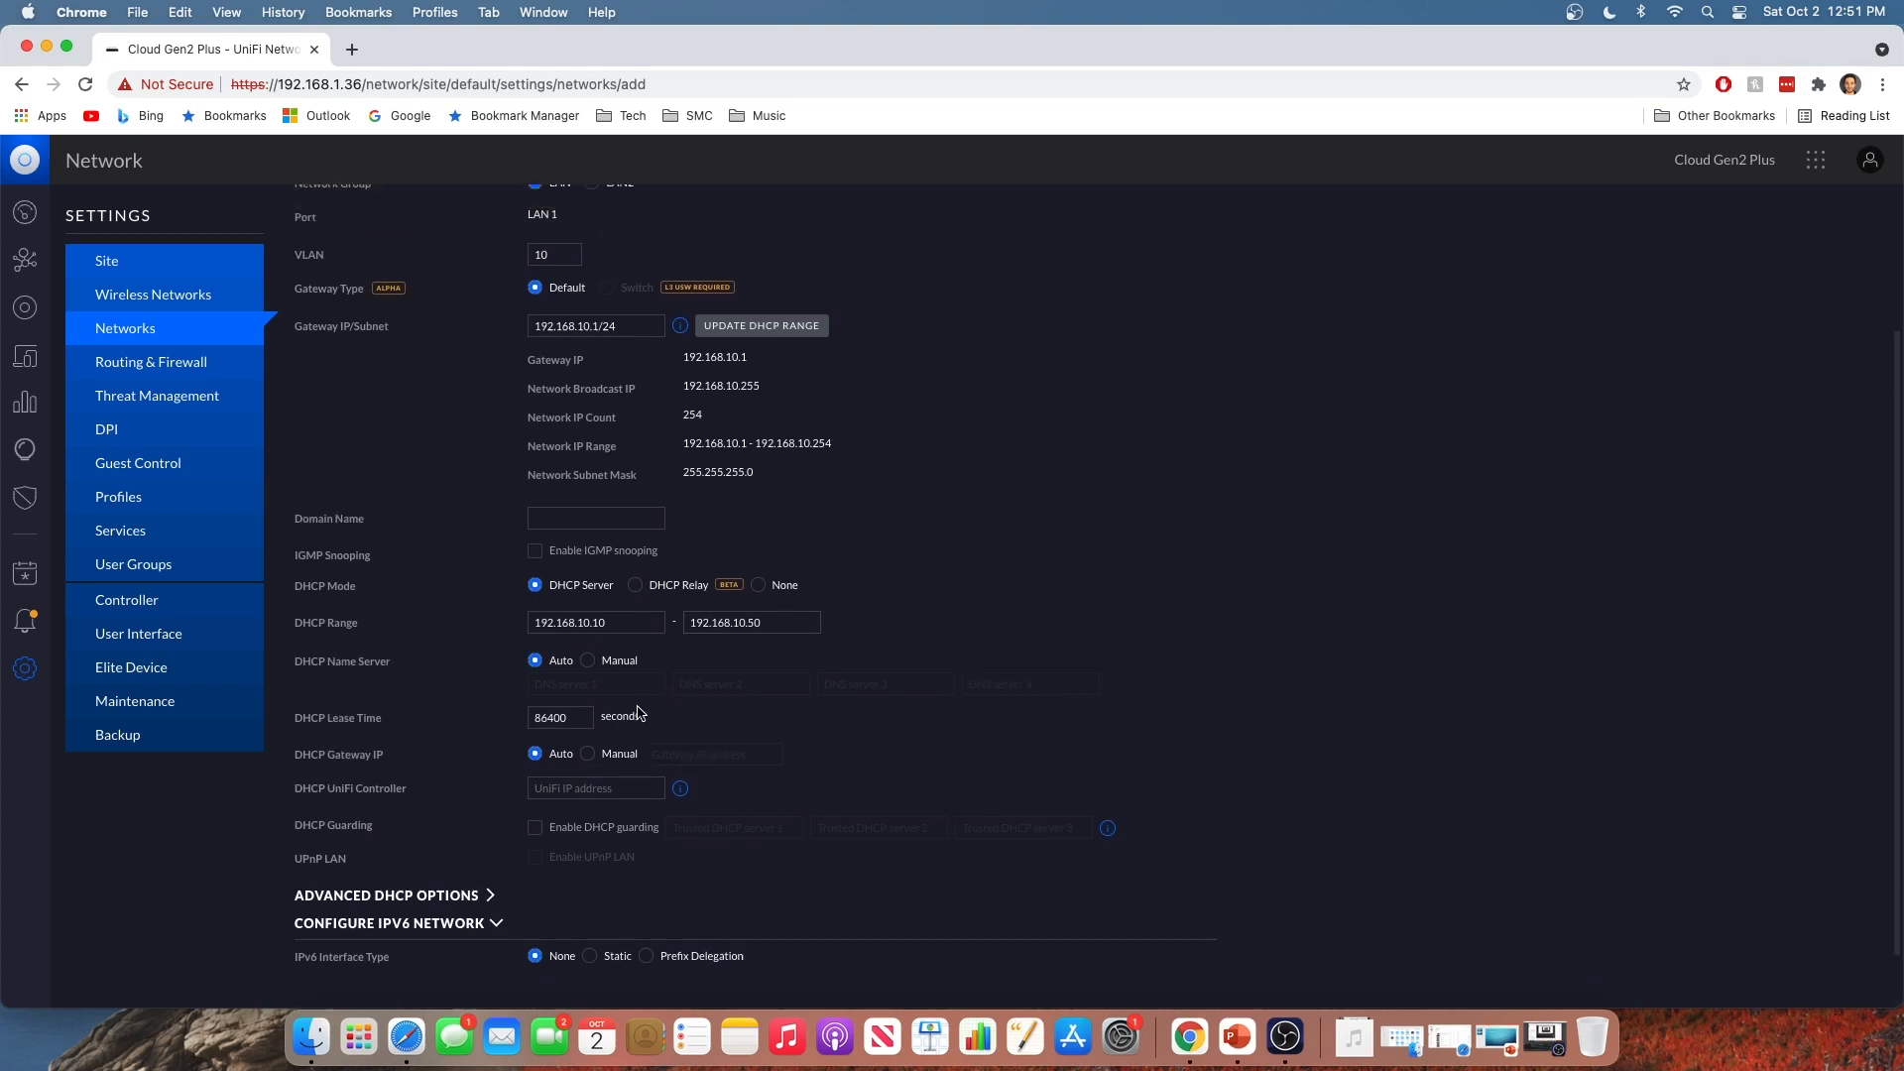
scroll("down", 3)
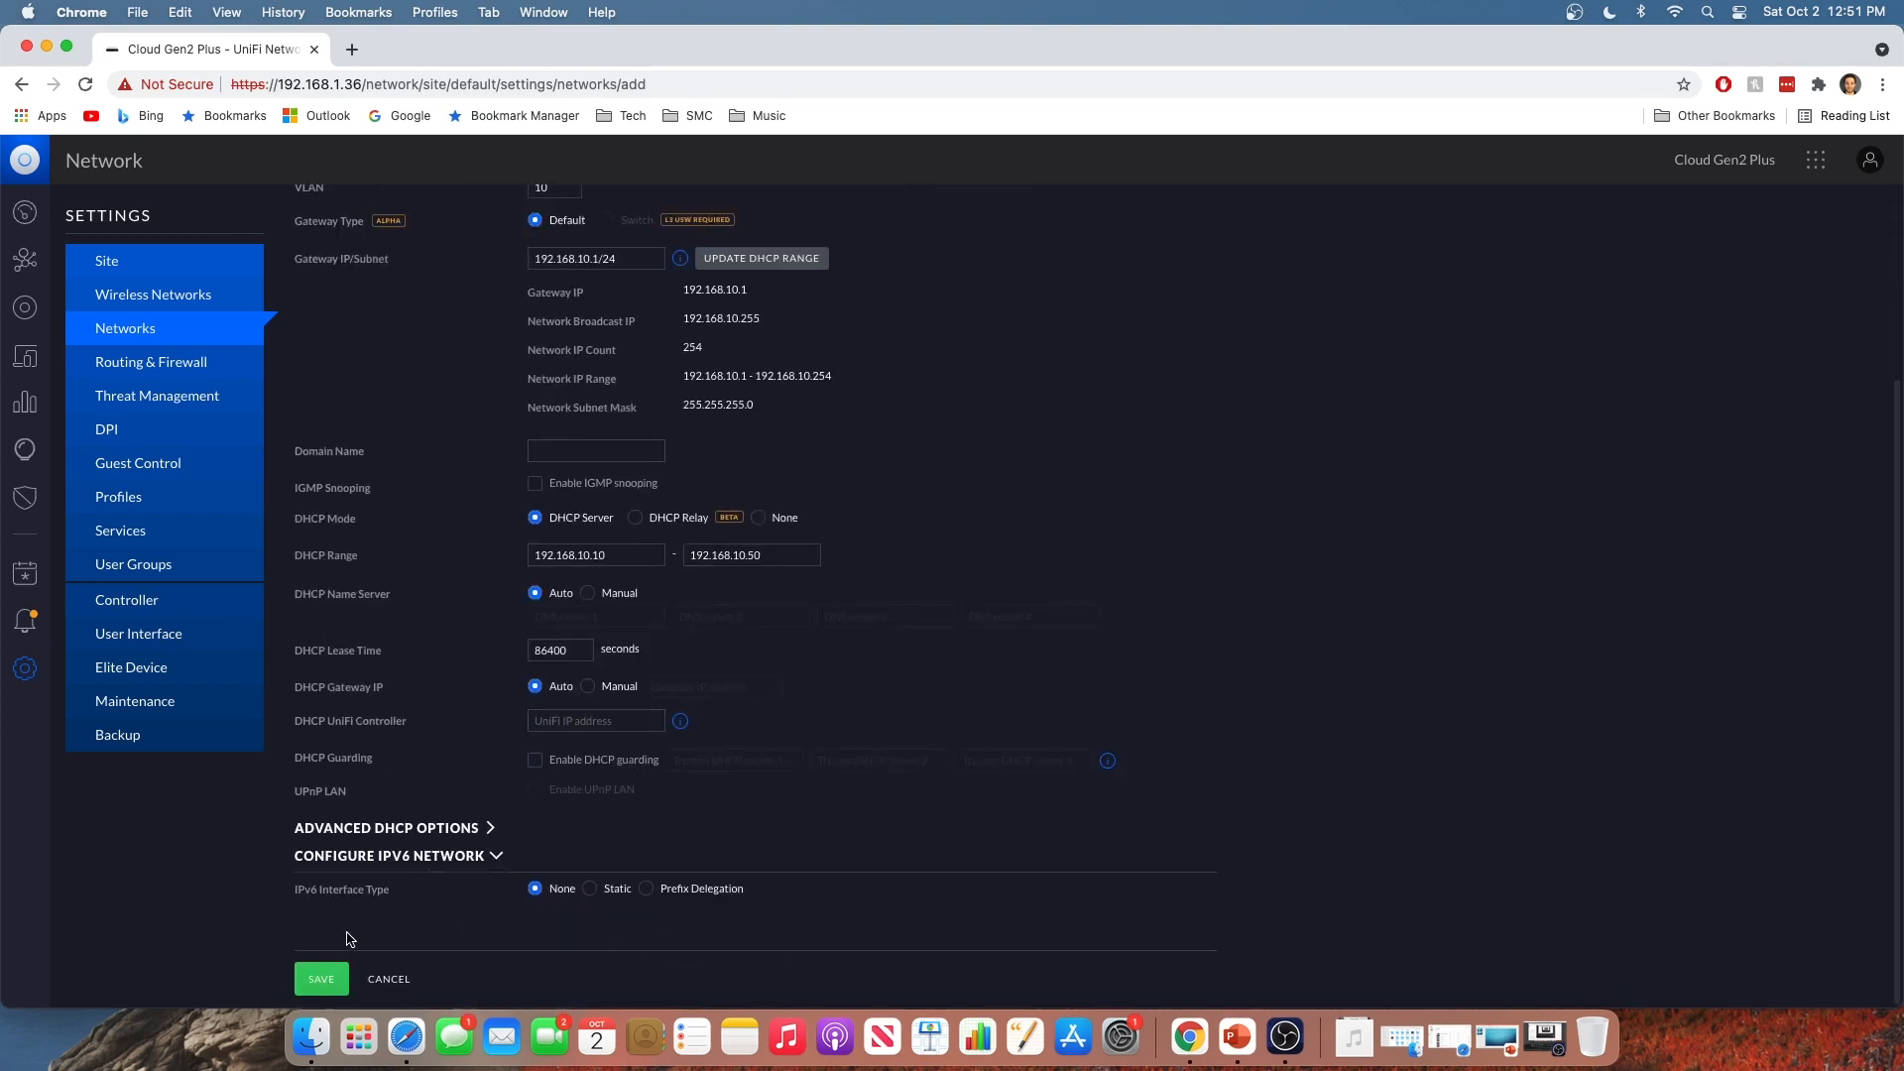
Save Simple Networks Guest Test and confirm it lists as Guest, 192.168.10.0/24, VLAN 10
left_click(322, 978)
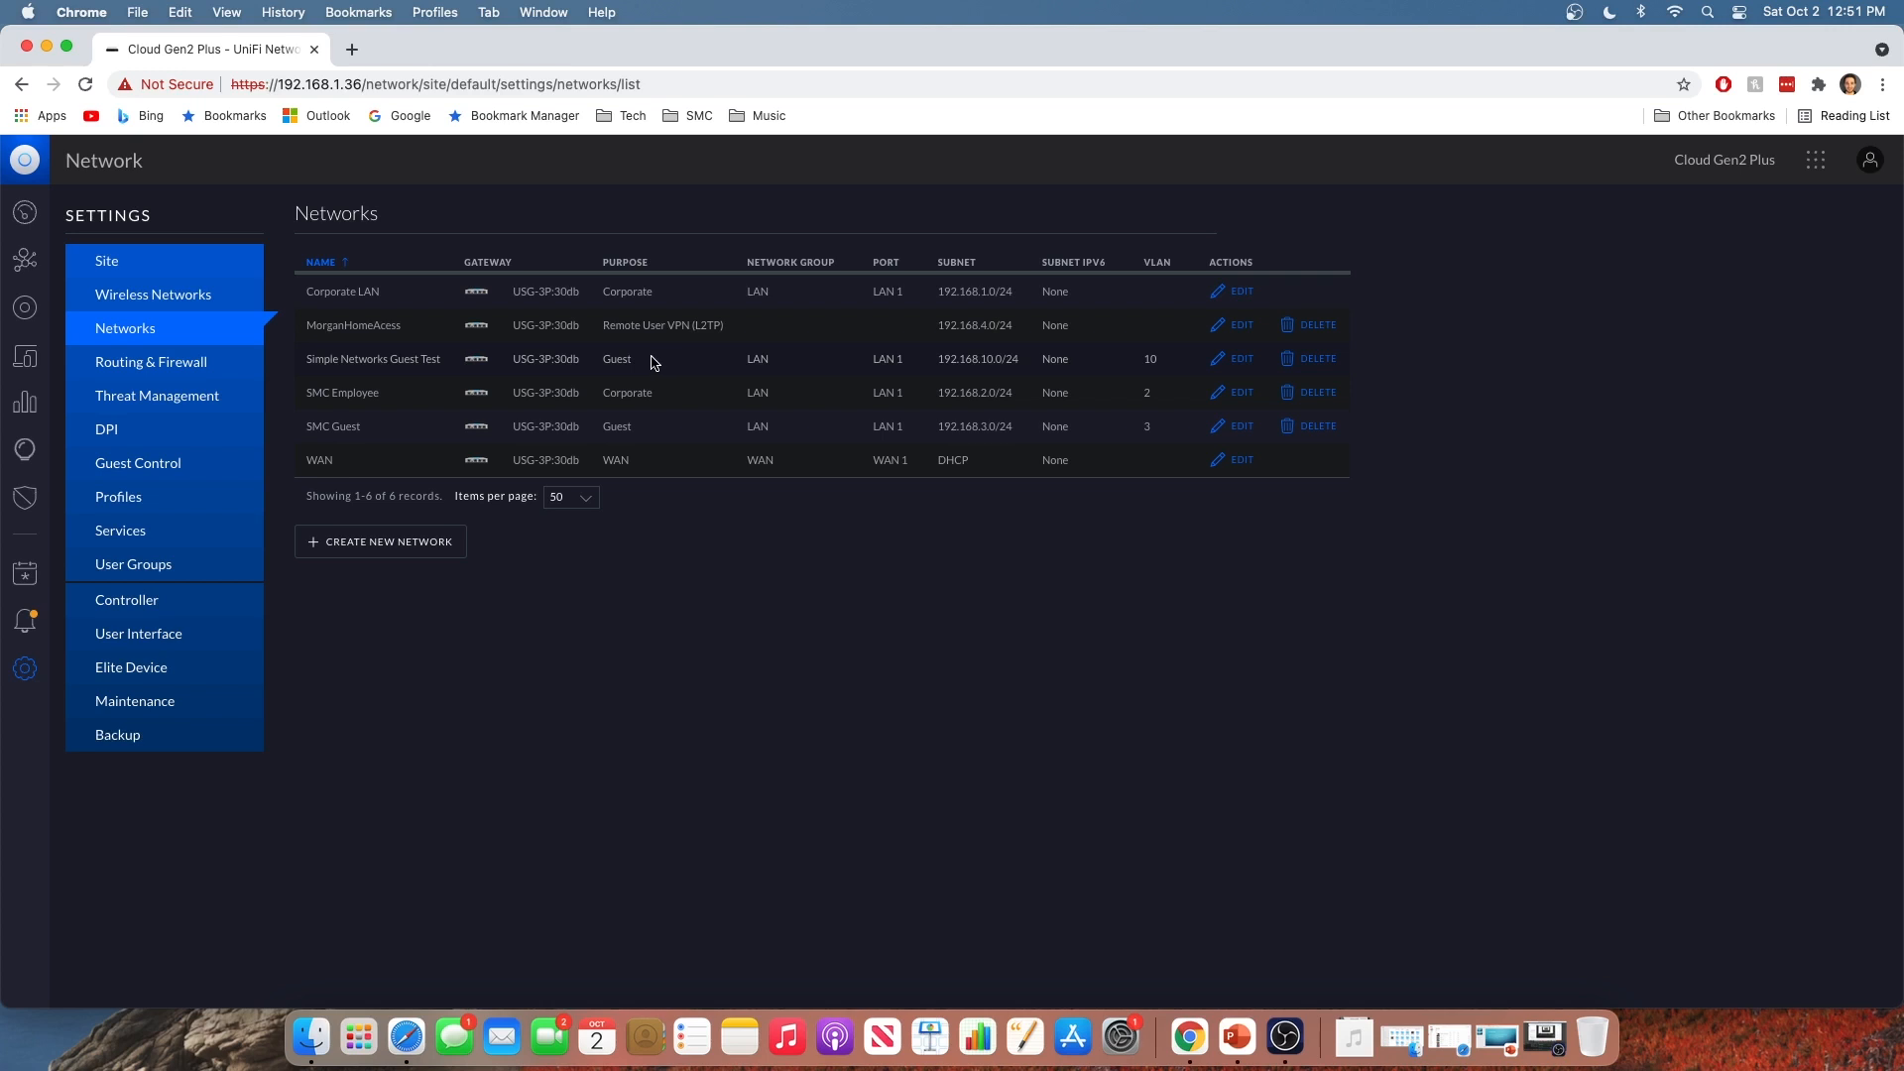
mouse_move(111, 371)
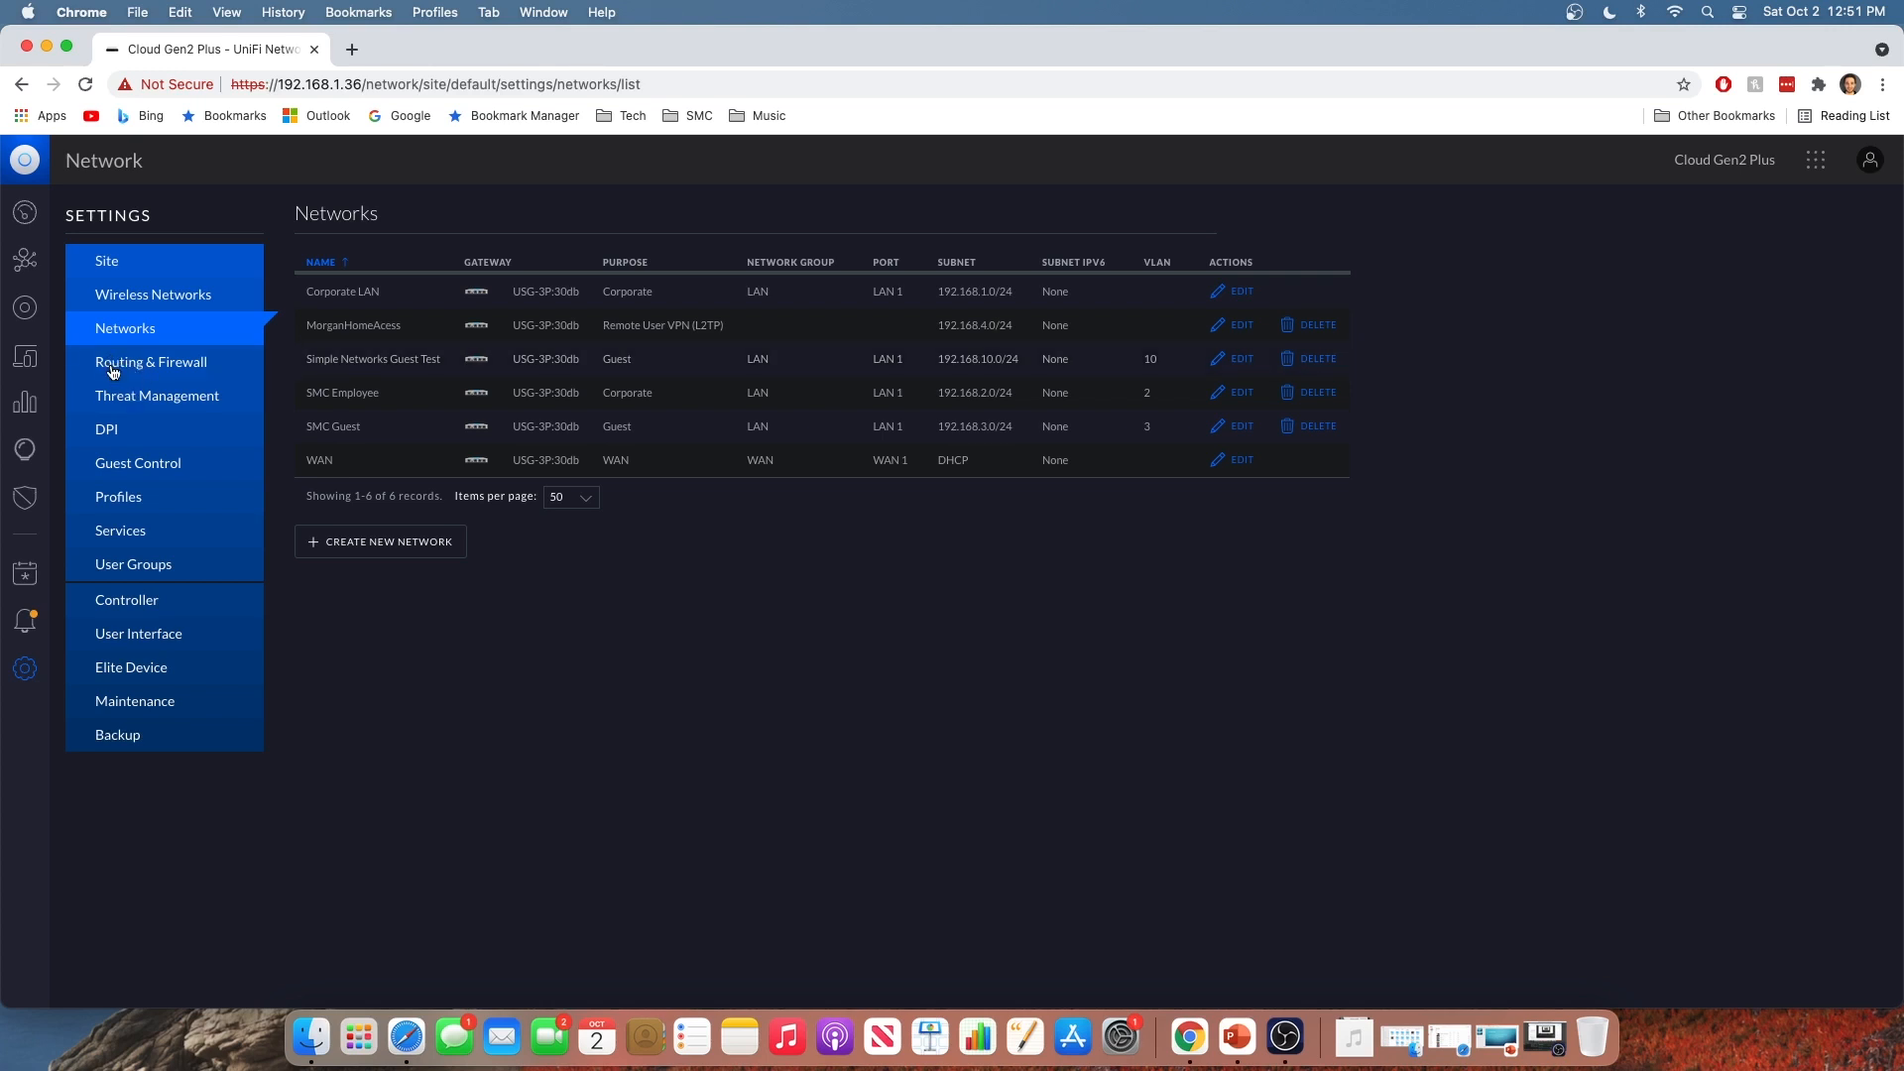
mouse_move(149, 366)
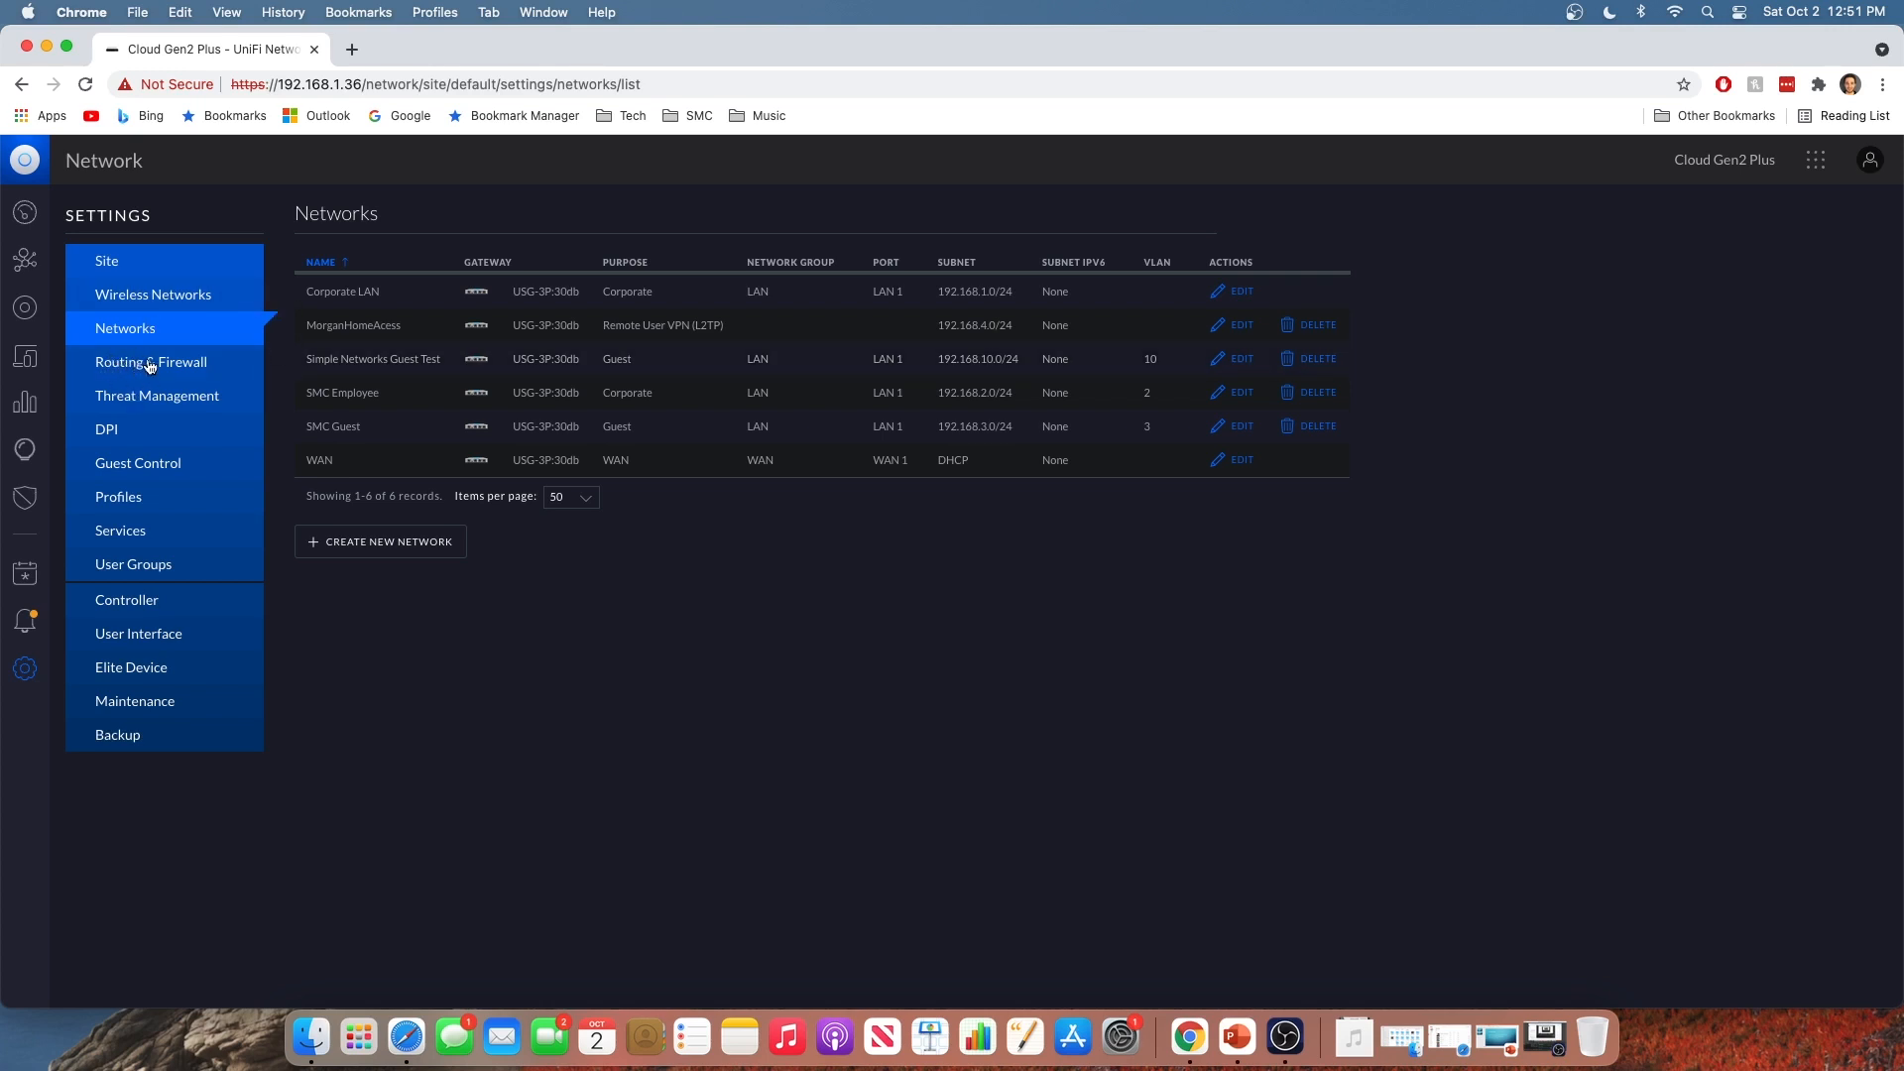
Show the Routing & Firewall IPv4 rules, with the two default WAN IN rules
left_click(150, 362)
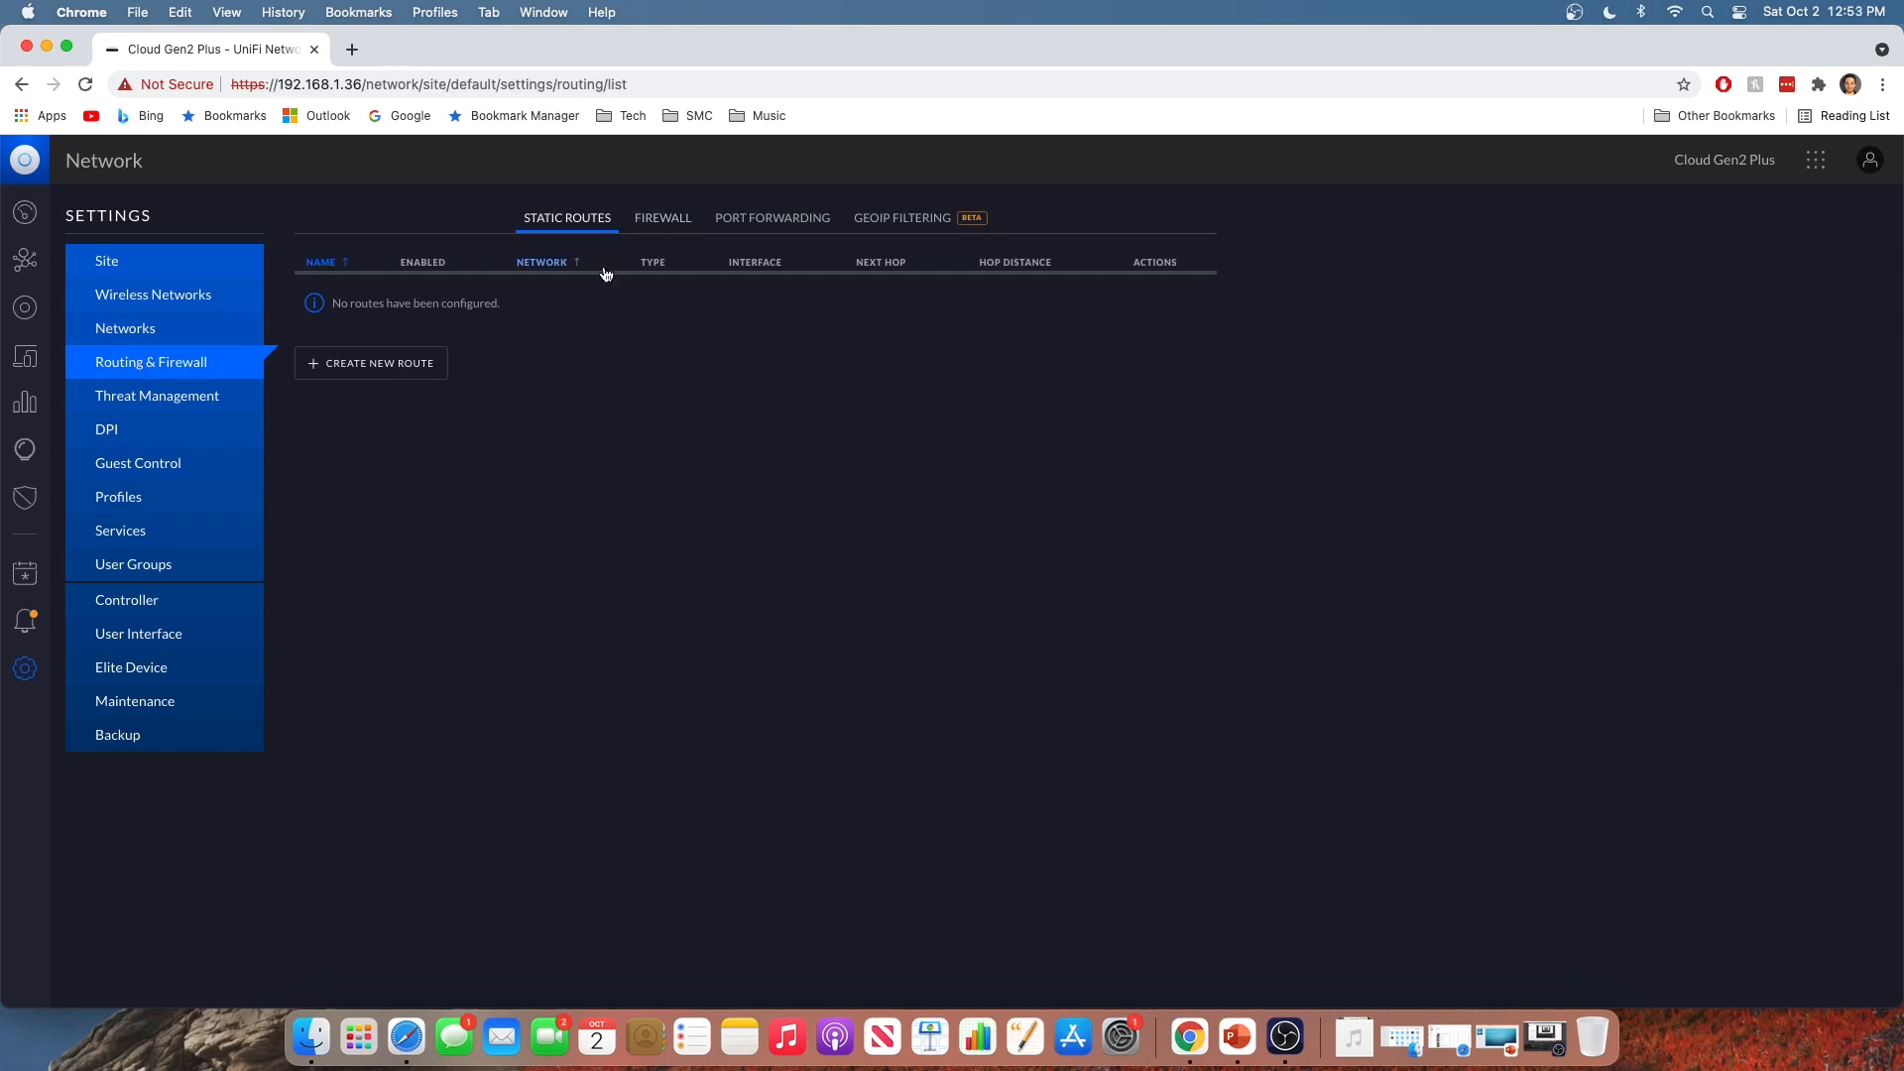
left_click(662, 217)
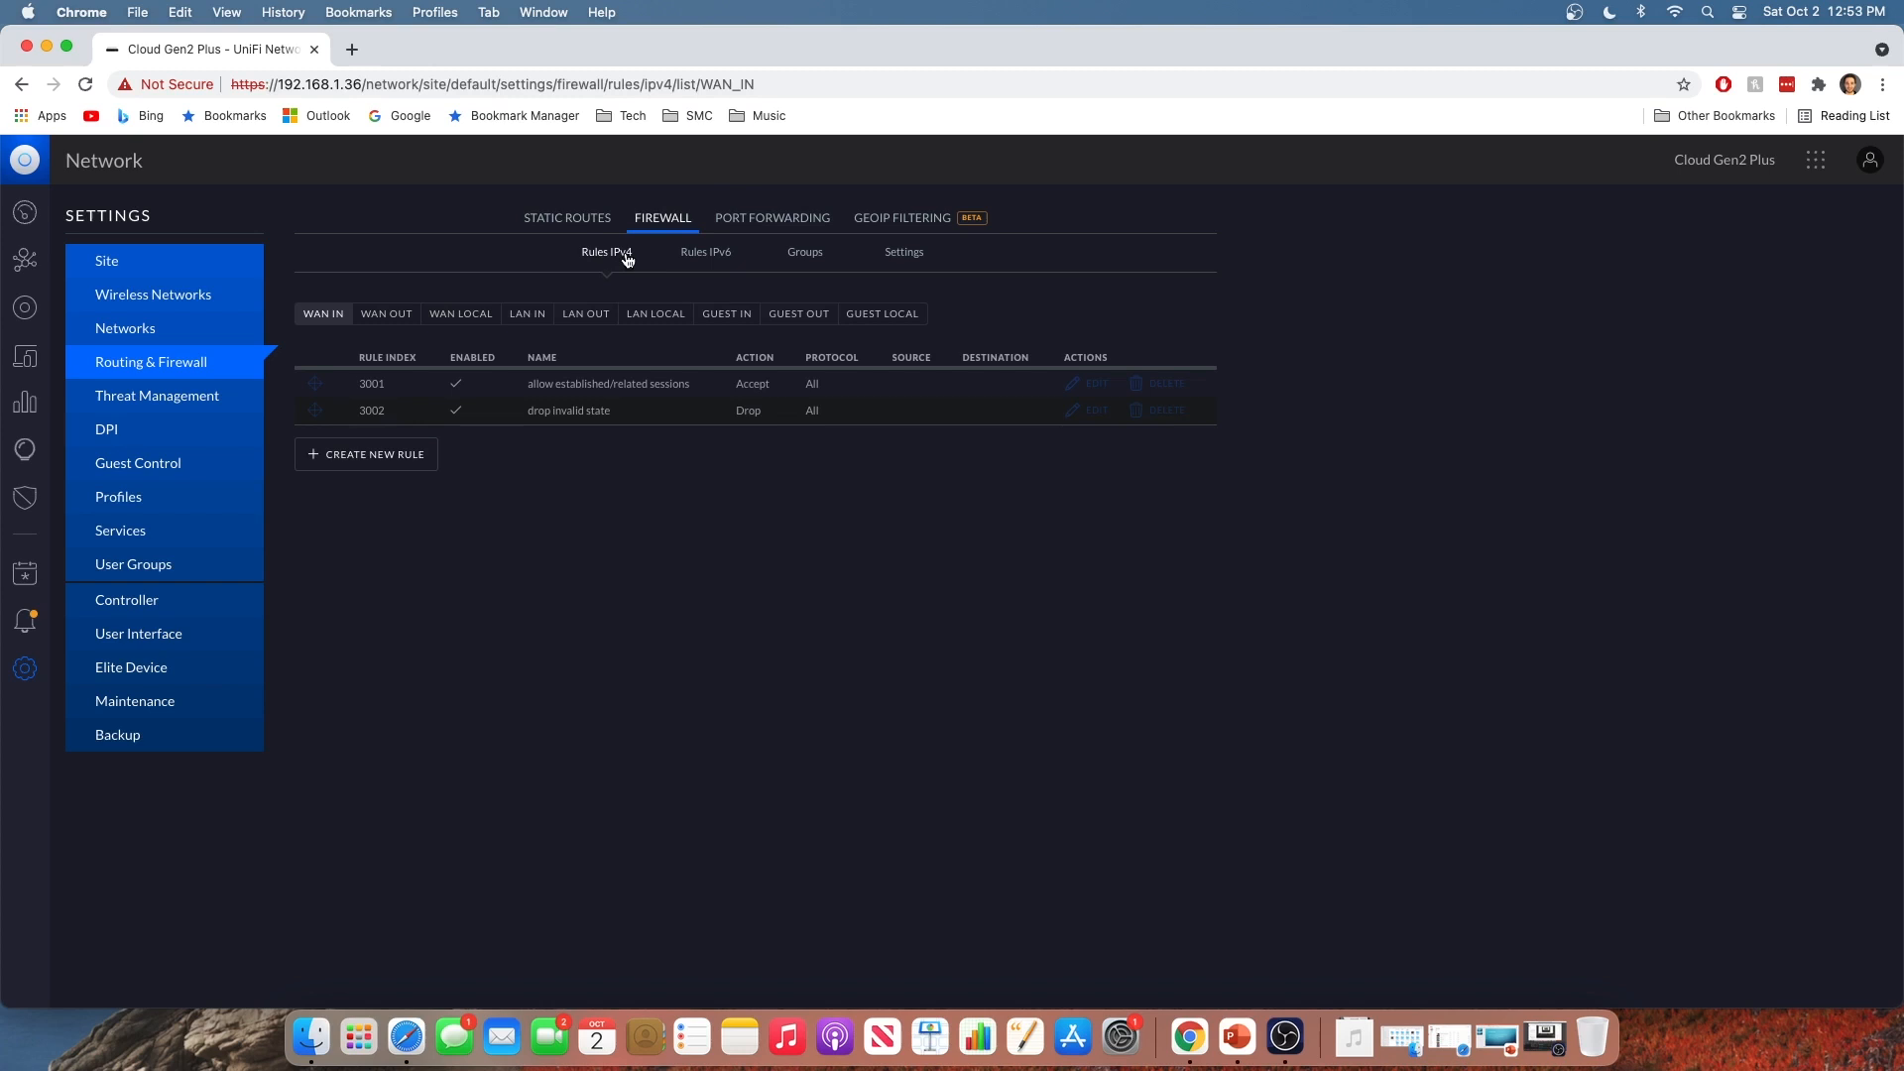
mouse_move(737, 316)
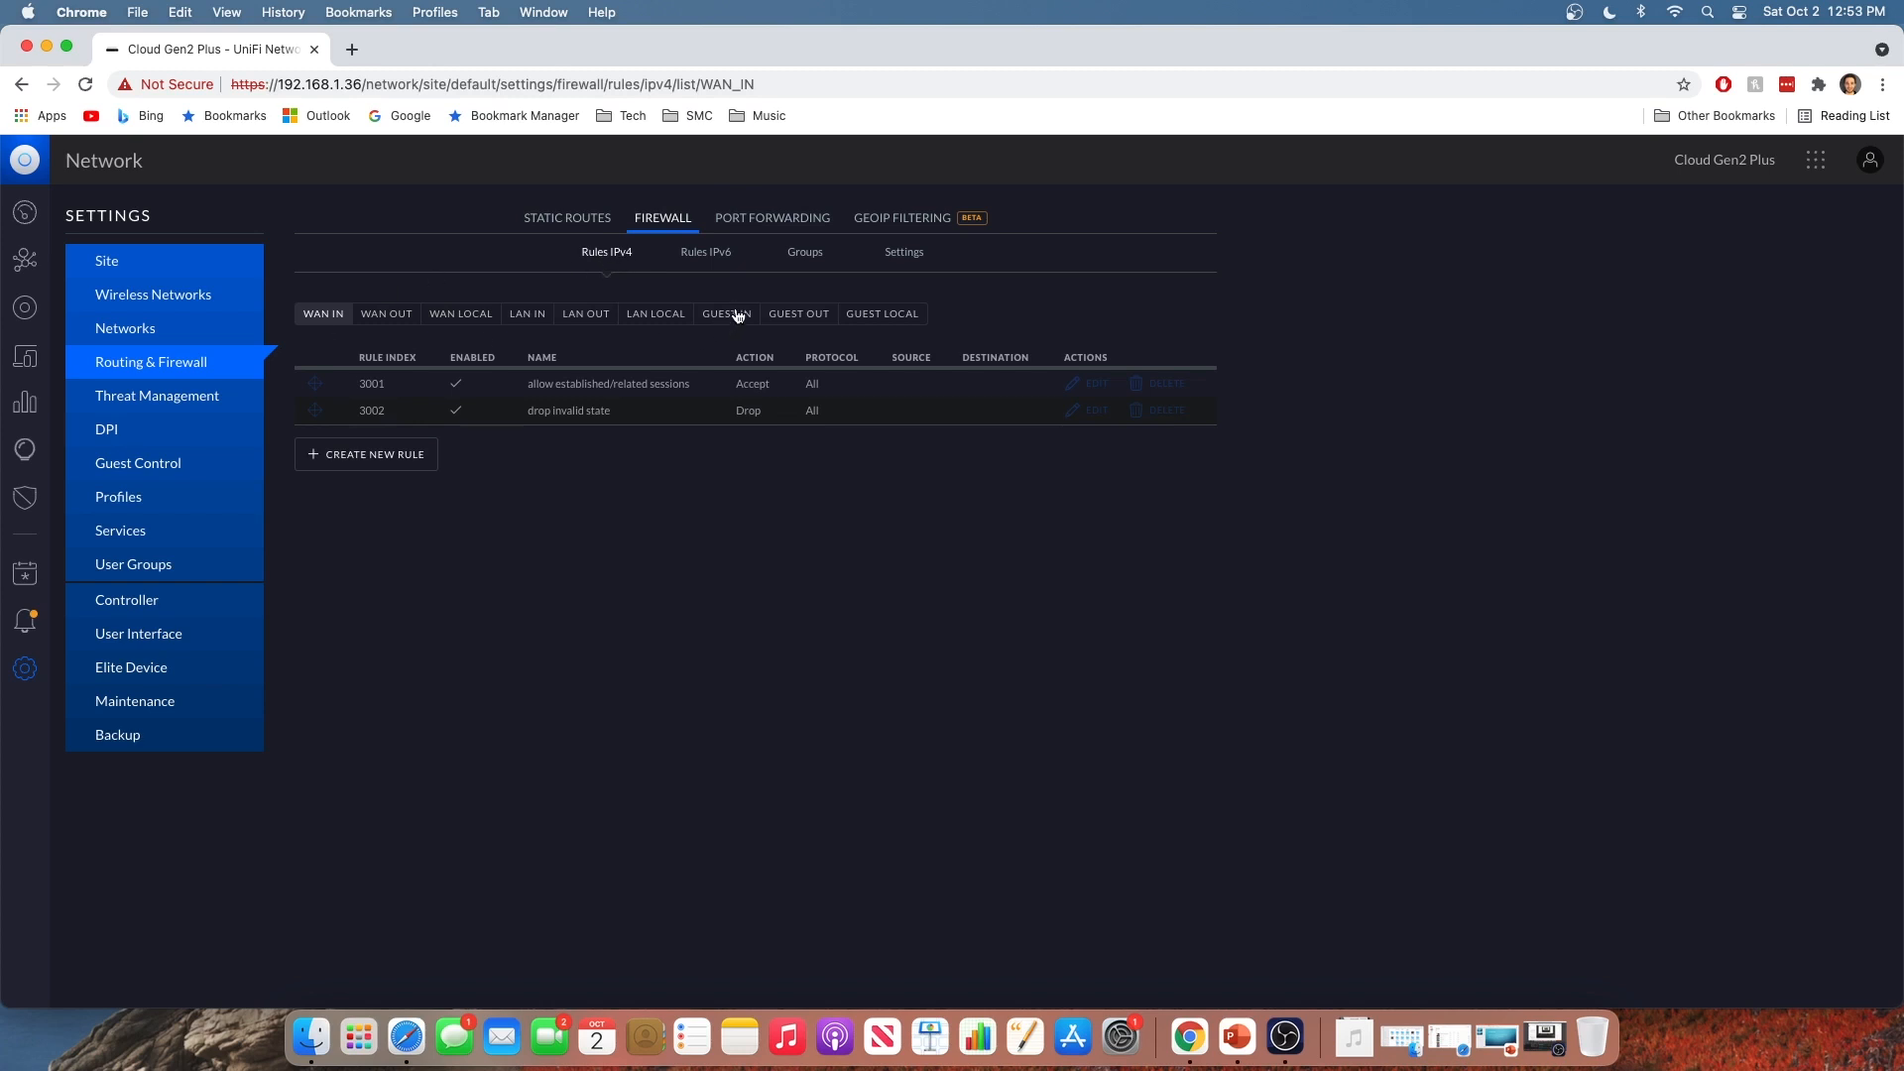
mouse_move(827, 323)
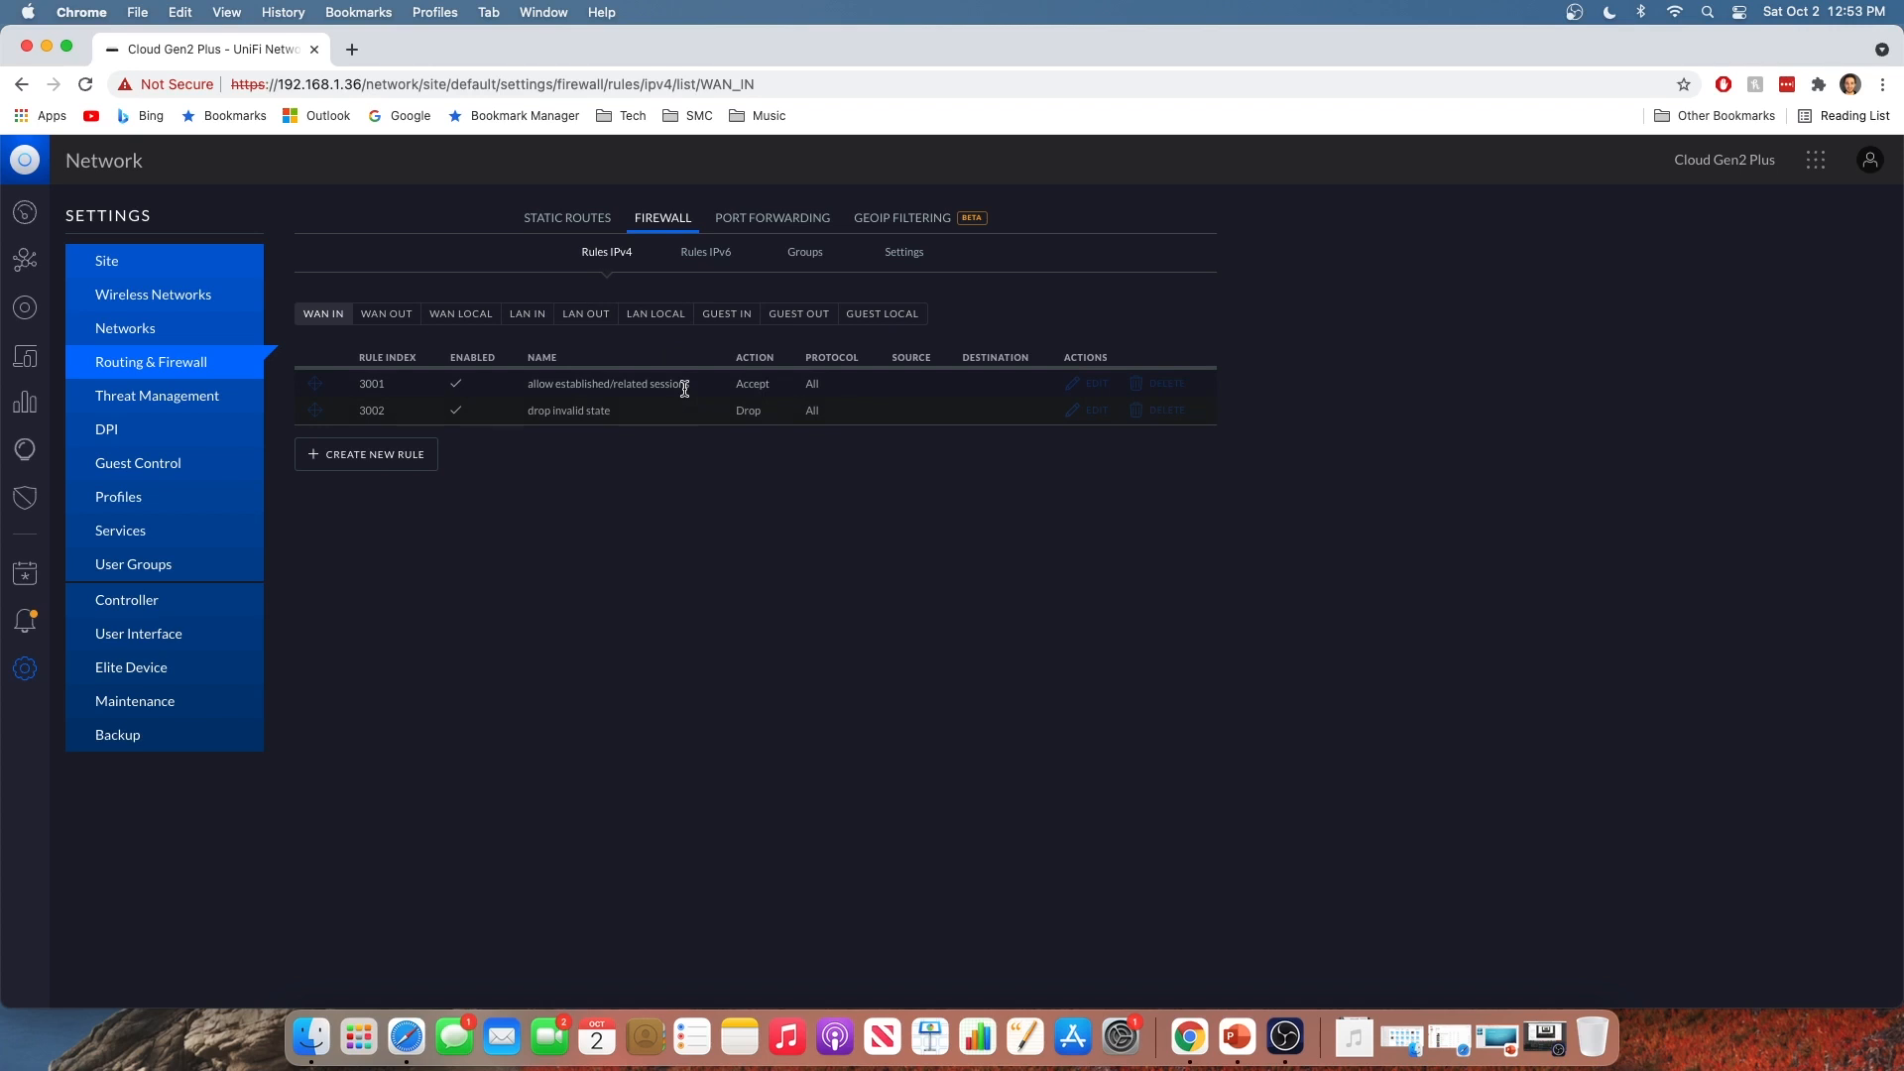
mouse_move(724, 366)
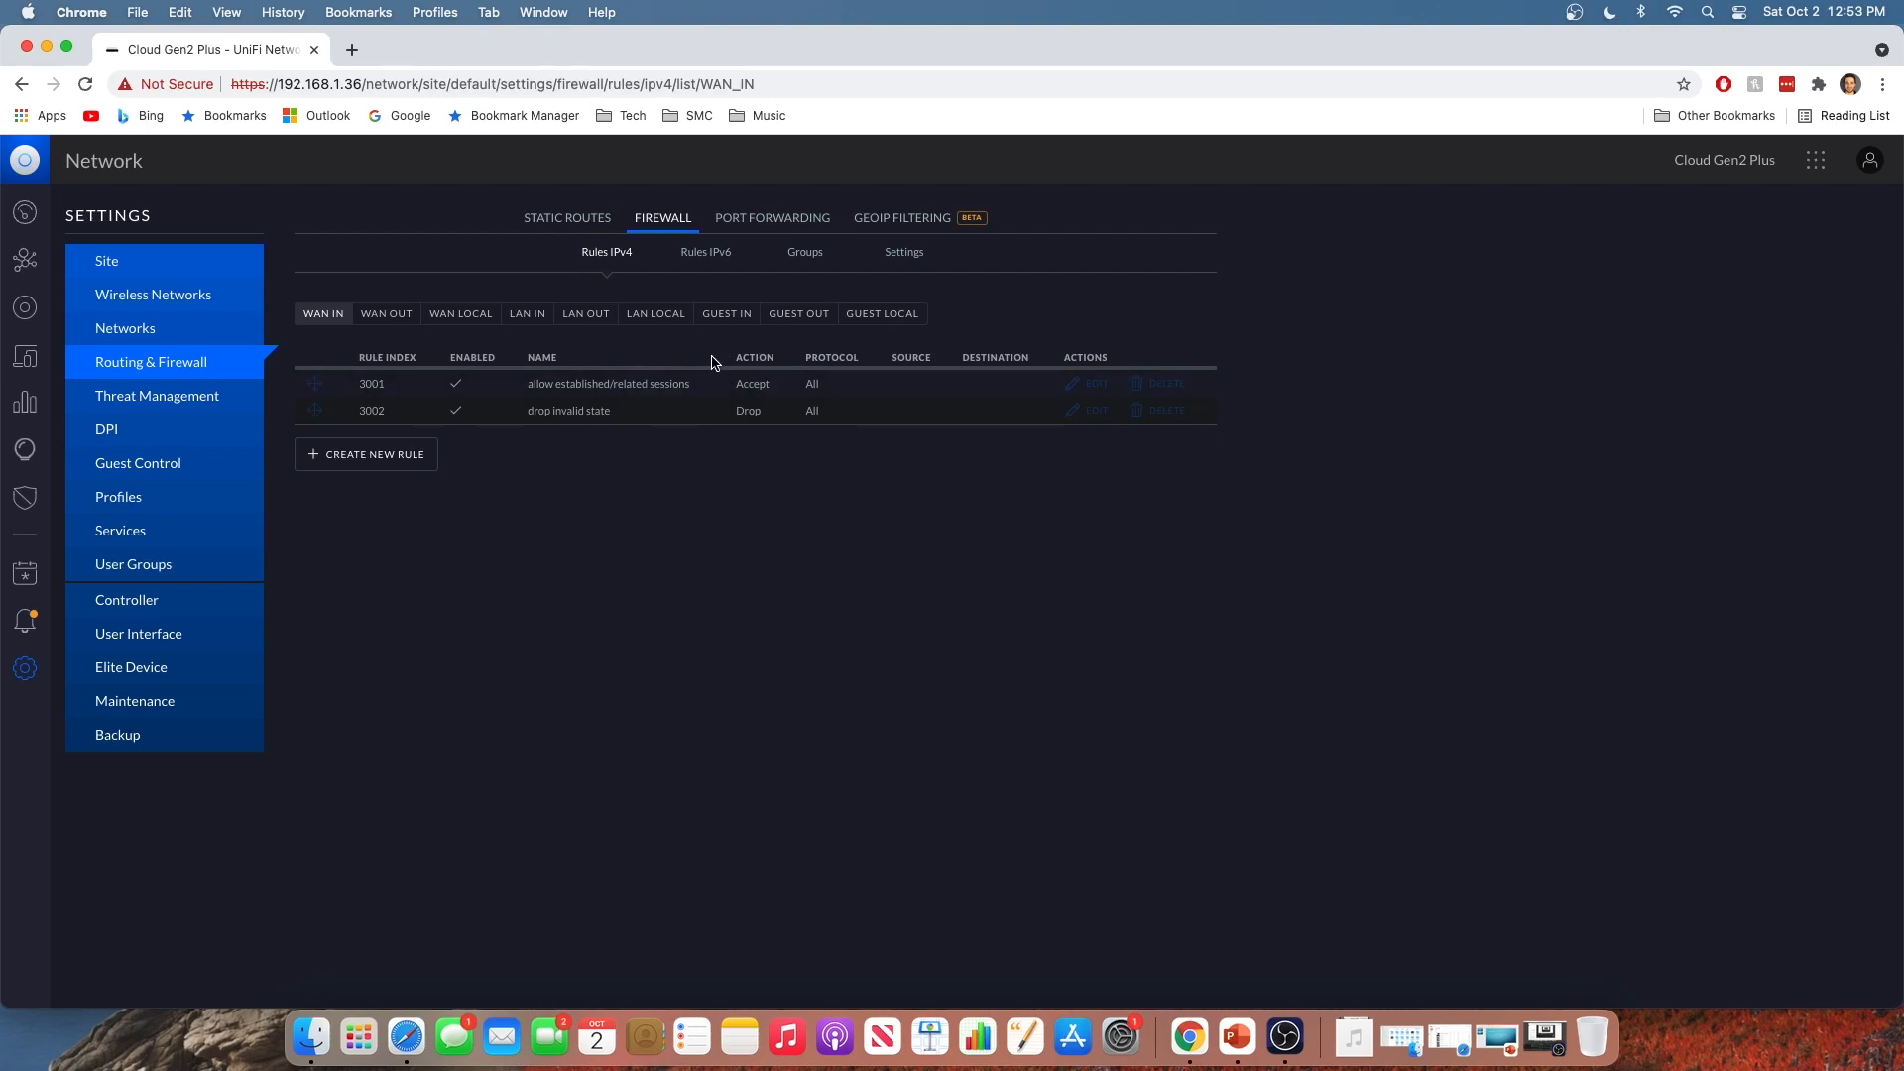
Review the GUEST IN, GUEST LOCAL and GUEST OUT firewall rules, then return to the dashboard
left_click(726, 313)
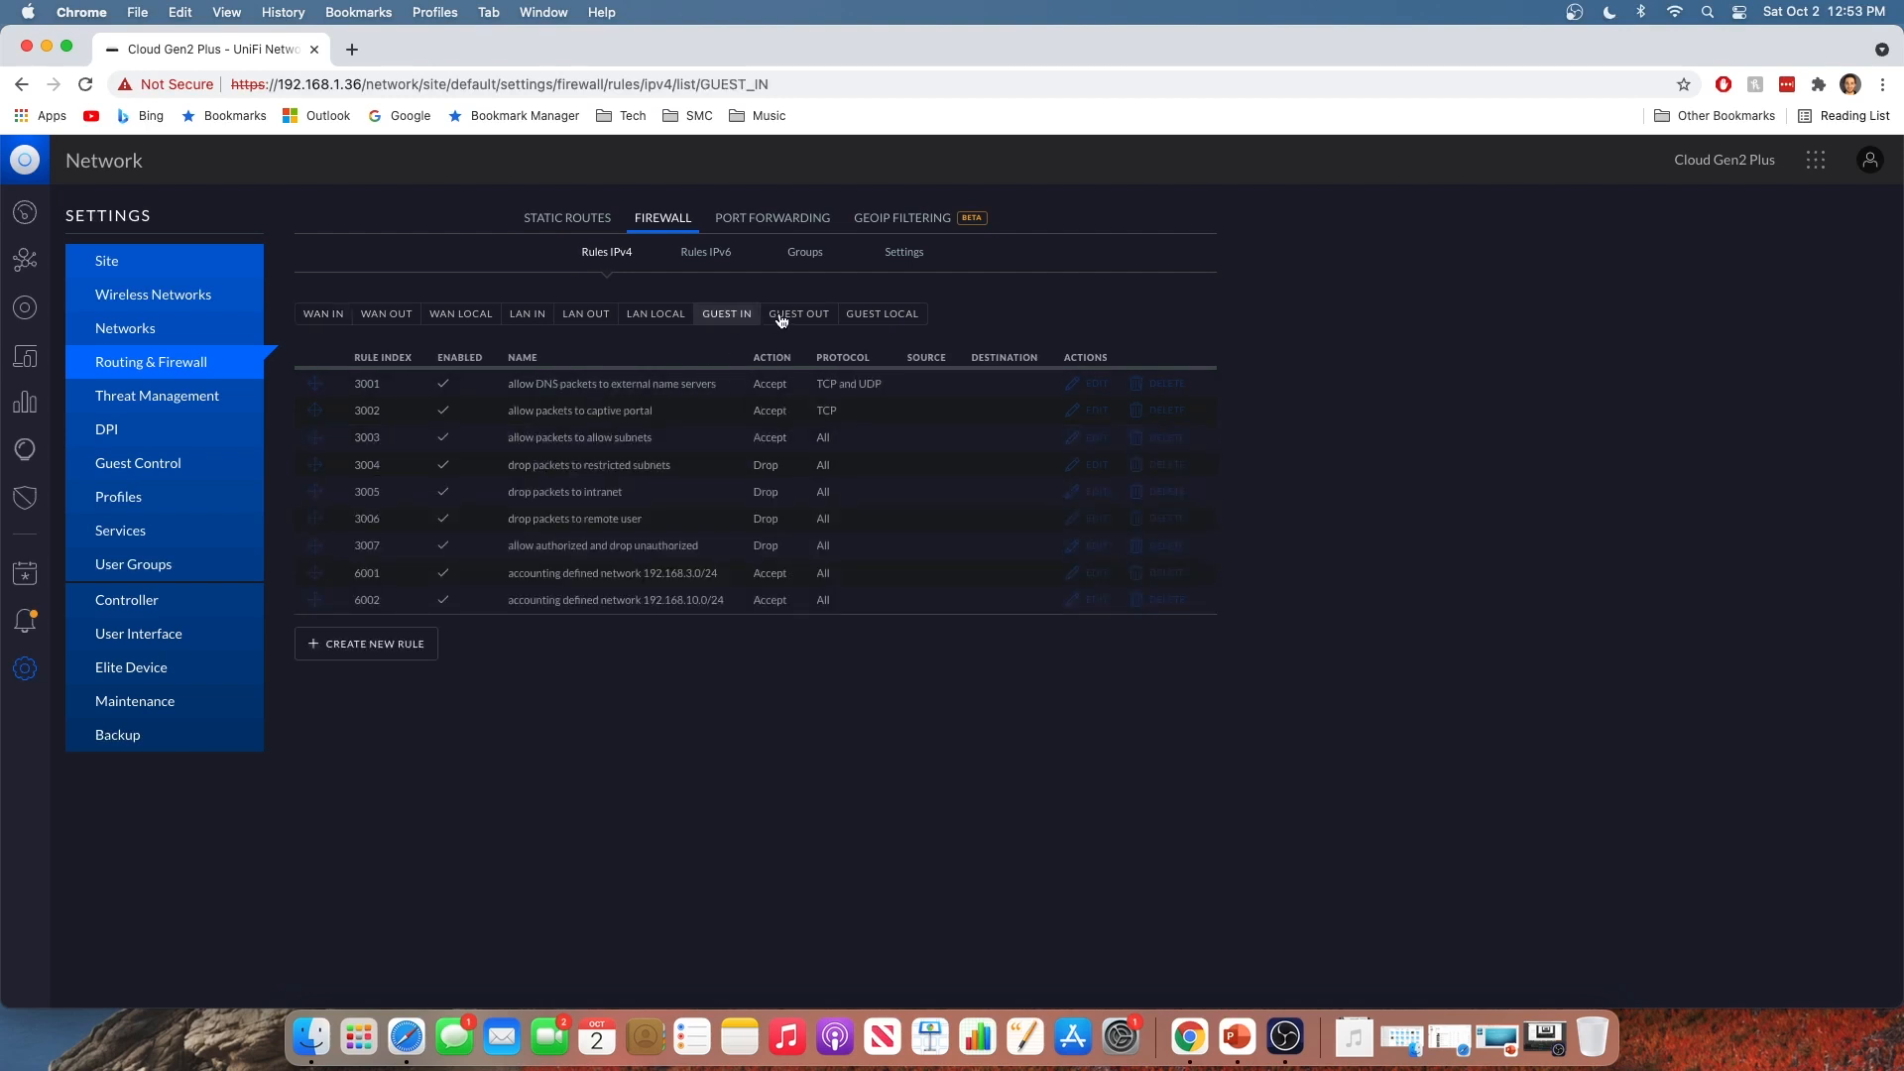
left_click(882, 313)
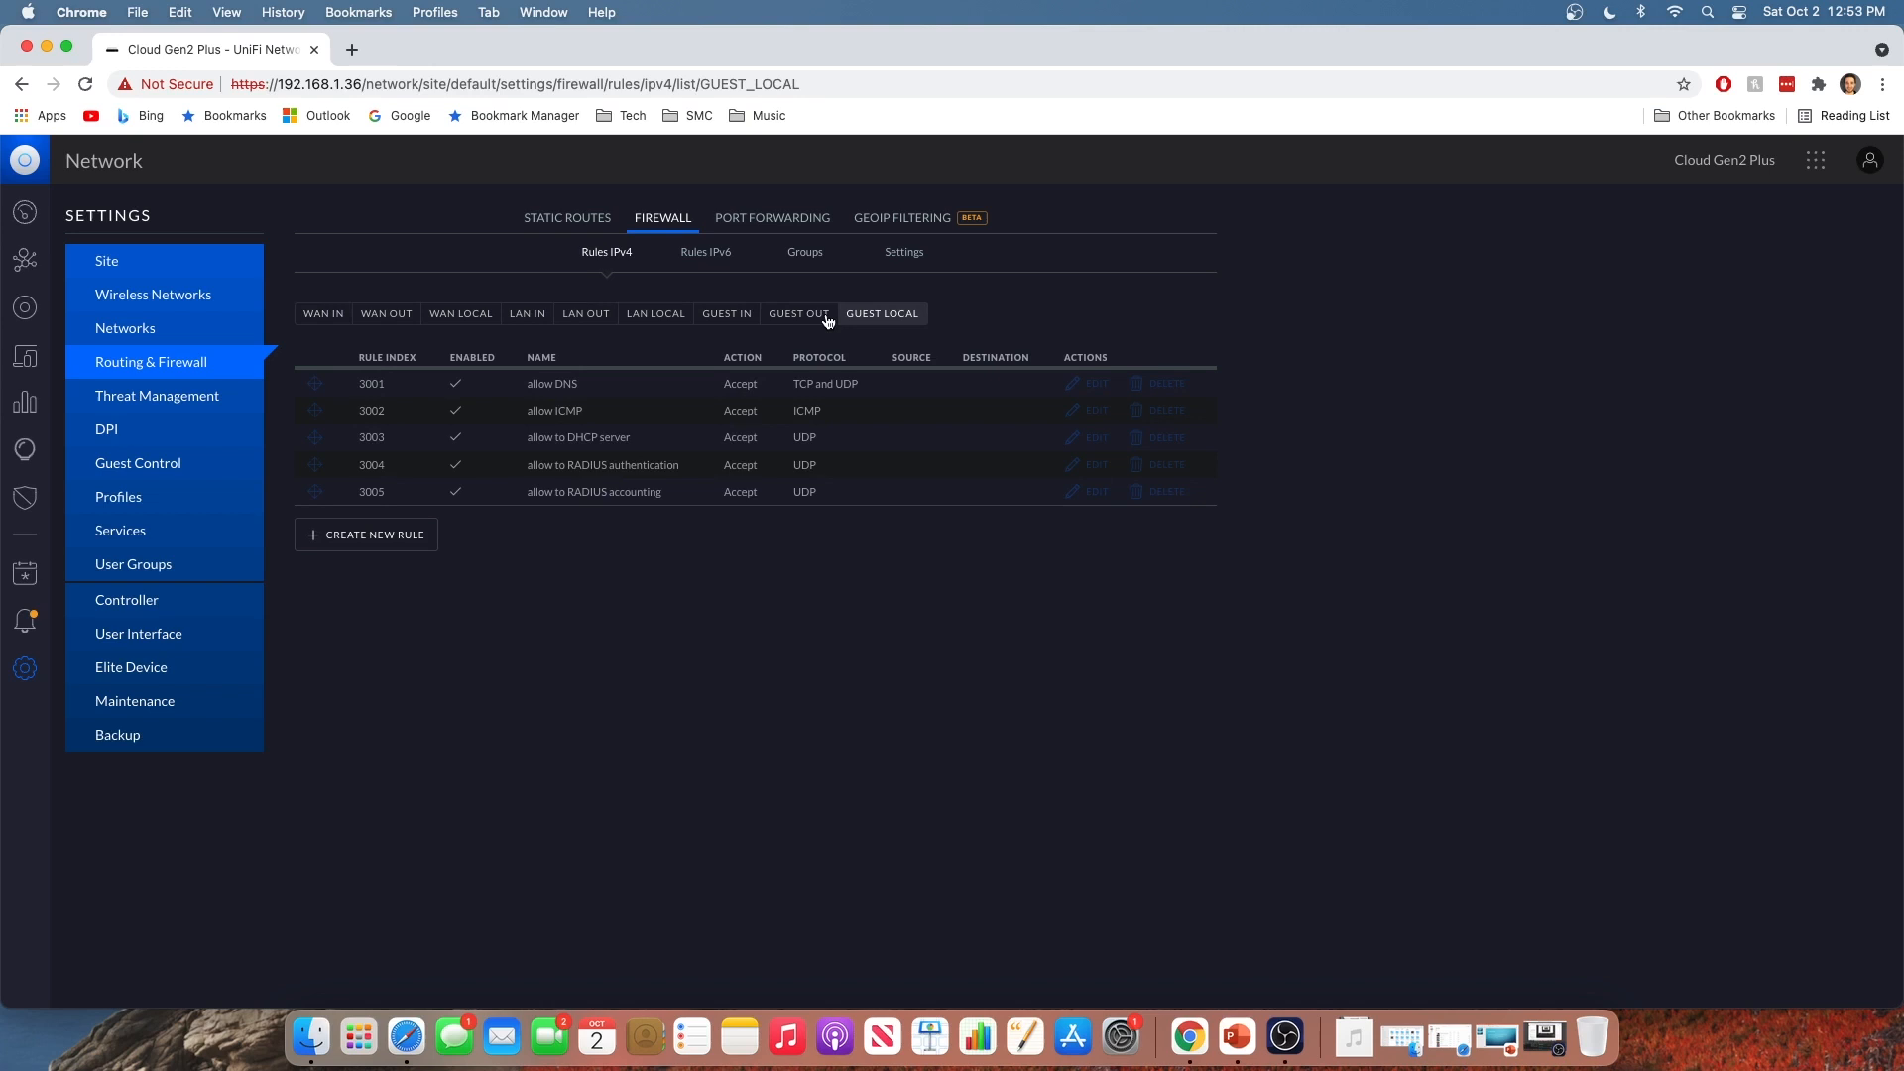
mouse_move(810, 320)
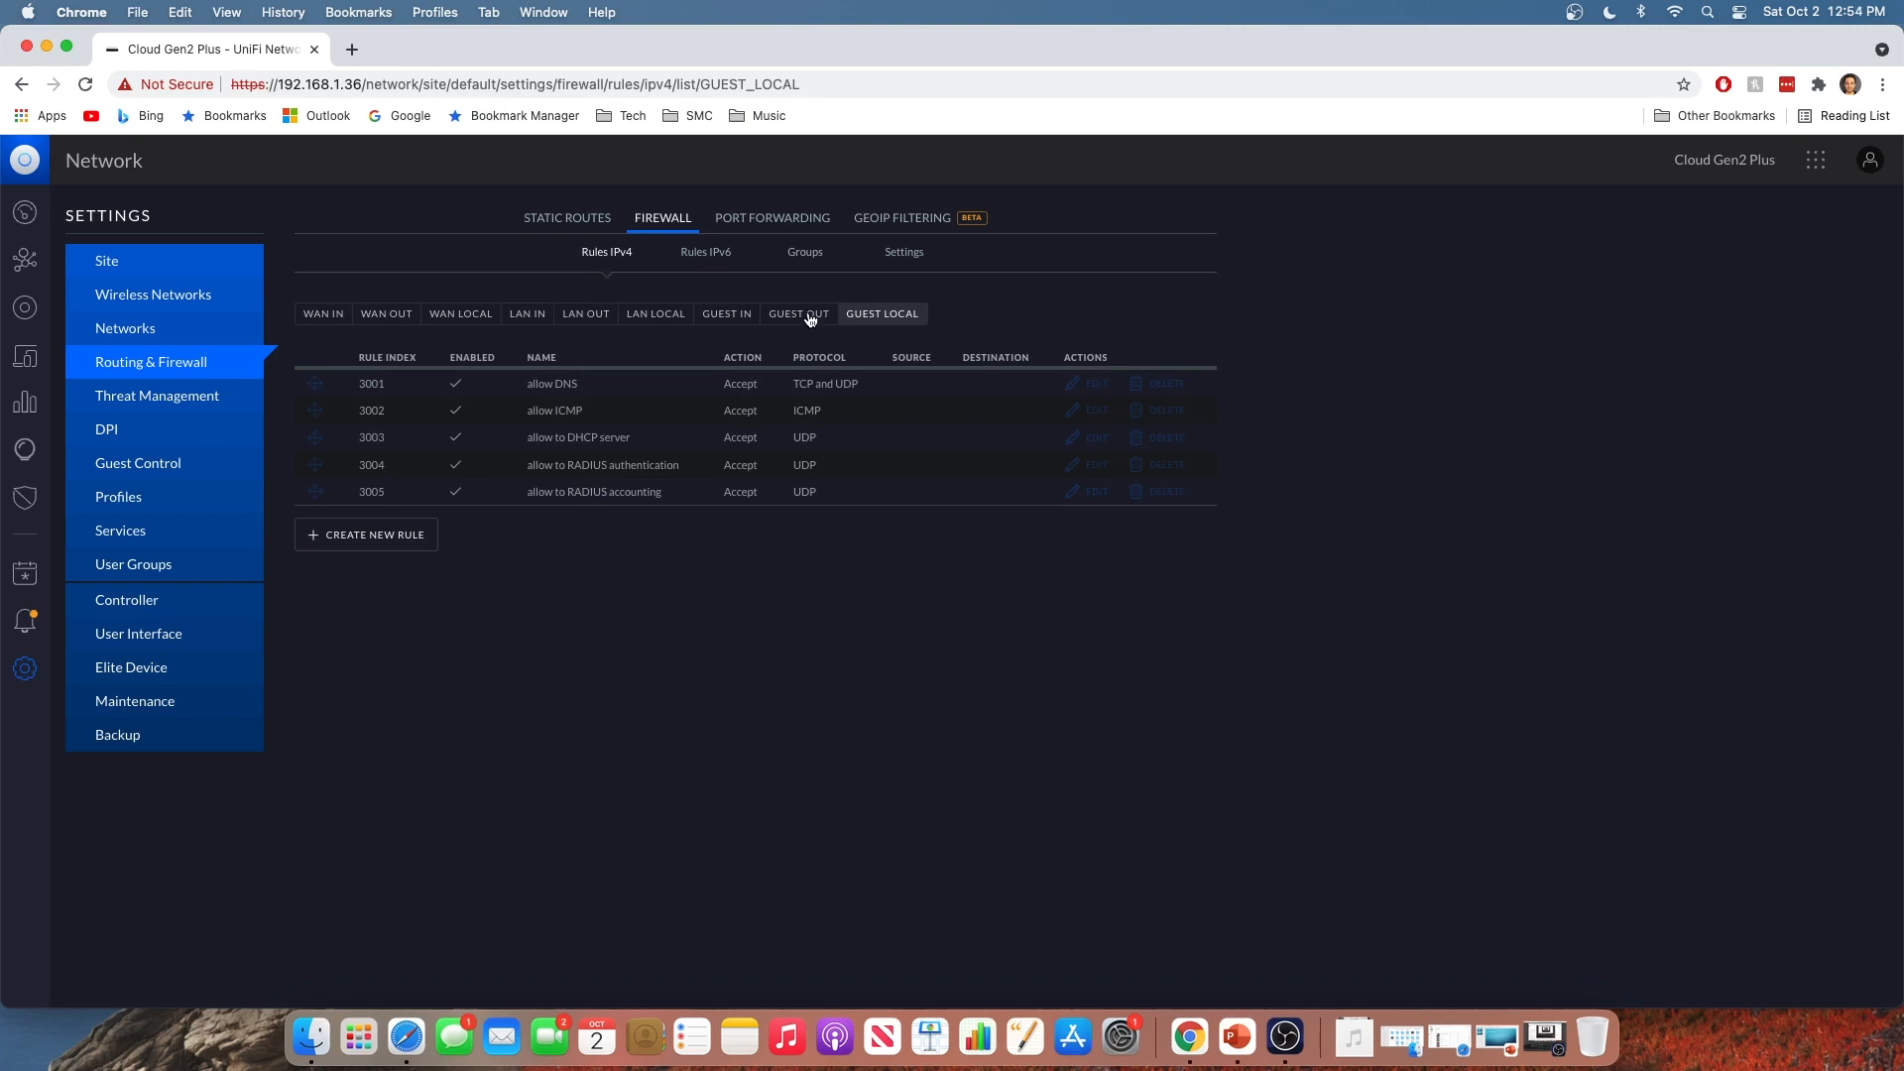
left_click(798, 314)
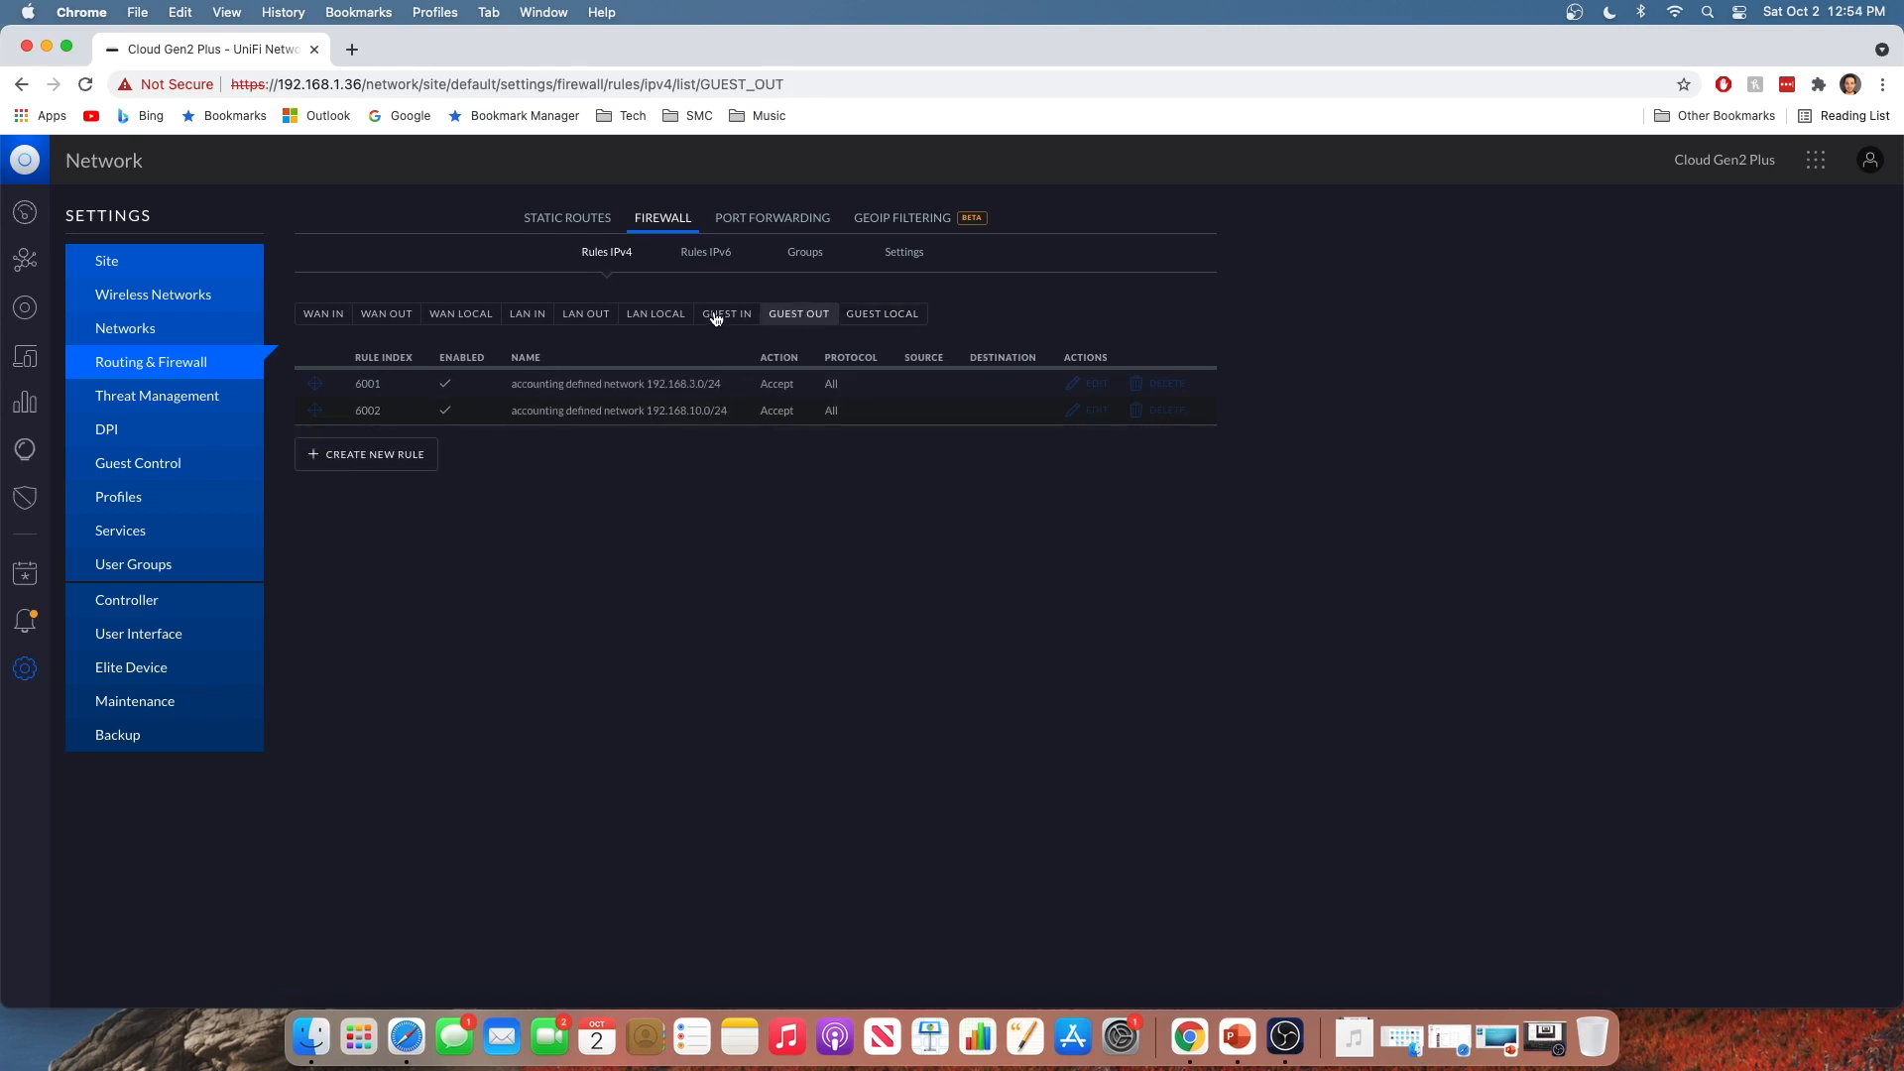
left_click(727, 313)
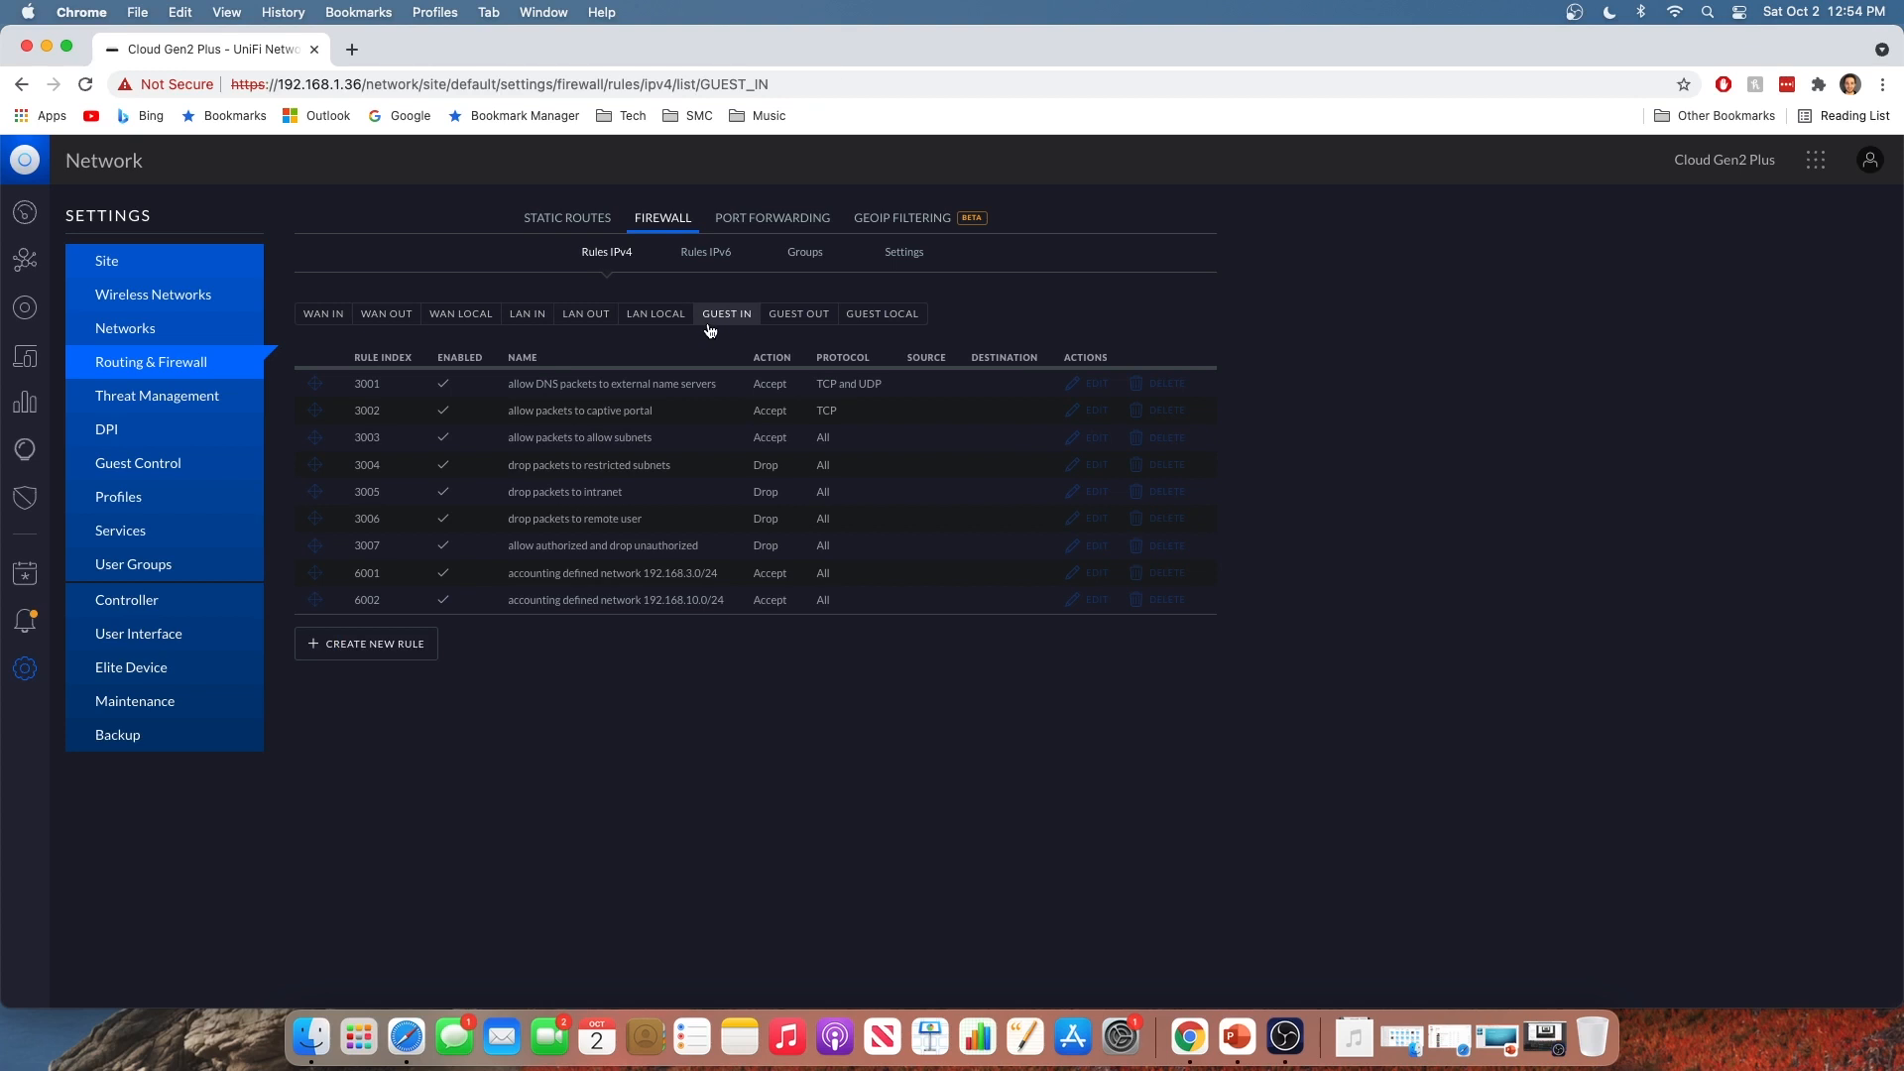
mouse_move(501, 422)
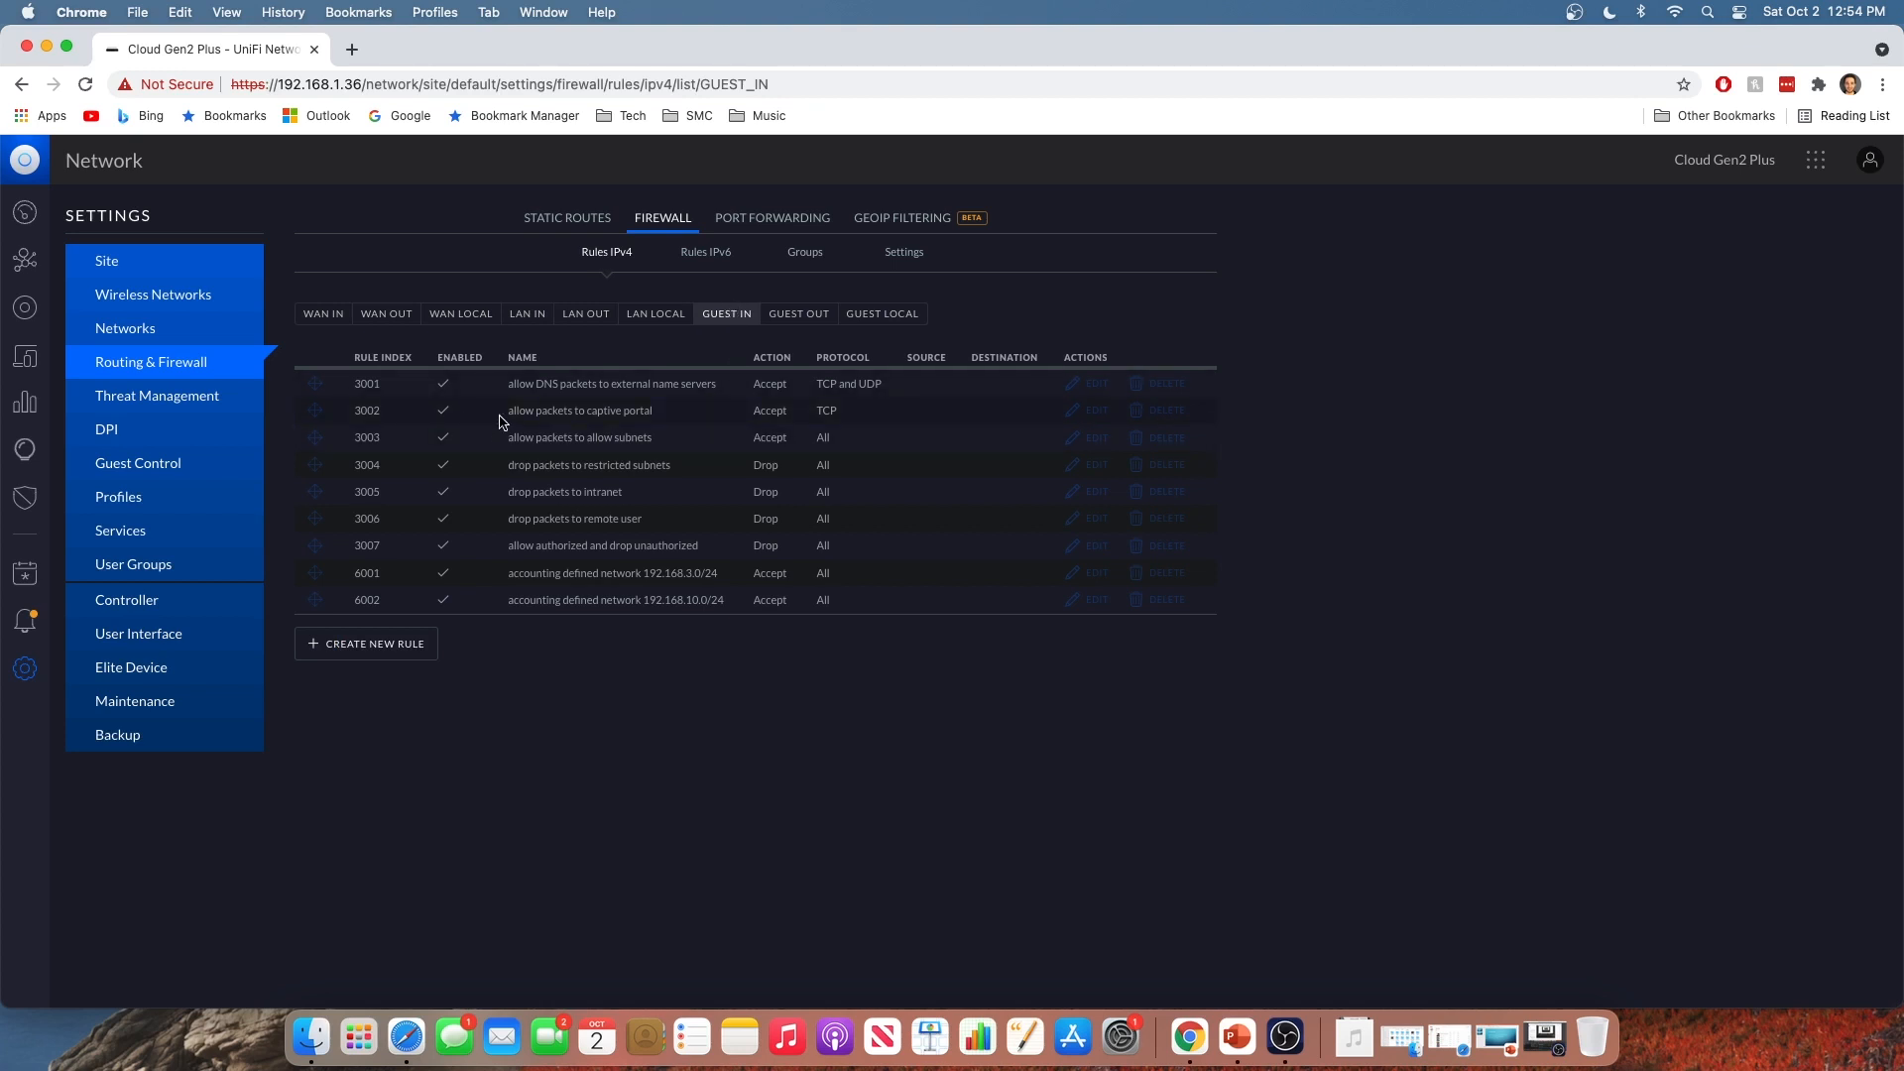
mouse_move(803, 417)
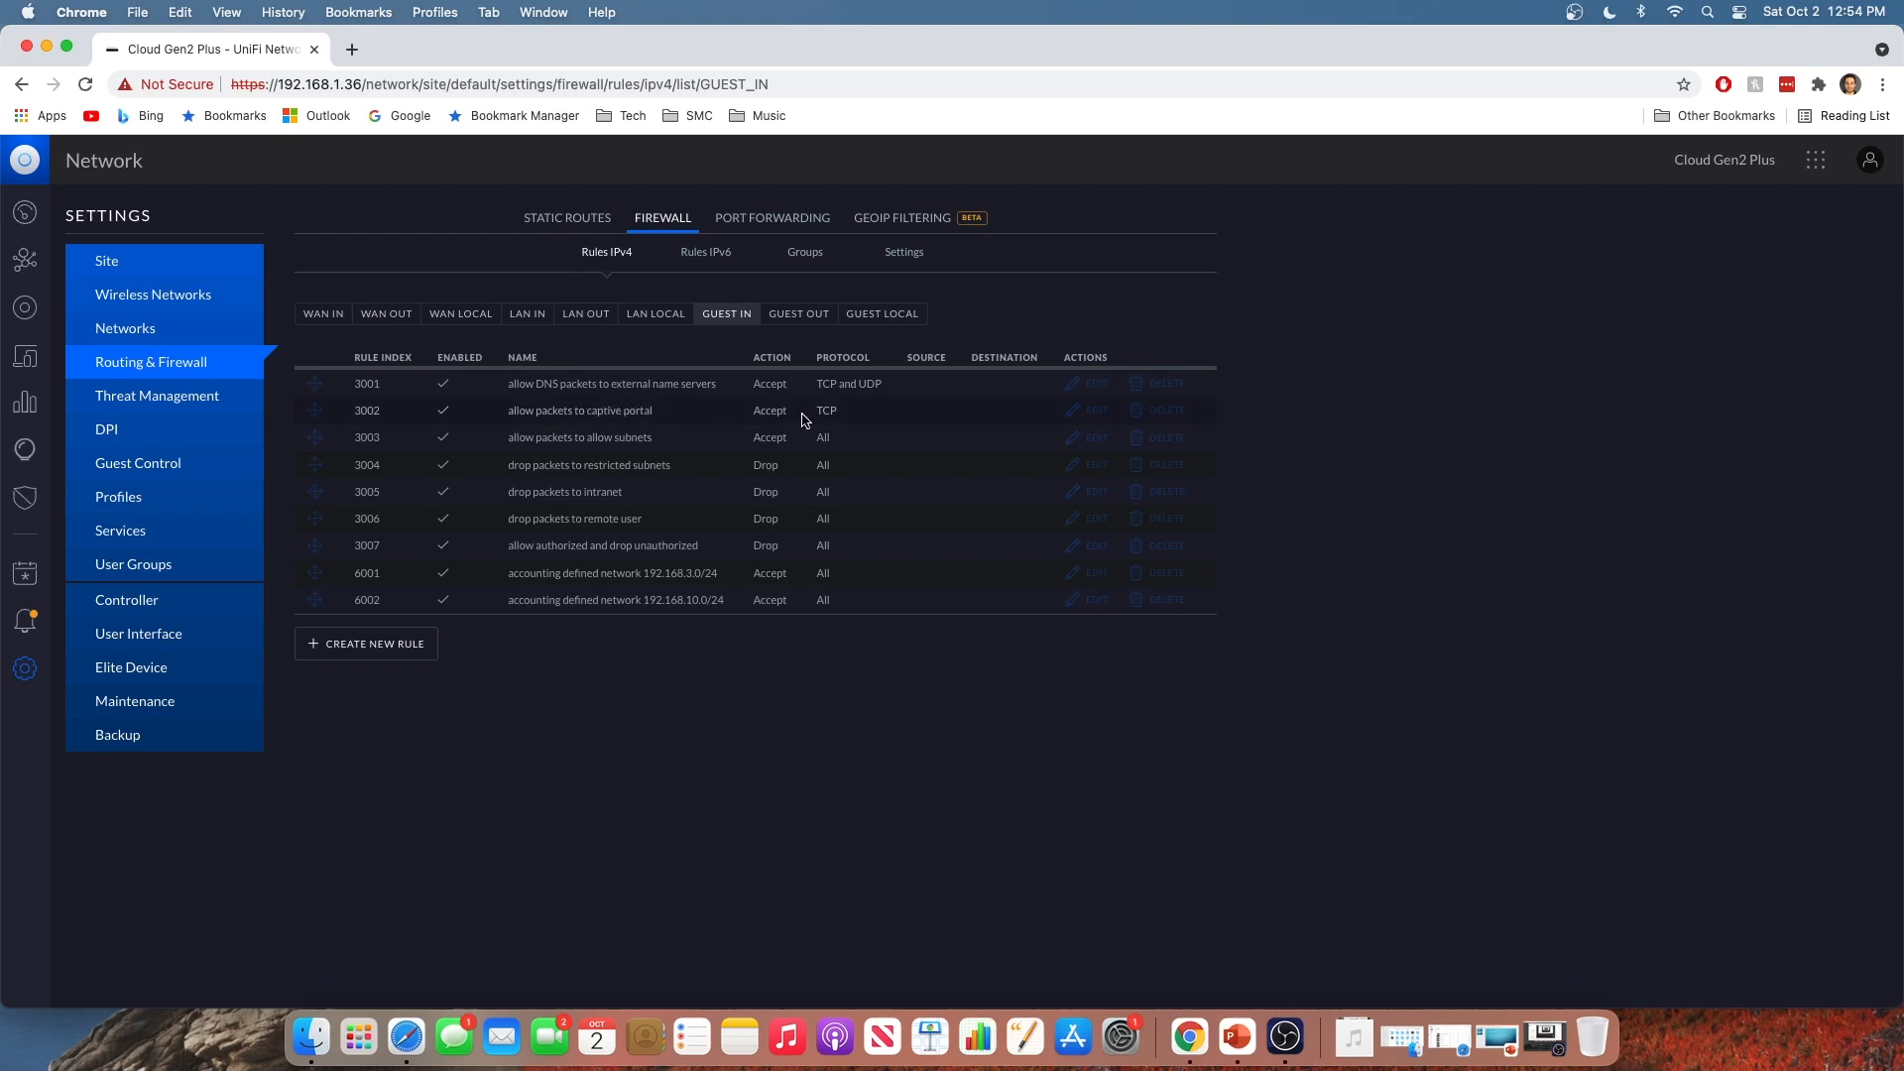
mouse_move(795, 413)
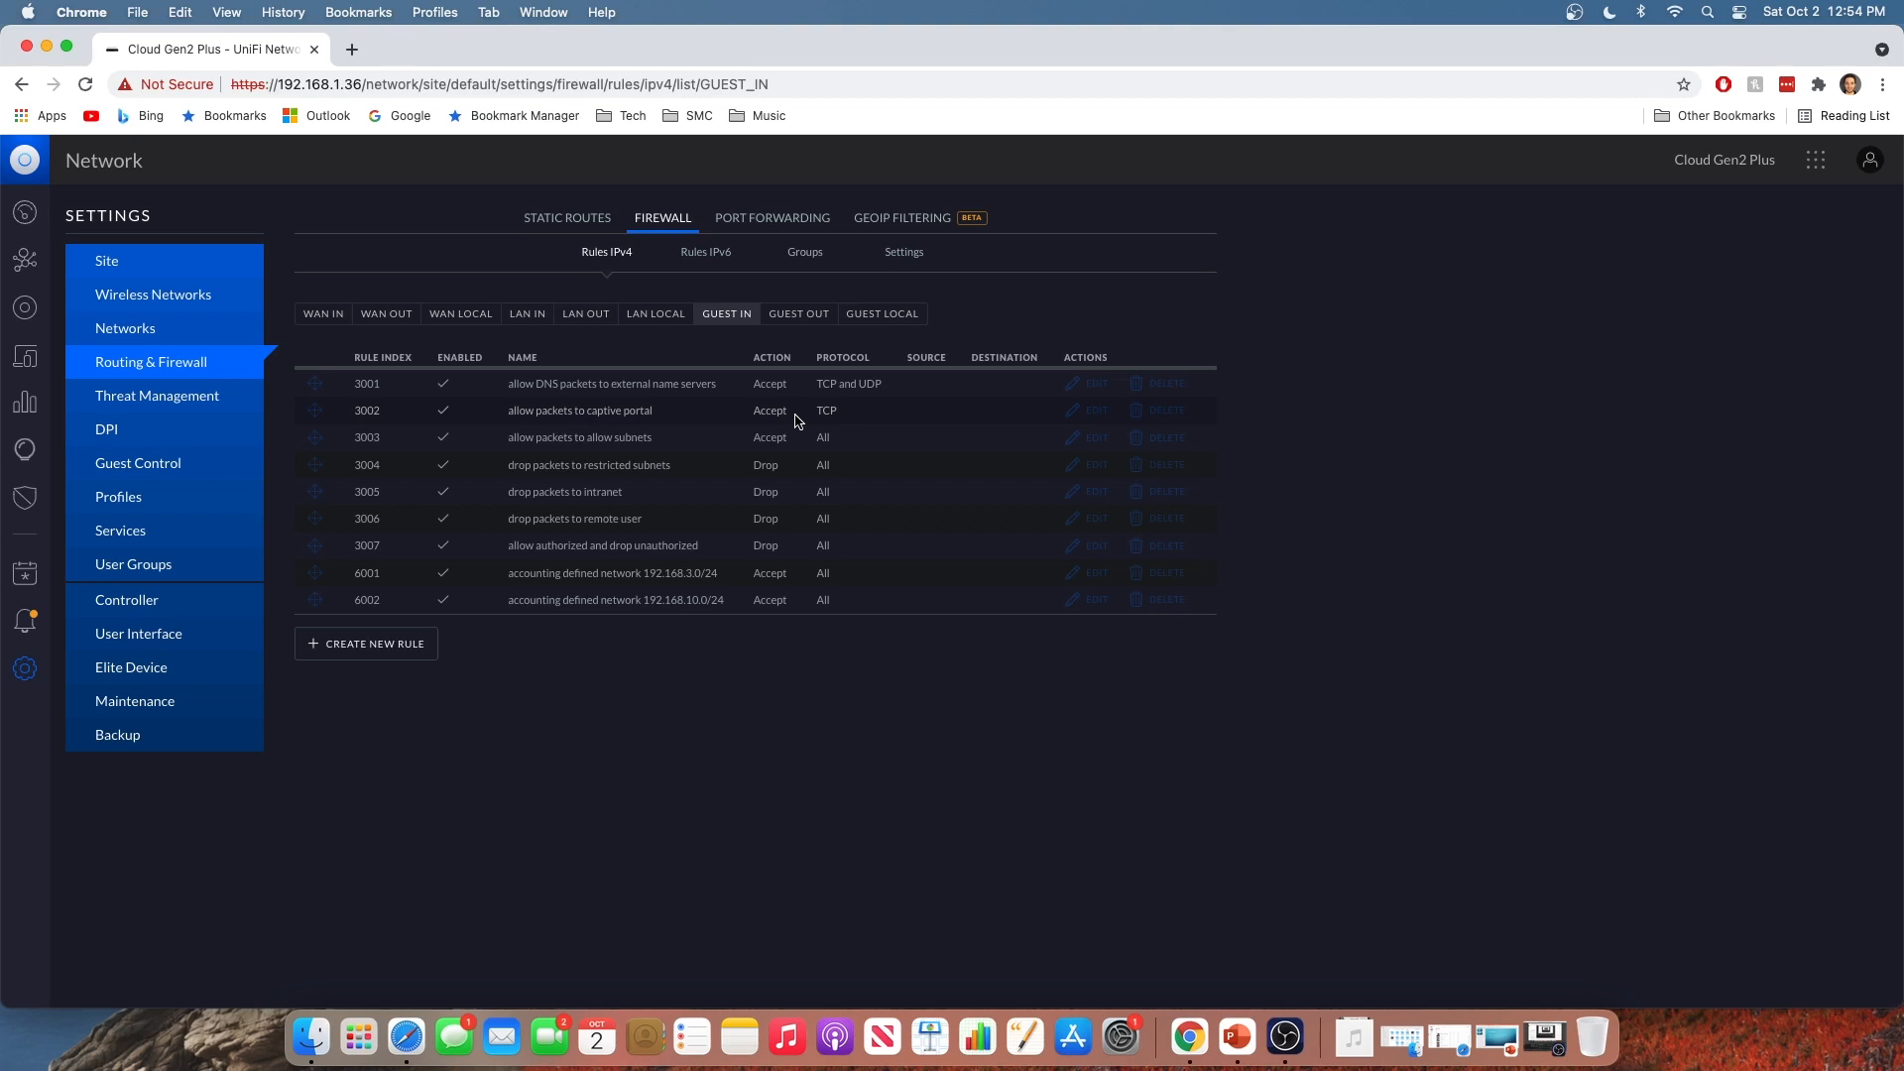
mouse_move(660, 462)
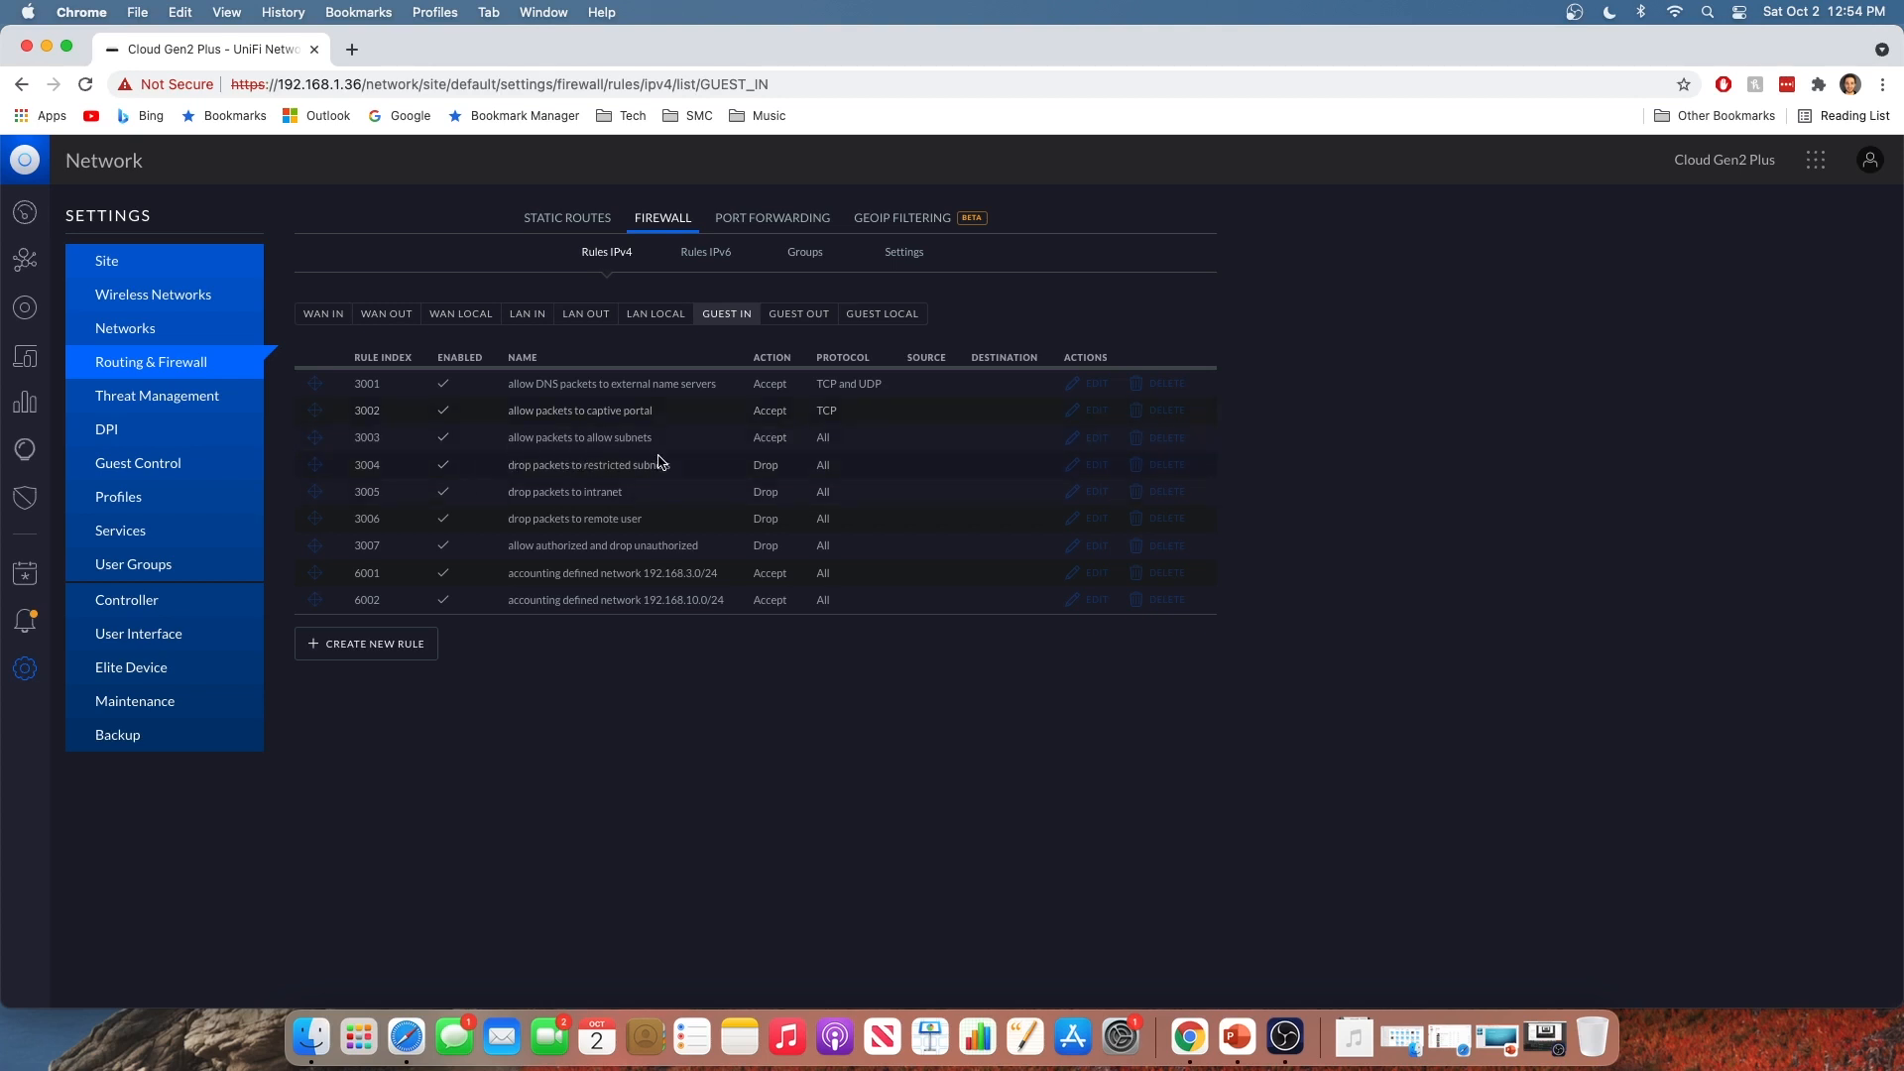
mouse_move(688, 475)
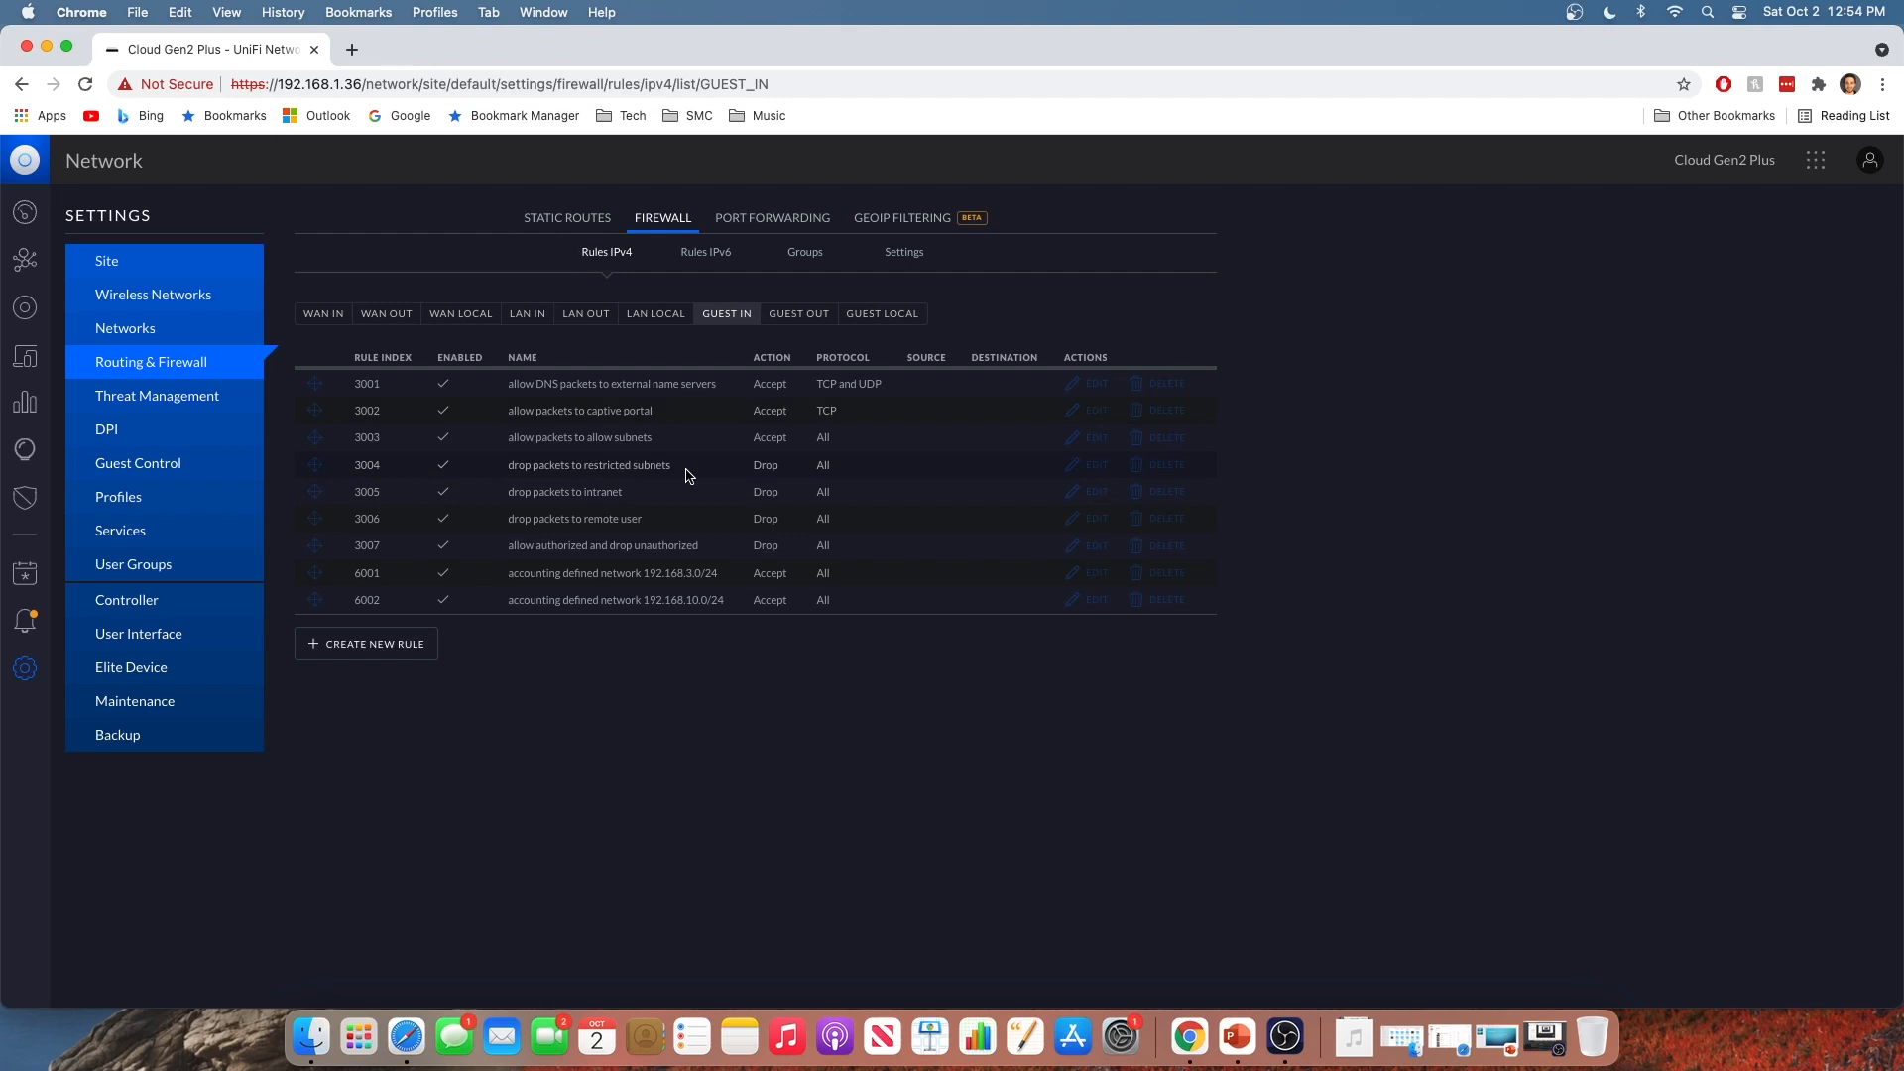
mouse_move(733, 457)
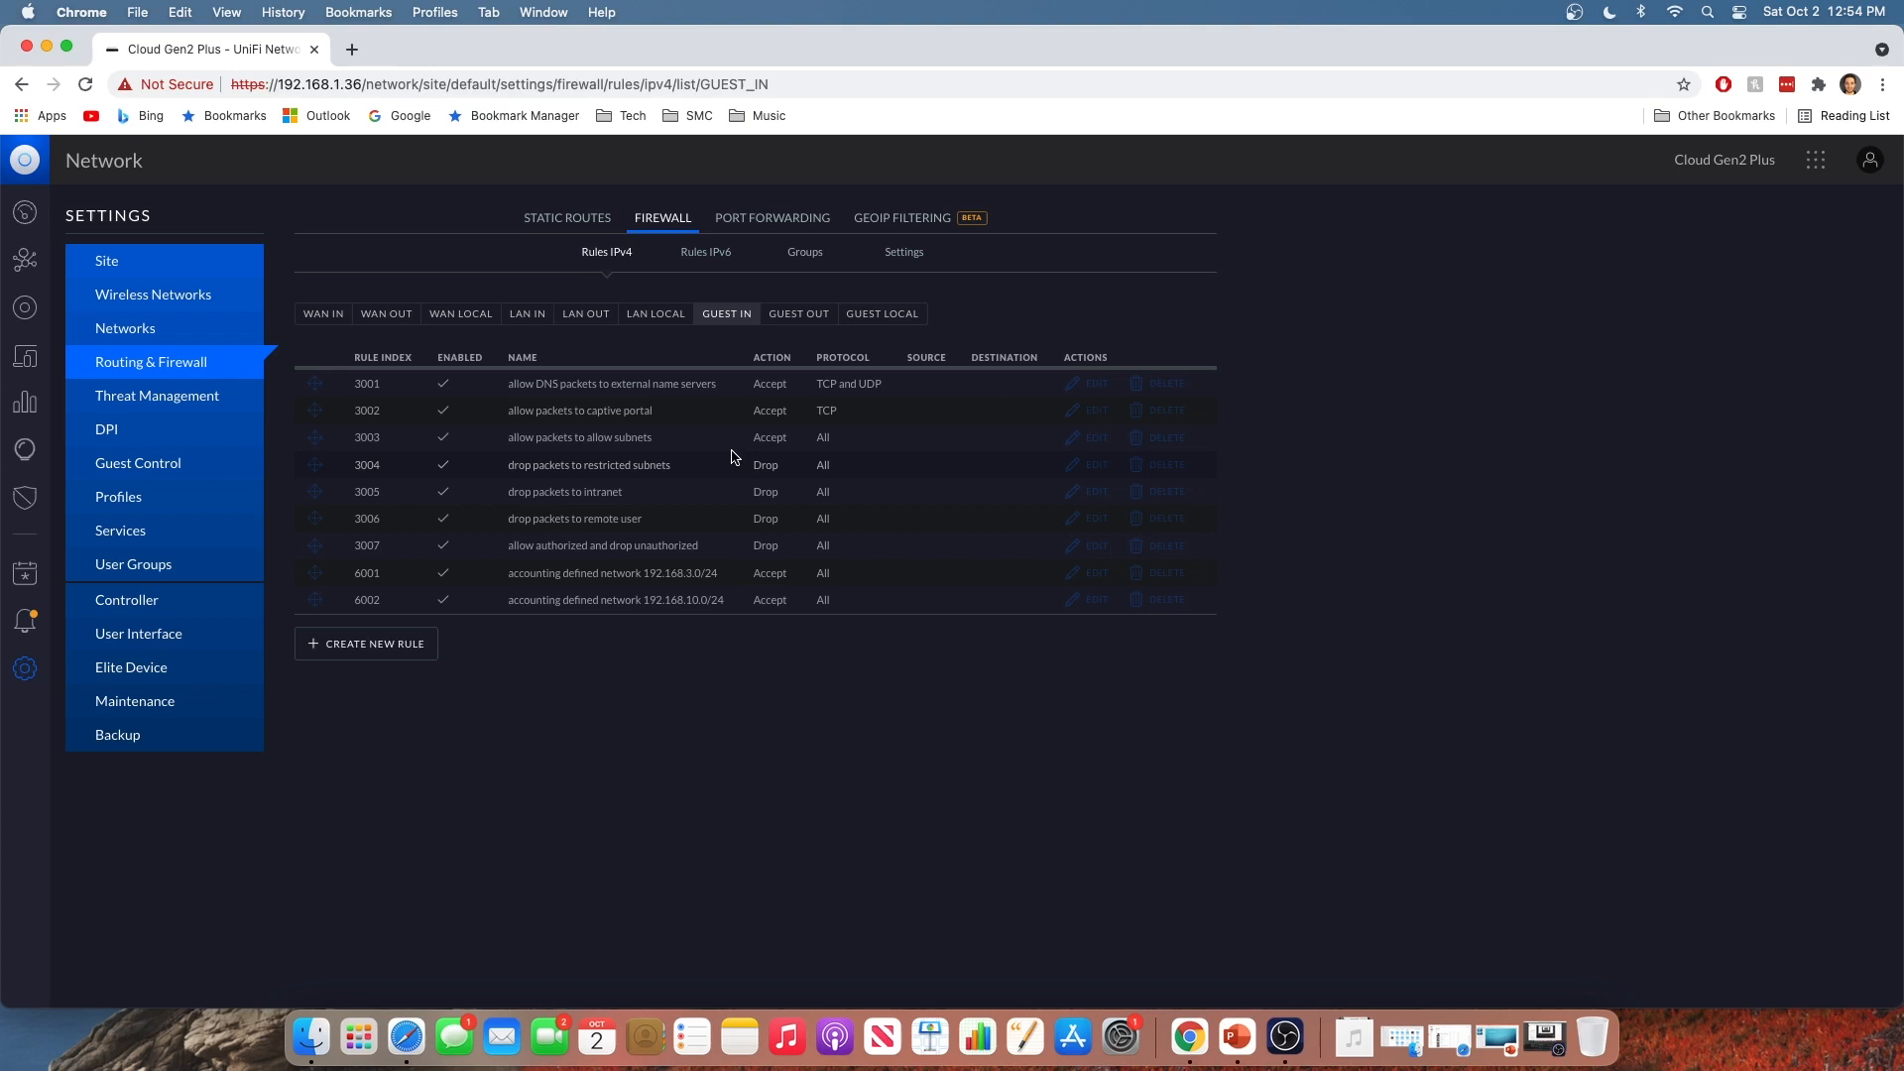
left_click(798, 313)
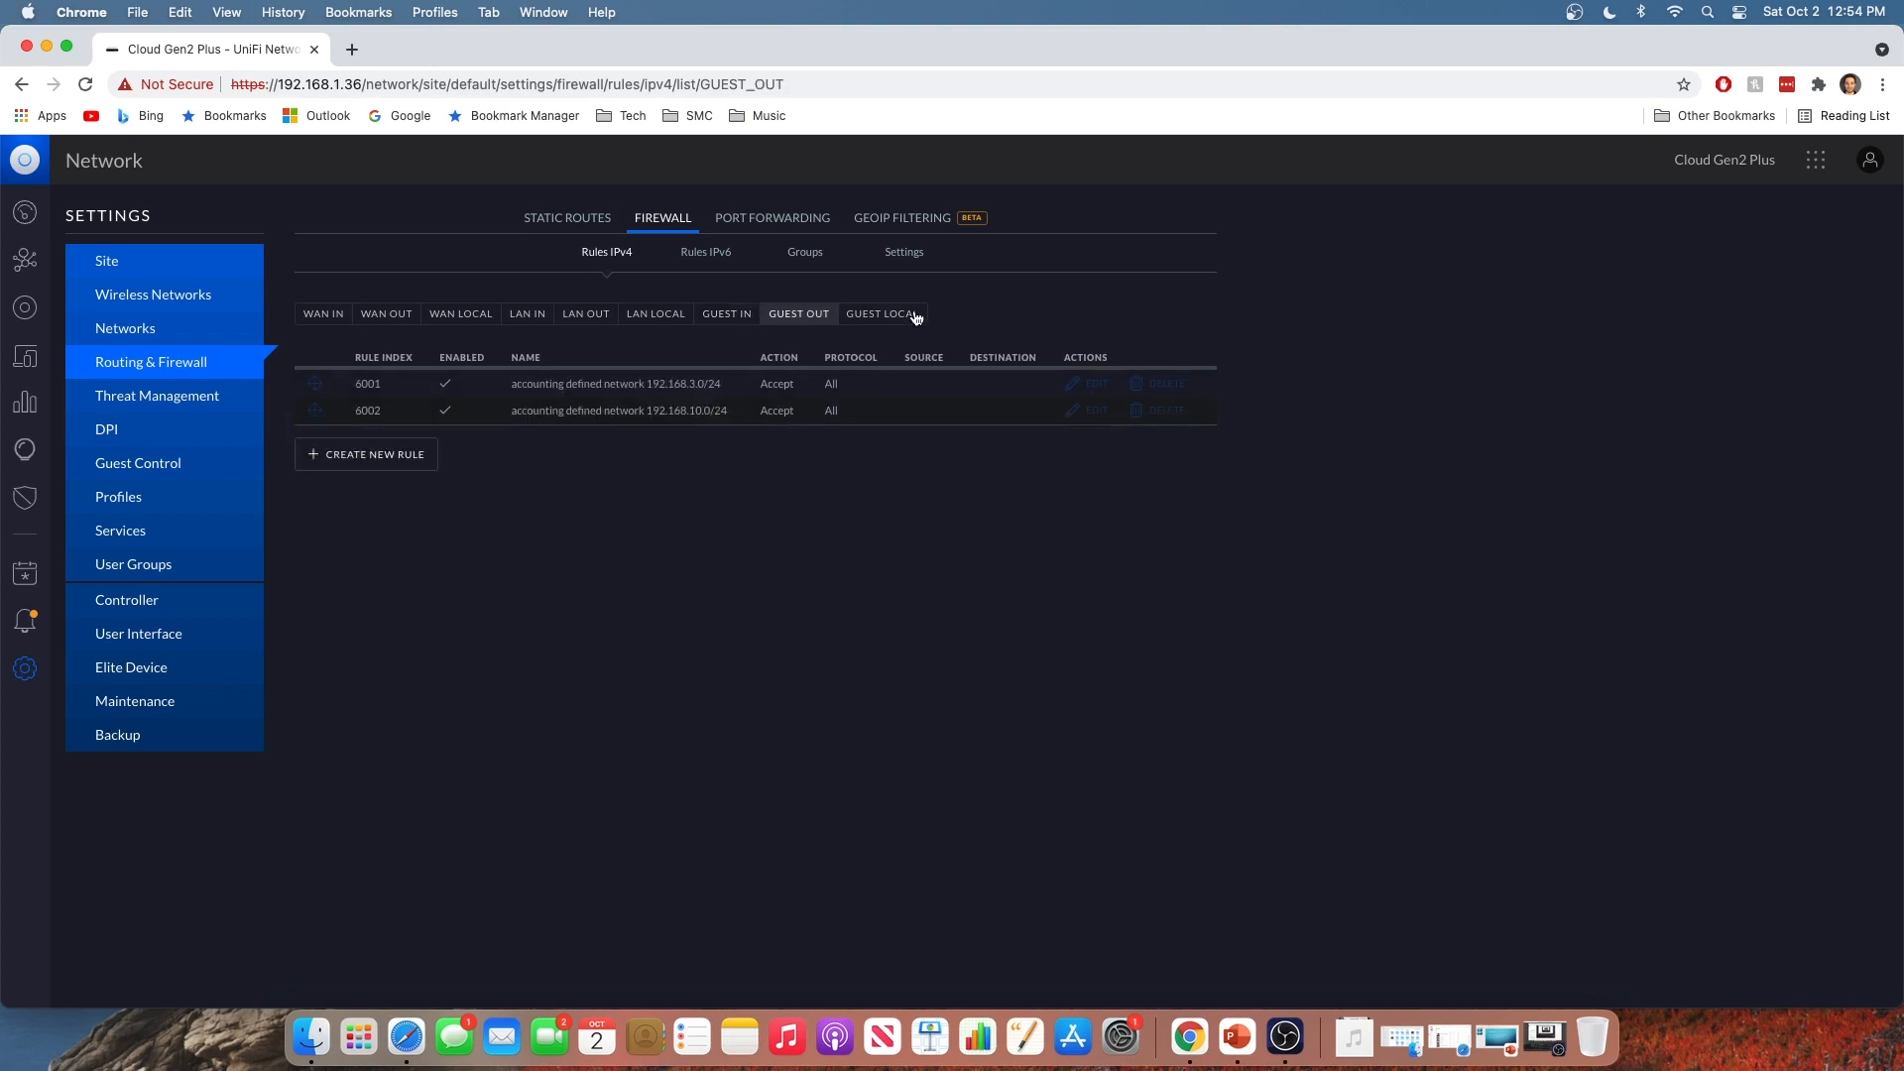
left_click(726, 313)
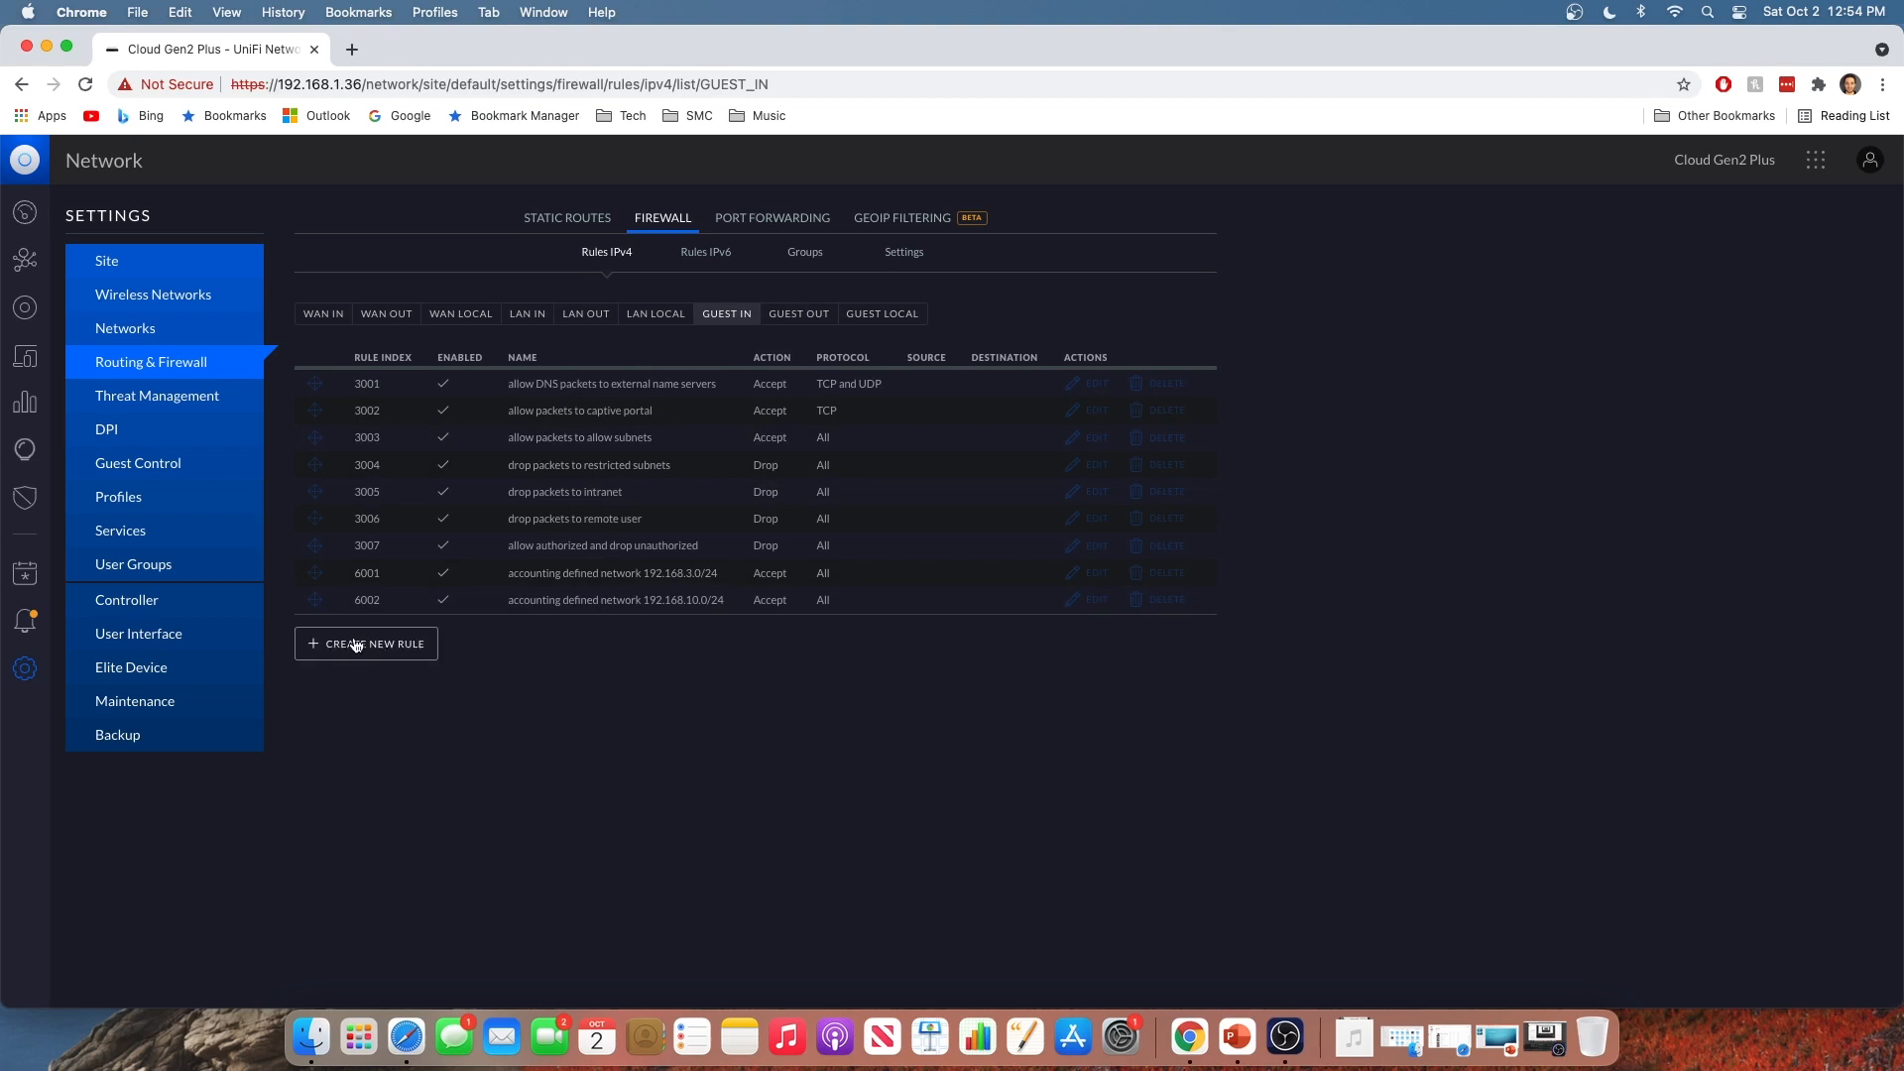
left_click(798, 313)
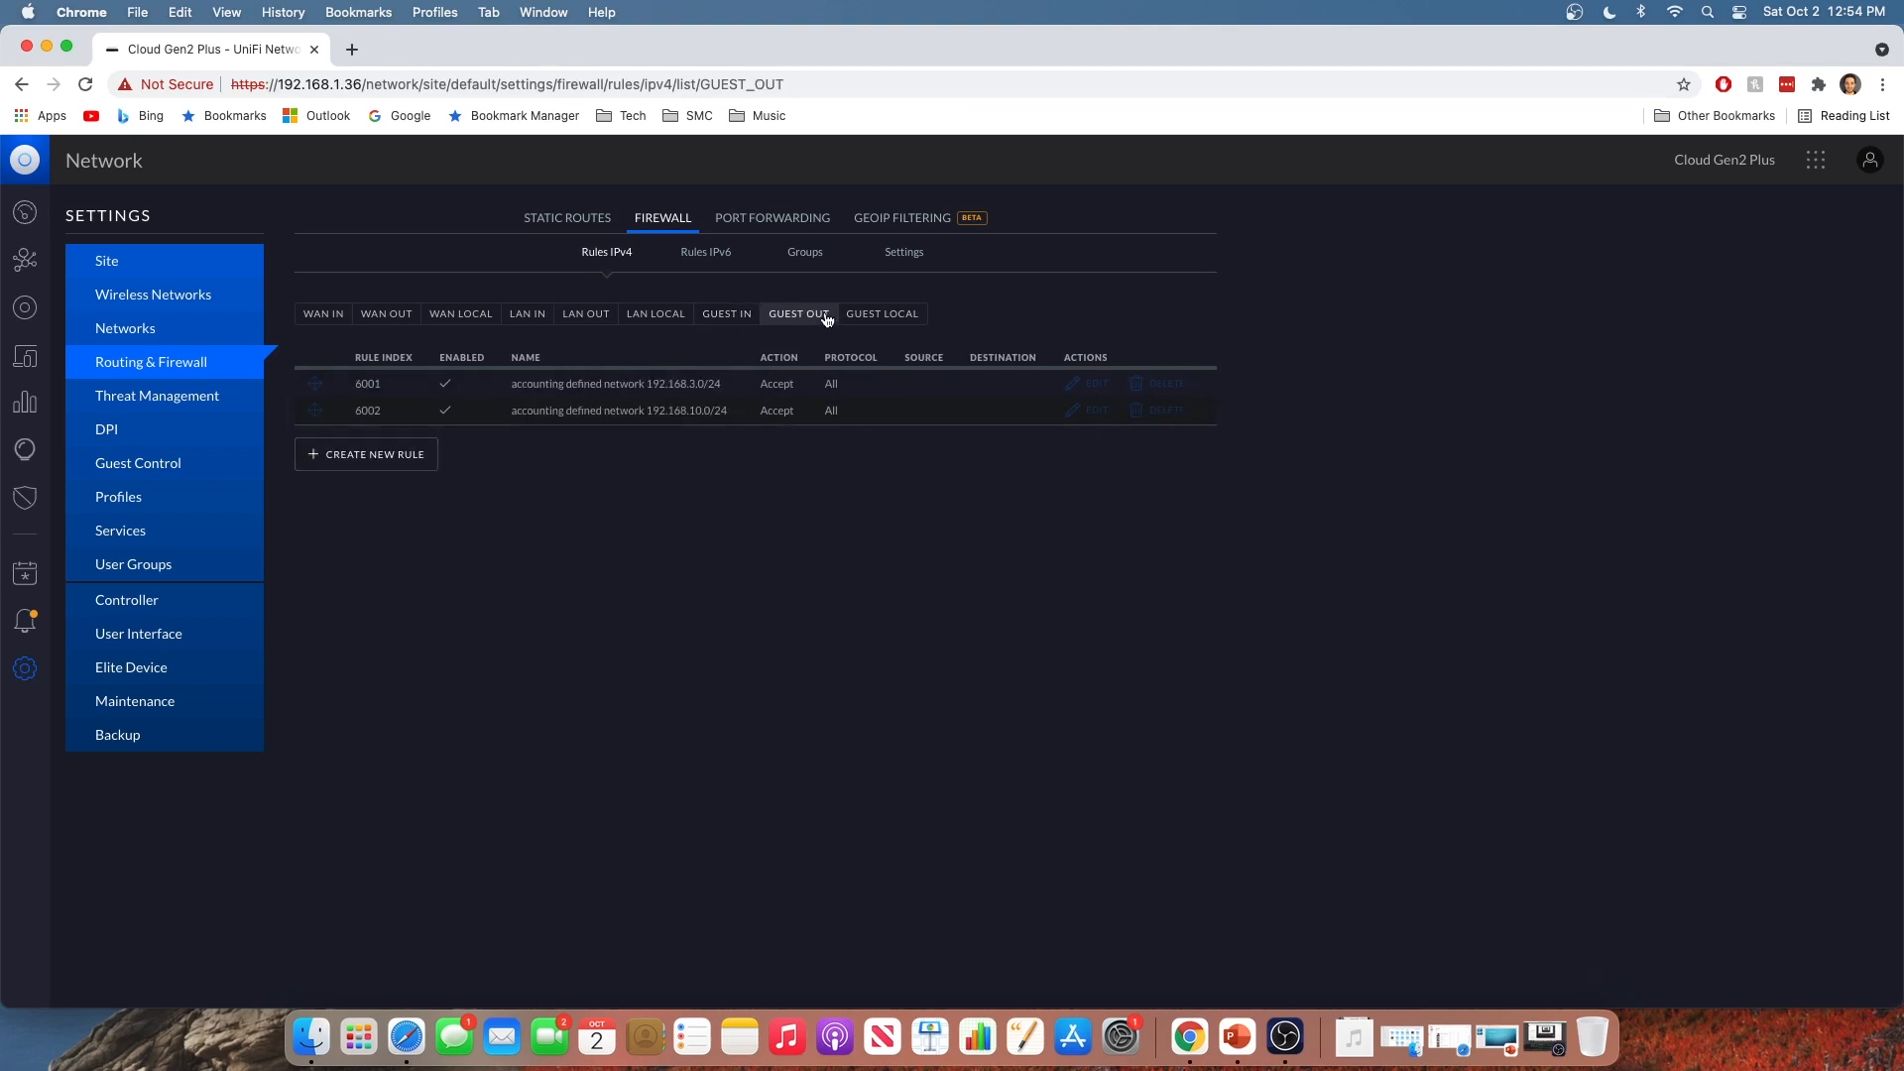
left_click(726, 314)
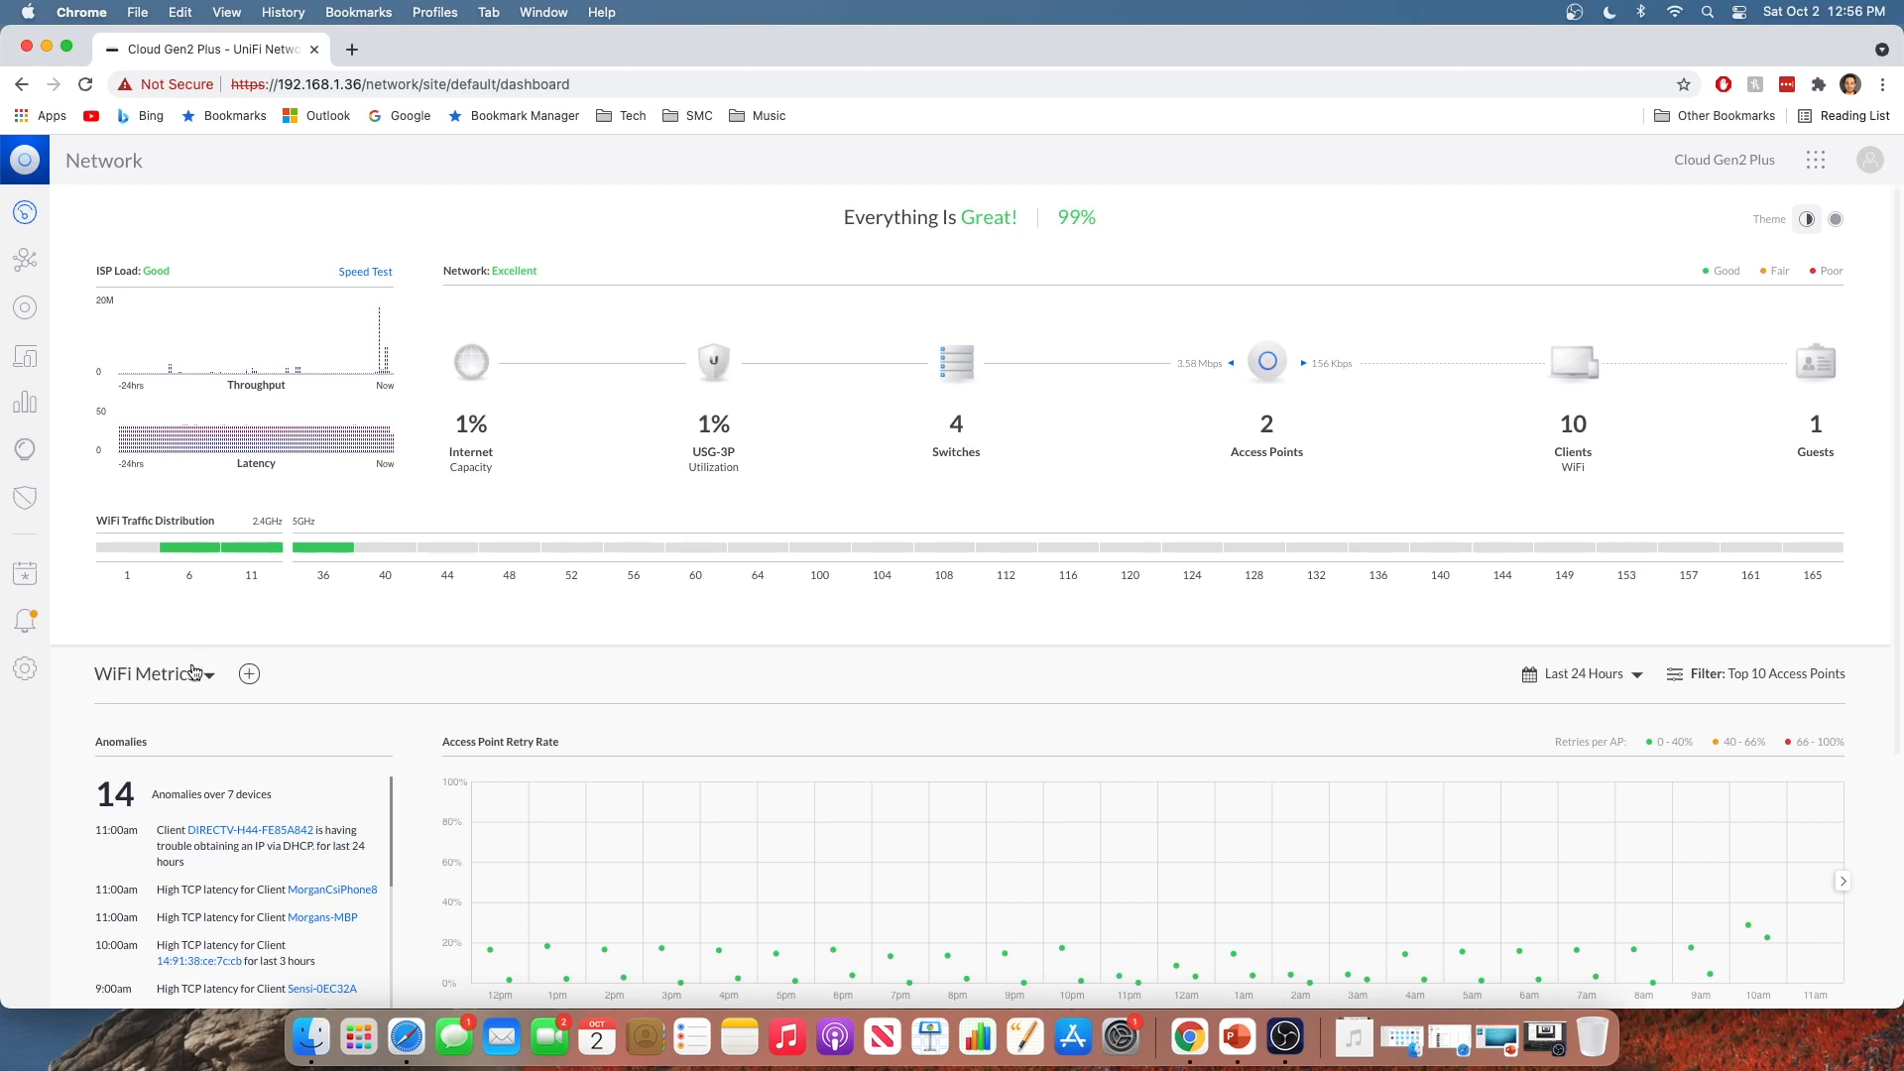
Start a new wireless network with the SSID 'Simple Networks Wifi Guest'
left_click(25, 669)
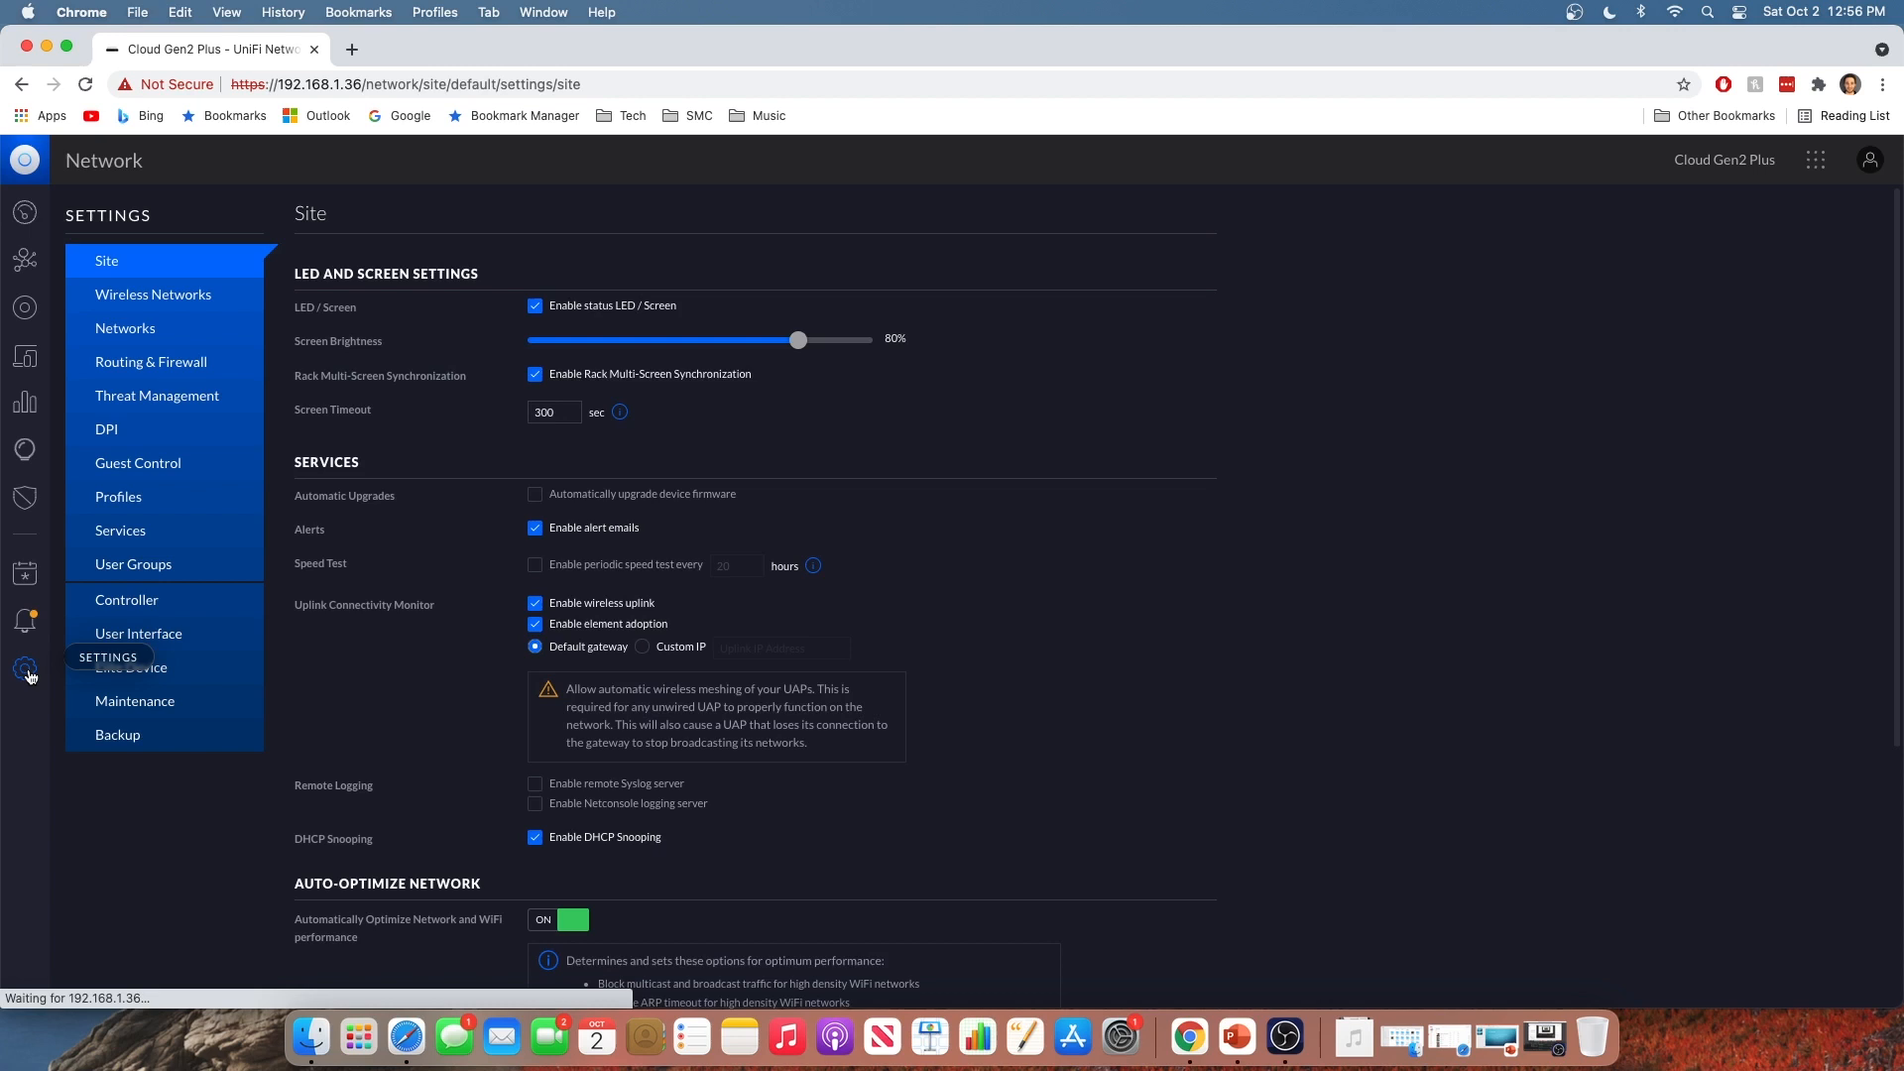
left_click(153, 294)
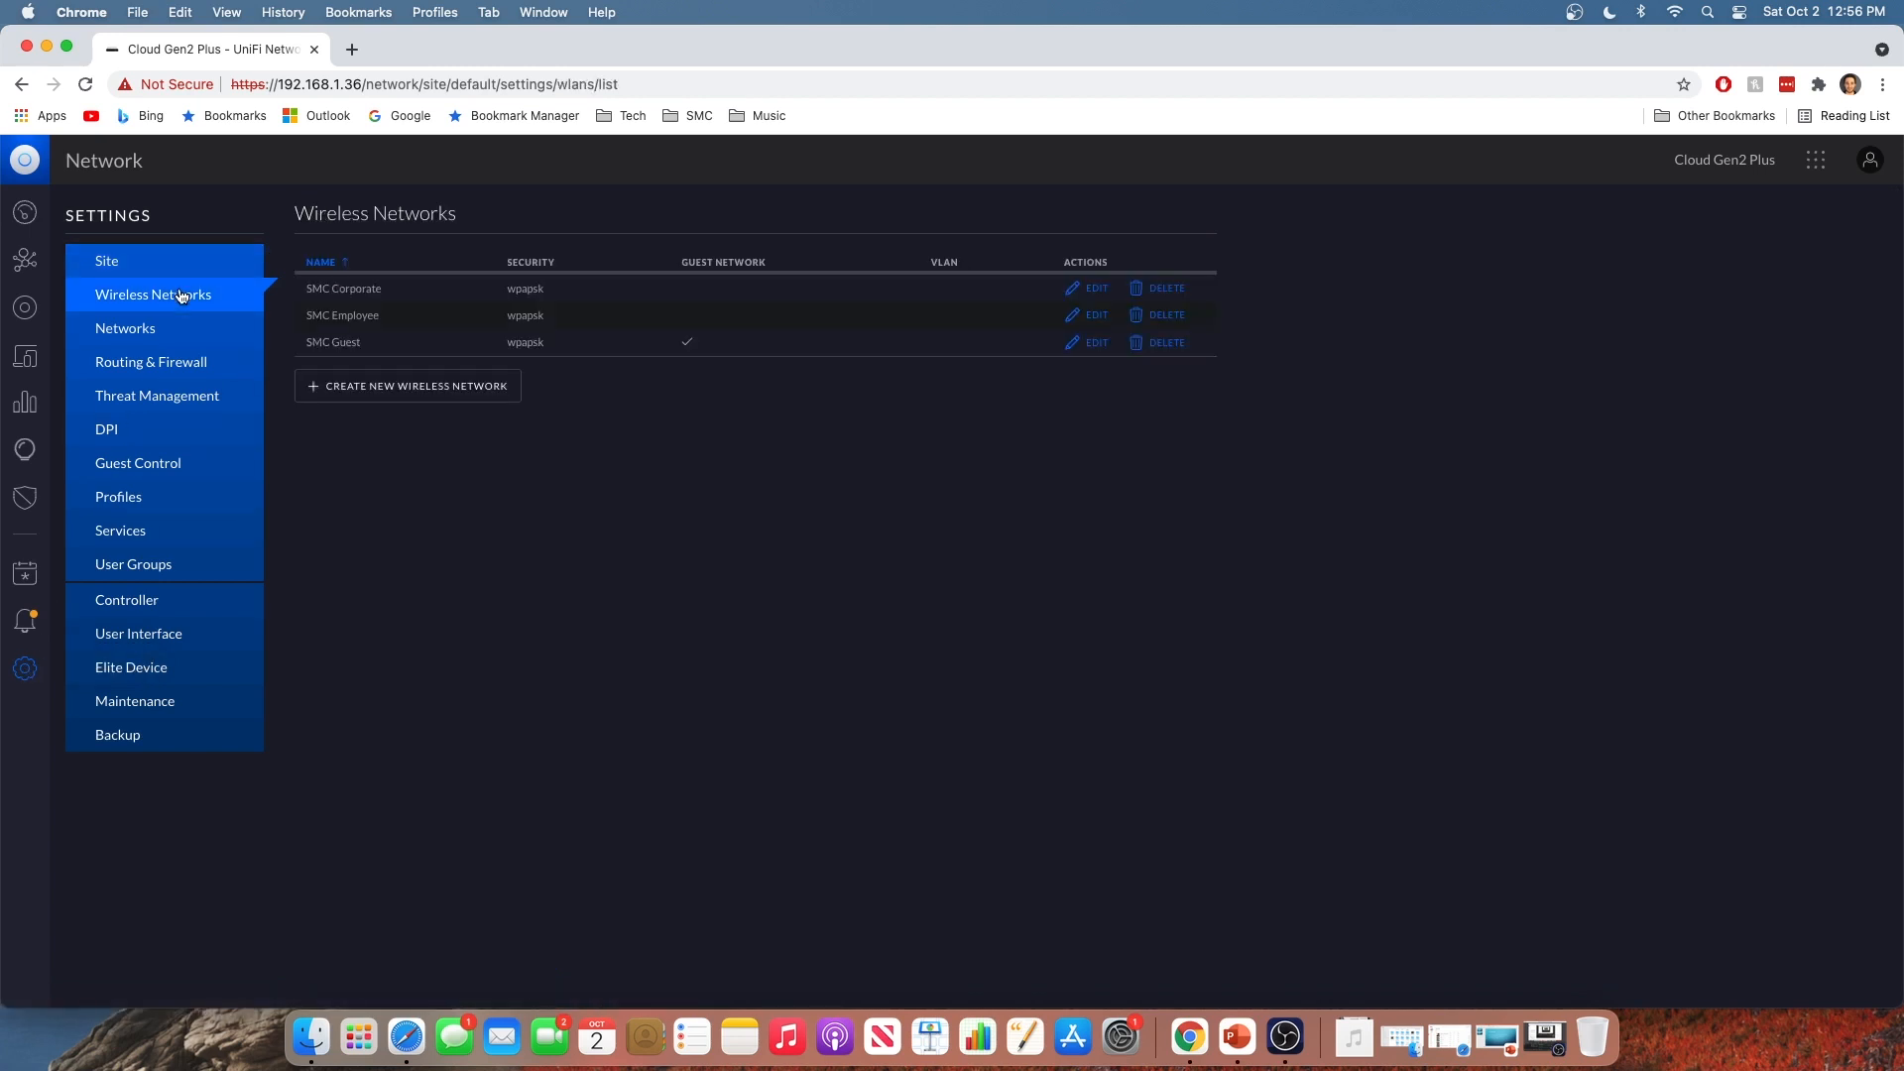
left_click(406, 386)
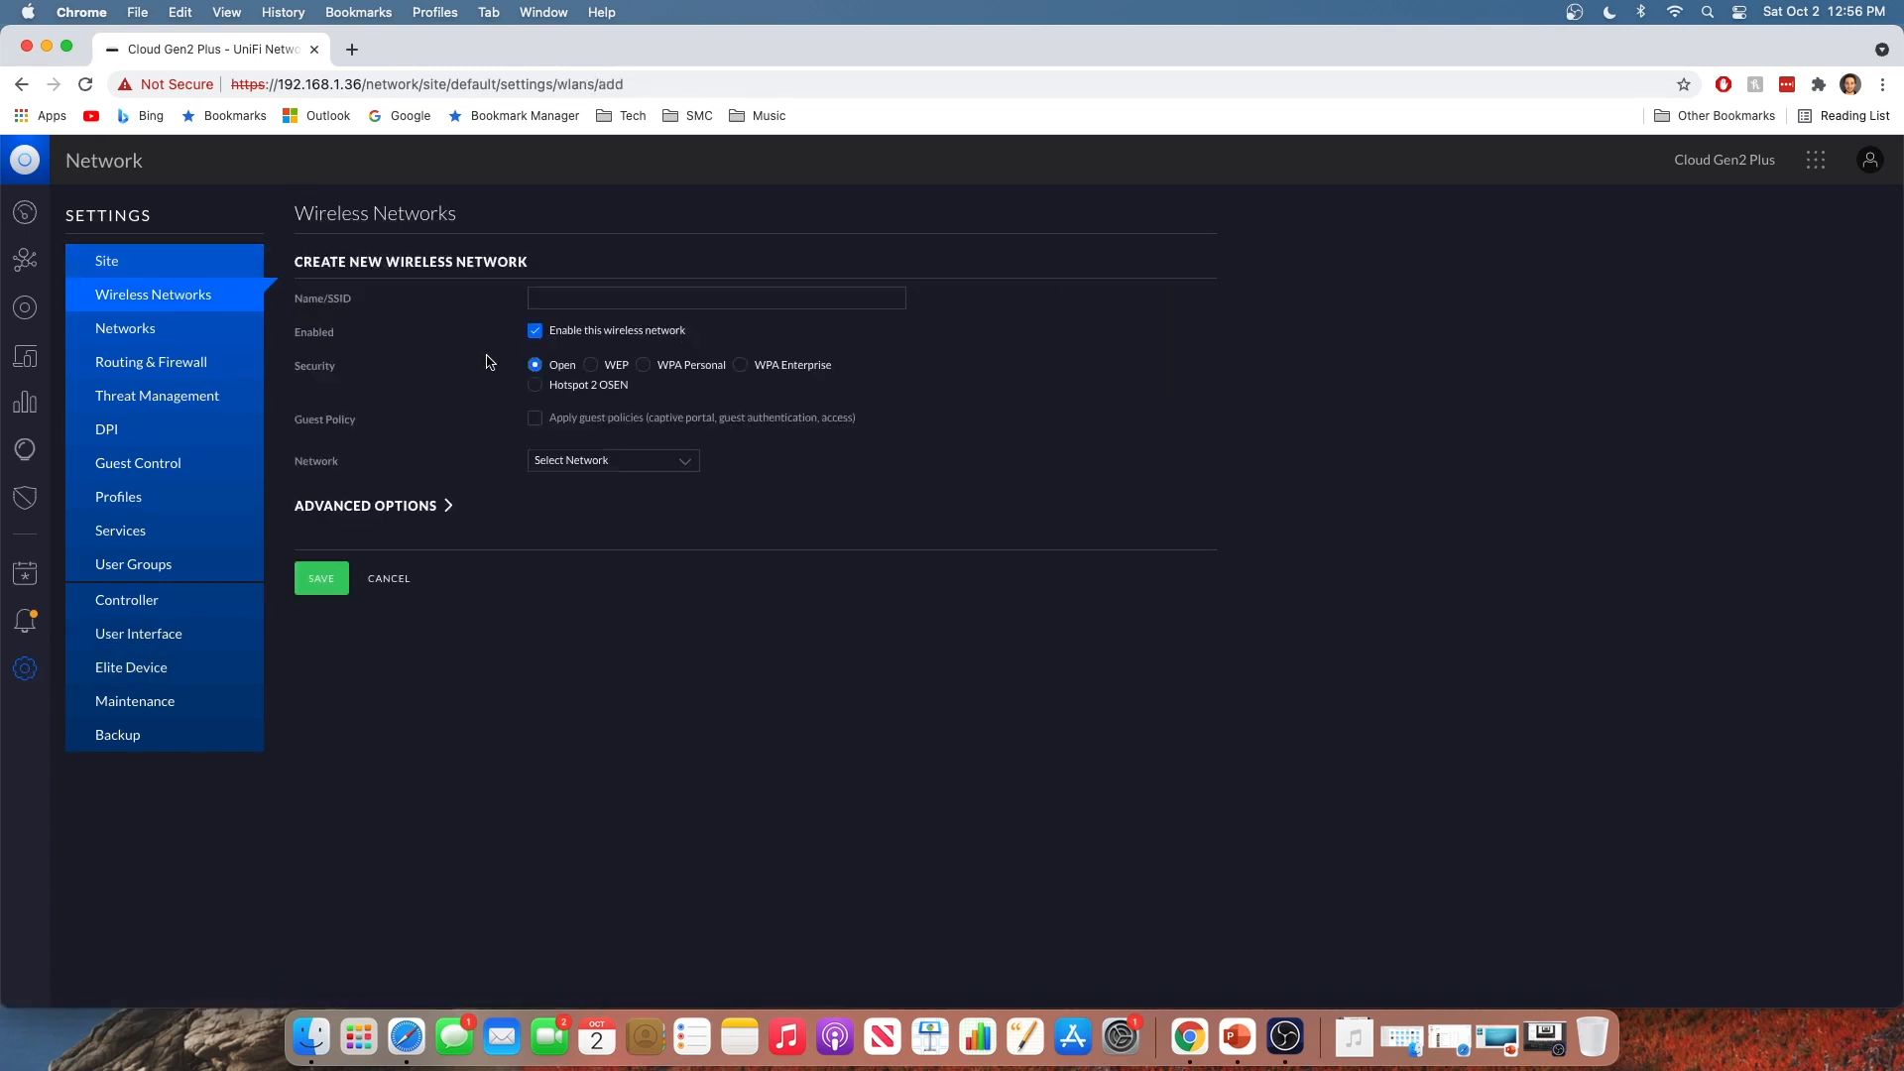
left_click(716, 297)
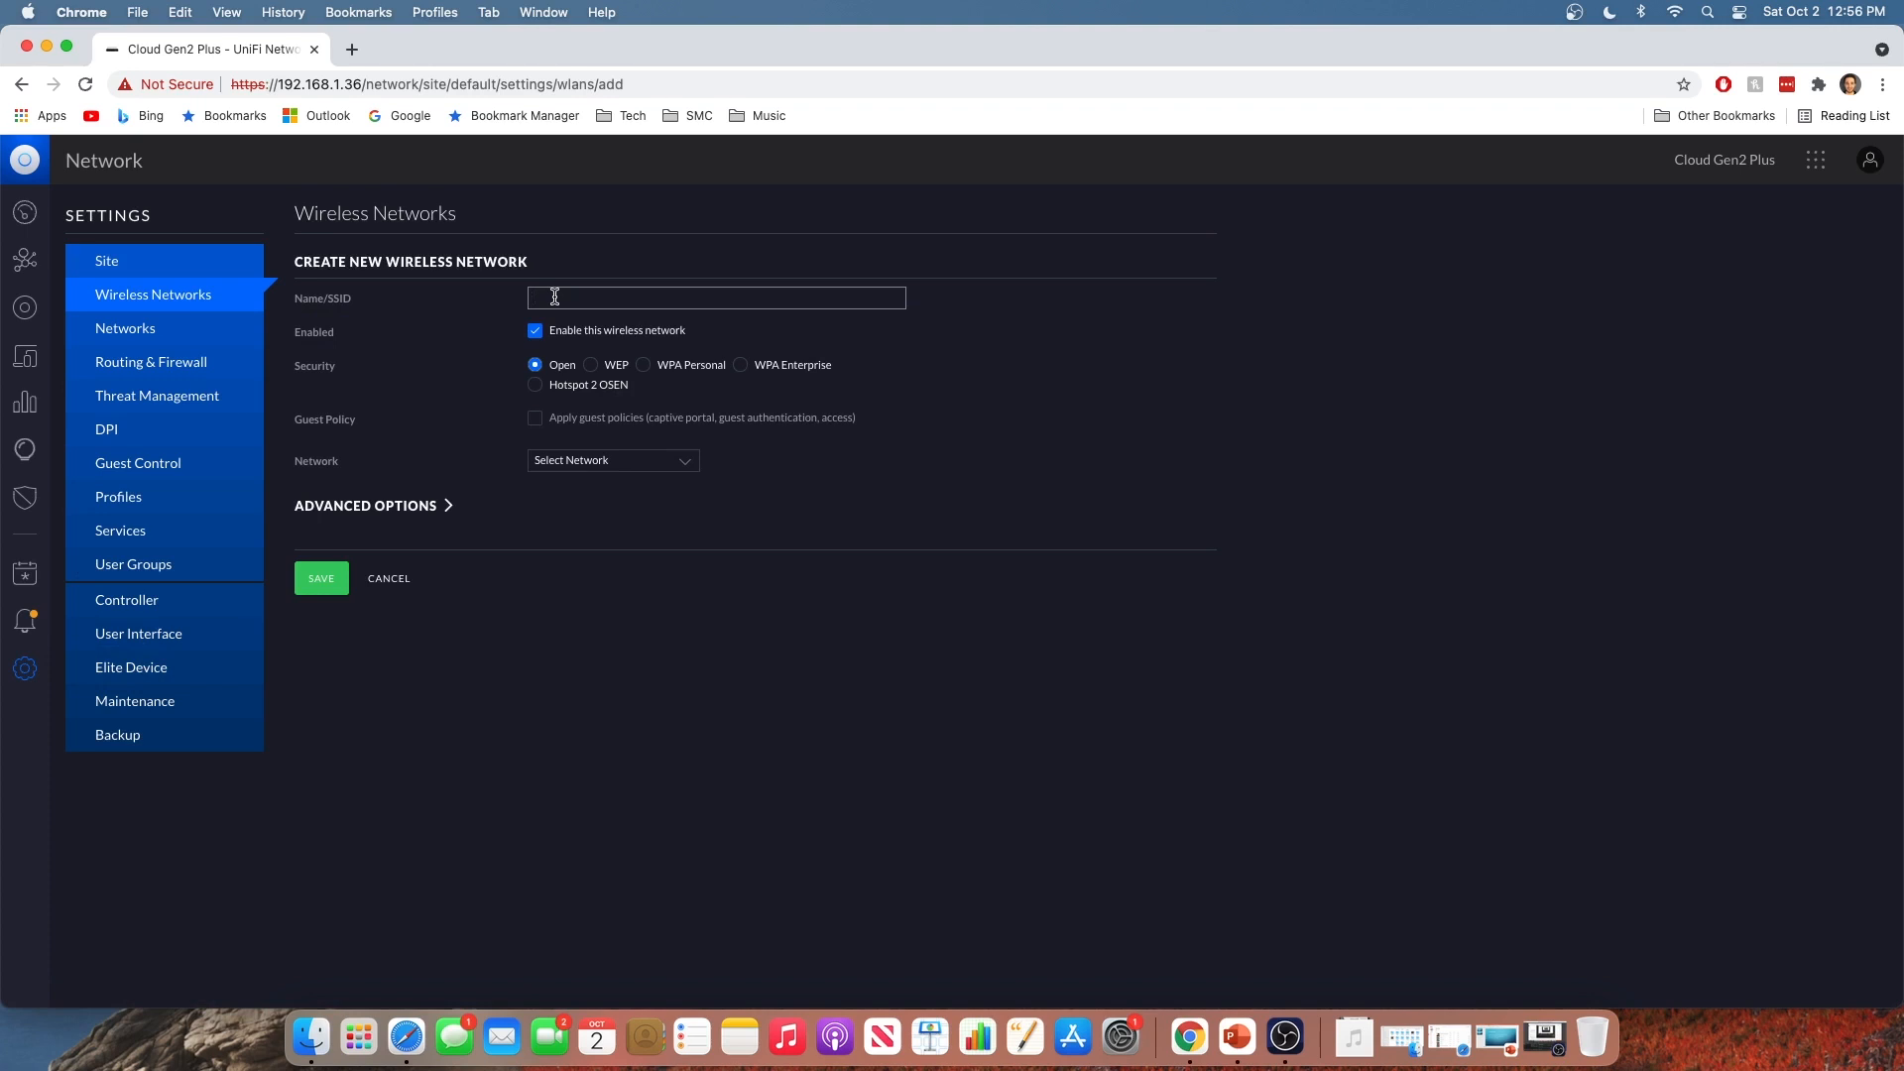
type("Simple Netwokr")
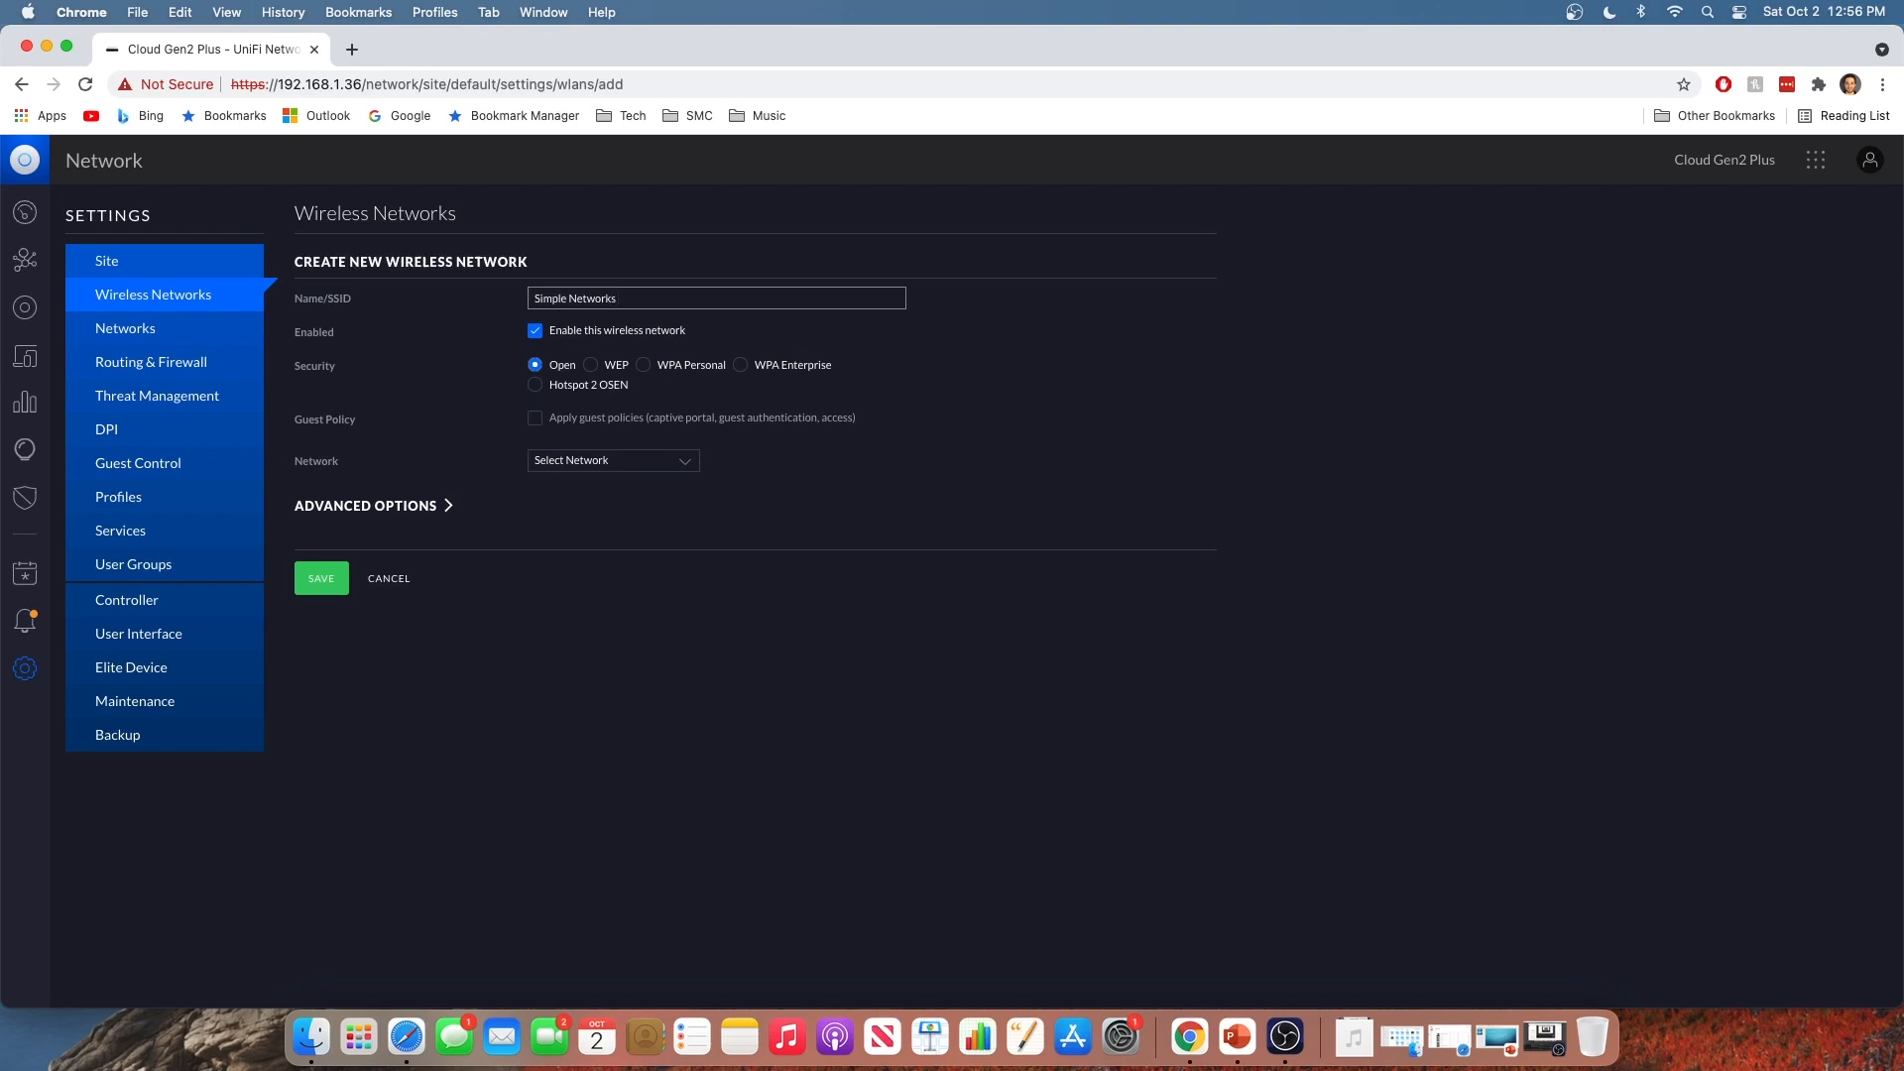
type("Wifi Guest")
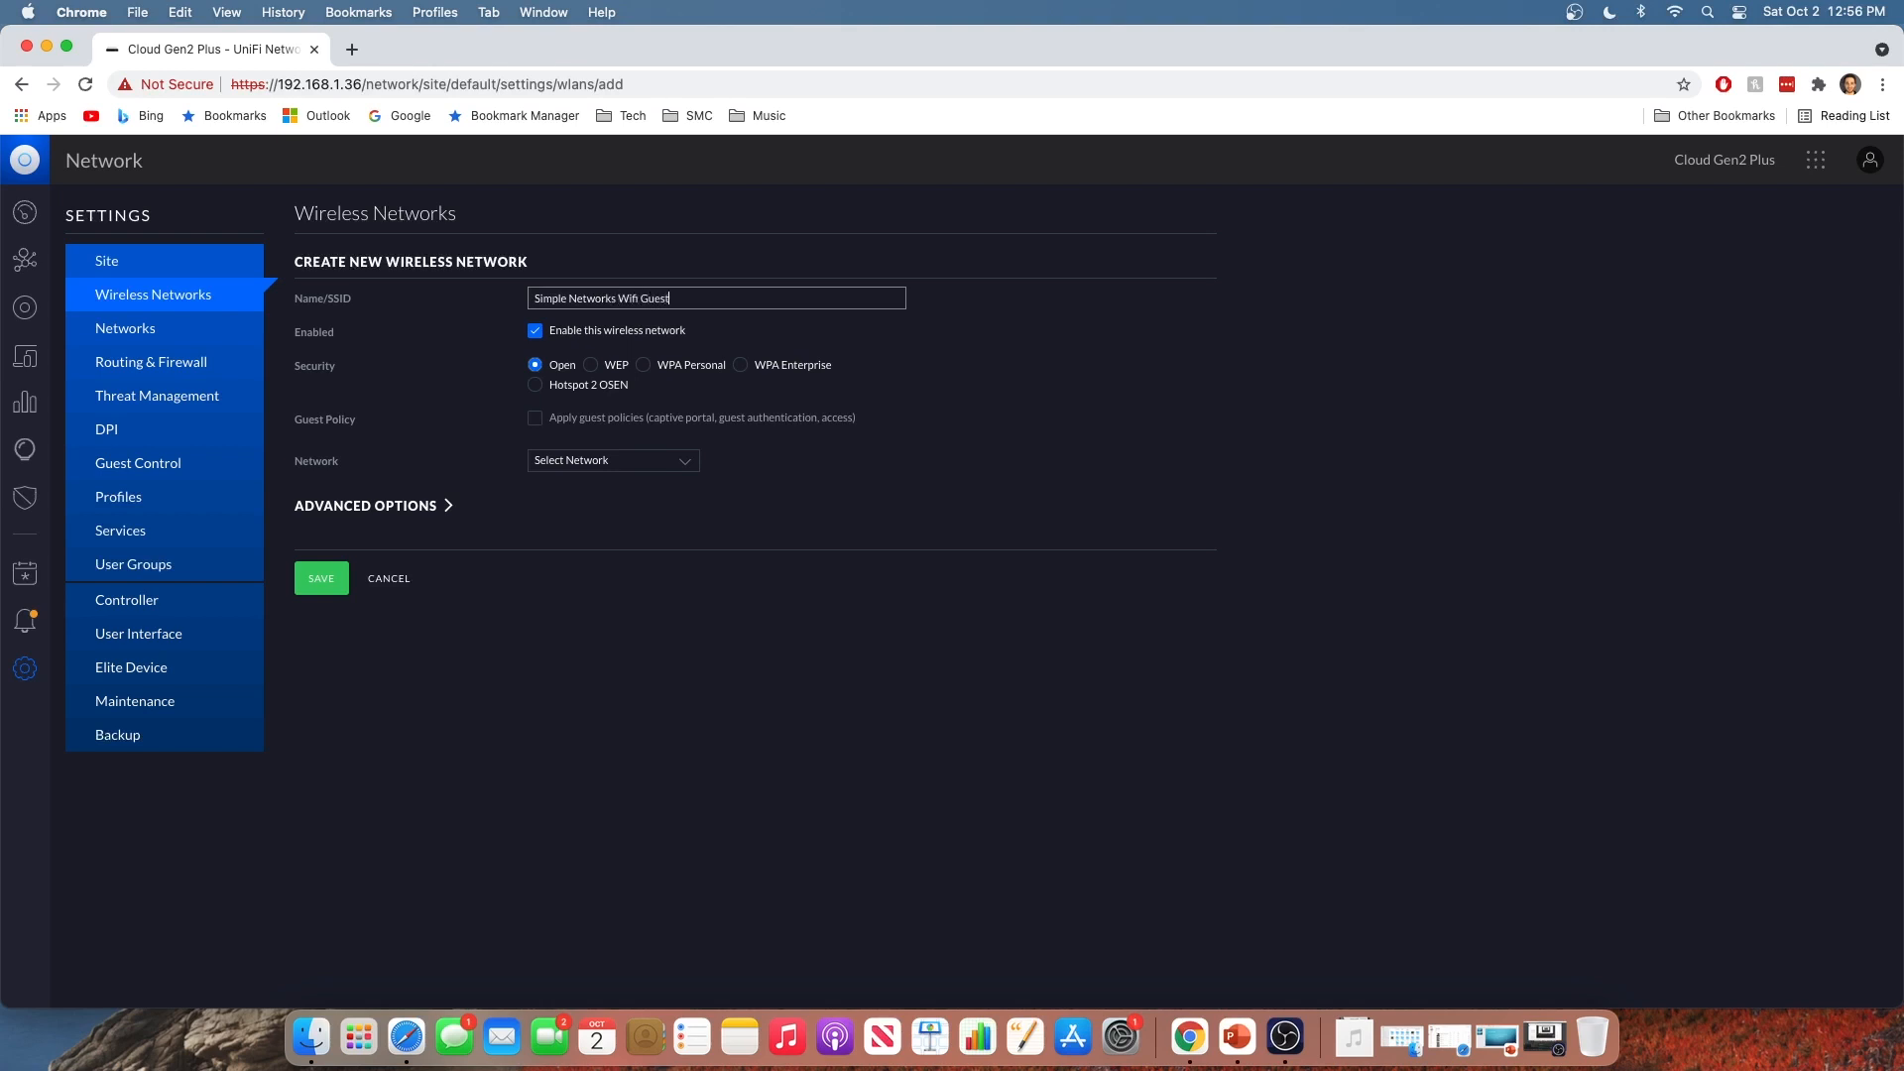
mouse_move(657, 374)
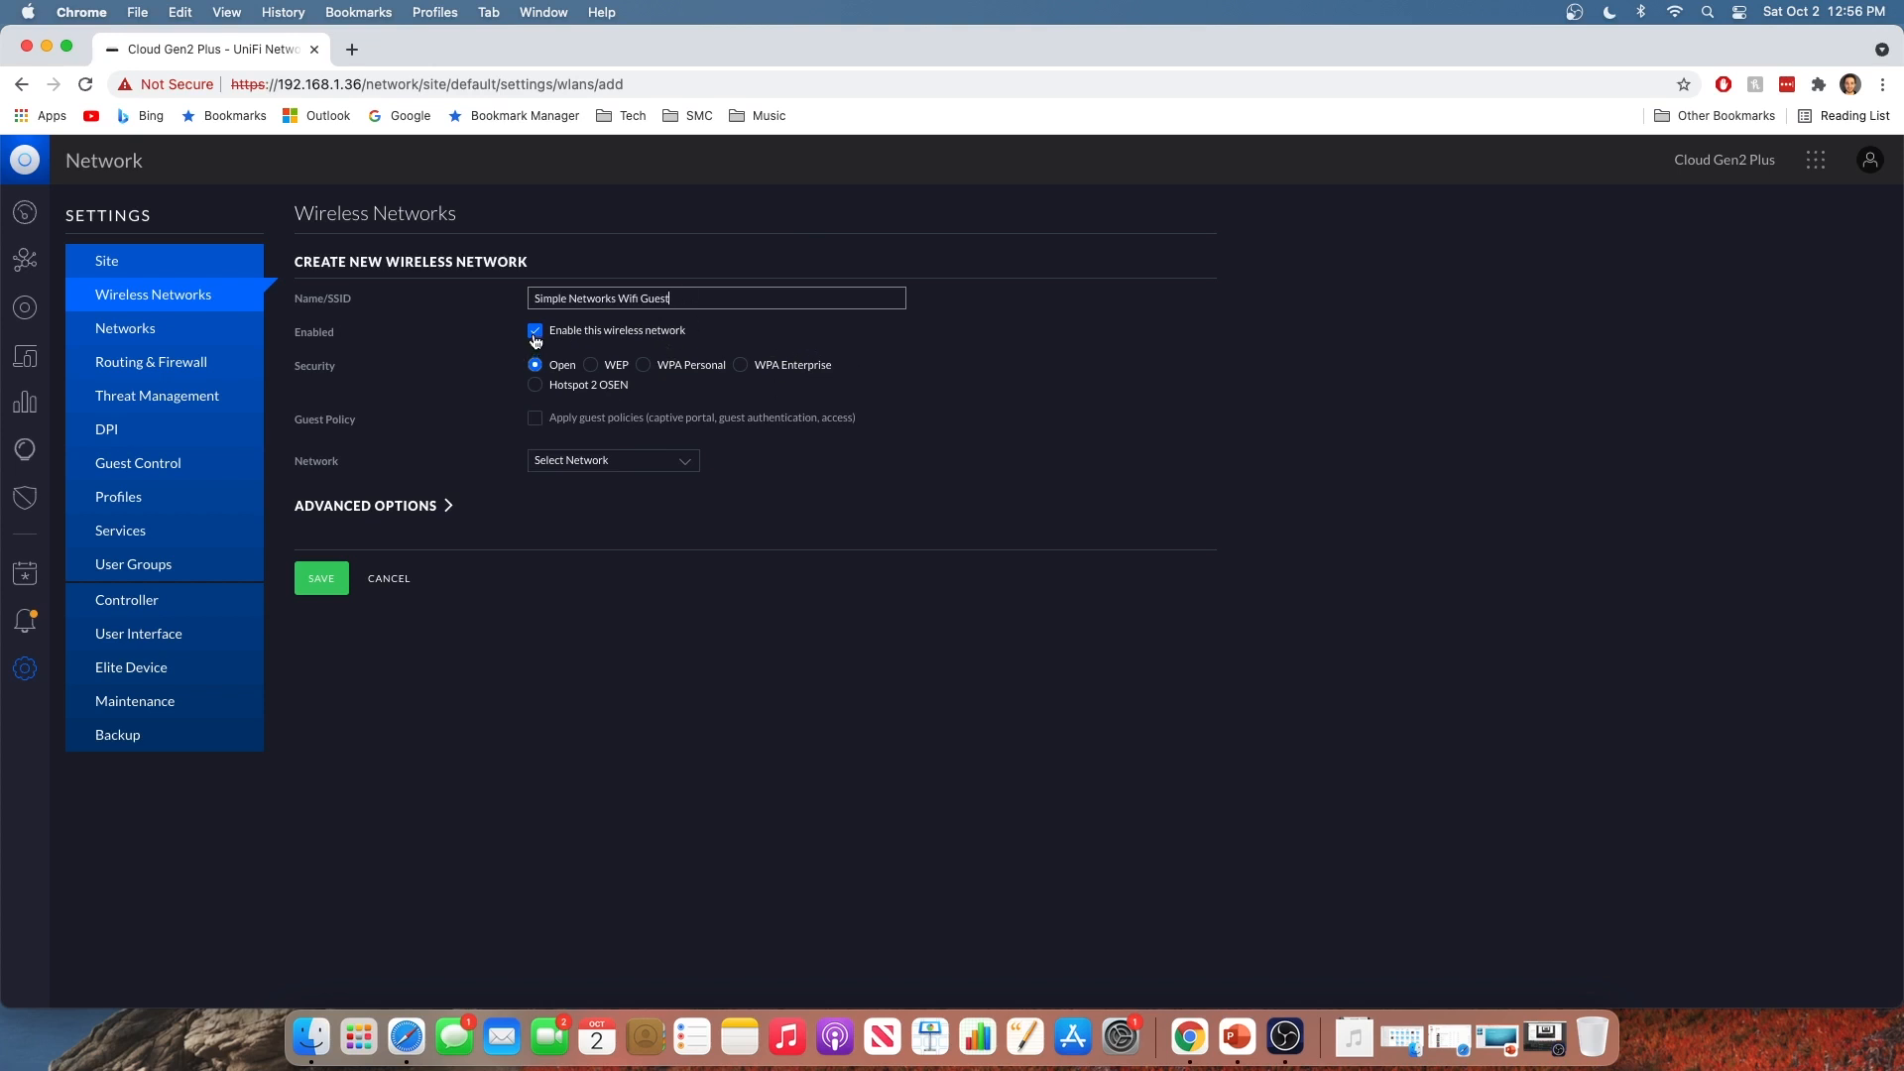
mouse_move(643, 370)
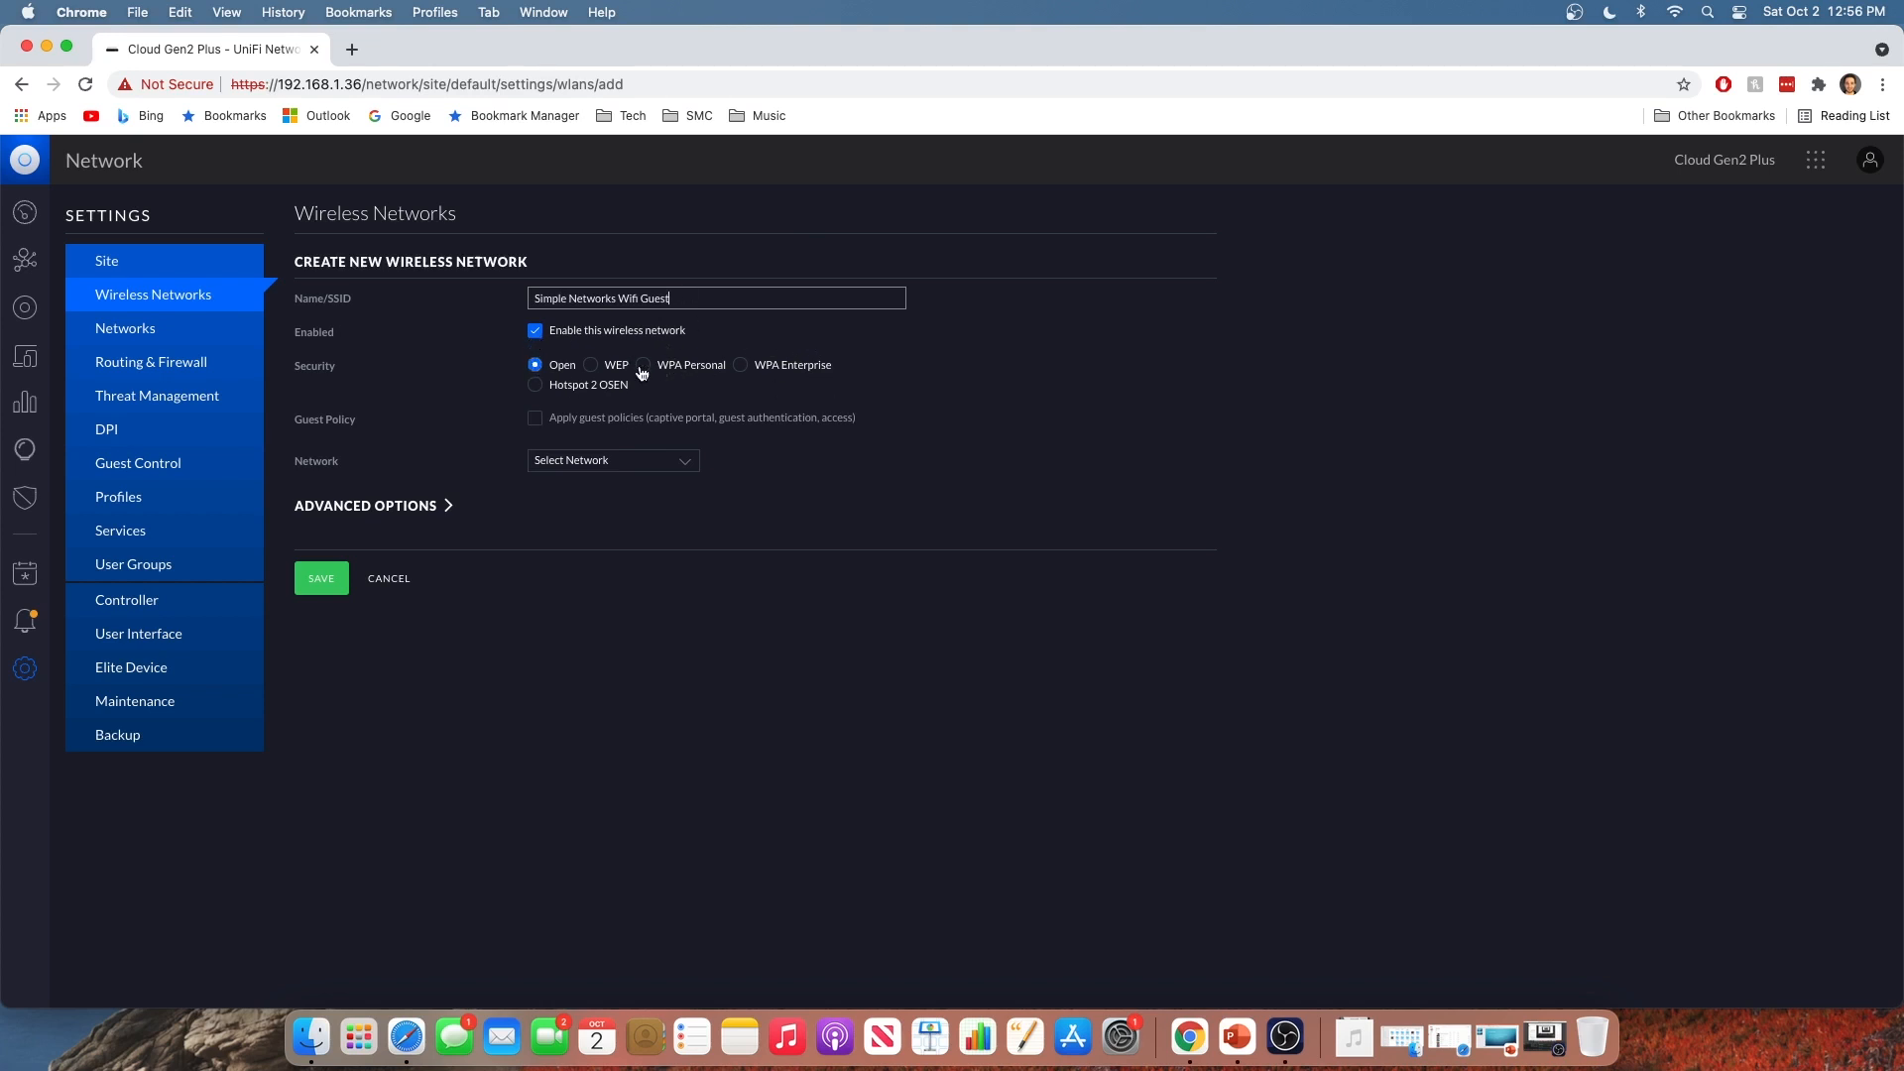
mouse_move(547, 374)
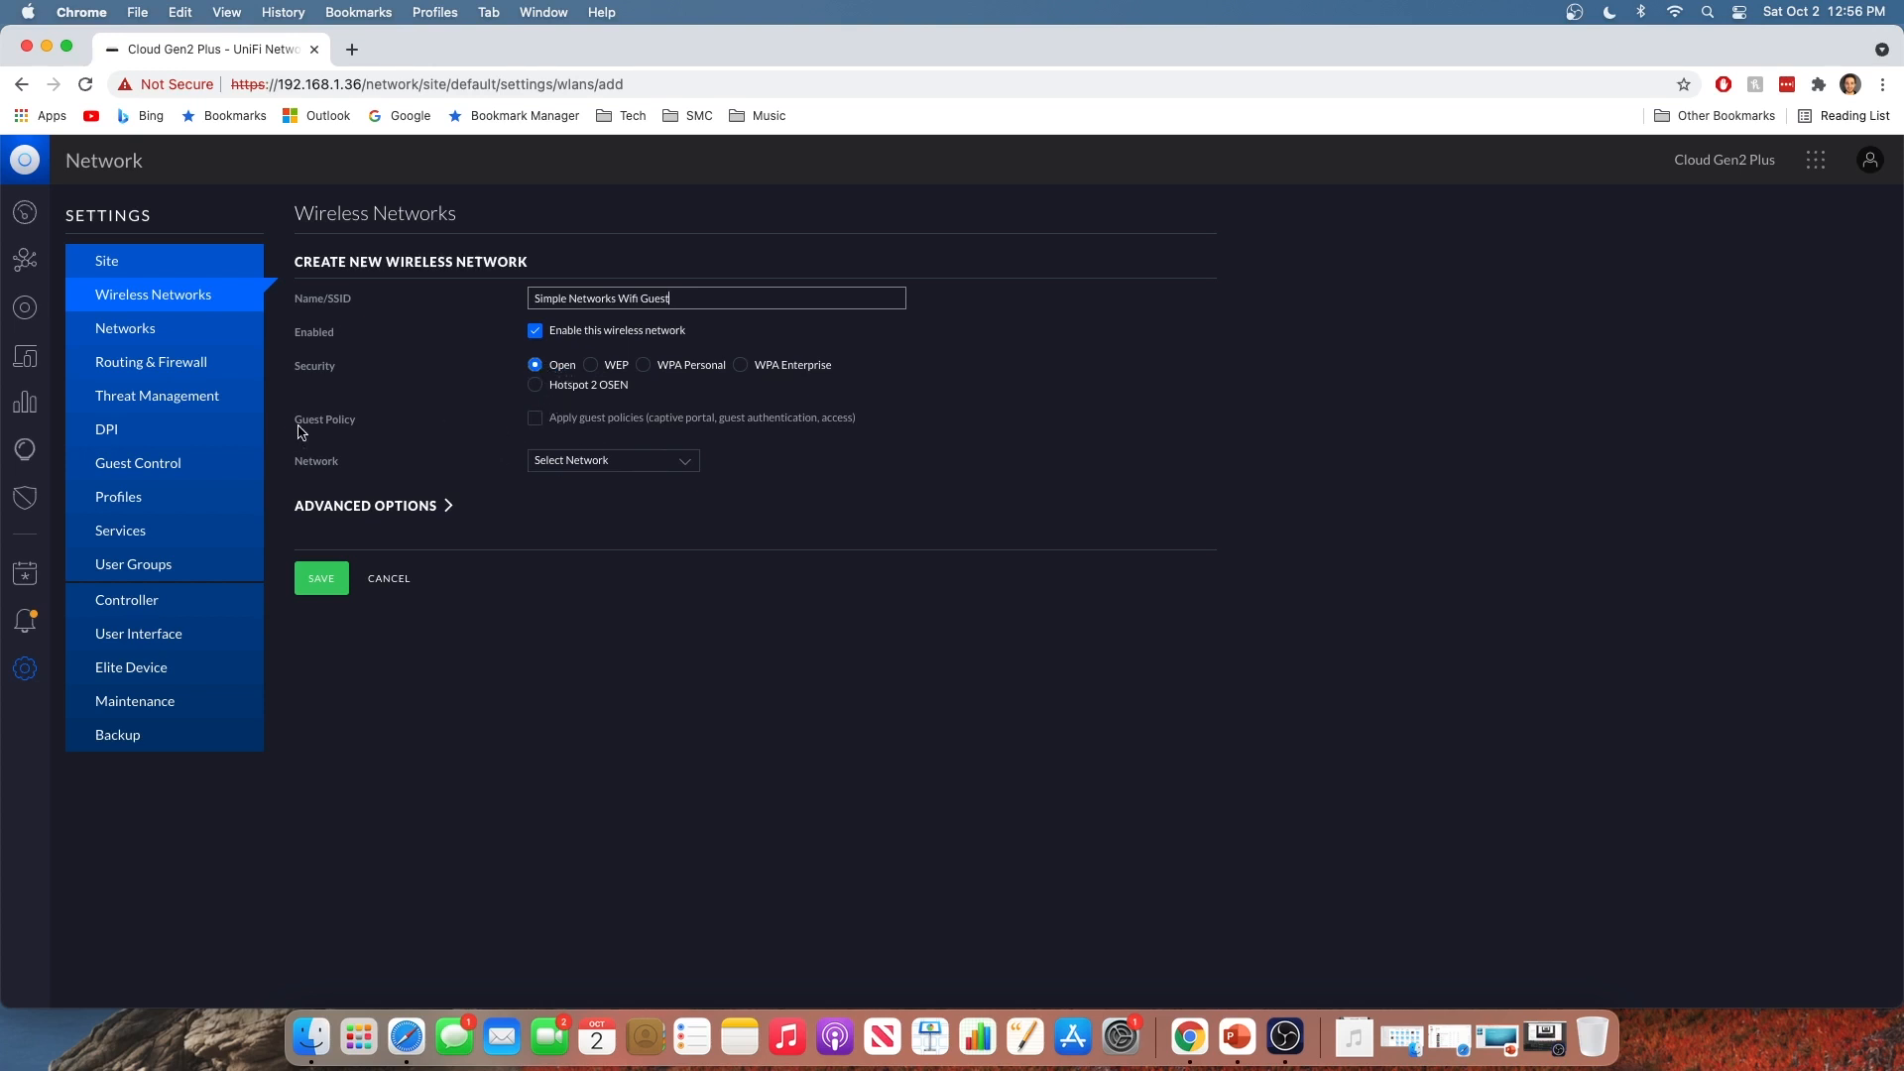
mouse_move(635, 431)
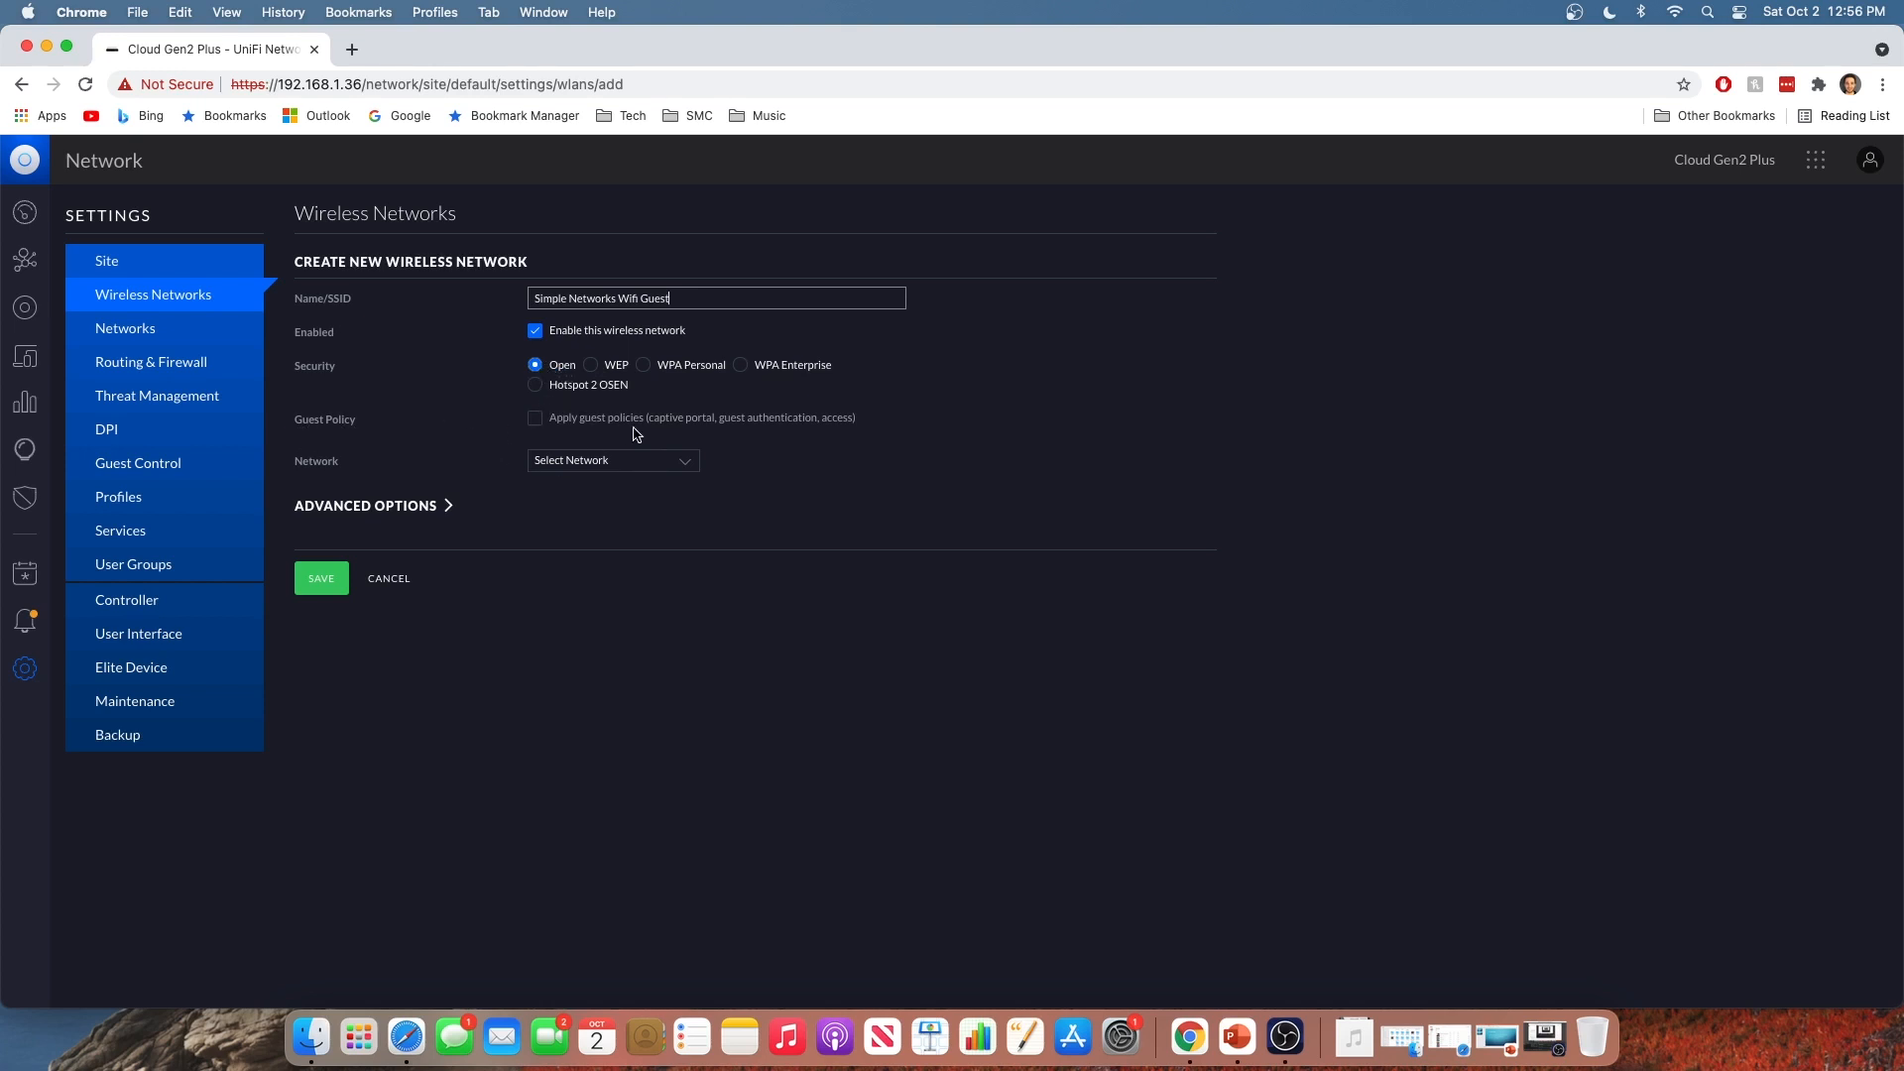
Enable guest policies, attach the Simple Networks Guest Test network, and save the SSID
left_click(534, 418)
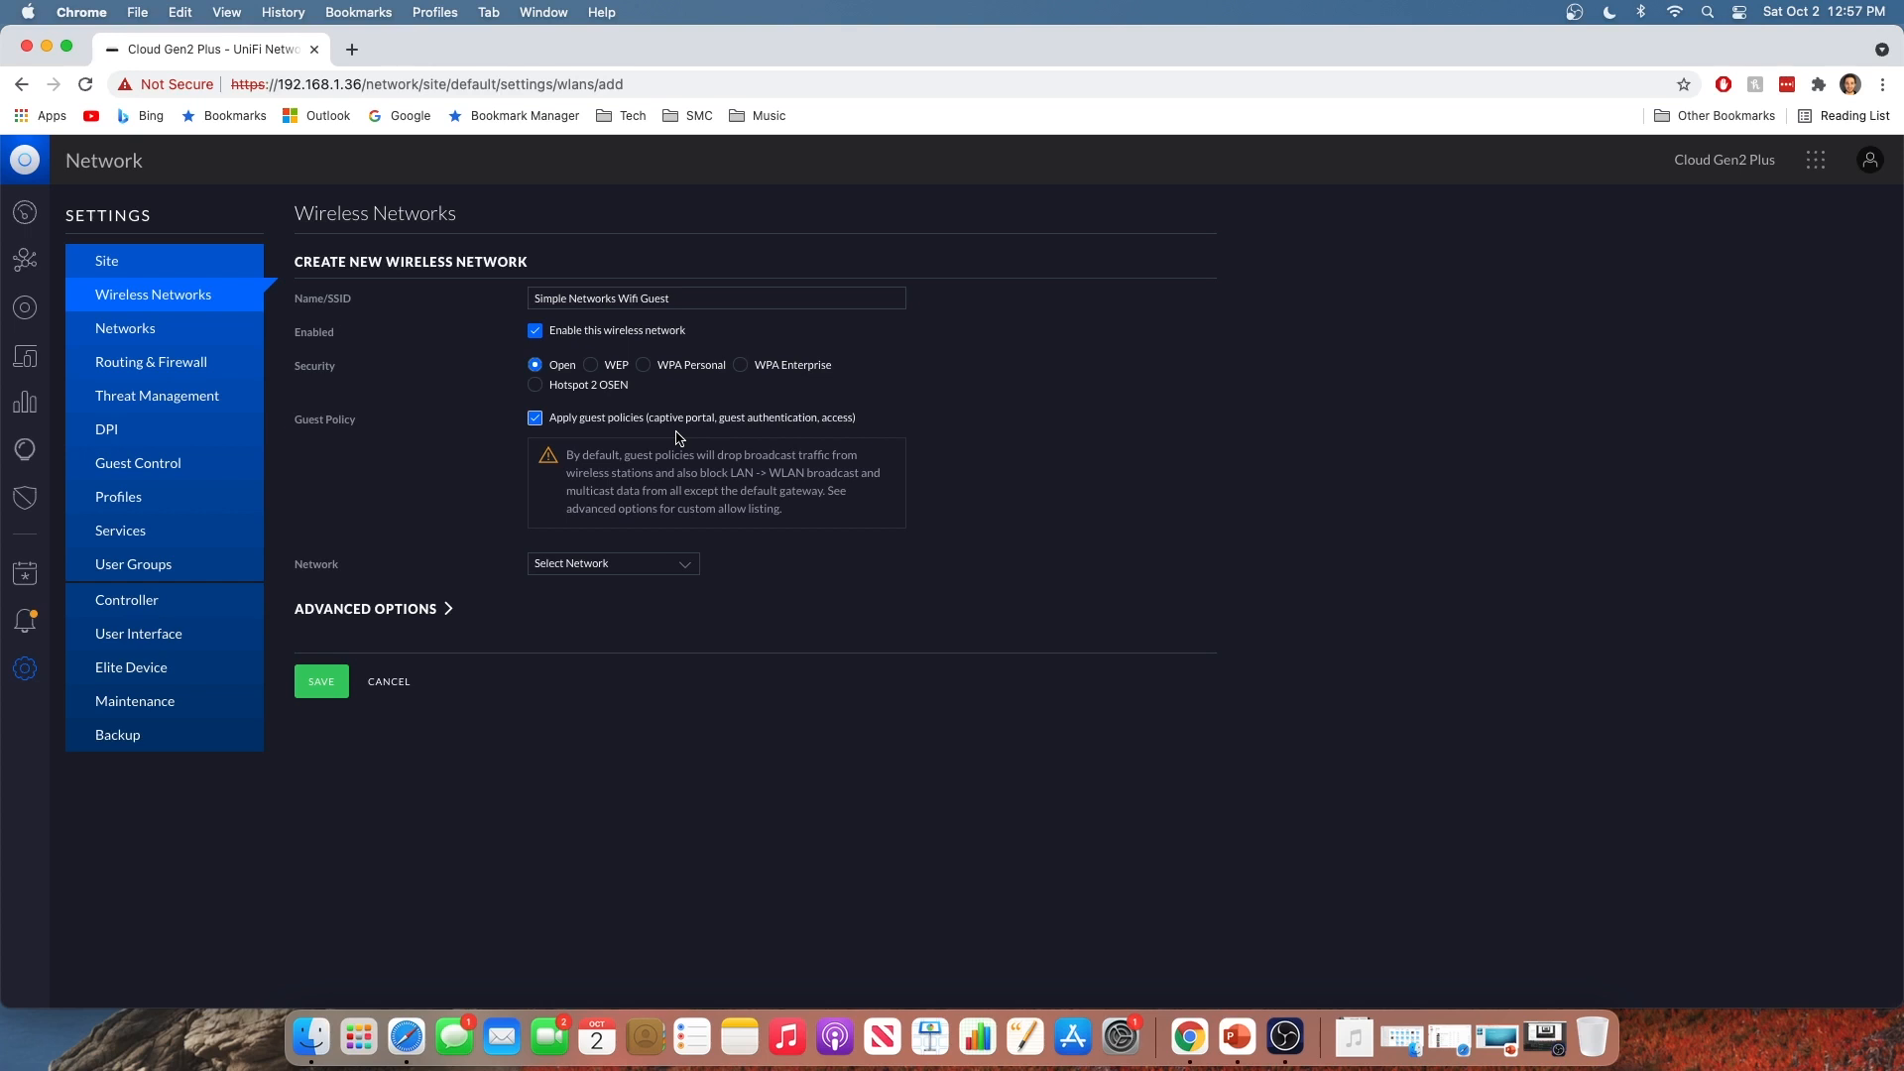
left_click(613, 564)
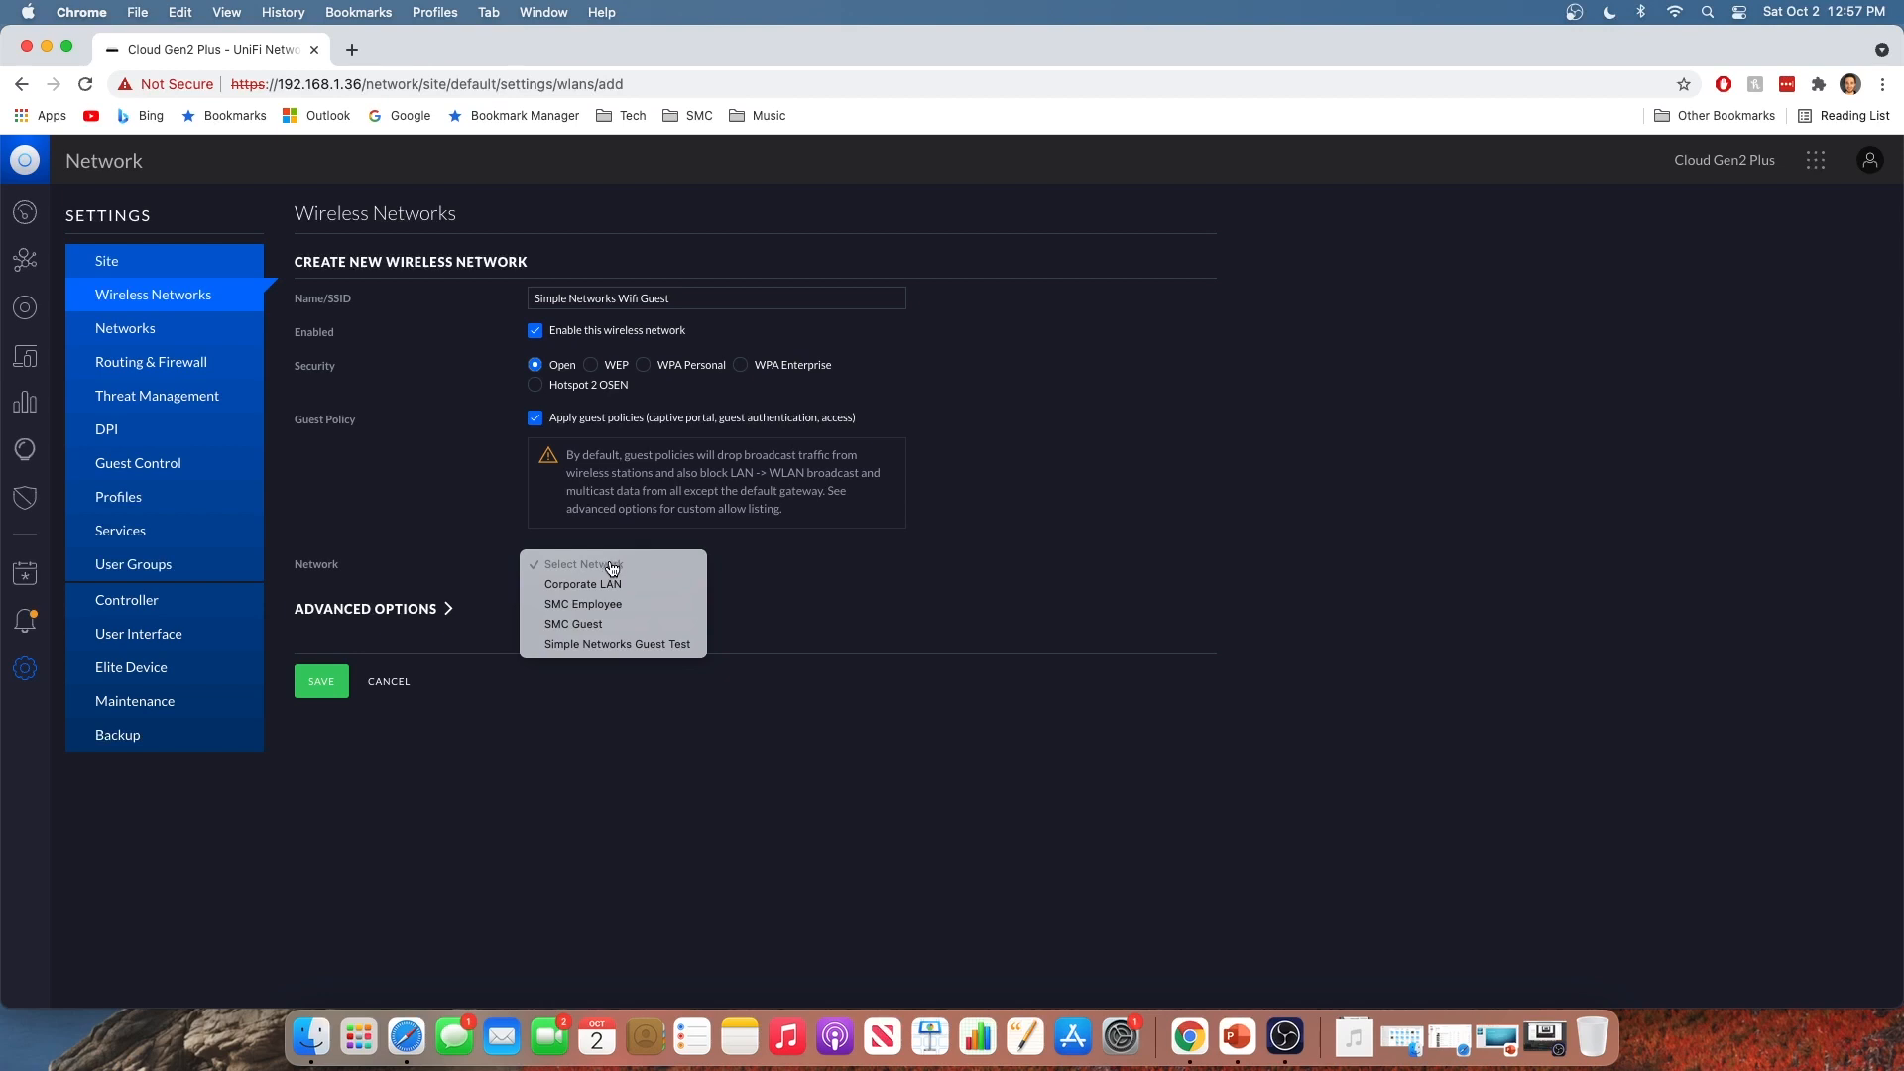
mouse_move(586, 649)
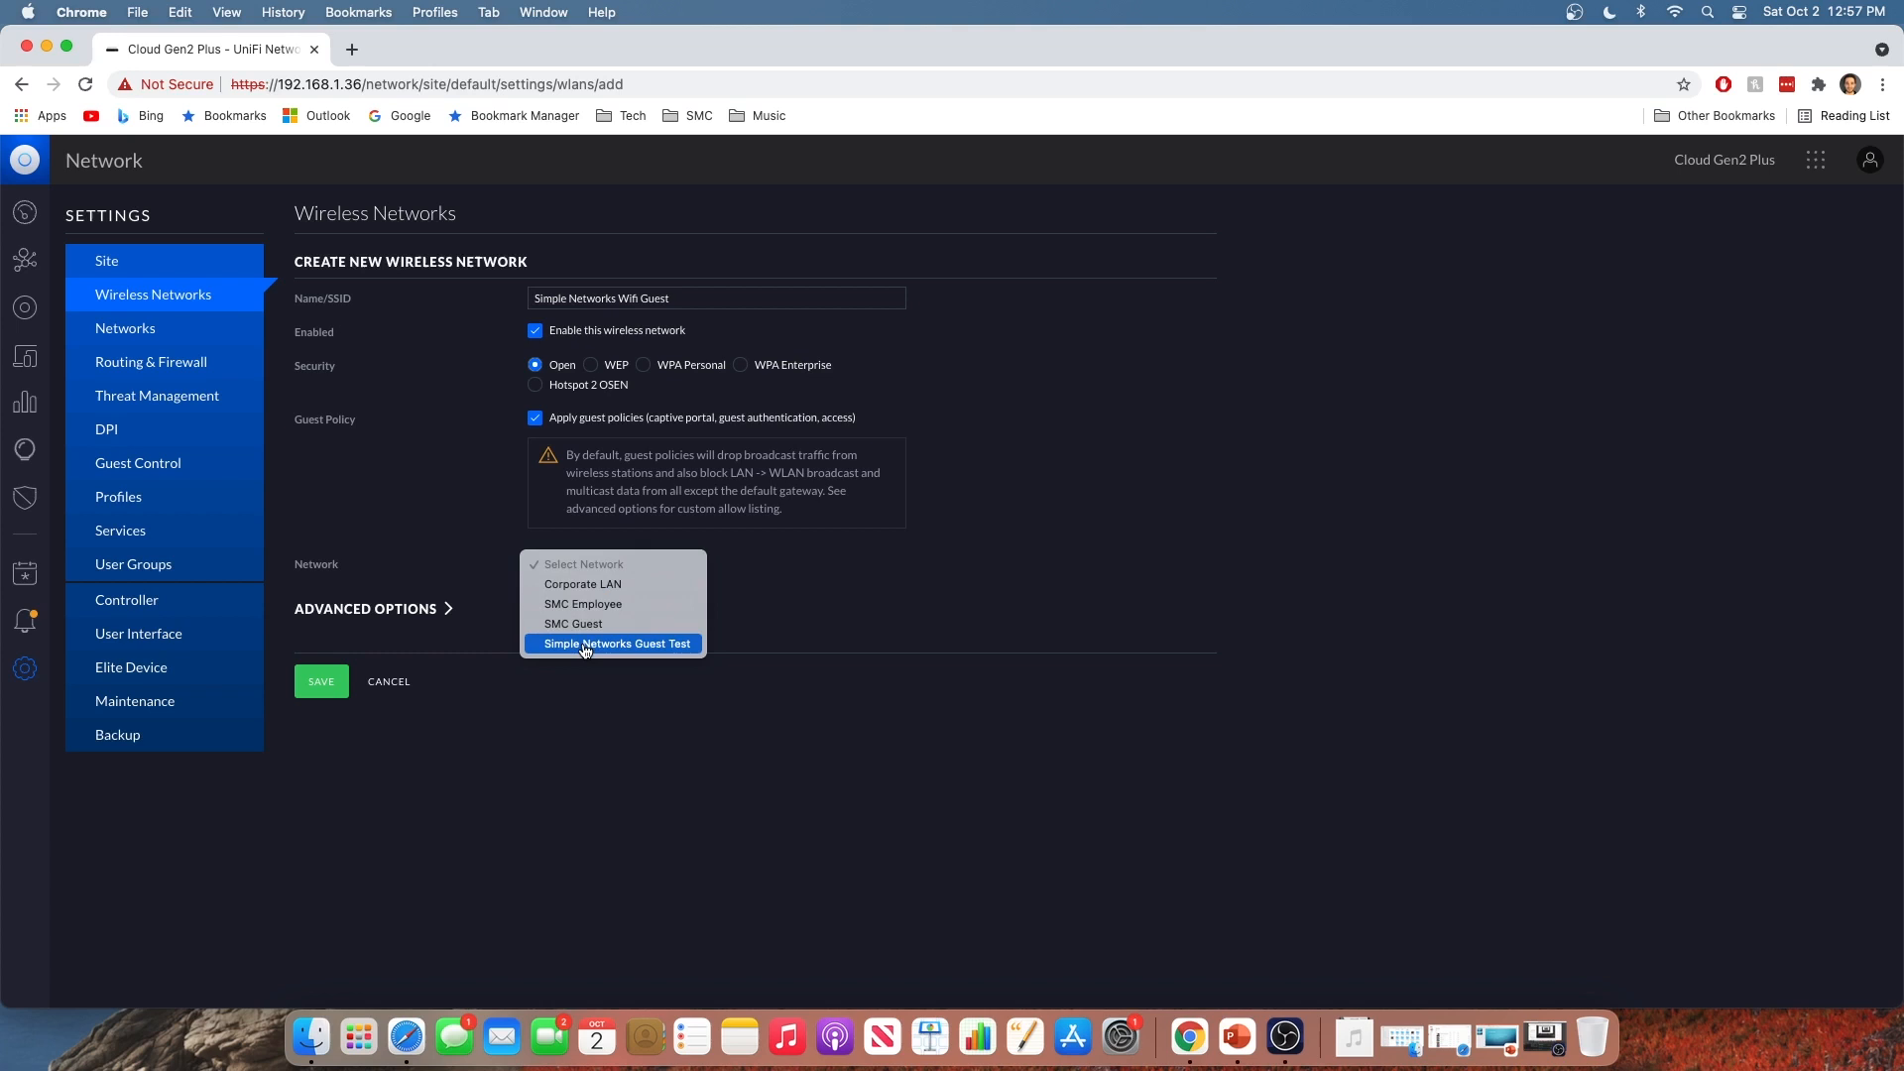
mouse_move(598, 650)
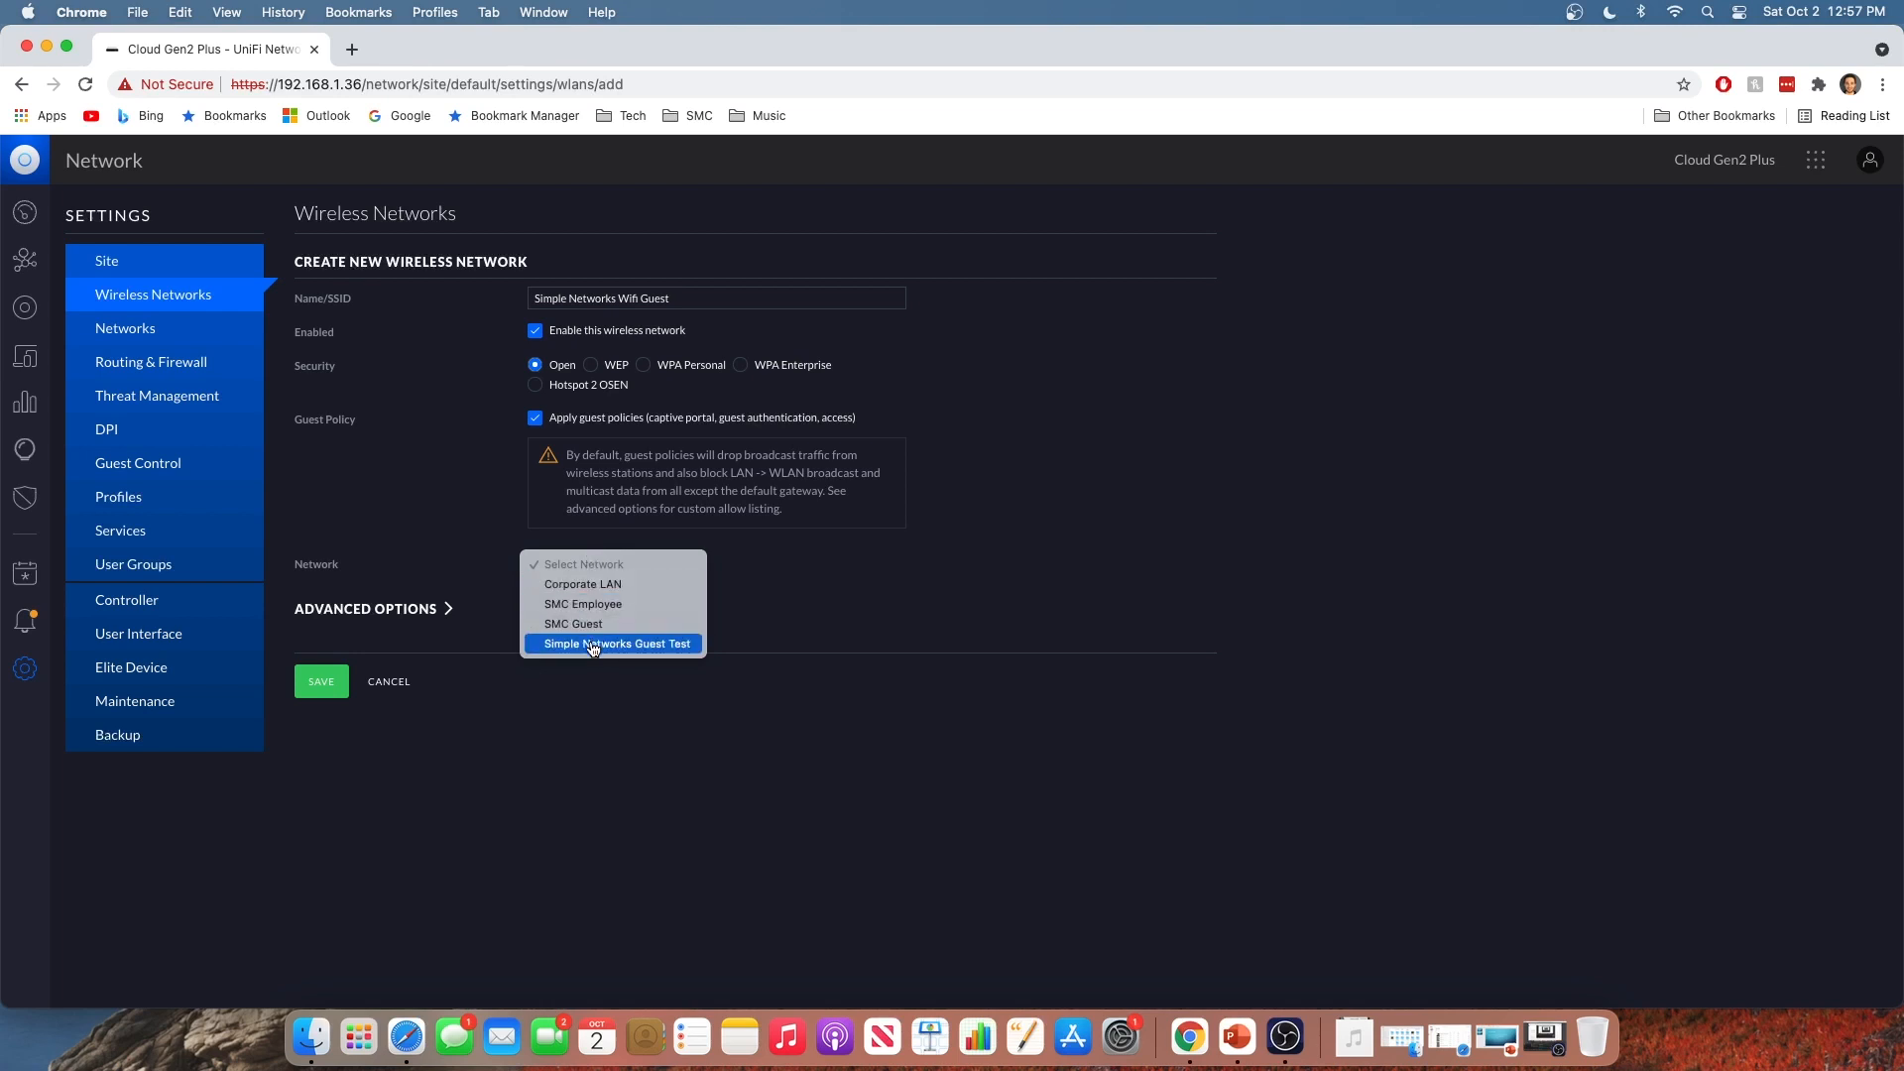
left_click(616, 644)
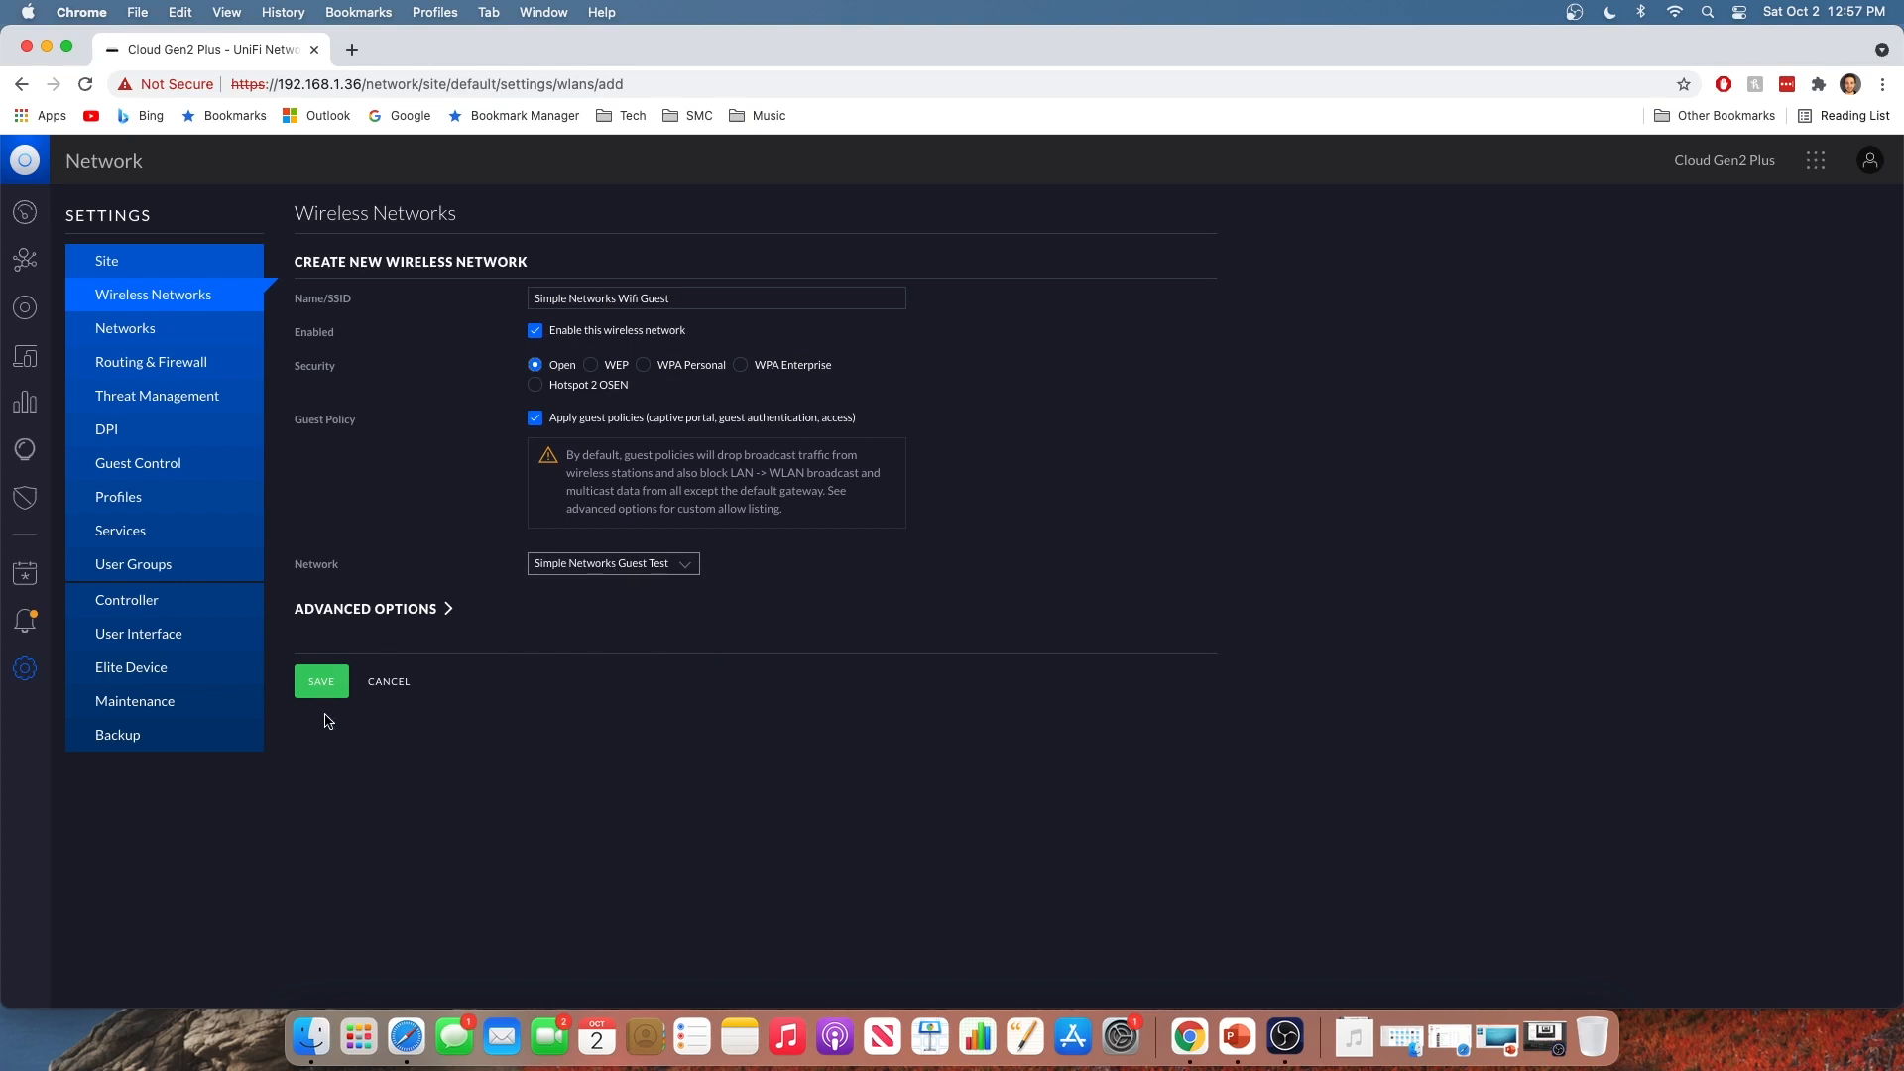
left_click(321, 681)
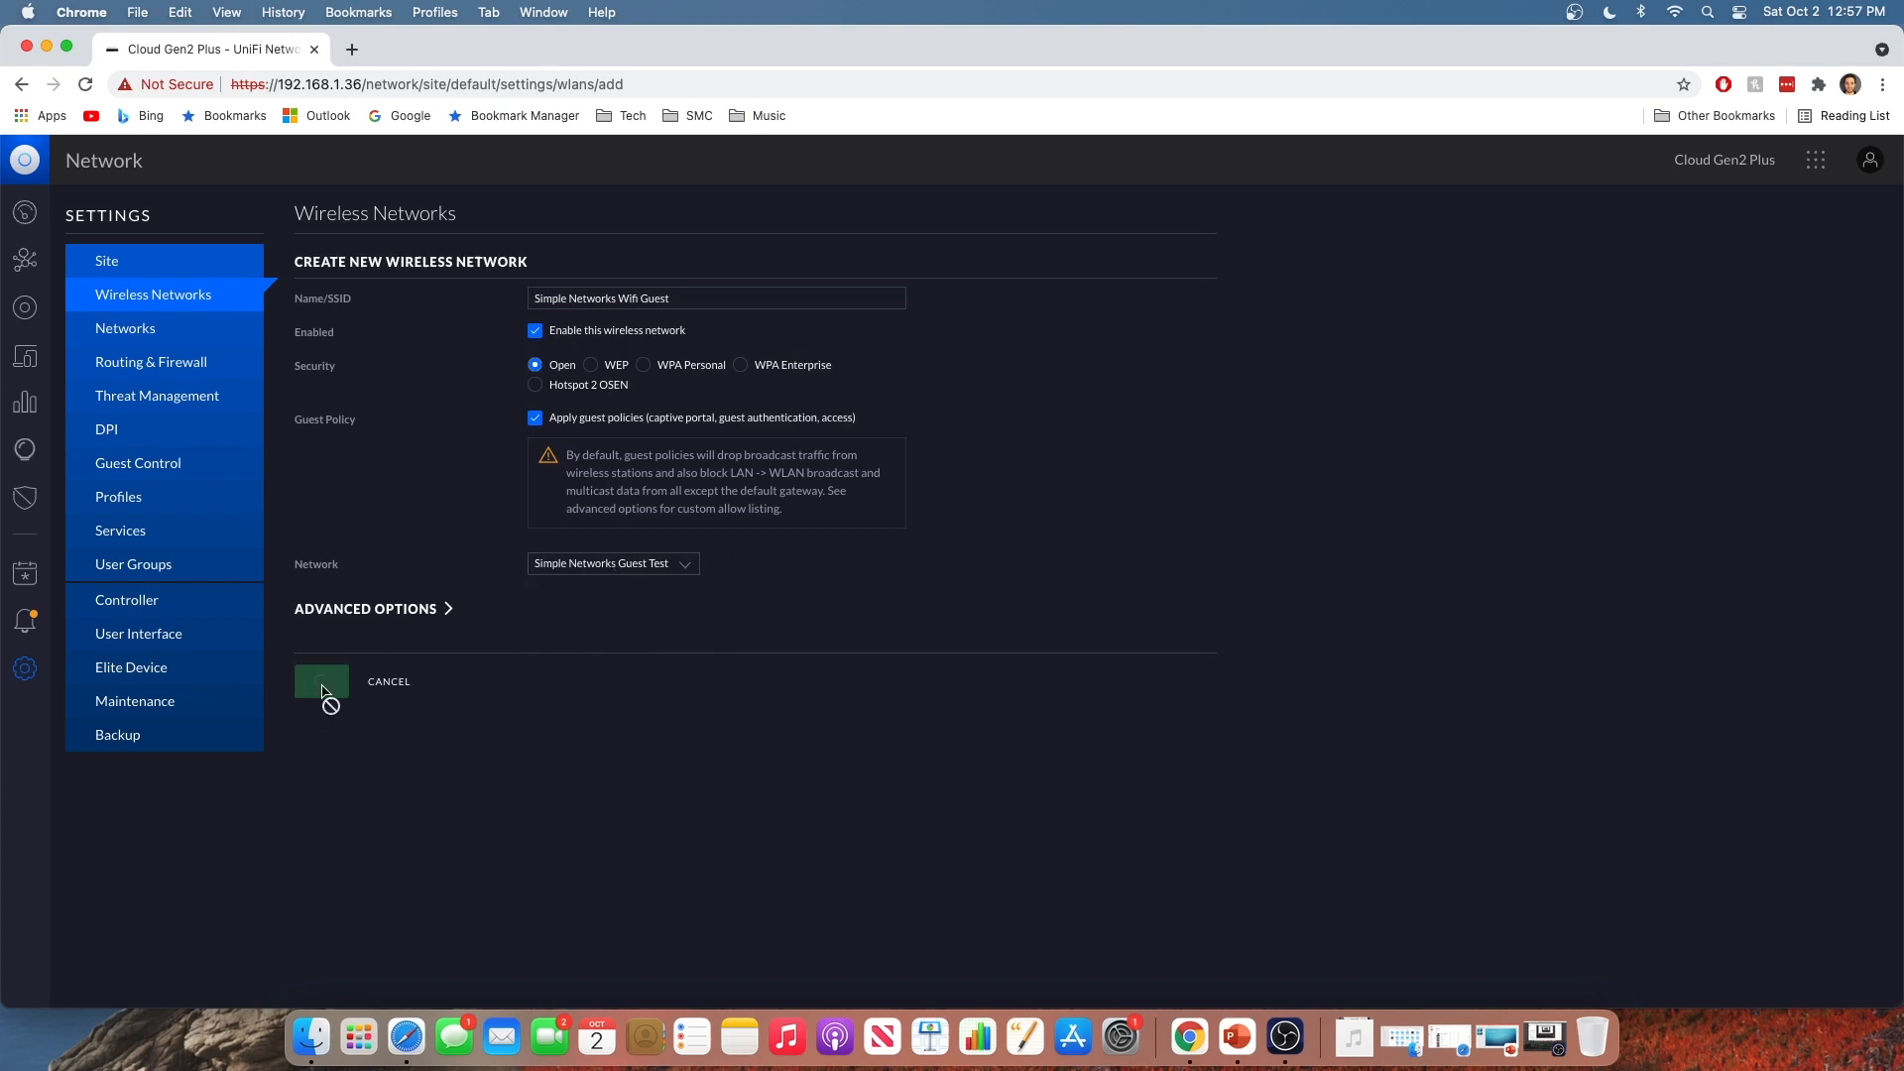
Finish saving so Simple Networks Wifi Guest appears as an open guest network
left_click(322, 680)
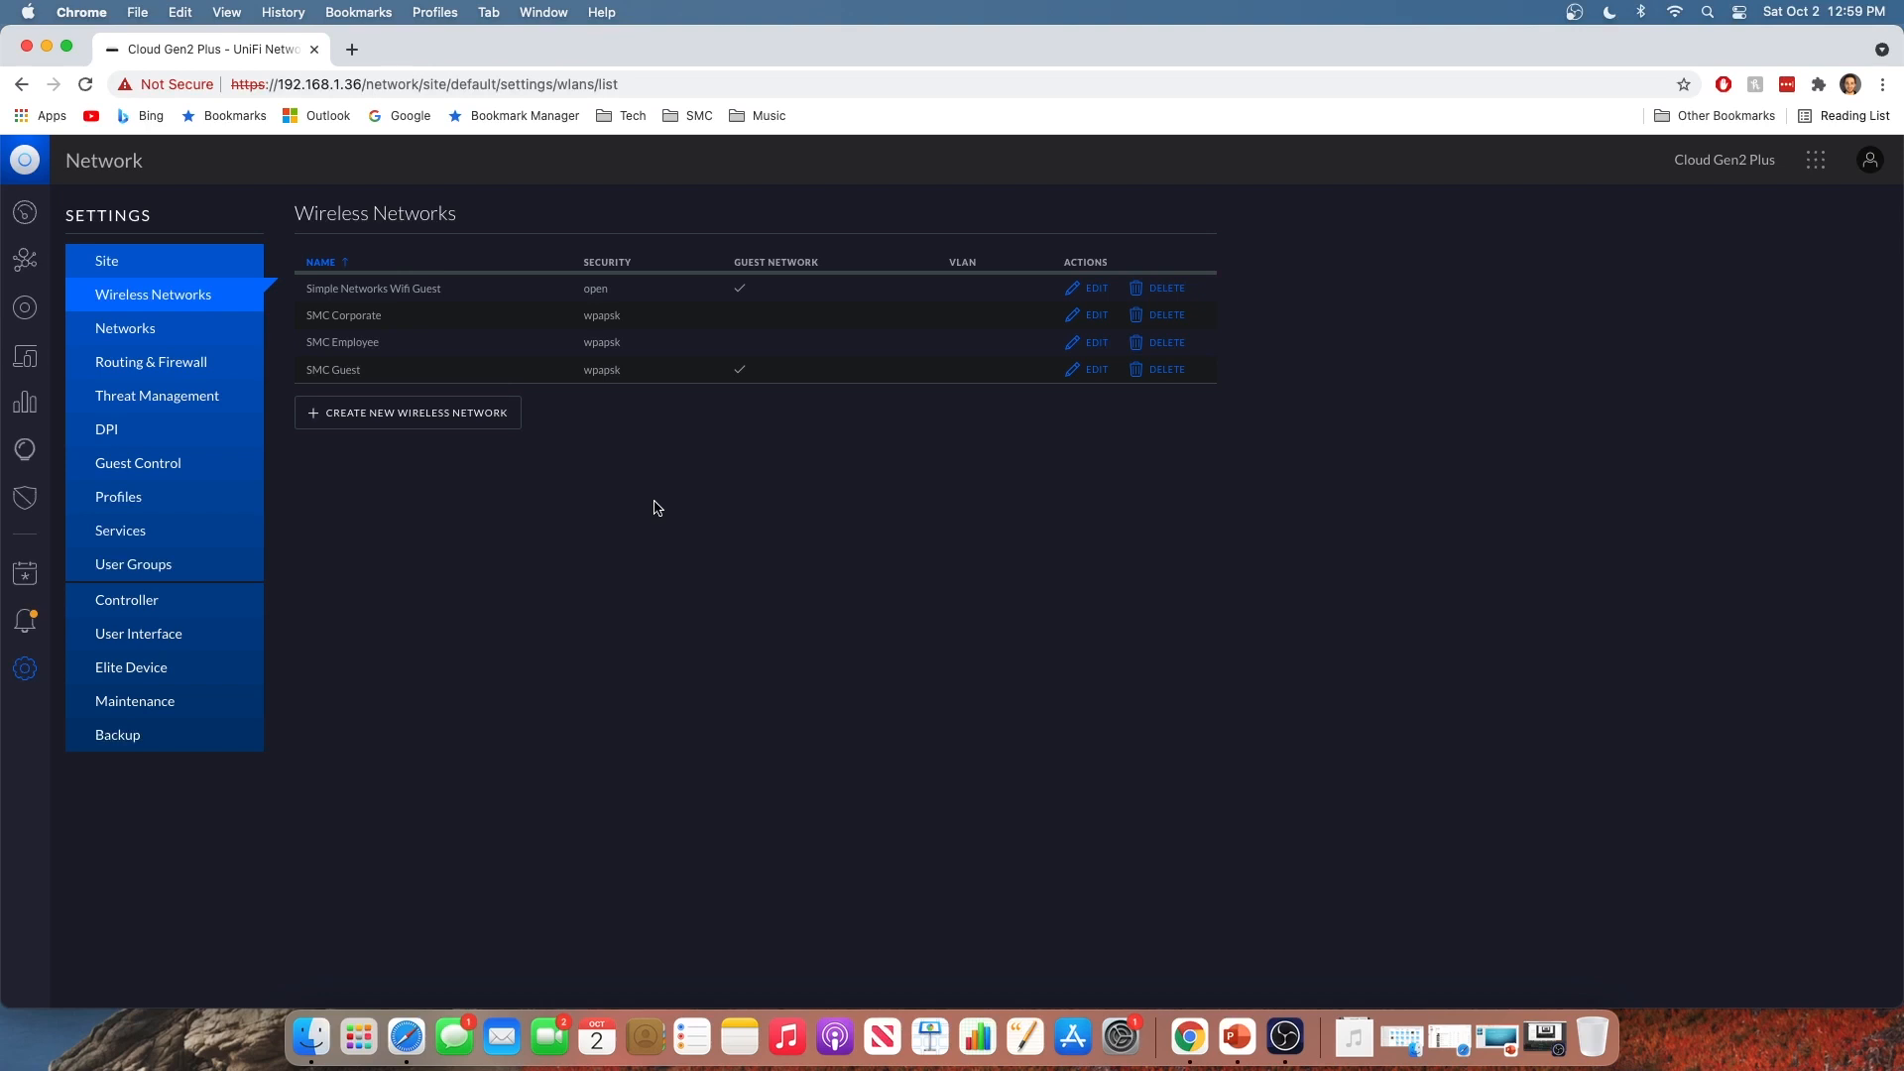
mouse_move(666, 495)
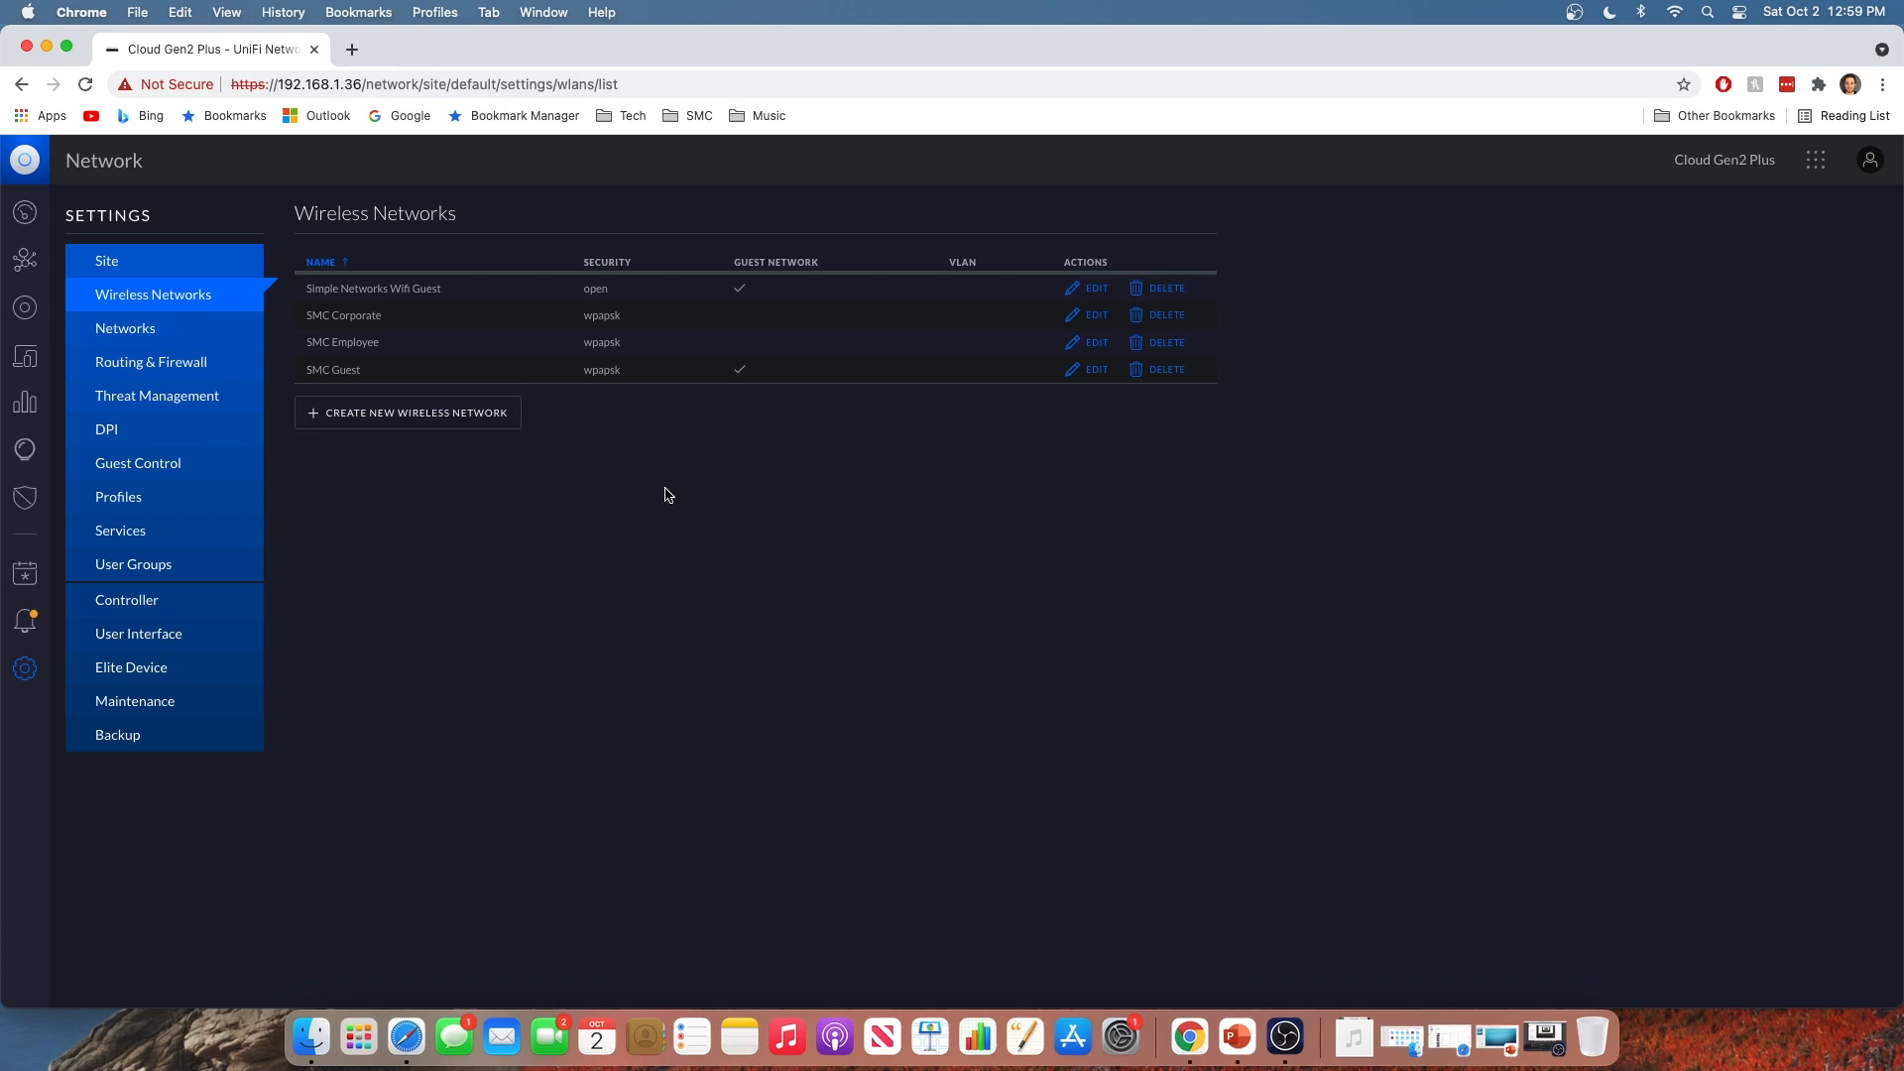
mouse_move(652, 494)
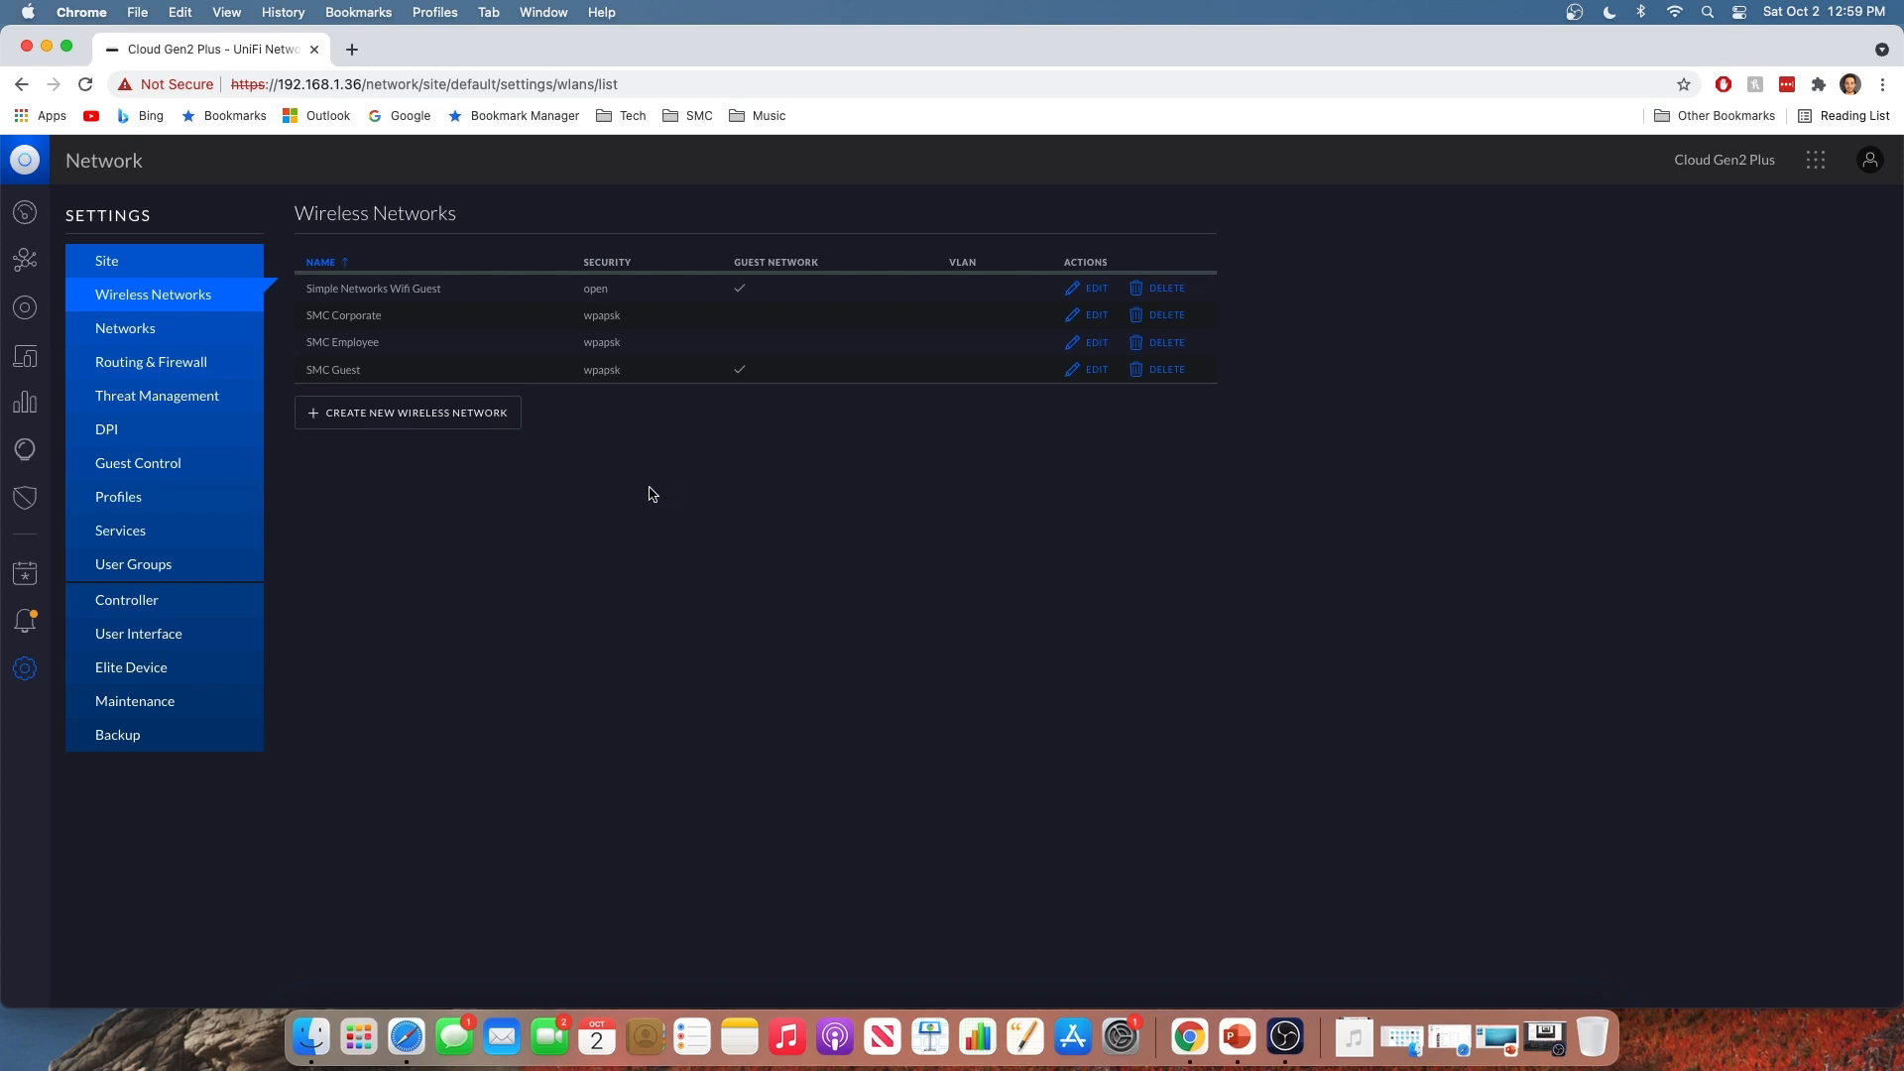
mouse_move(130, 575)
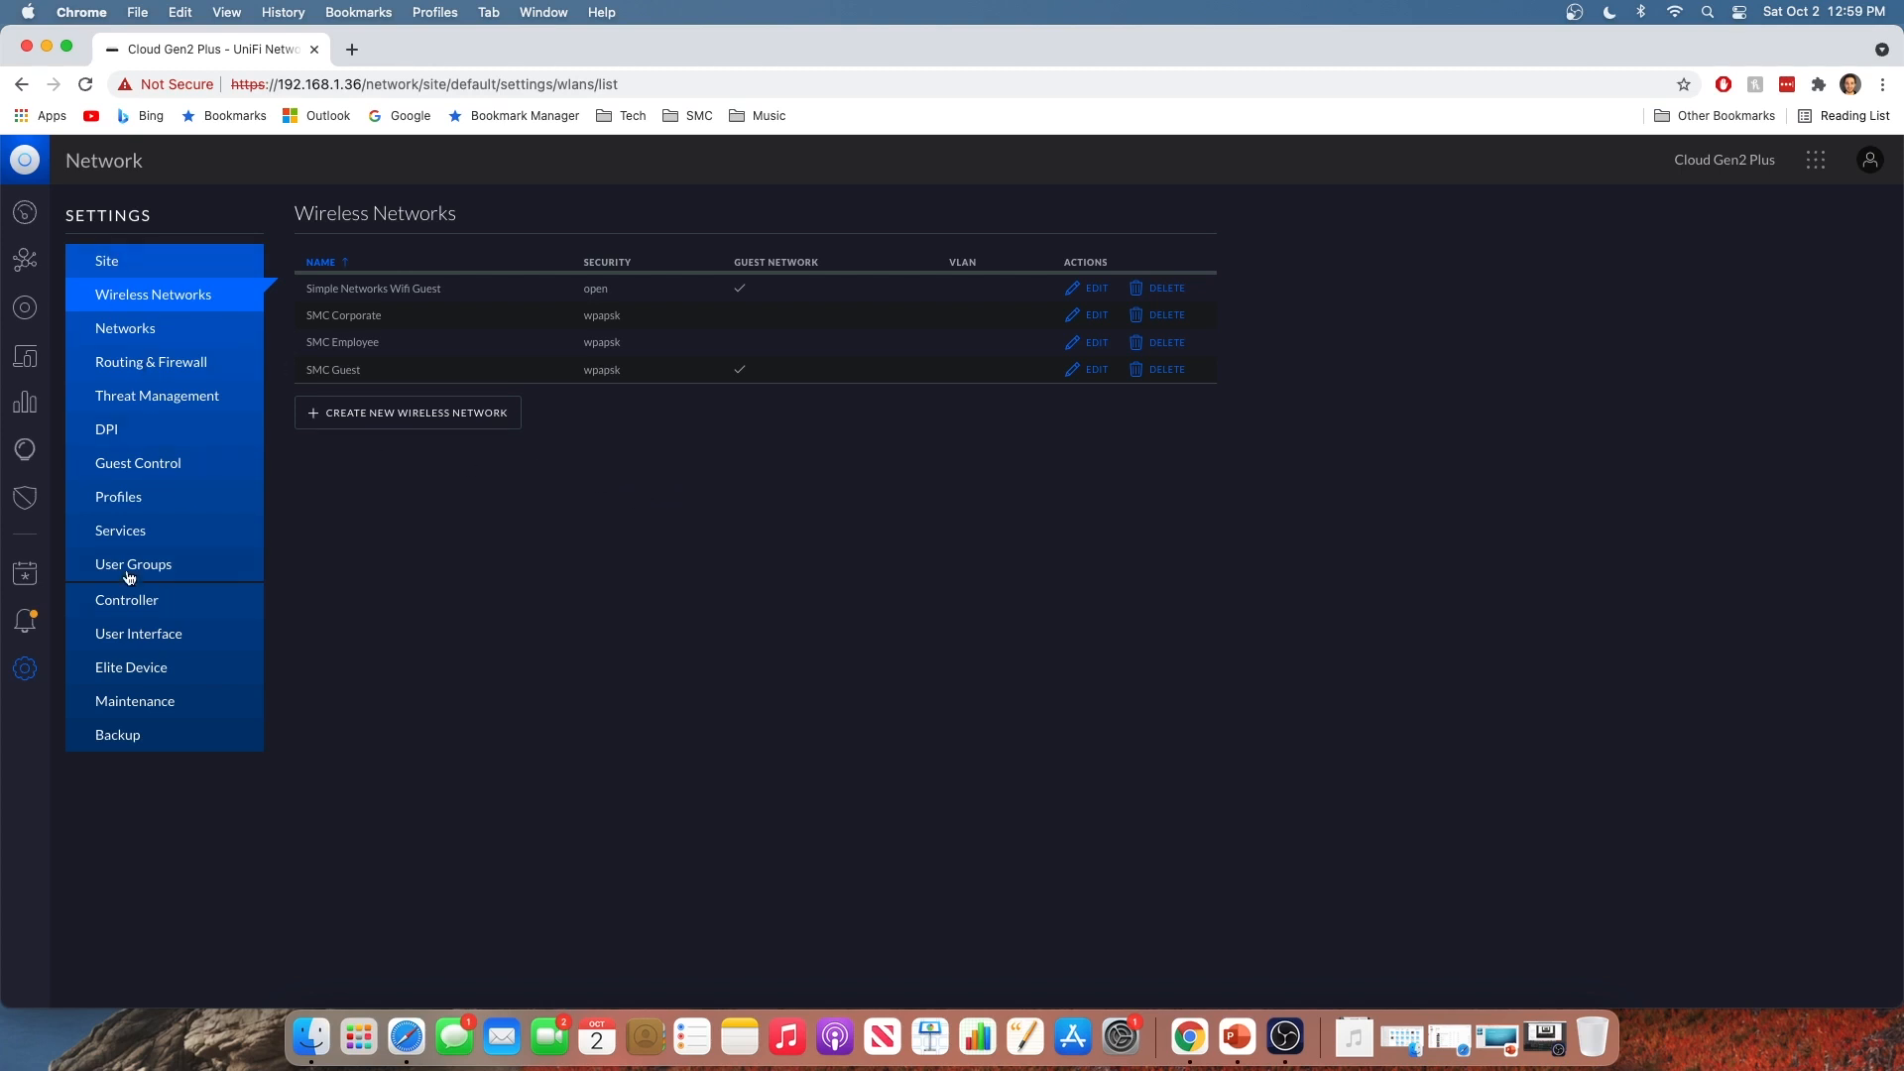
Start a new user group named 'Simple Networks Guest Users'
left_click(133, 564)
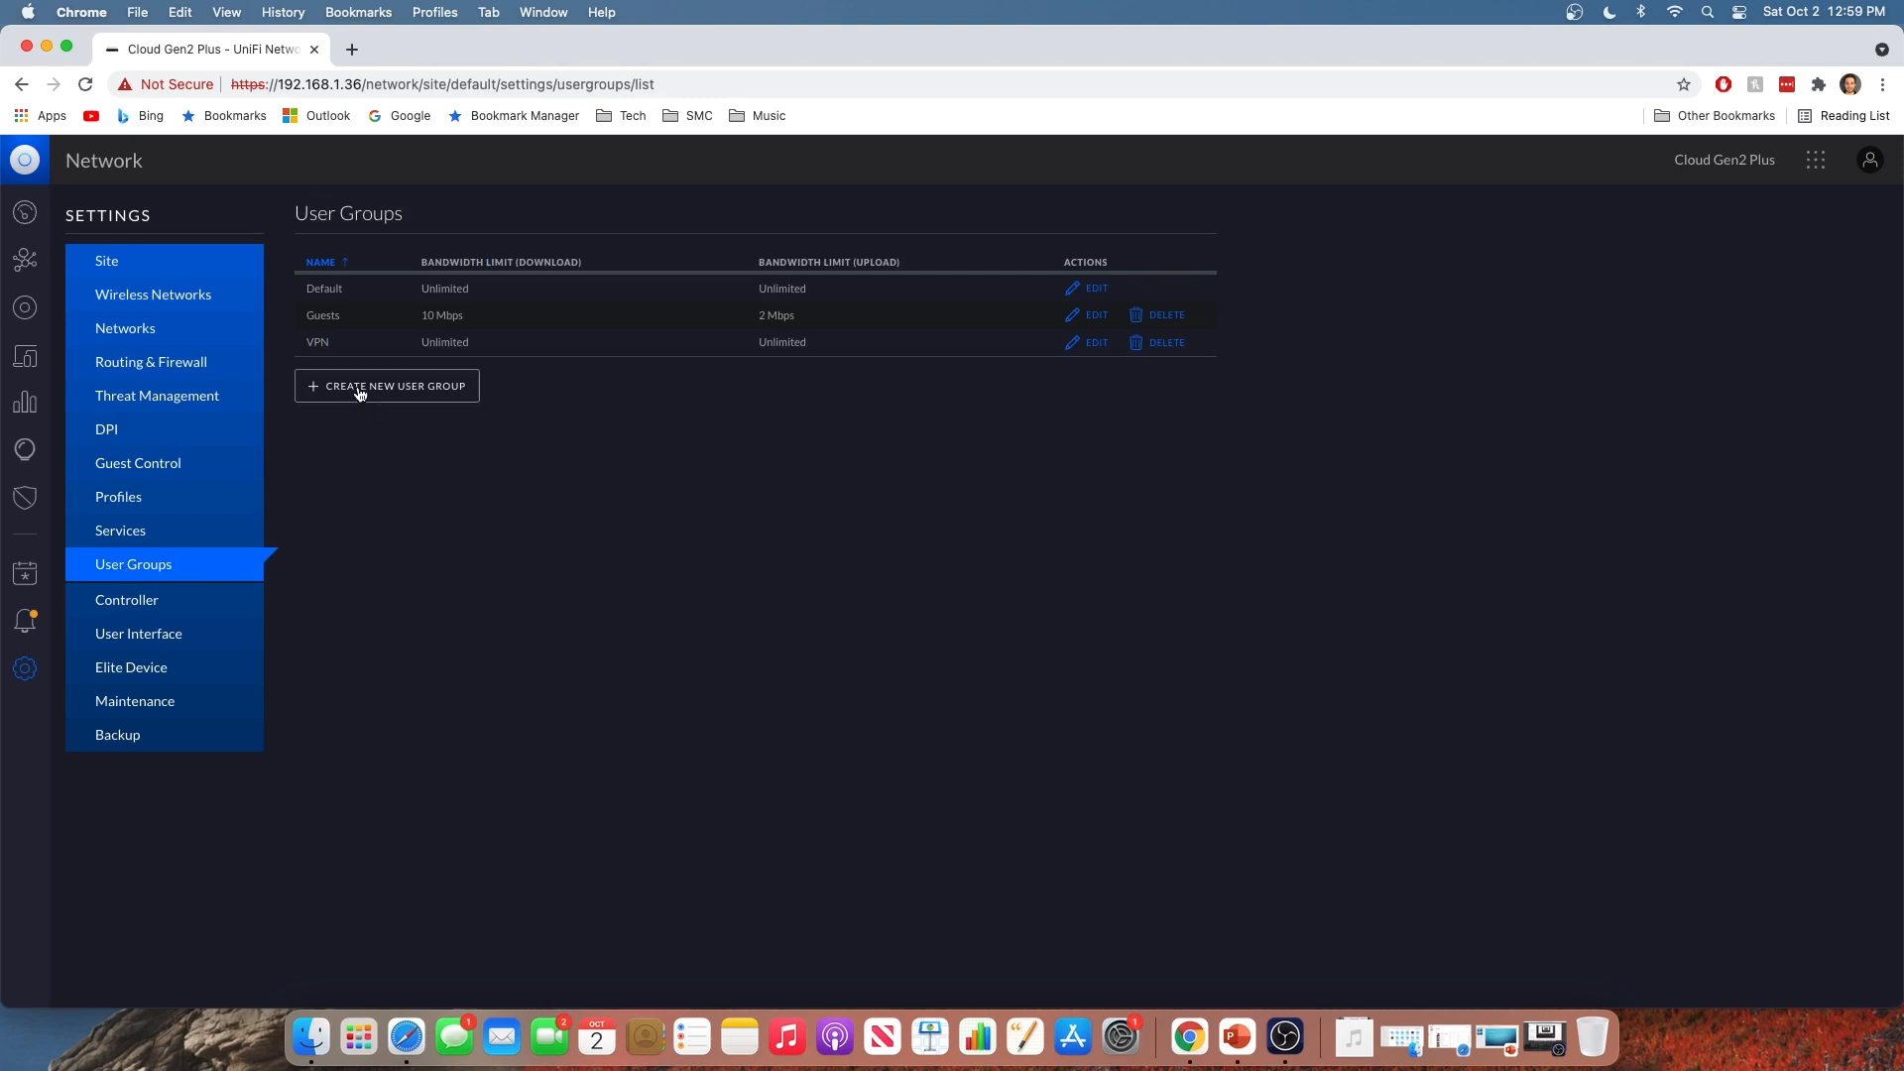
left_click(385, 386)
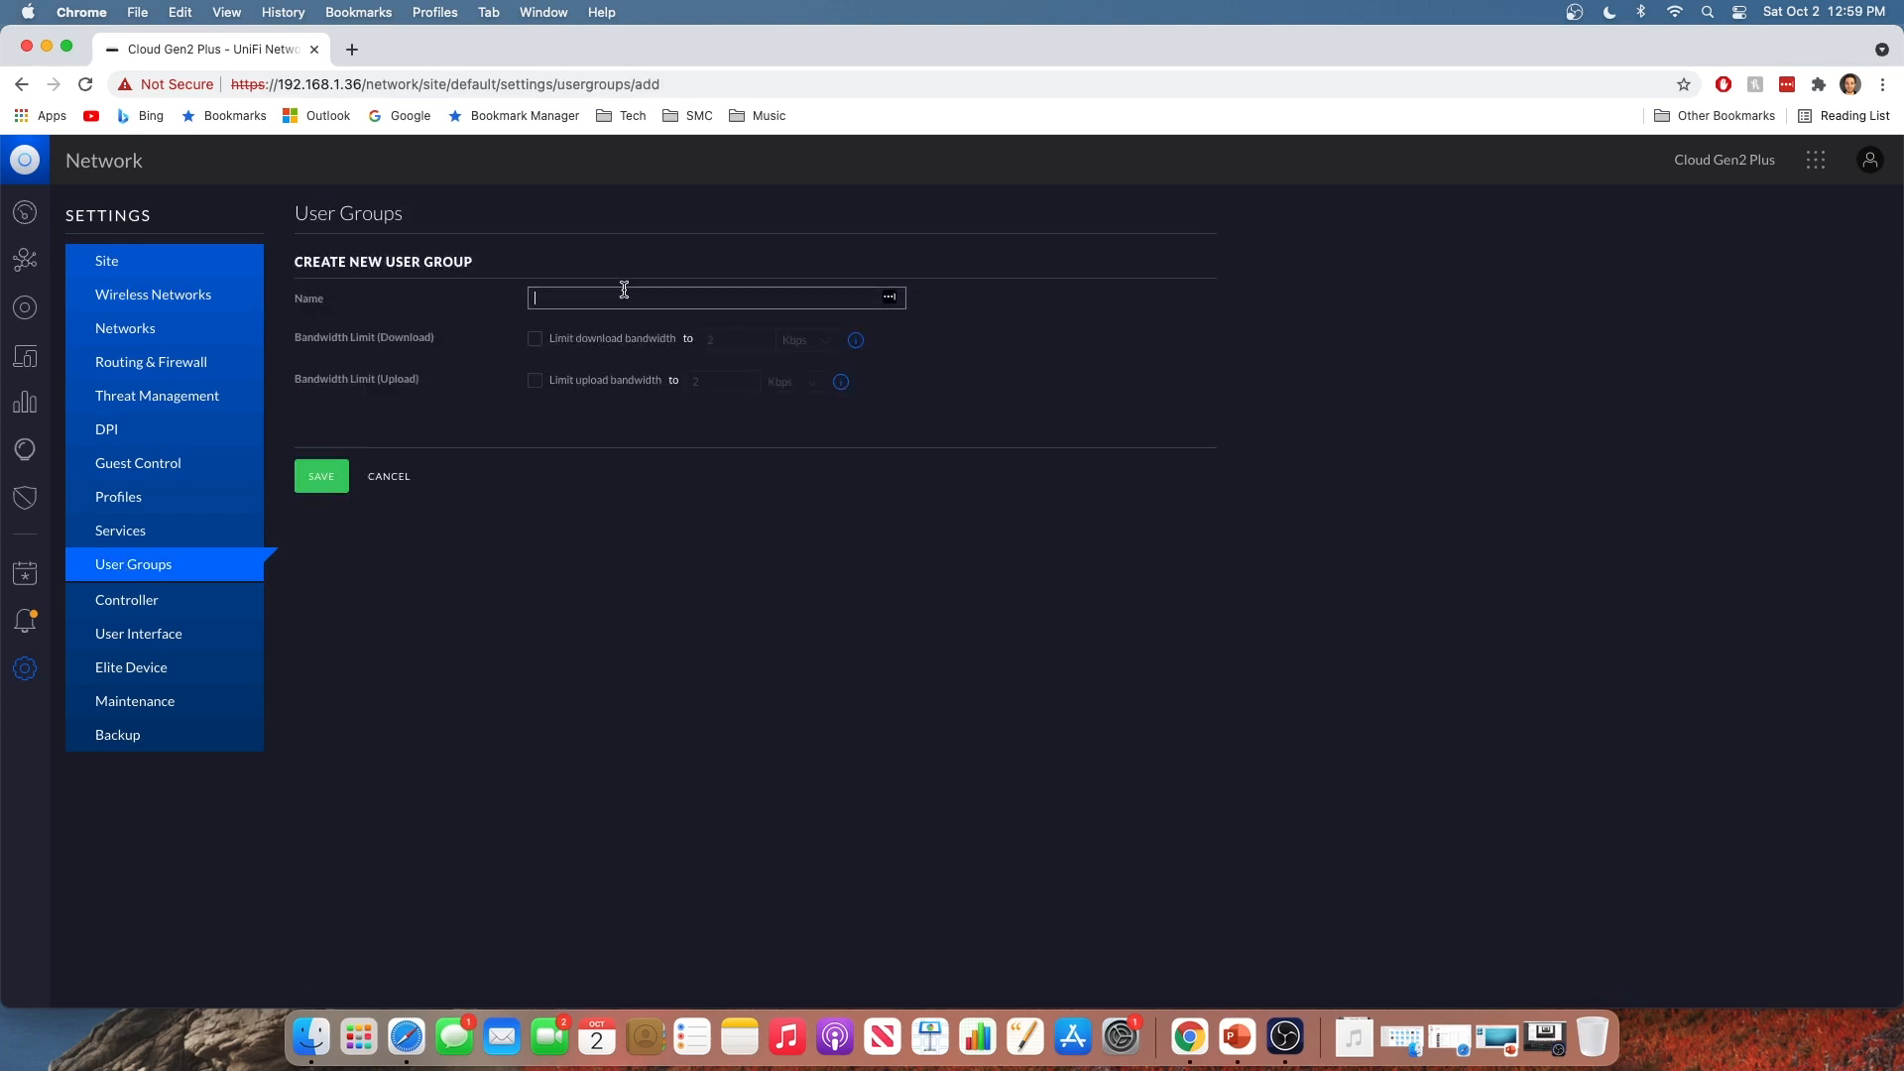
type("Simple Netwokrs")
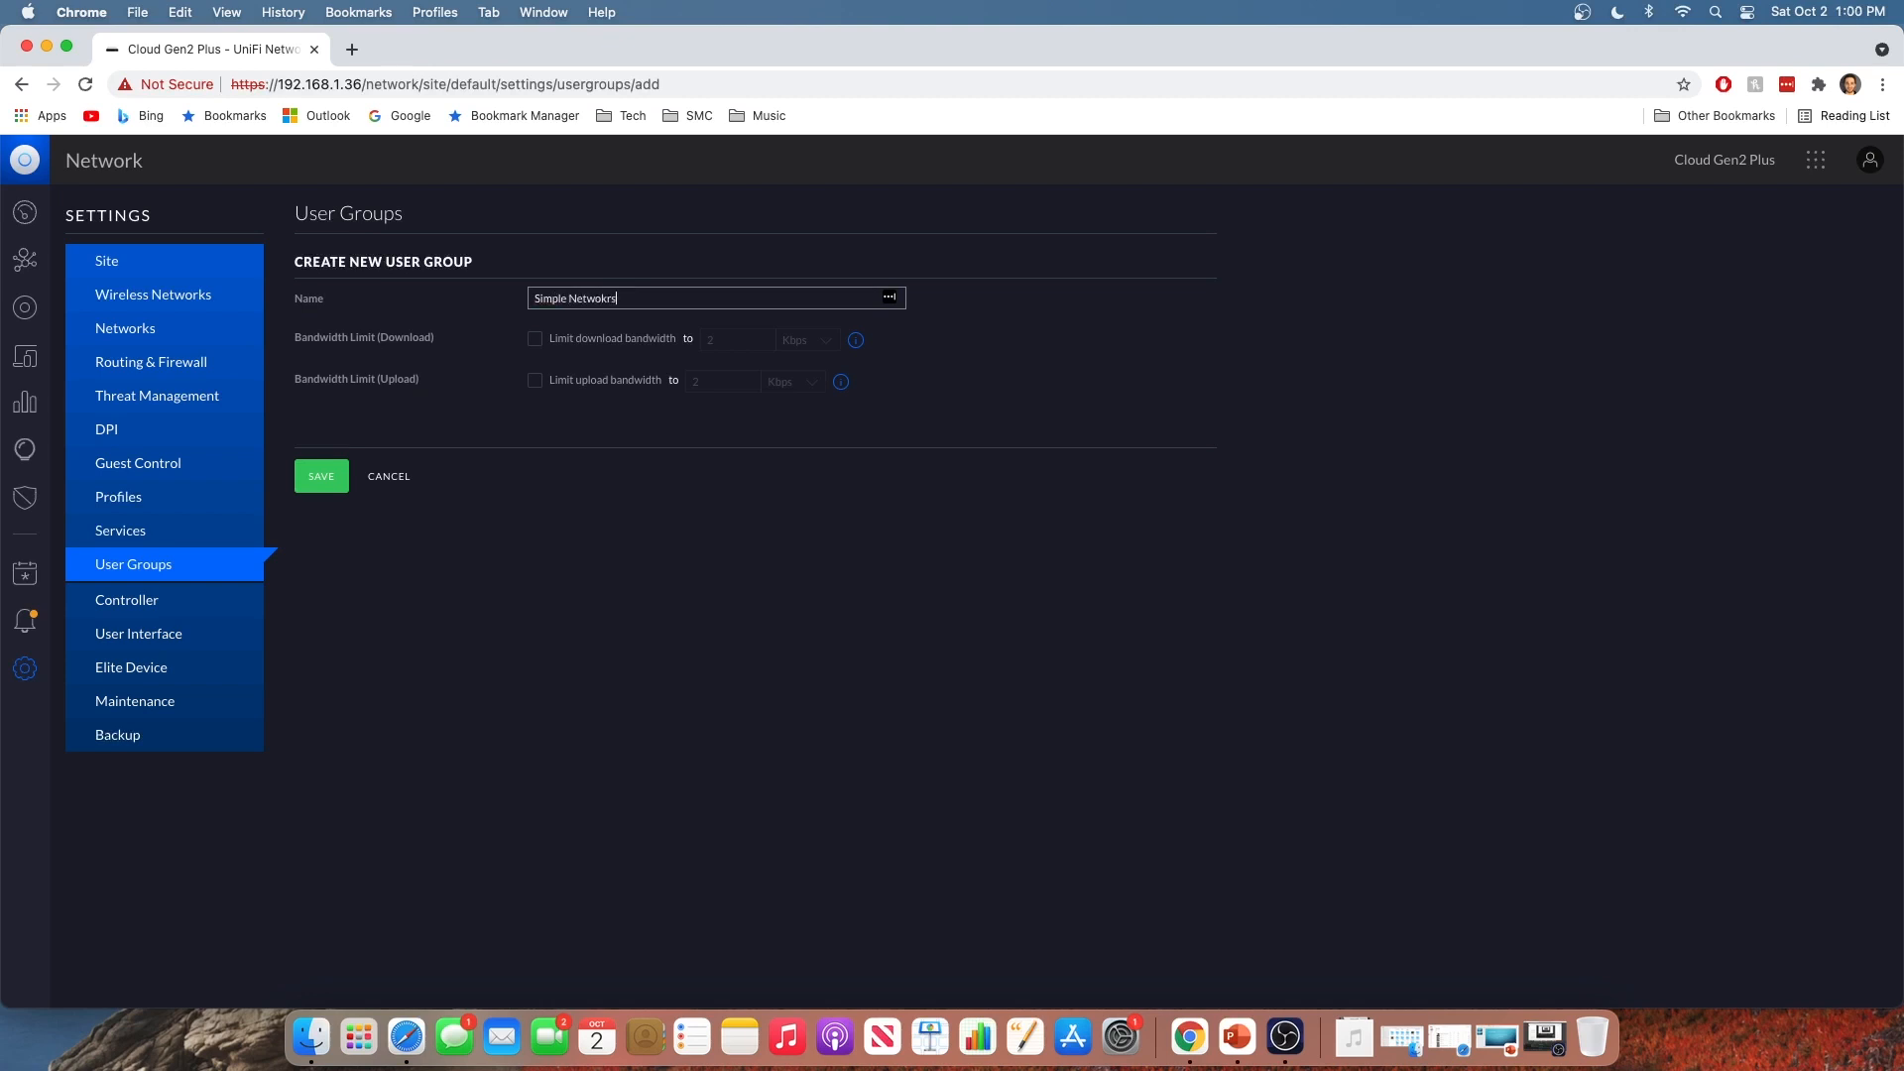
type("Simple Networks Guest")
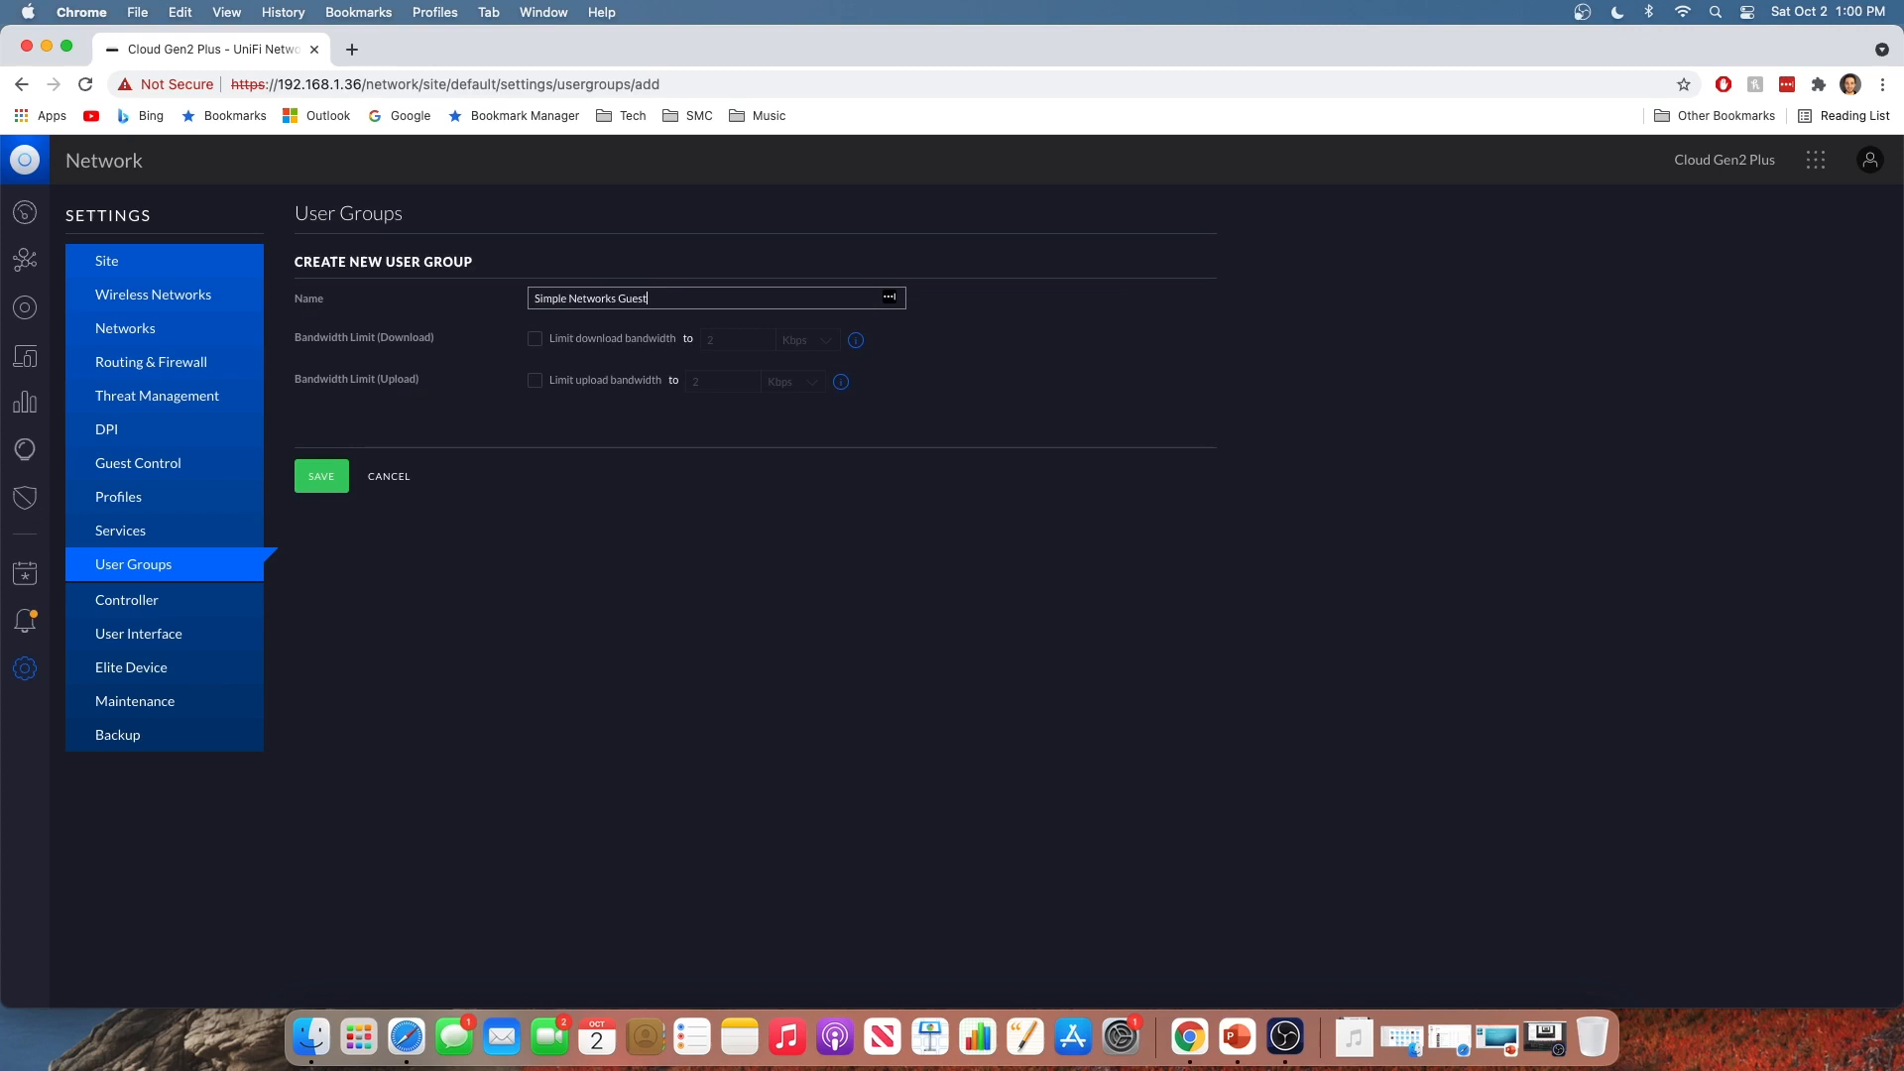
type("Users")
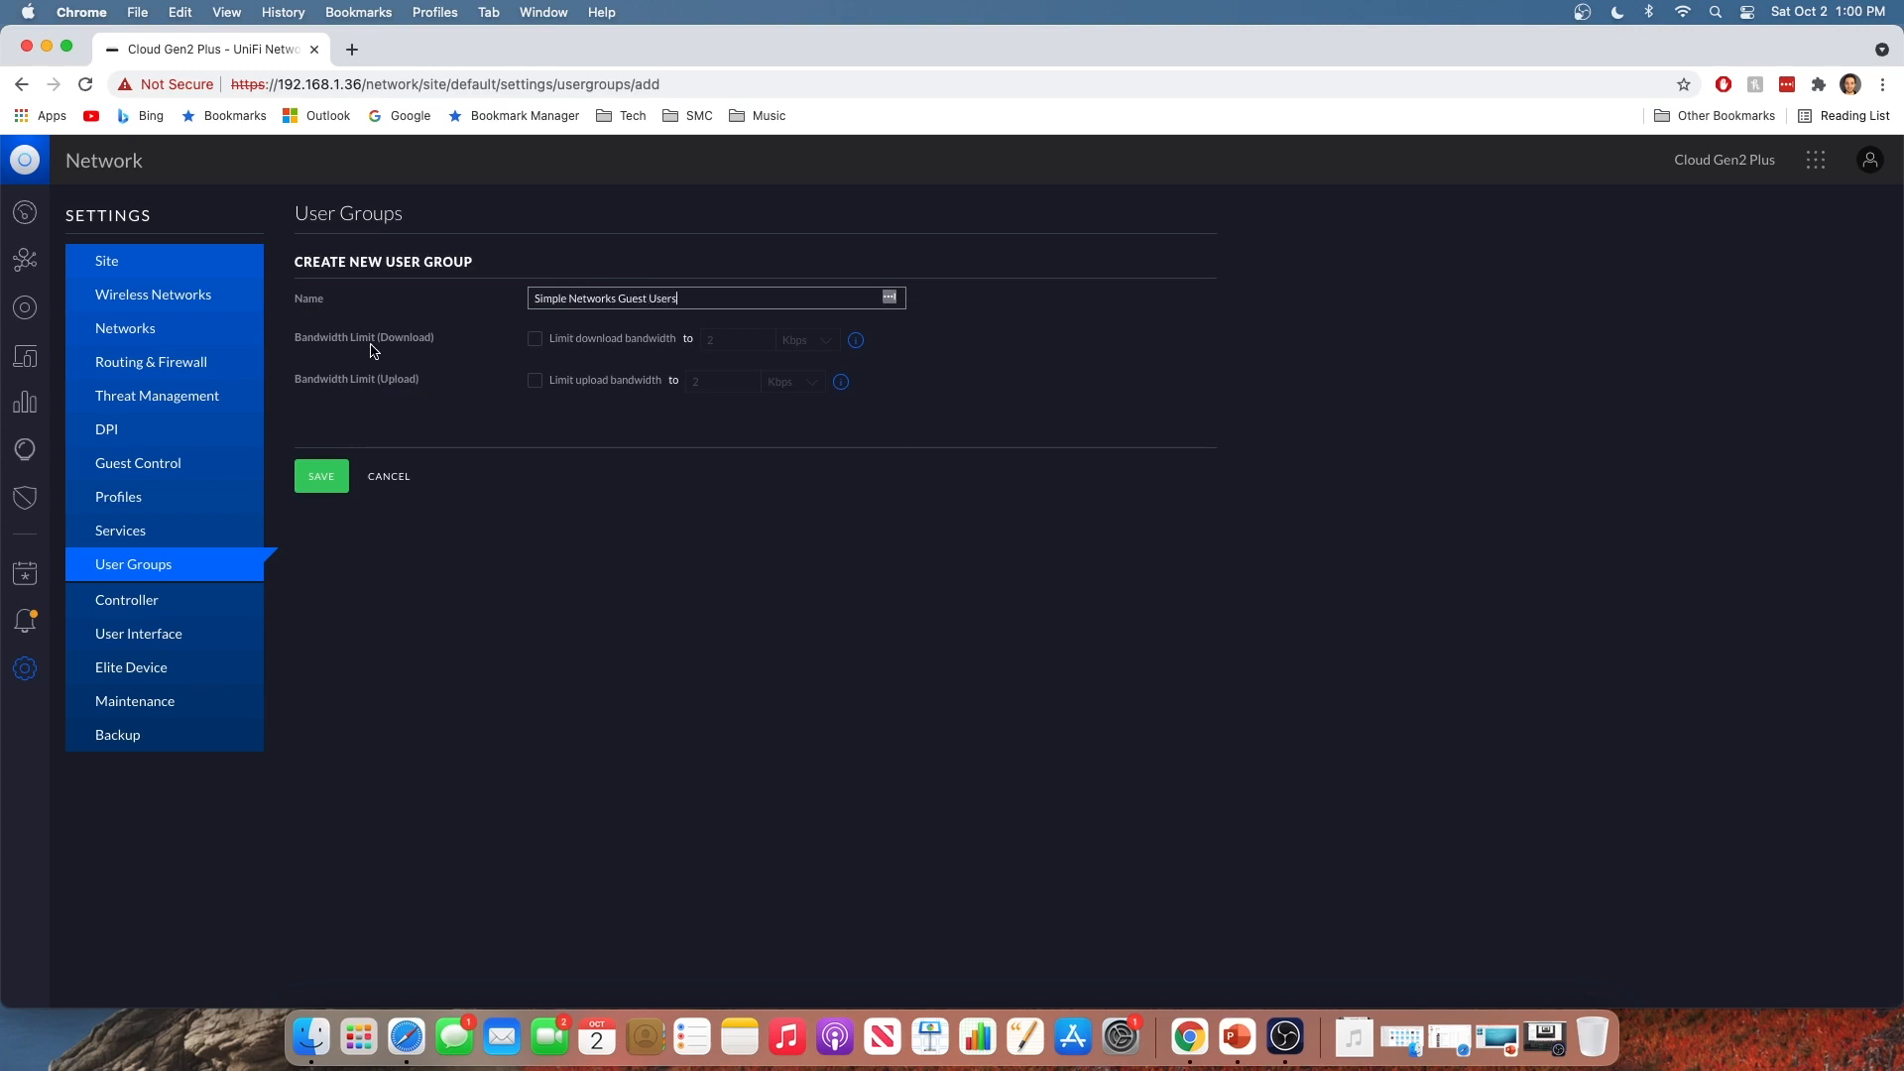
mouse_move(461, 355)
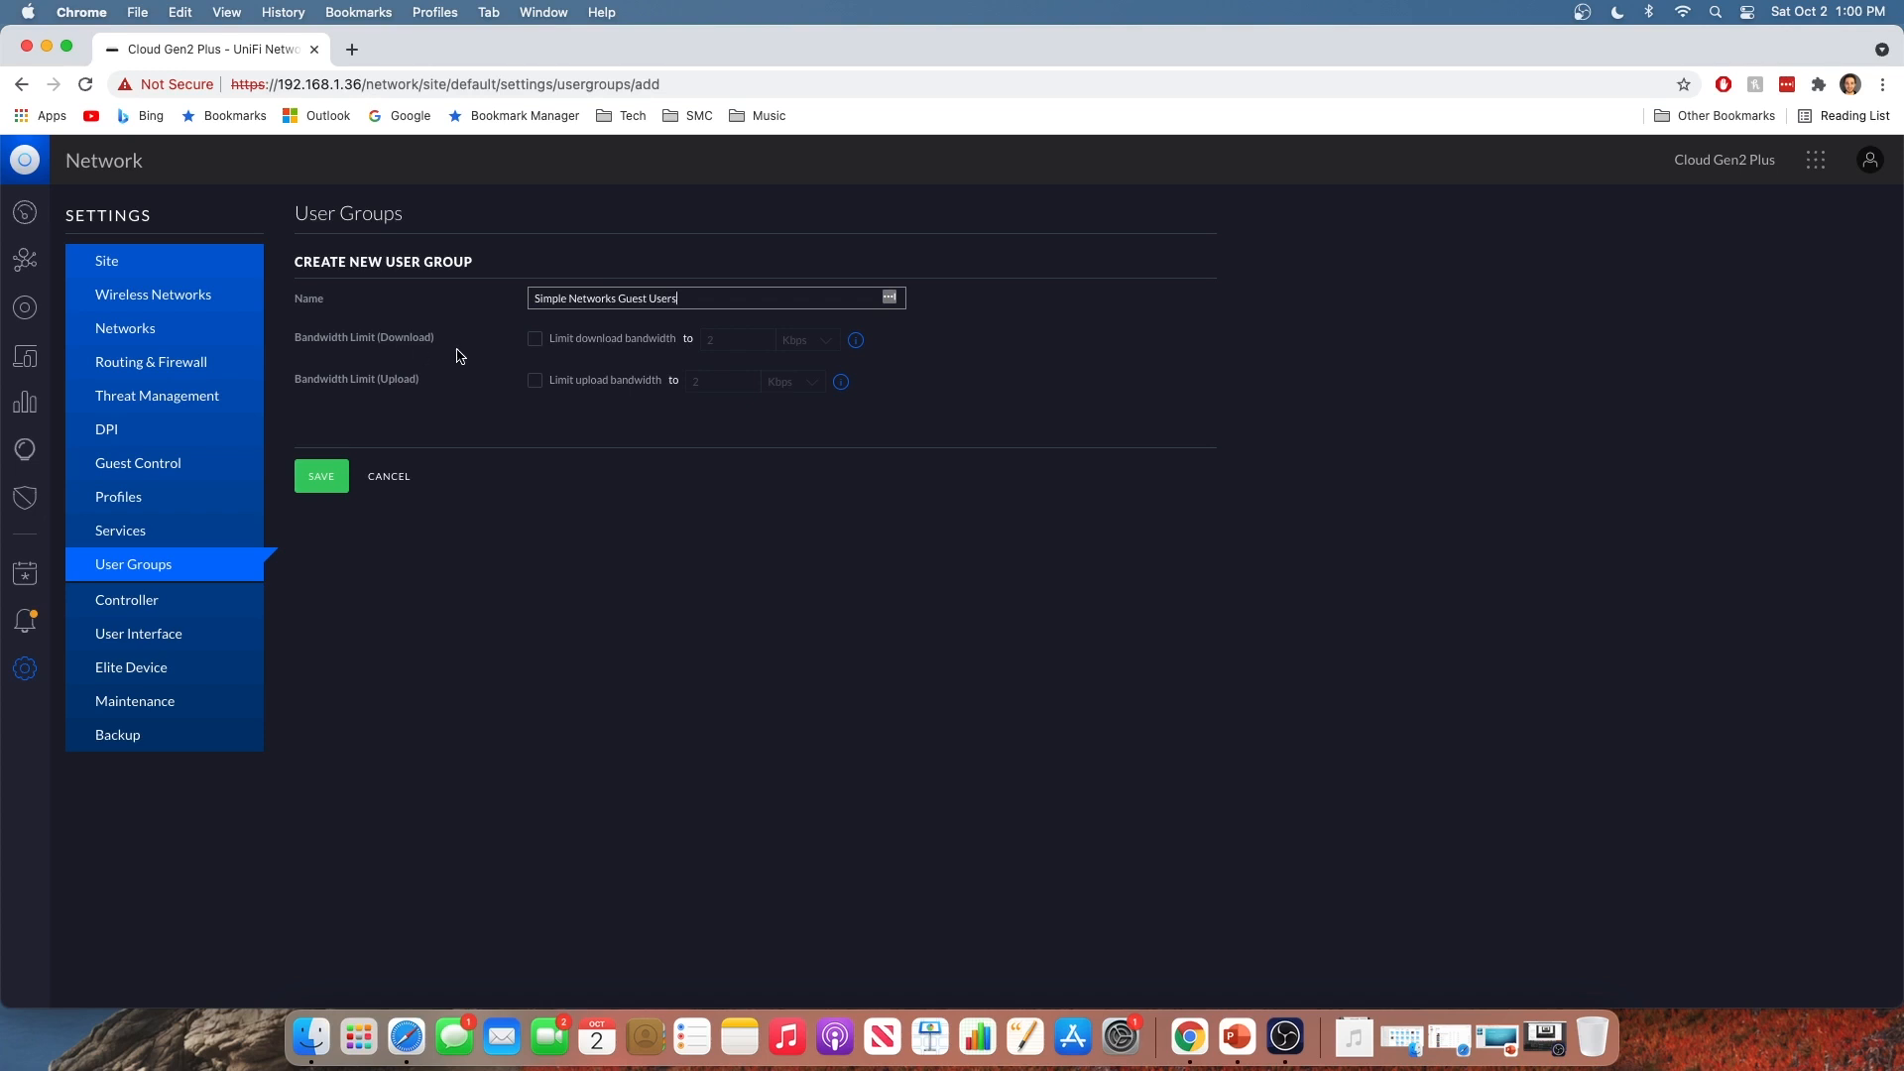
mouse_move(544, 349)
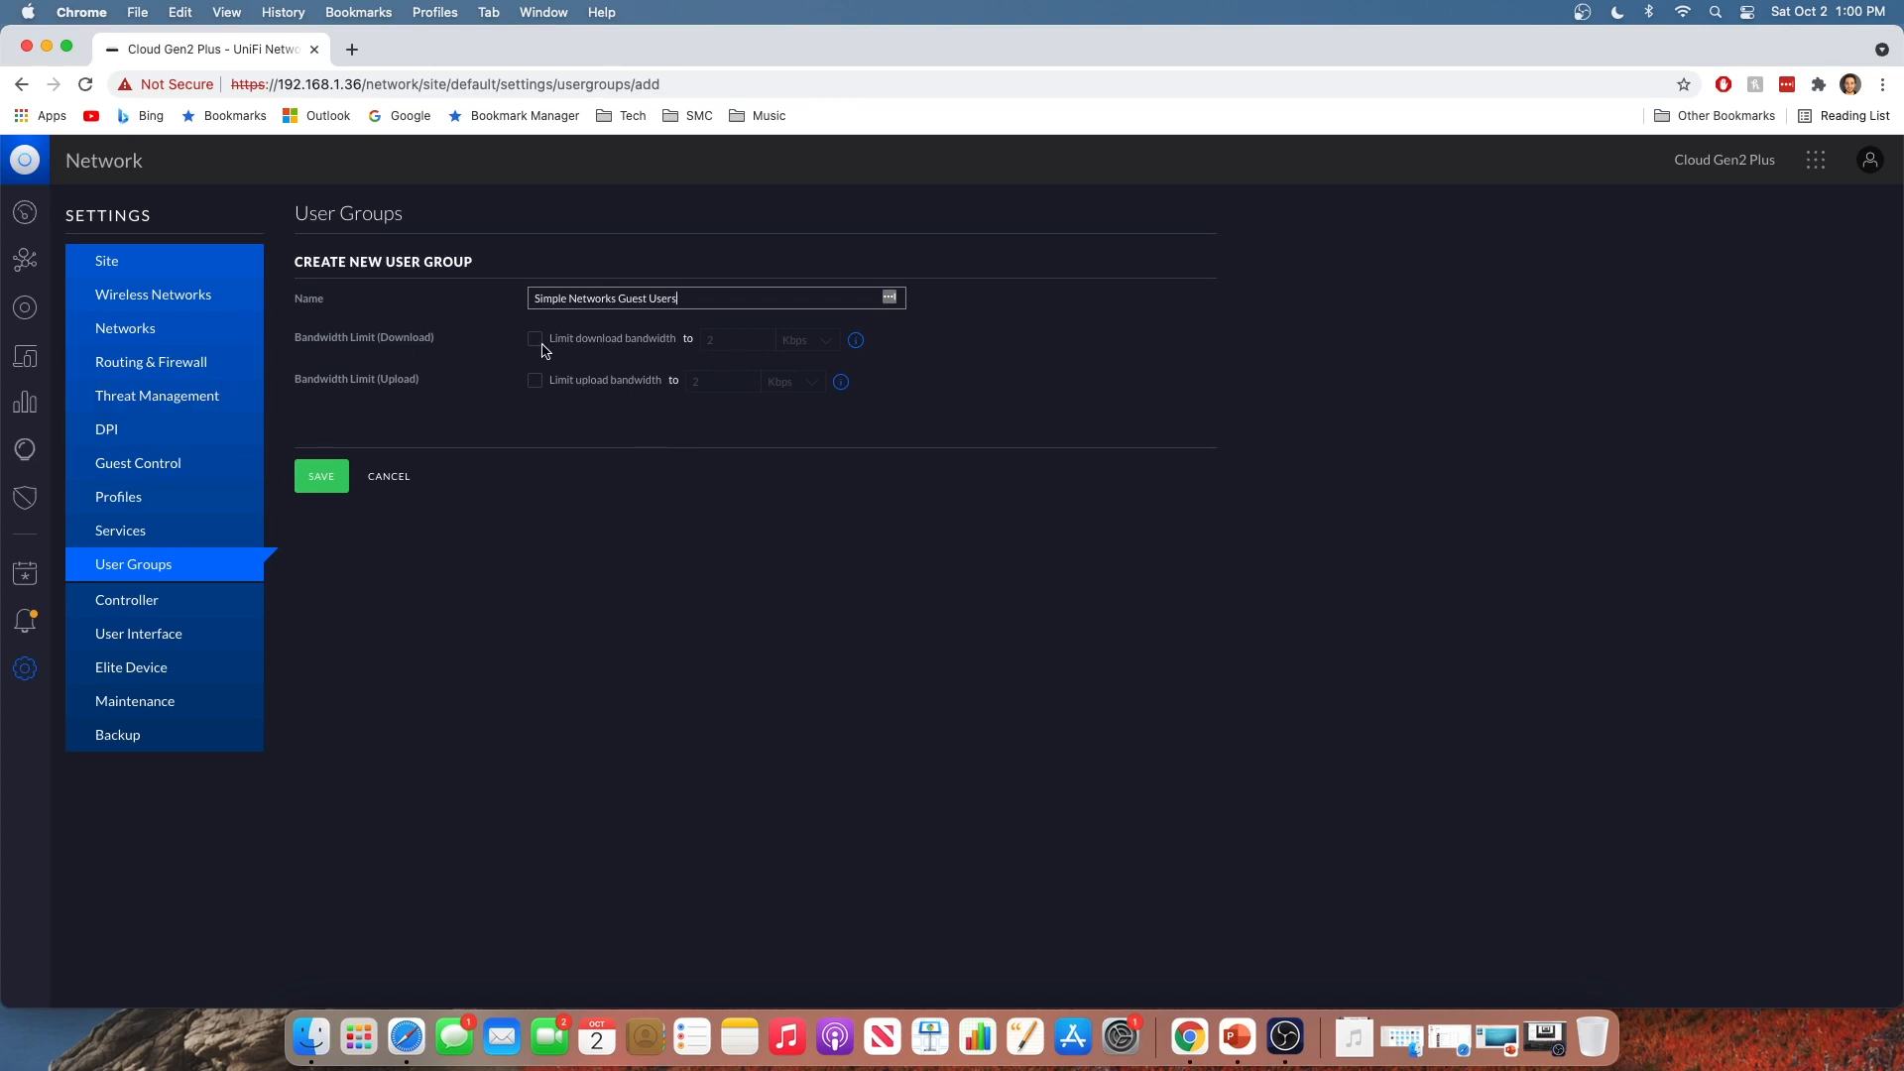
Enable the group's 5 Mbps download and 2 Mbps upload bandwidth limits
left_click(535, 339)
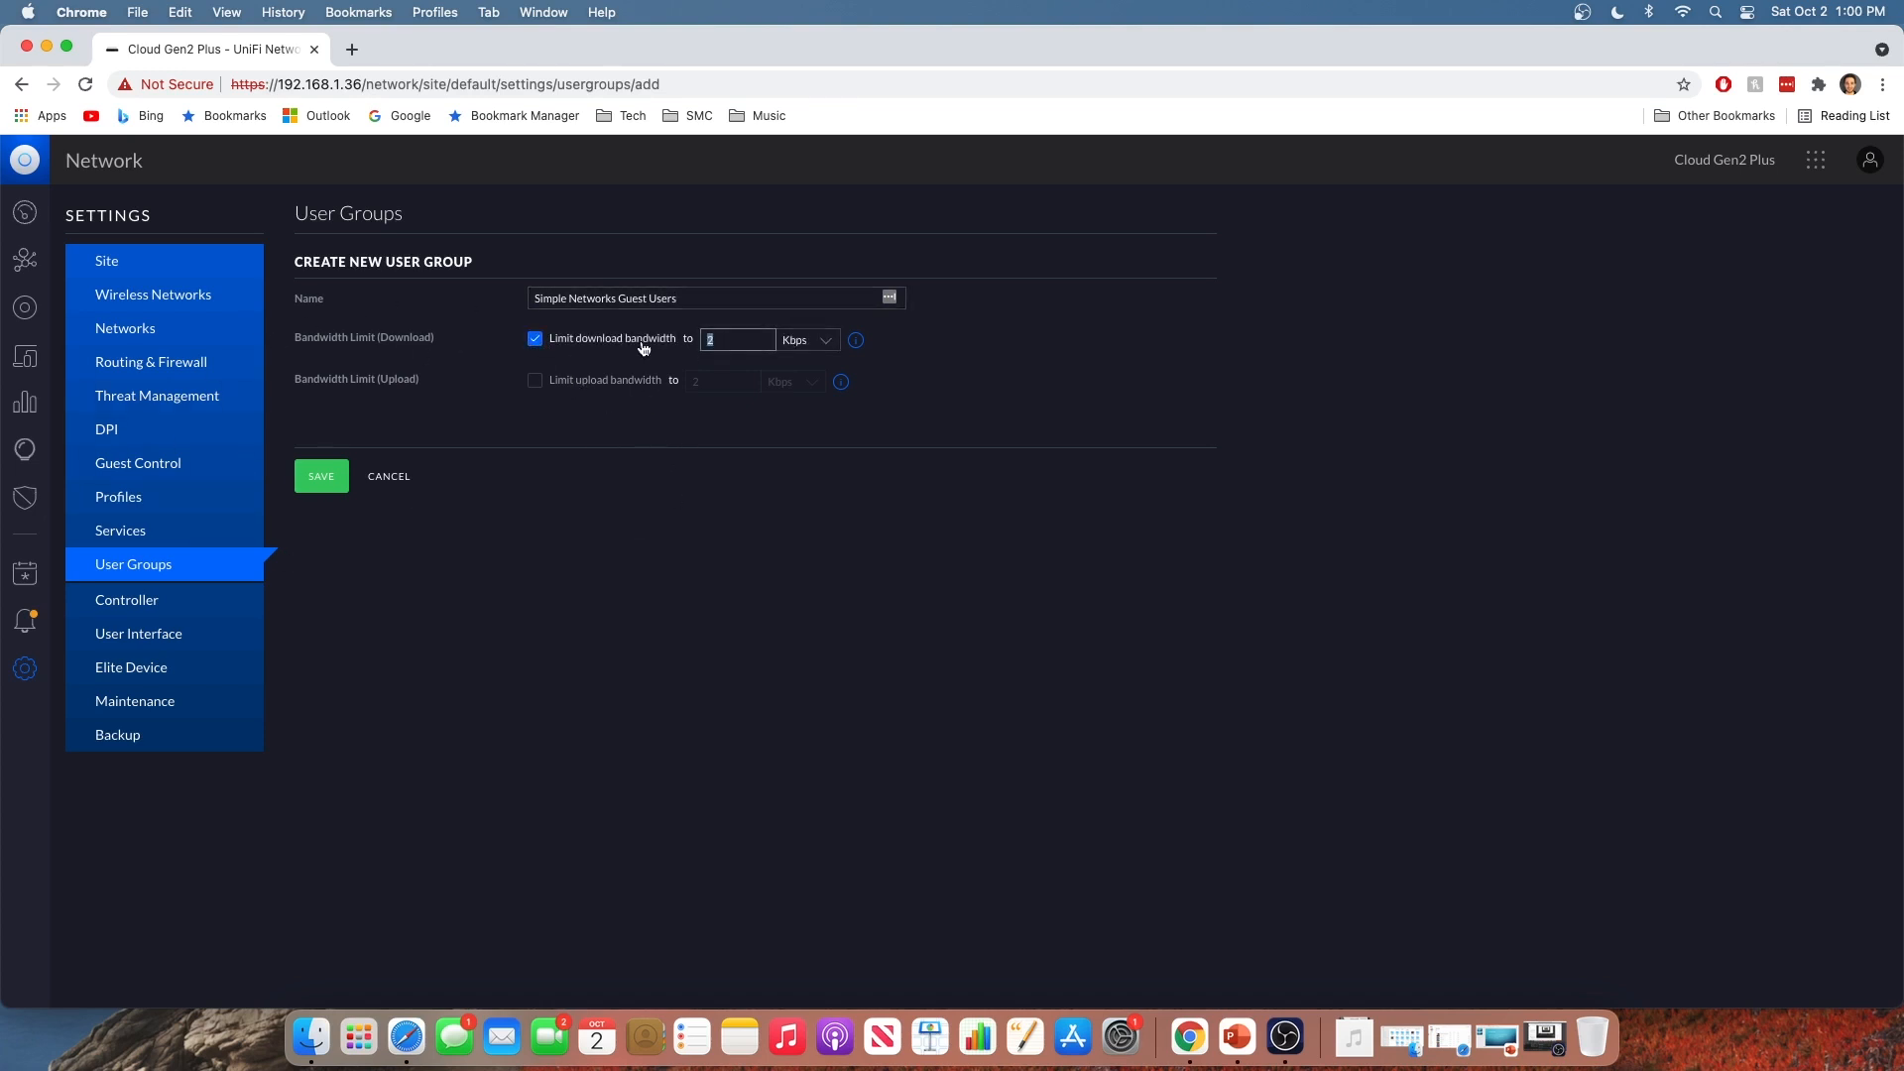
left_click(807, 339)
type("5")
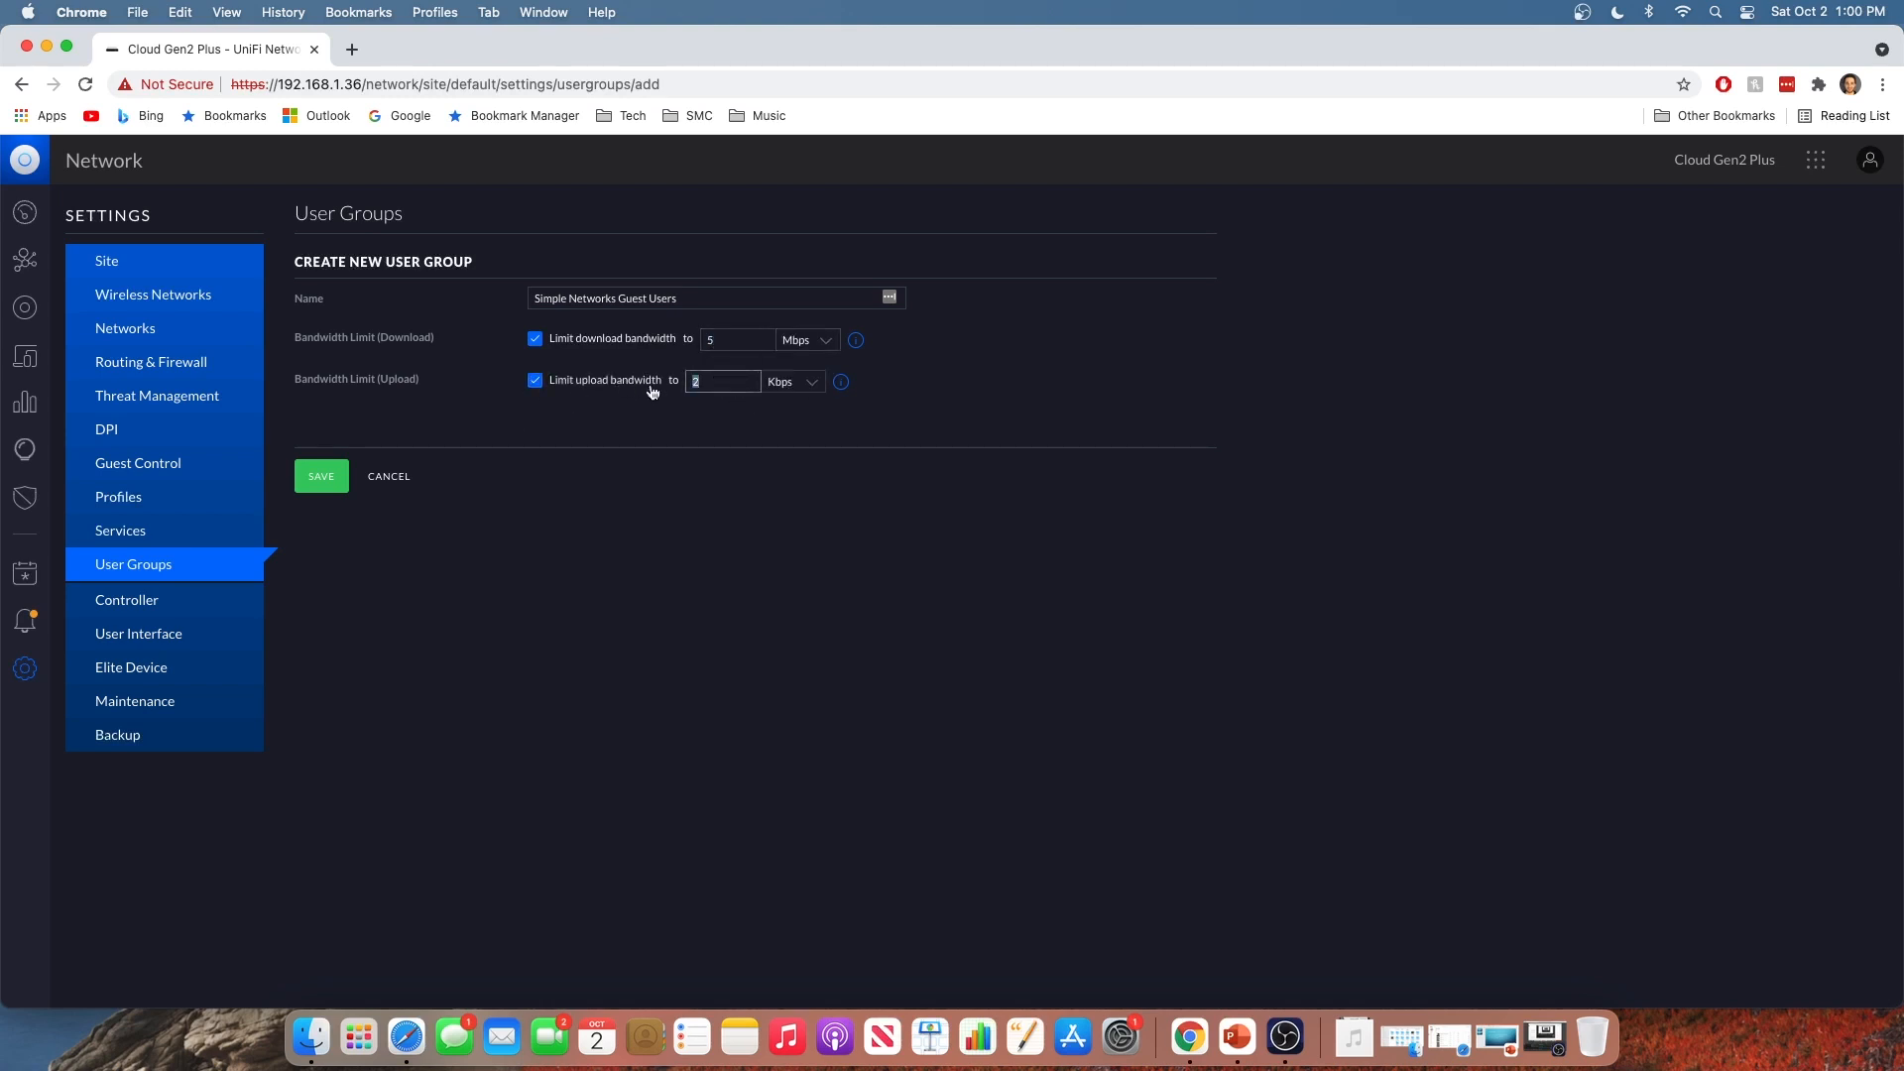
left_click(793, 381)
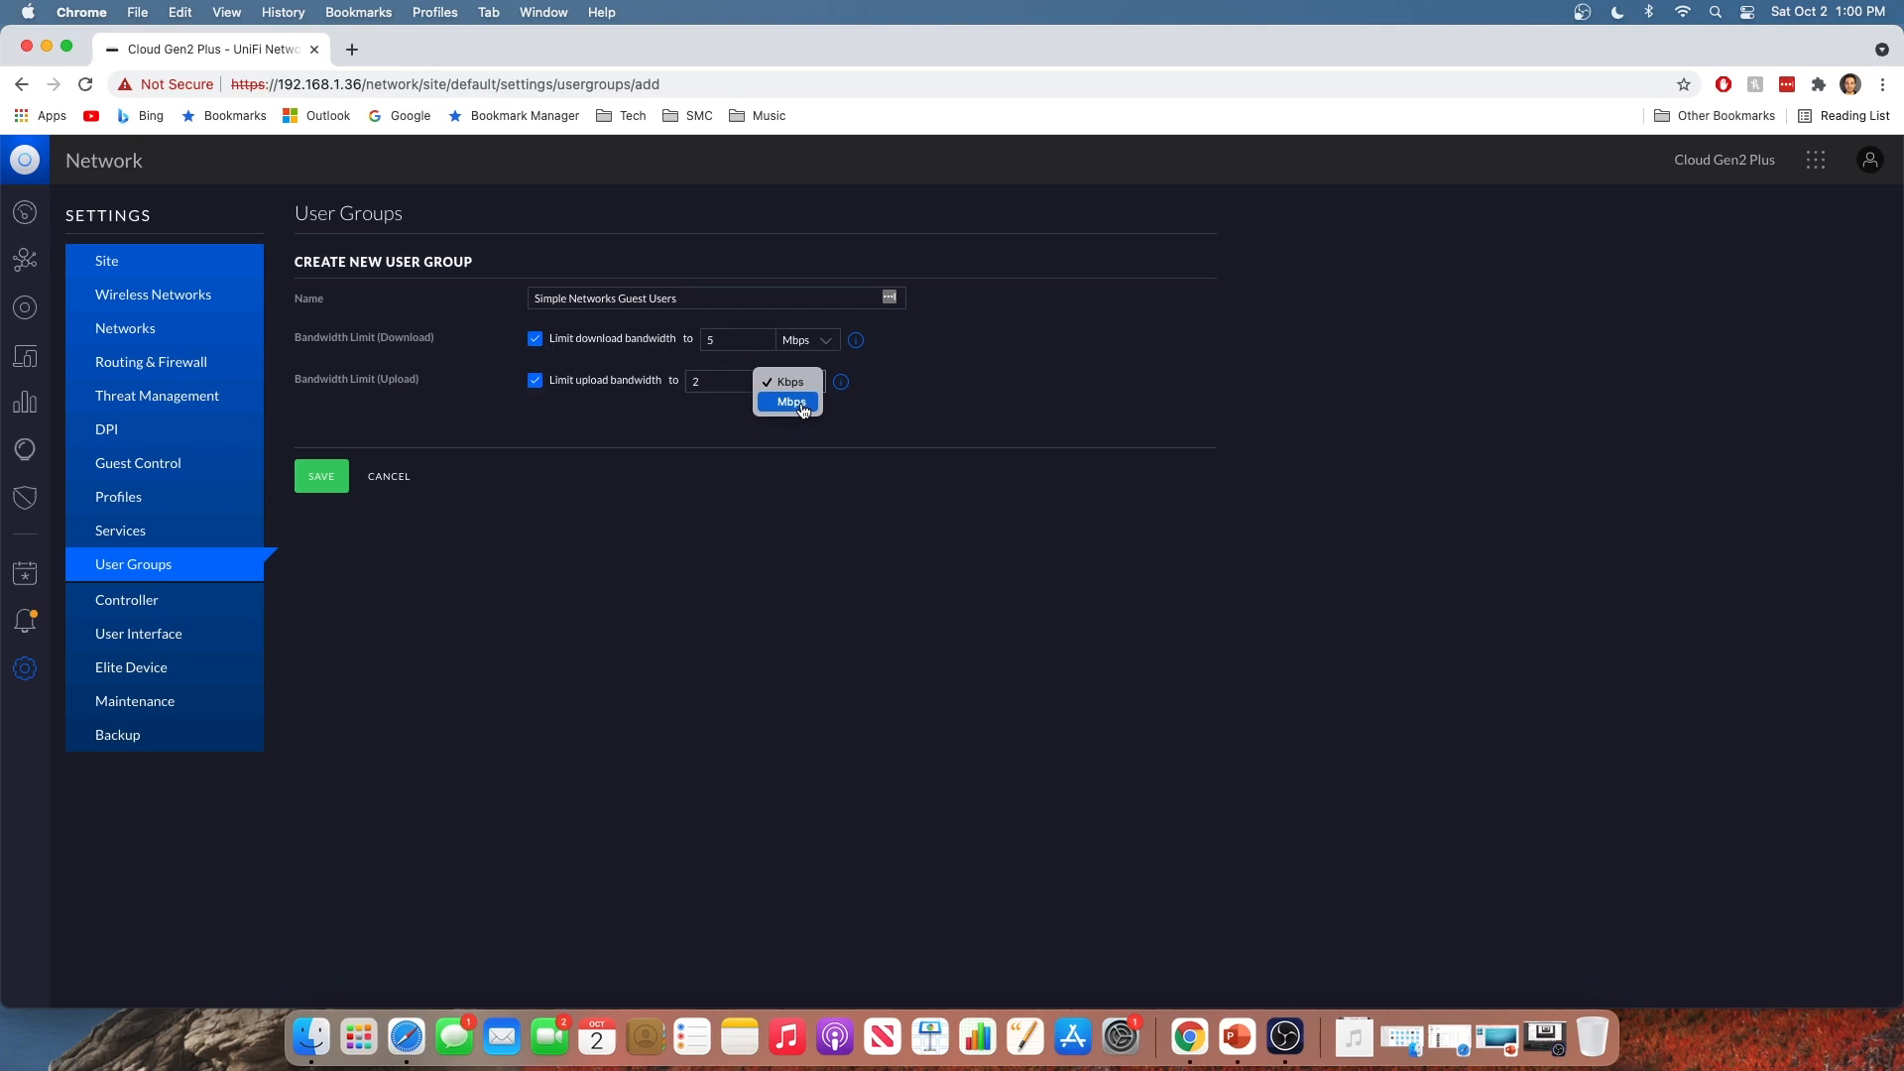
left_click(790, 402)
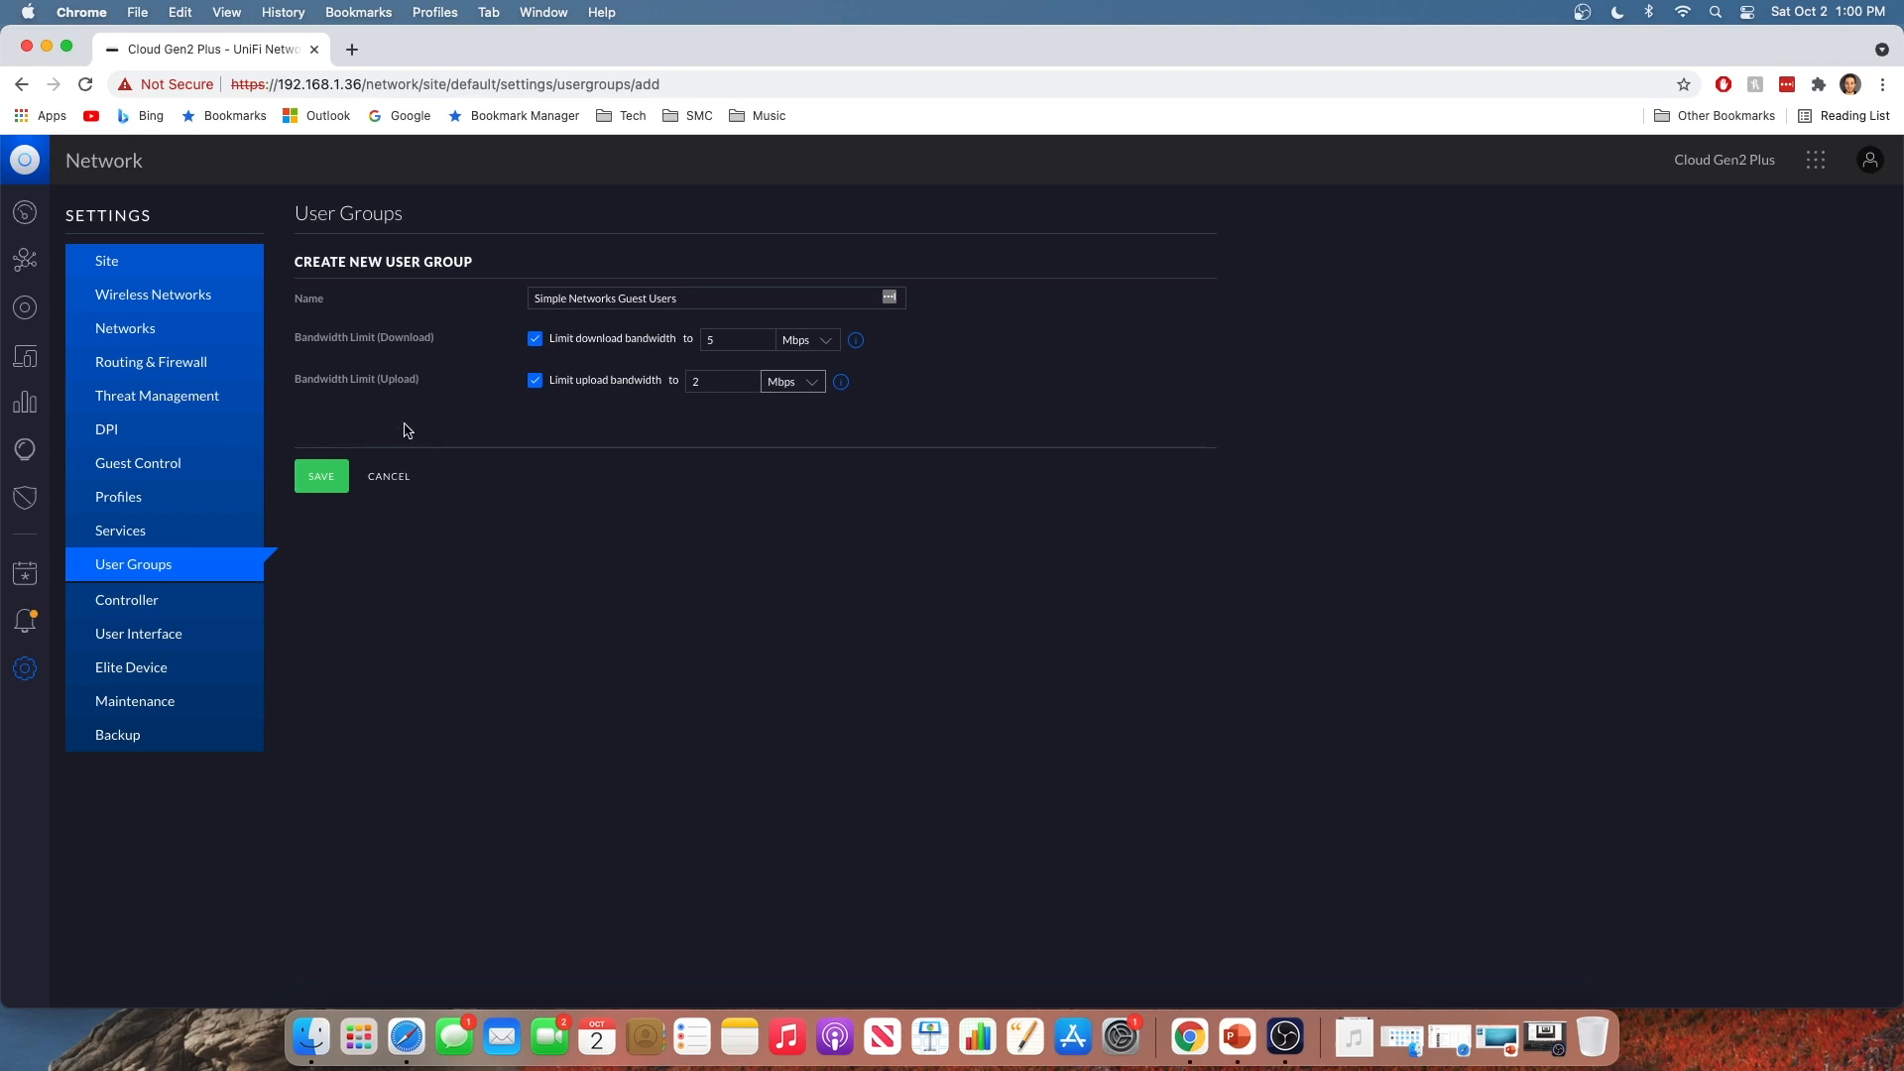
Save Simple Networks Guest Users and verify its 5 Mbps down / 2 Mbps up limits
left_click(321, 477)
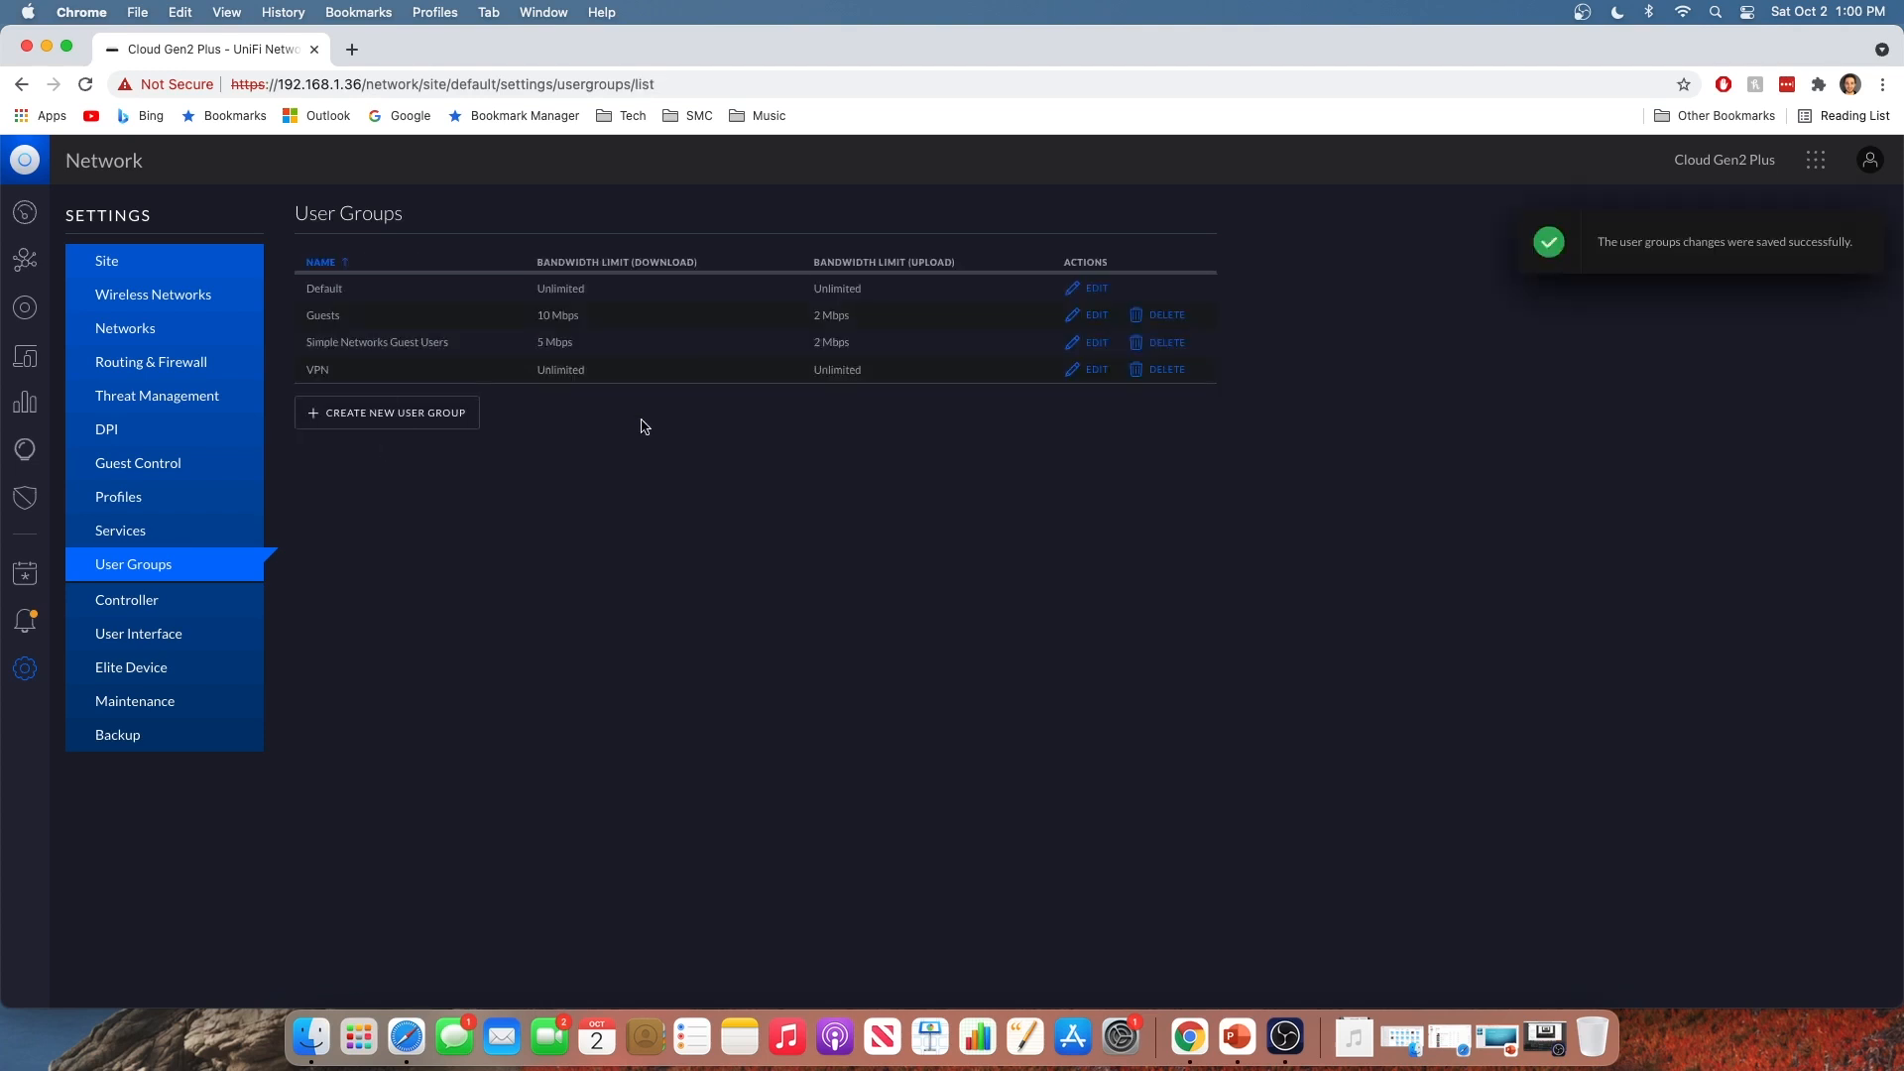
mouse_move(615, 491)
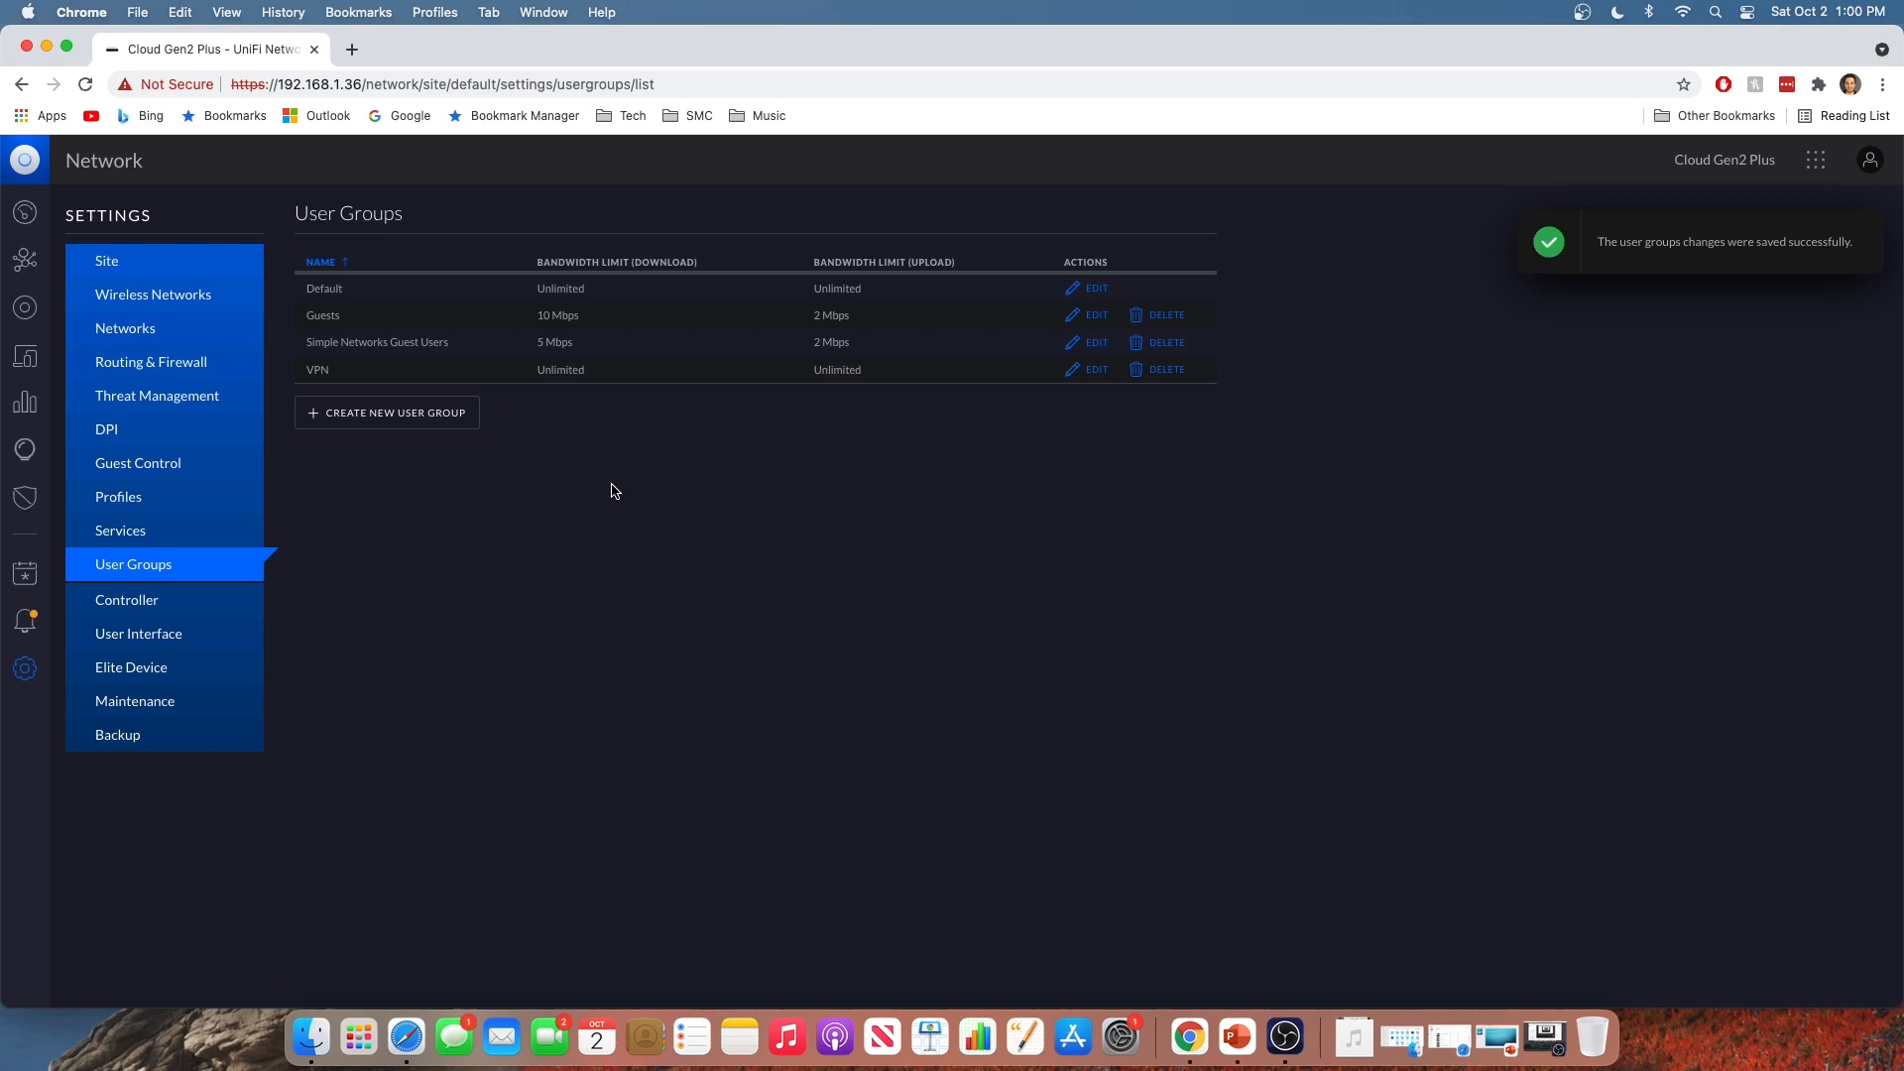
mouse_move(523, 435)
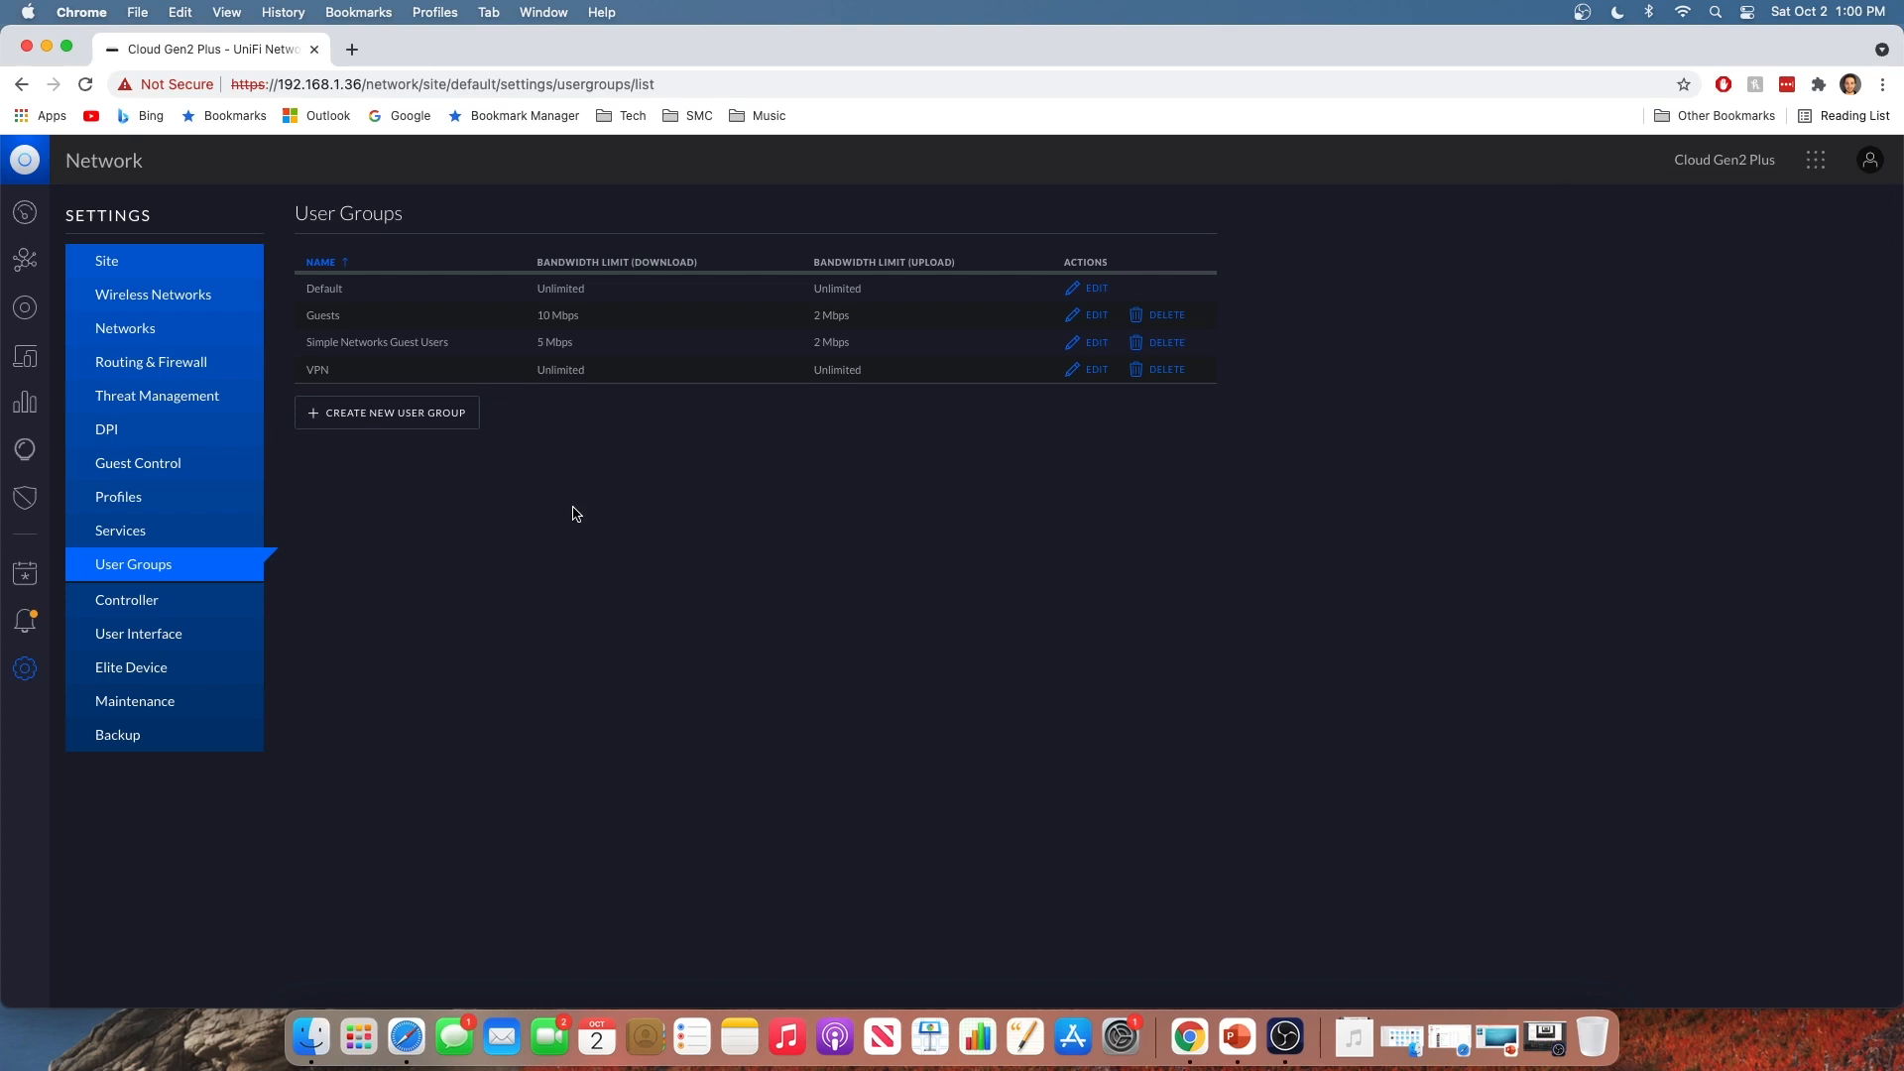
mouse_move(461, 242)
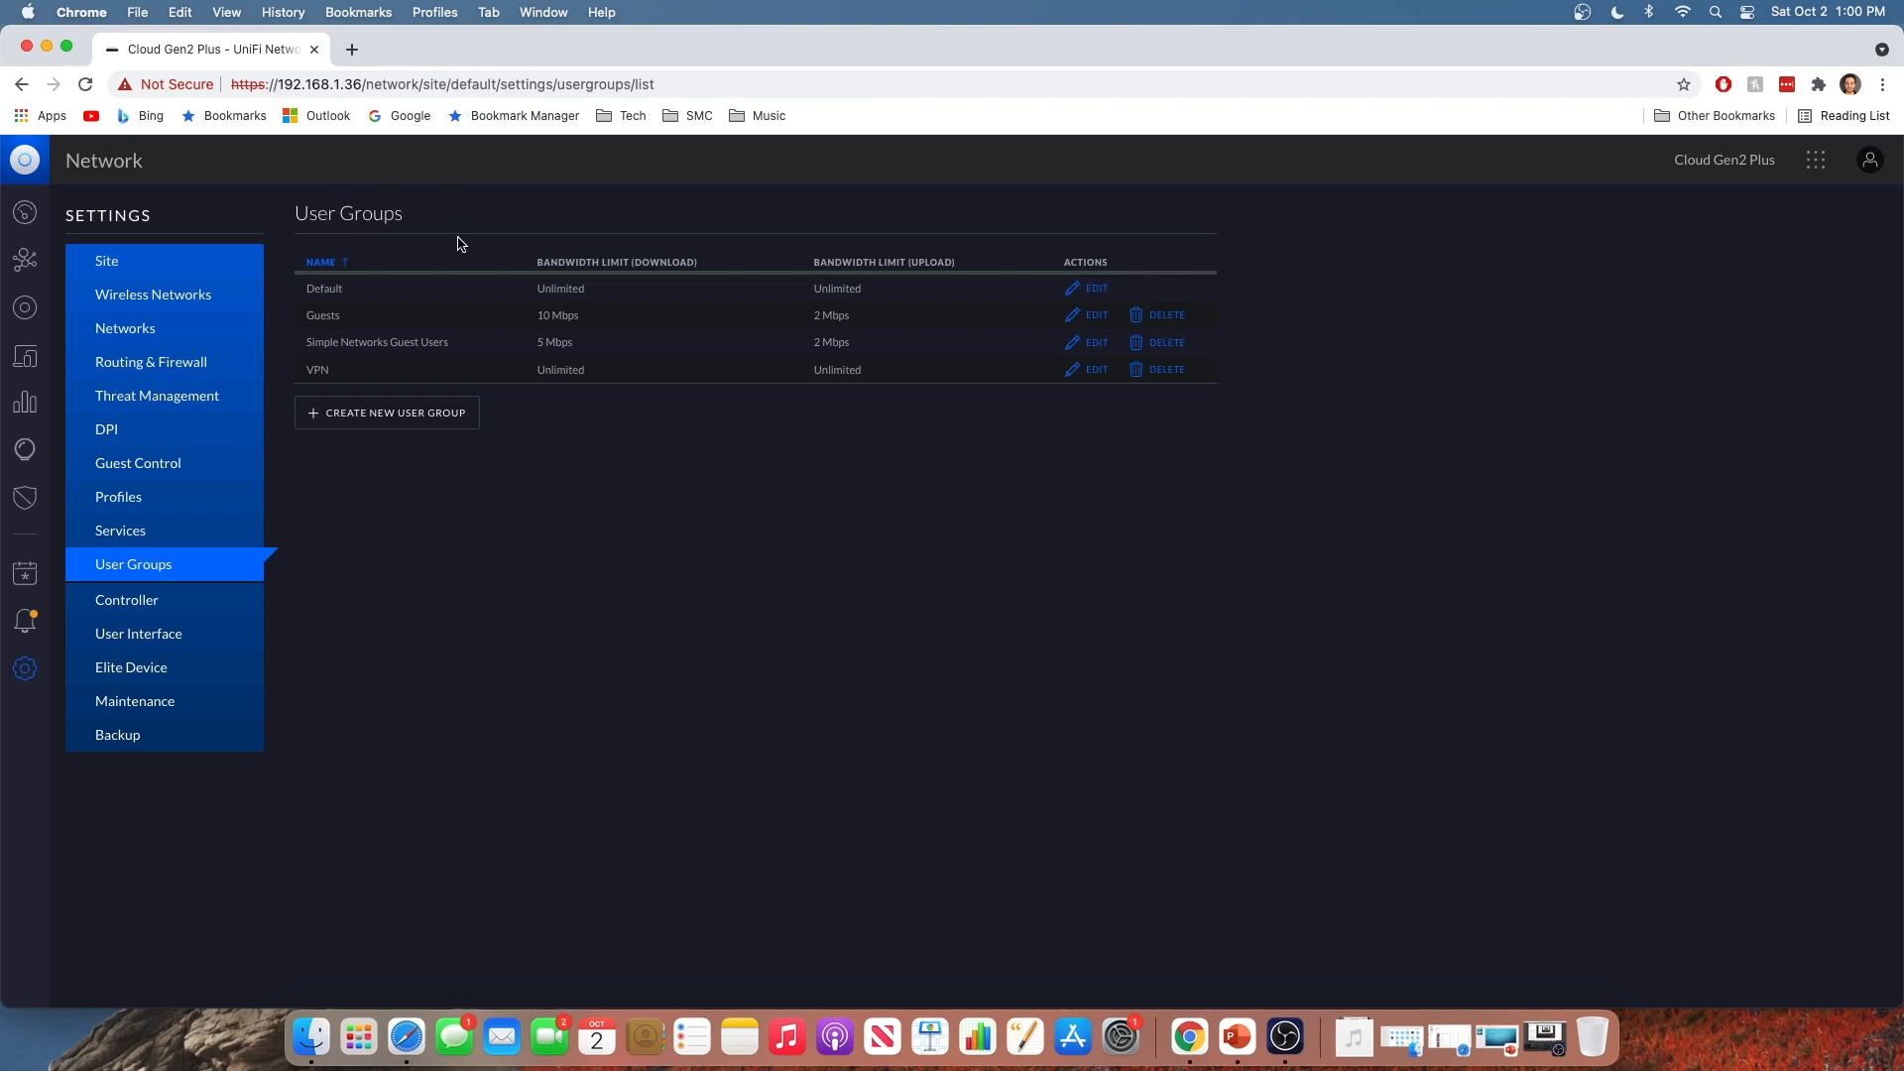
mouse_move(402, 342)
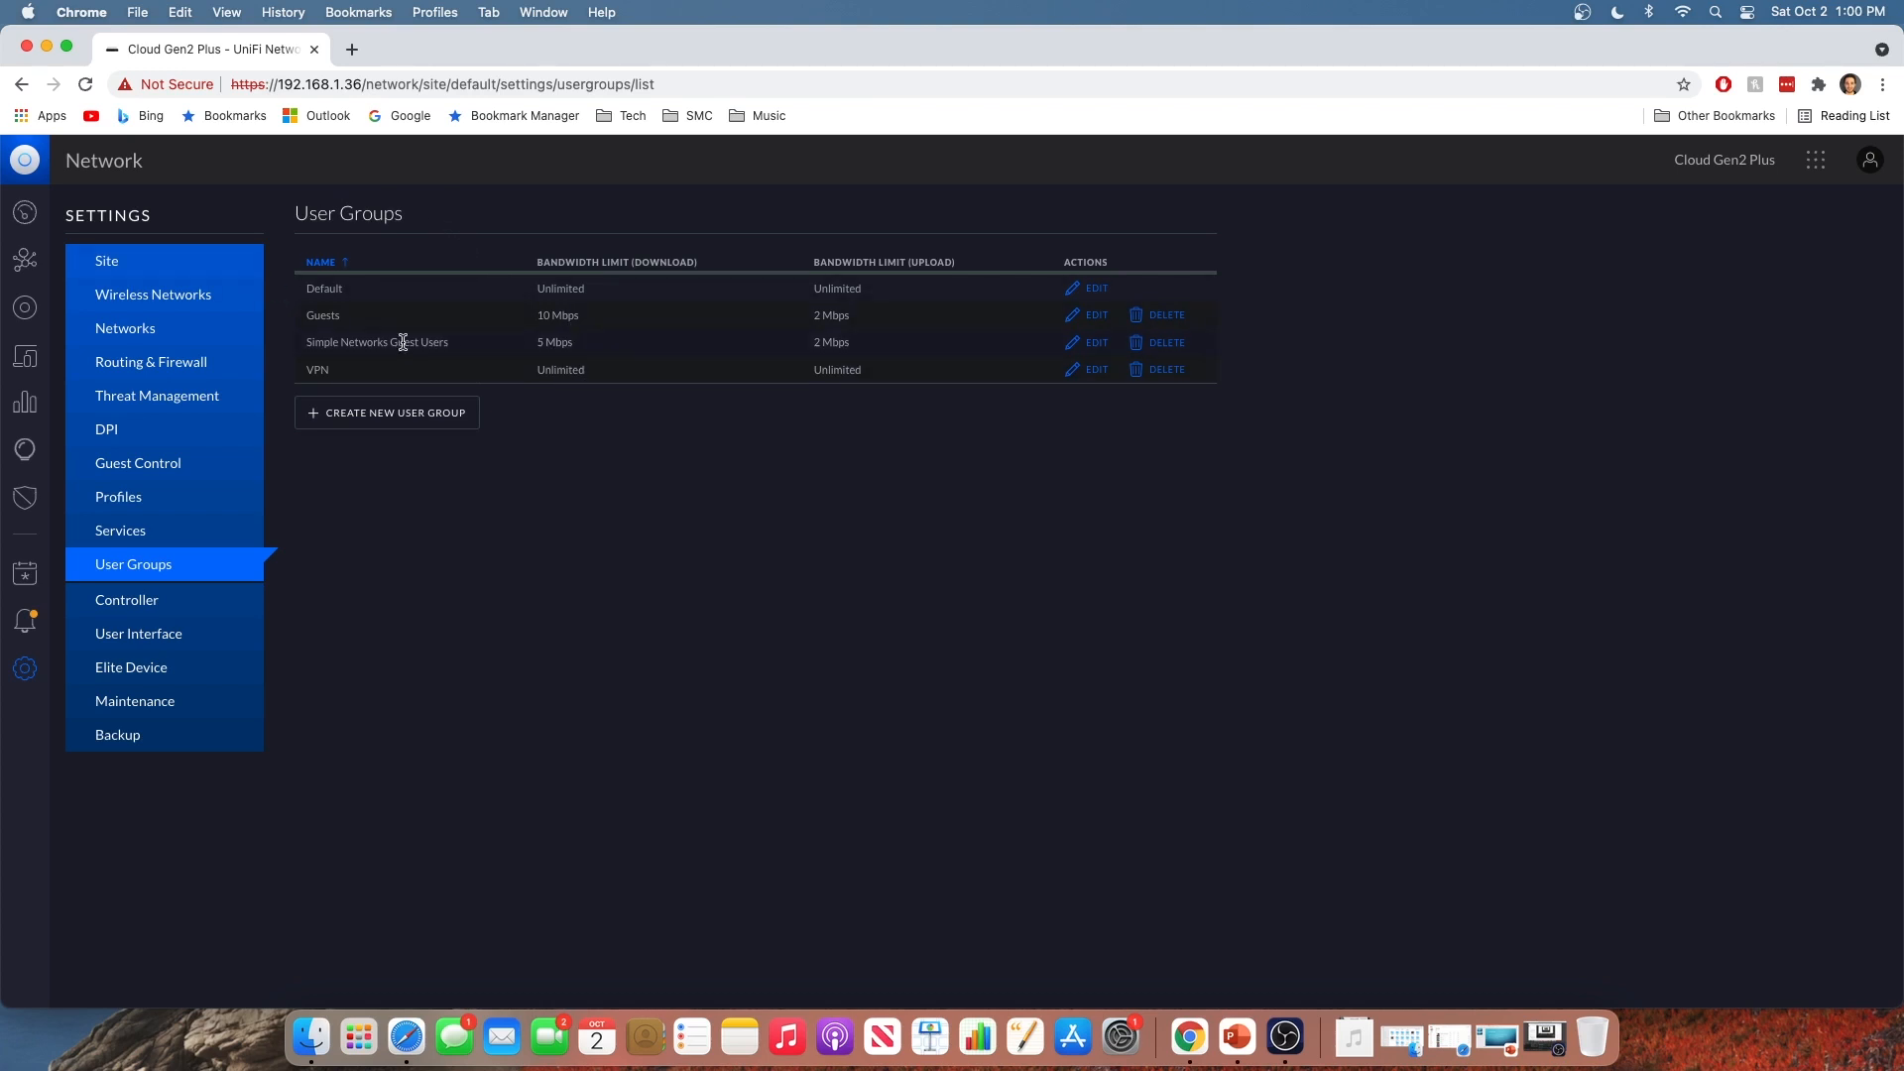
mouse_move(476, 449)
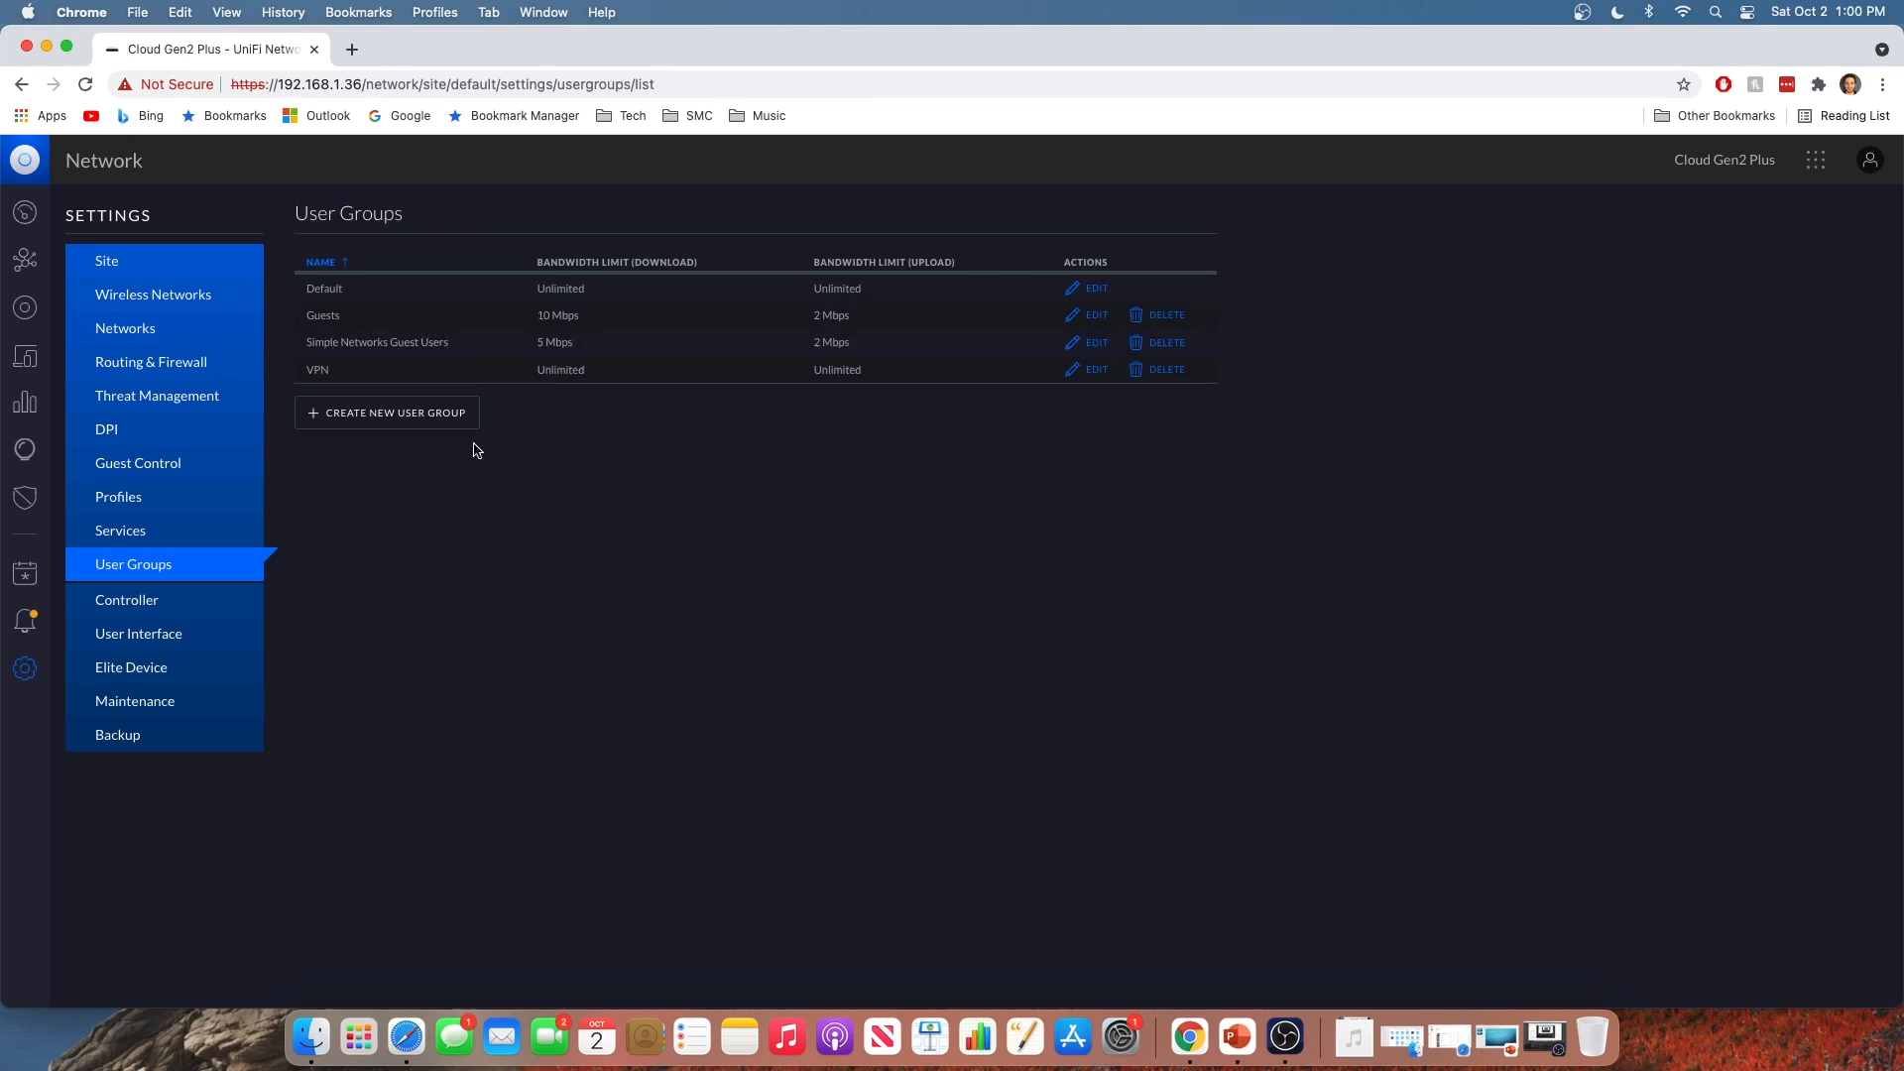
mouse_move(105, 301)
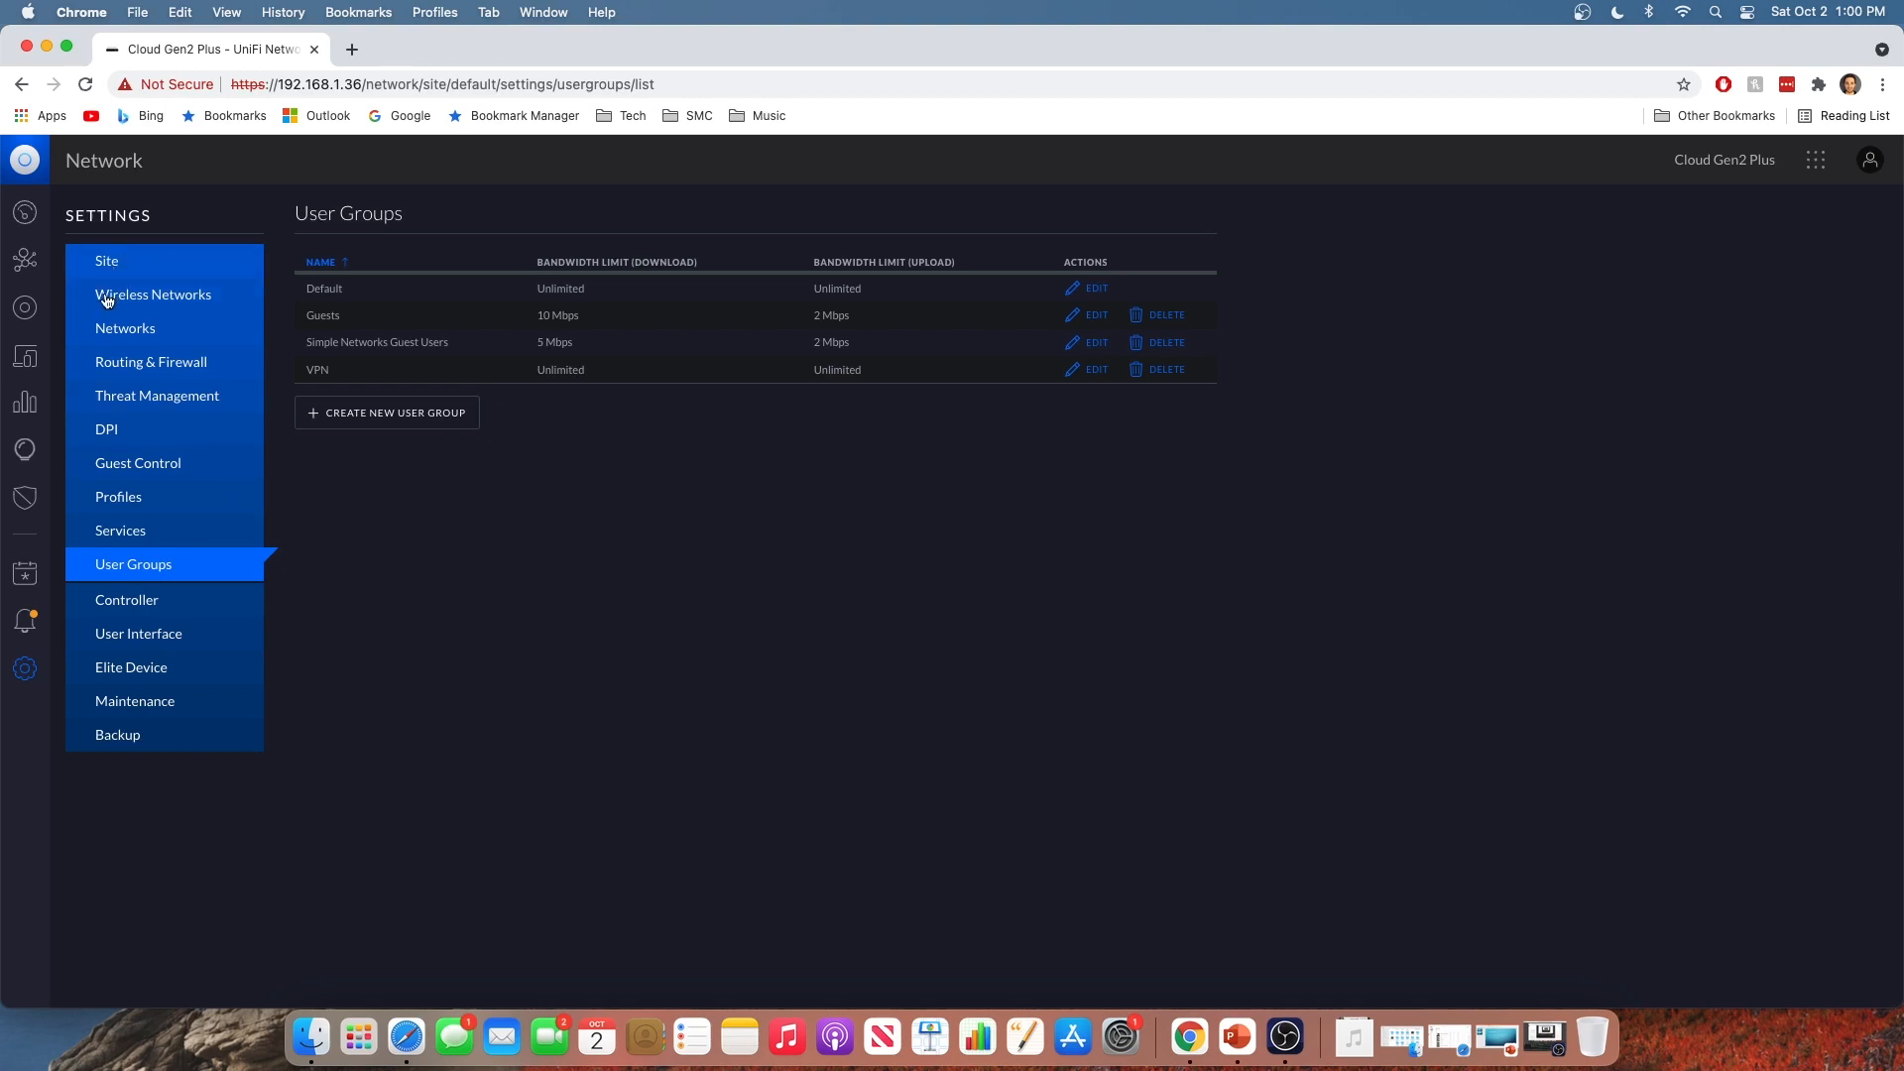
Assign the Simple Networks Guest Users group to Simple Networks Wifi Guest and save
left_click(152, 295)
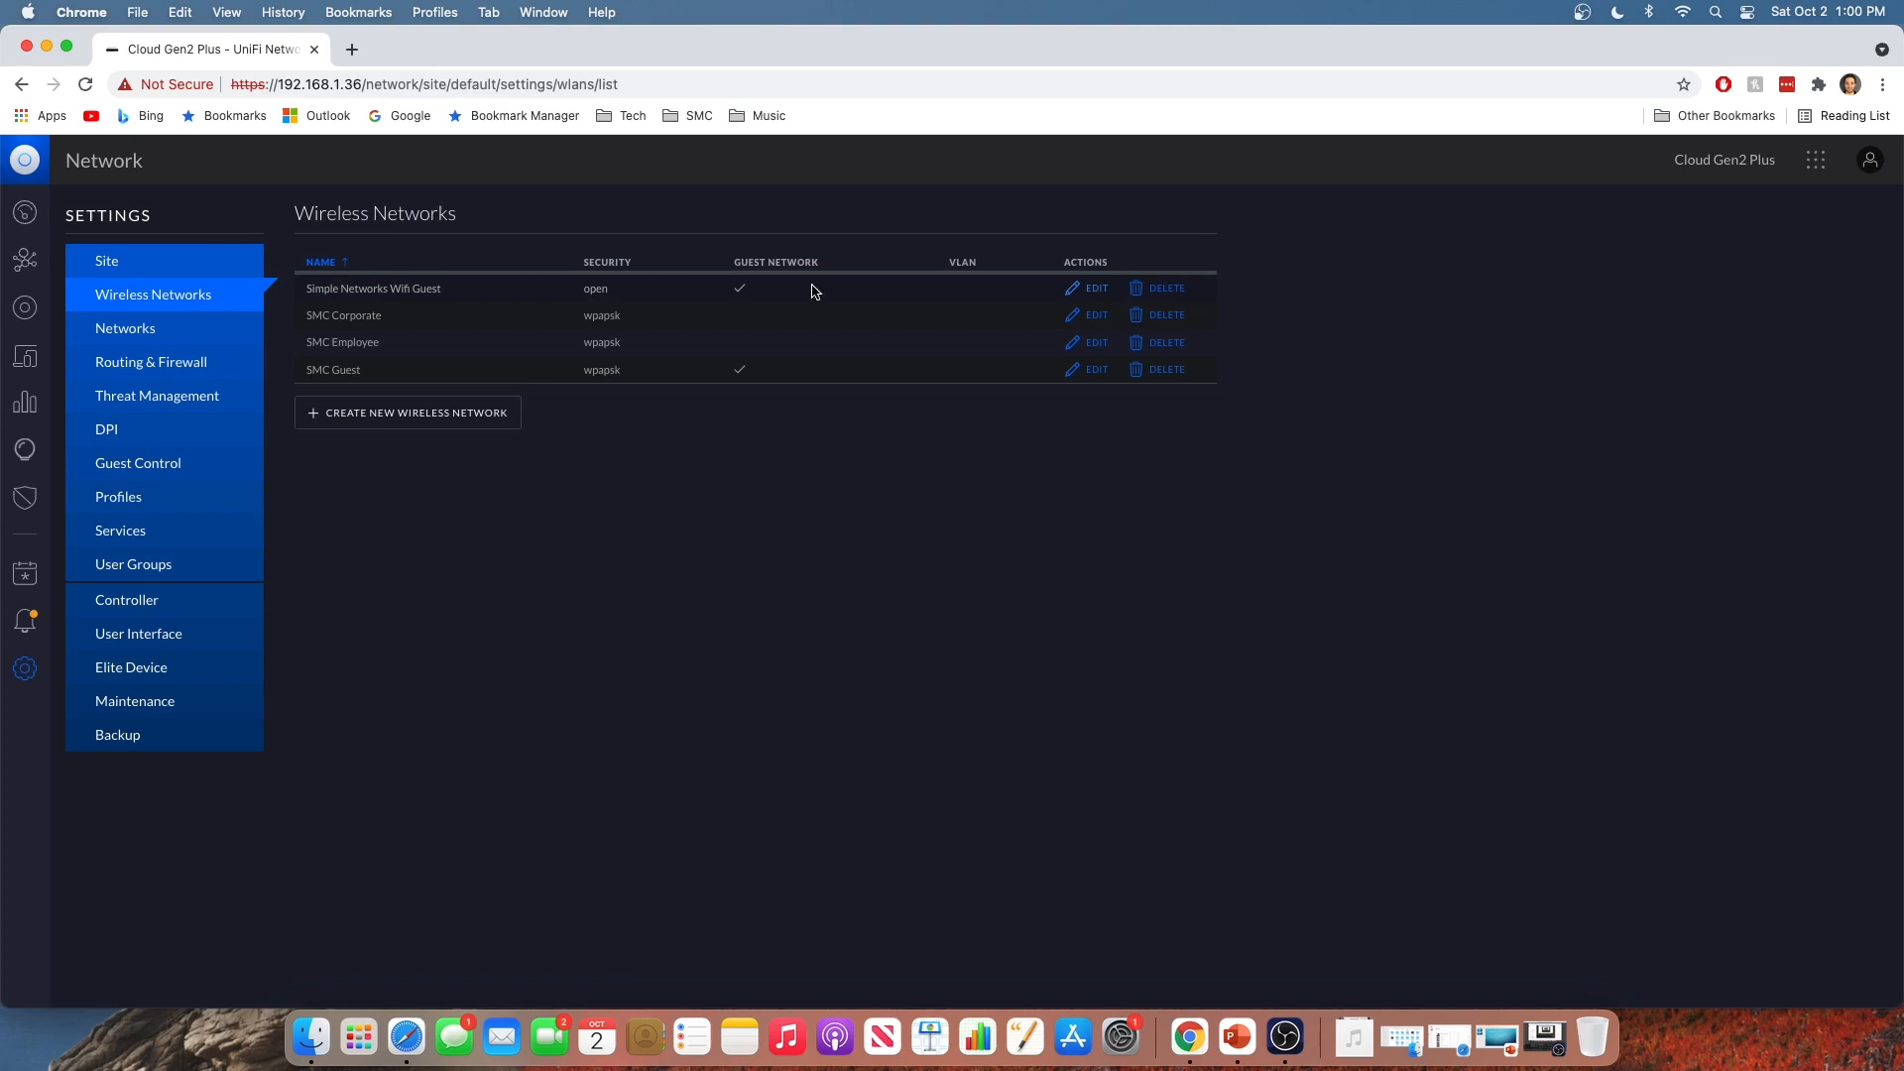
mouse_move(991, 292)
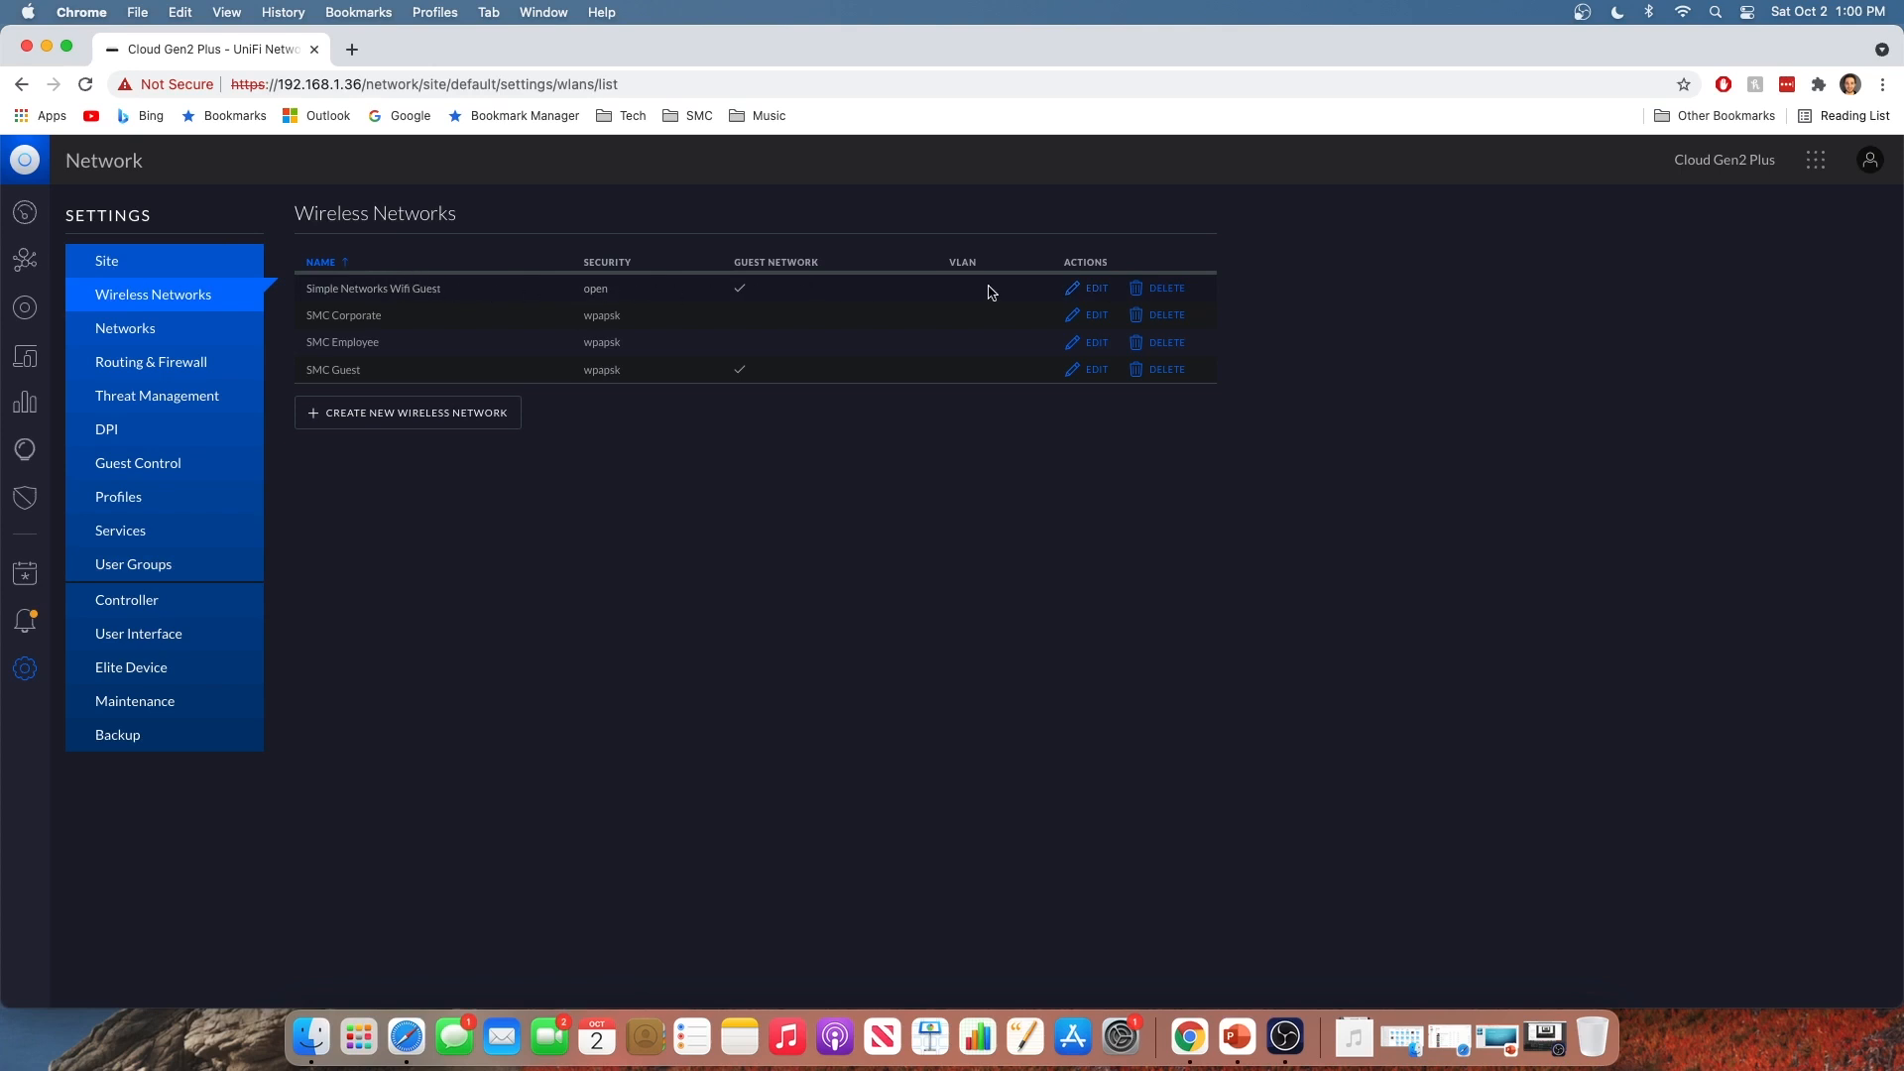
left_click(1095, 287)
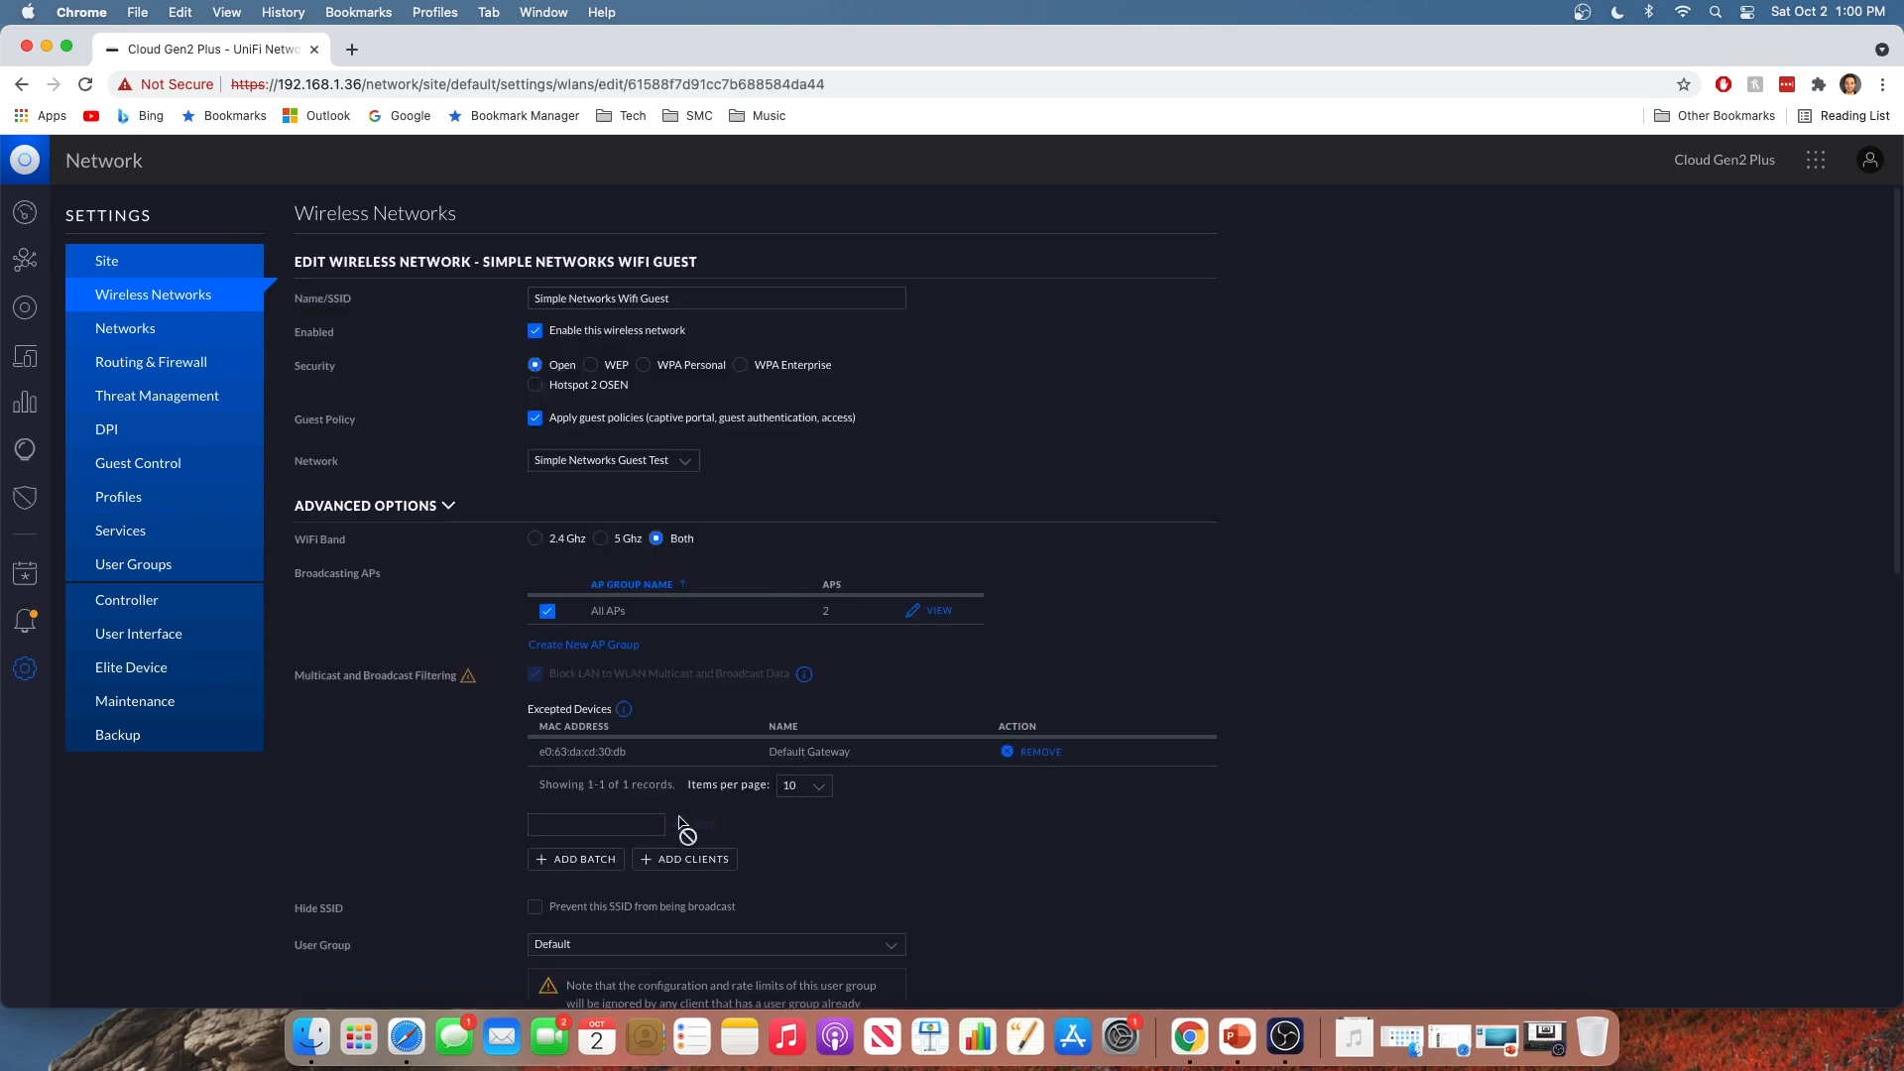
left_click(716, 944)
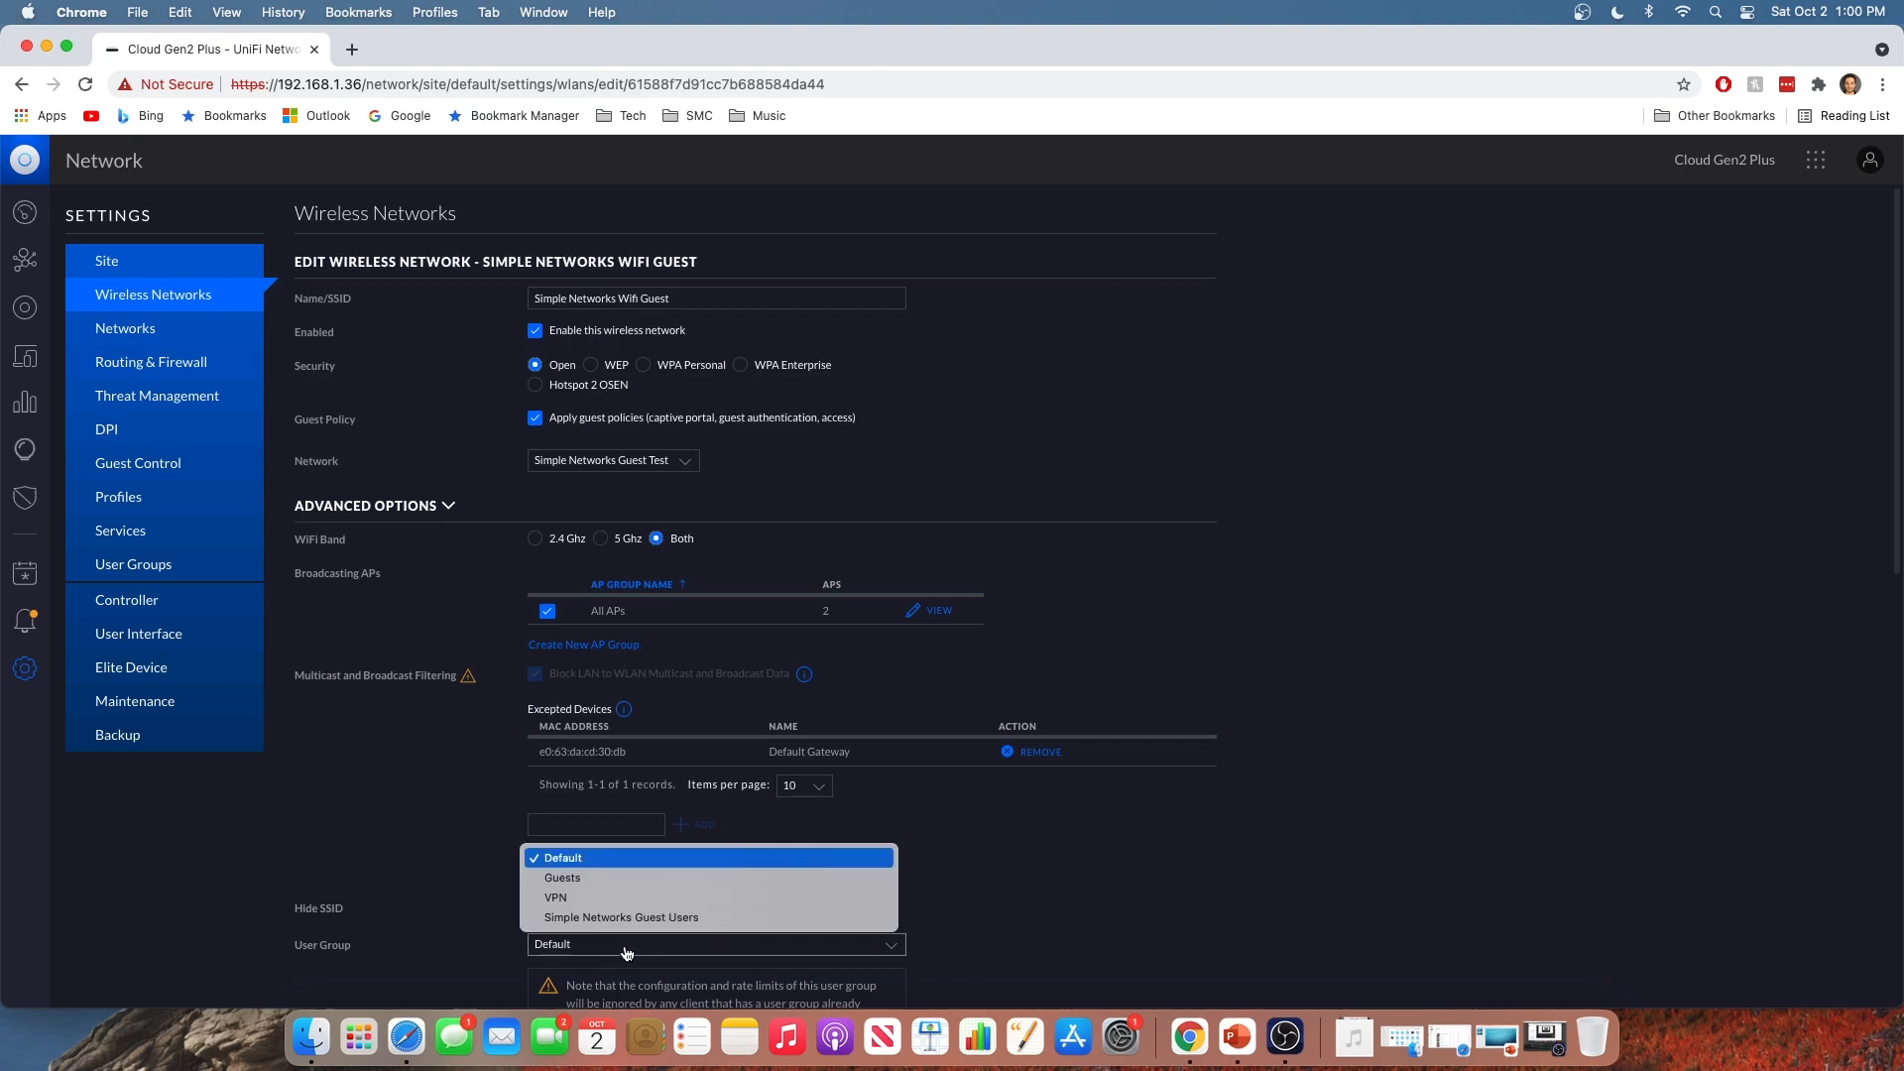
mouse_move(621, 917)
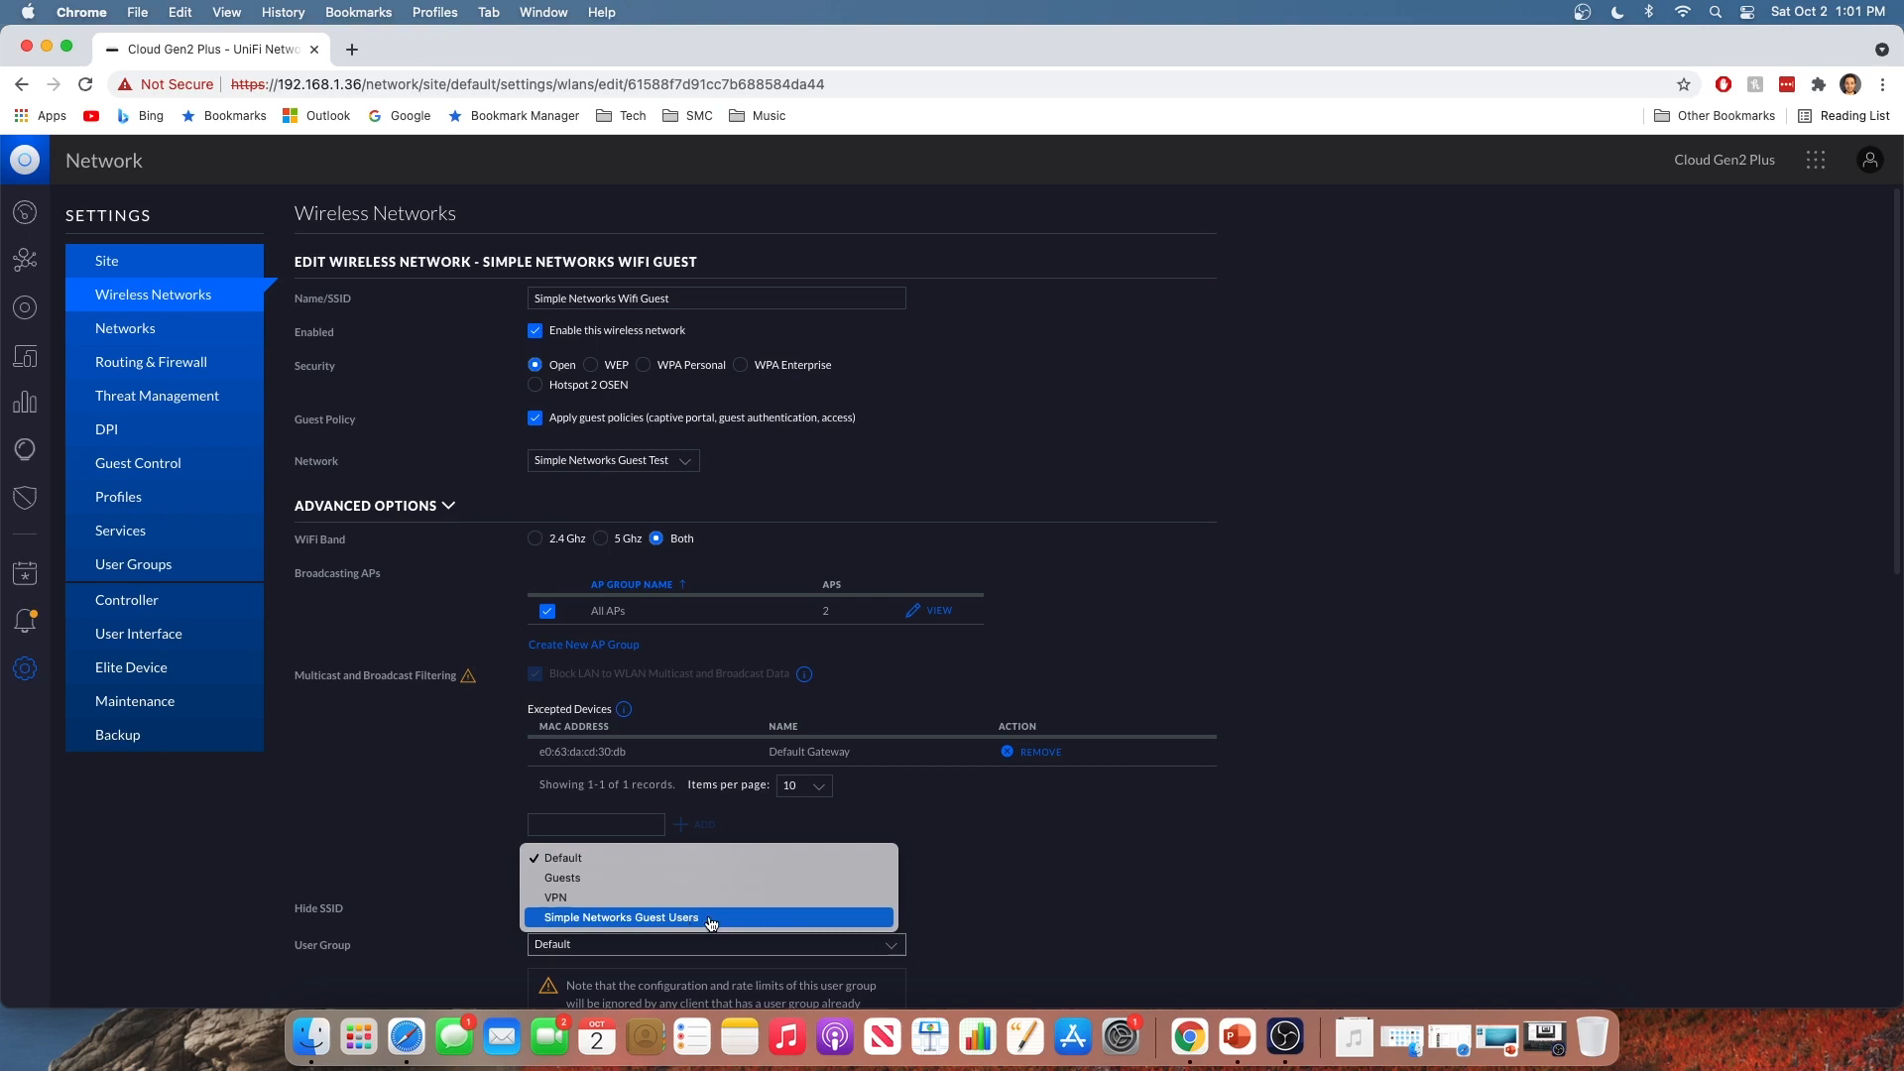
left_click(622, 918)
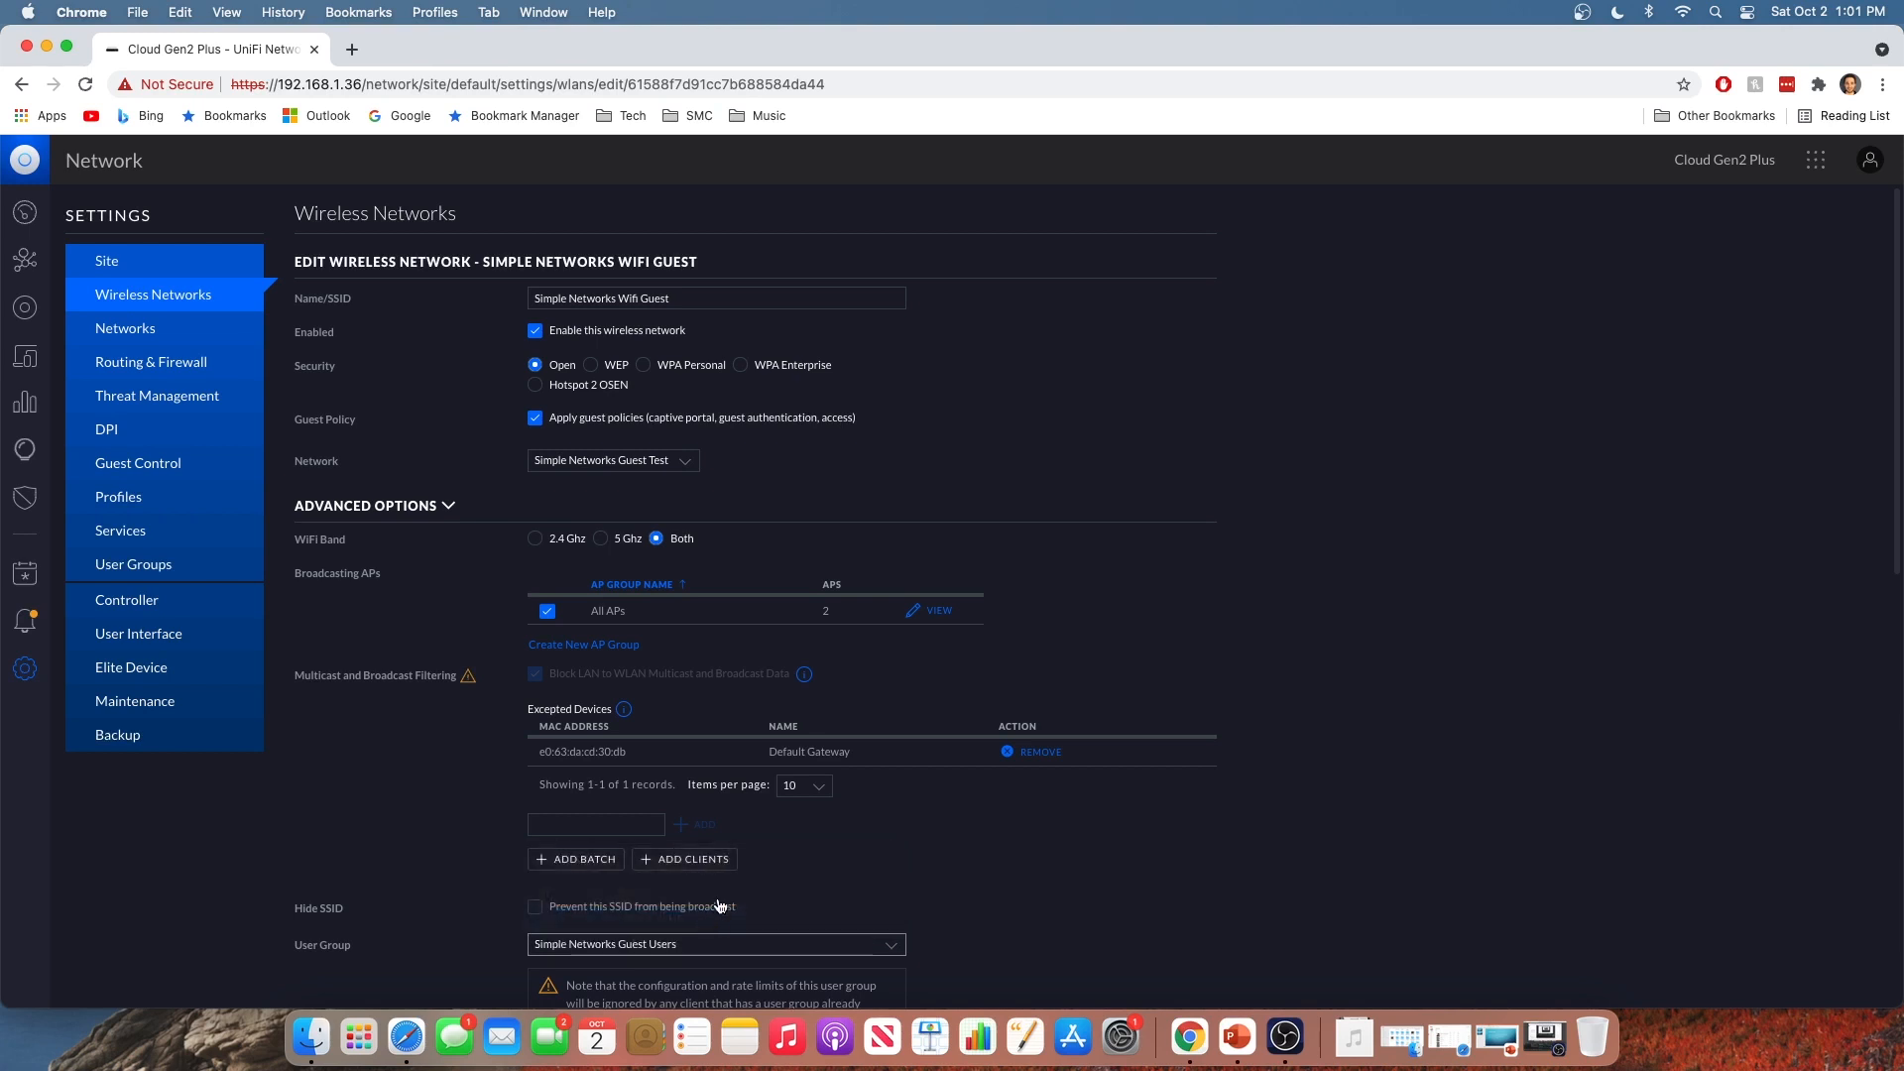
mouse_move(1499, 716)
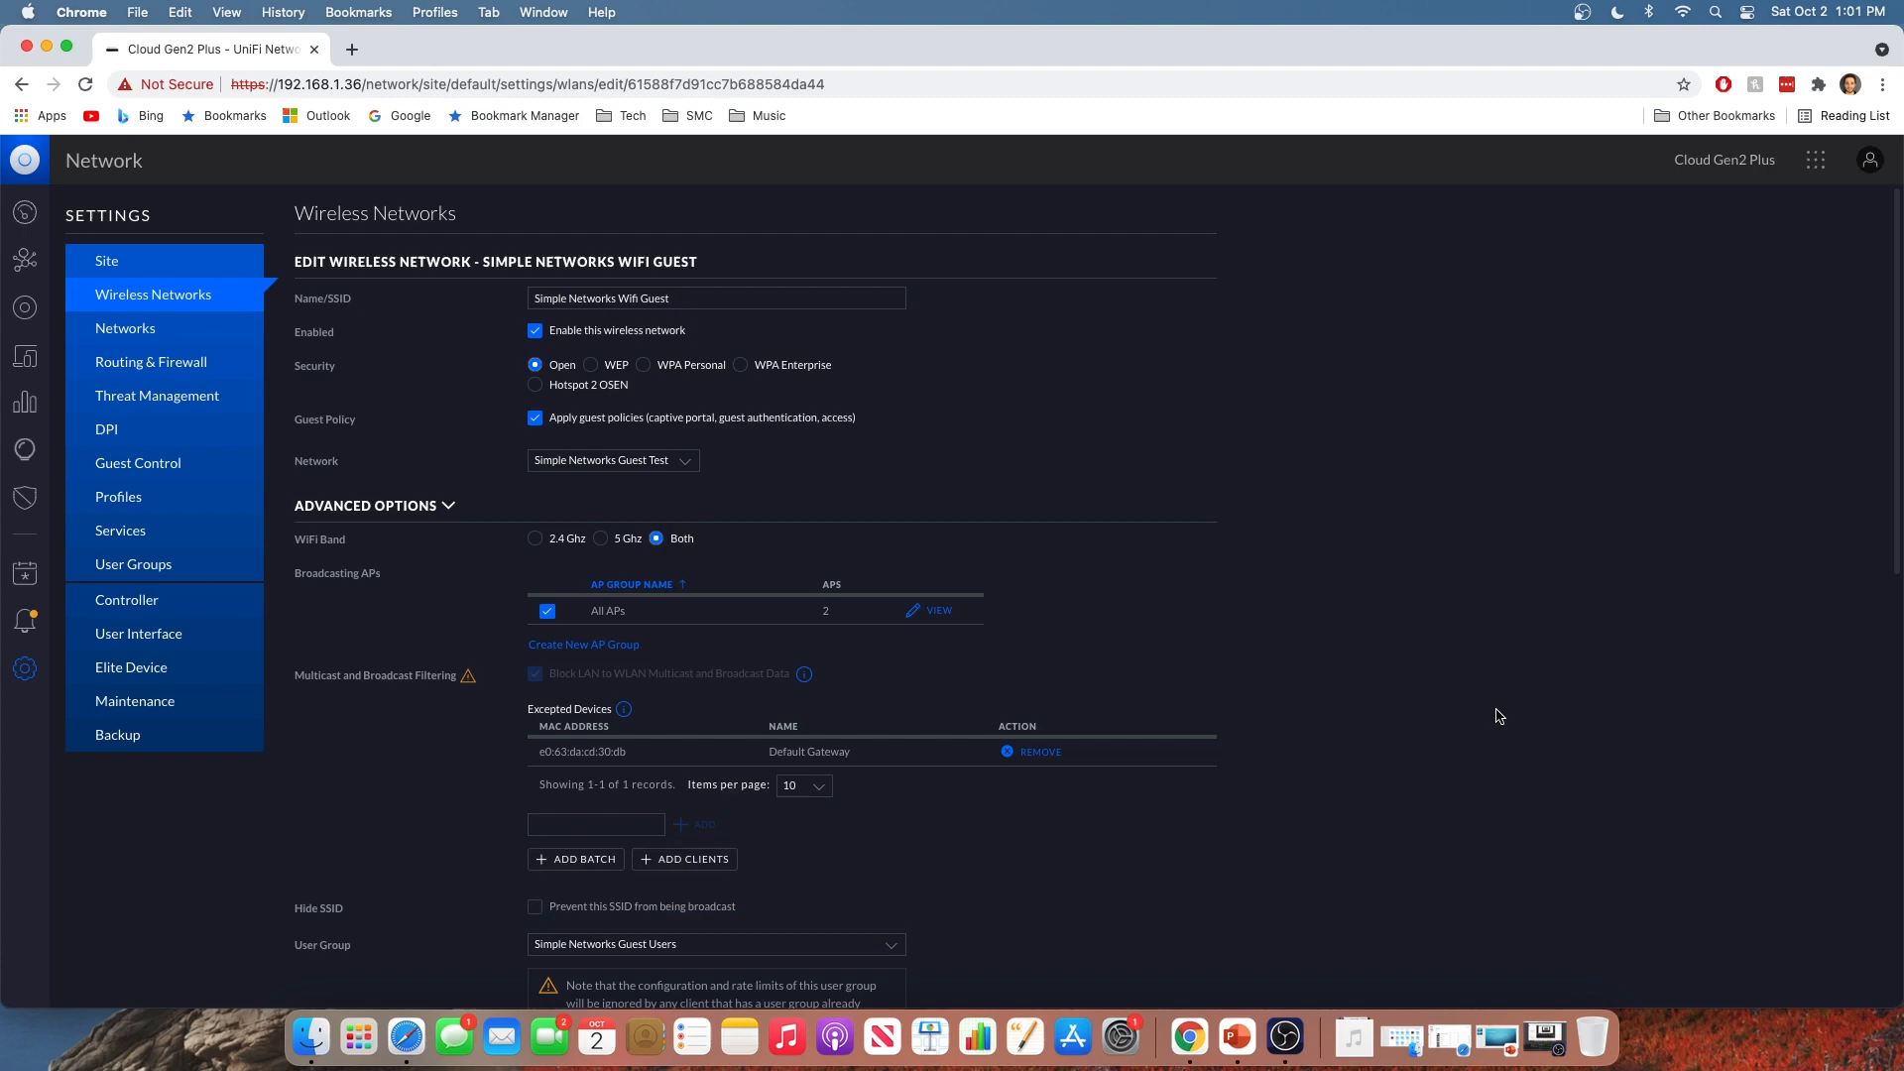
scroll("down", 3)
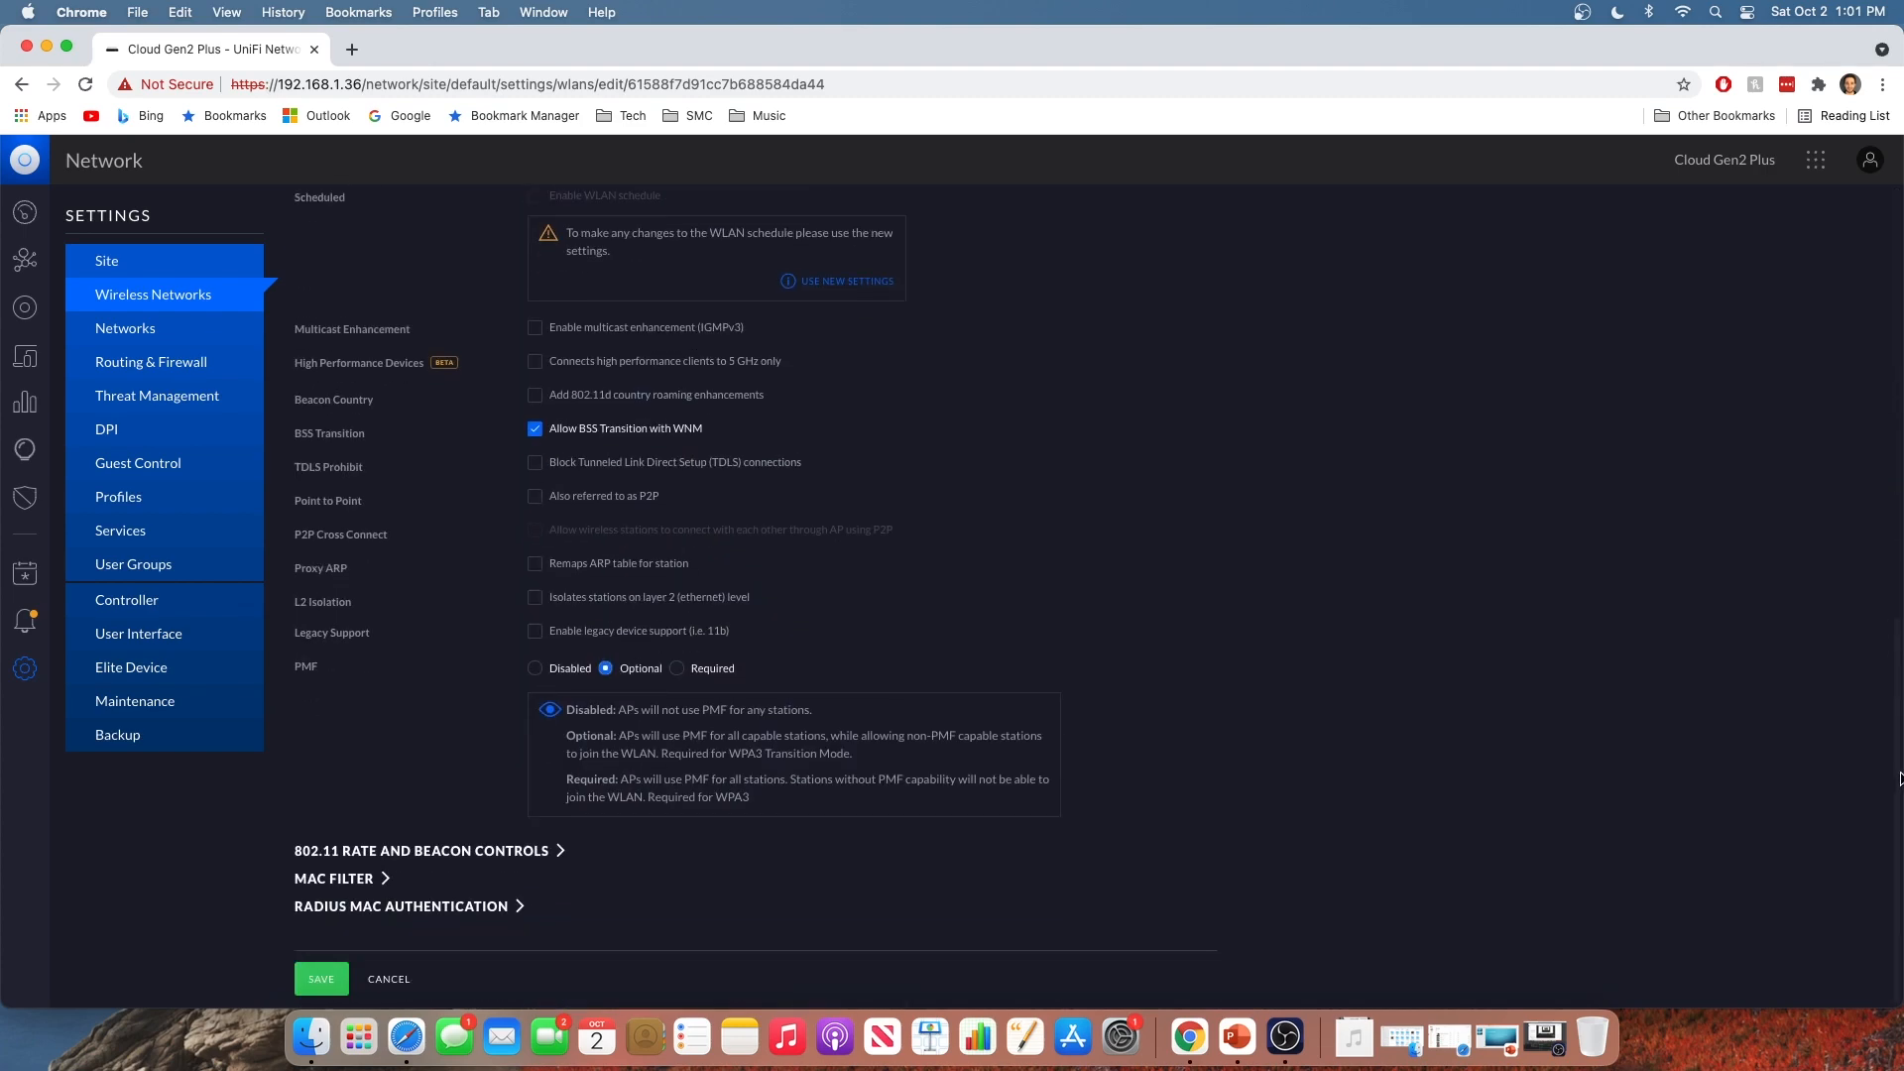
left_click(321, 978)
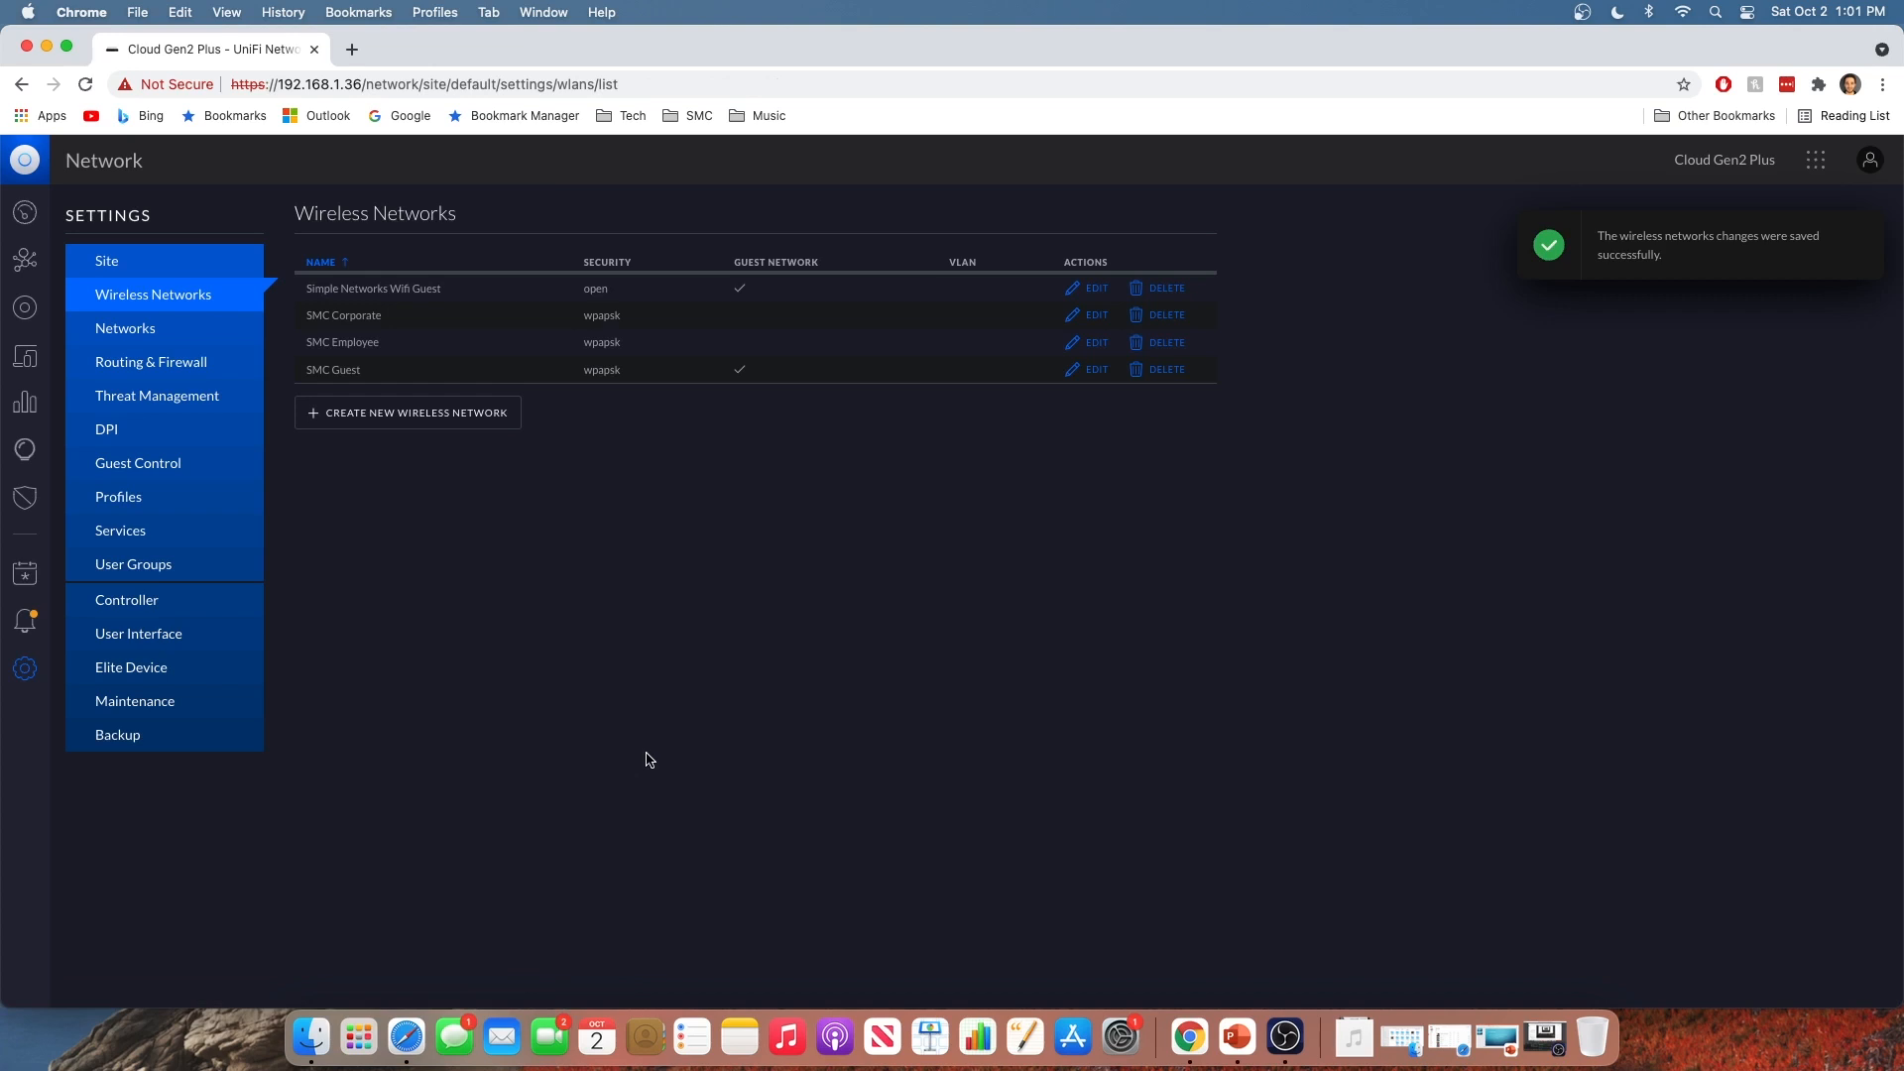
mouse_move(360, 285)
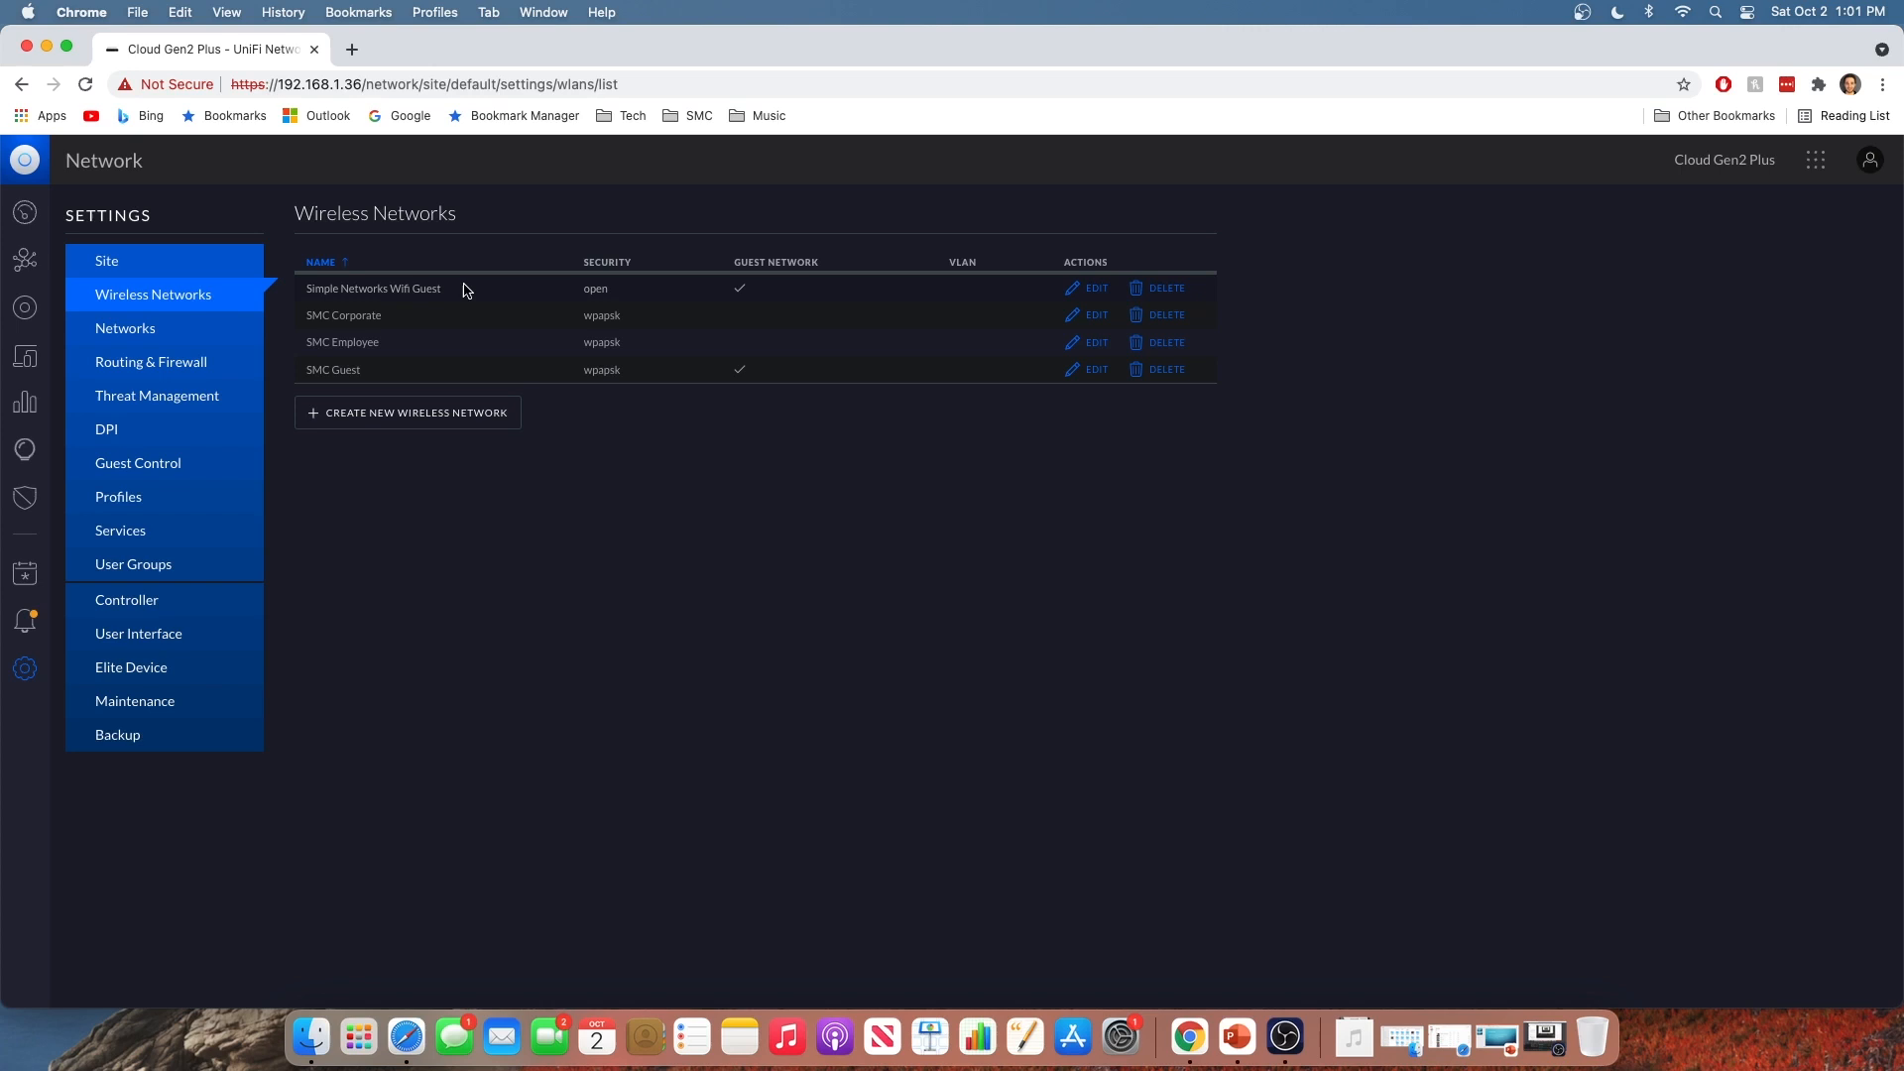
mouse_move(712, 593)
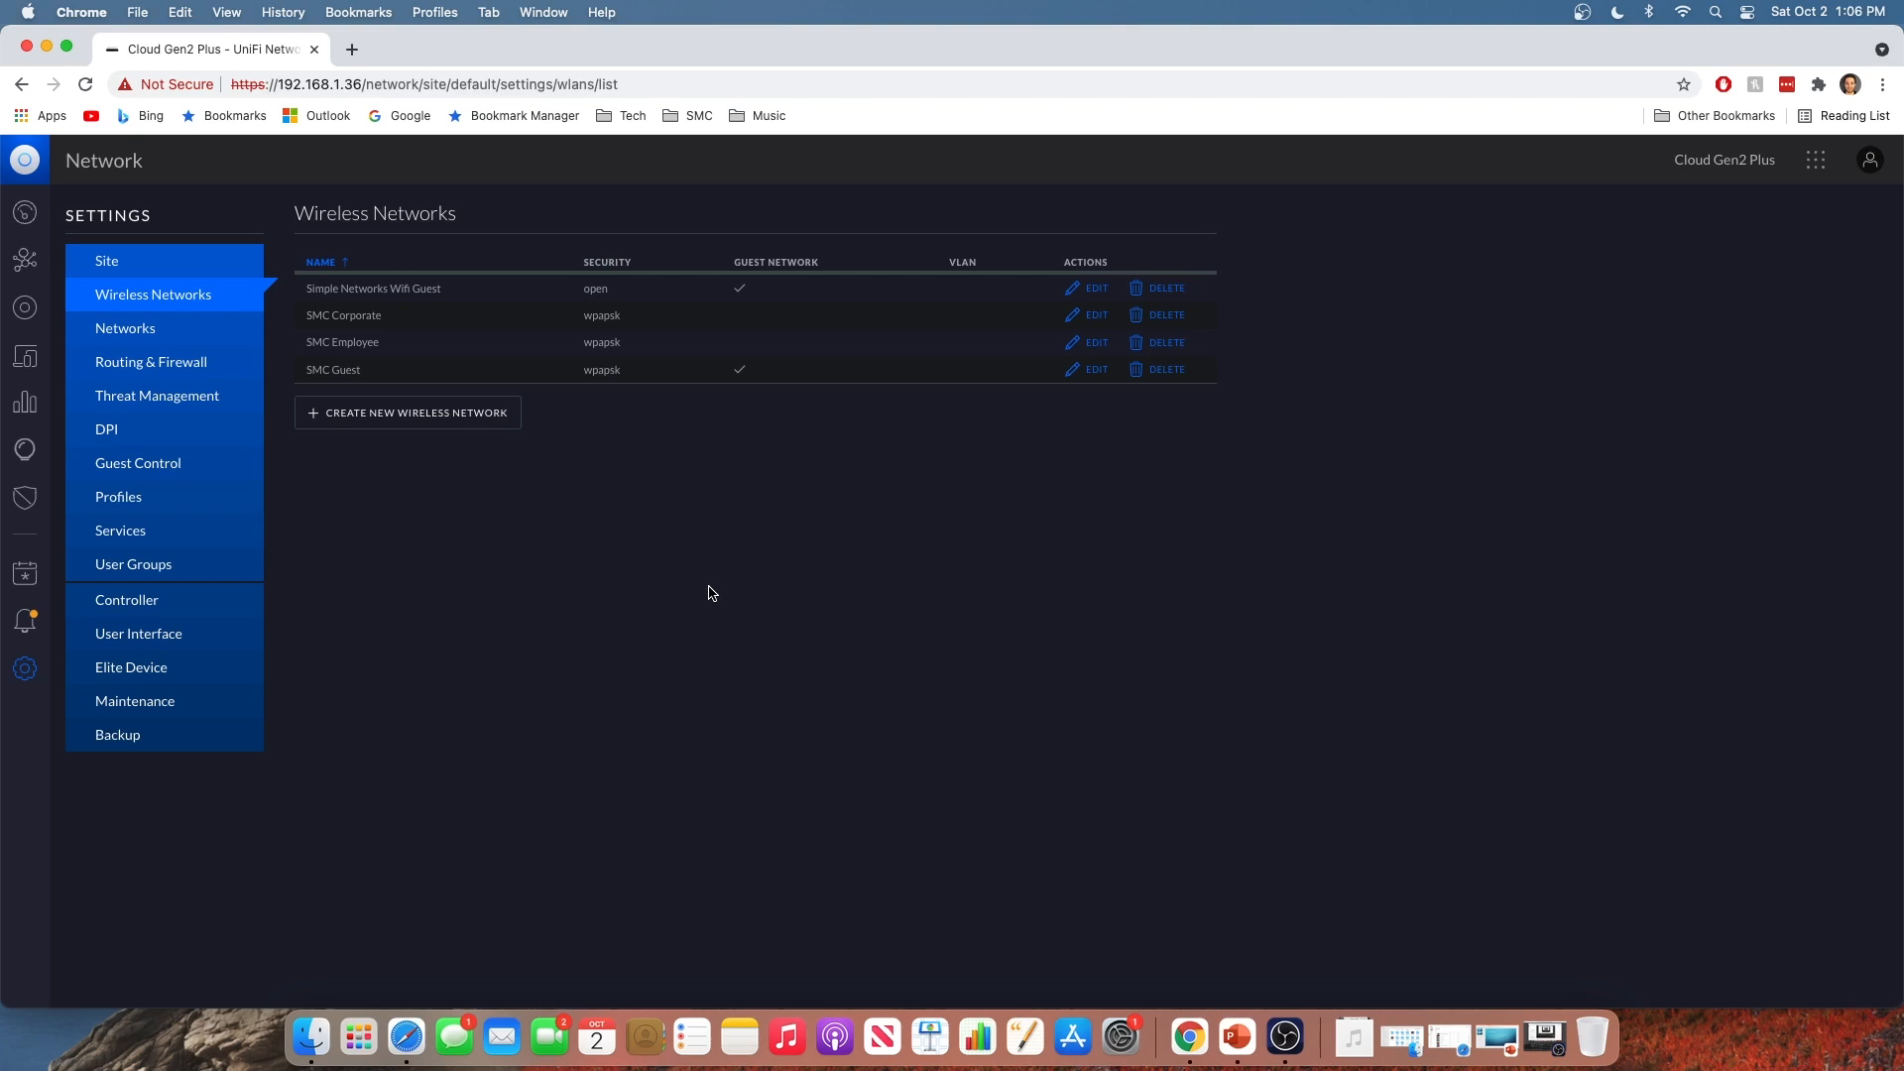
mouse_move(646, 549)
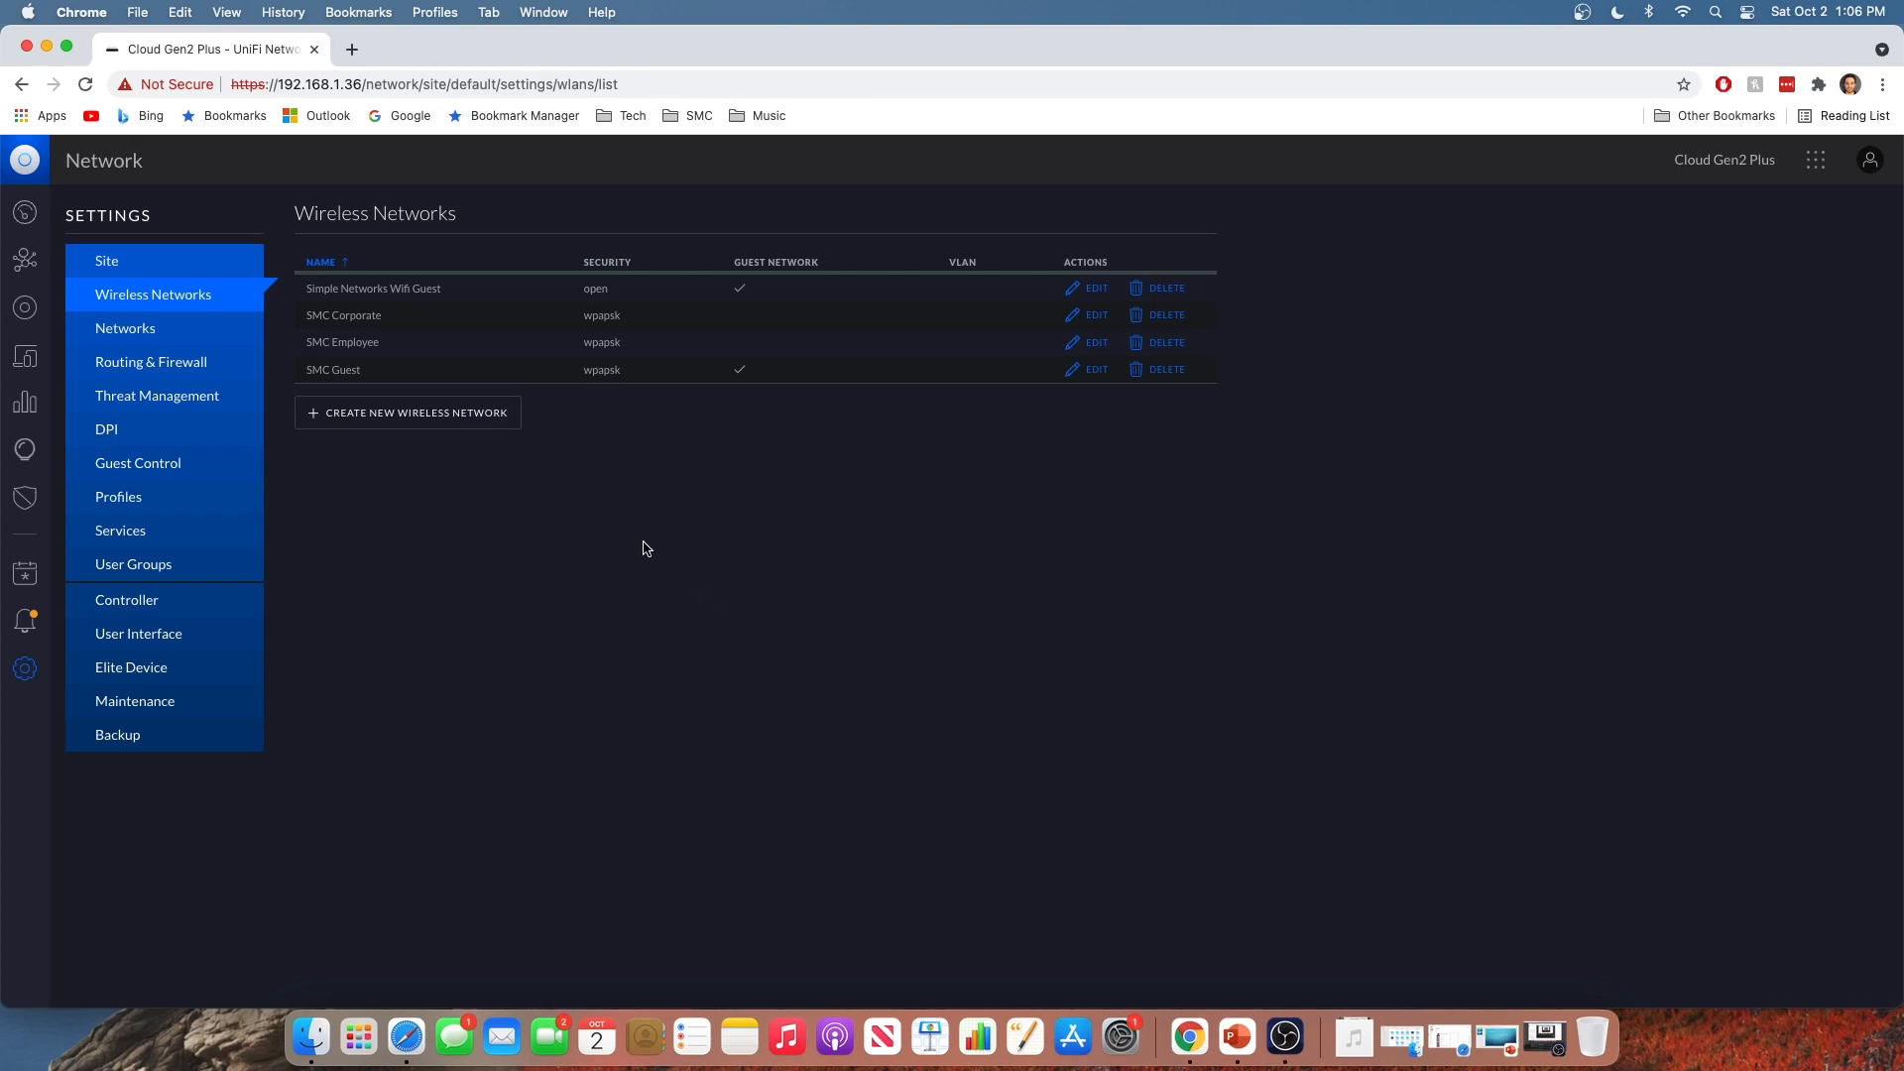
mouse_move(107, 468)
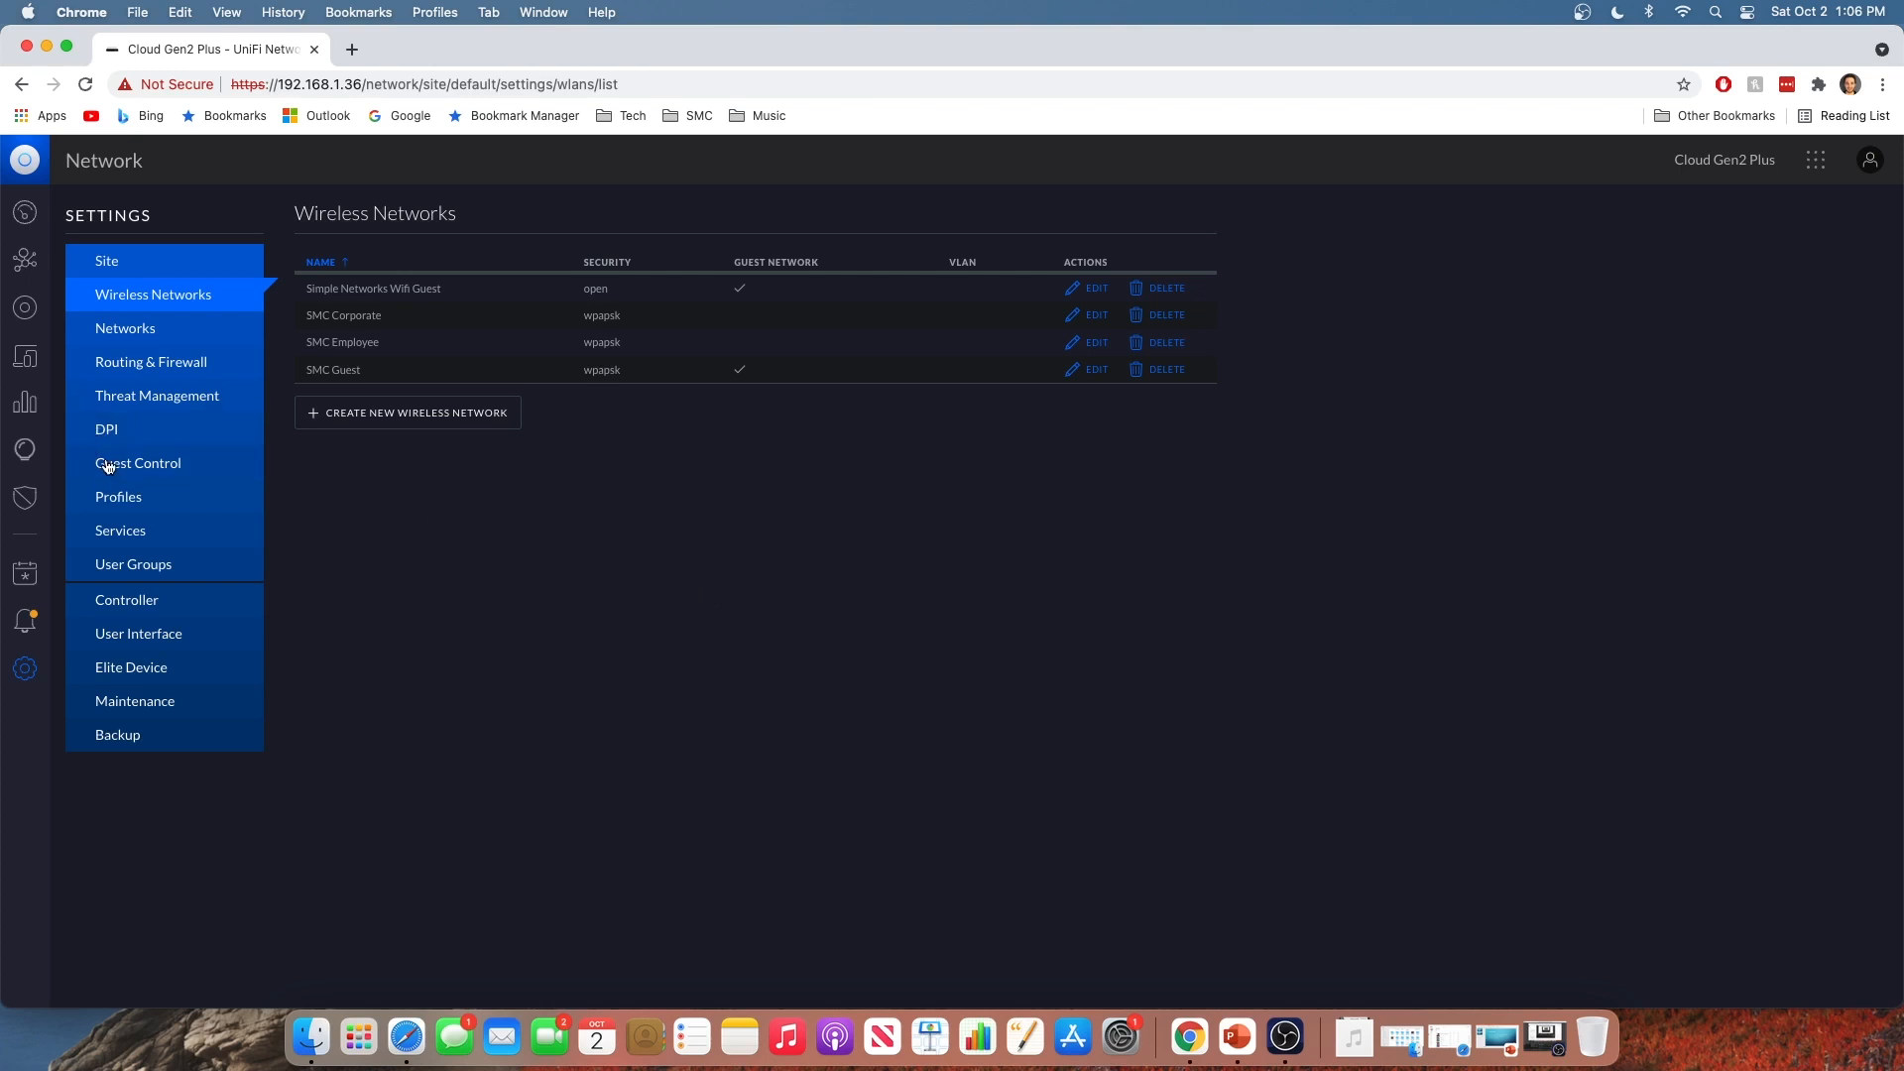
Open Guest Control in the Settings sidebar and enable the guest portal
left_click(138, 463)
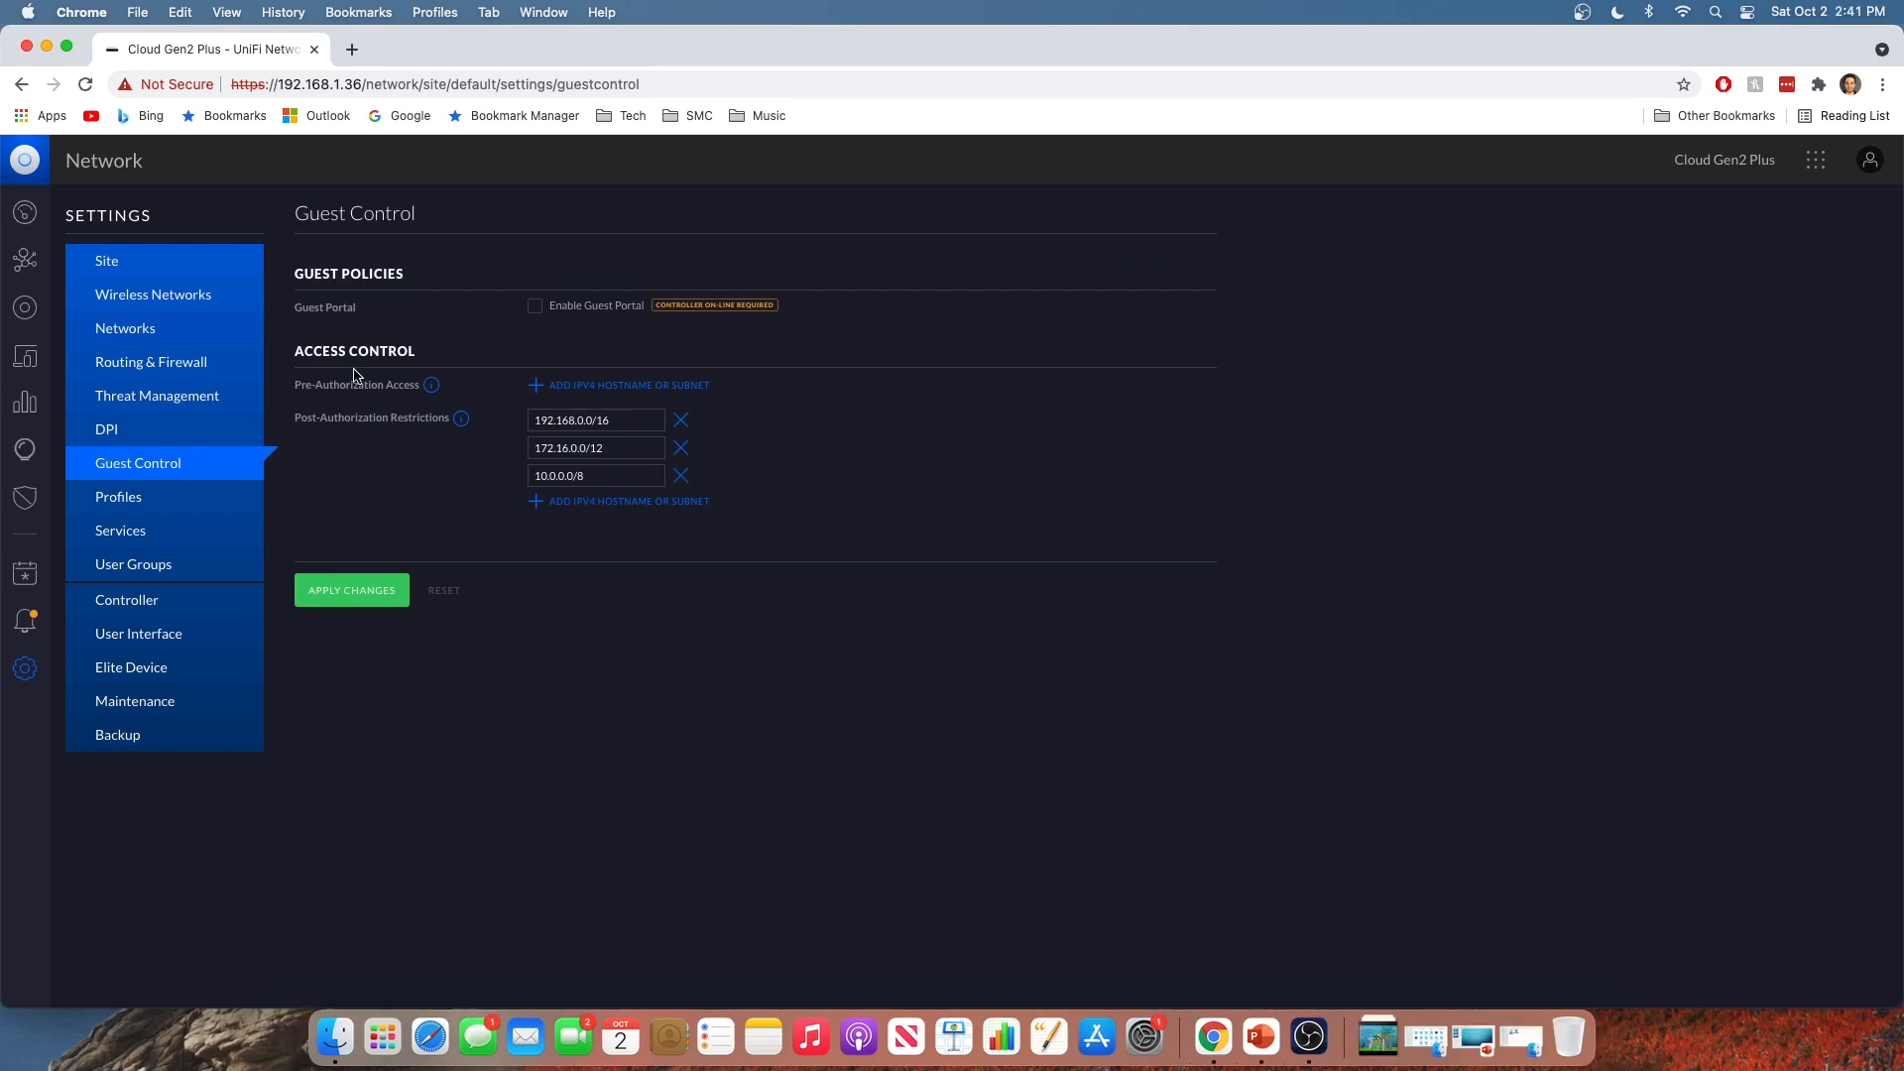
mouse_move(465, 278)
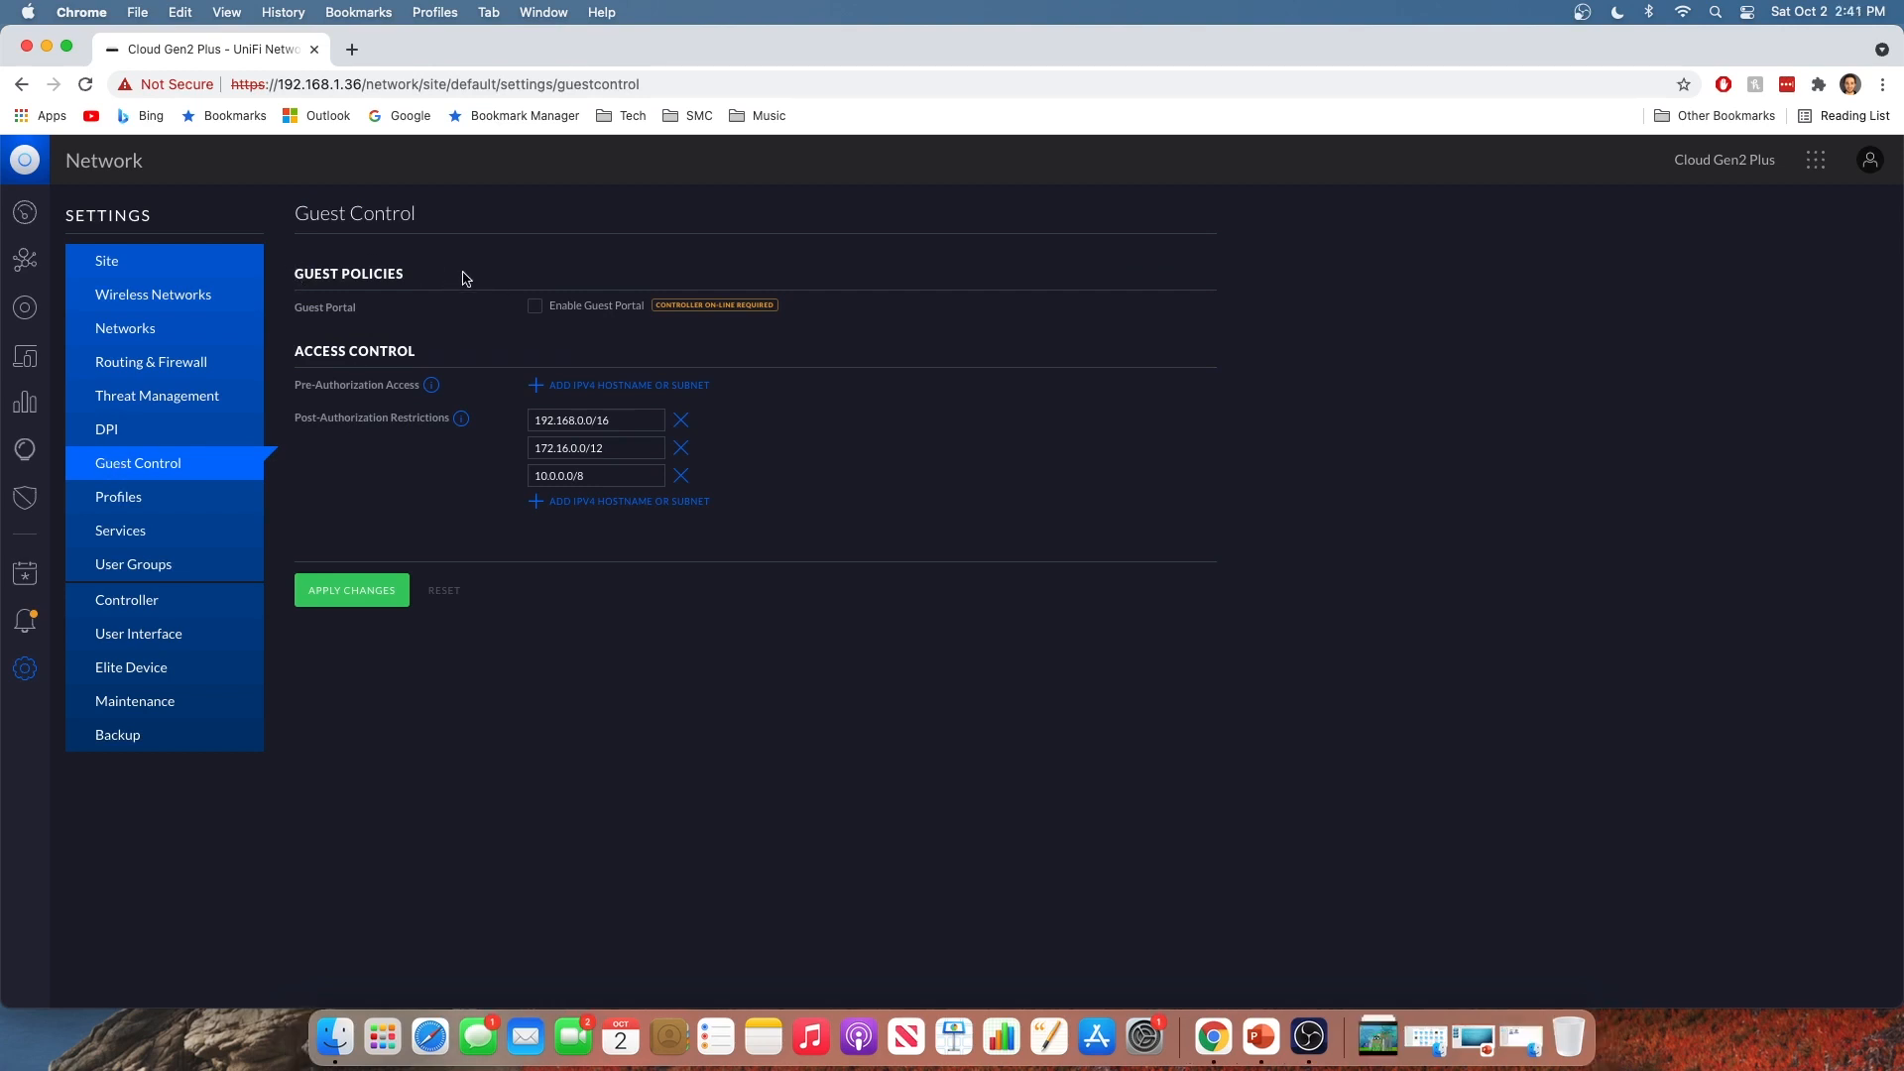
mouse_move(532, 324)
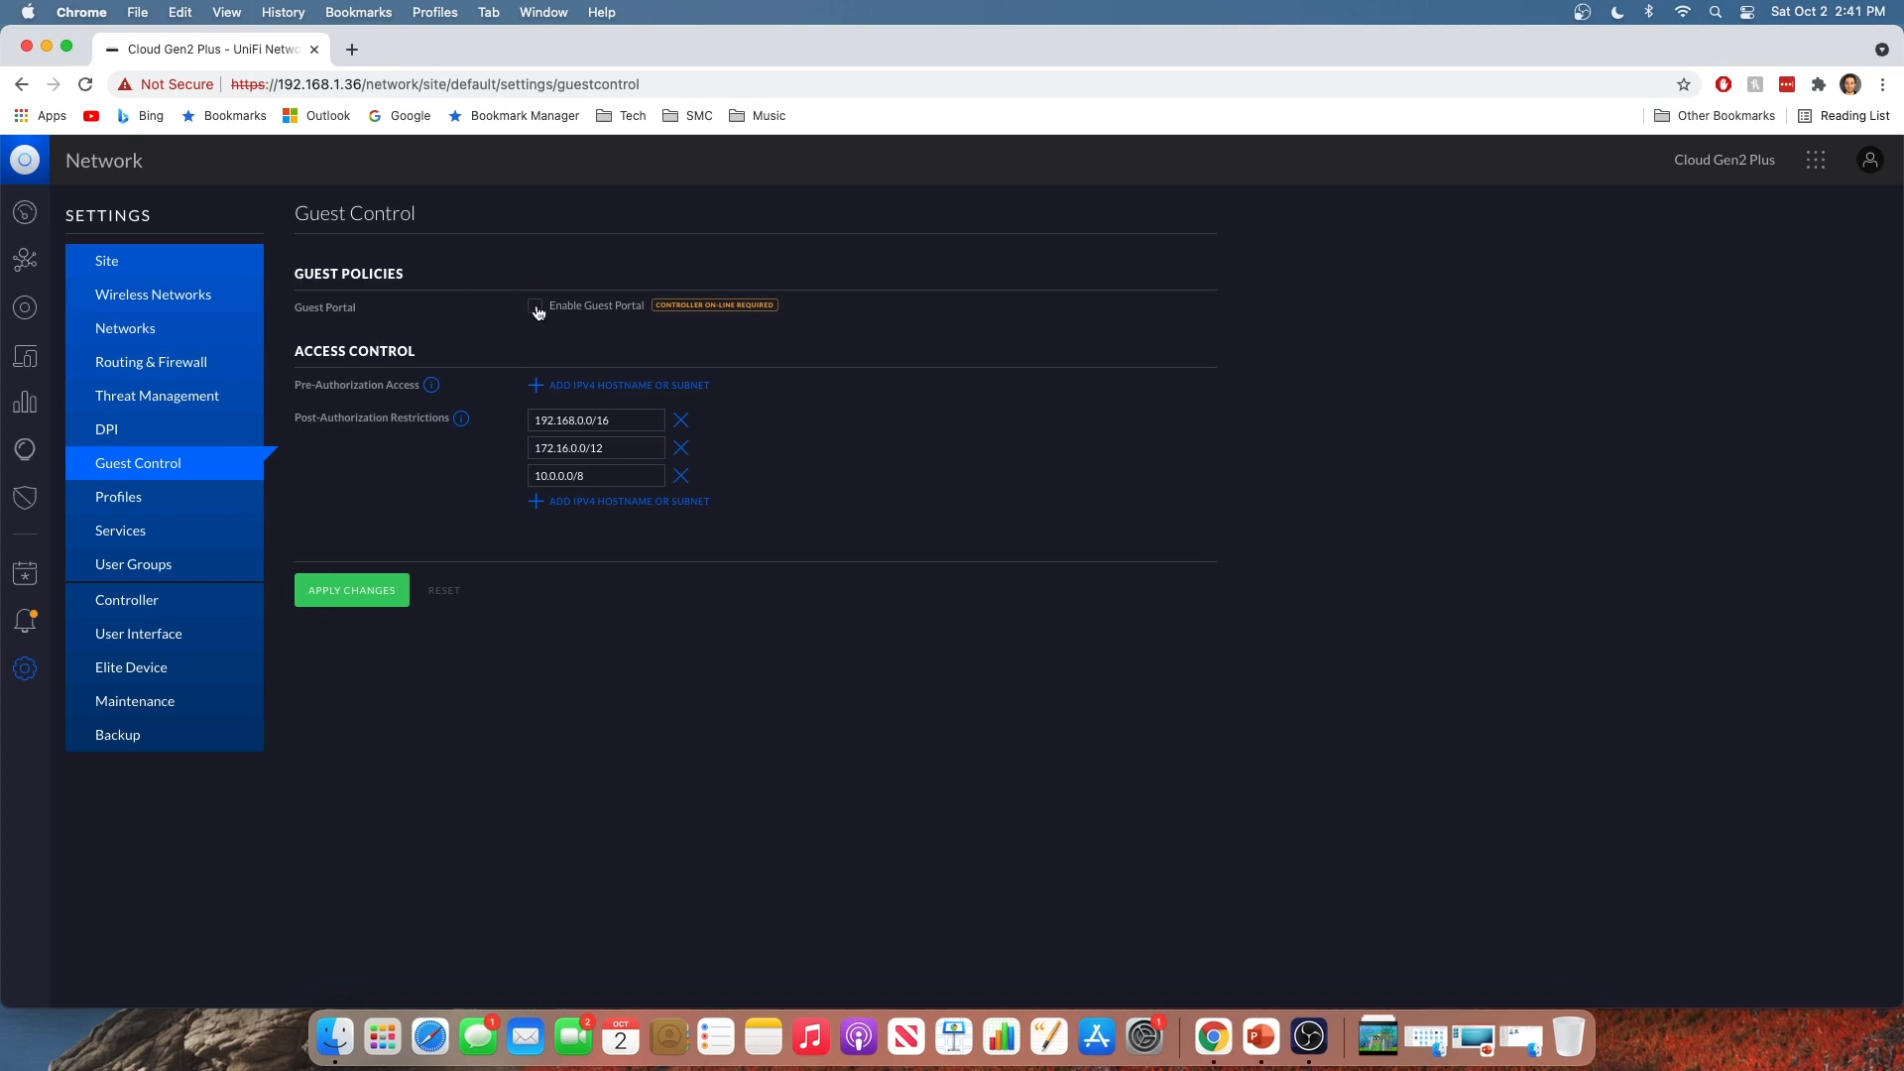
left_click(535, 305)
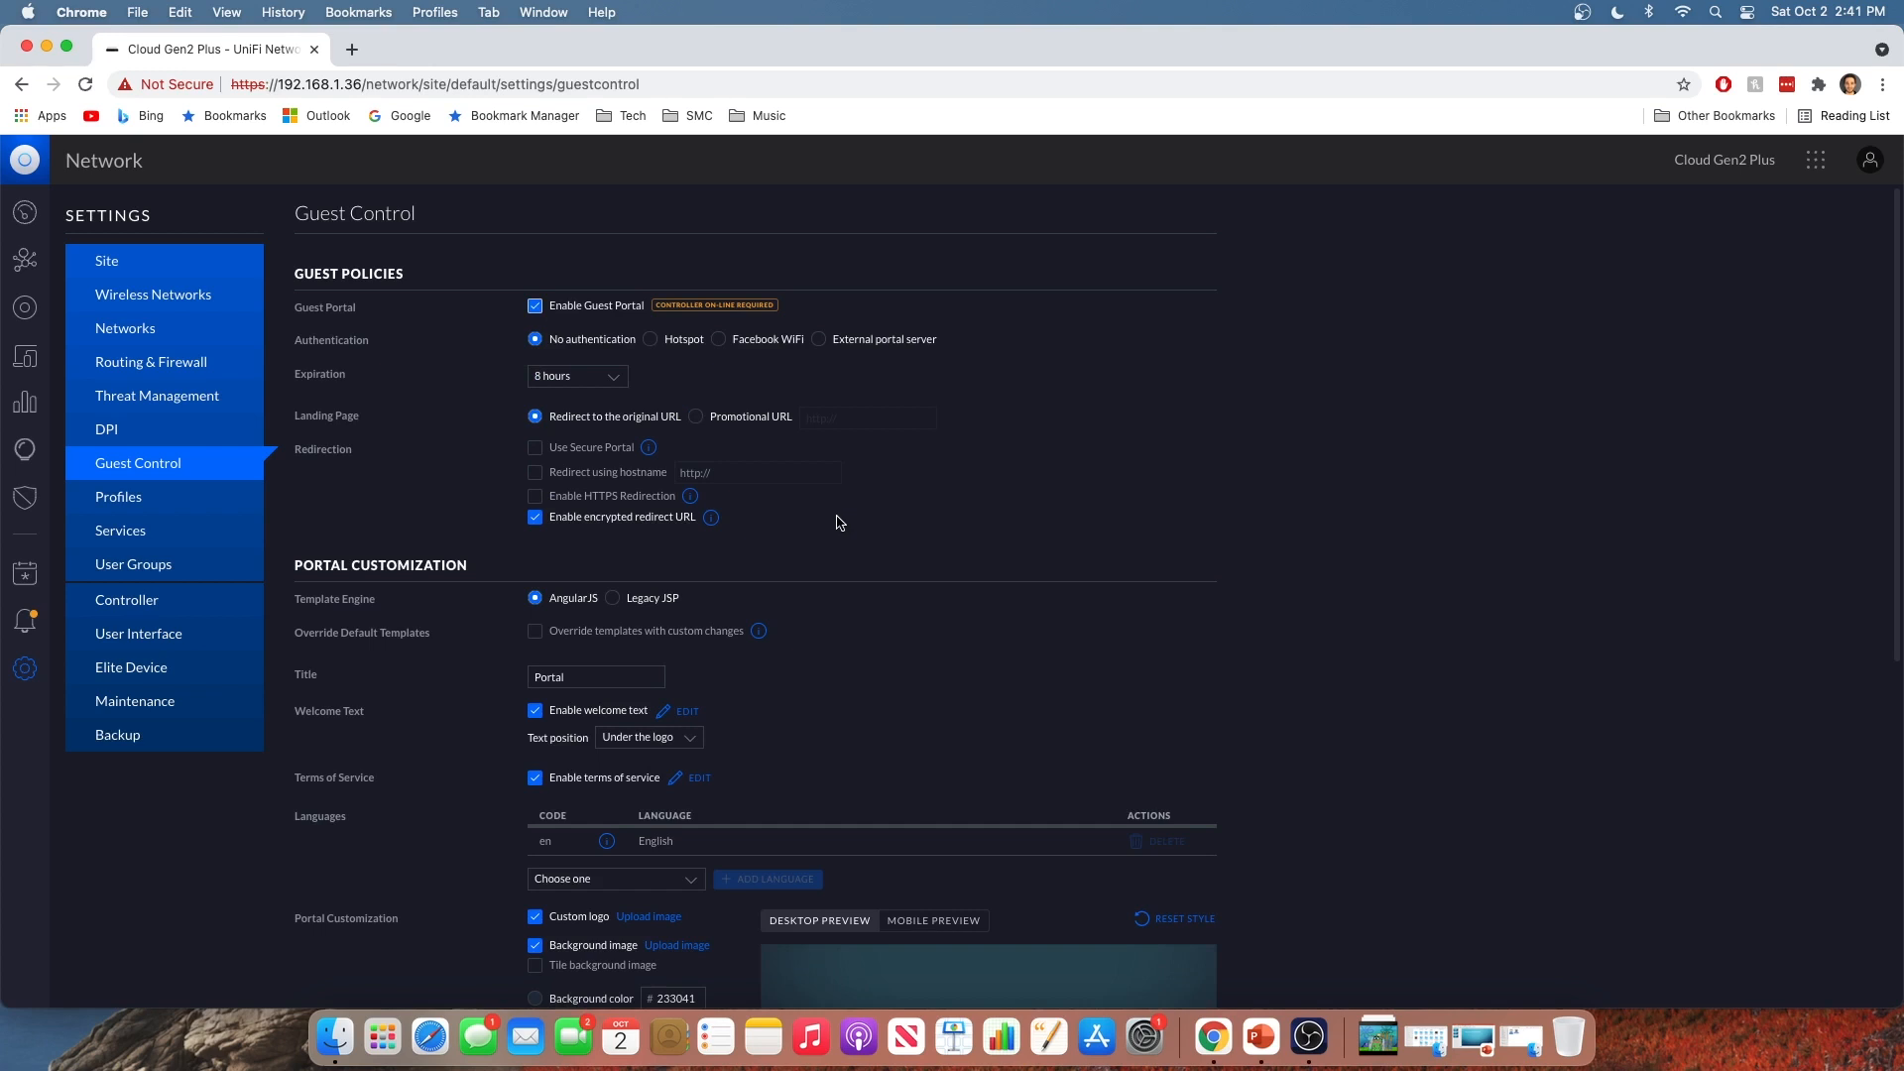
mouse_move(305, 299)
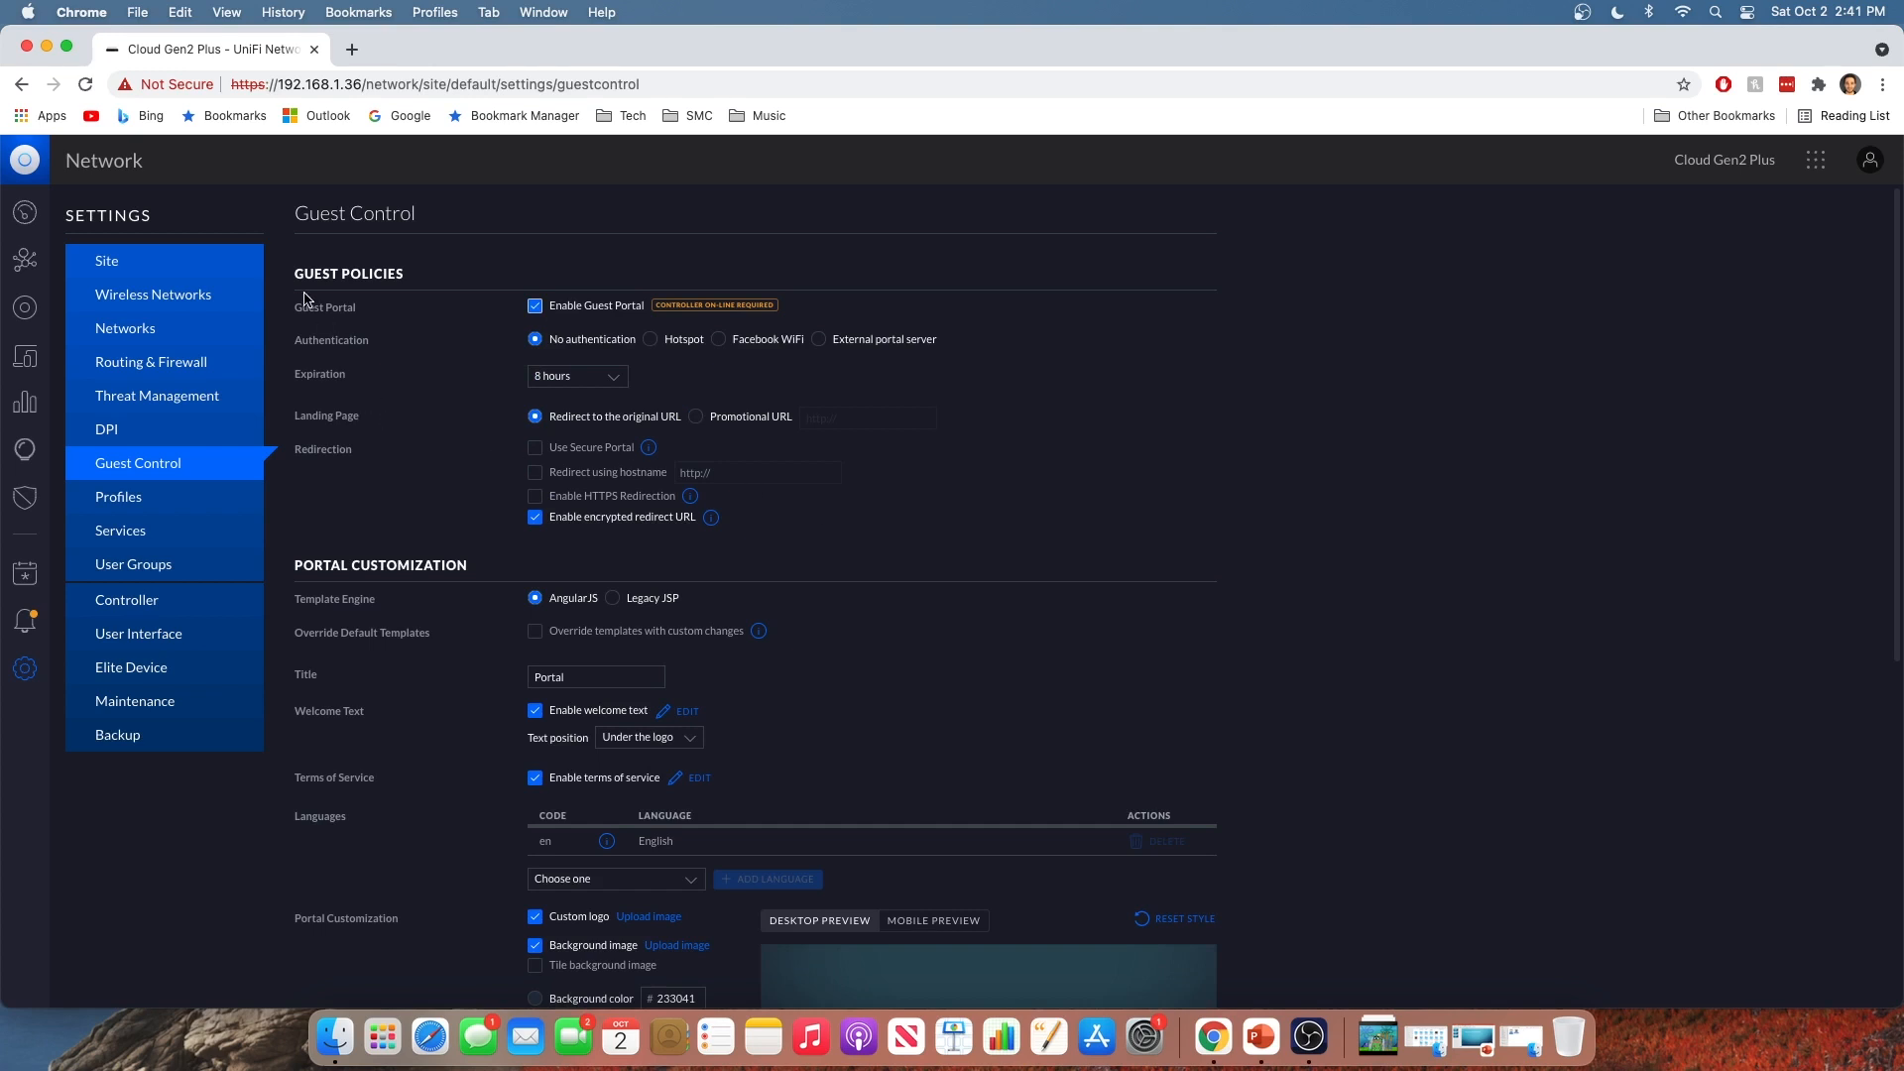
mouse_move(370, 346)
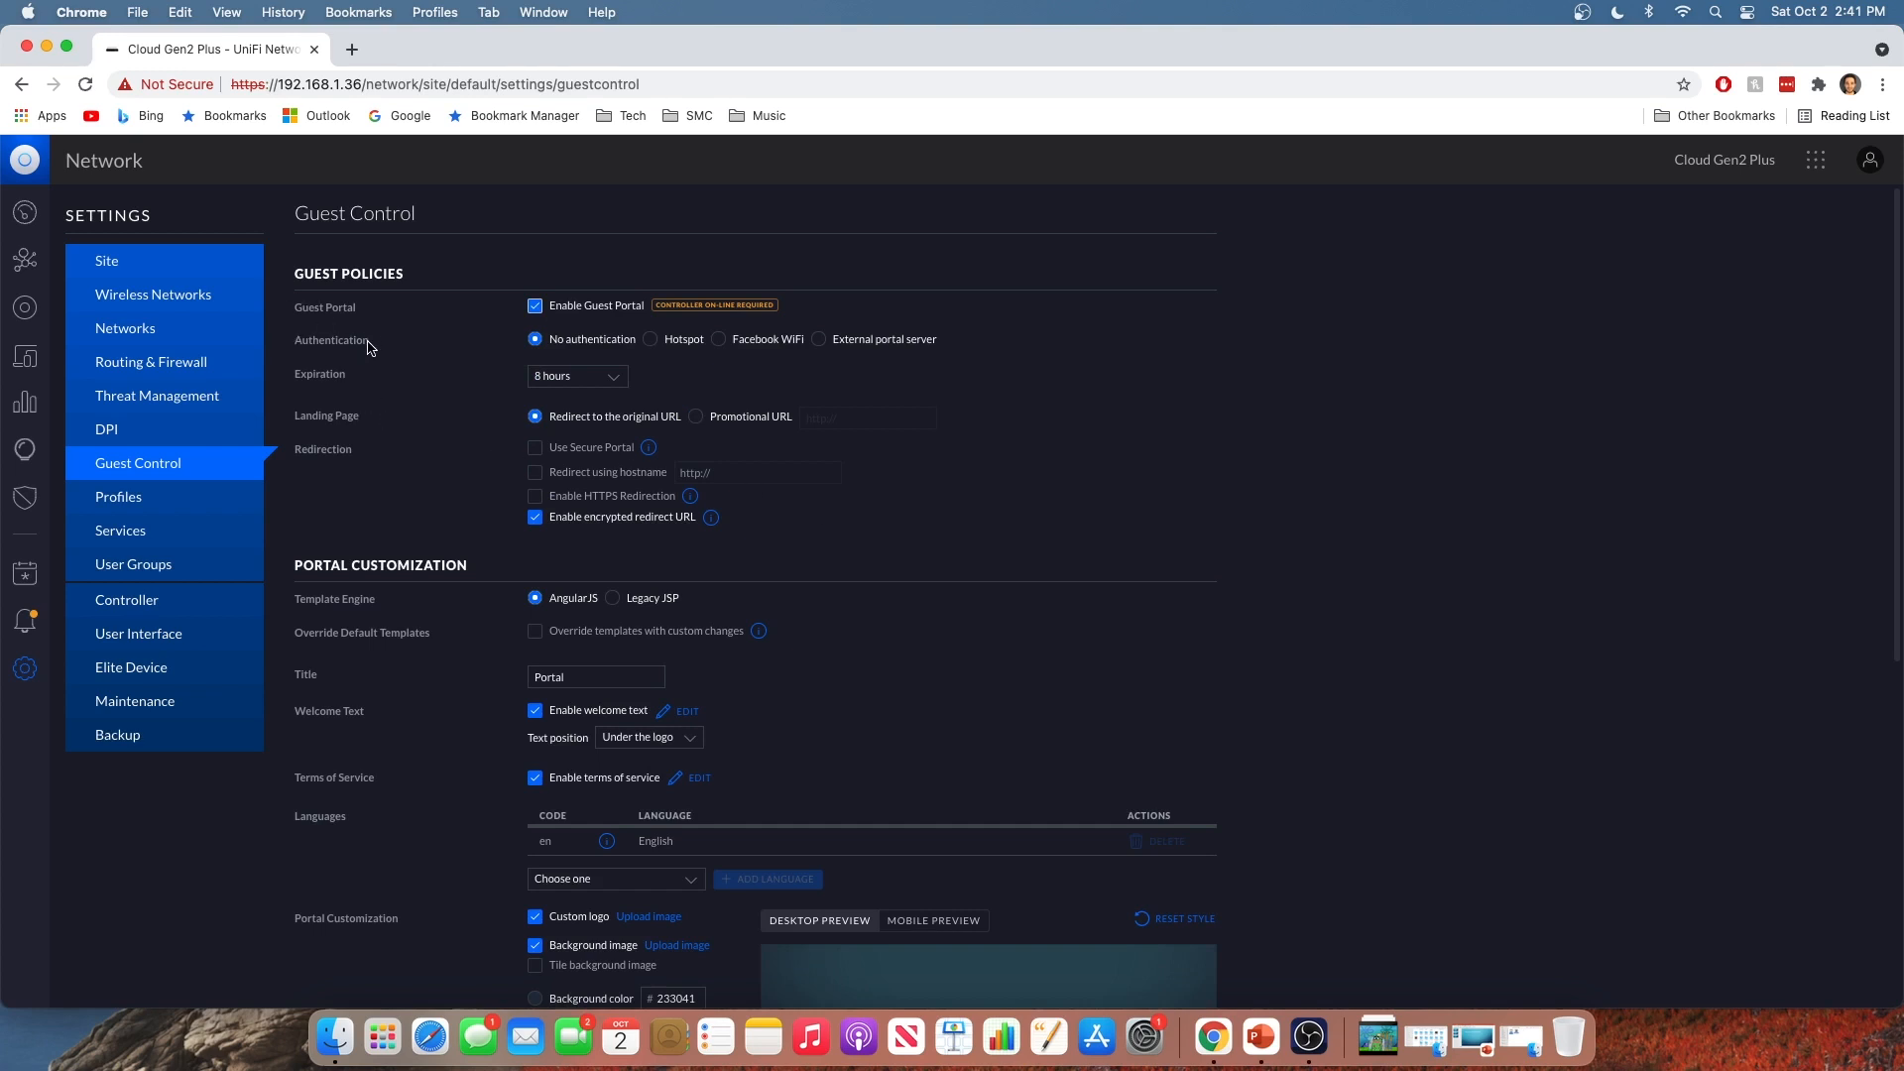
mouse_move(578, 355)
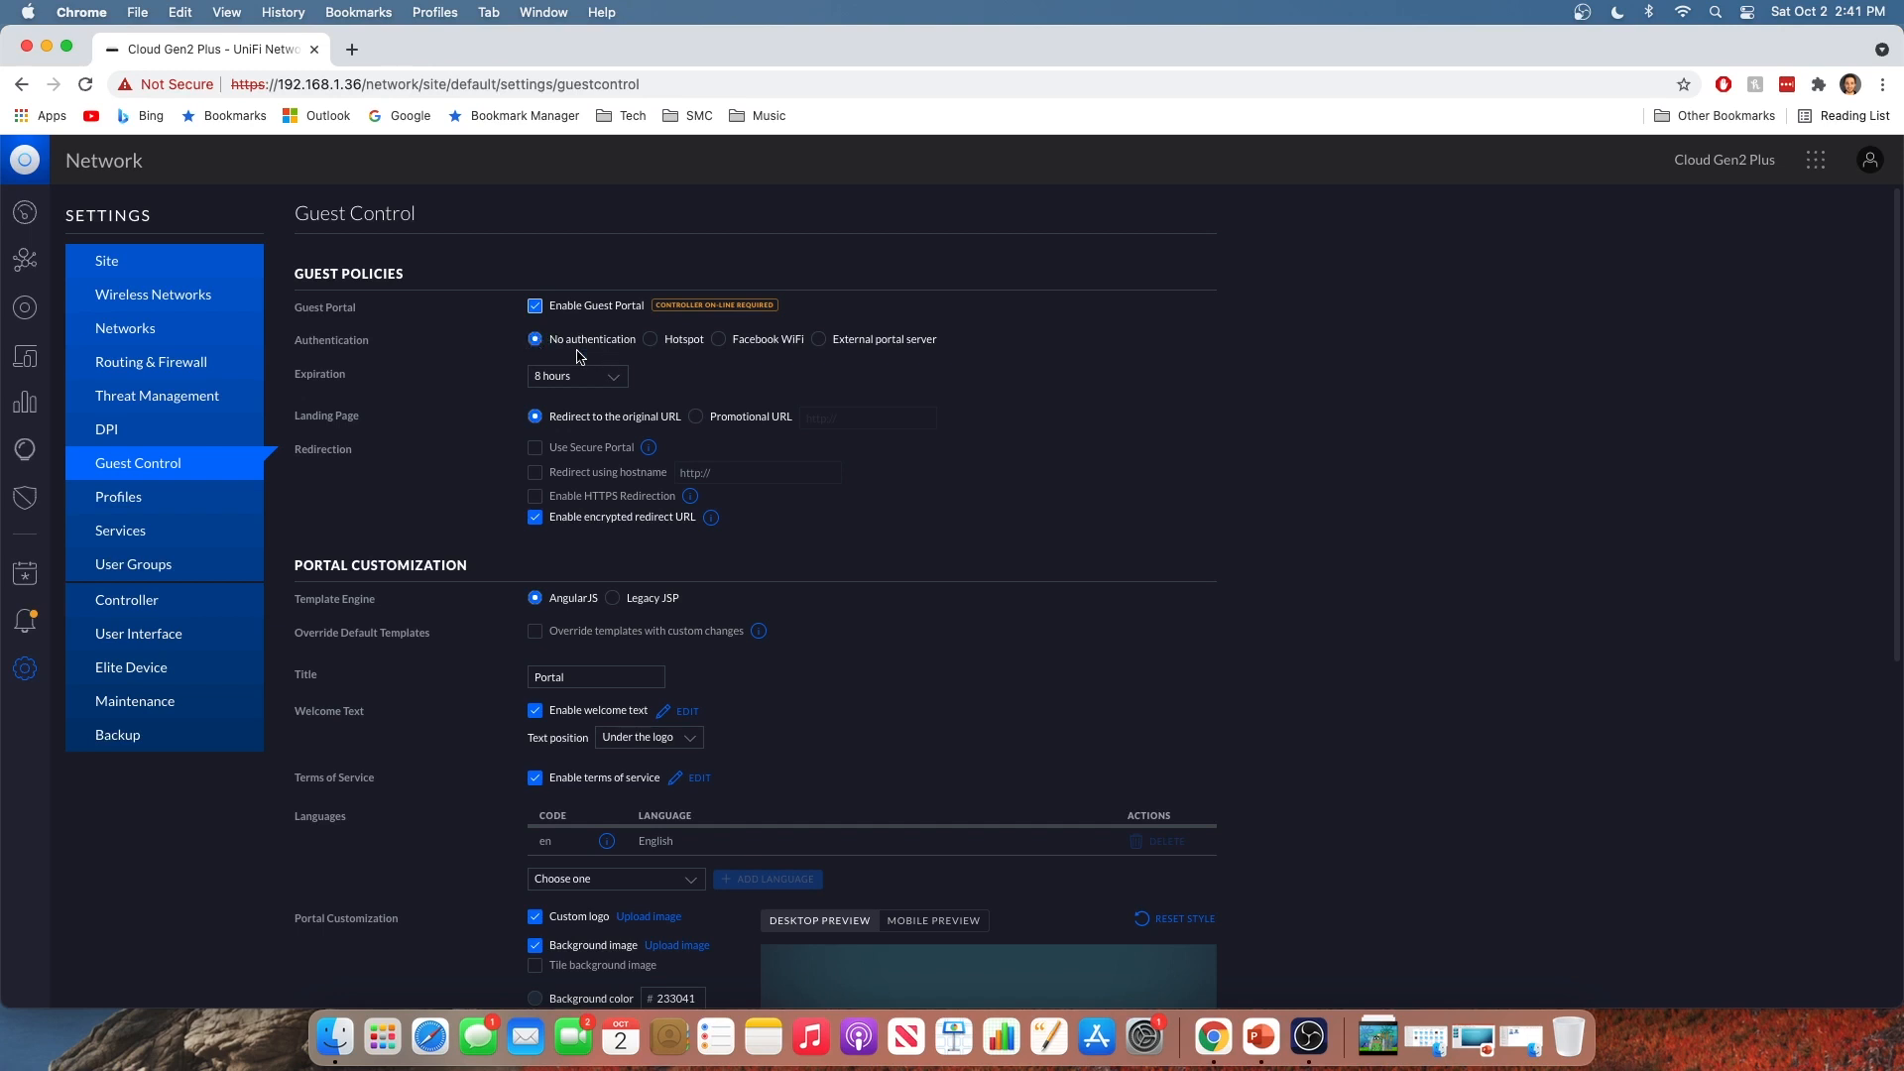
mouse_move(710, 349)
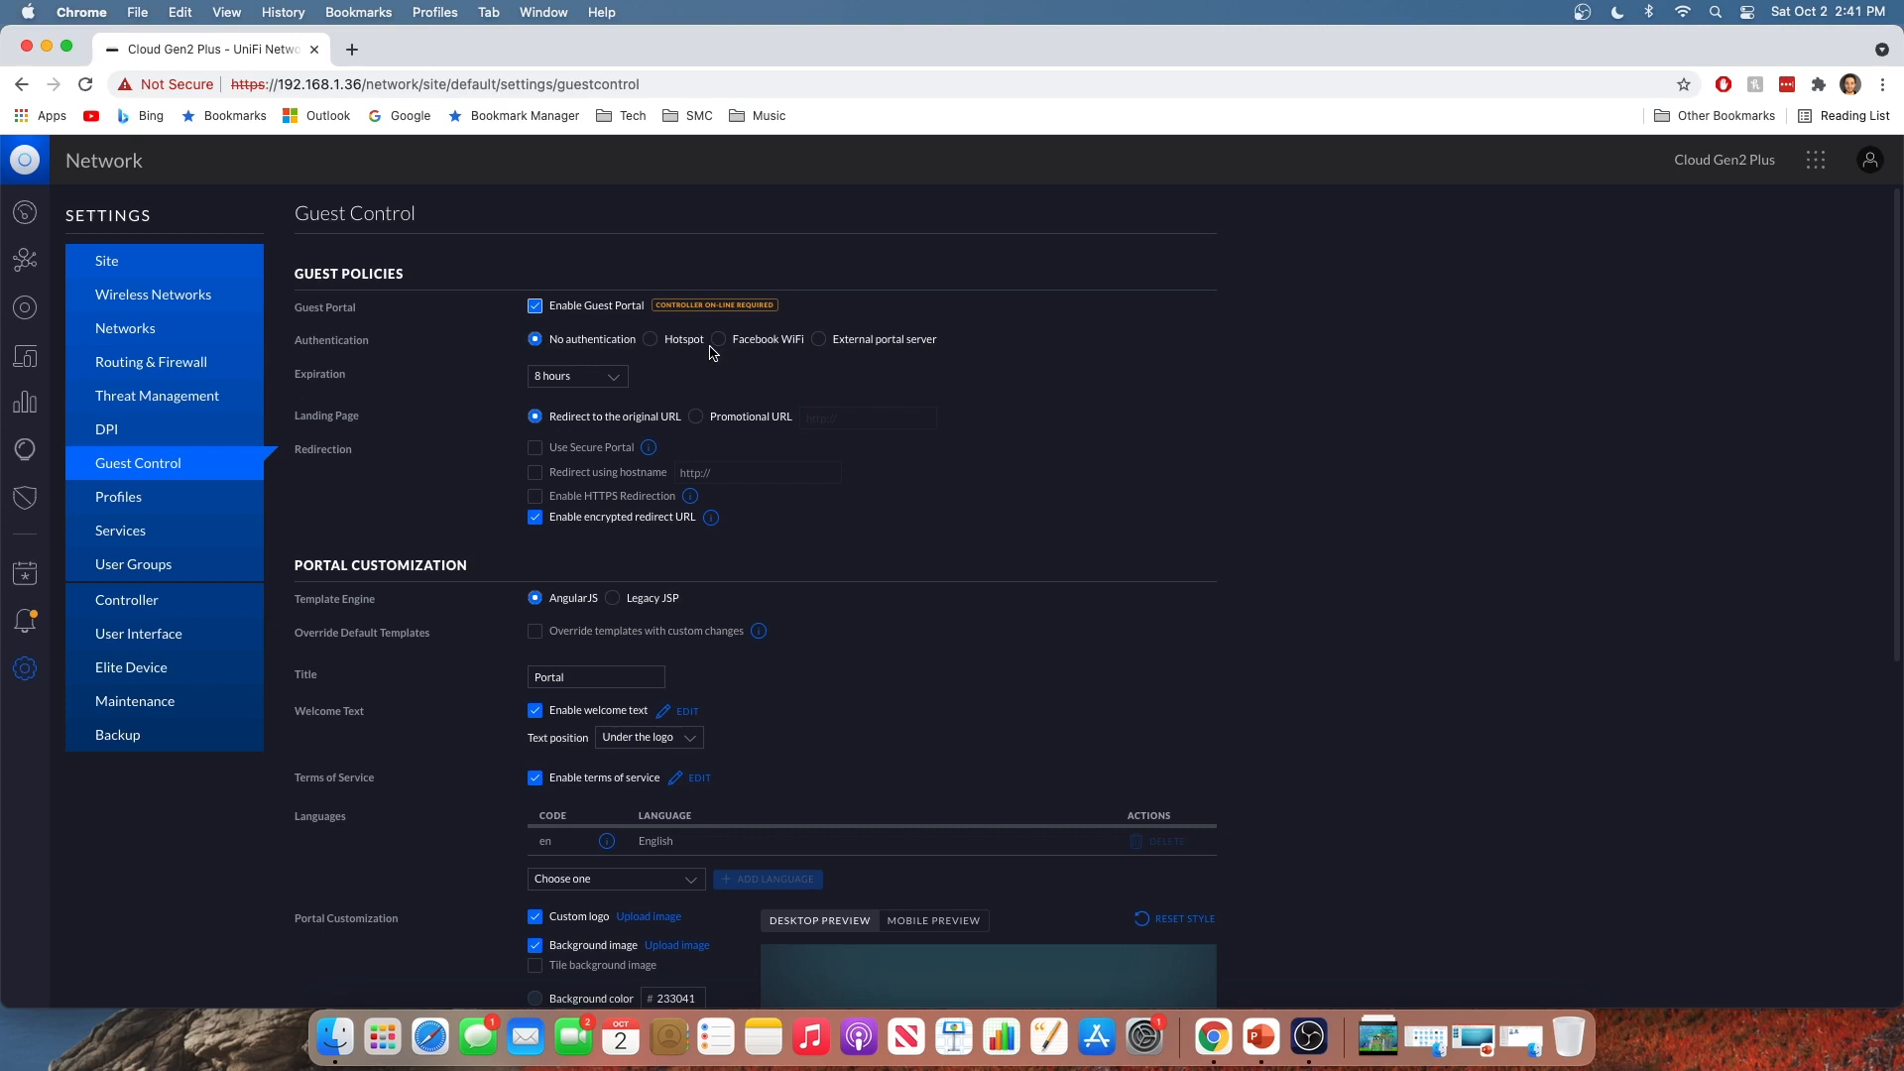
mouse_move(767, 350)
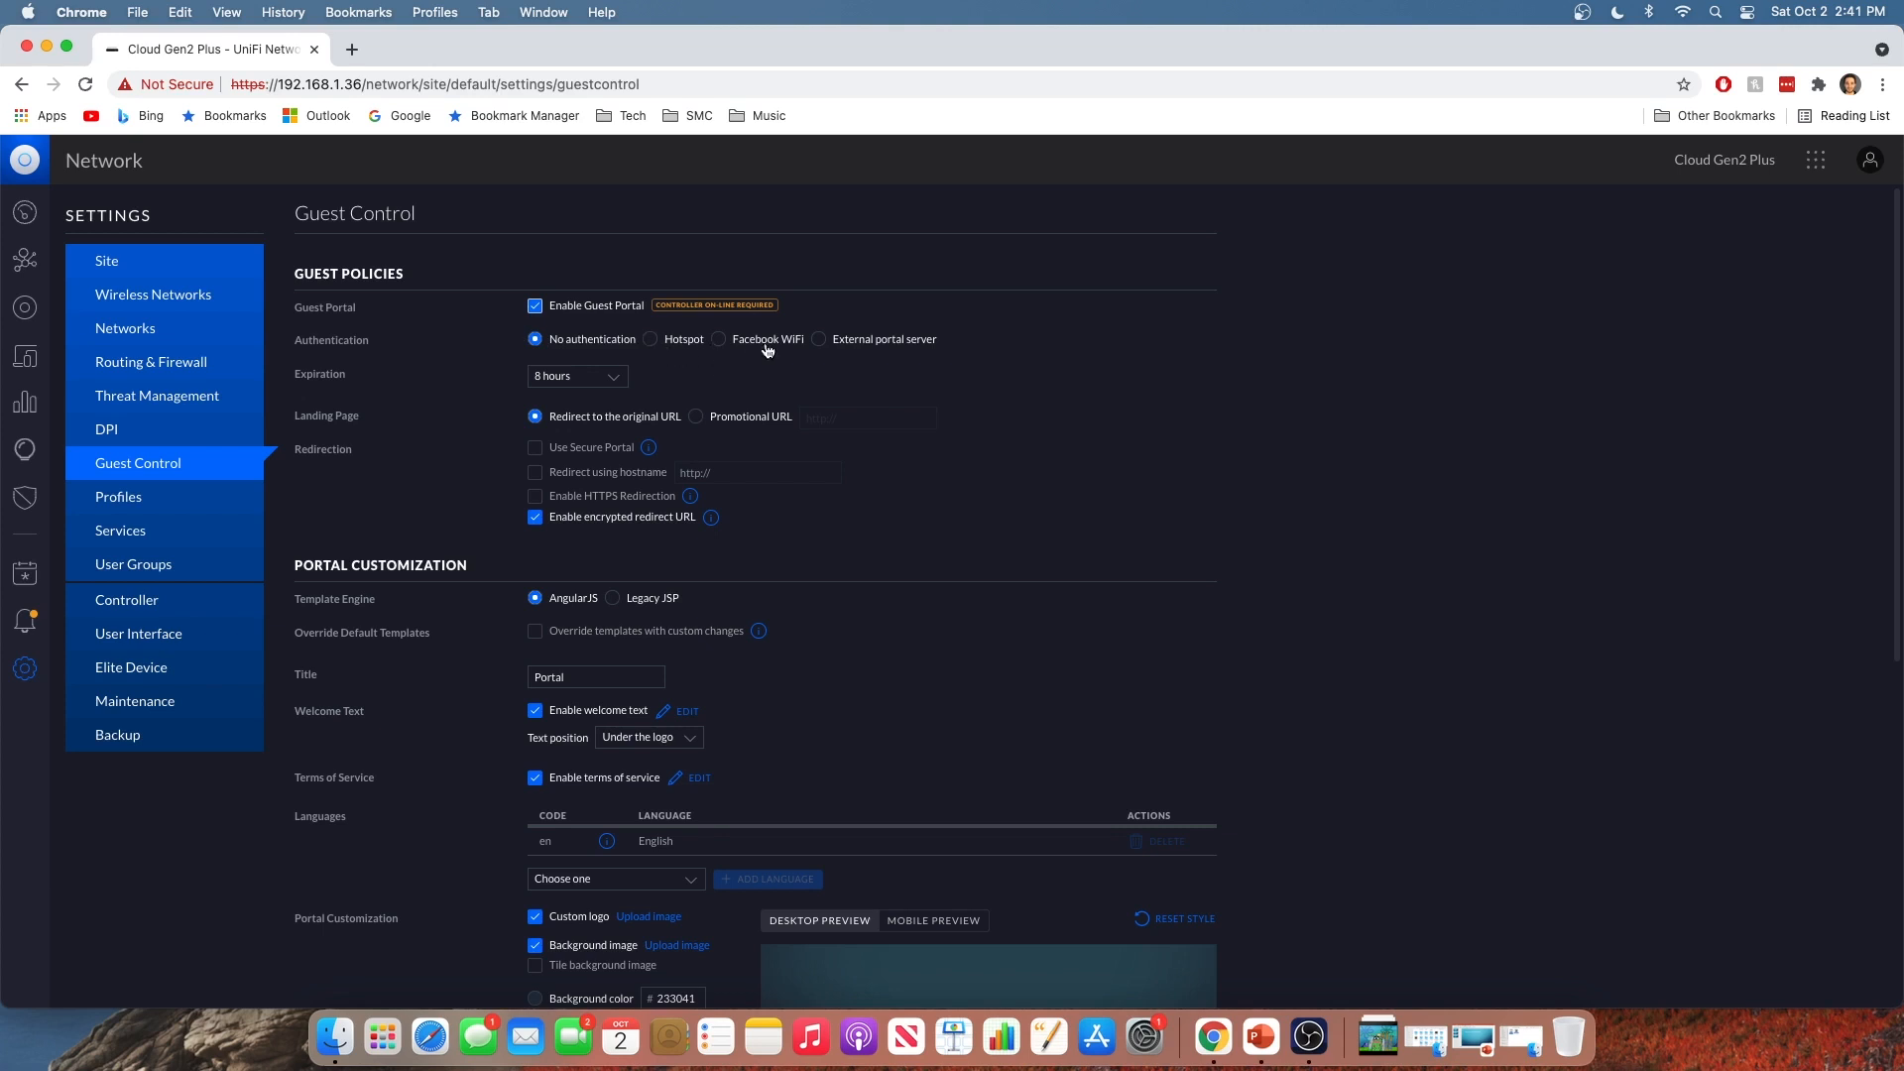
mouse_move(655, 348)
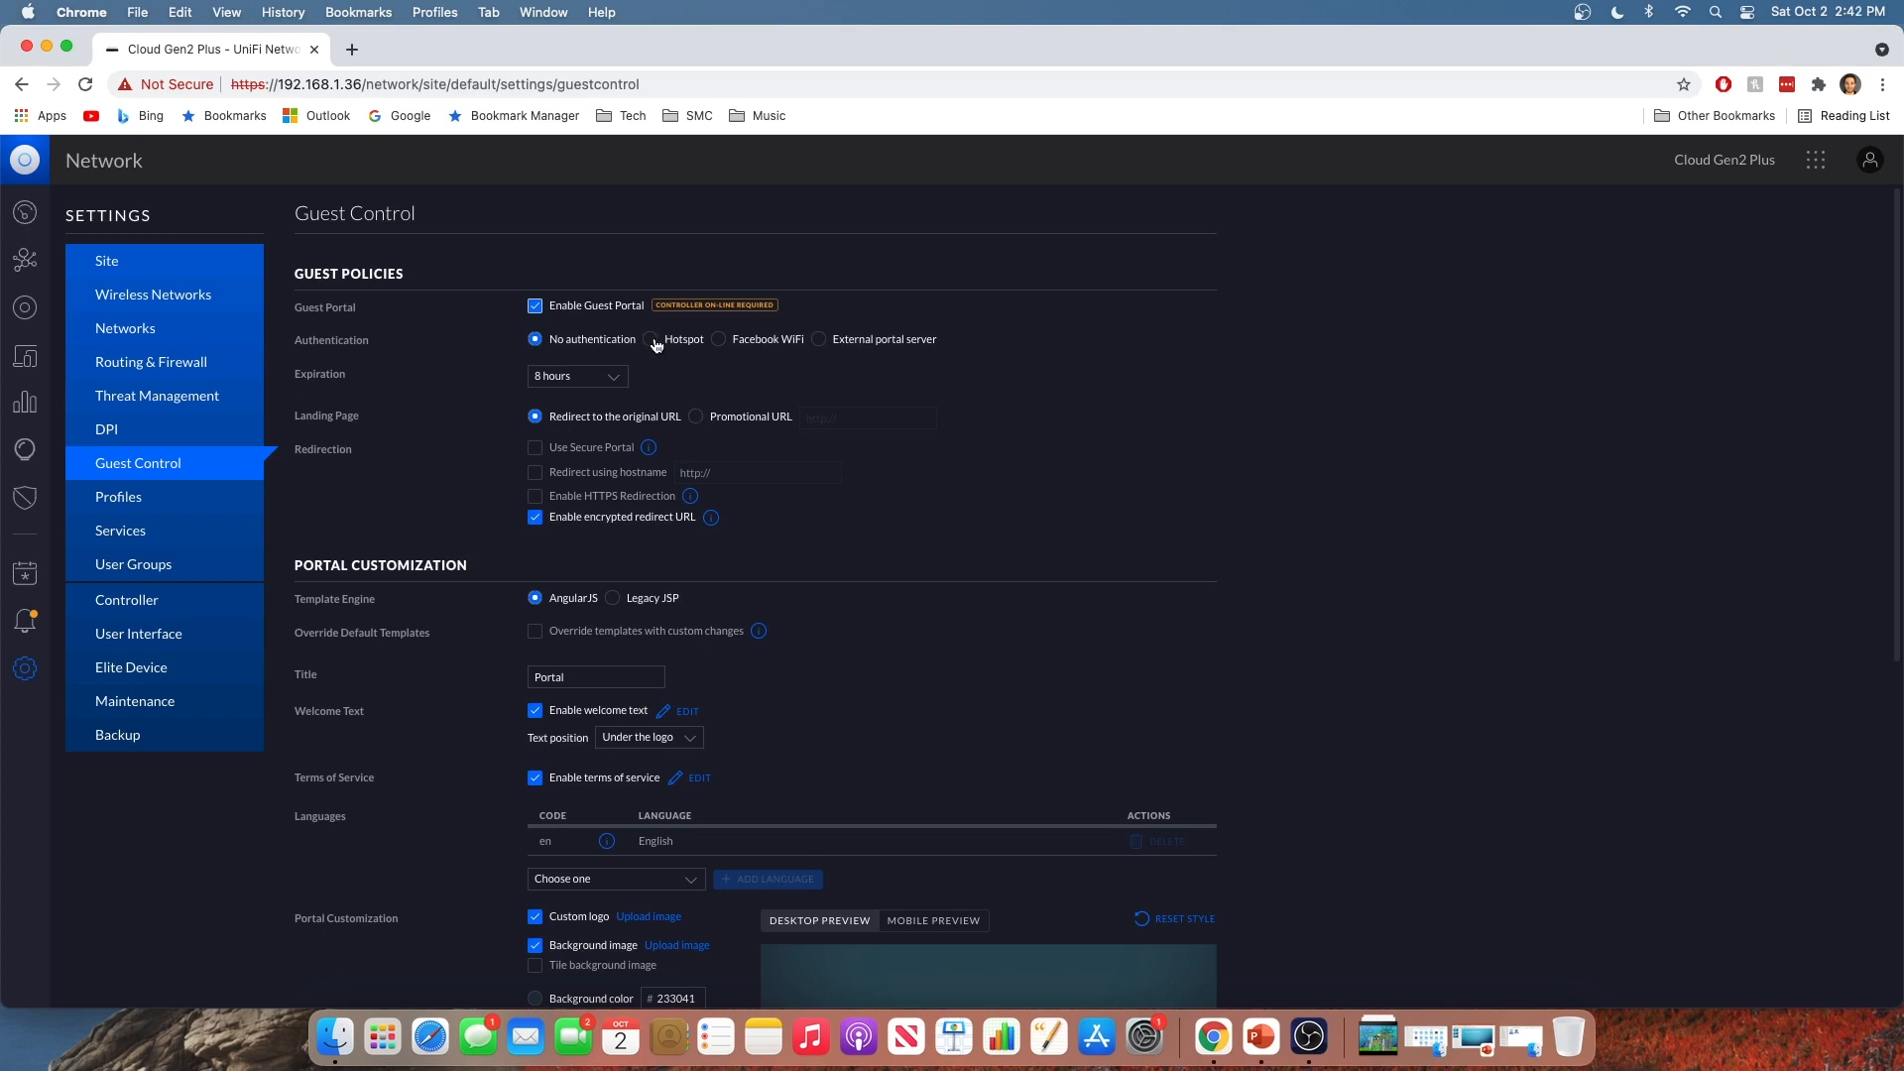
mouse_move(620, 362)
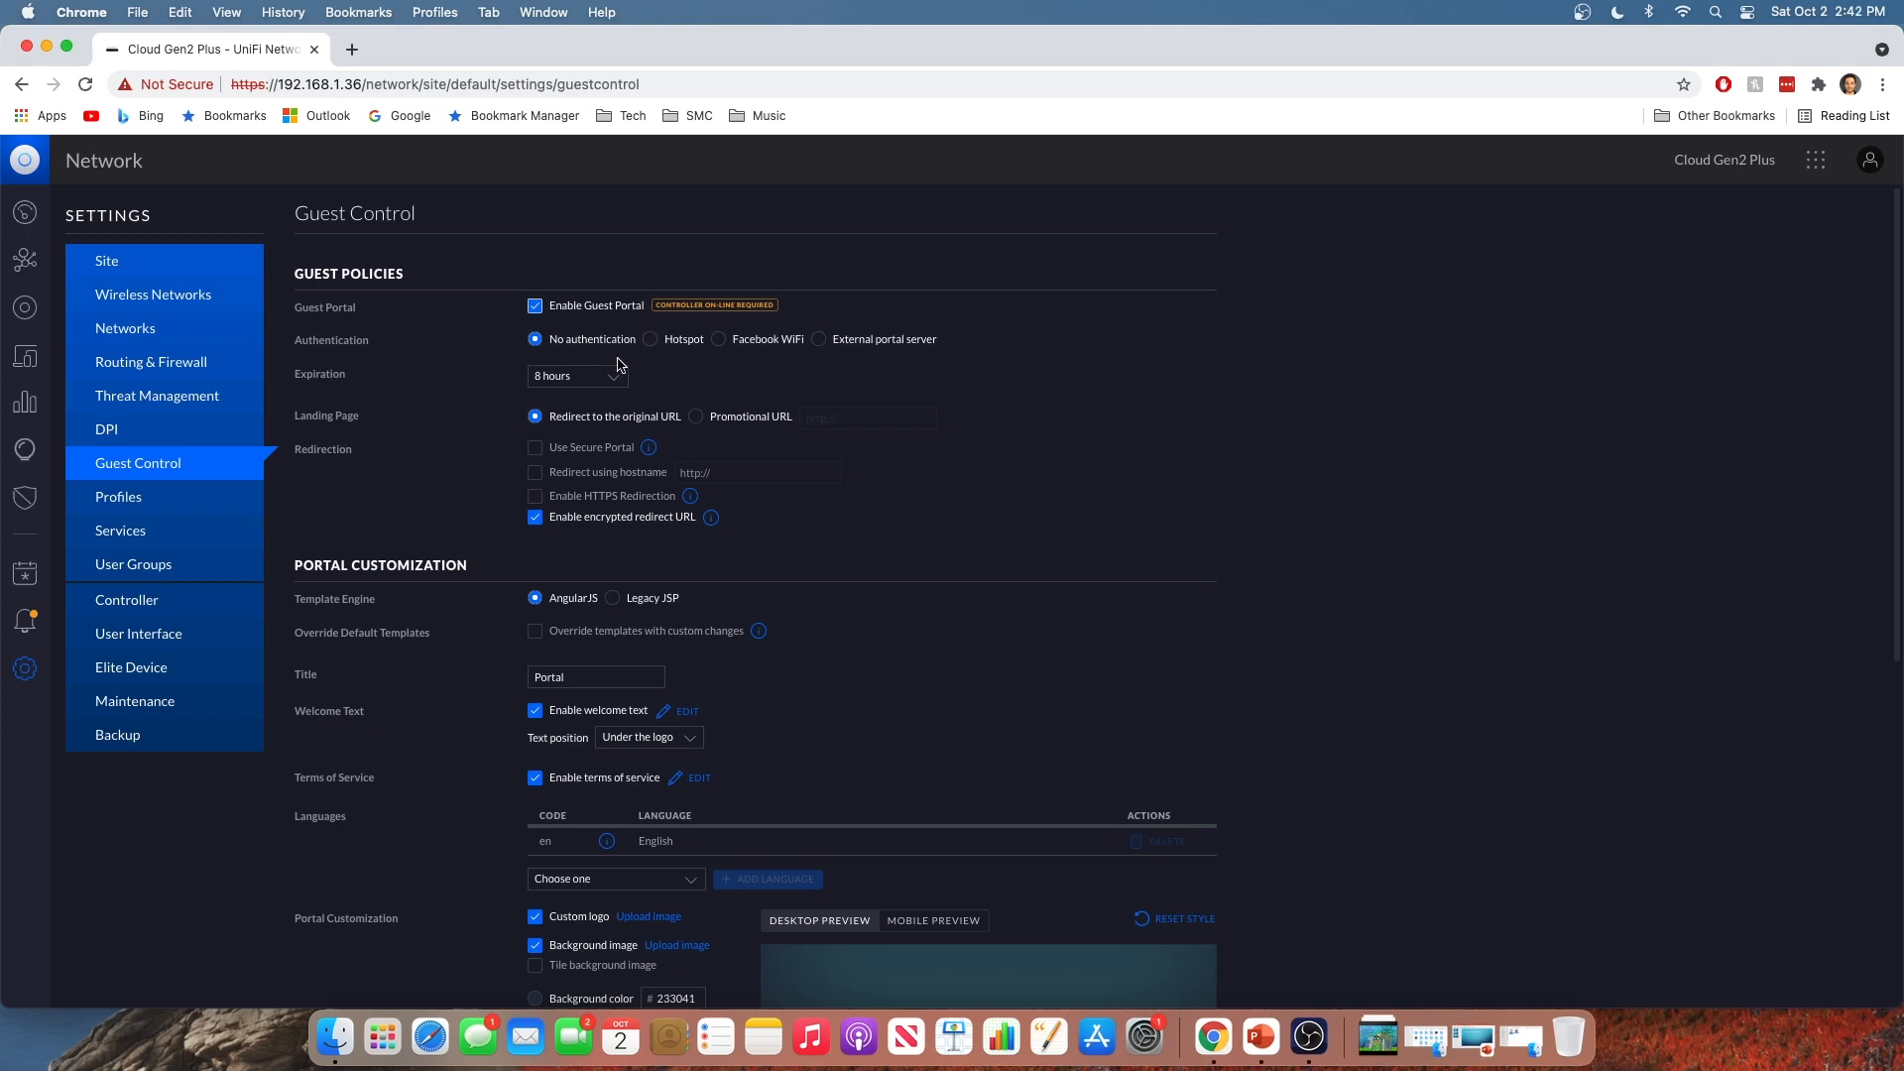
mouse_move(645, 382)
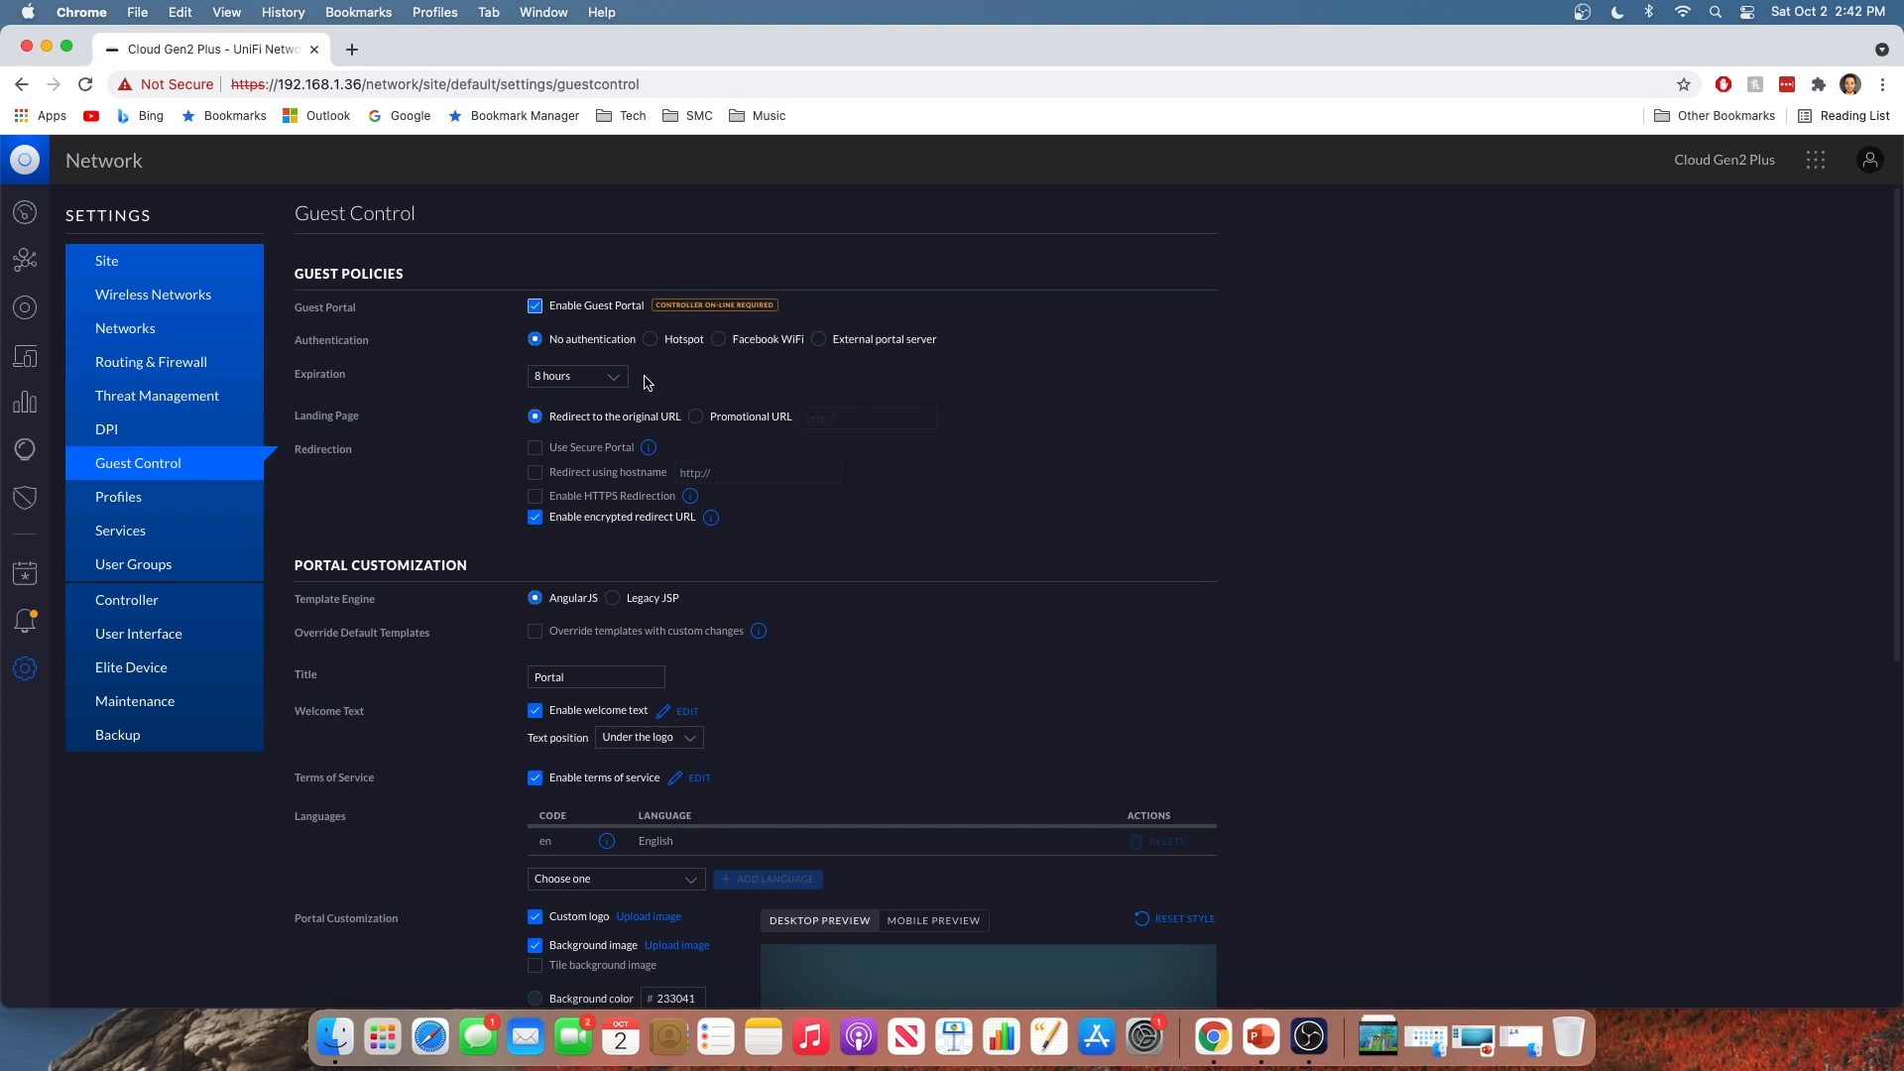
mouse_move(346, 376)
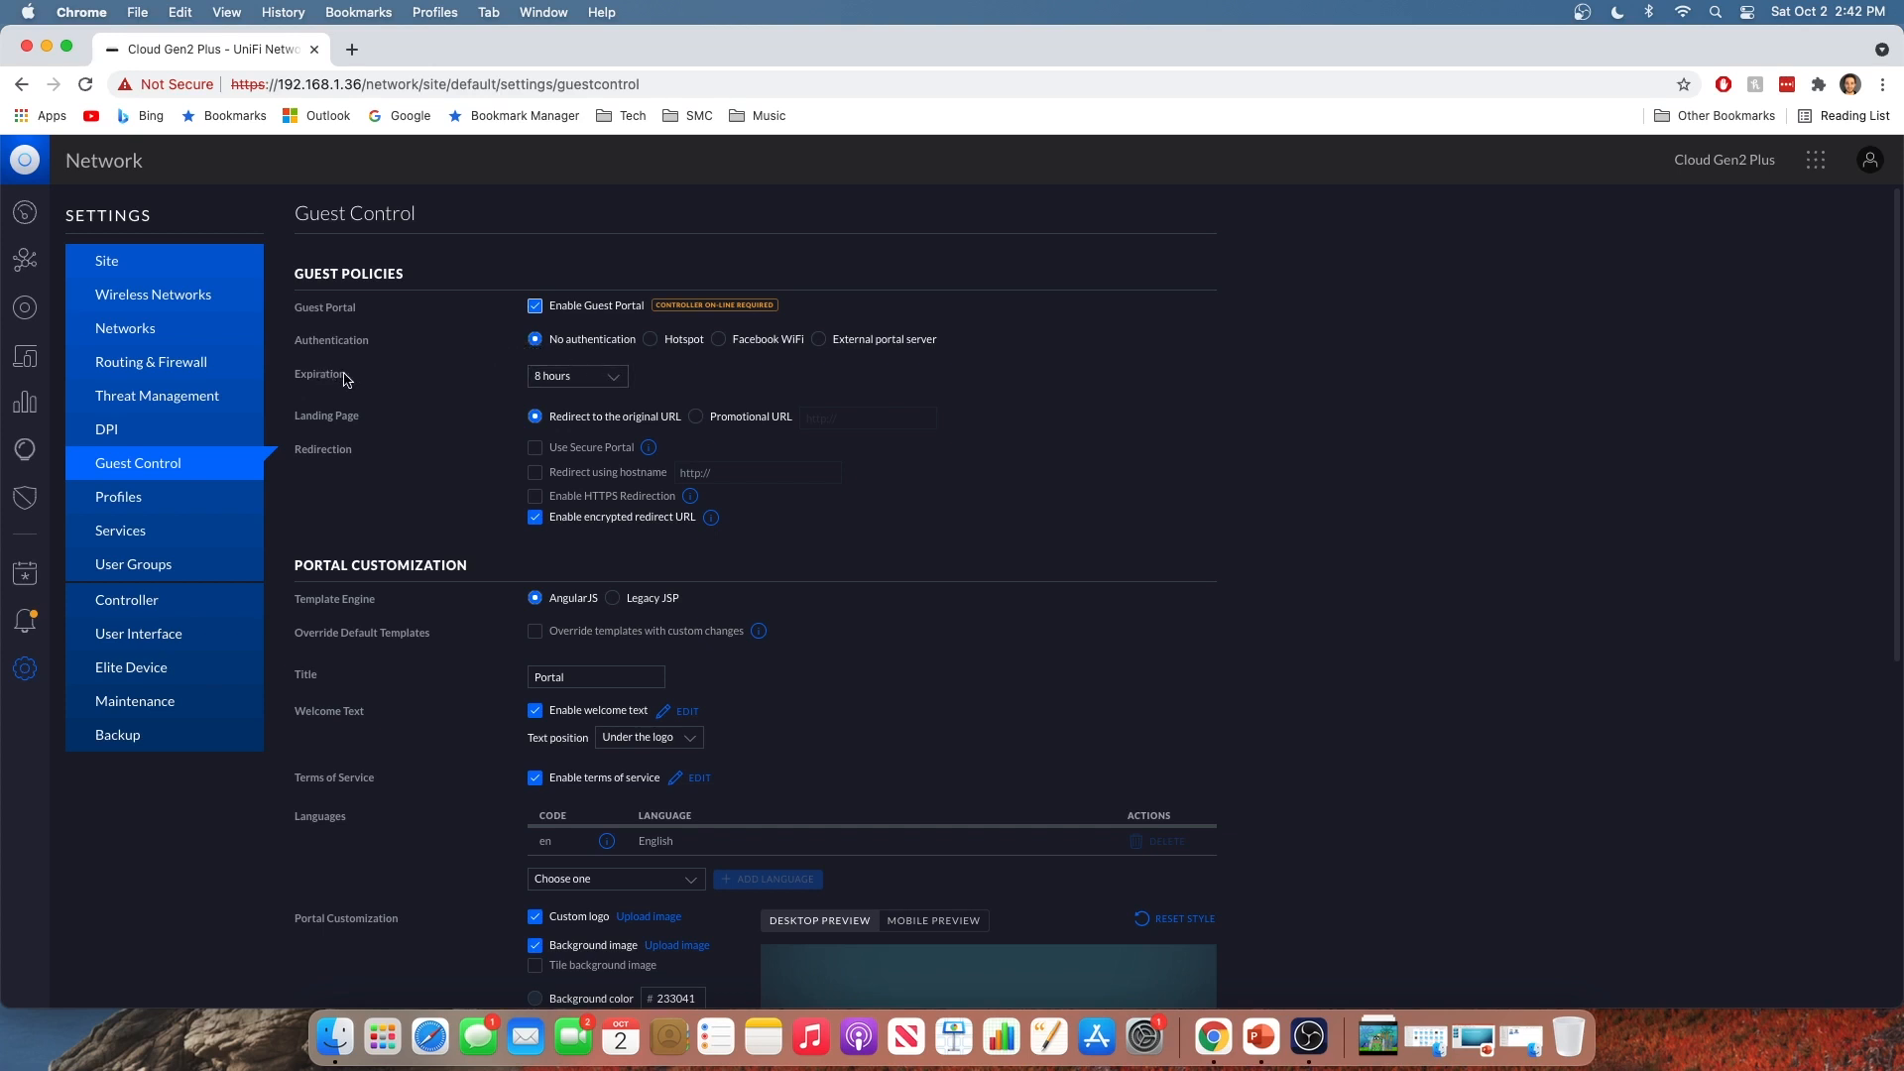
Keep no authentication, set guest access expiration to 8 hours, and redirect to original URL
left_click(577, 376)
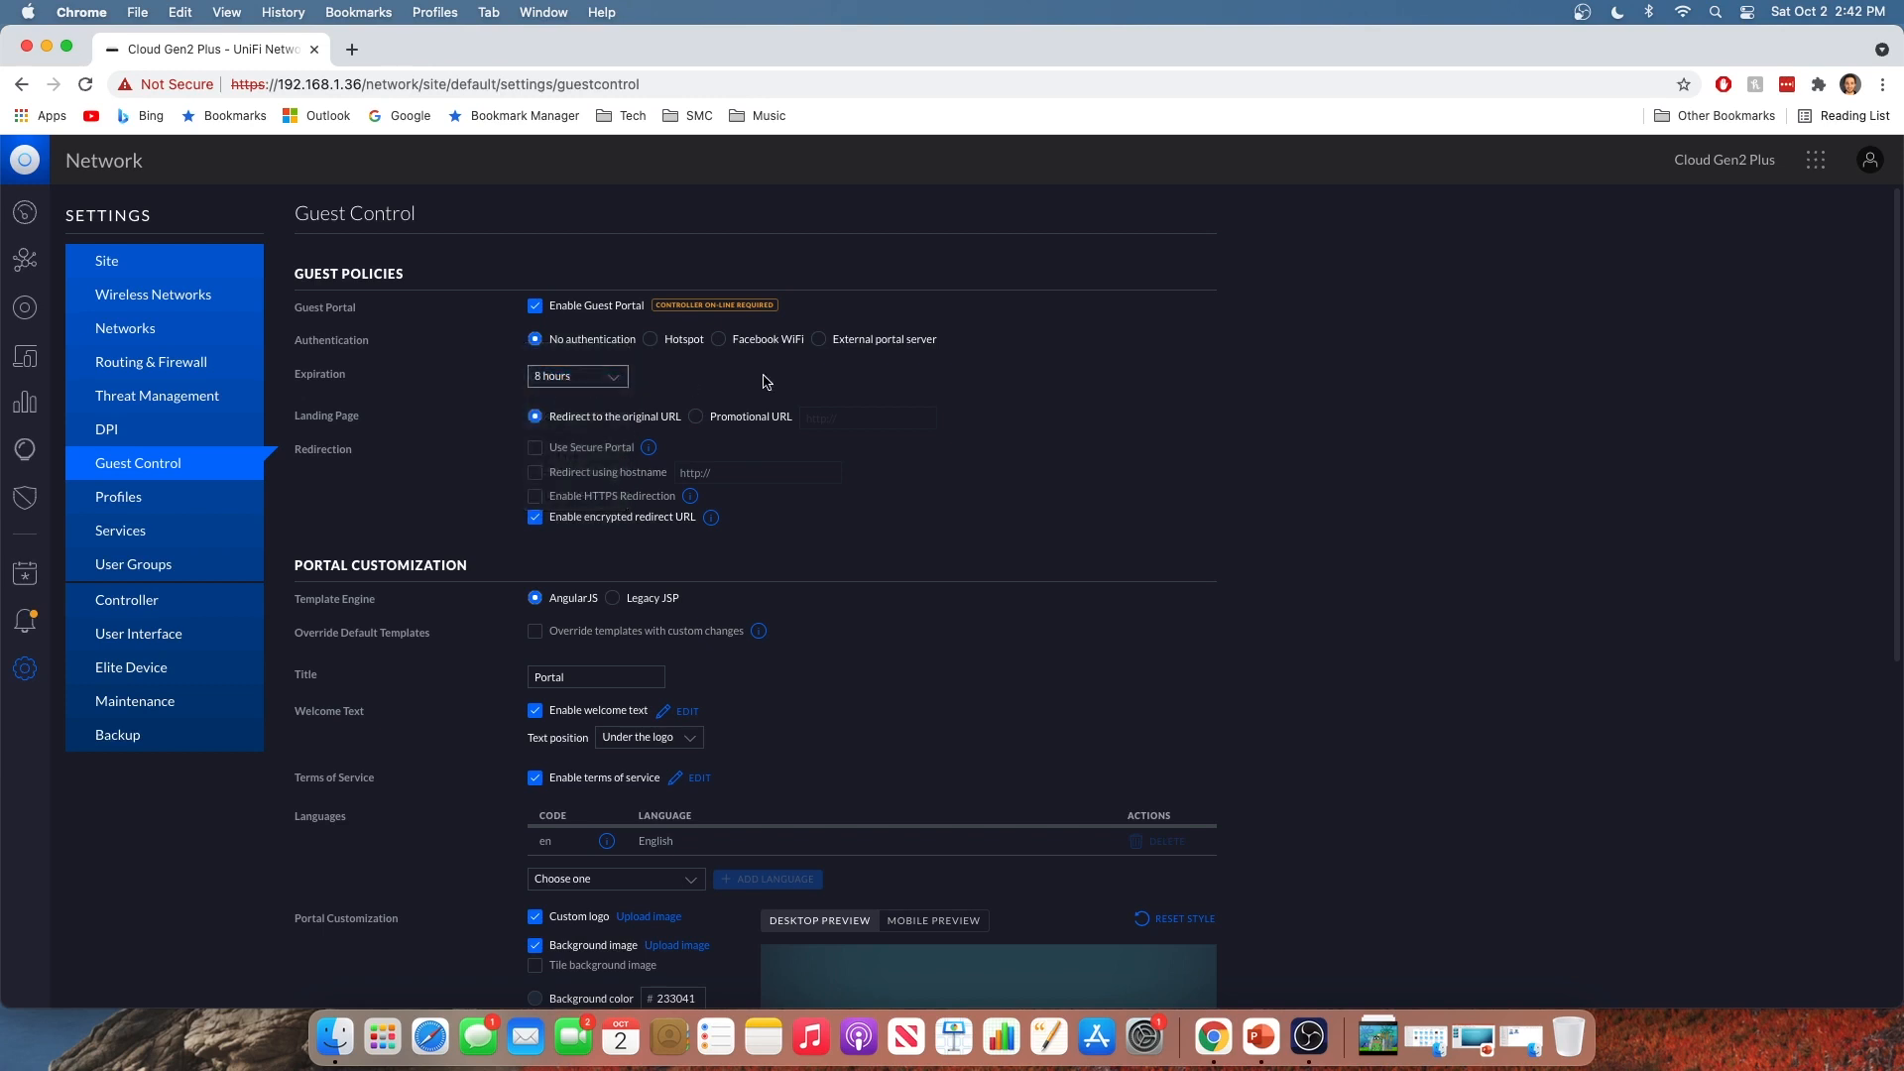
mouse_move(622, 386)
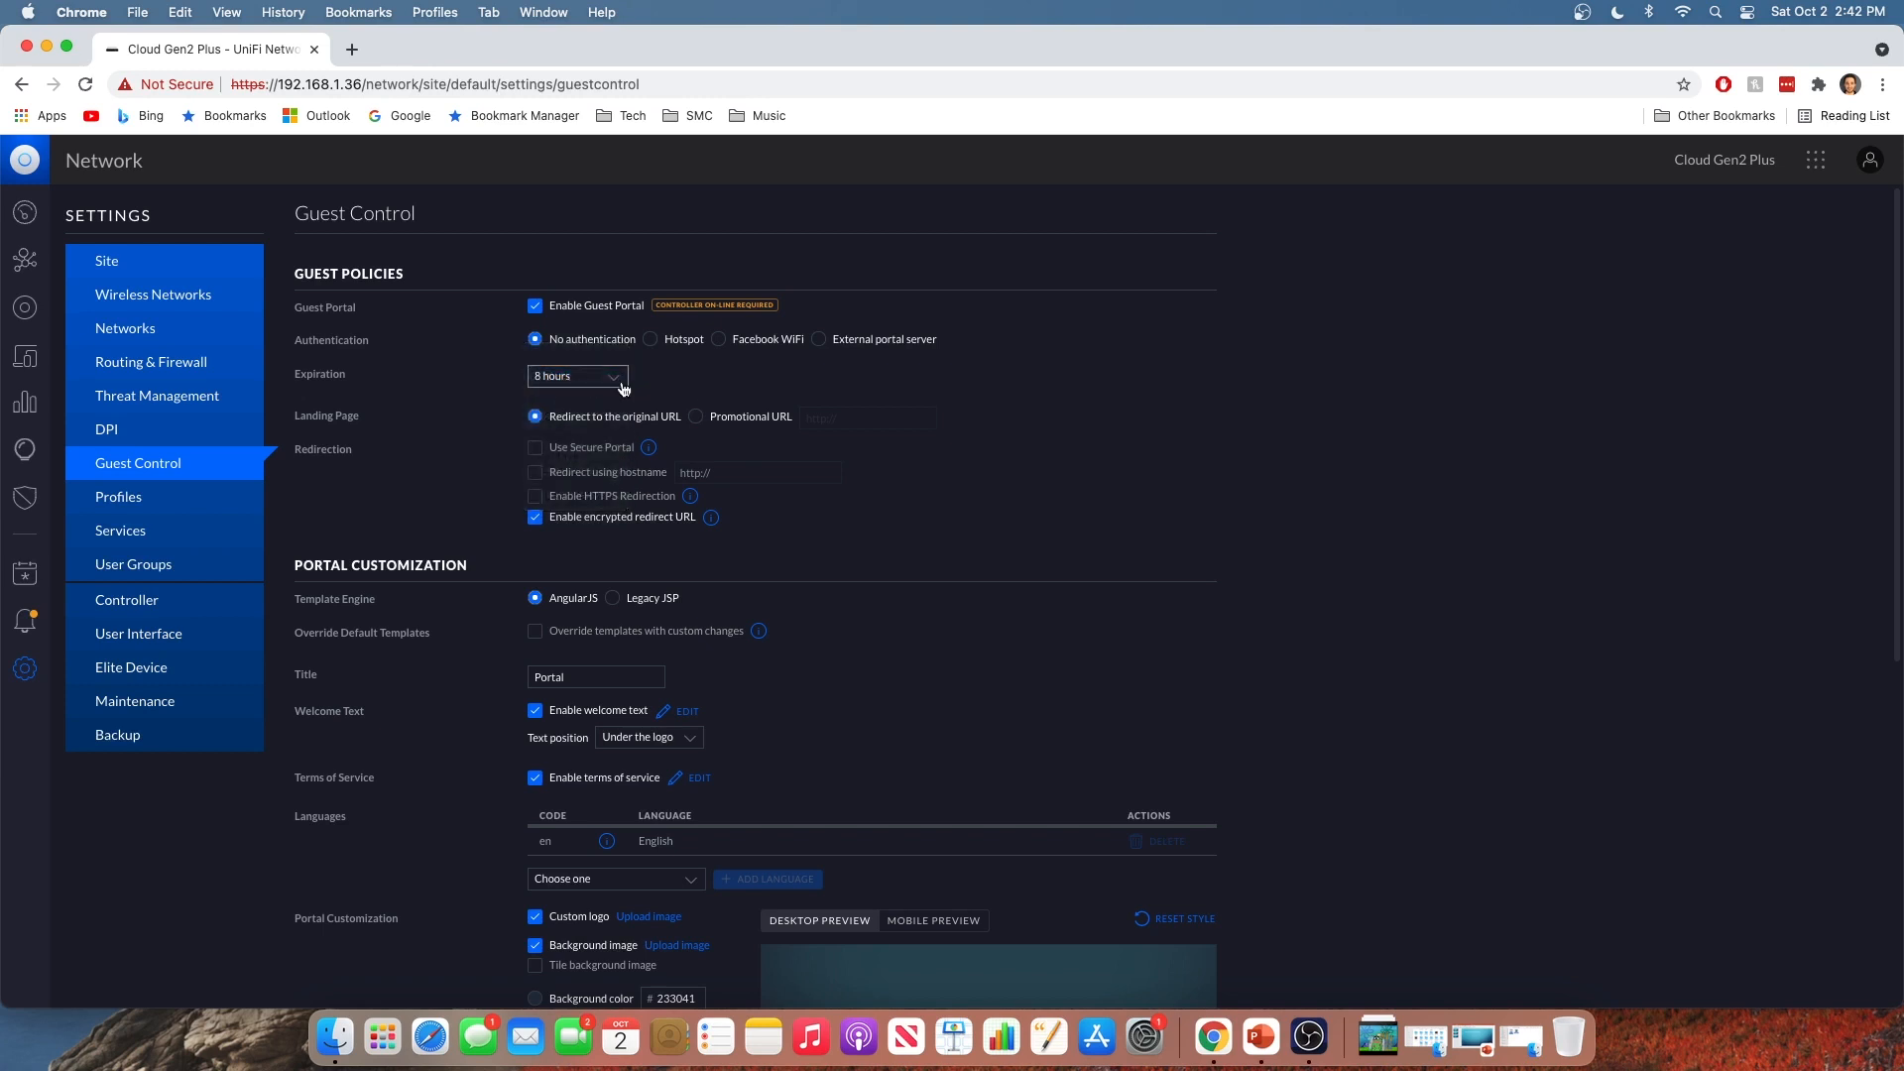
left_click(577, 377)
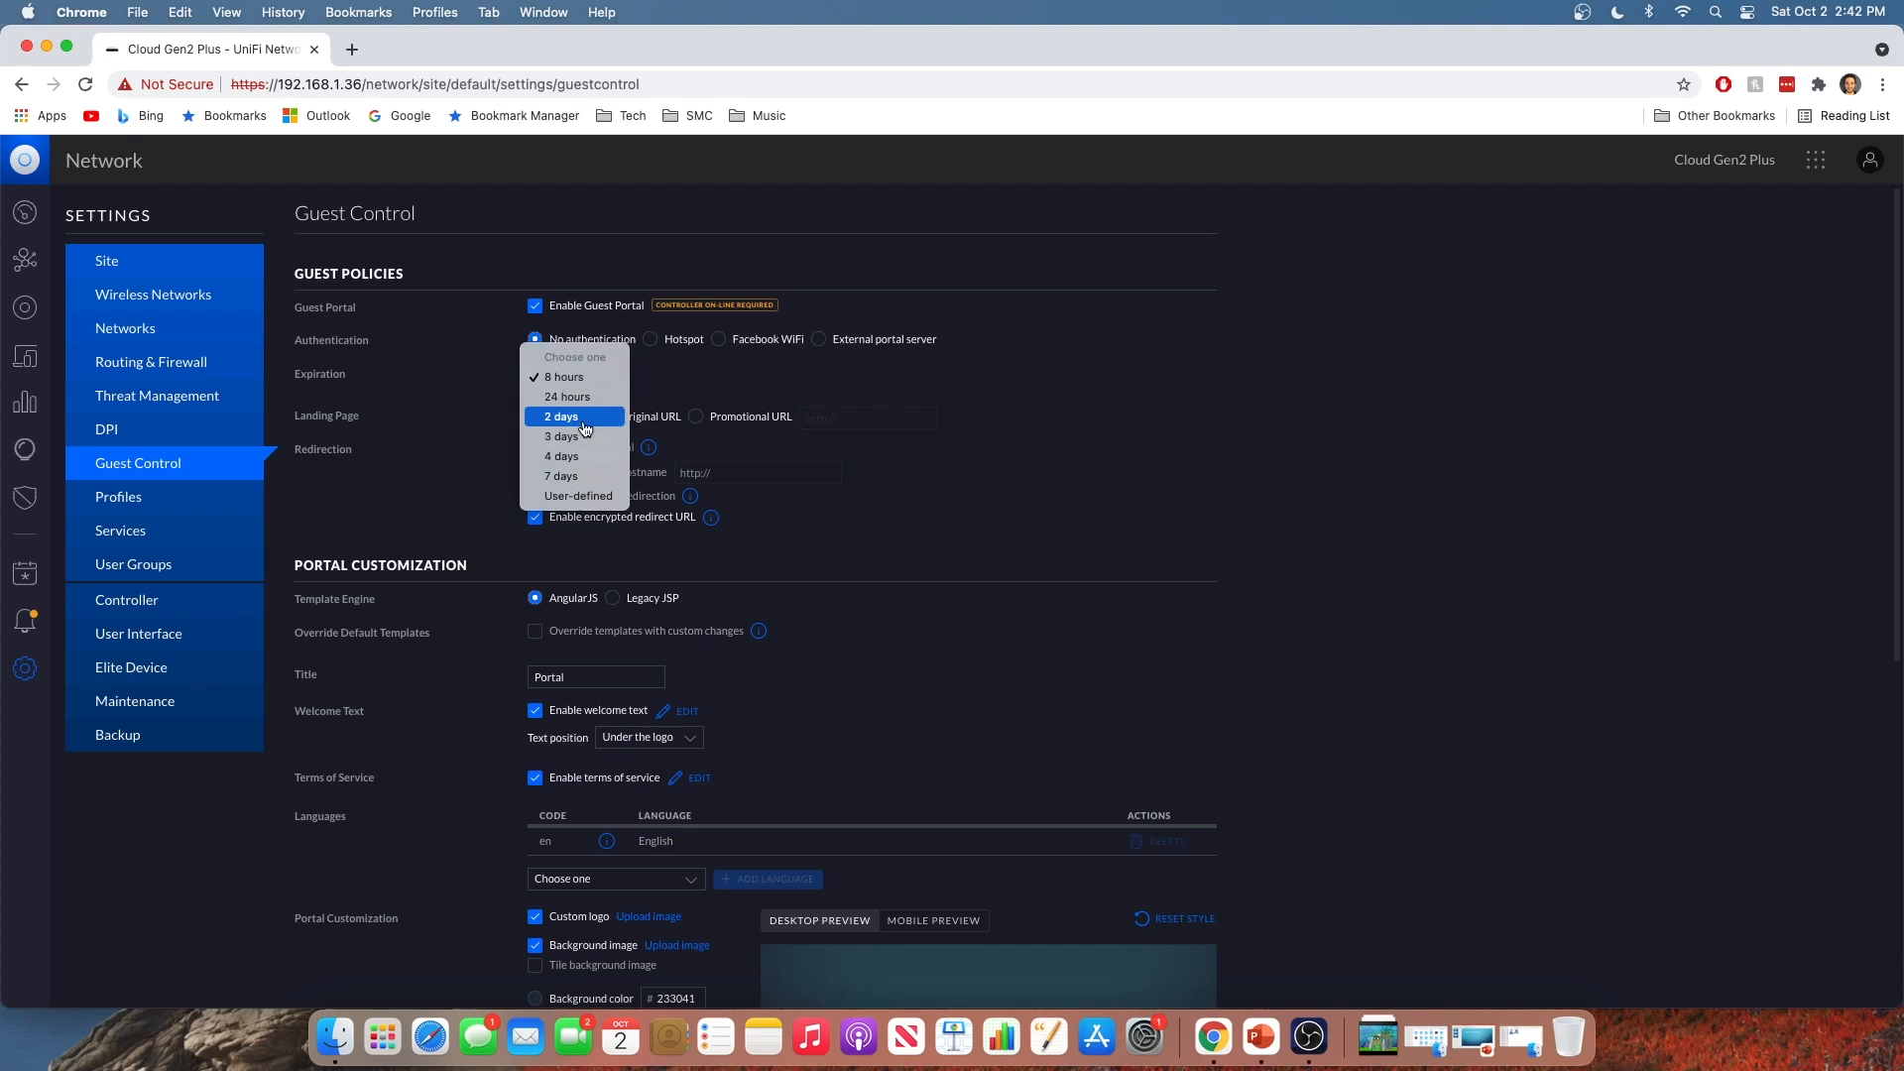
mouse_move(578, 495)
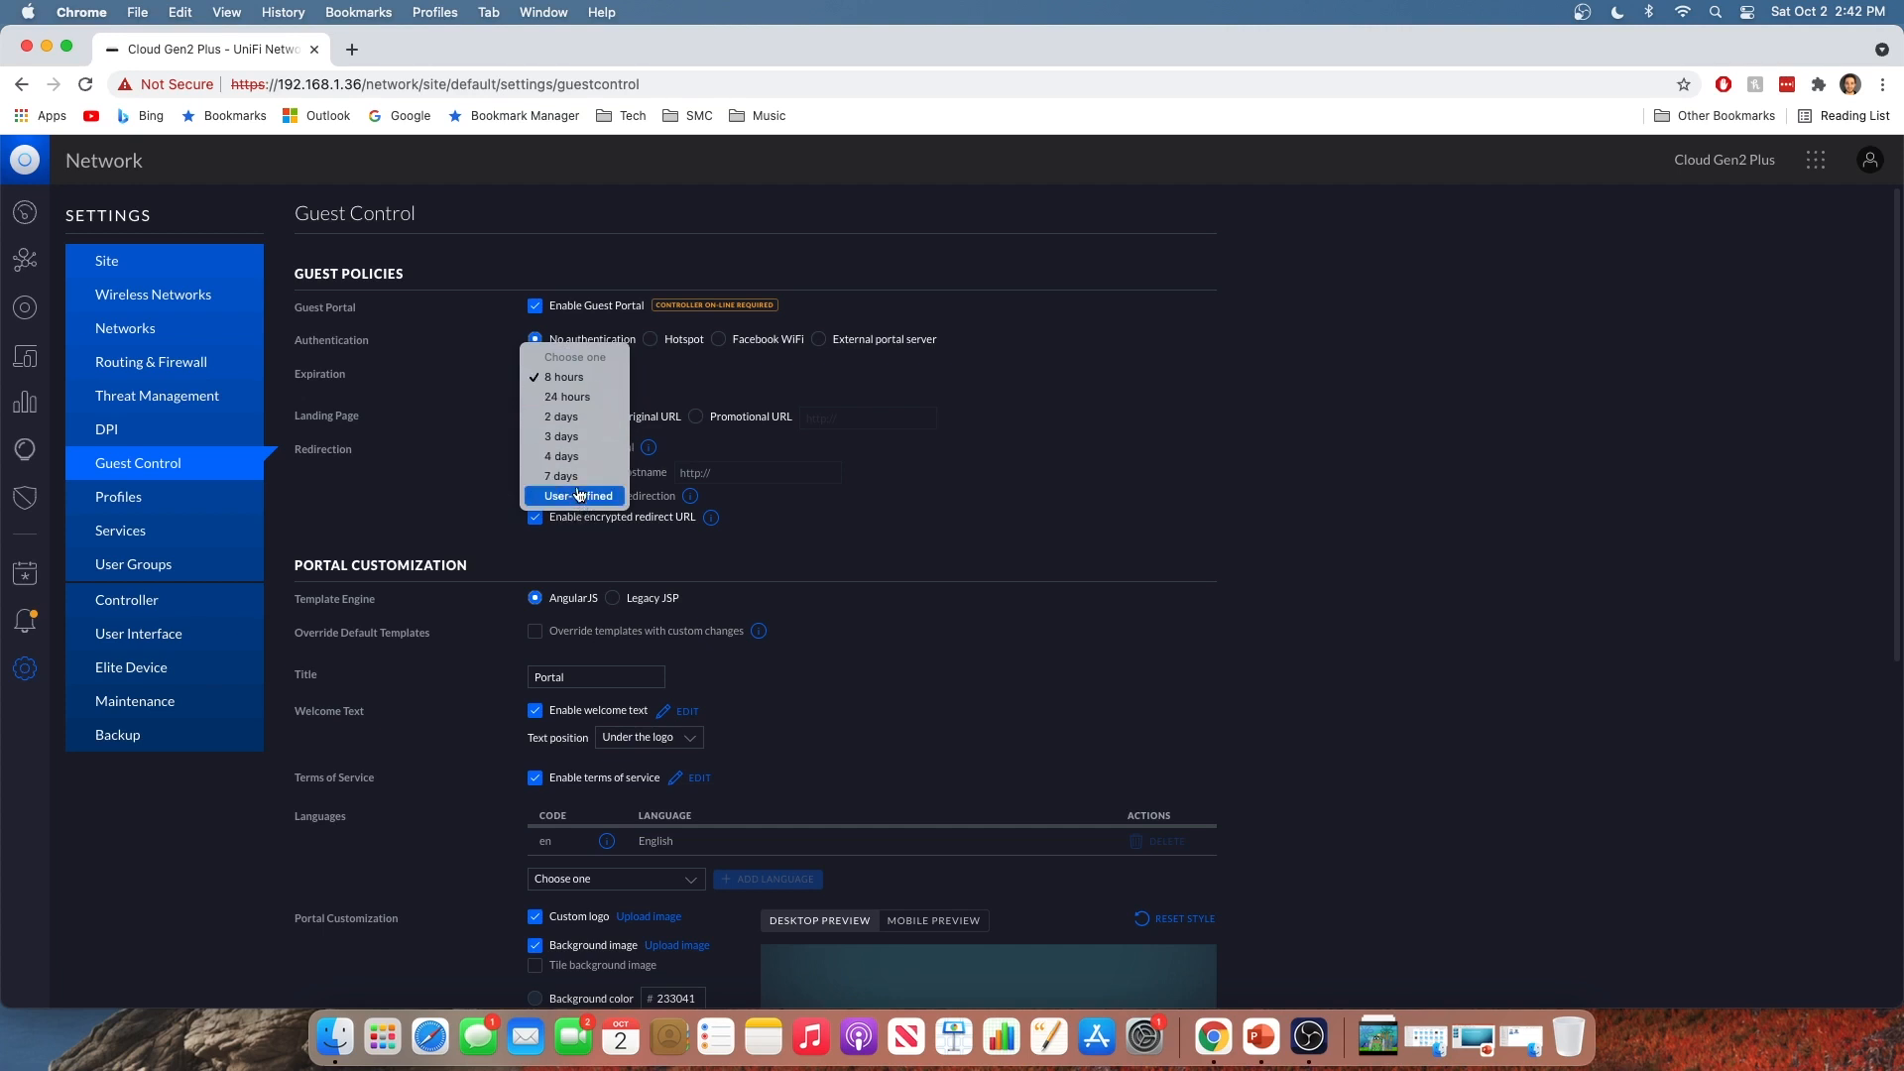
mouse_move(576, 417)
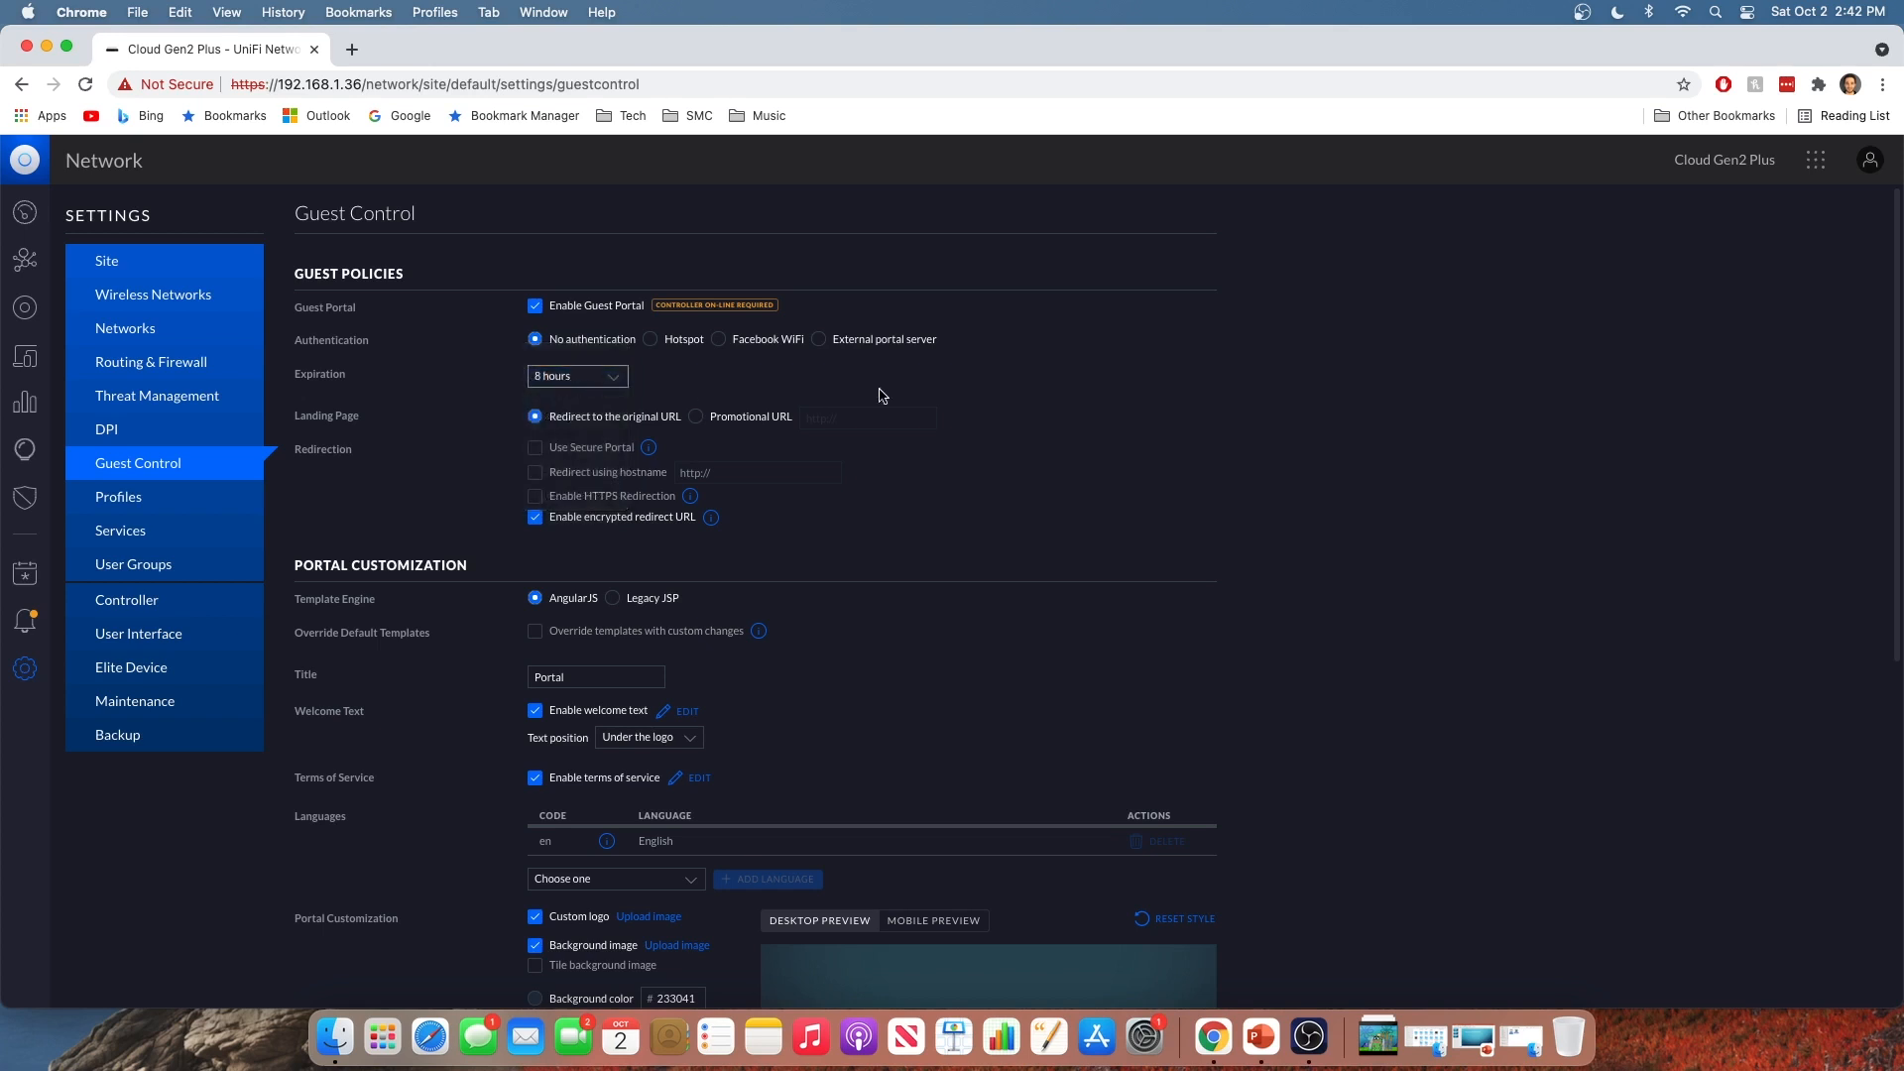
mouse_move(906, 399)
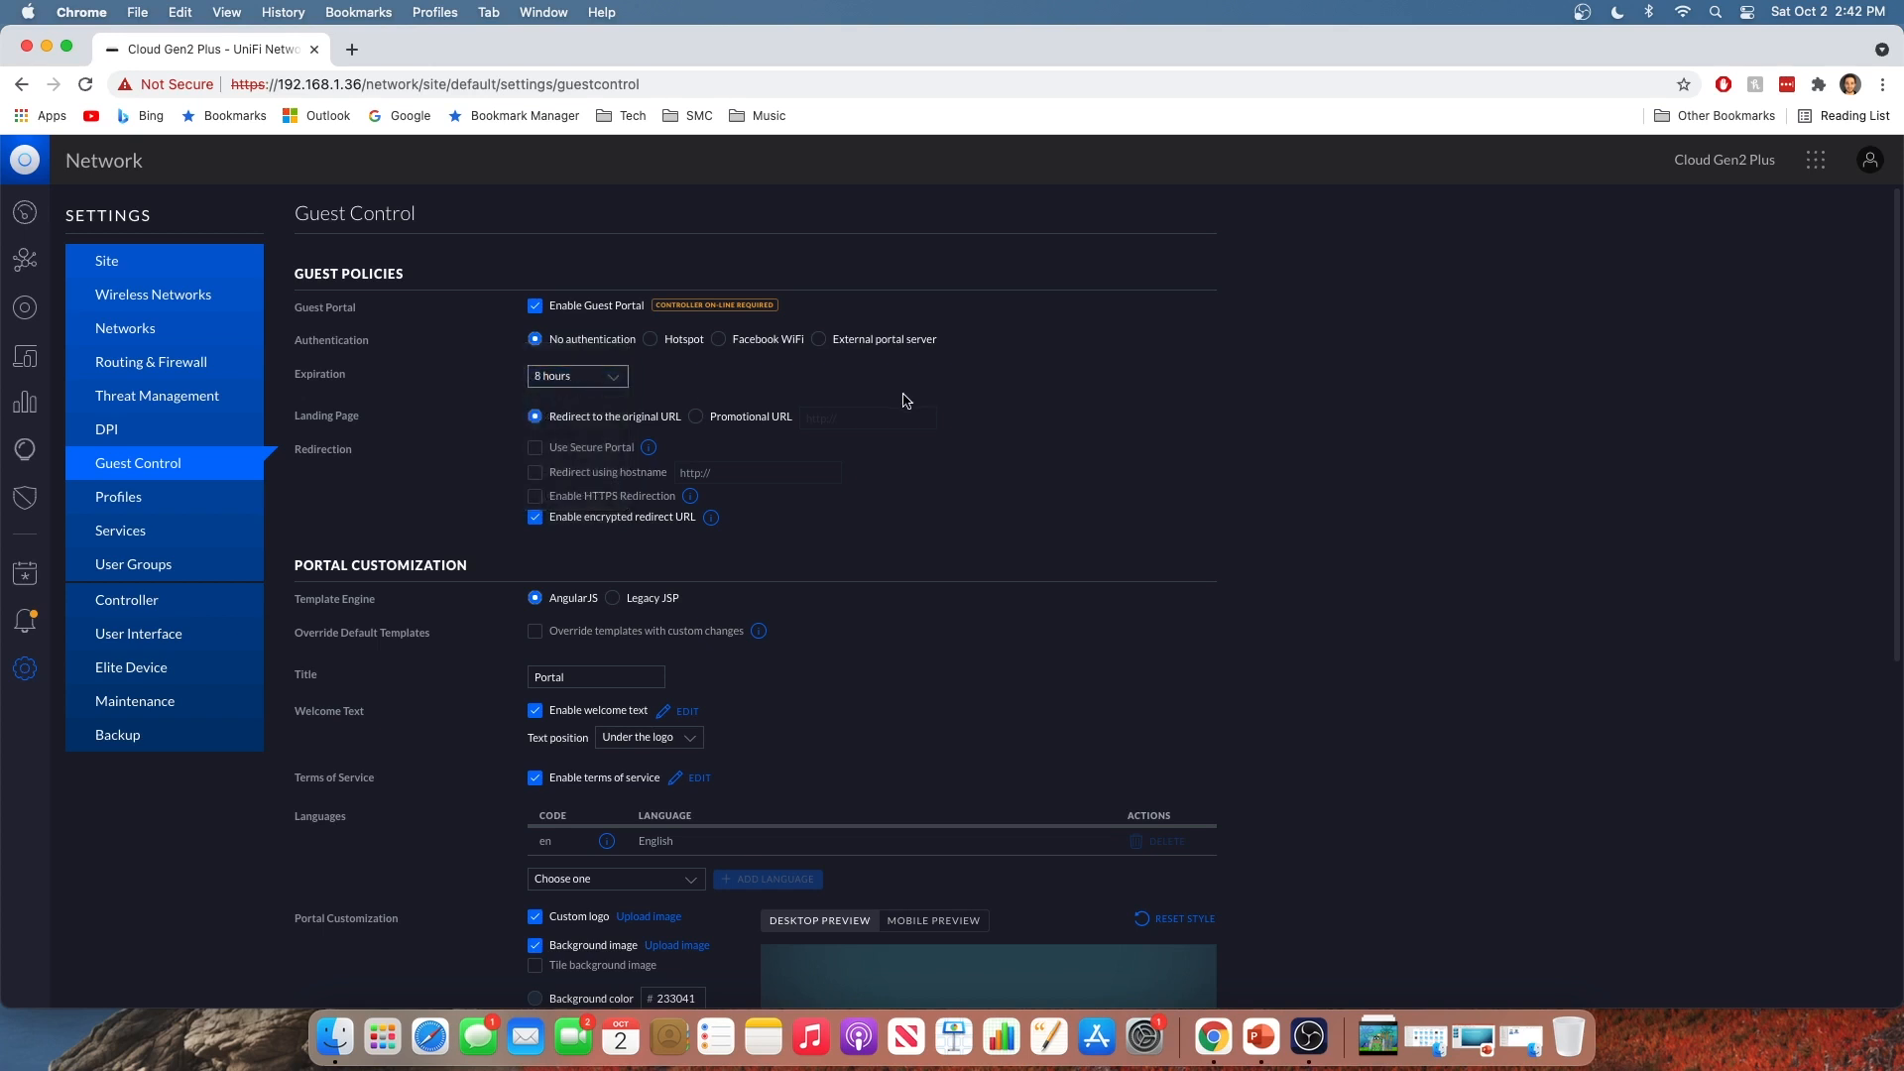
mouse_move(719, 397)
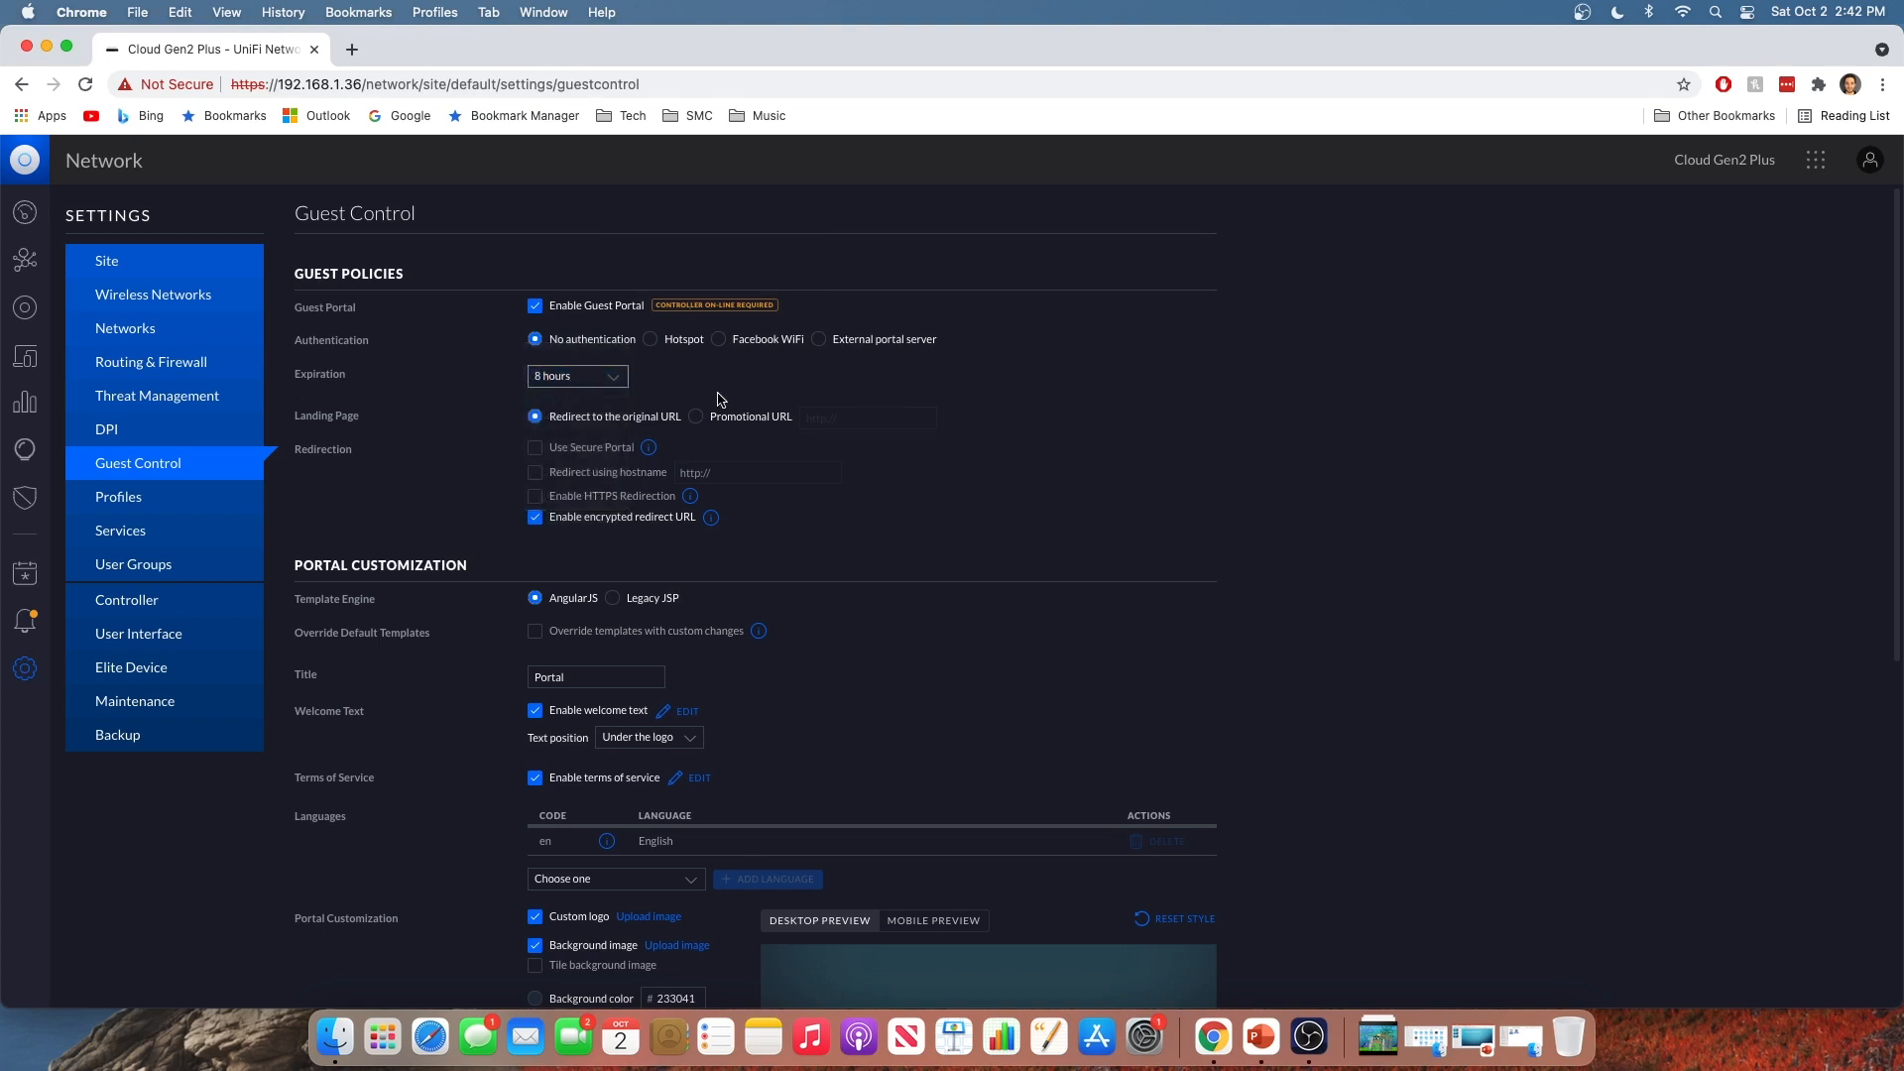
mouse_move(678, 382)
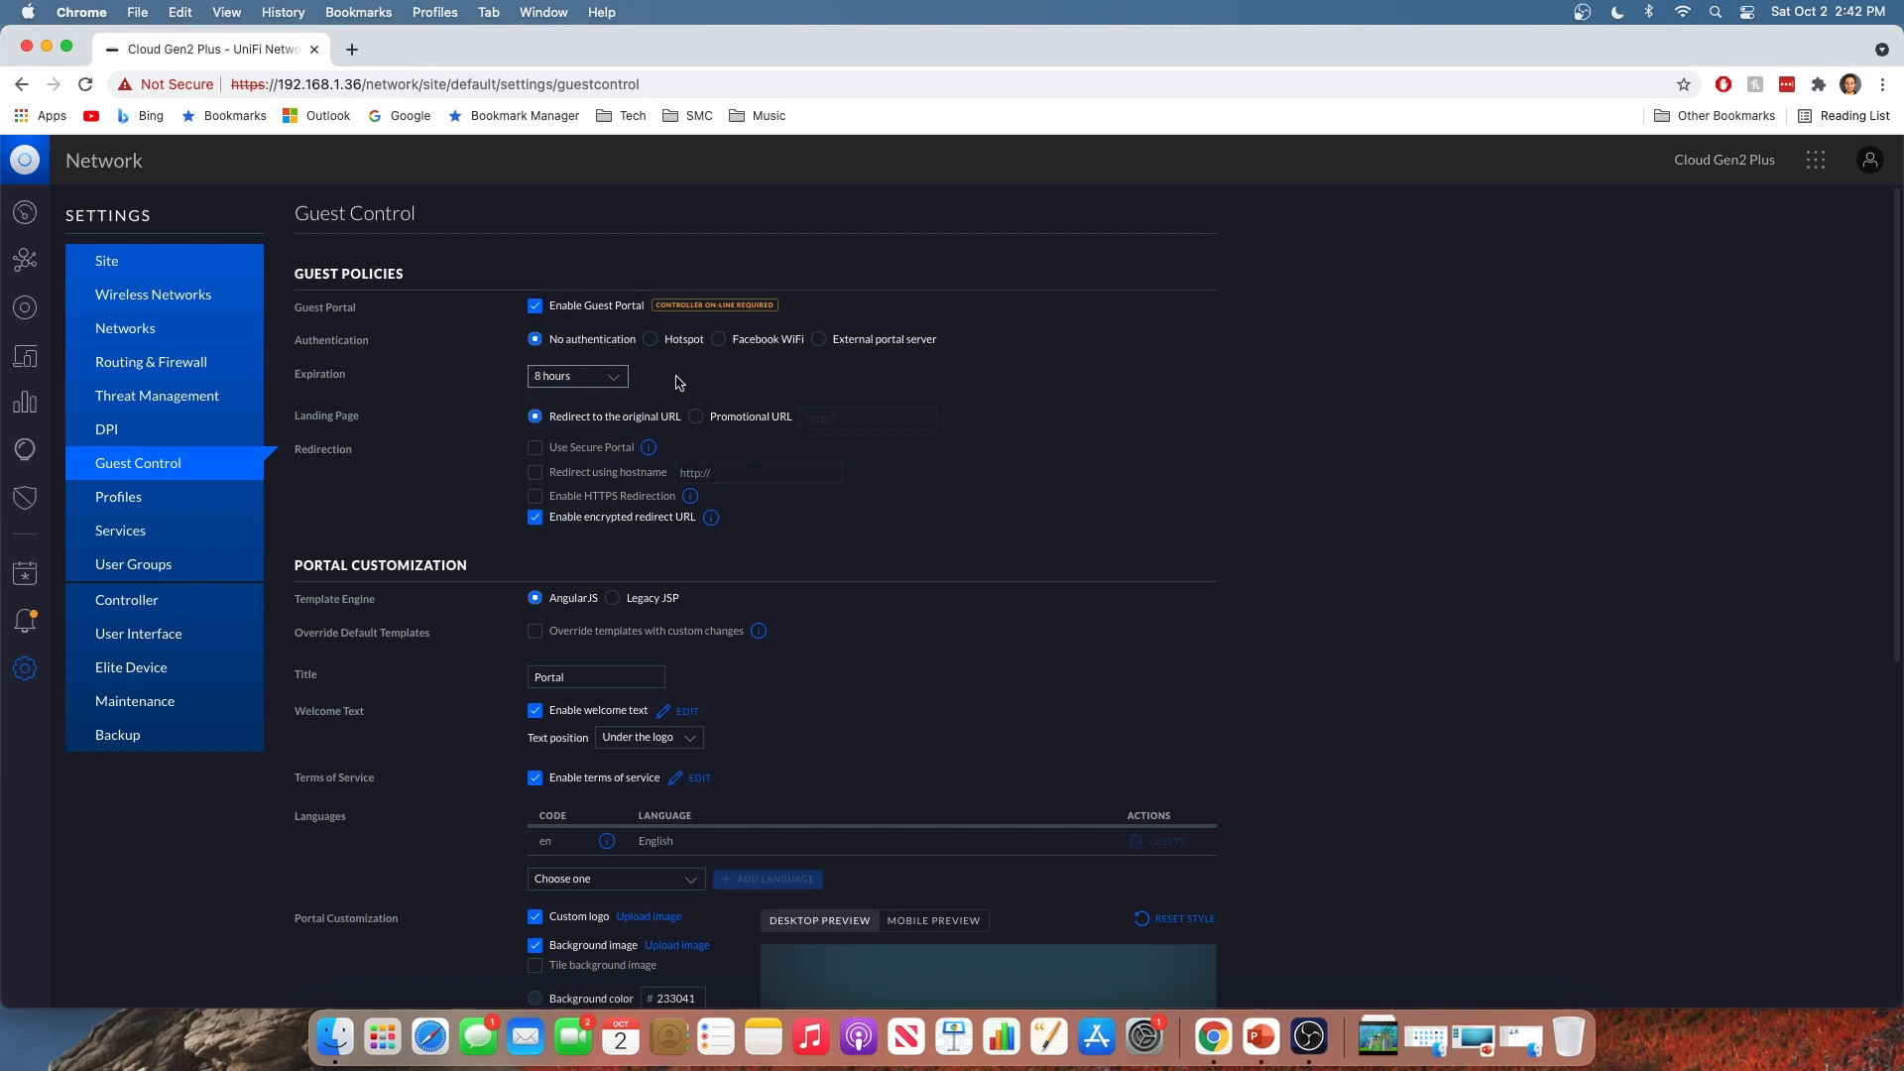
mouse_move(788, 452)
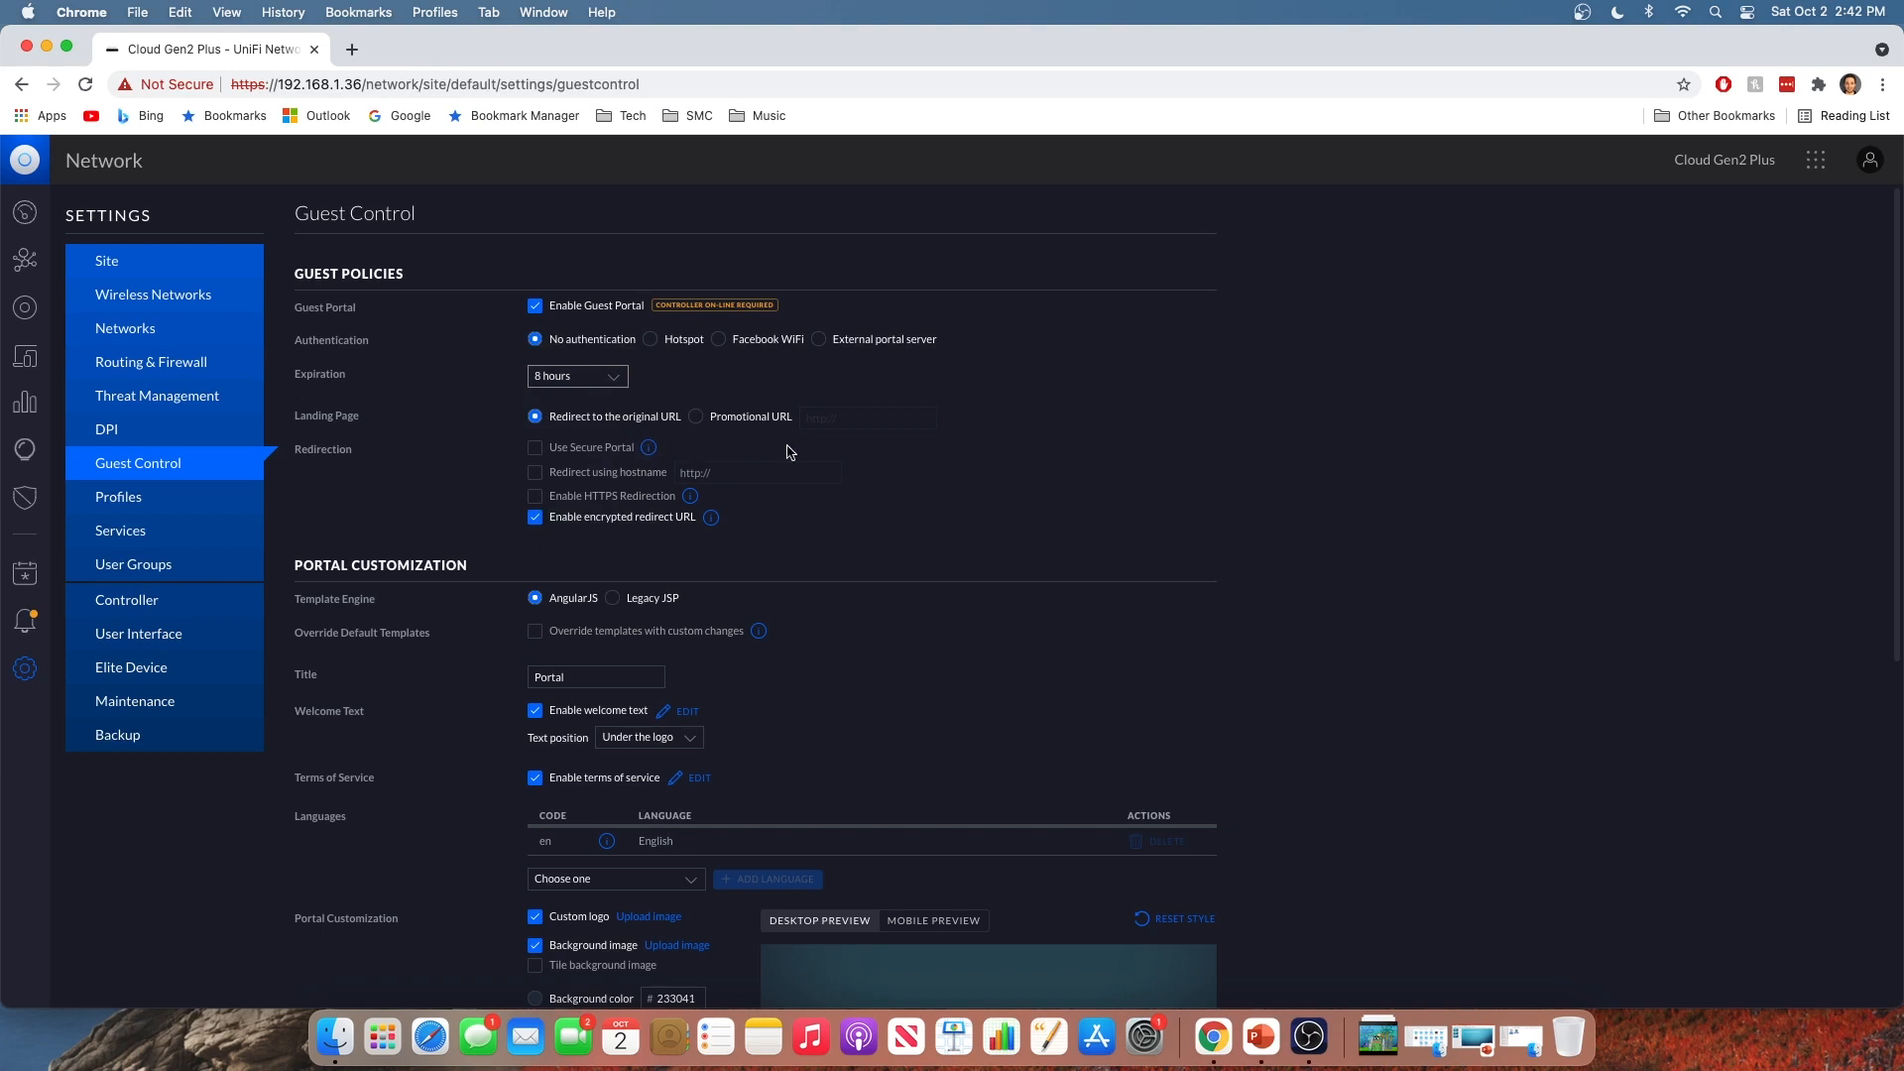
scroll("down", 3)
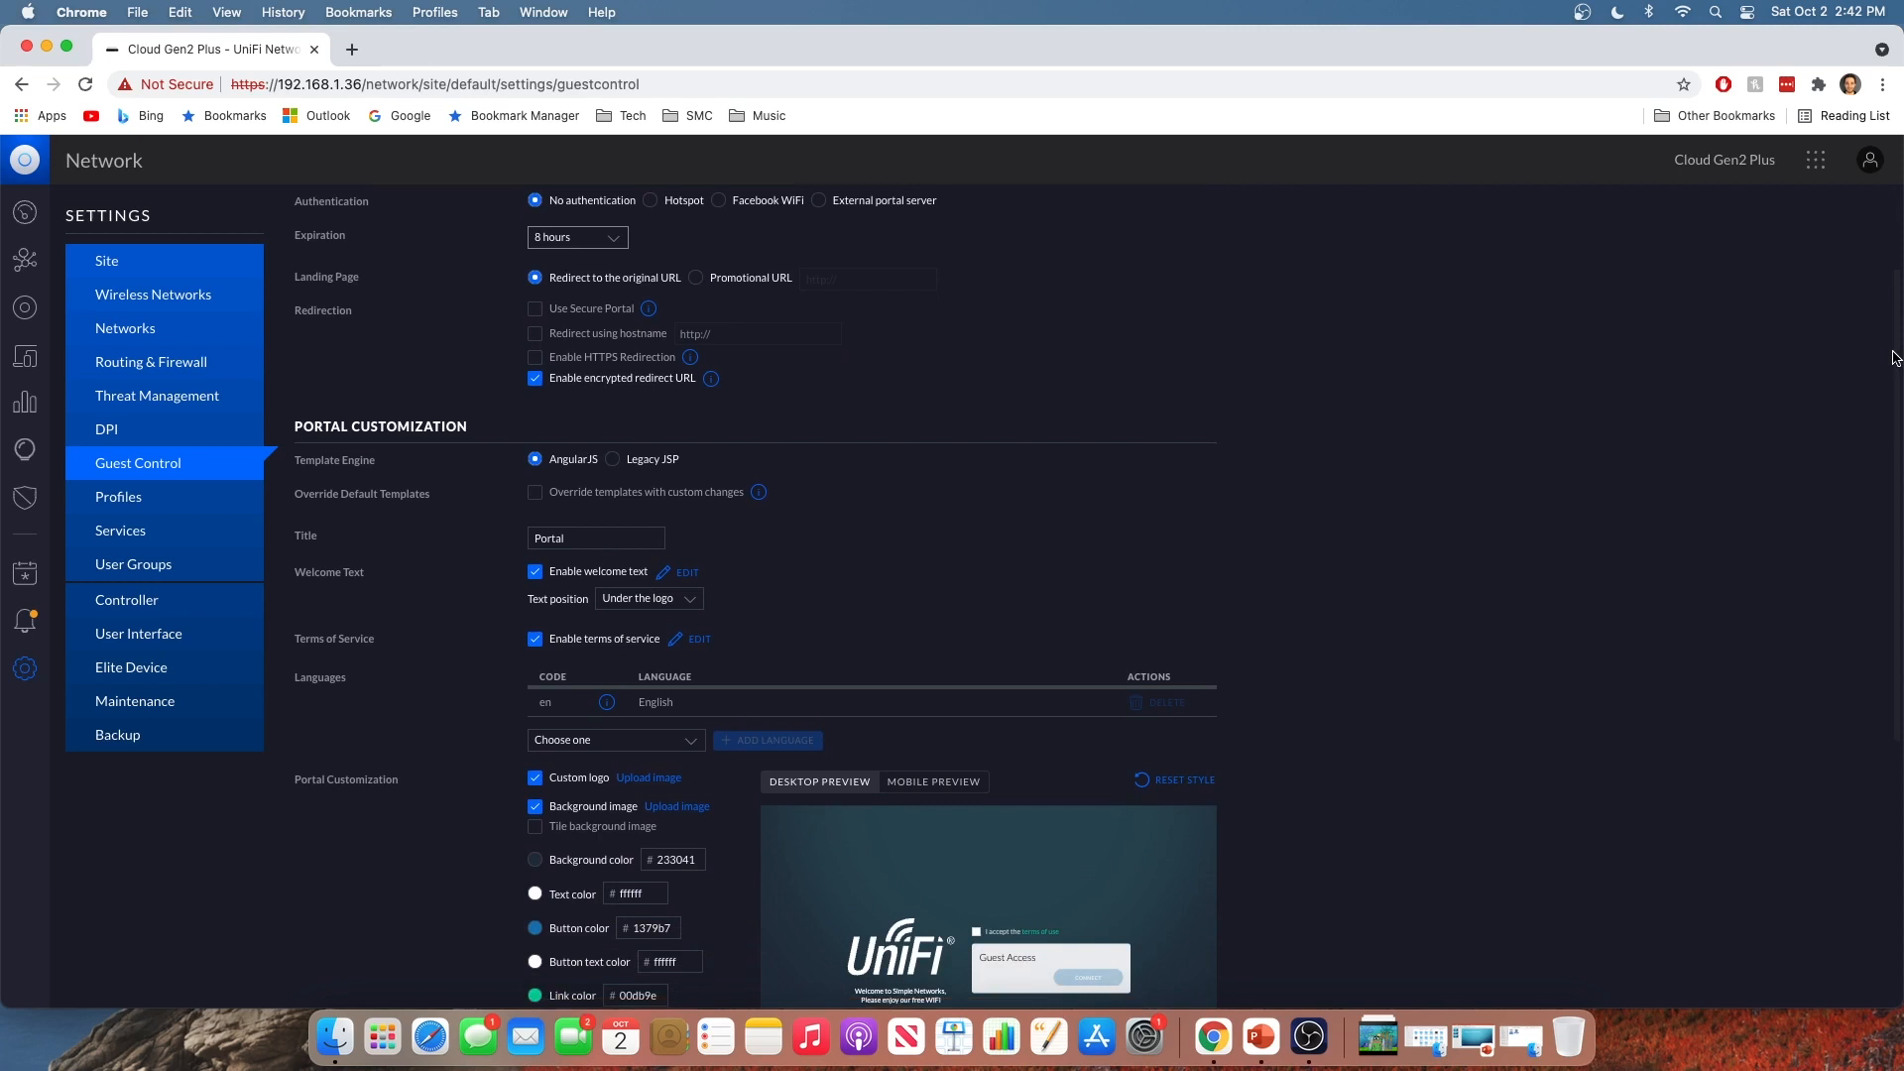
Change the portal title to 'Simple Networks Guest Portal'
scroll("down", 3)
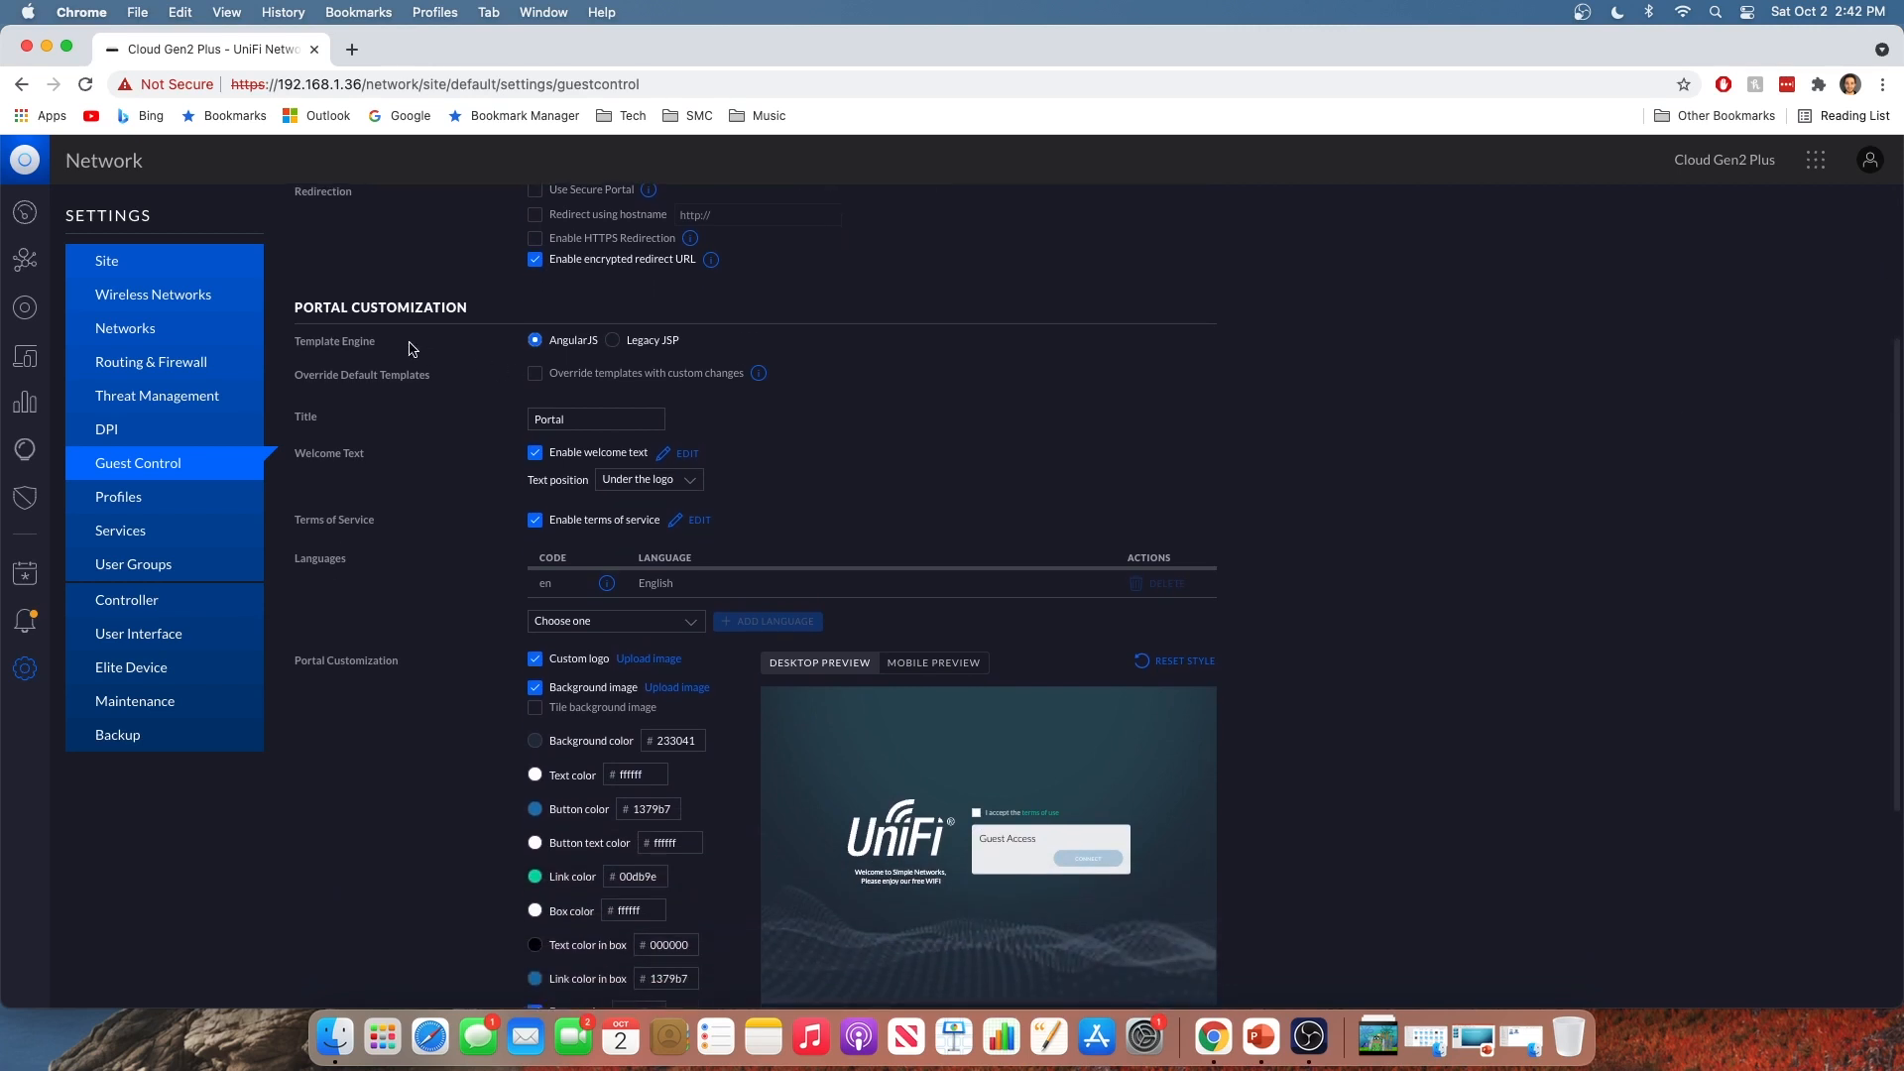
double_click(549, 418)
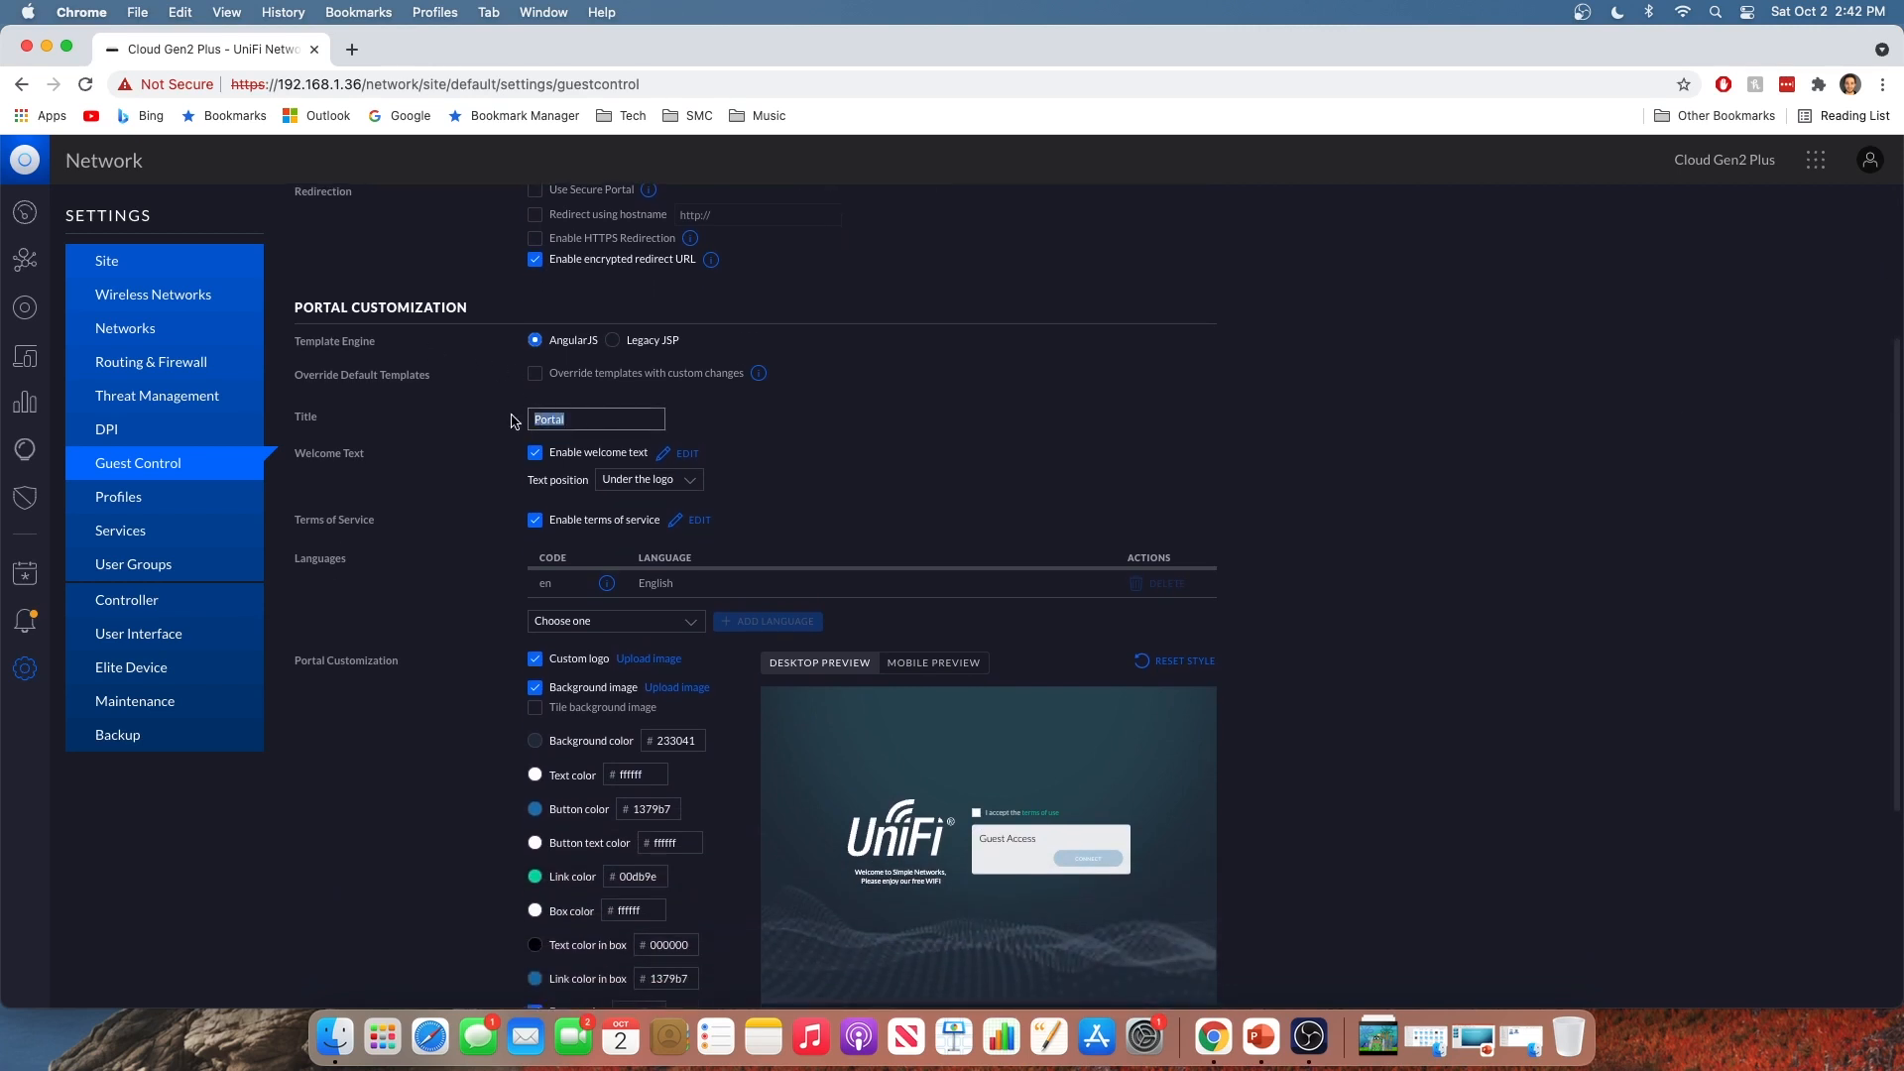
type("Simple networks Gues")
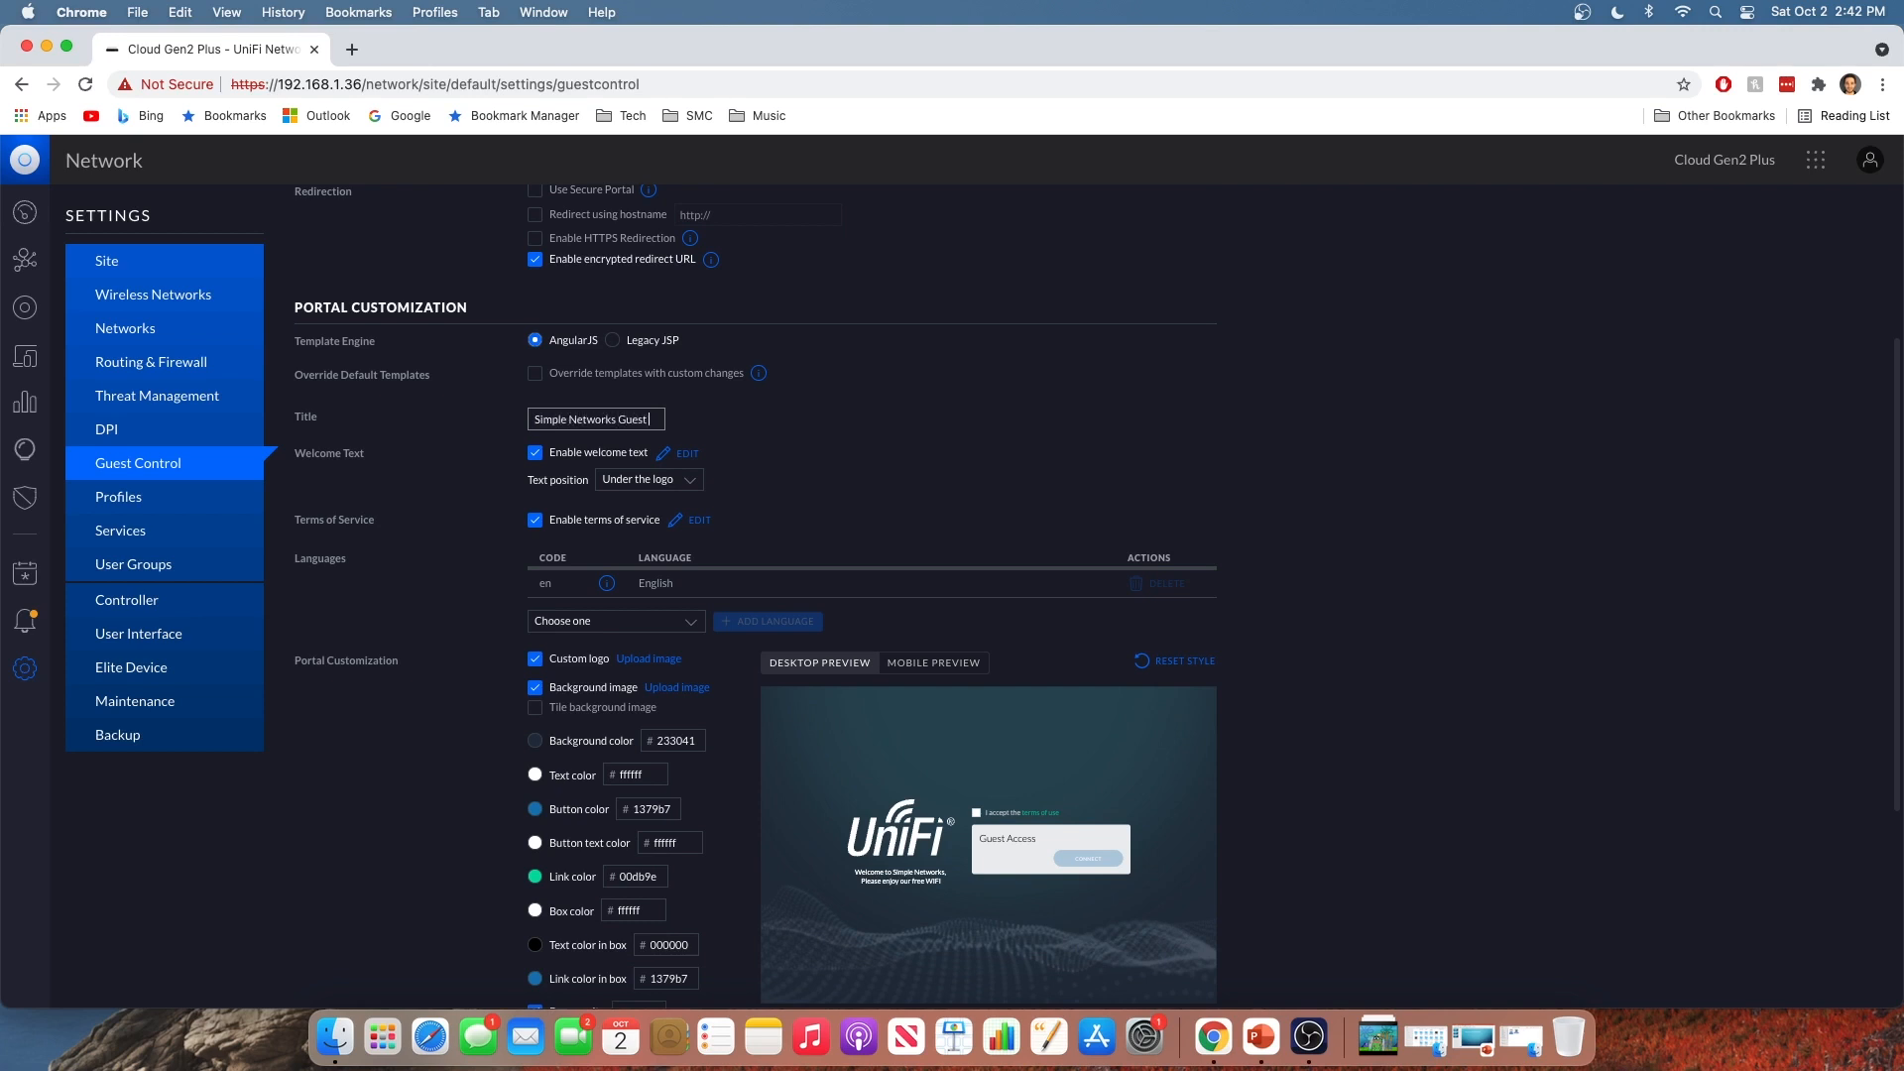
type("Portal")
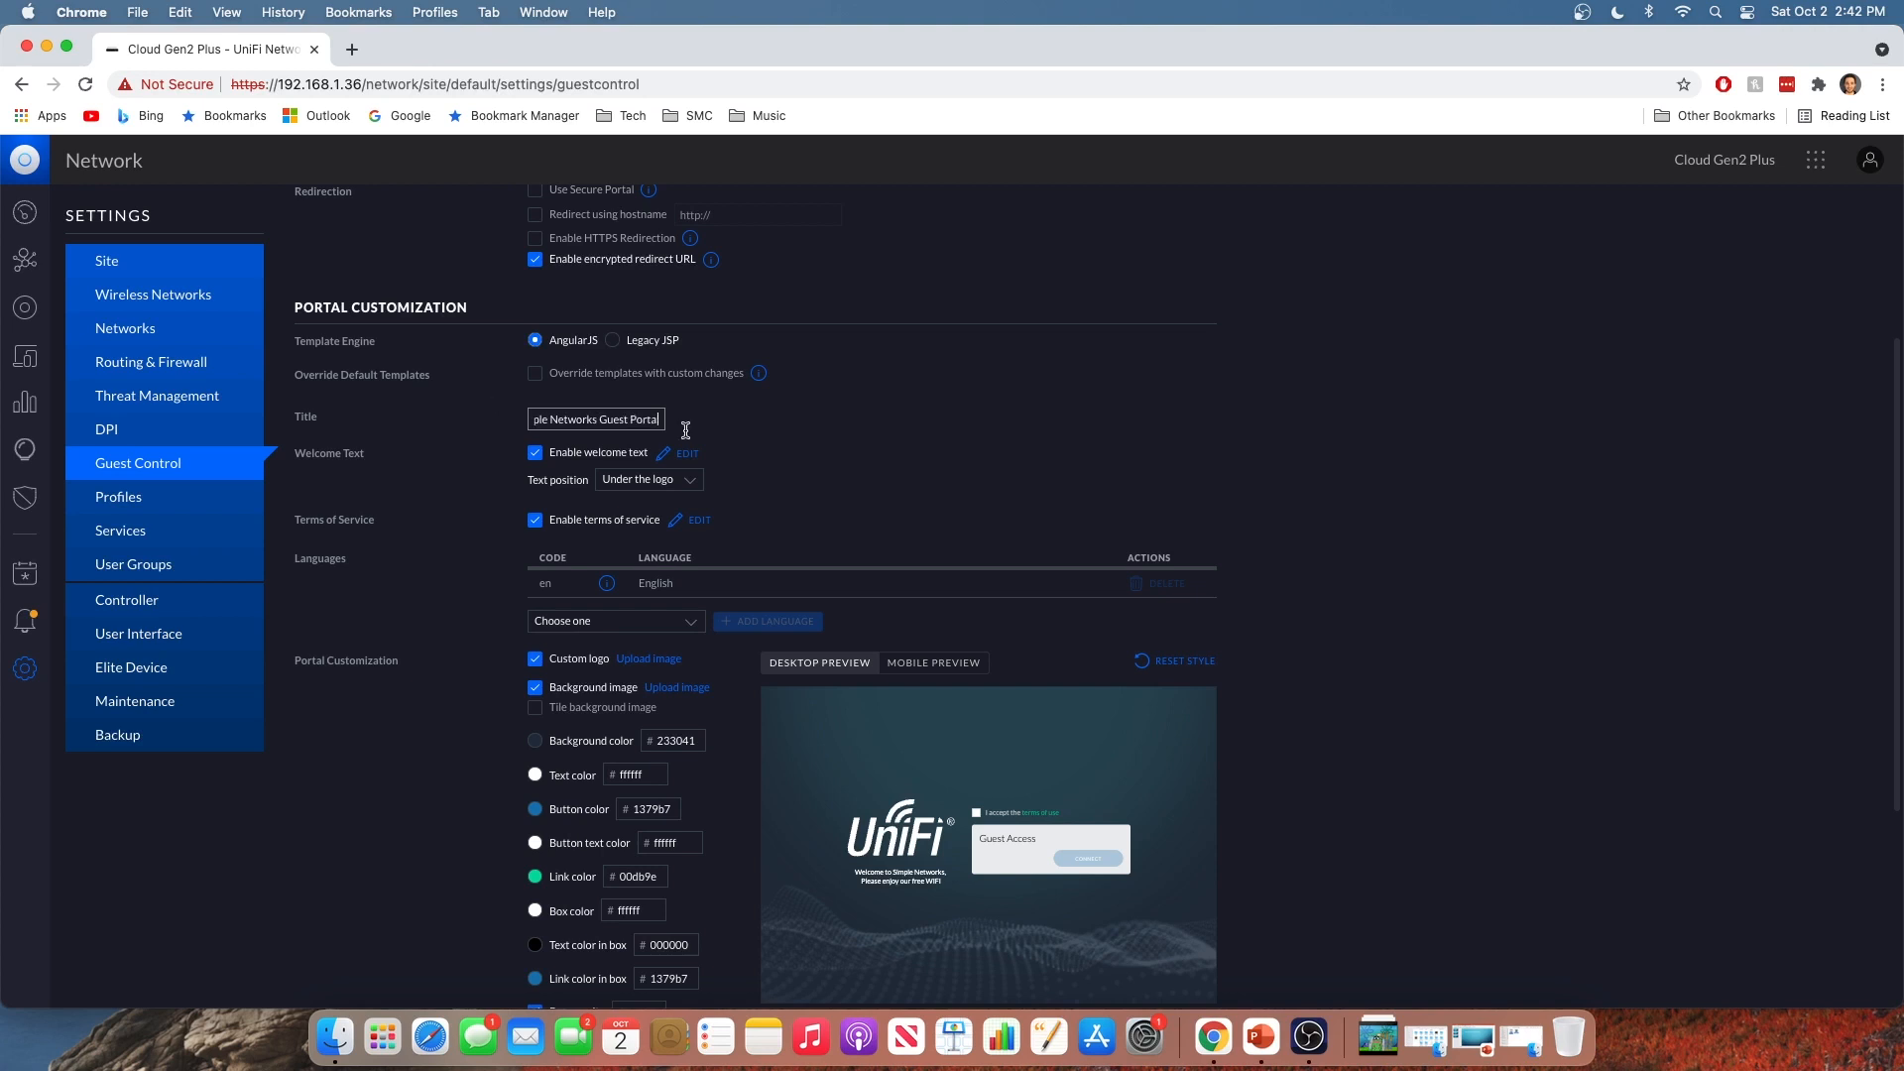
Review the welcome text, then submit terms of service warning guests against misuse
left_click(691, 452)
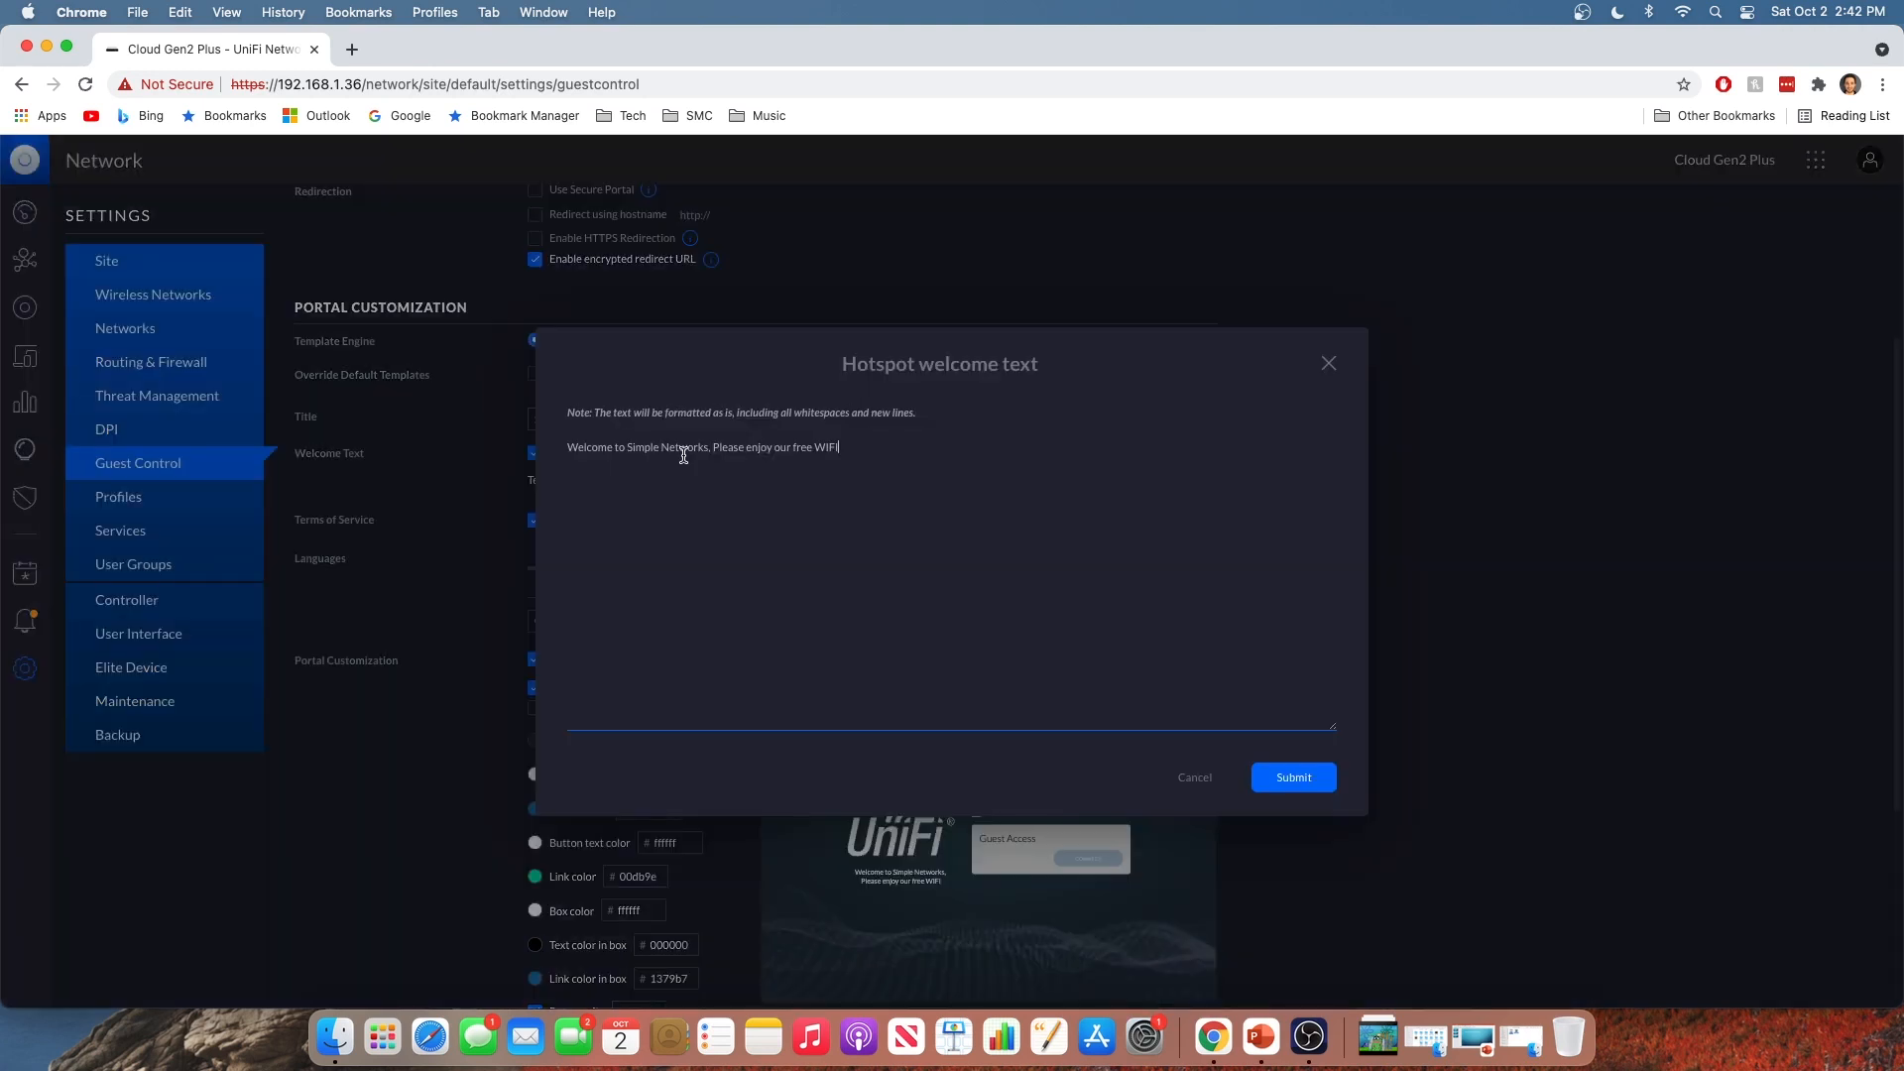
triple_click(683, 447)
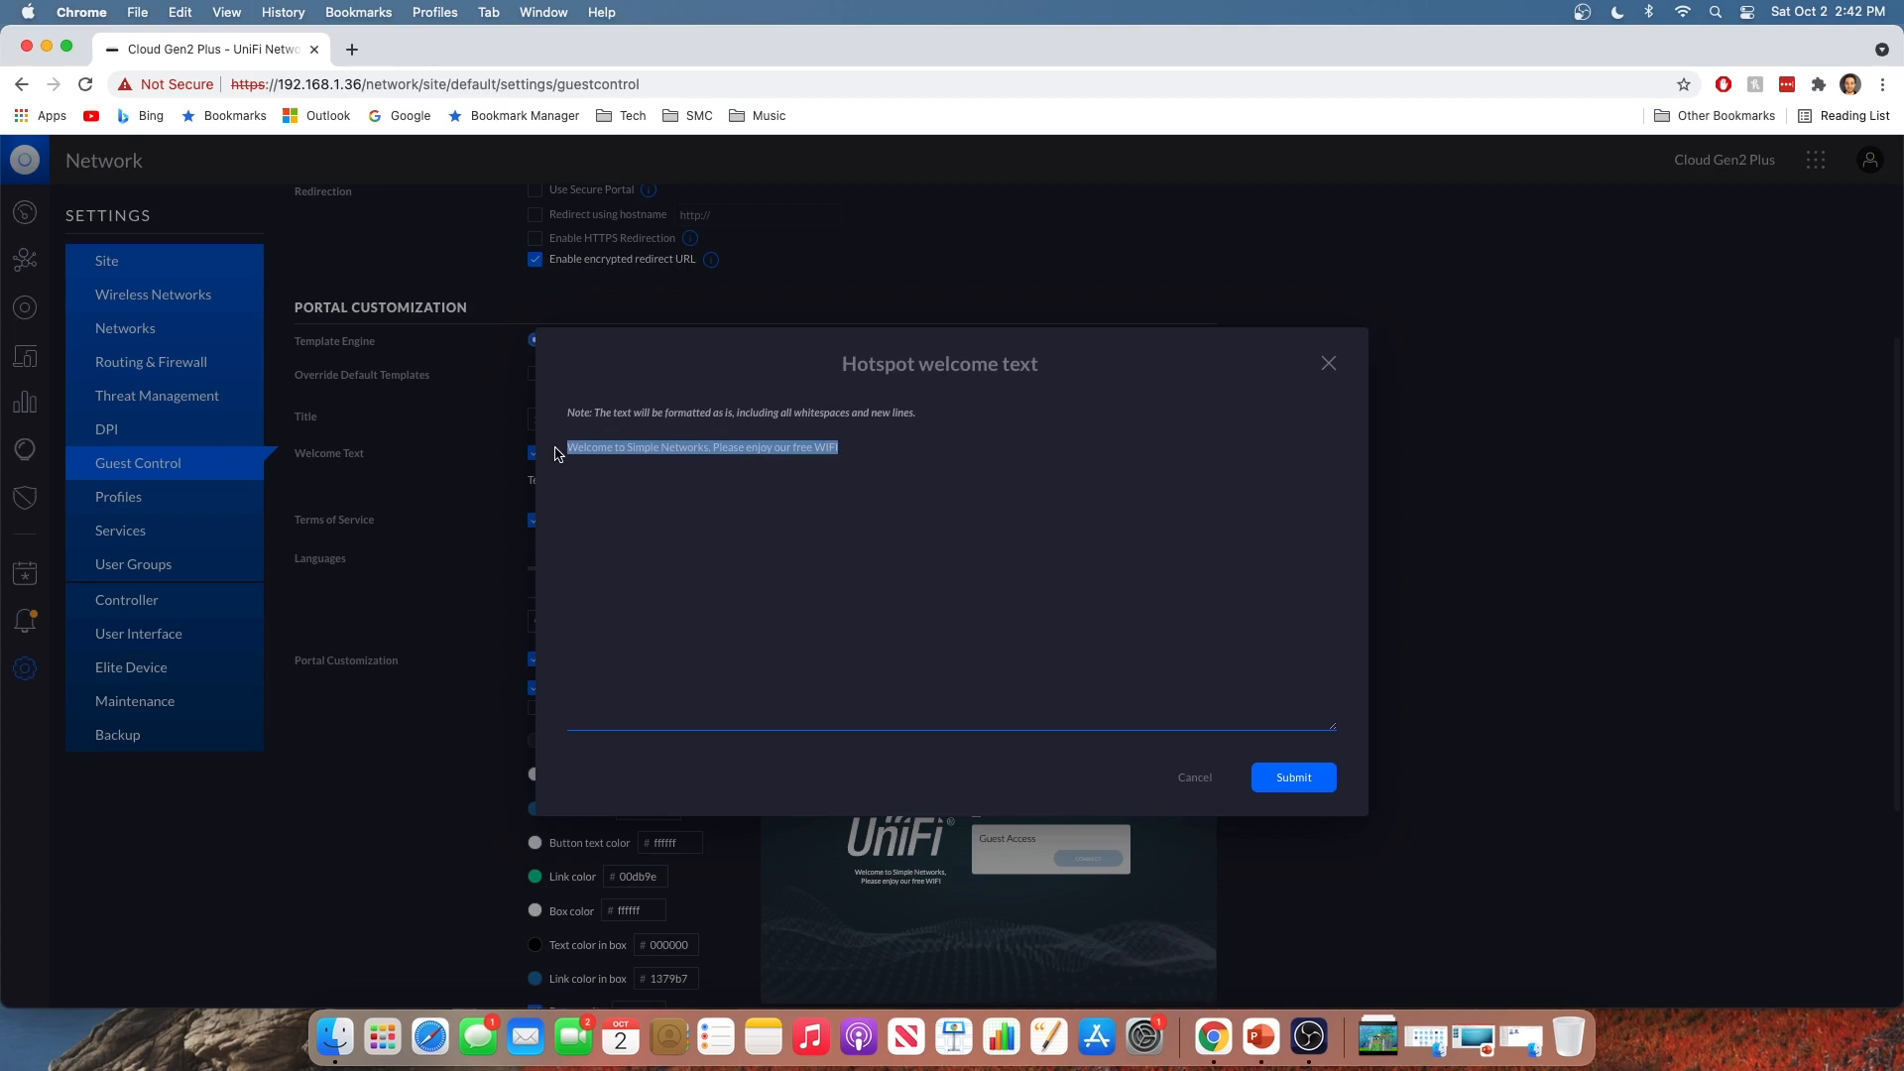
double_click(593, 447)
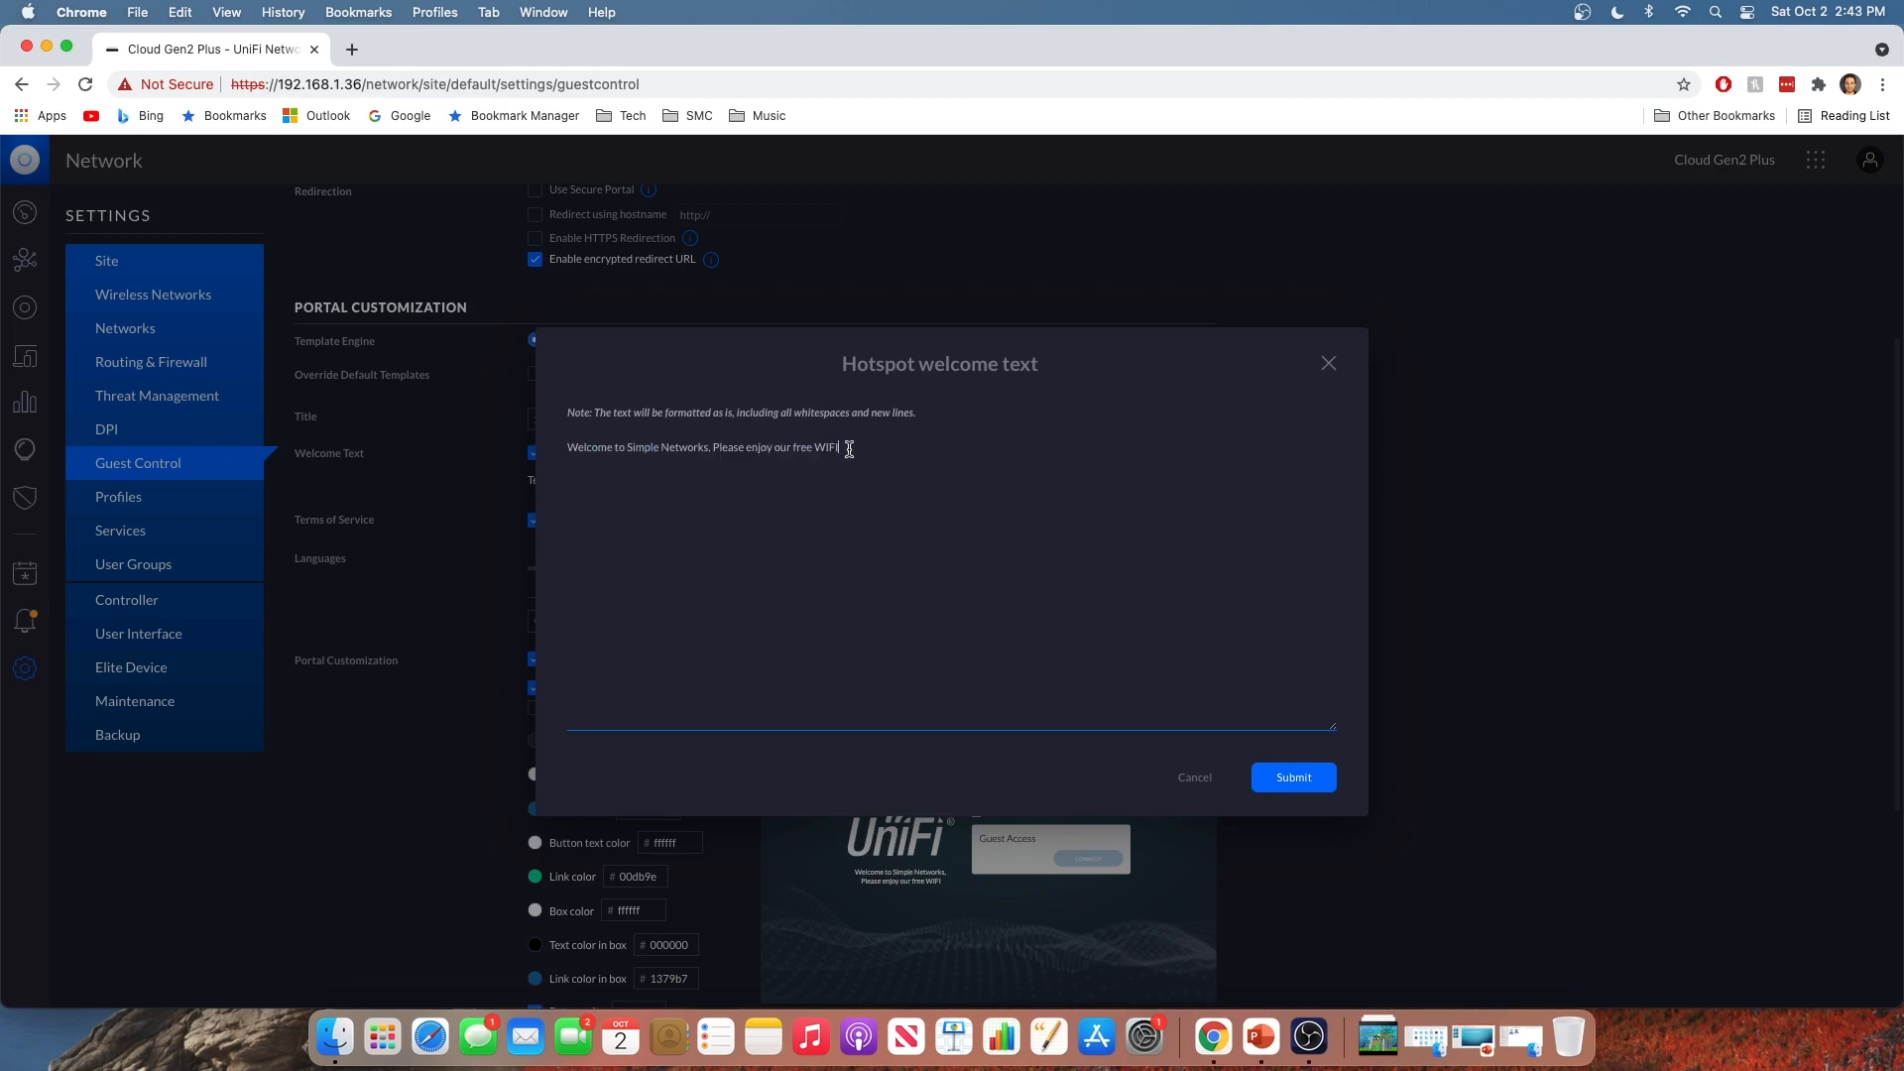
left_click(1294, 778)
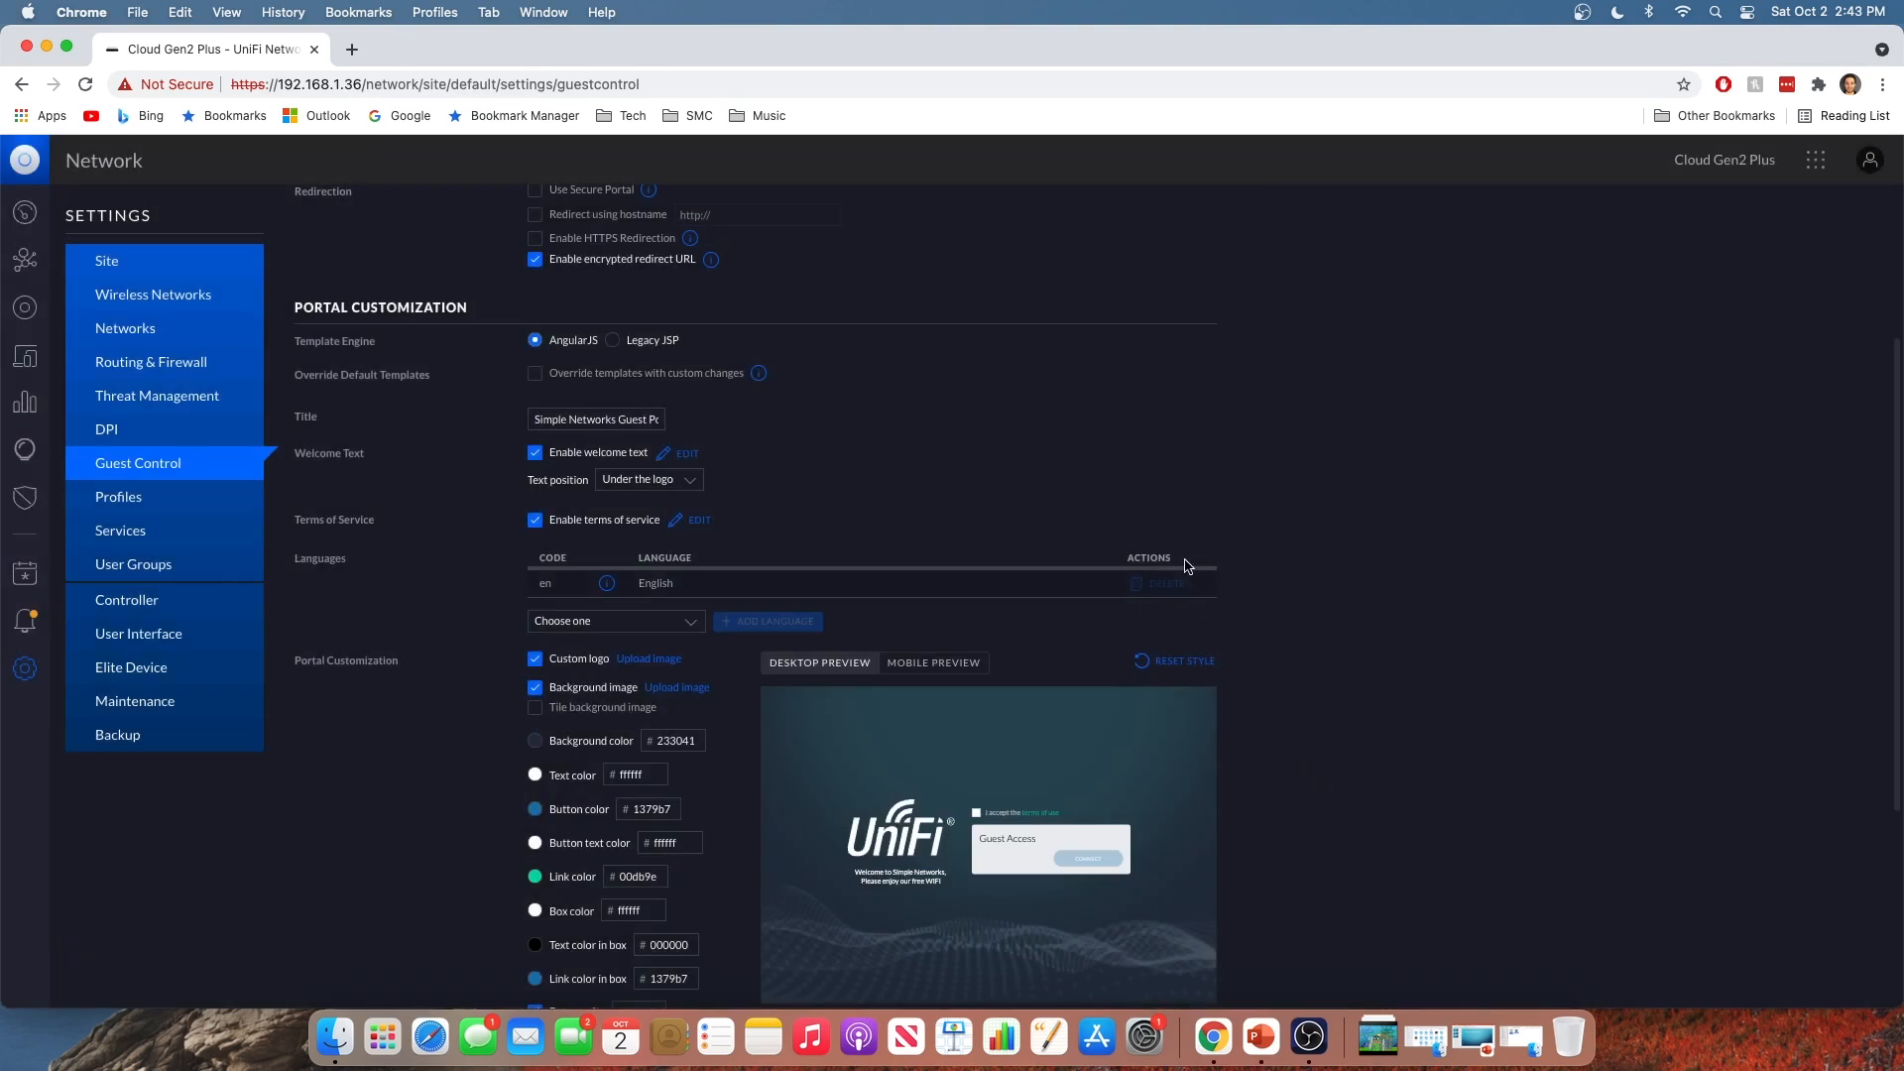
mouse_move(494, 526)
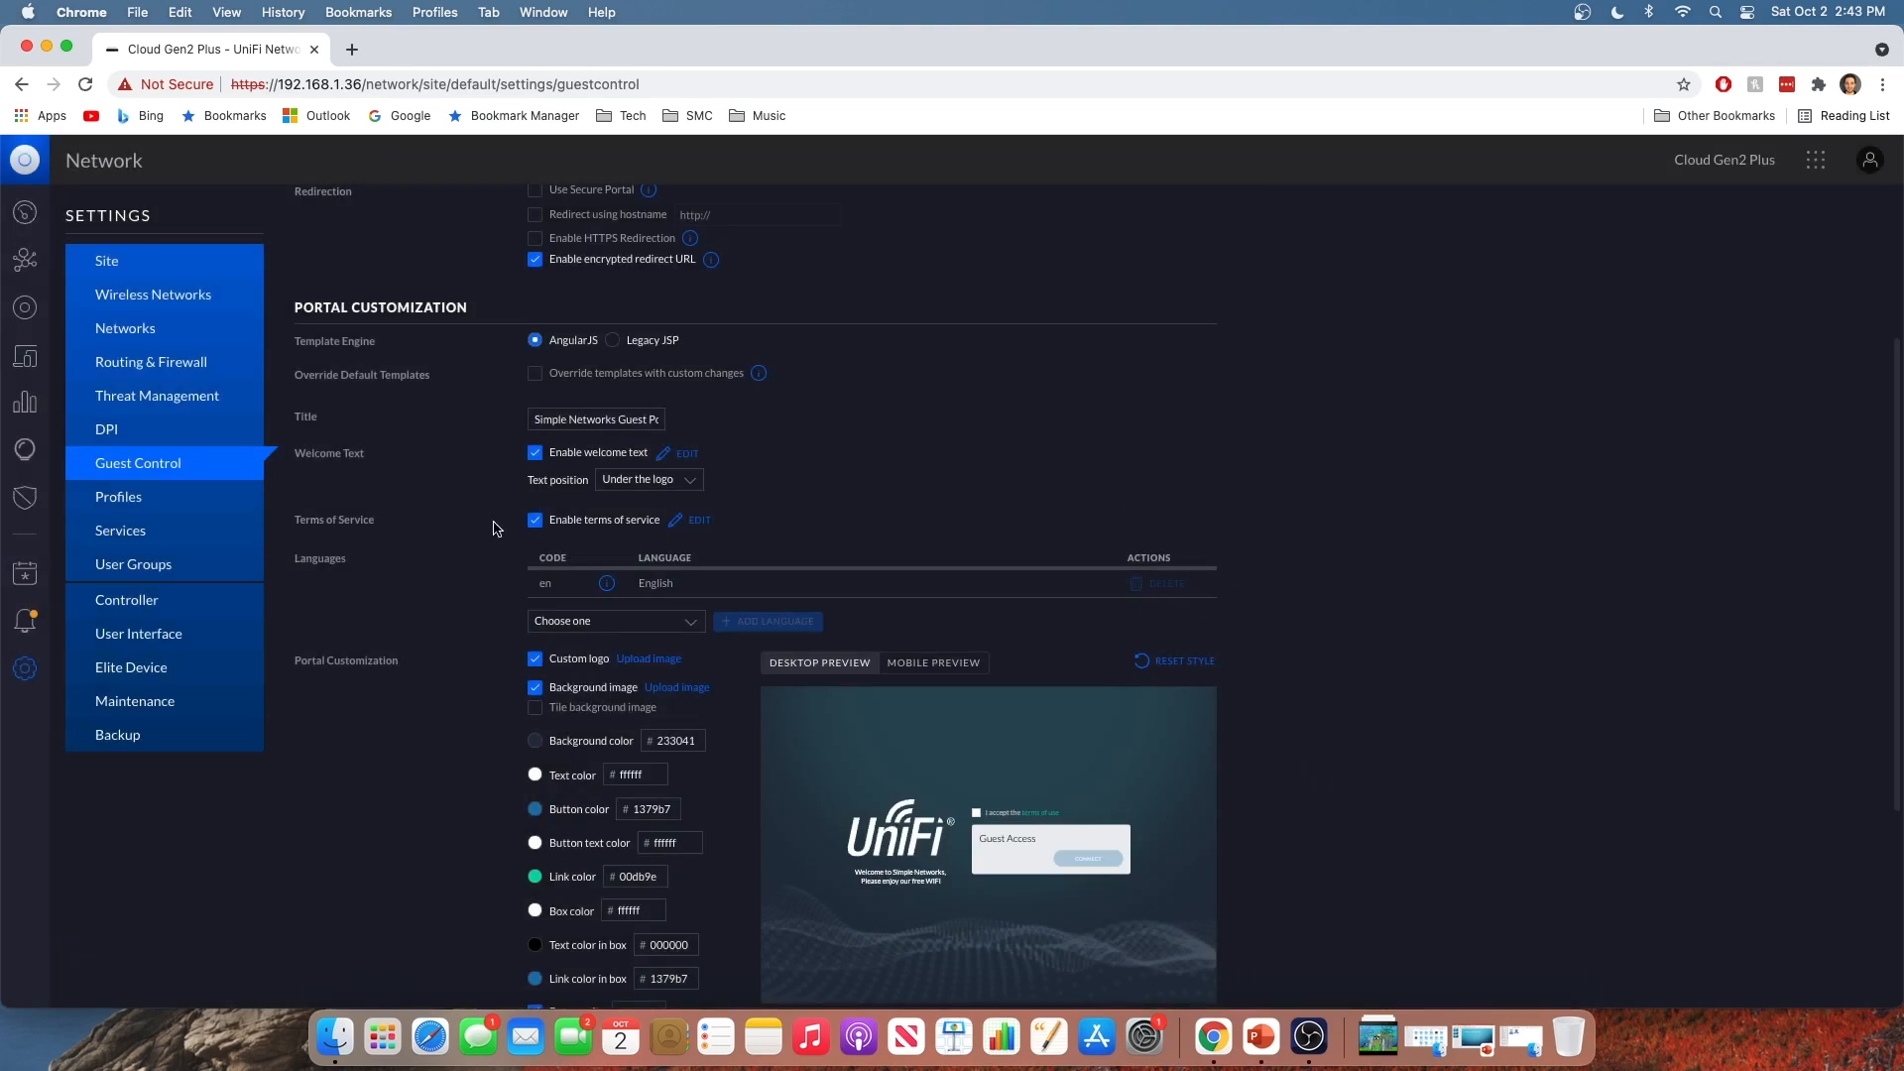
mouse_move(695, 528)
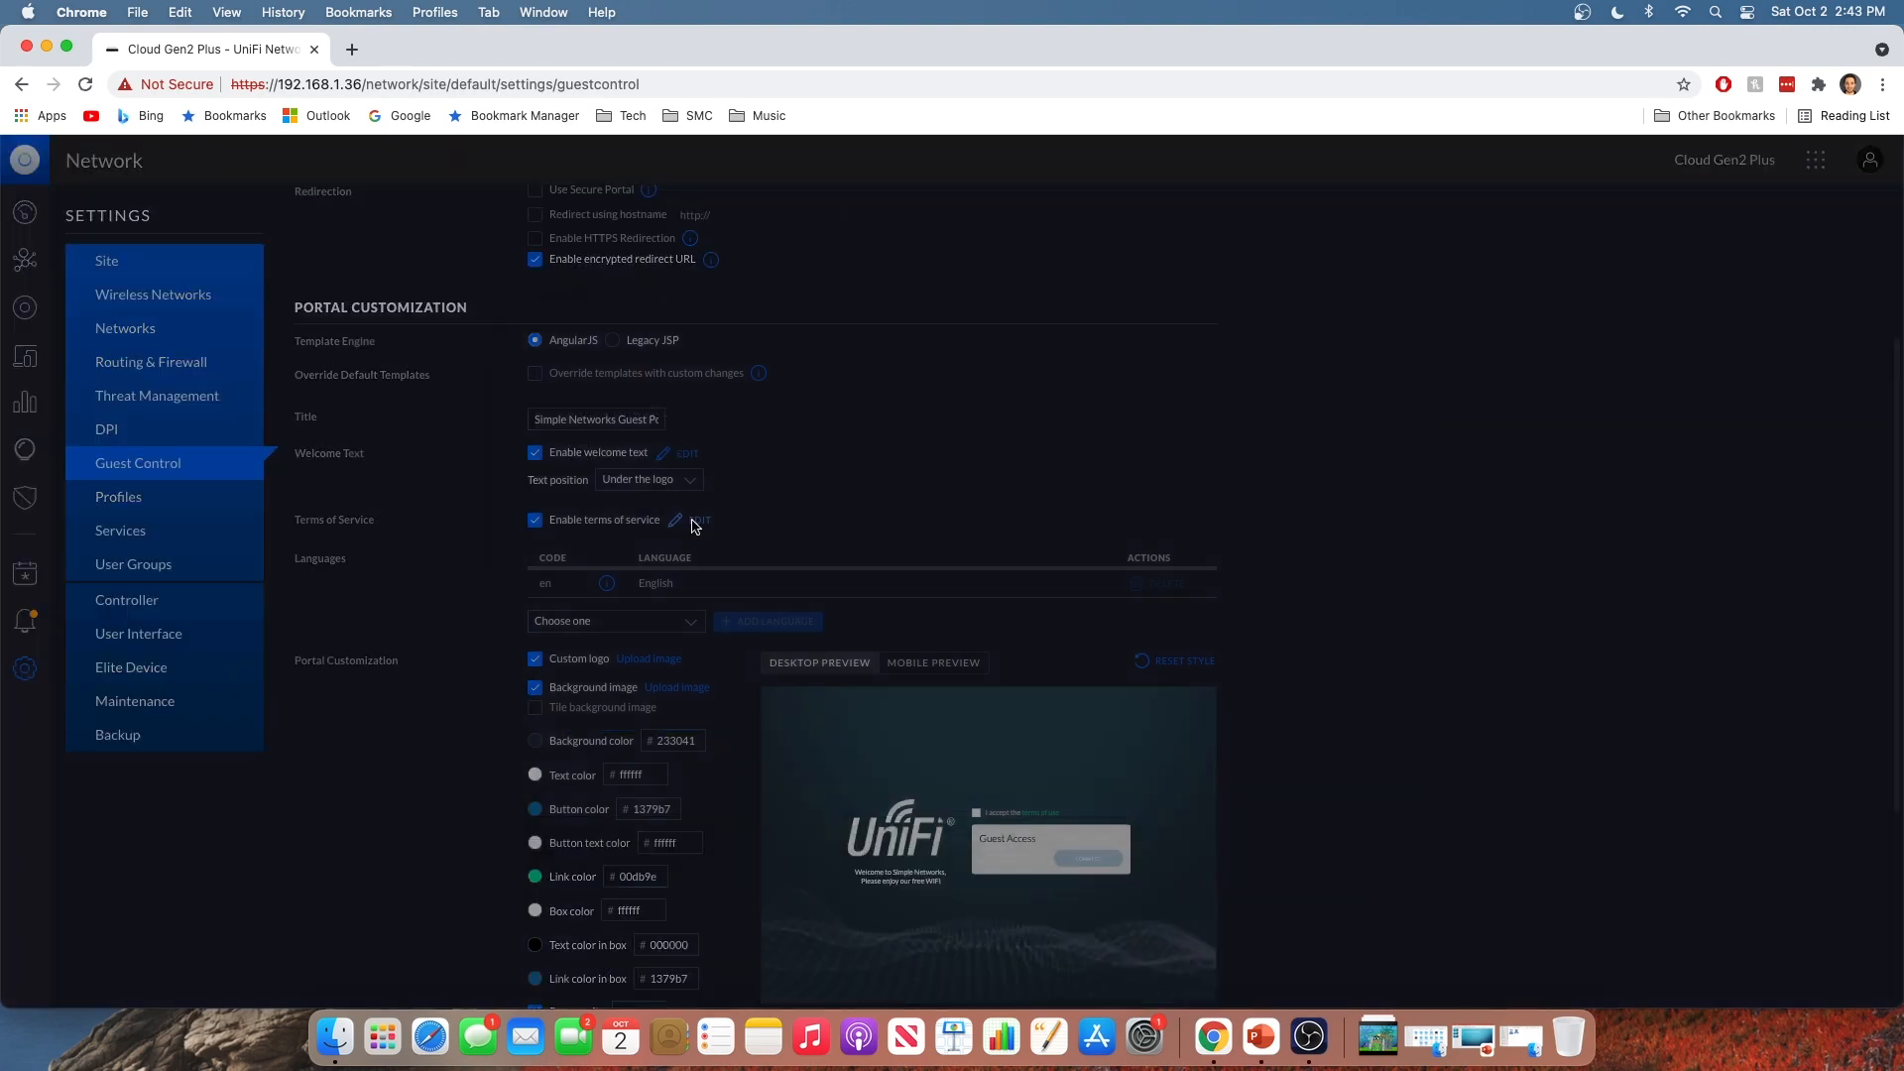
left_click(675, 520)
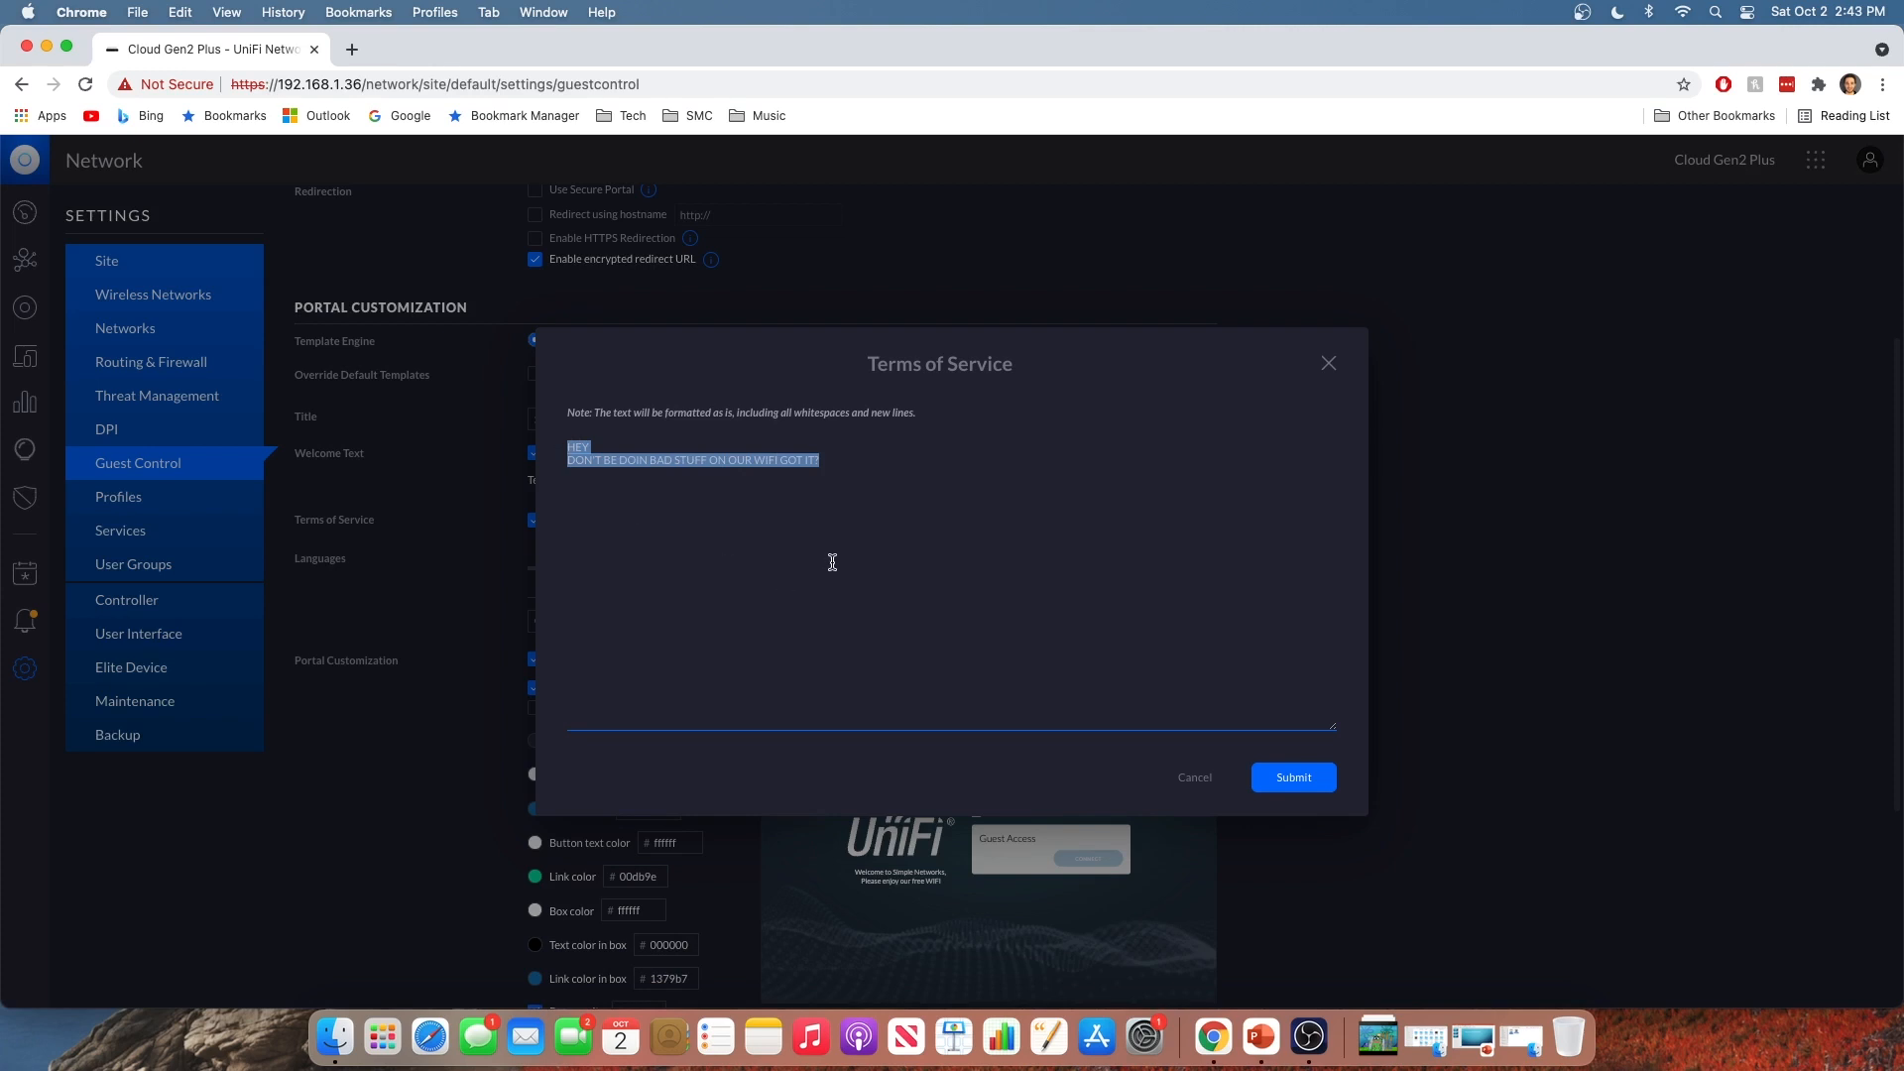
mouse_move(694, 574)
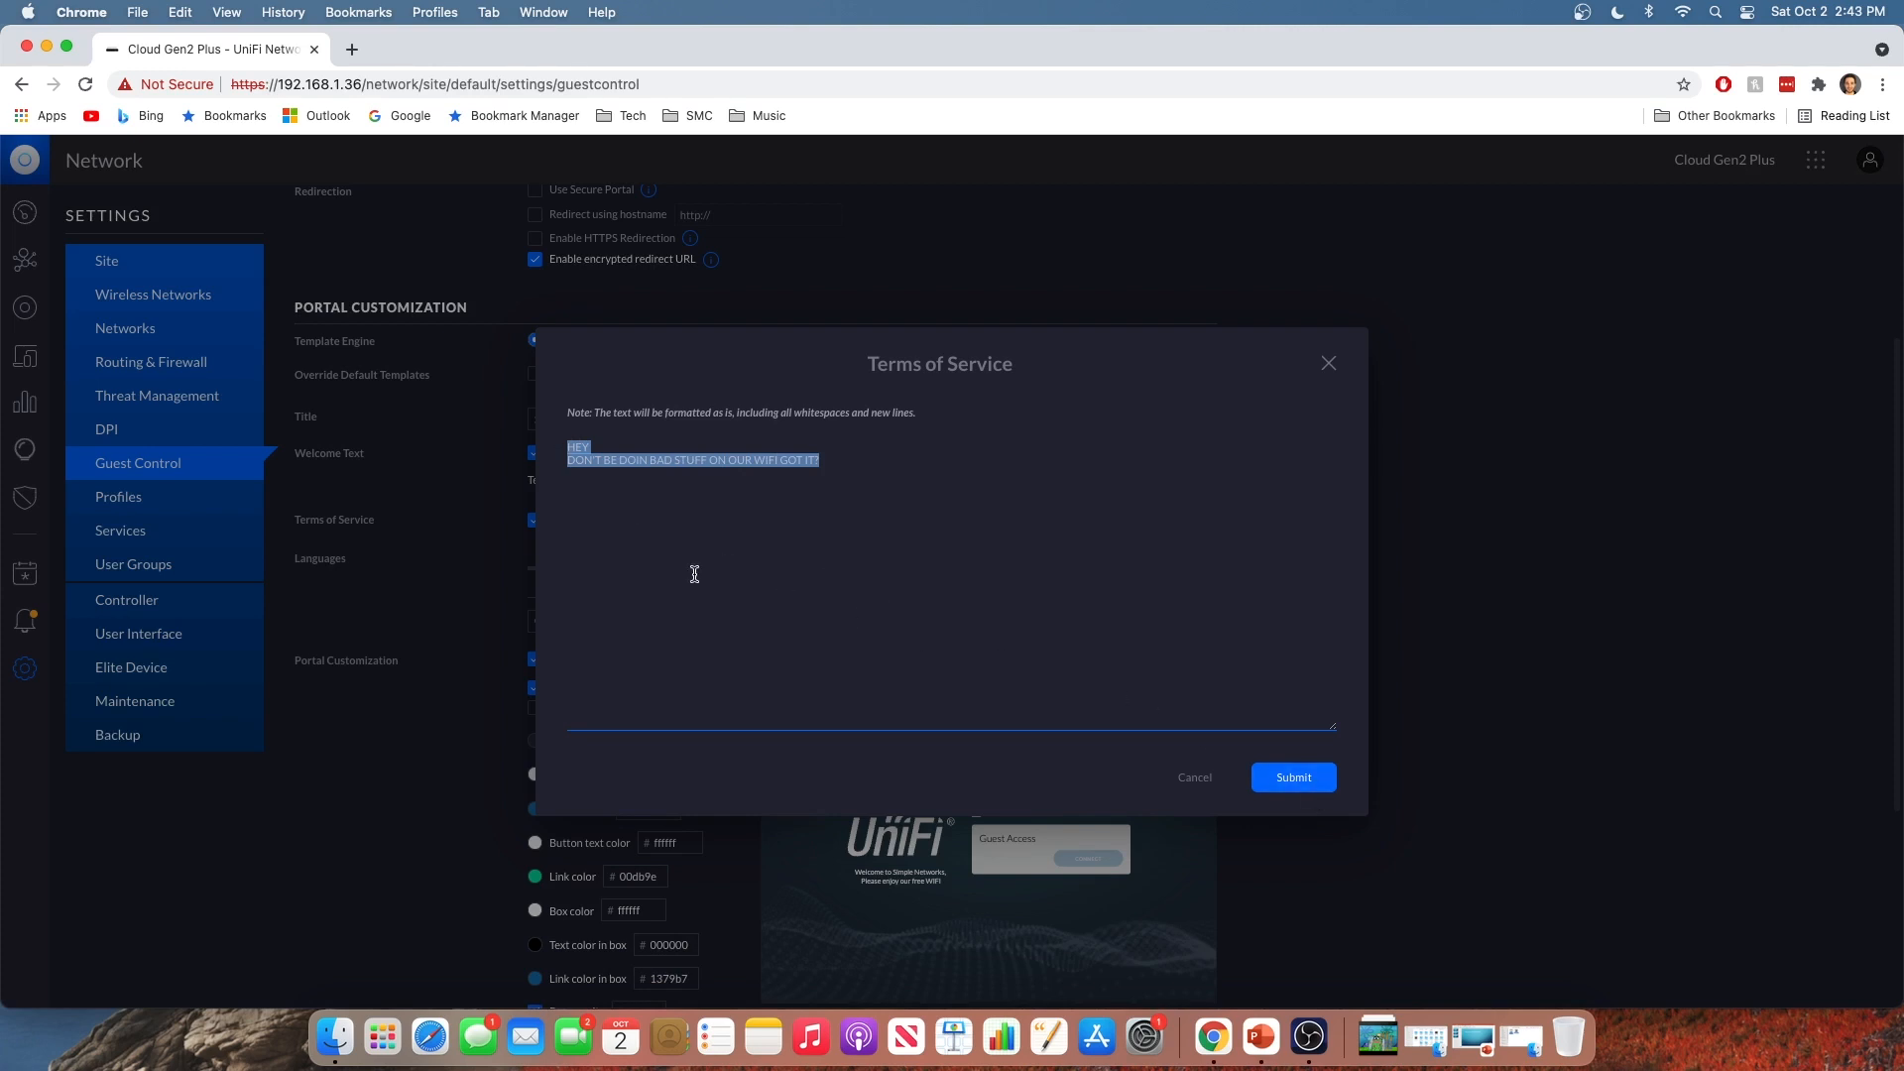
mouse_move(764, 569)
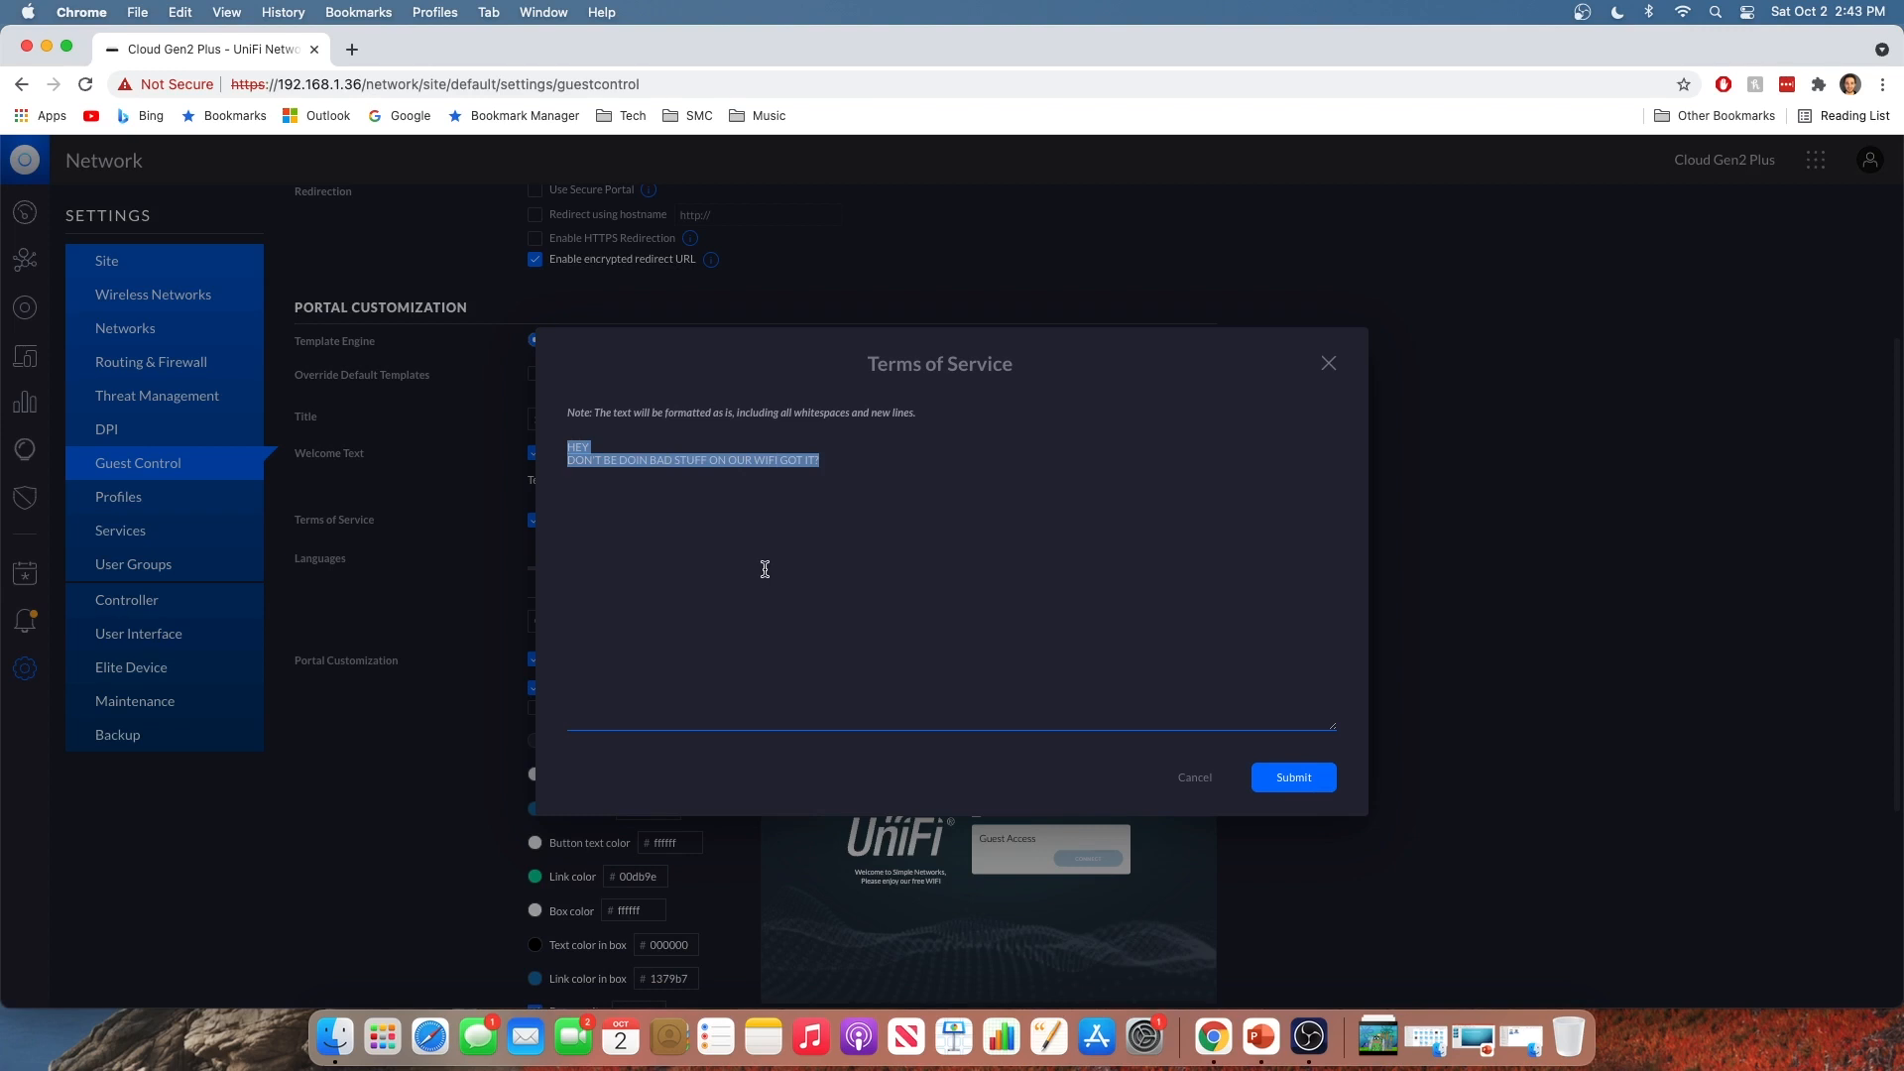
mouse_move(1302, 789)
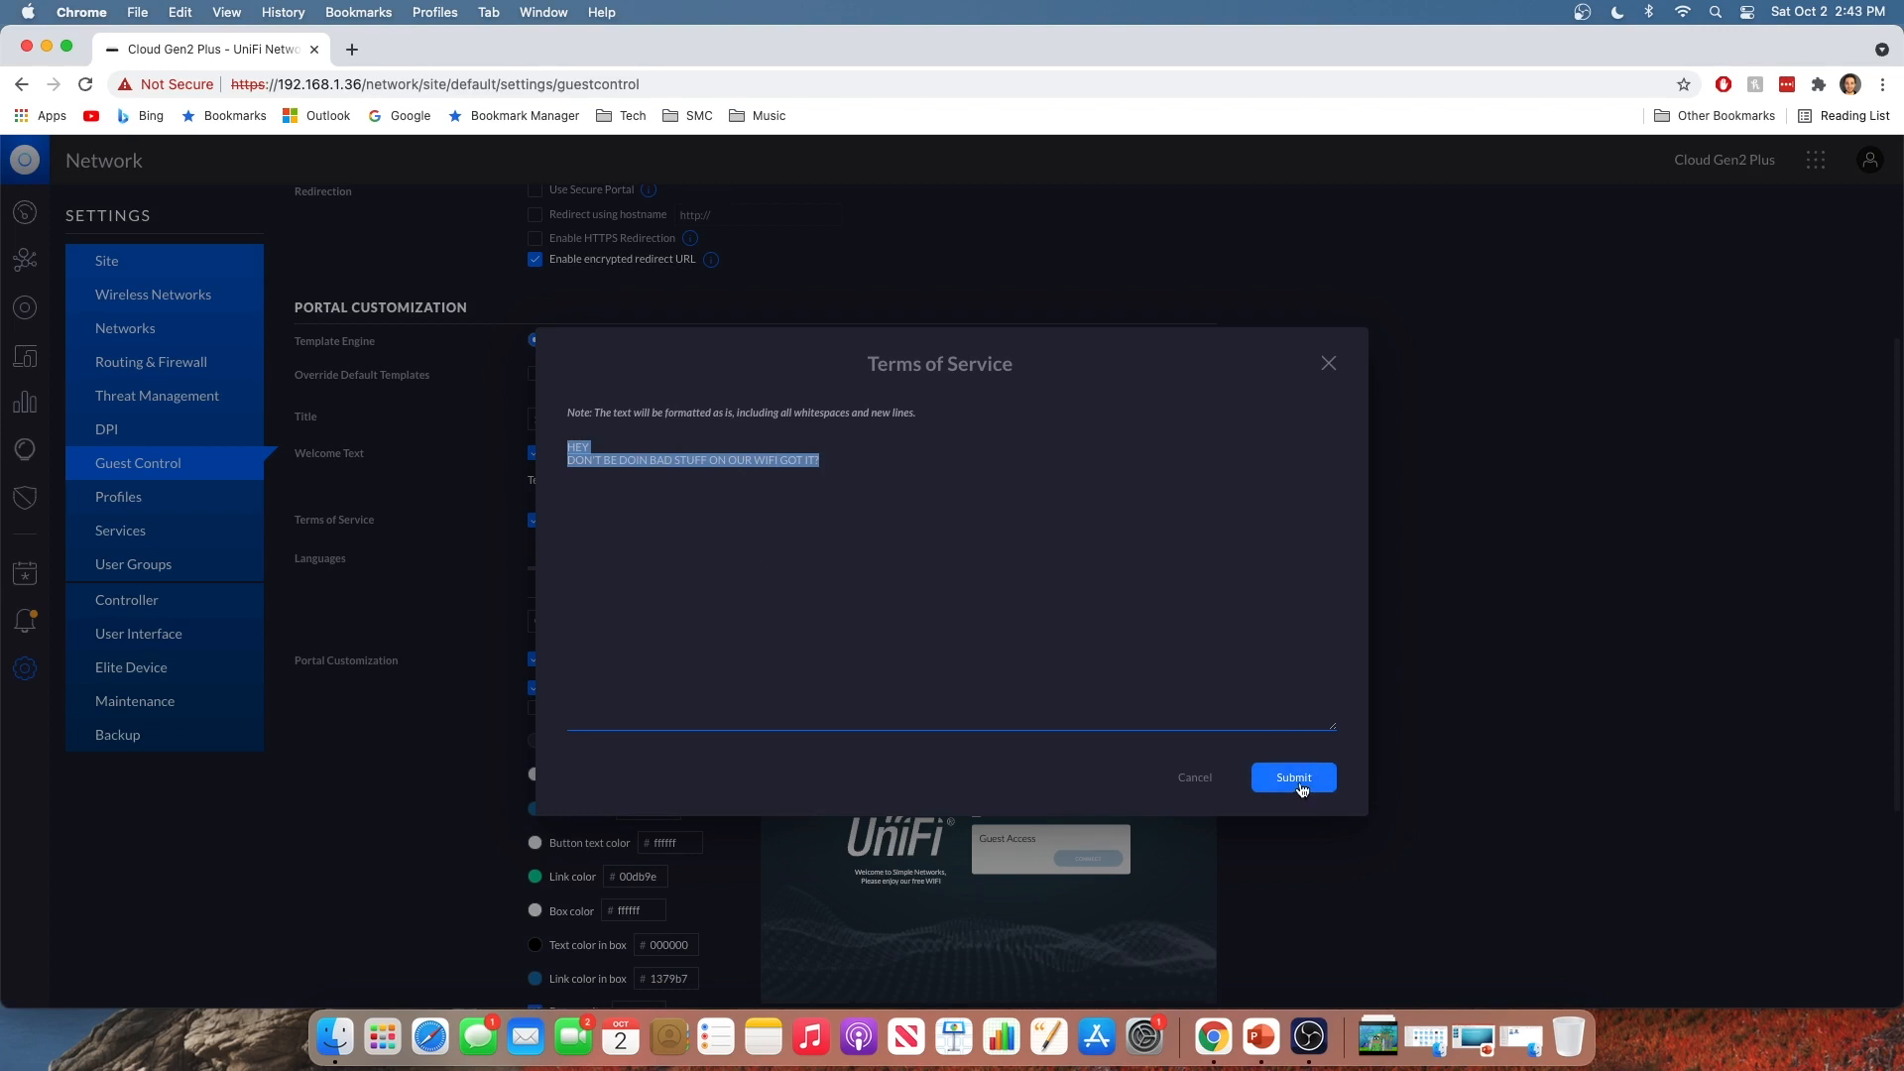
left_click(1293, 778)
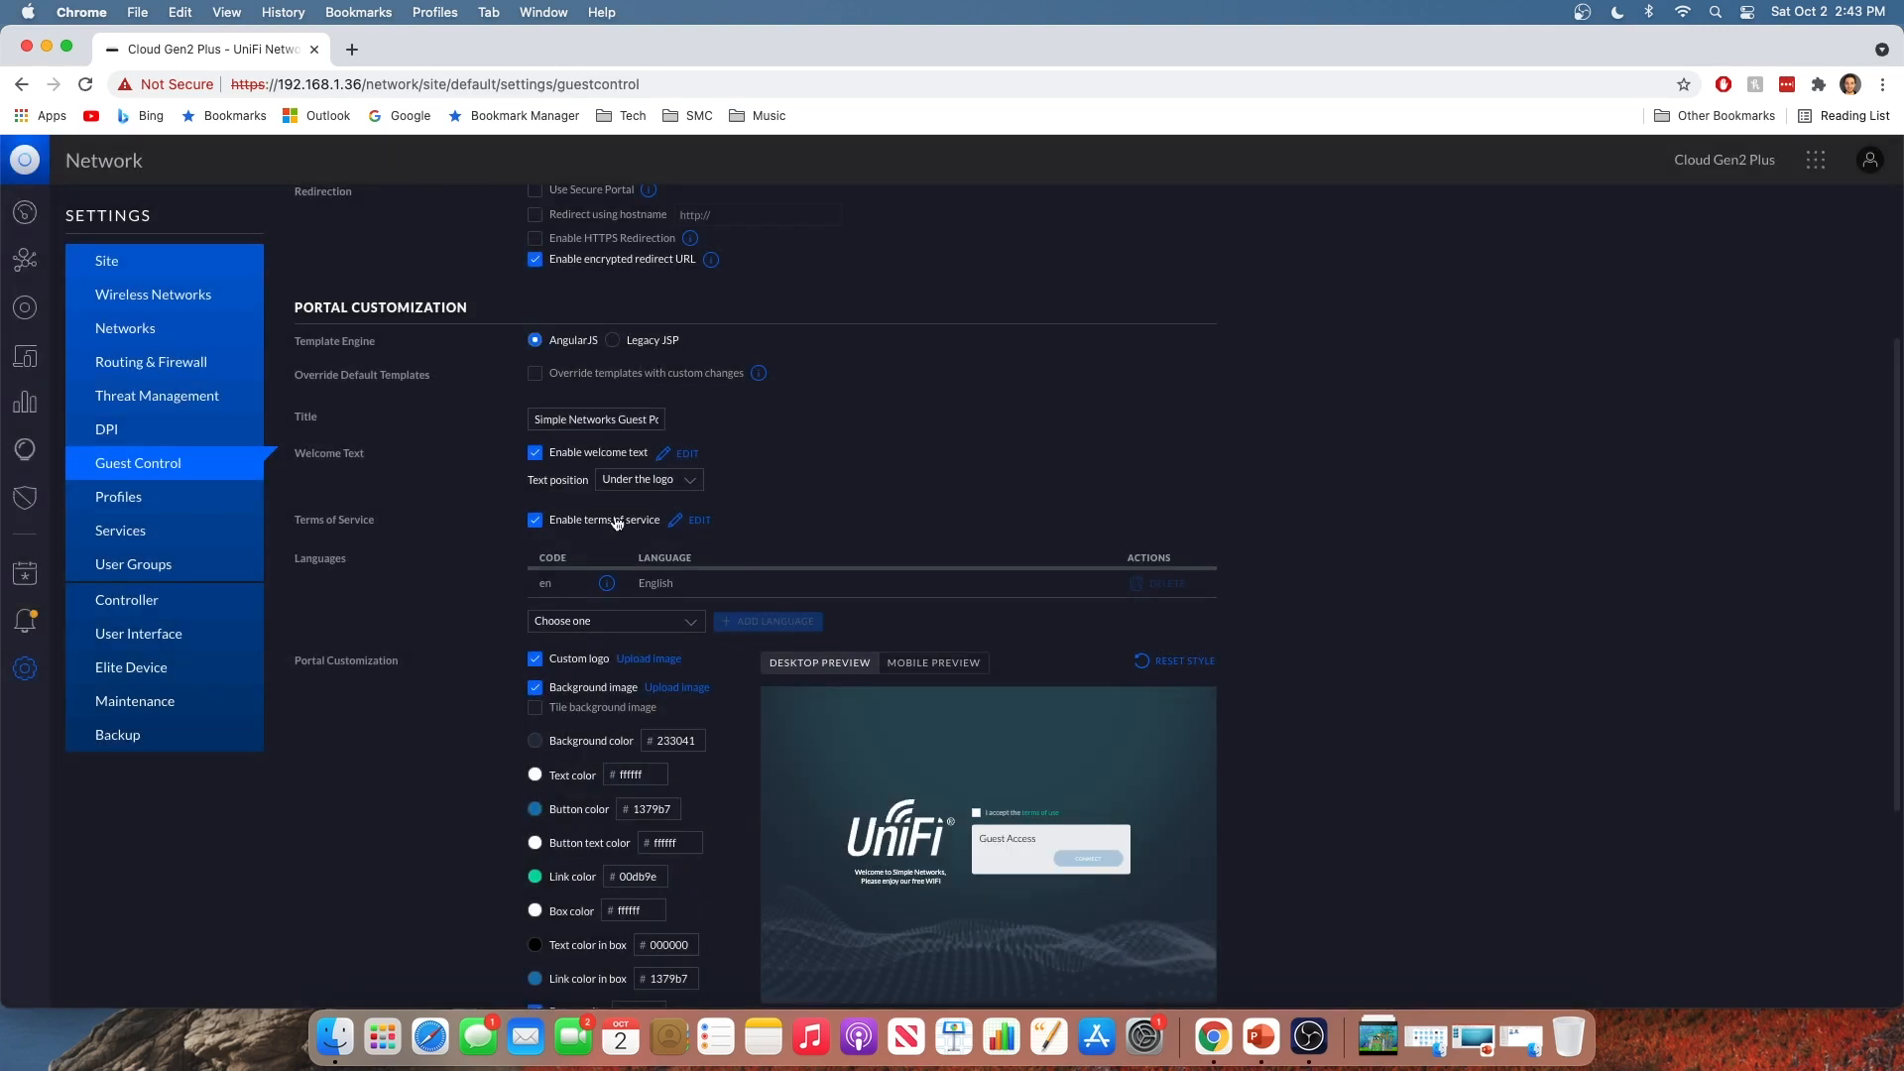
Pick the pink 932075 portal background colour and turn off the background image
scroll("down", 3)
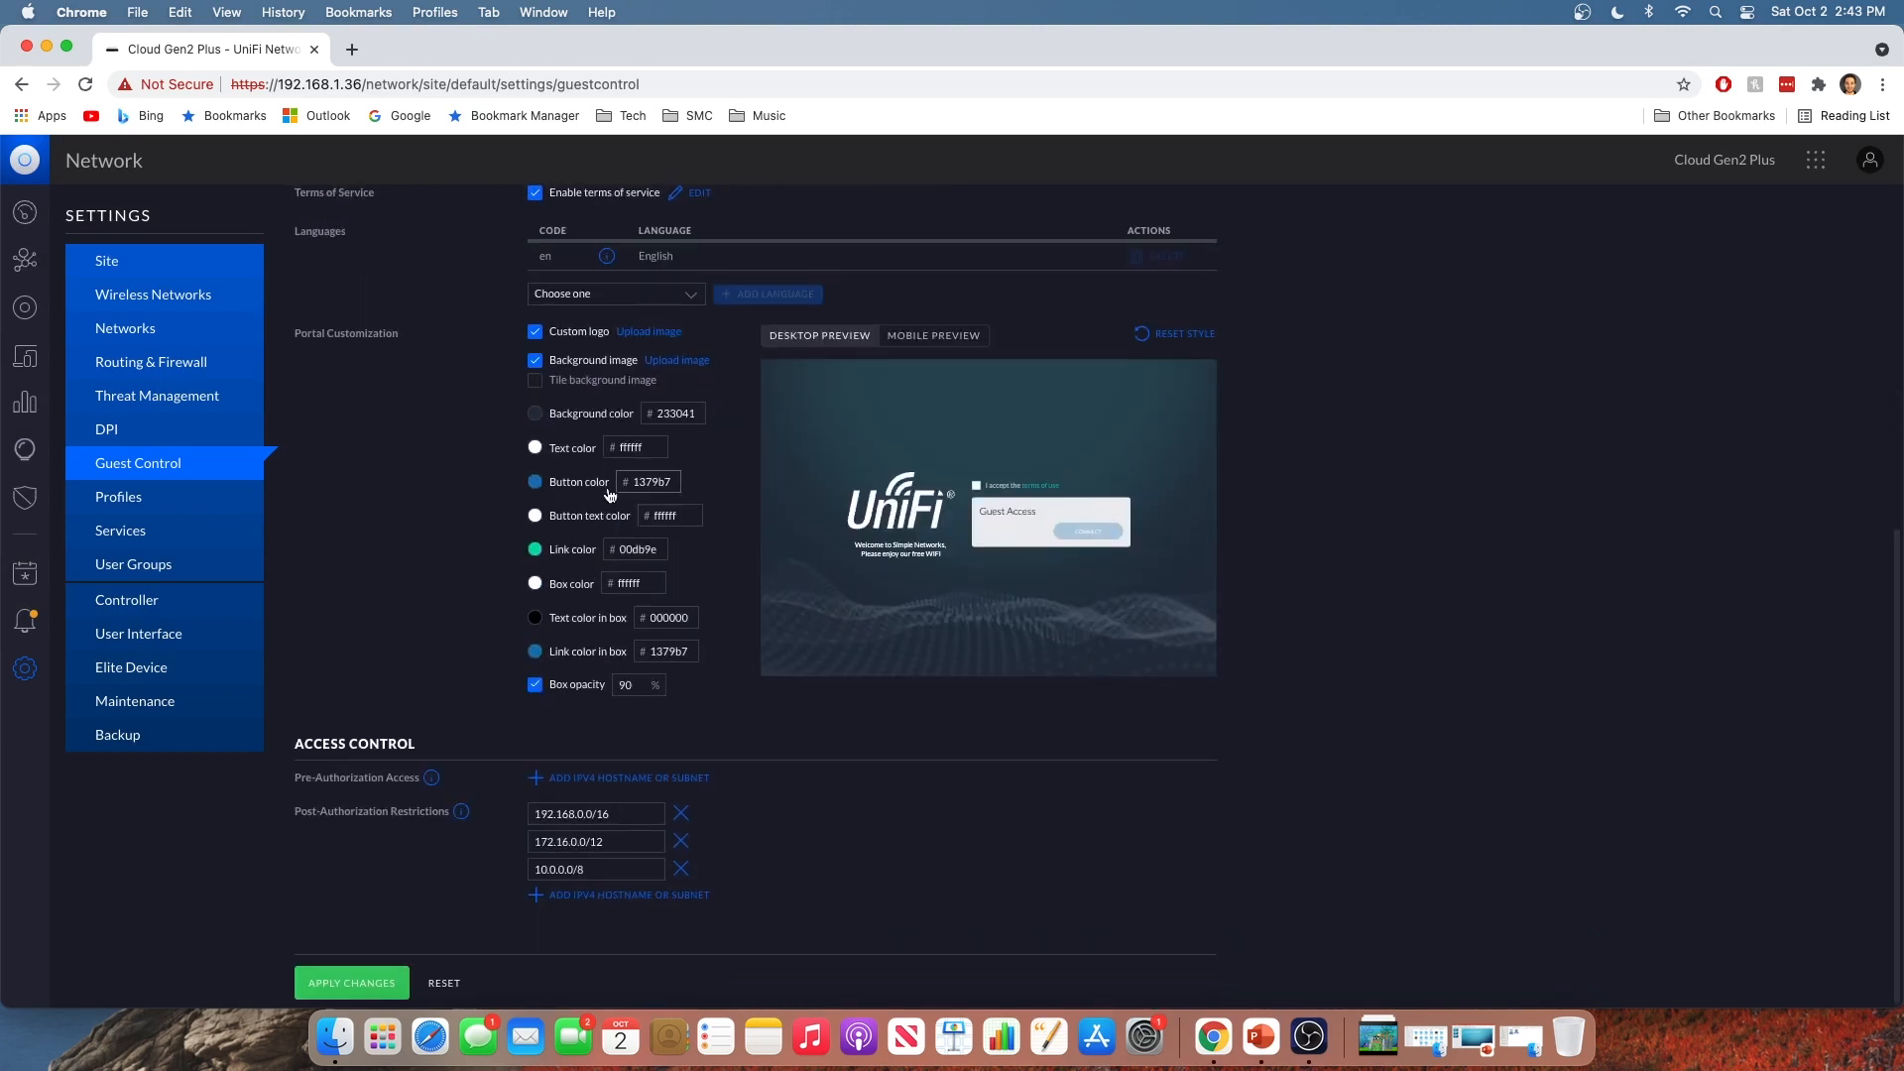
mouse_move(615, 308)
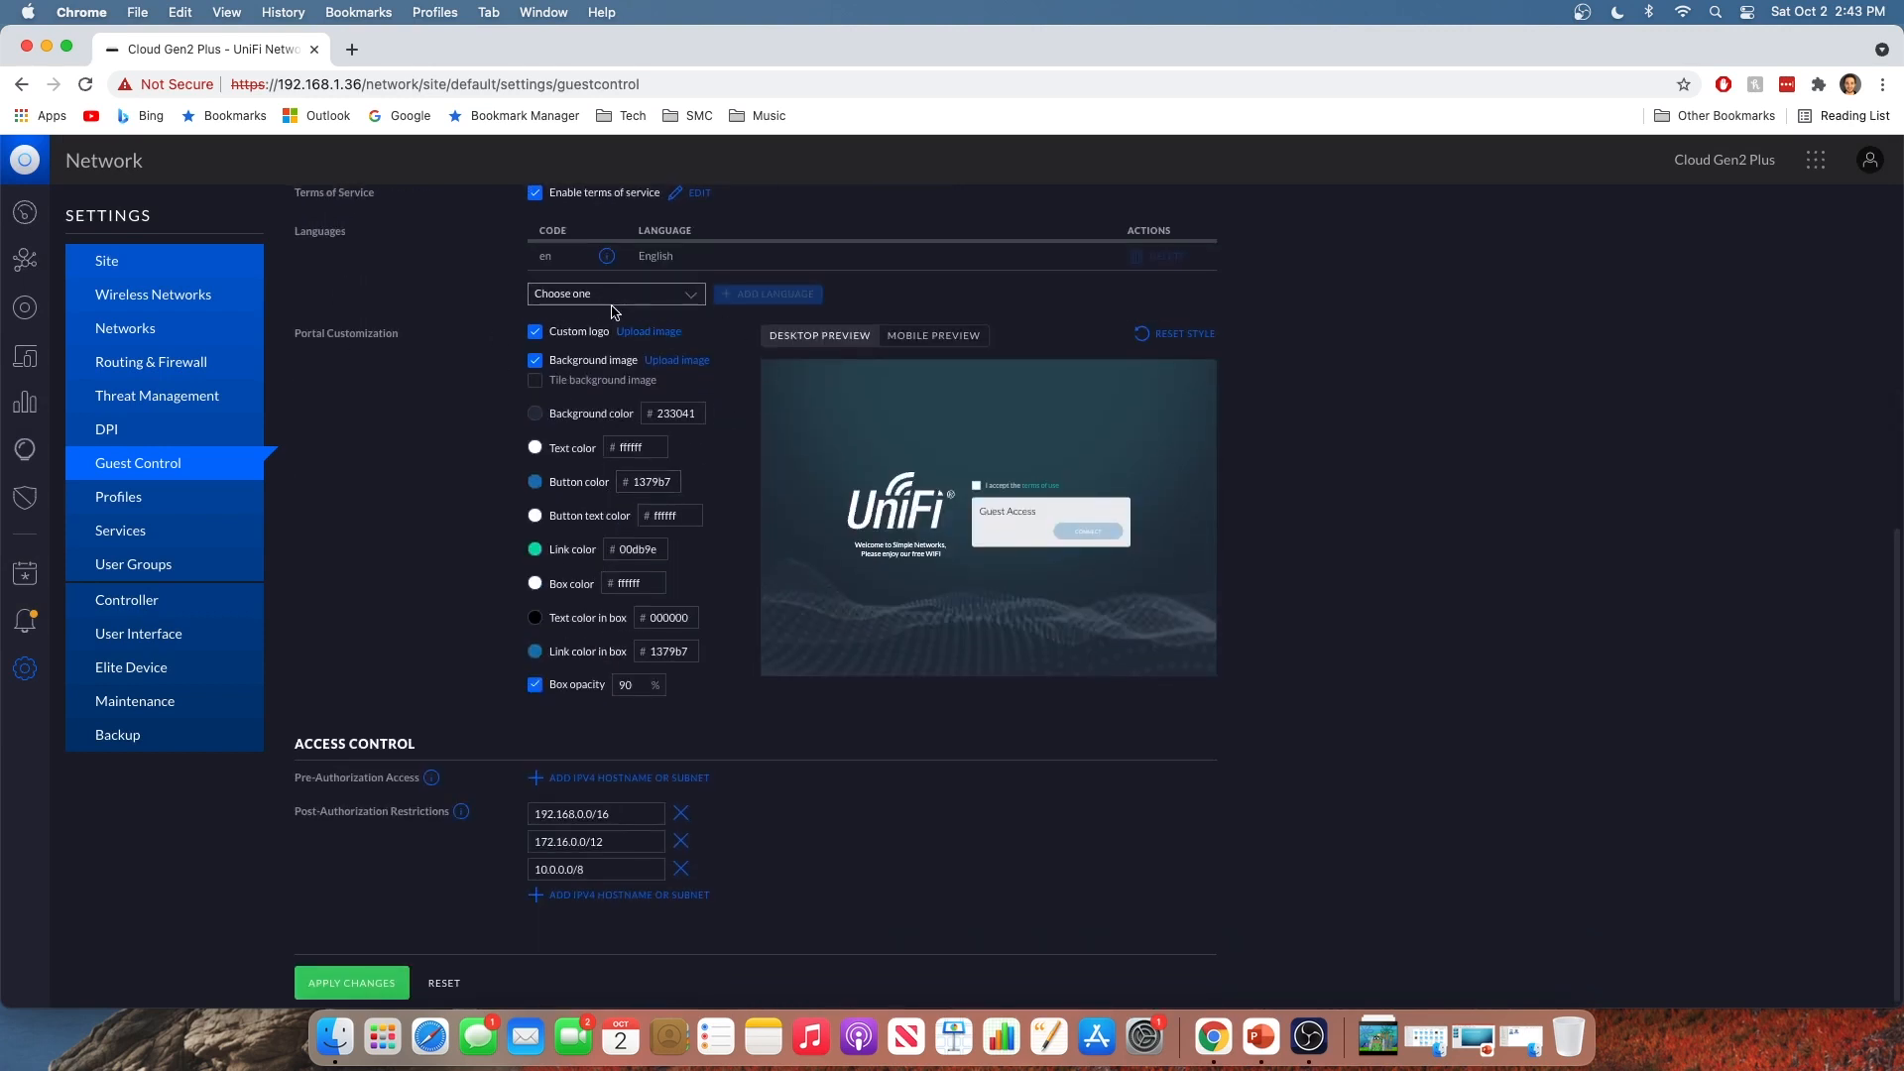
mouse_move(972, 339)
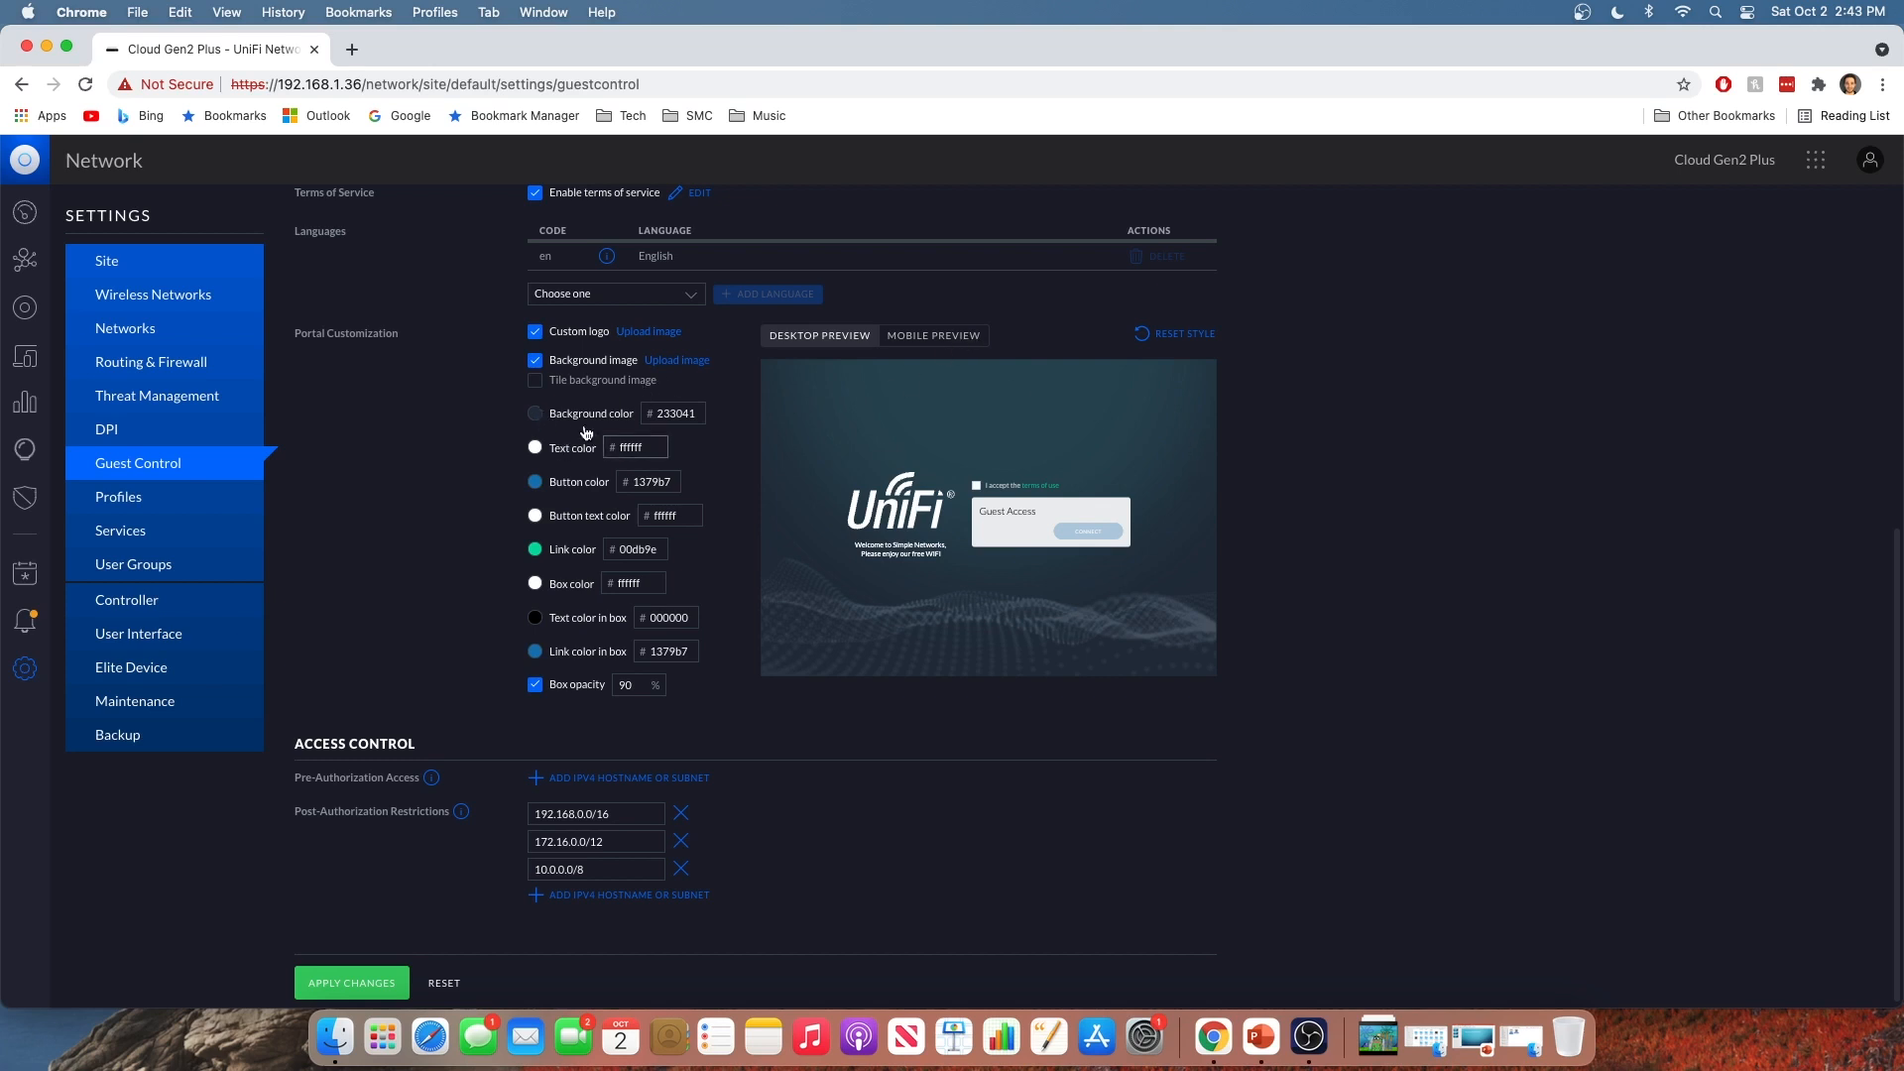
left_click(534, 413)
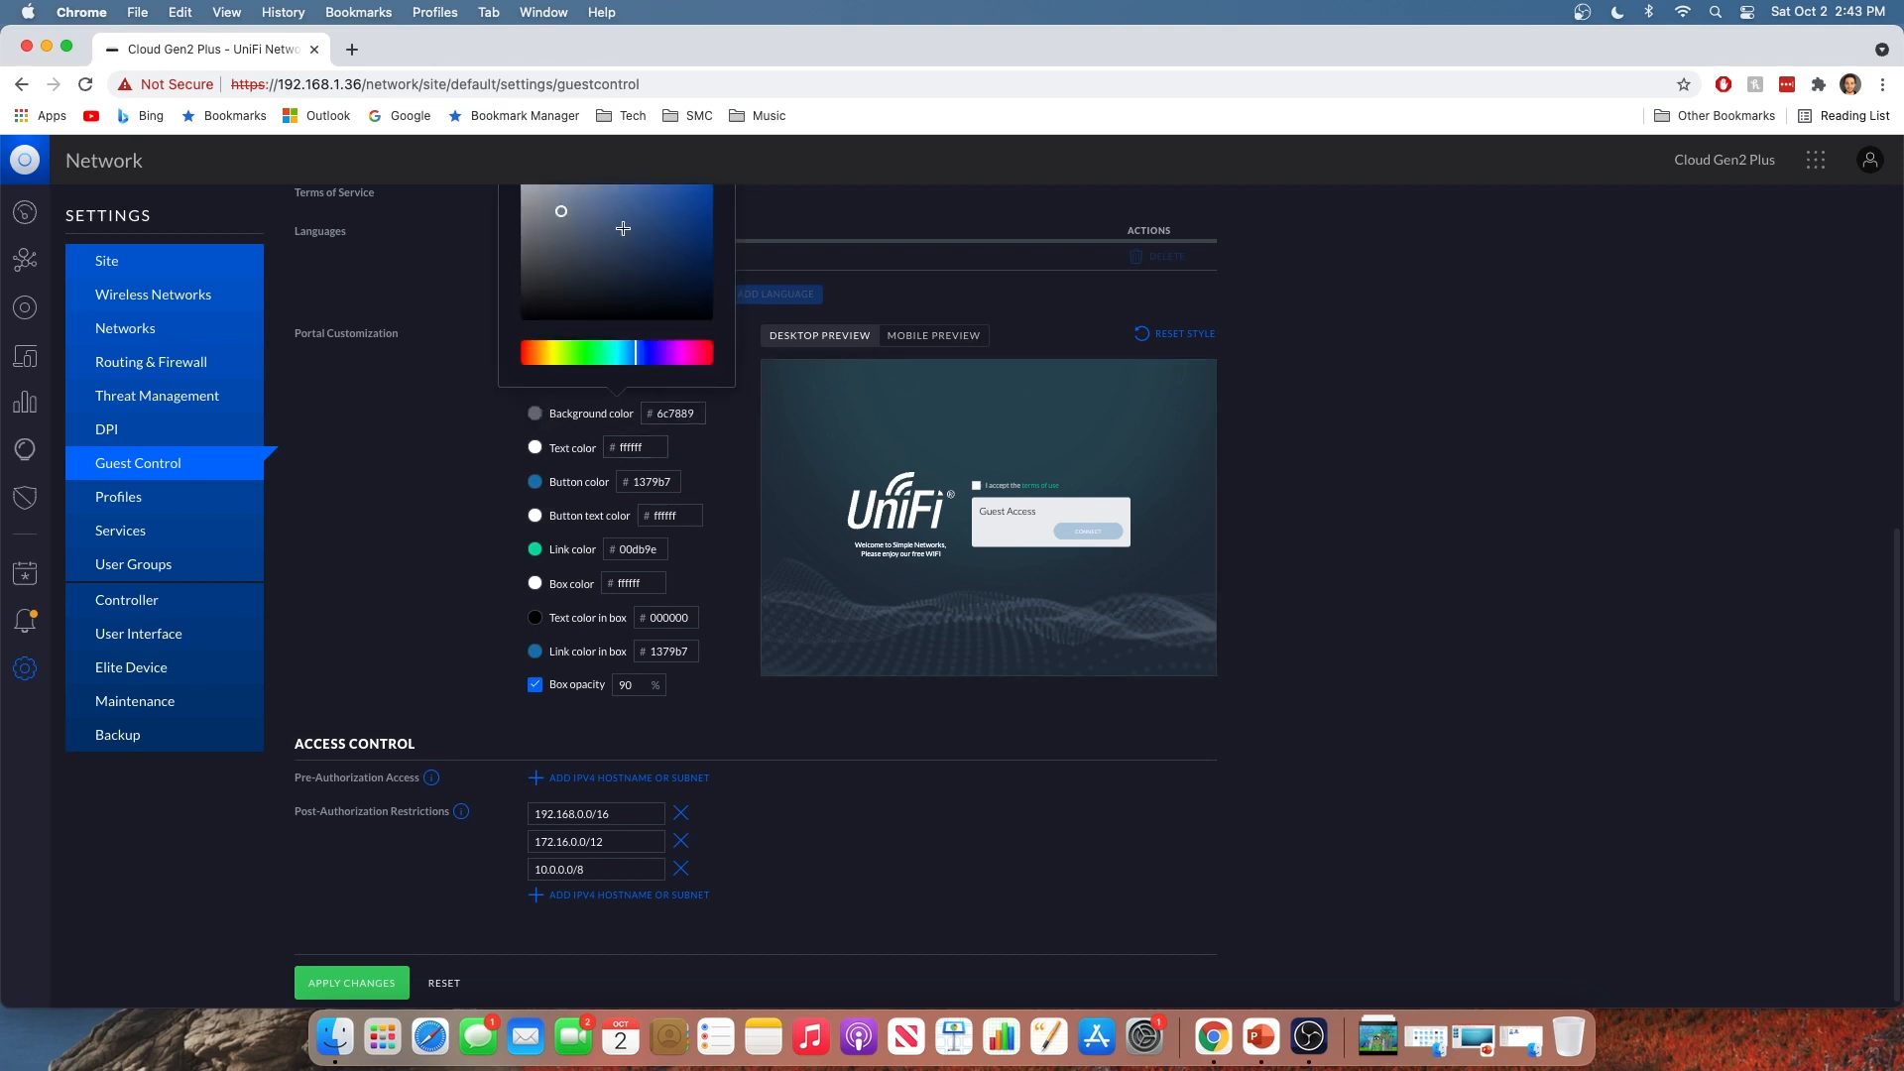
left_click(672, 203)
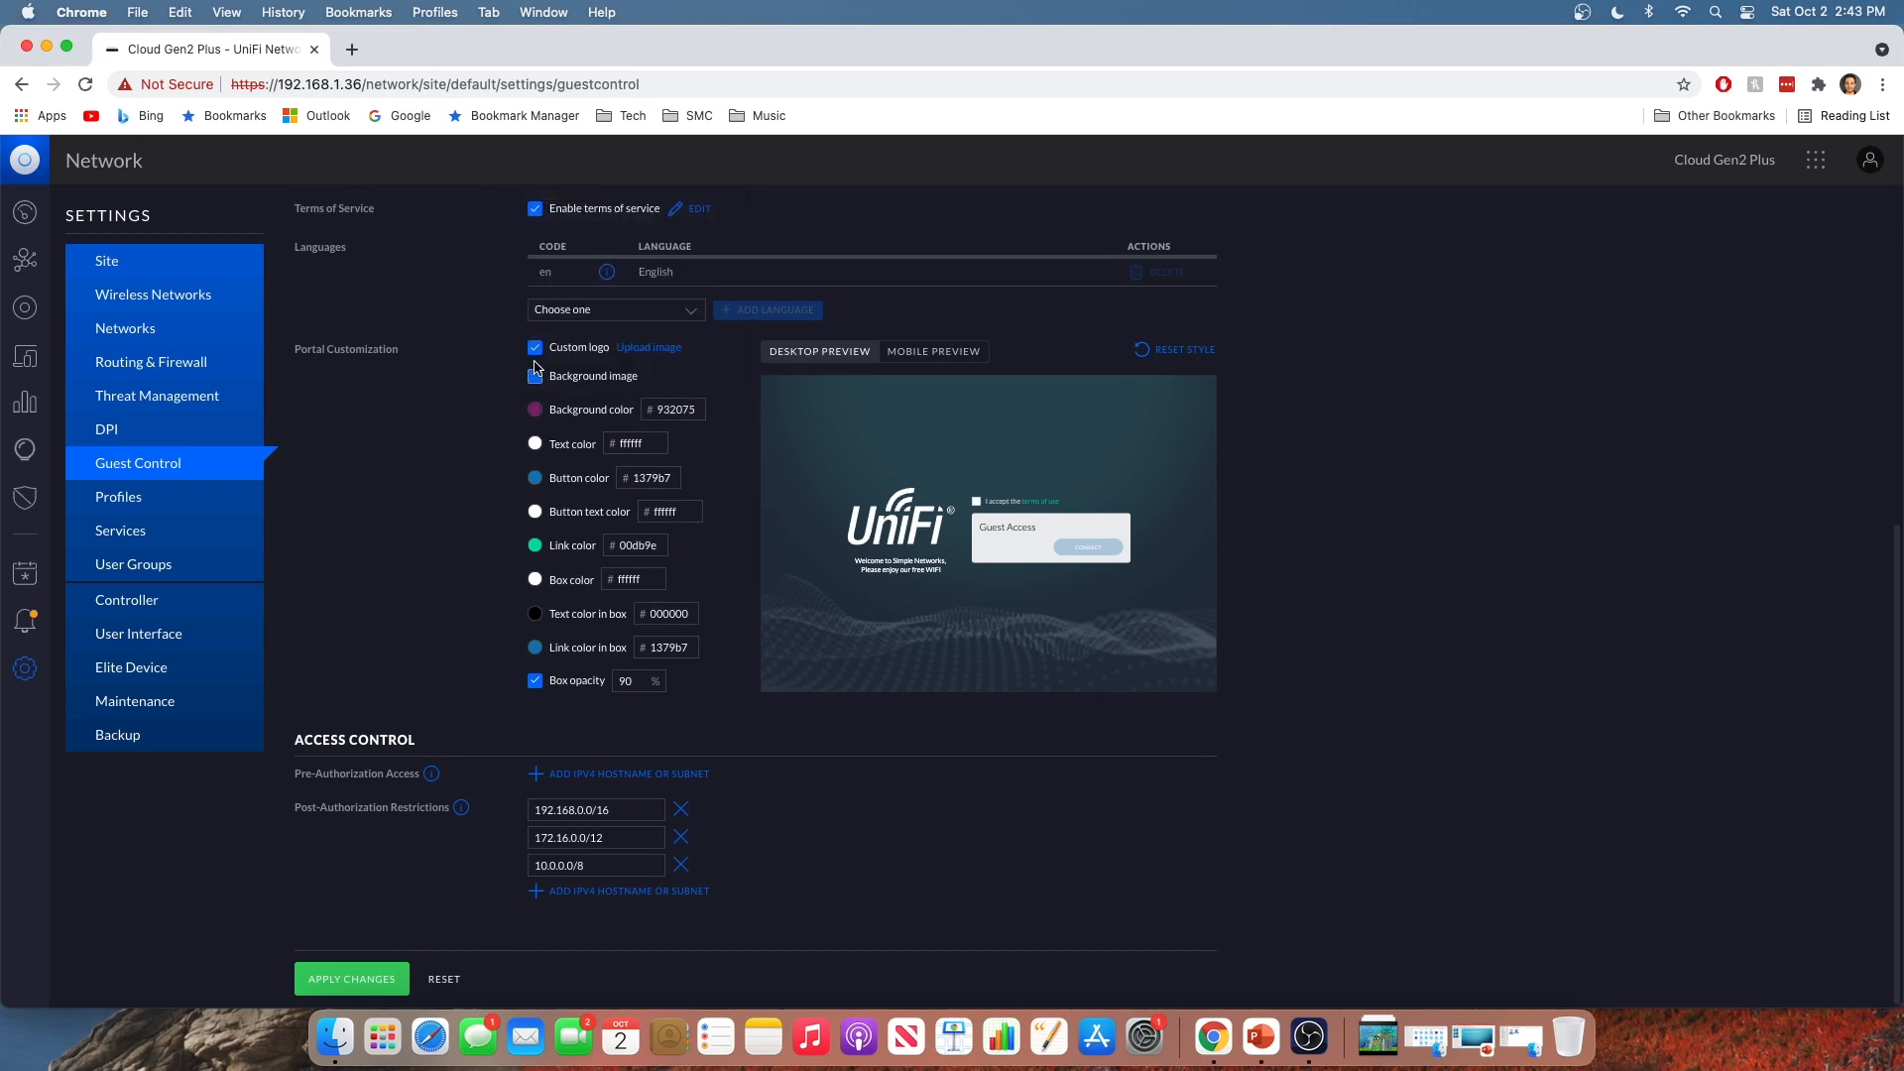
left_click(535, 376)
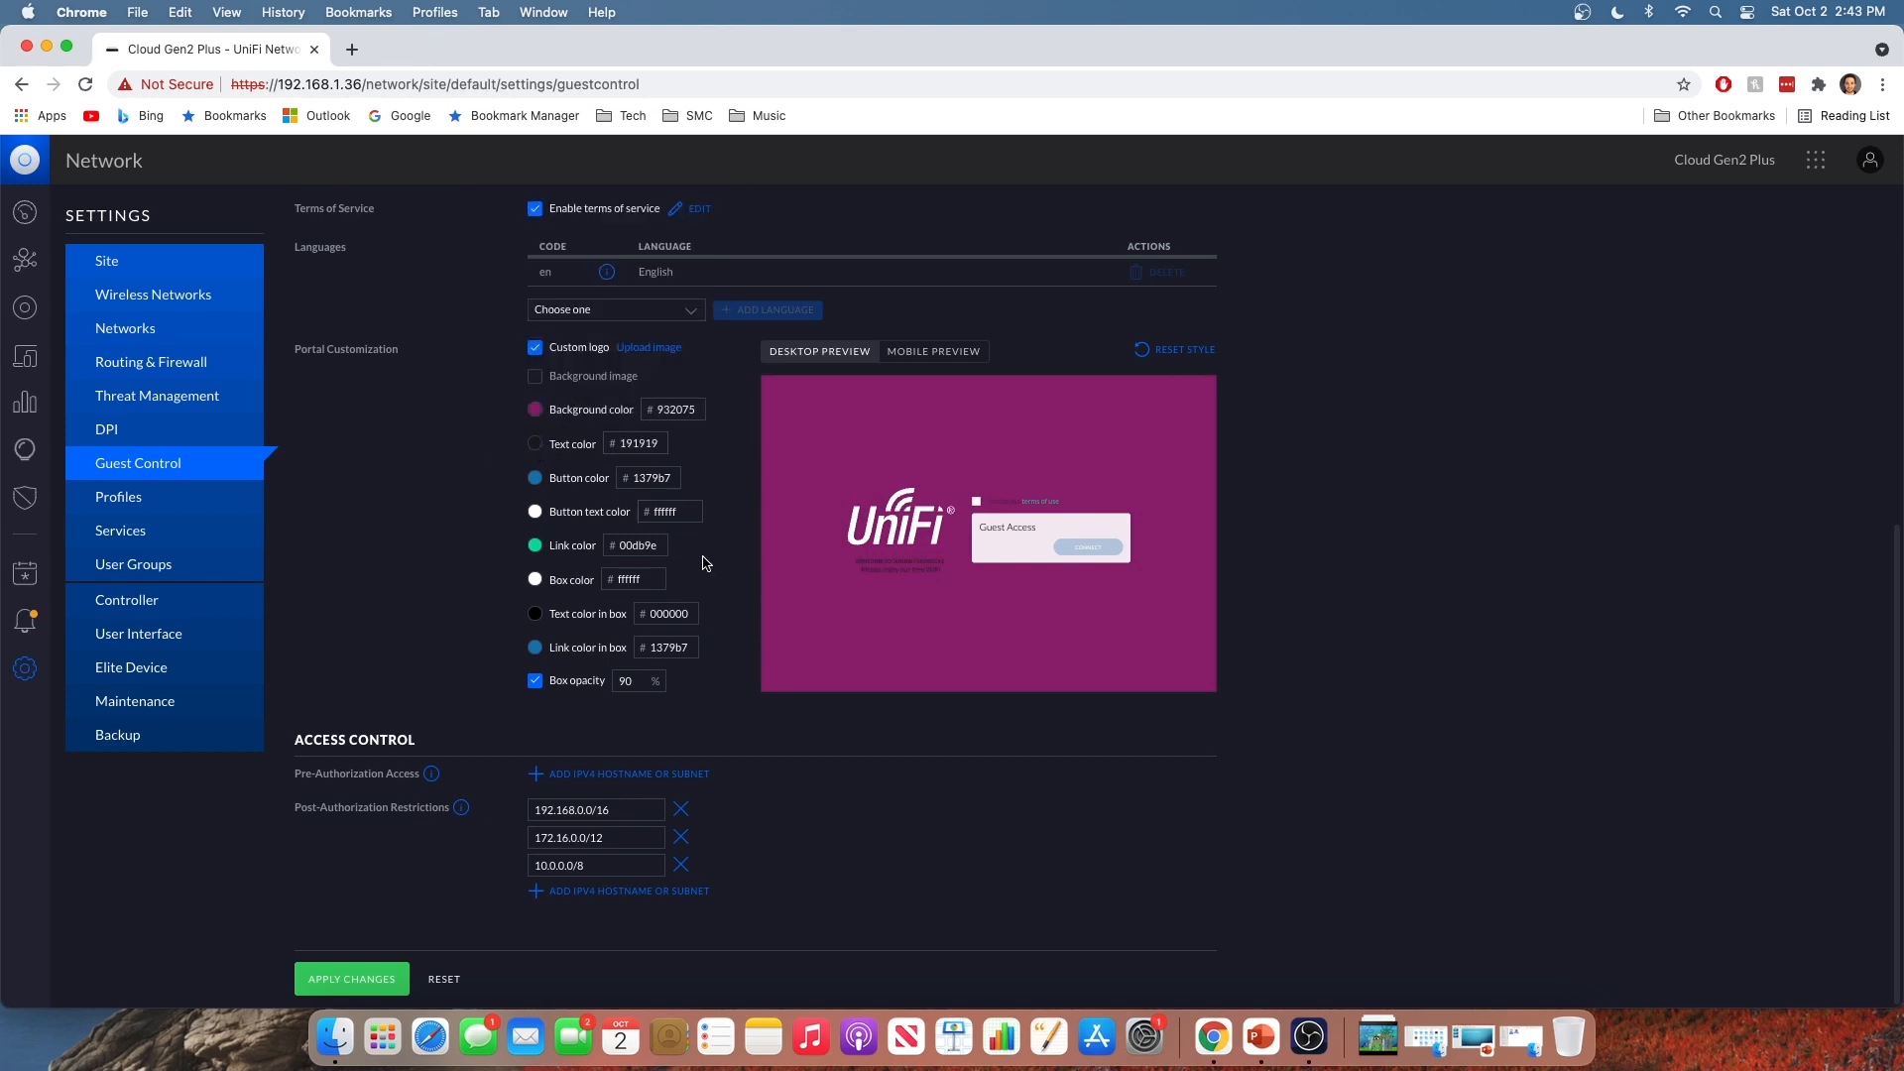
mouse_move(649, 347)
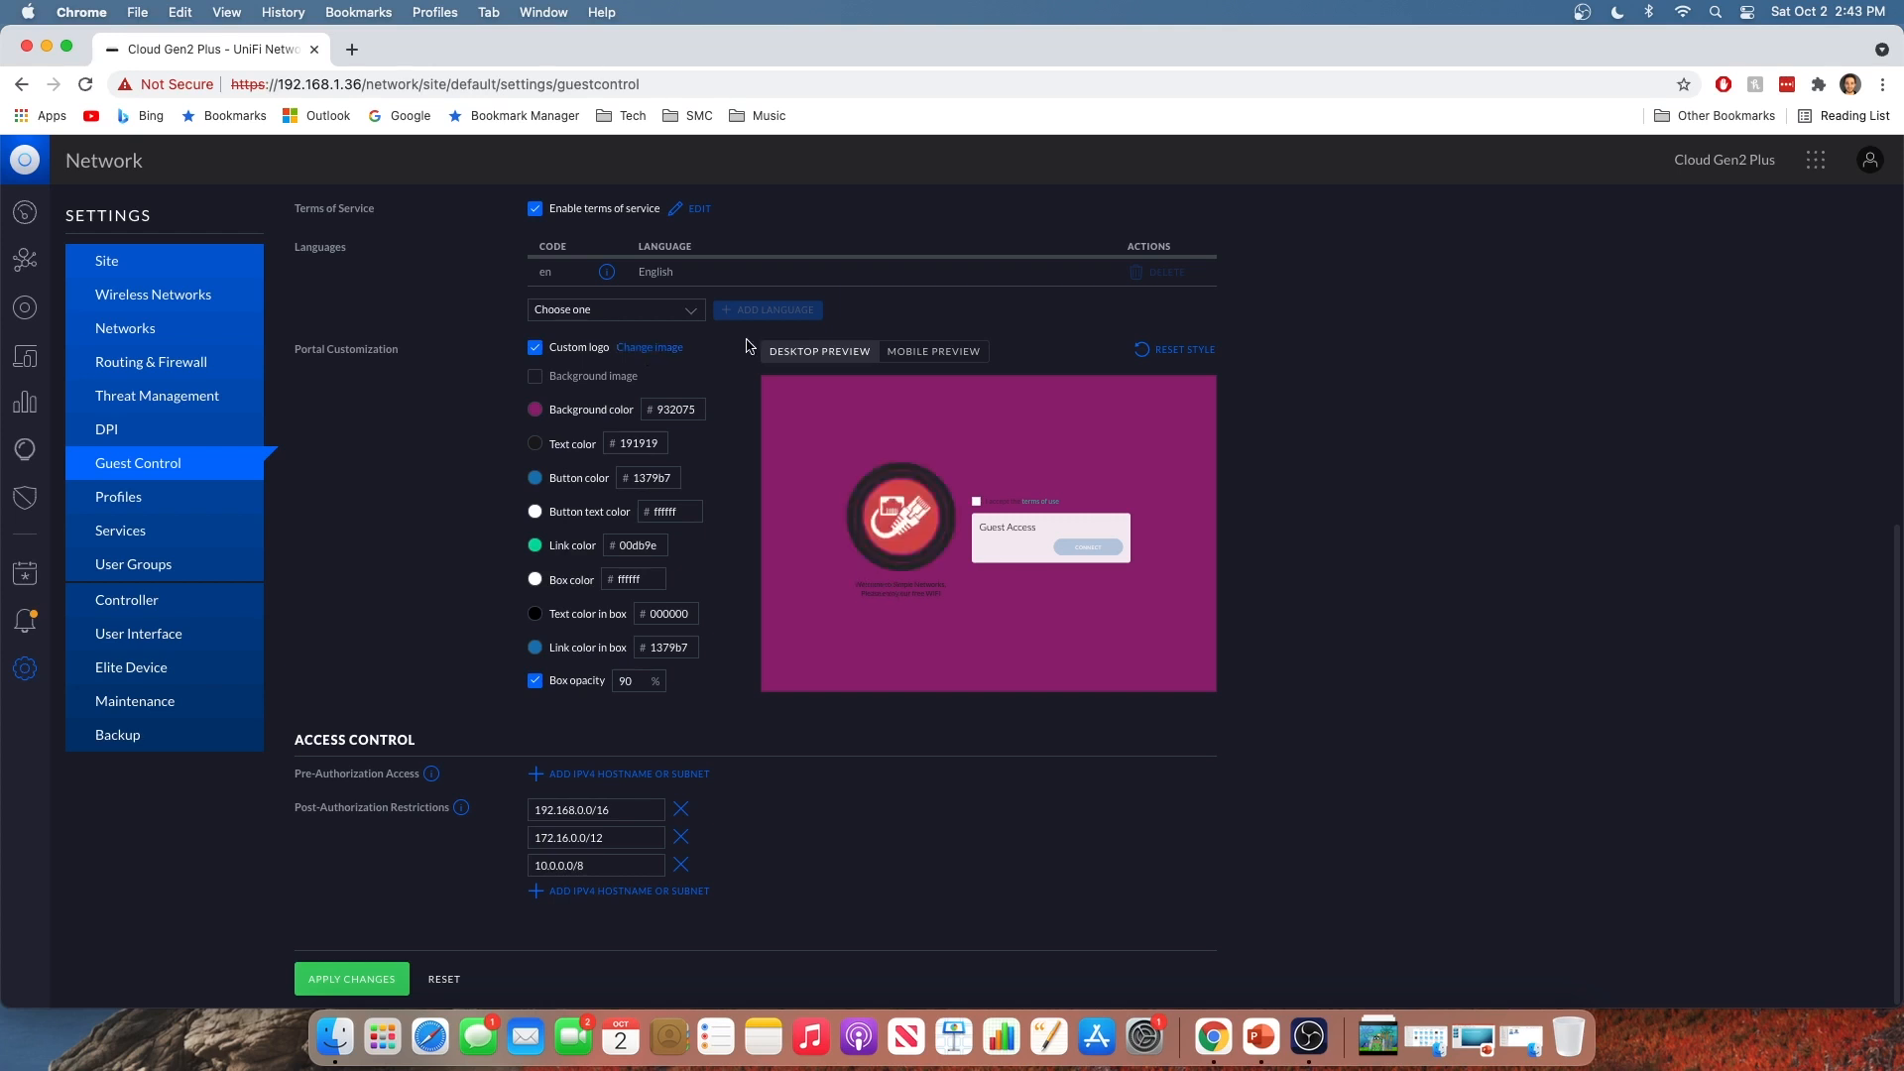
mouse_move(924, 413)
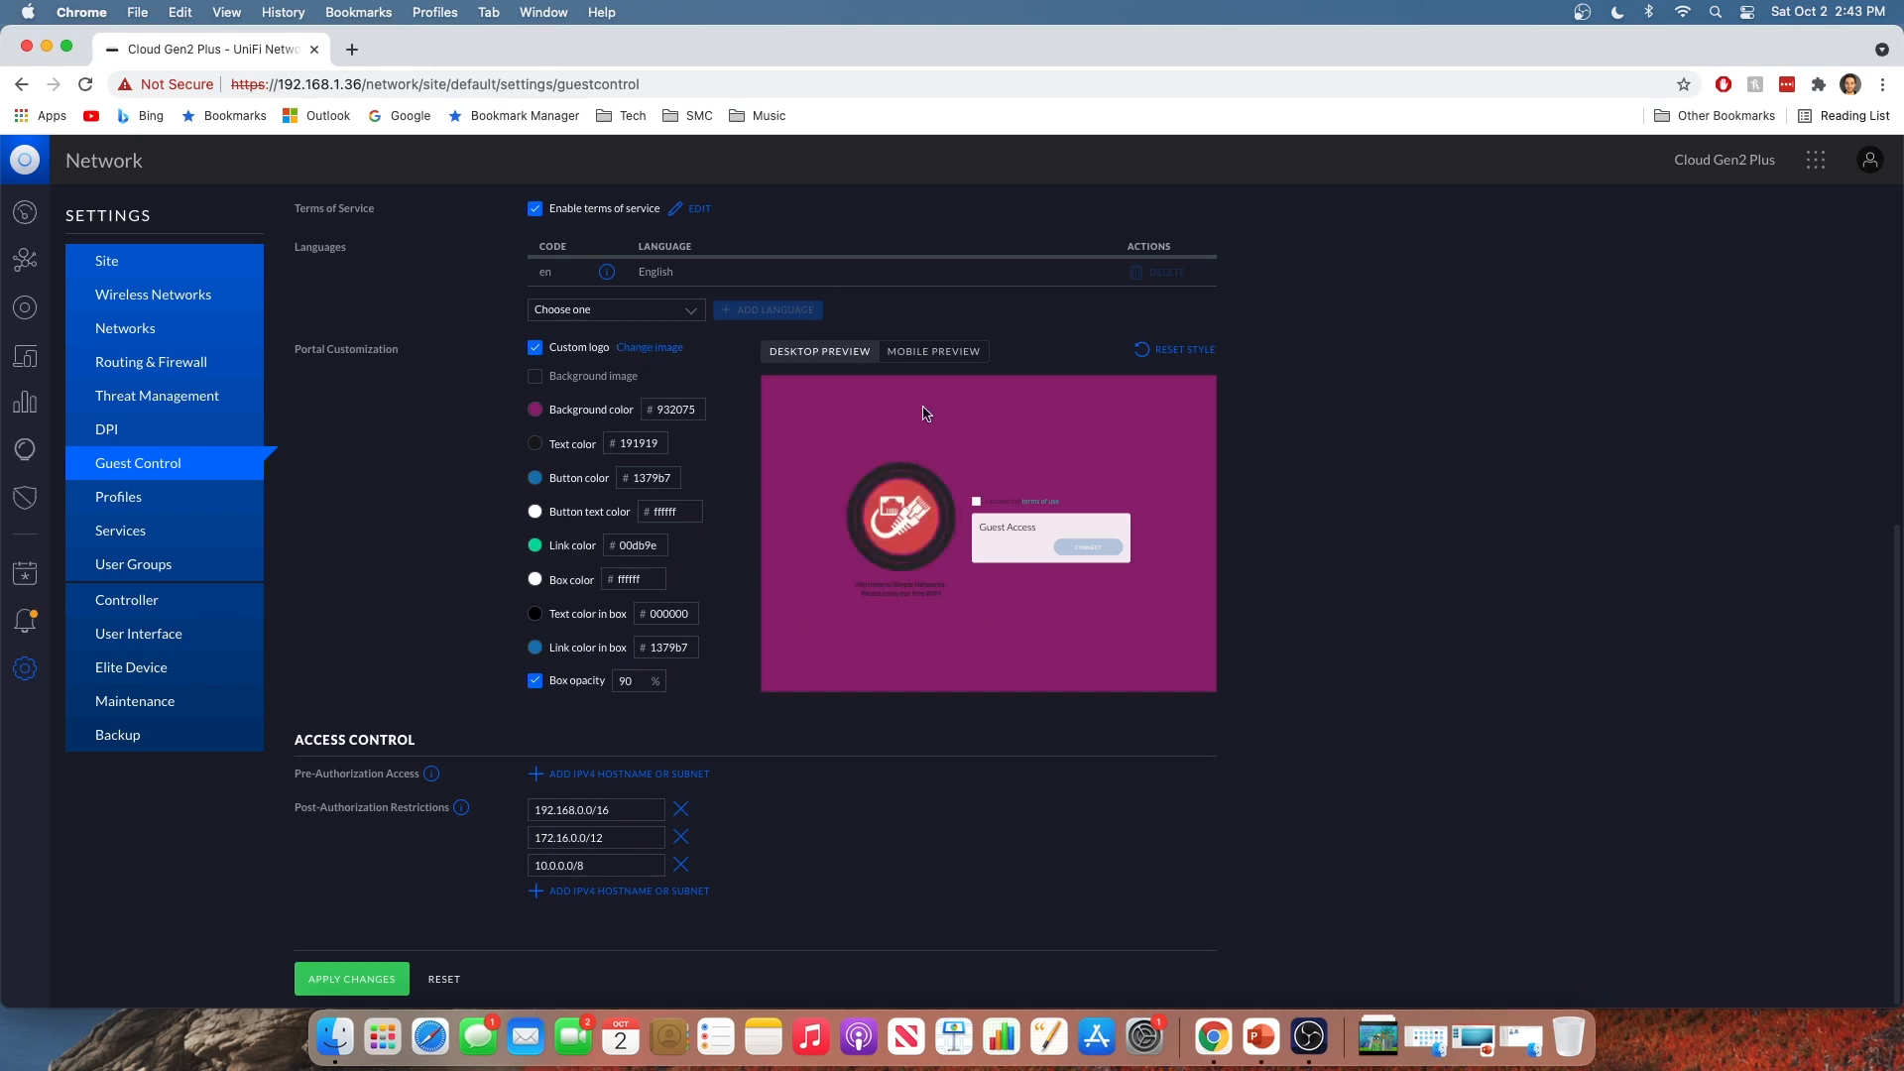
mouse_move(902, 427)
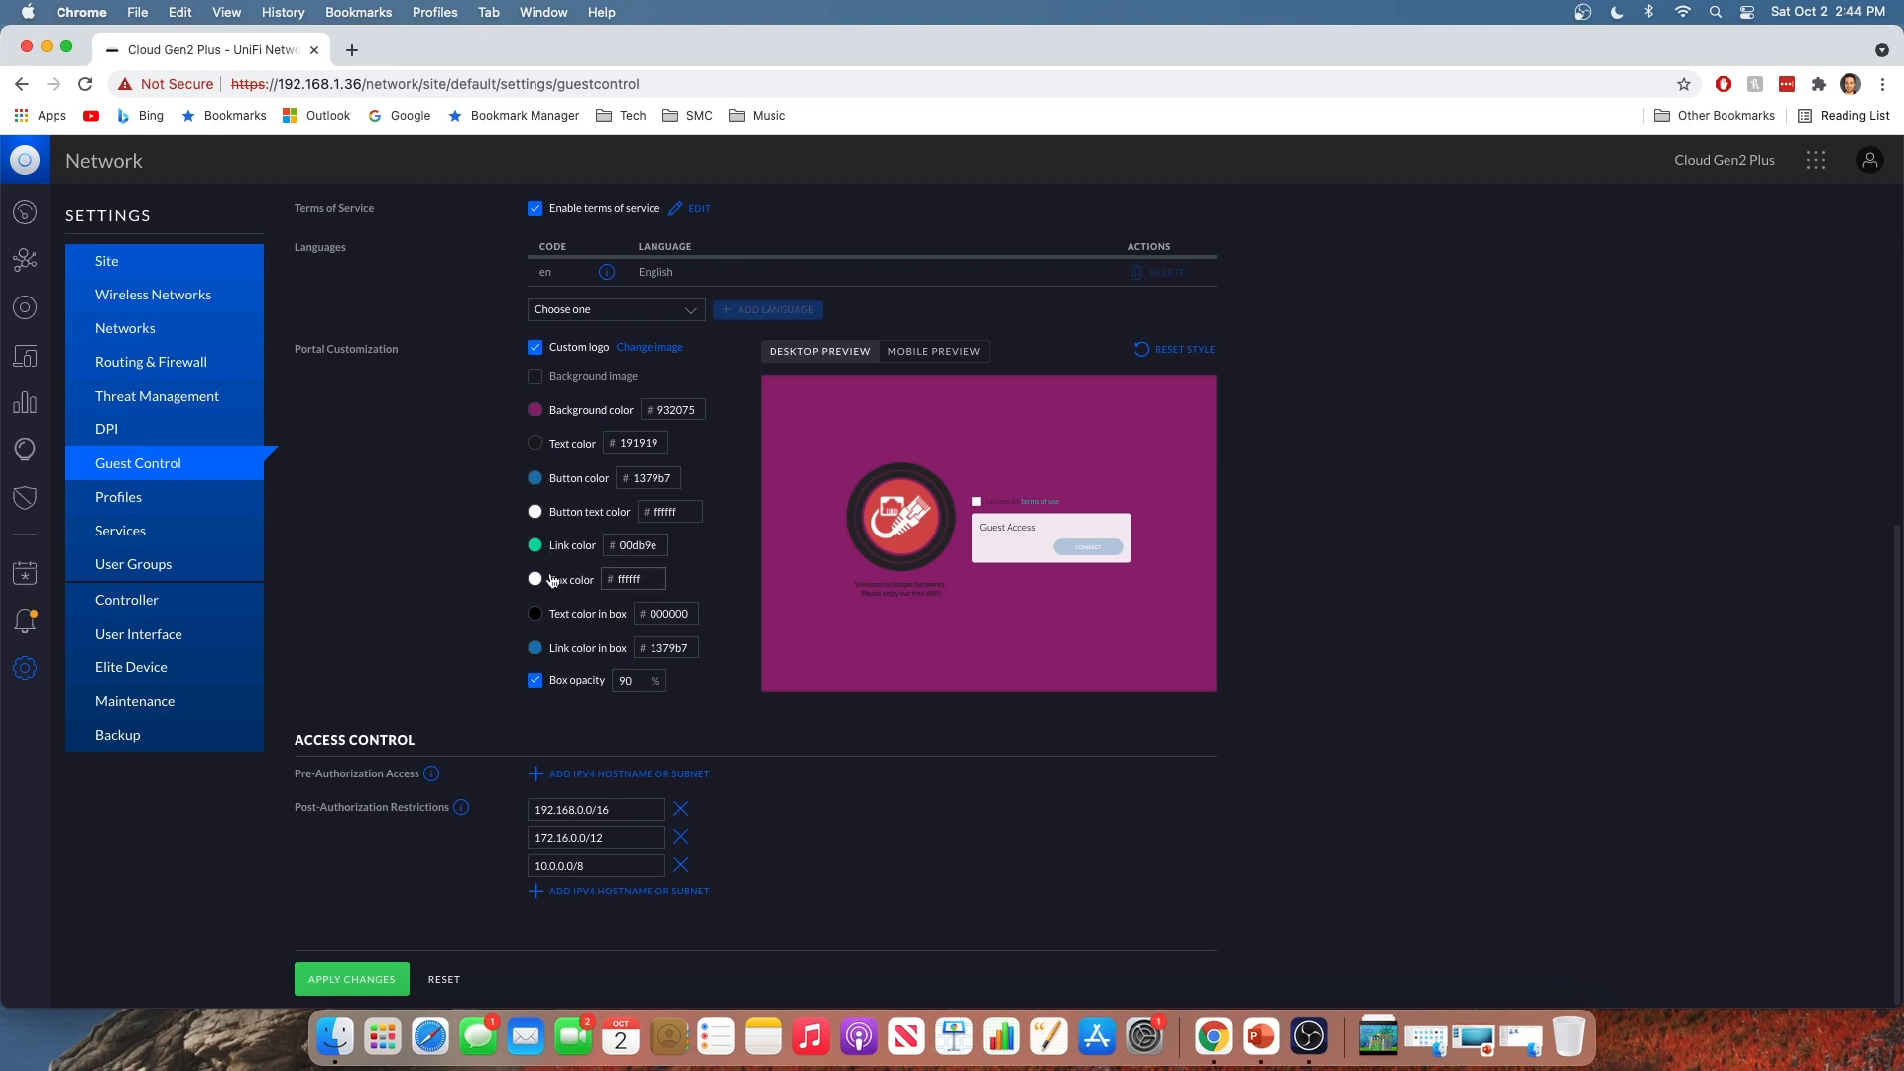
mouse_move(497, 428)
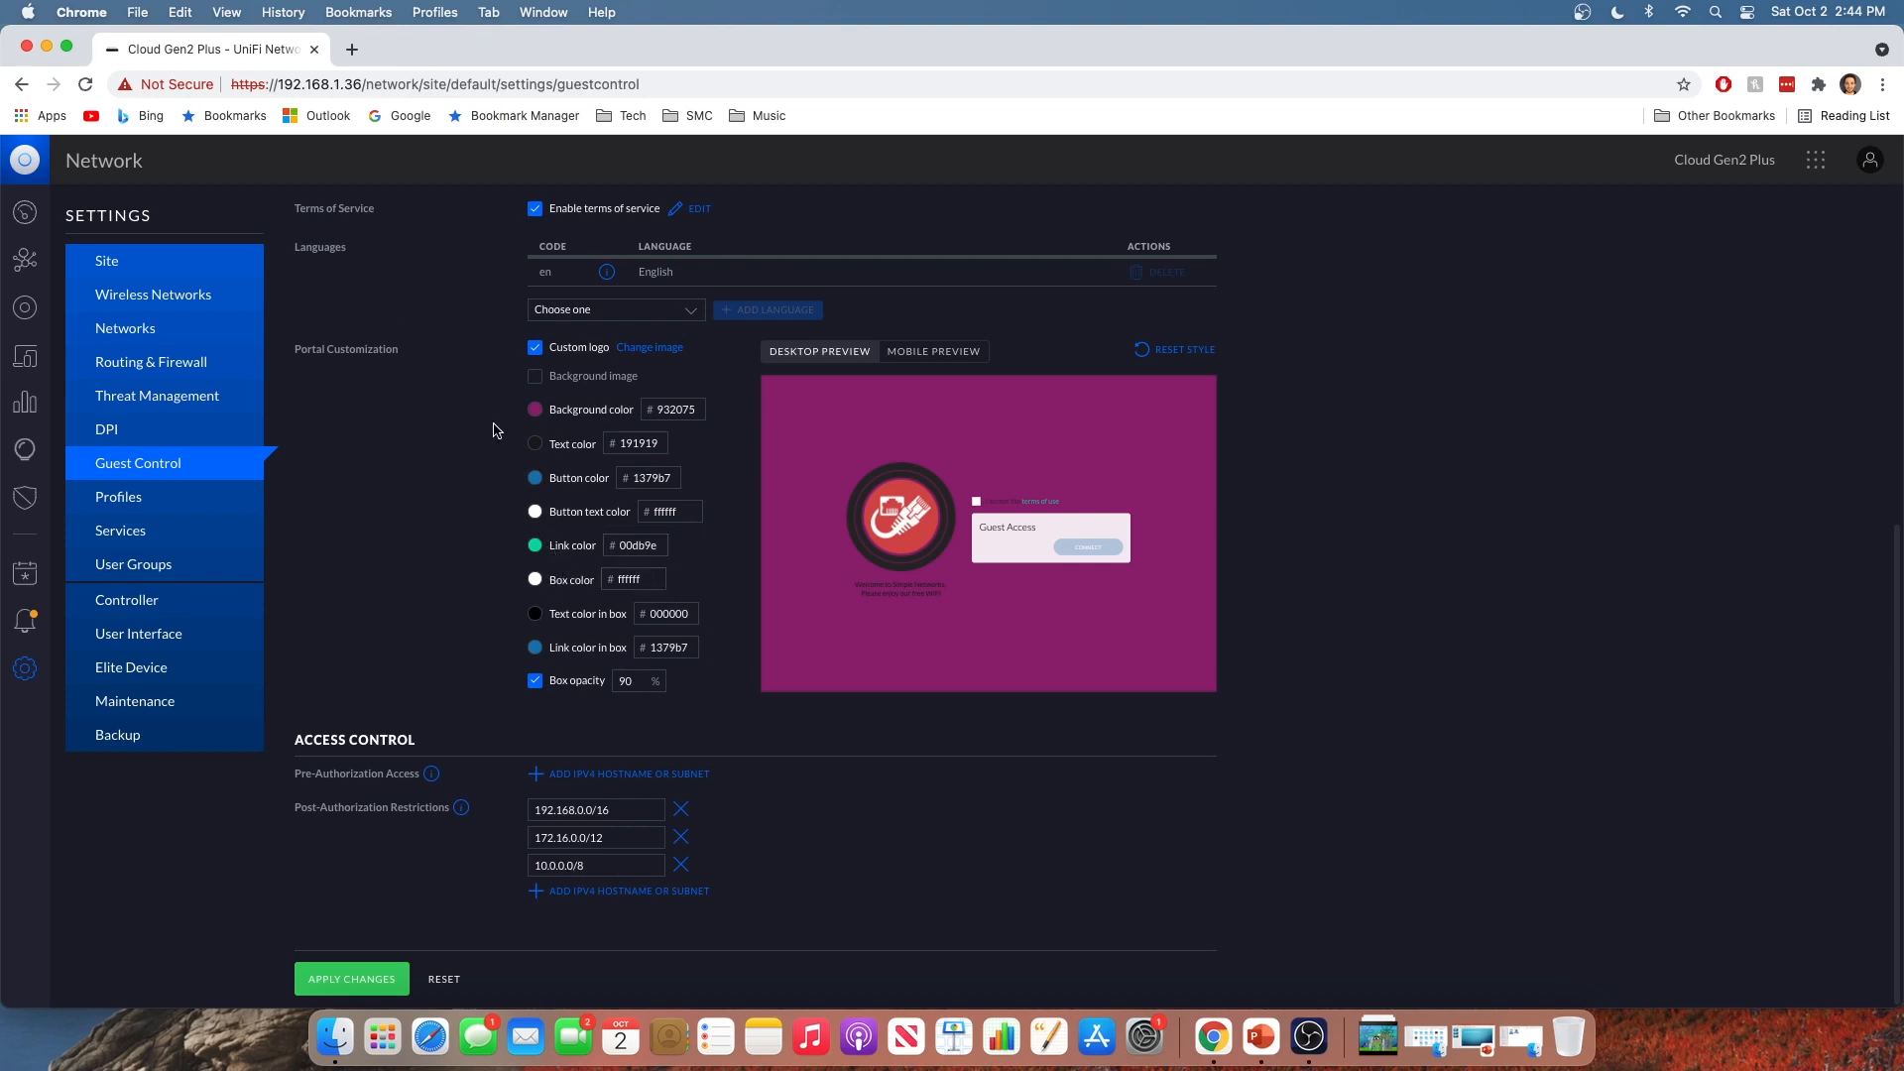
mouse_move(599, 542)
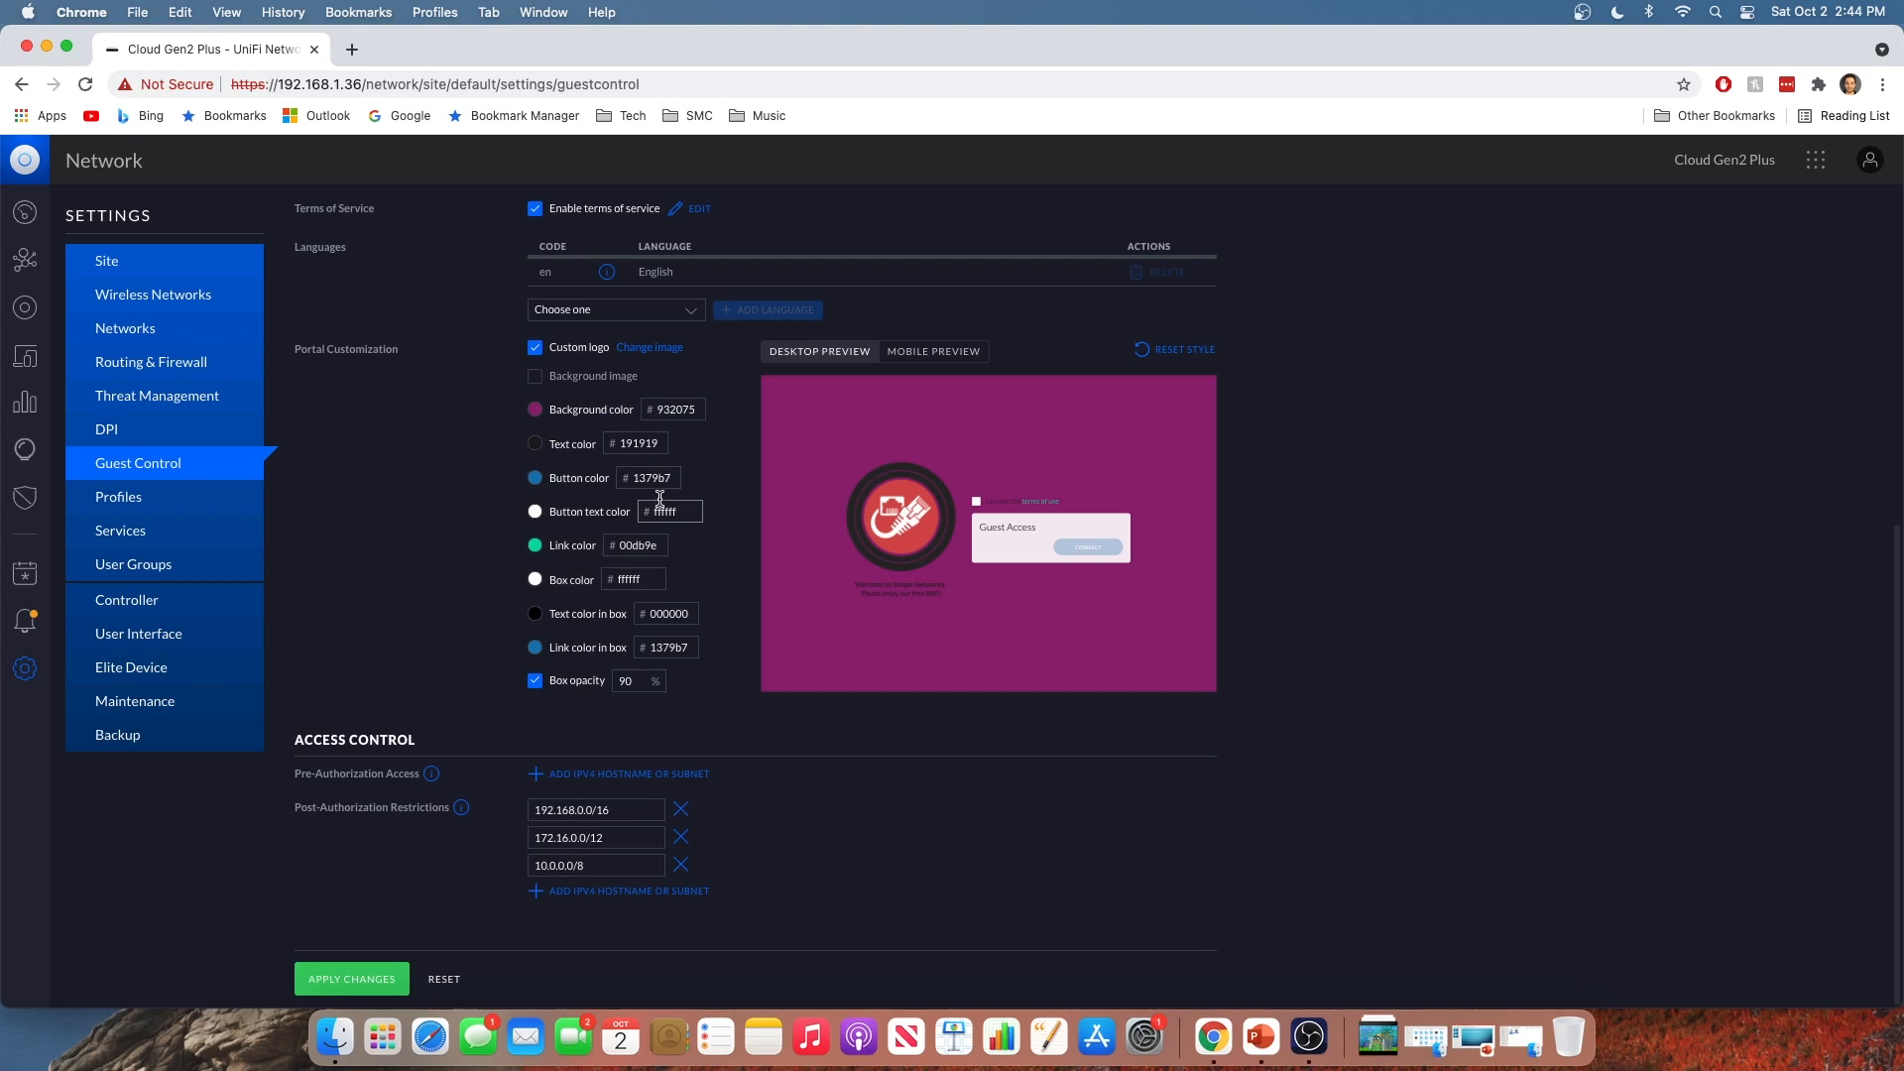
Review Portal Customization and Access Control, then apply the guest portal changes
scroll("up", 3)
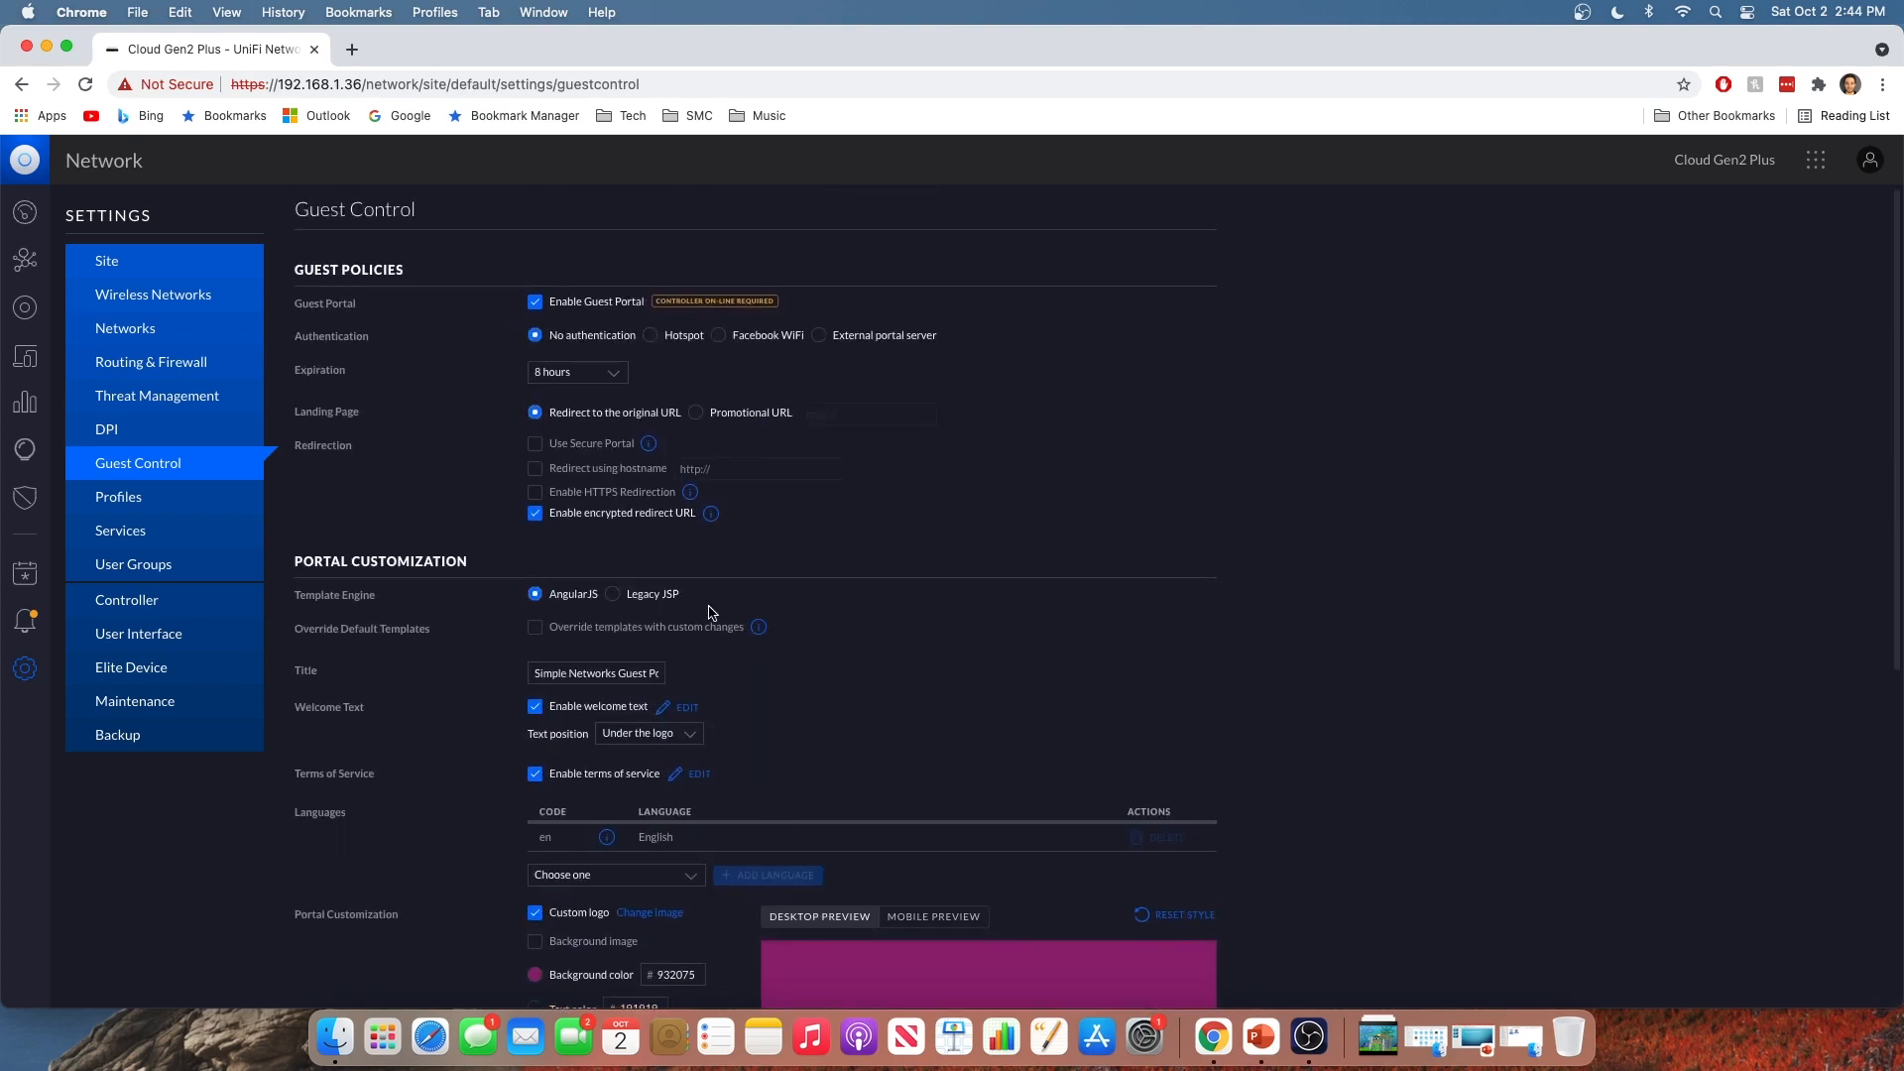
scroll("down", 3)
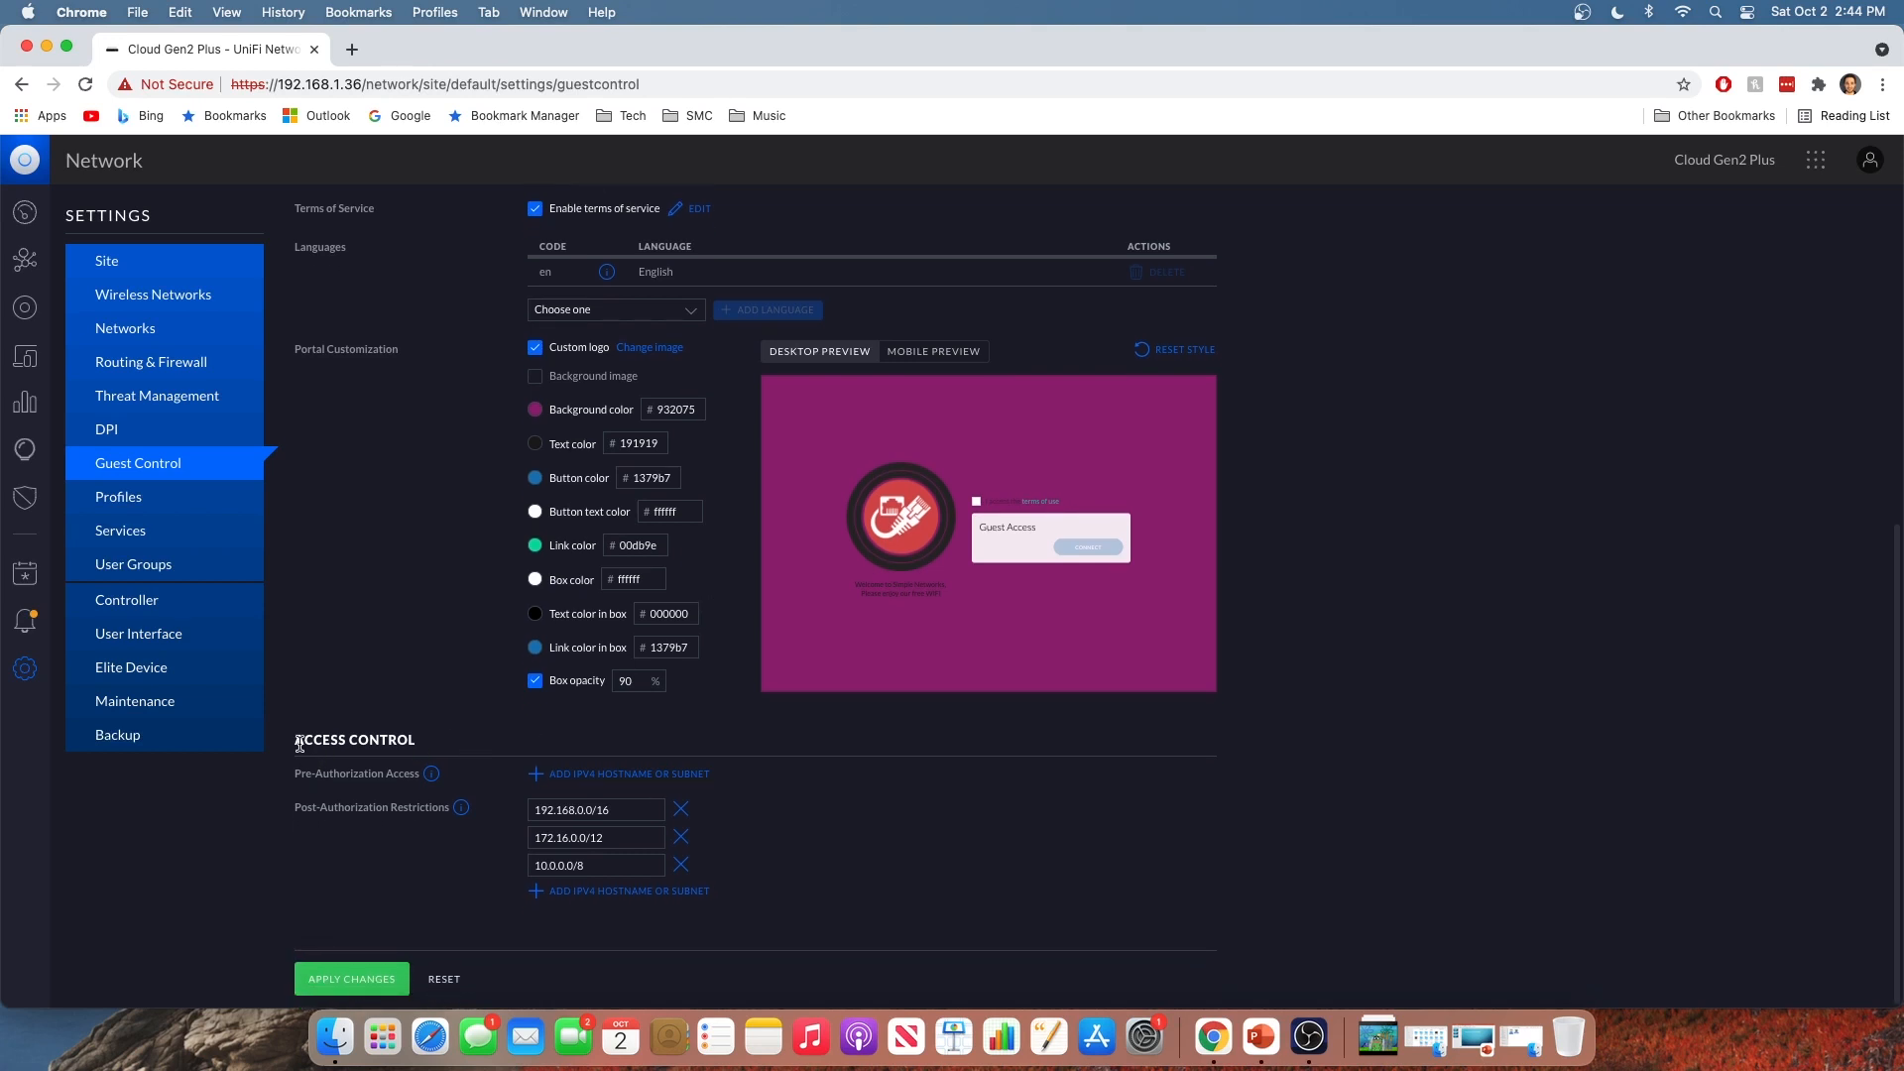
mouse_move(736, 762)
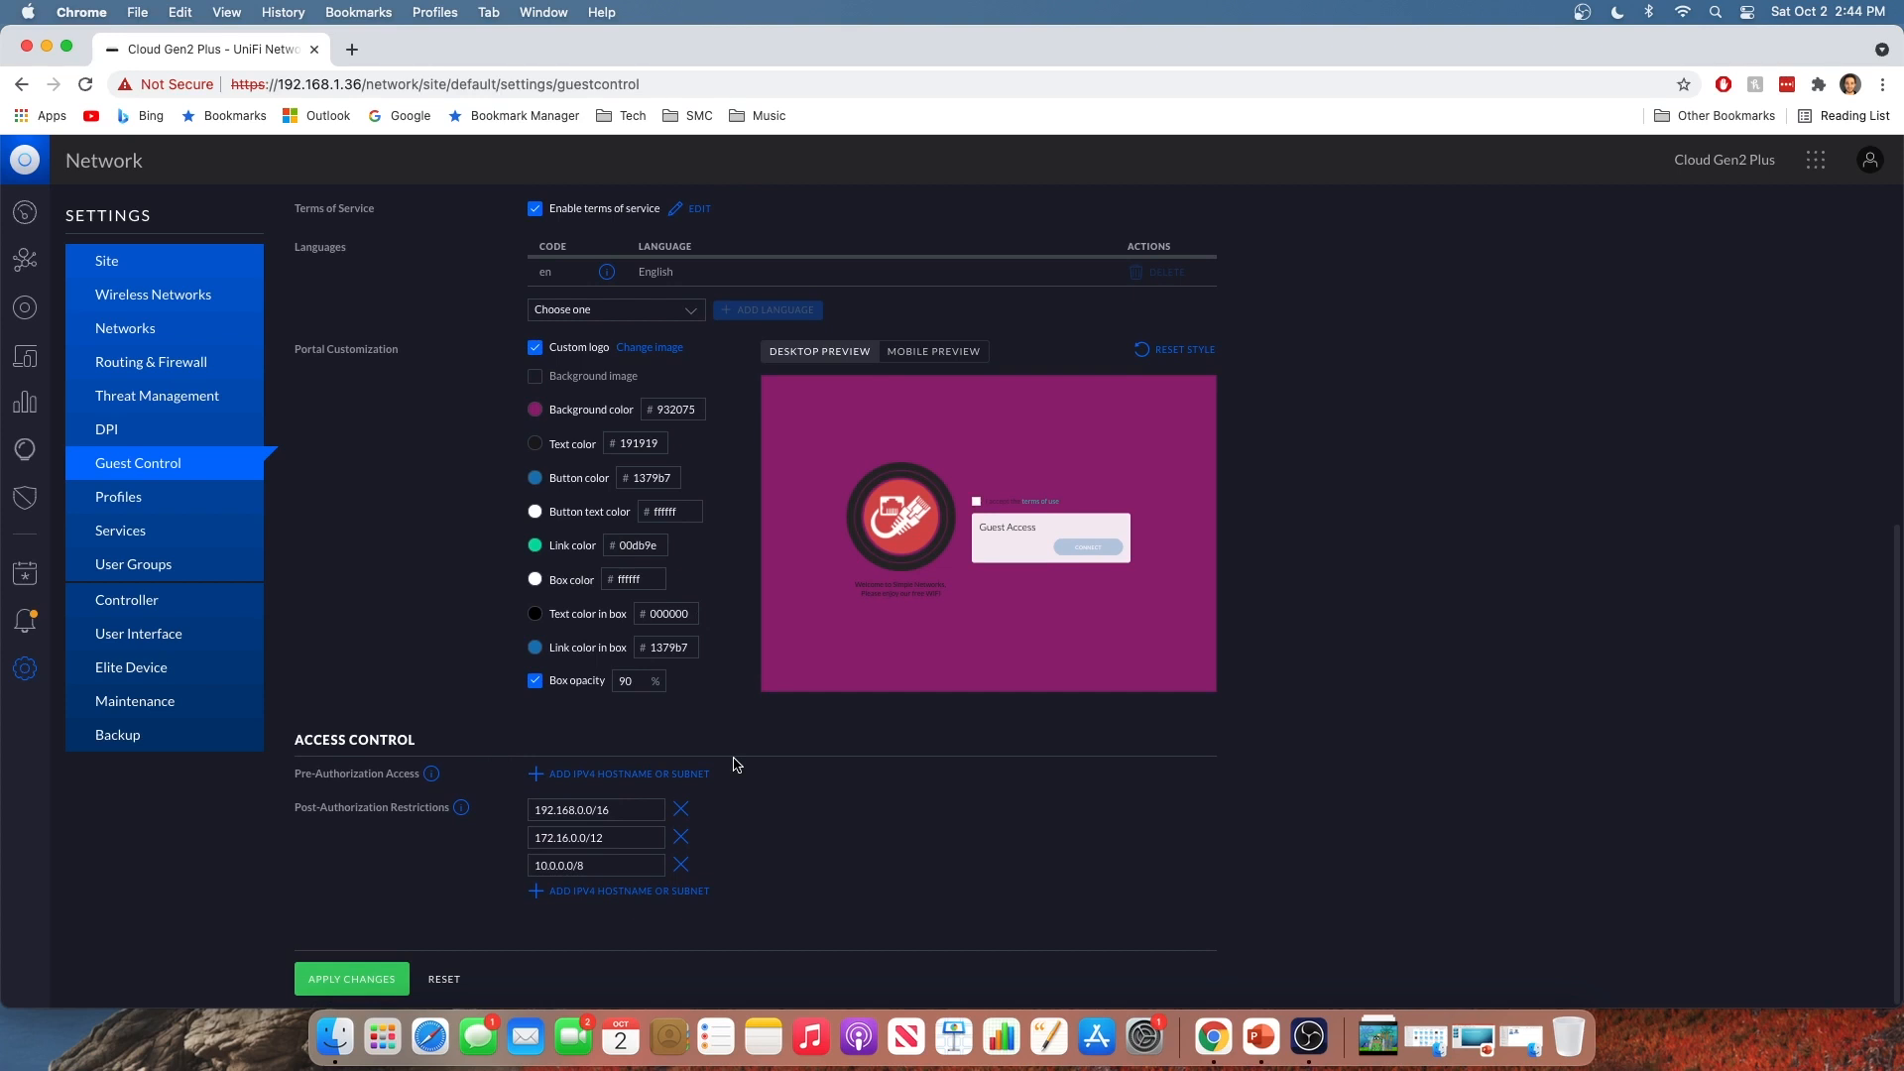
mouse_move(819, 832)
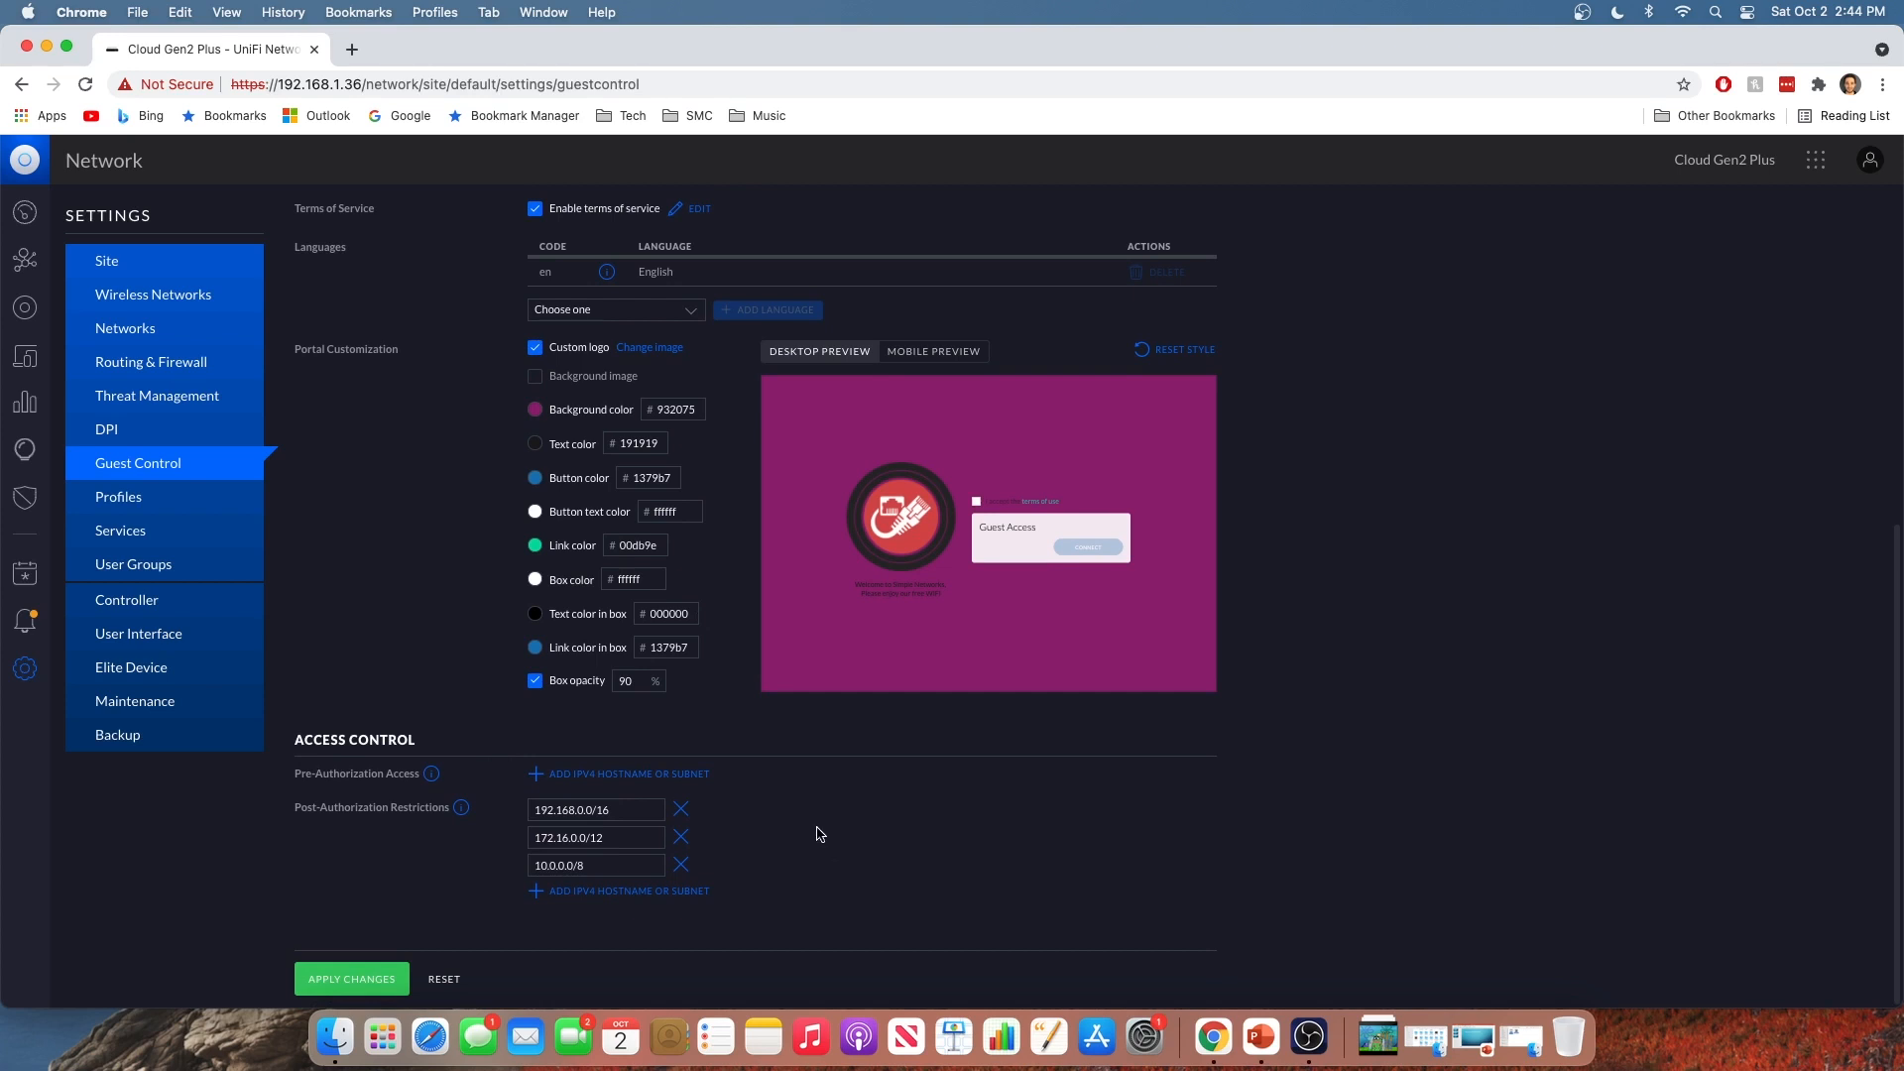
mouse_move(805, 800)
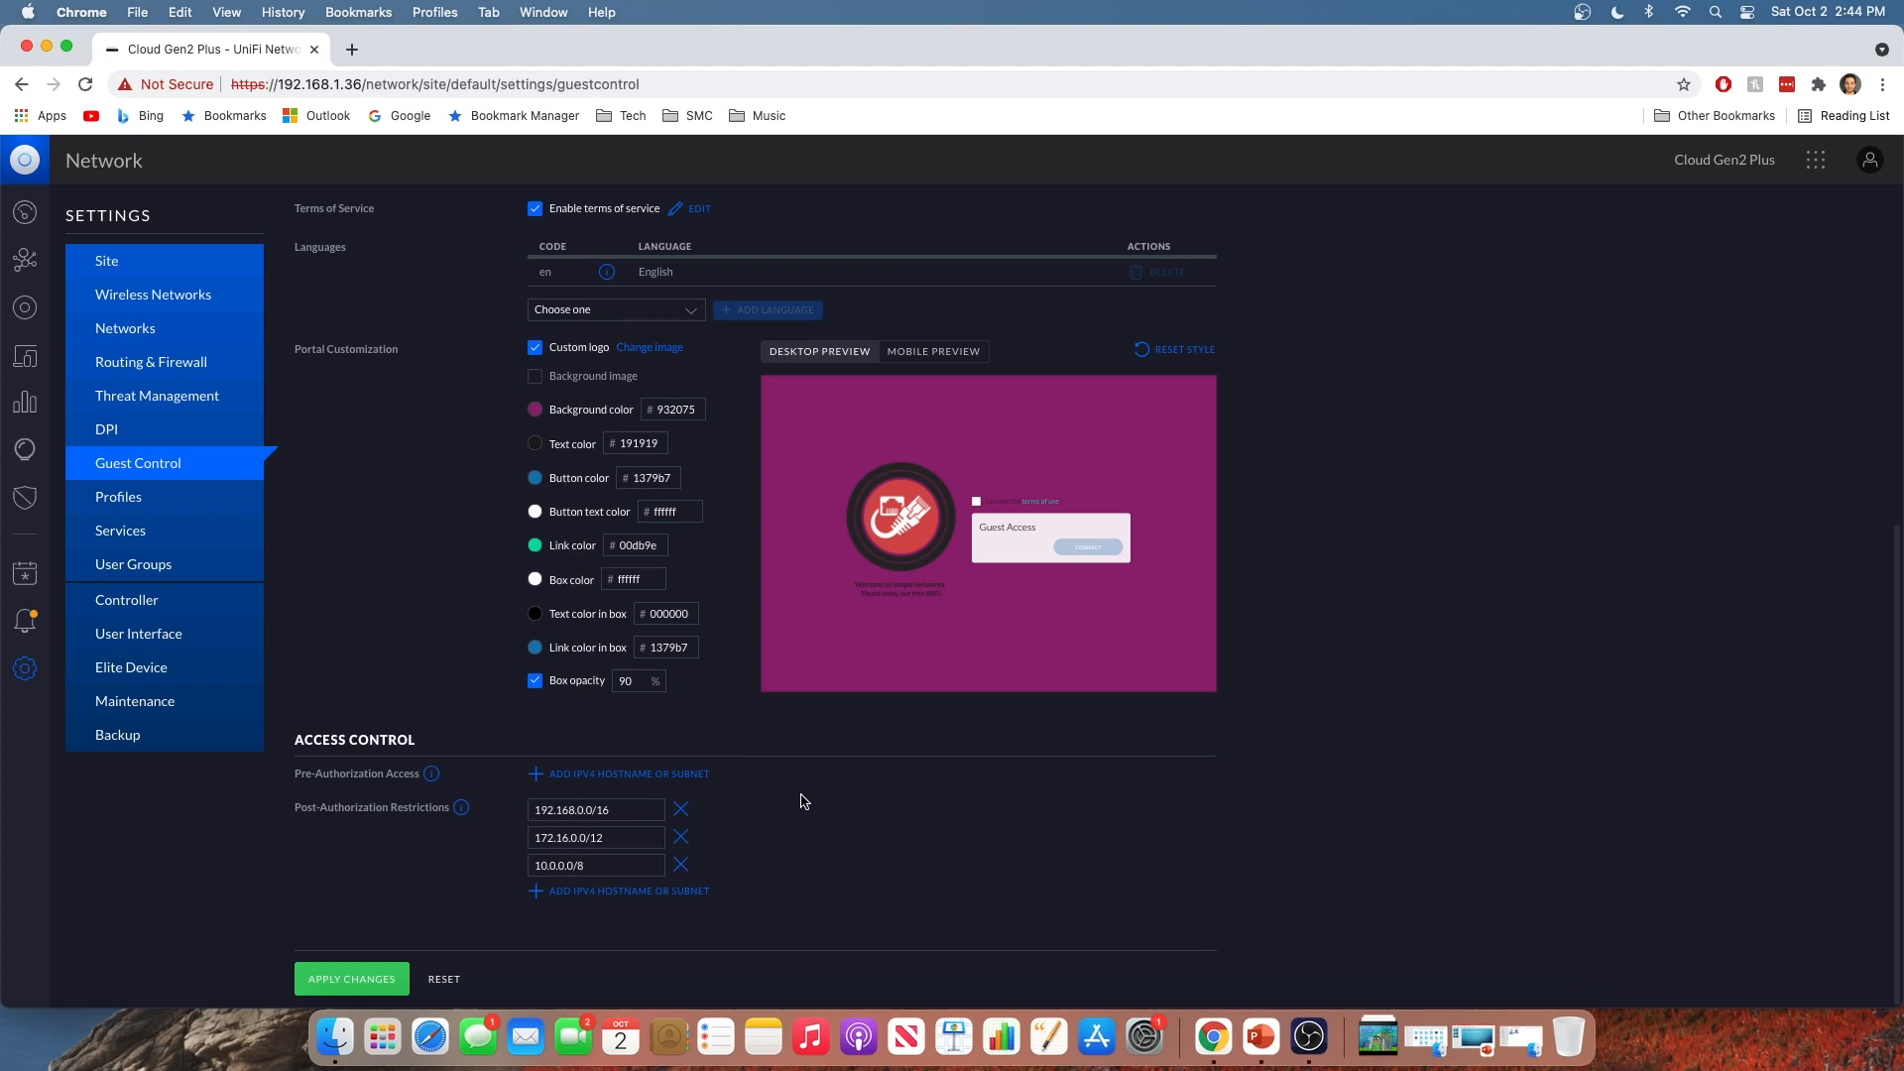
mouse_move(689, 779)
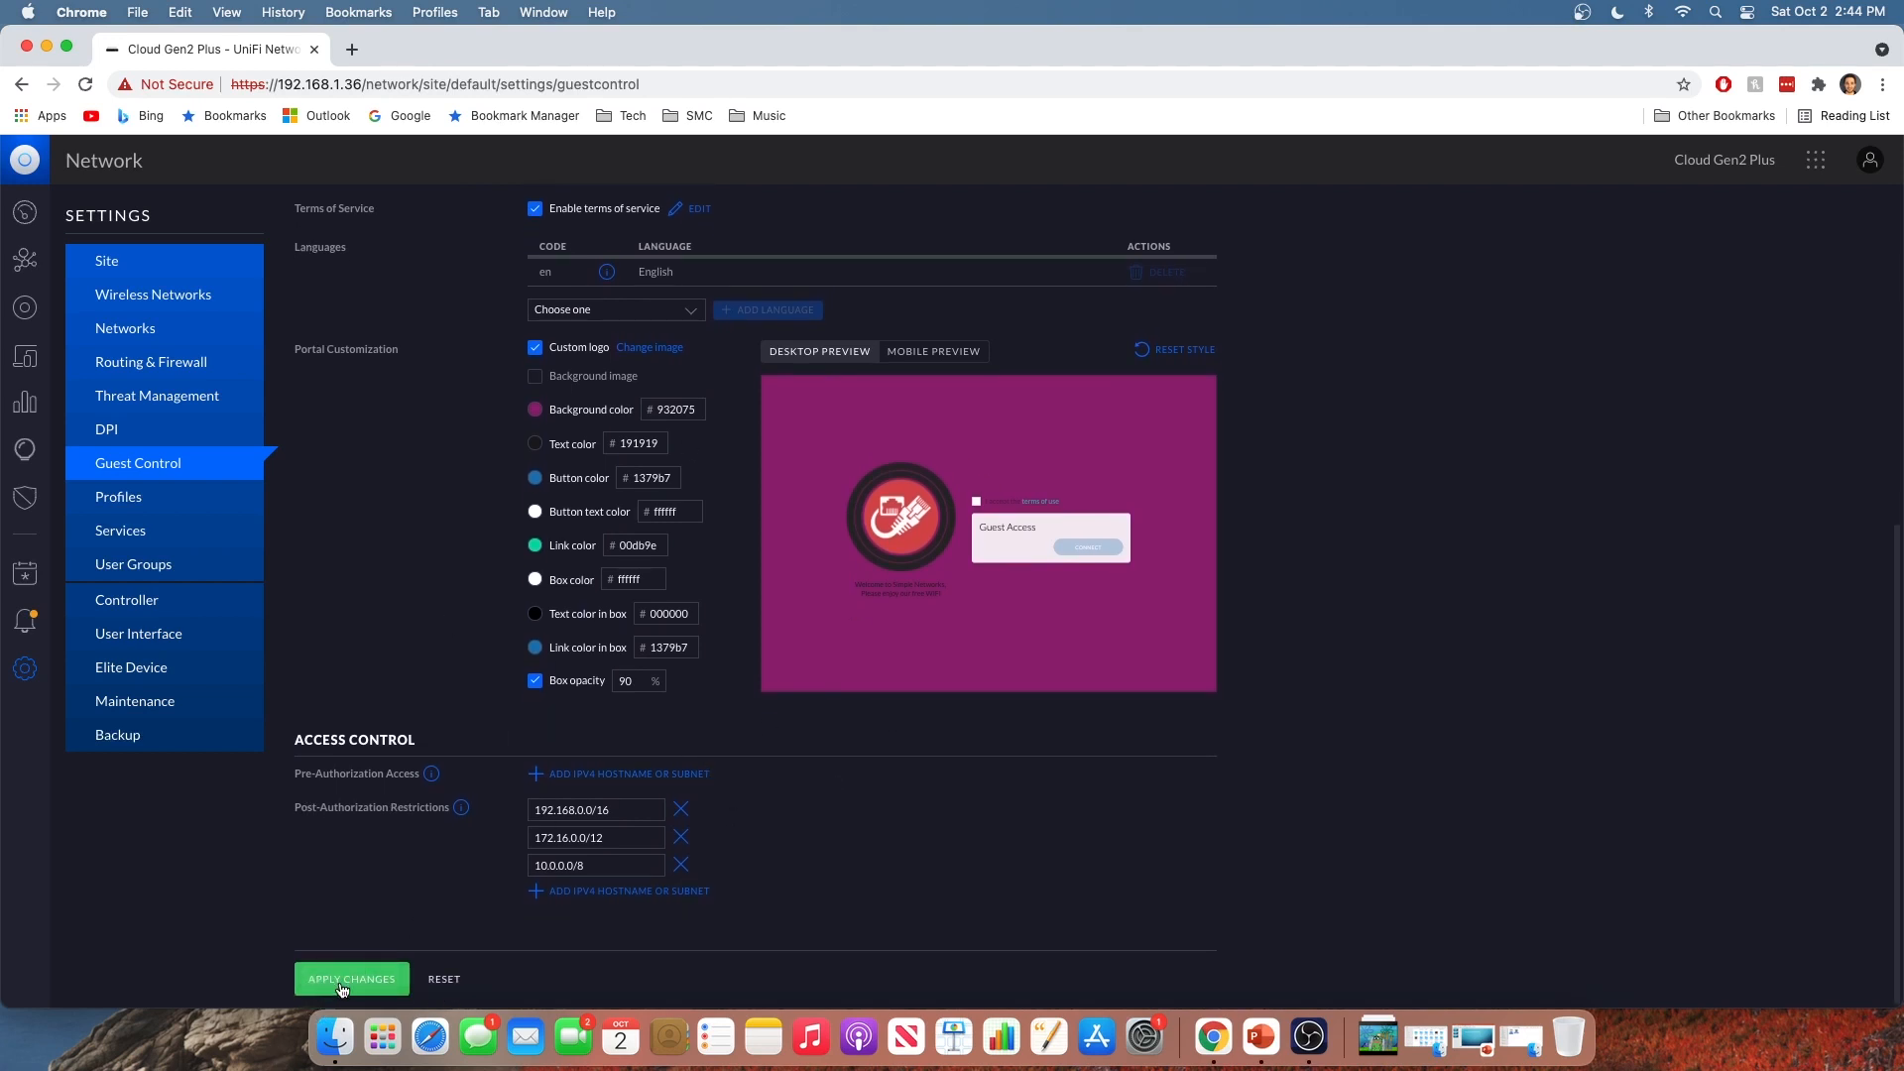
left_click(351, 979)
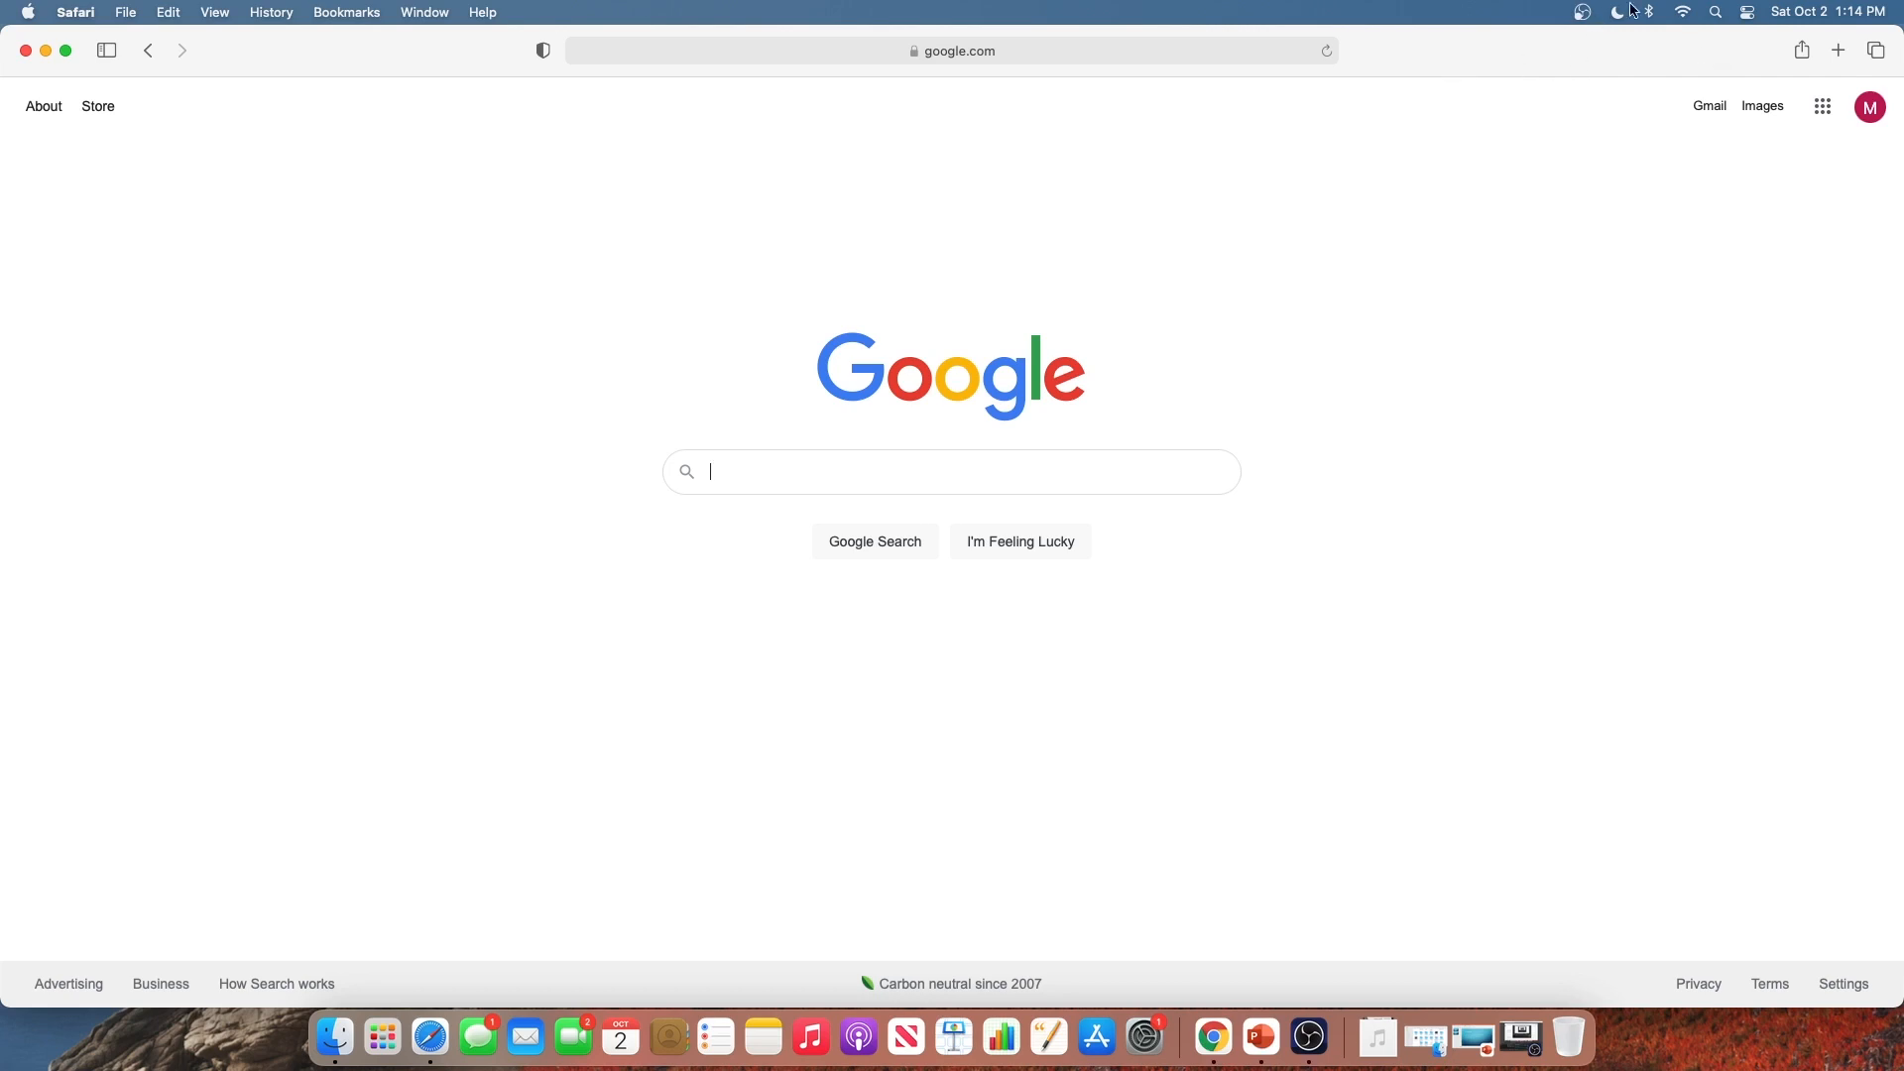
Choose Simple Networks Wifi Guest from the macOS Wi-Fi menu
left_click(1685, 10)
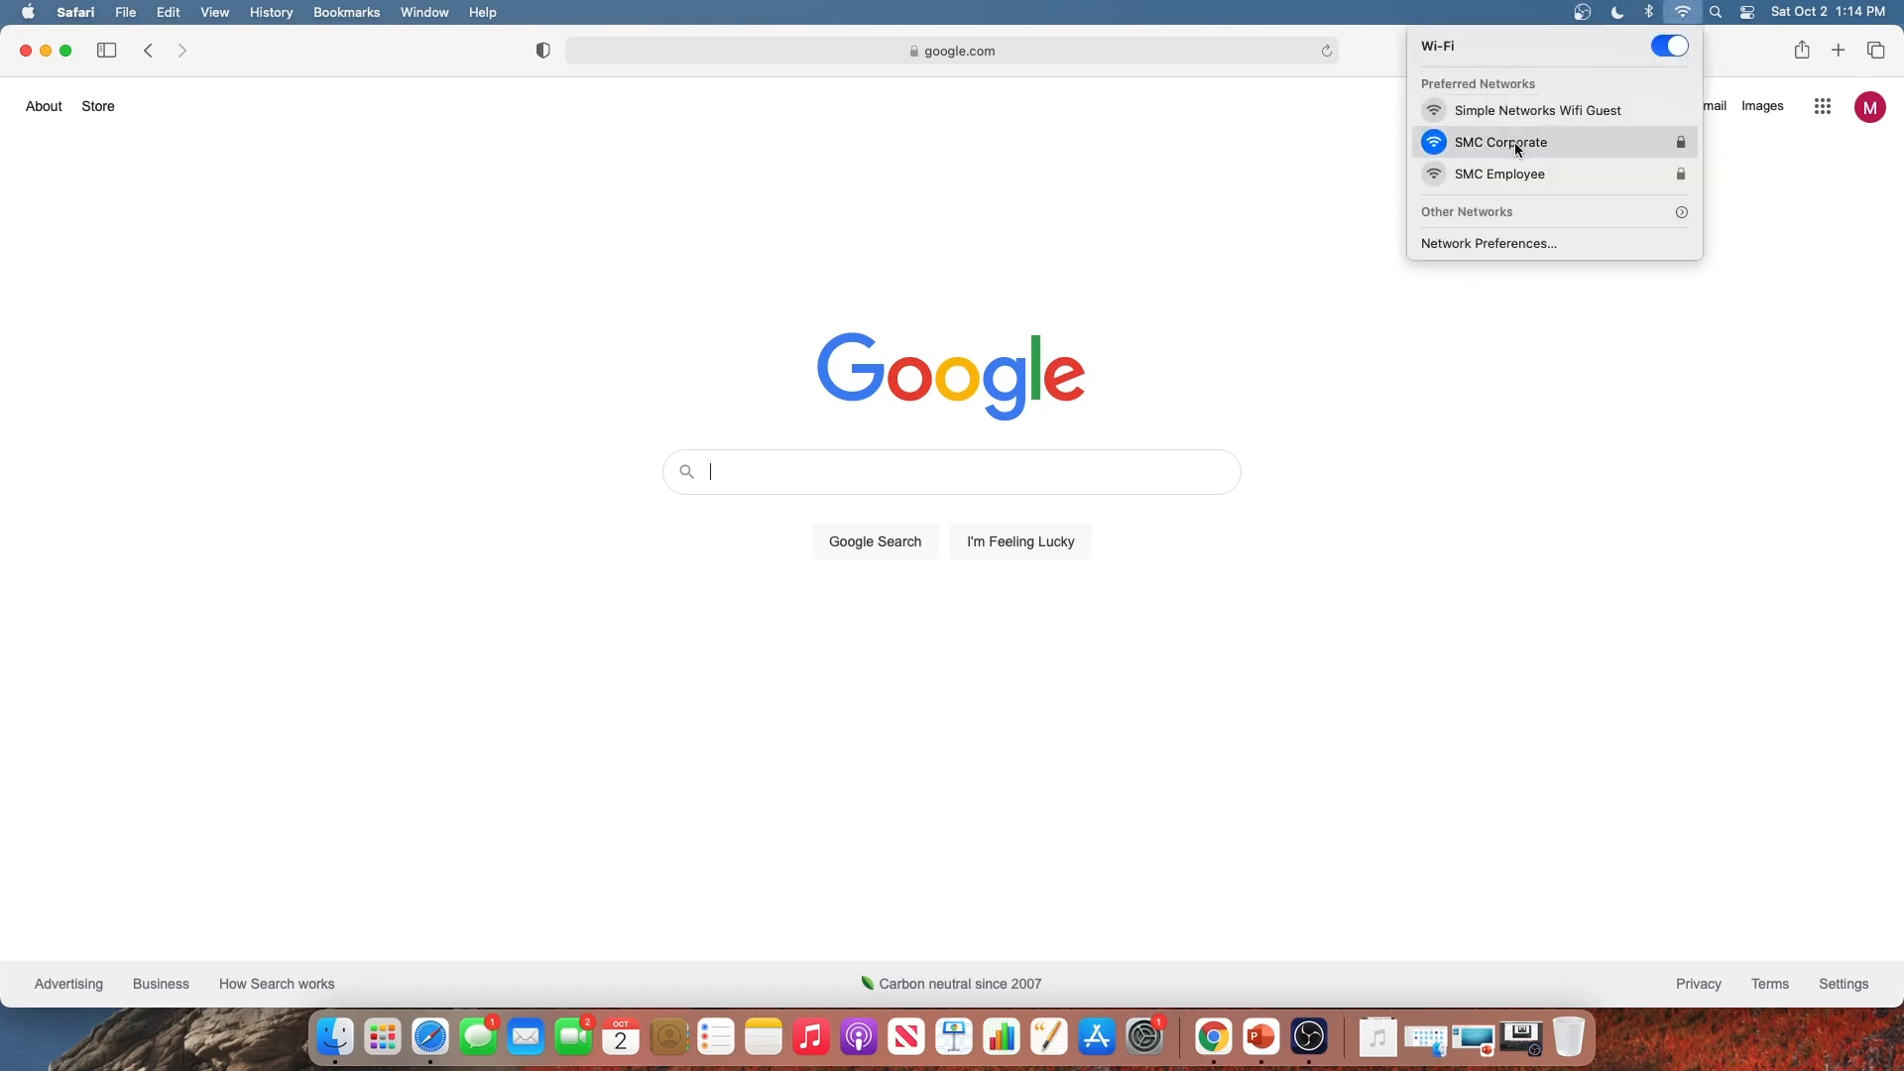
left_click(1537, 110)
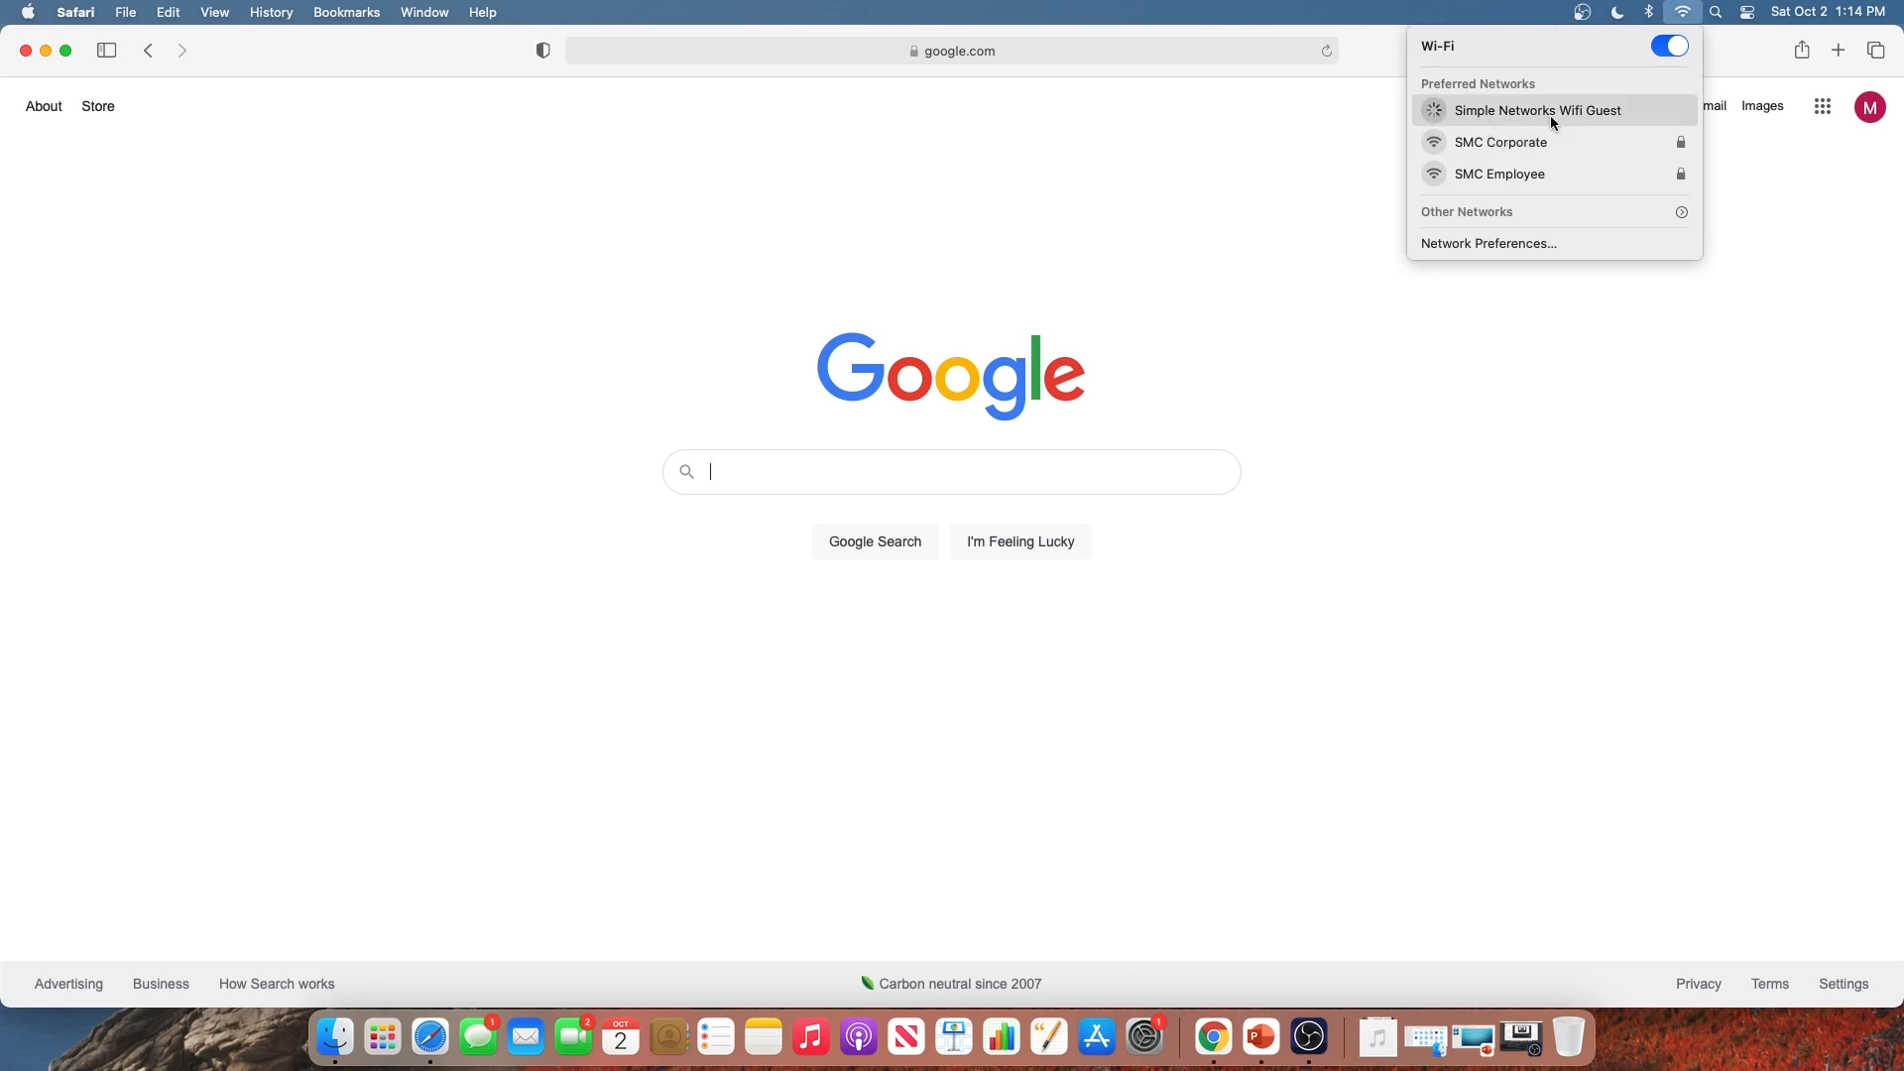
left_click(1537, 110)
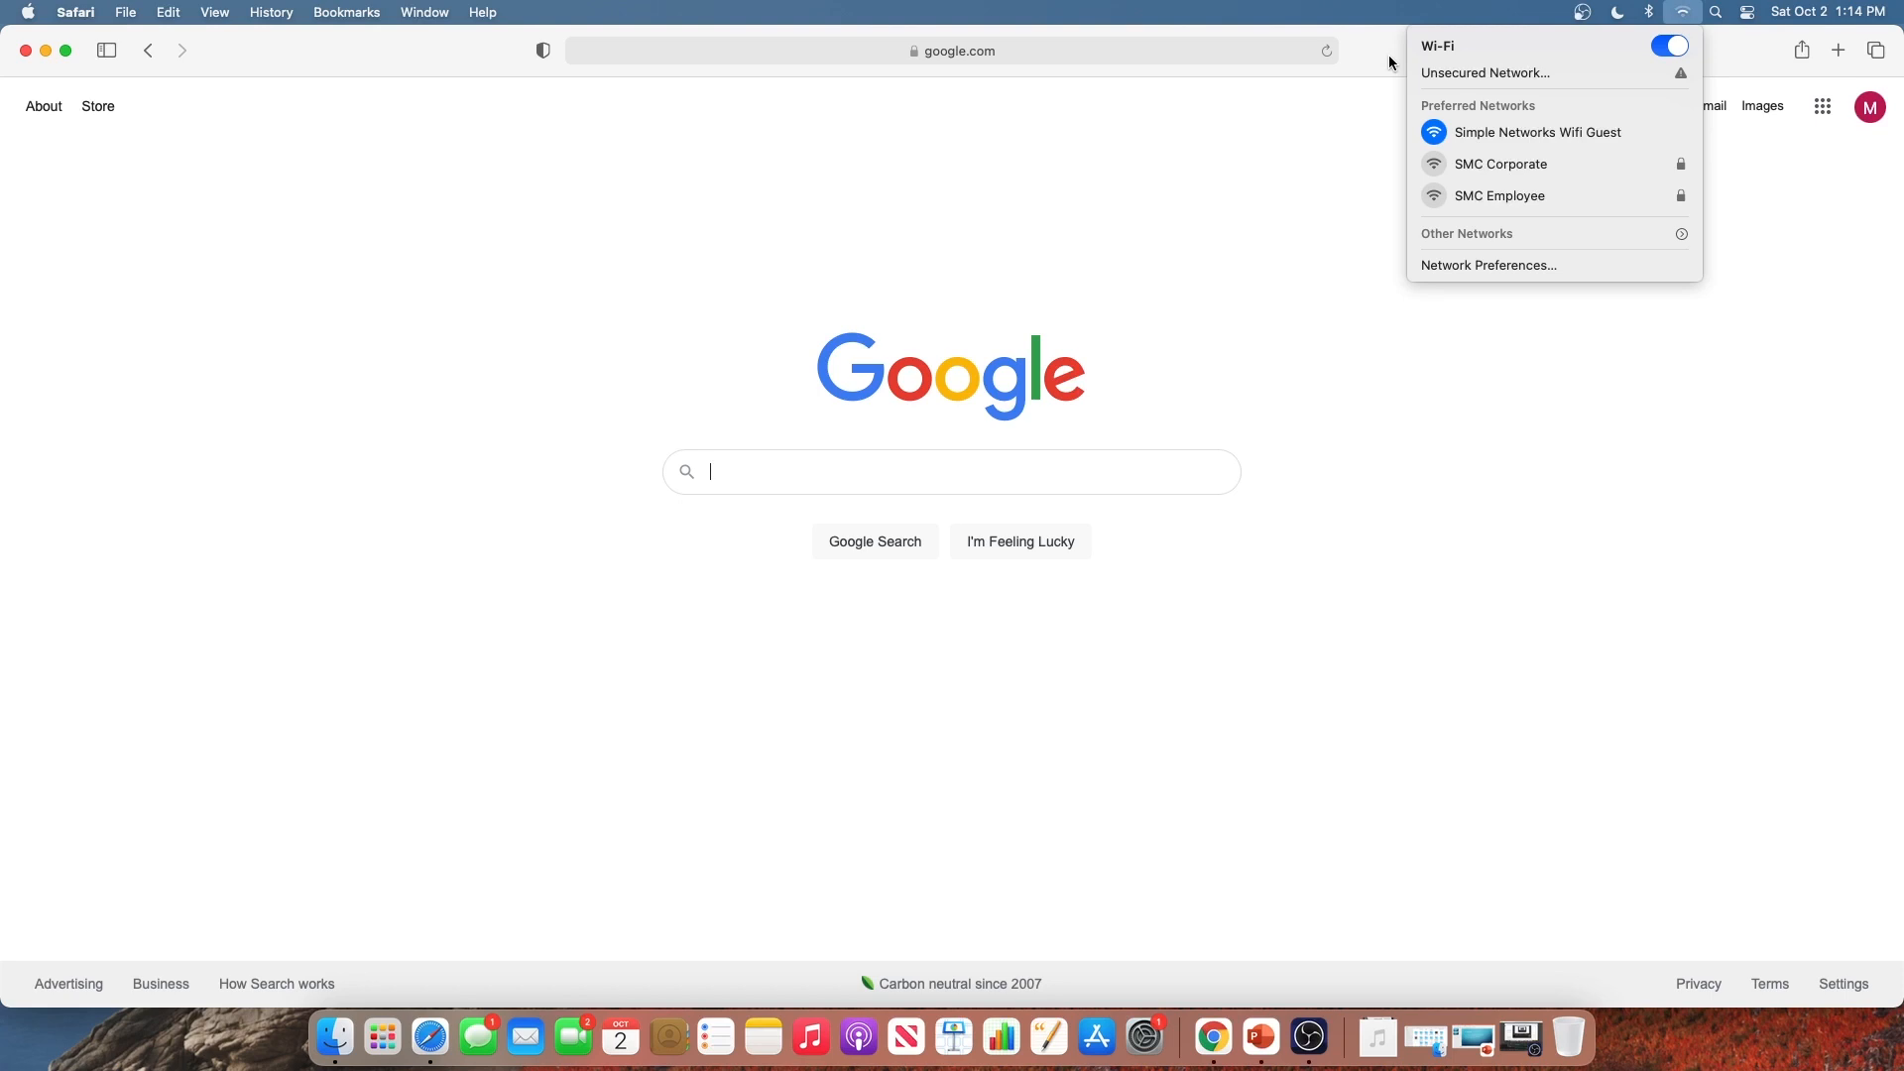
left_click(1538, 132)
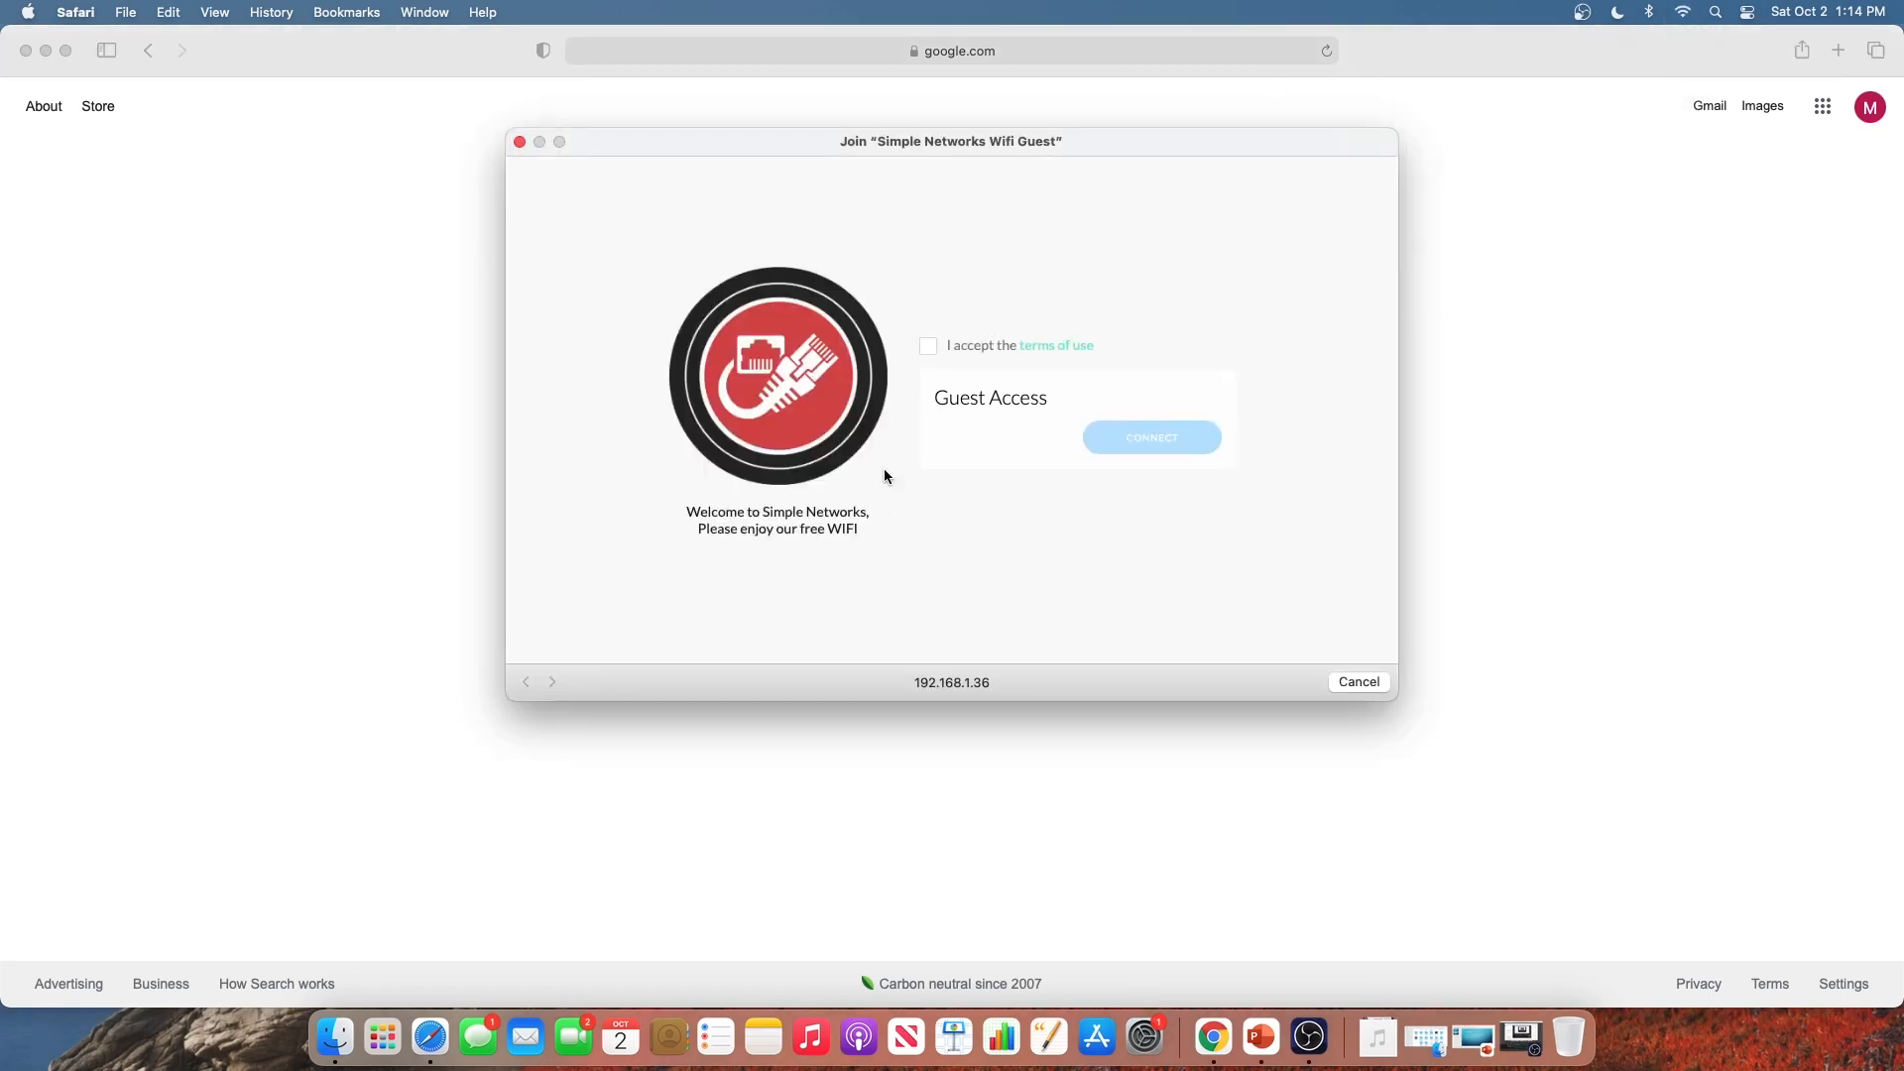
mouse_move(805, 426)
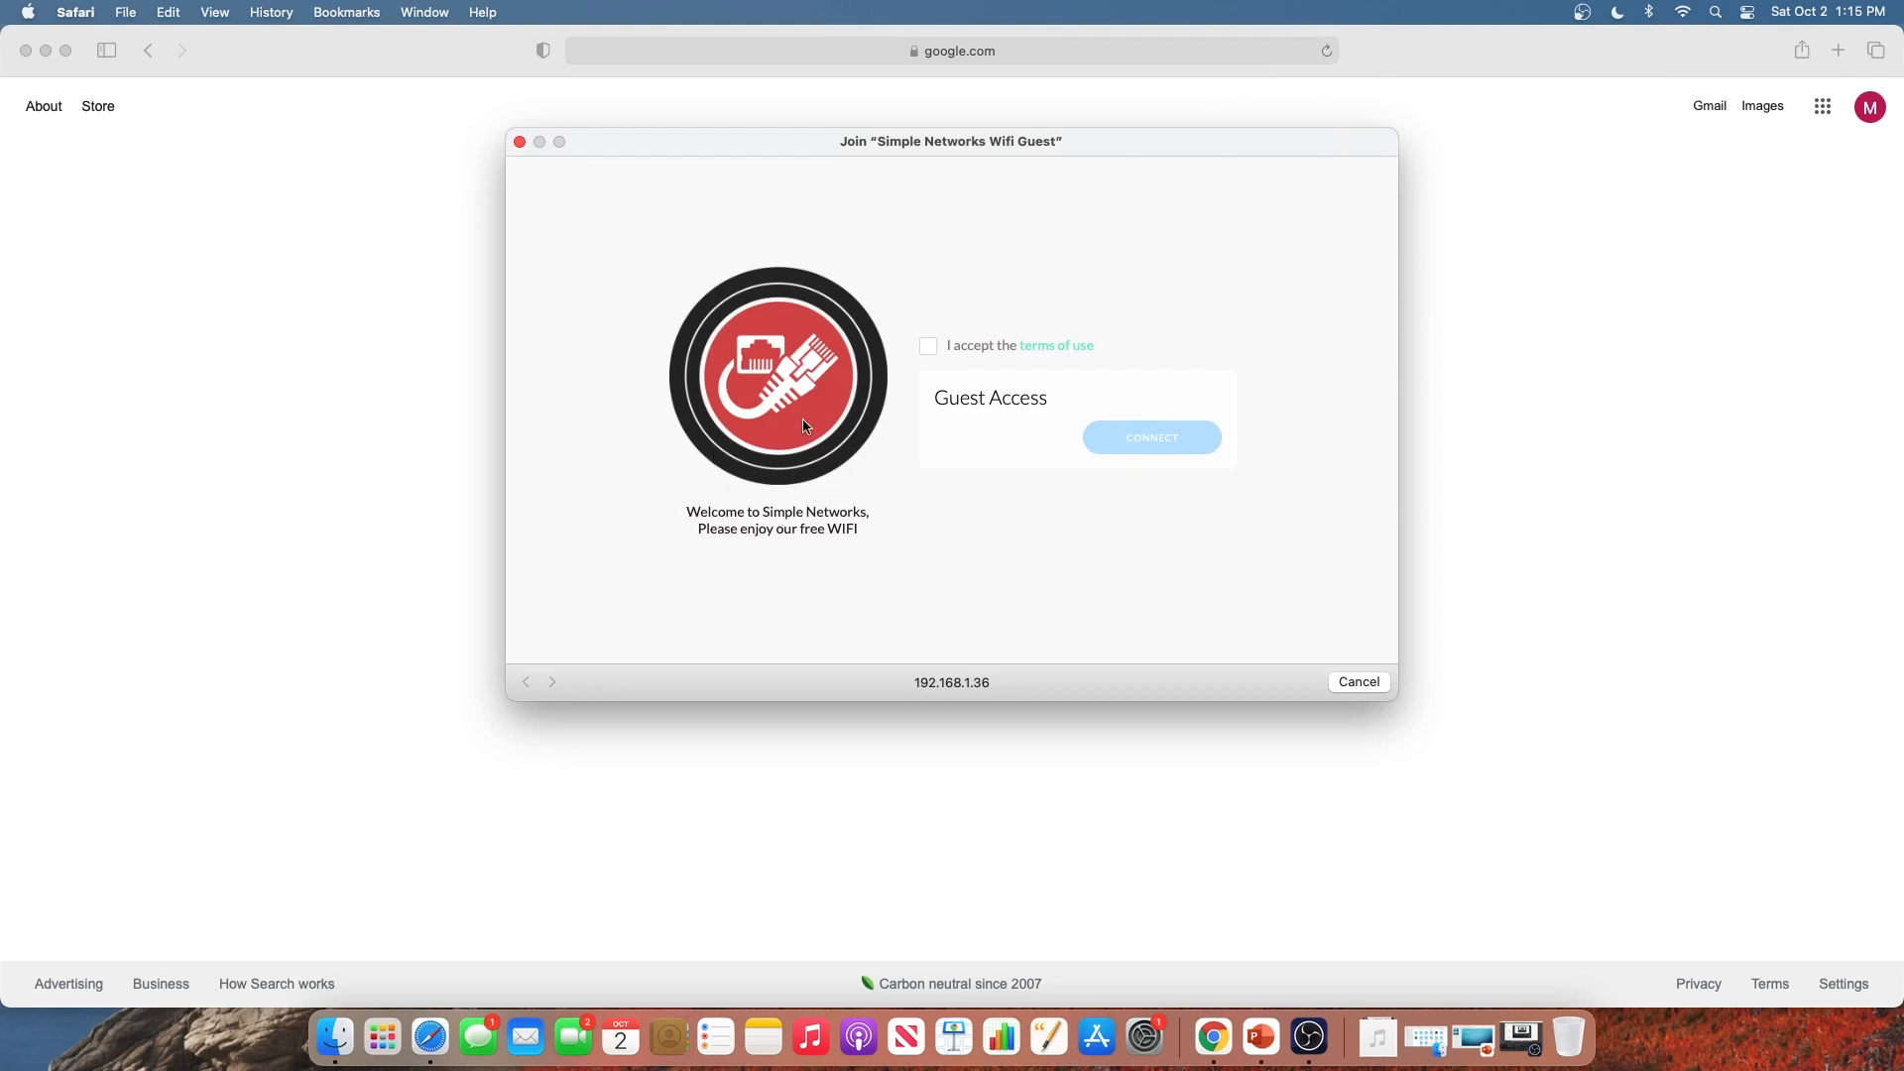
Accept the portal's terms of use, connect, and close the join window
left_click(927, 345)
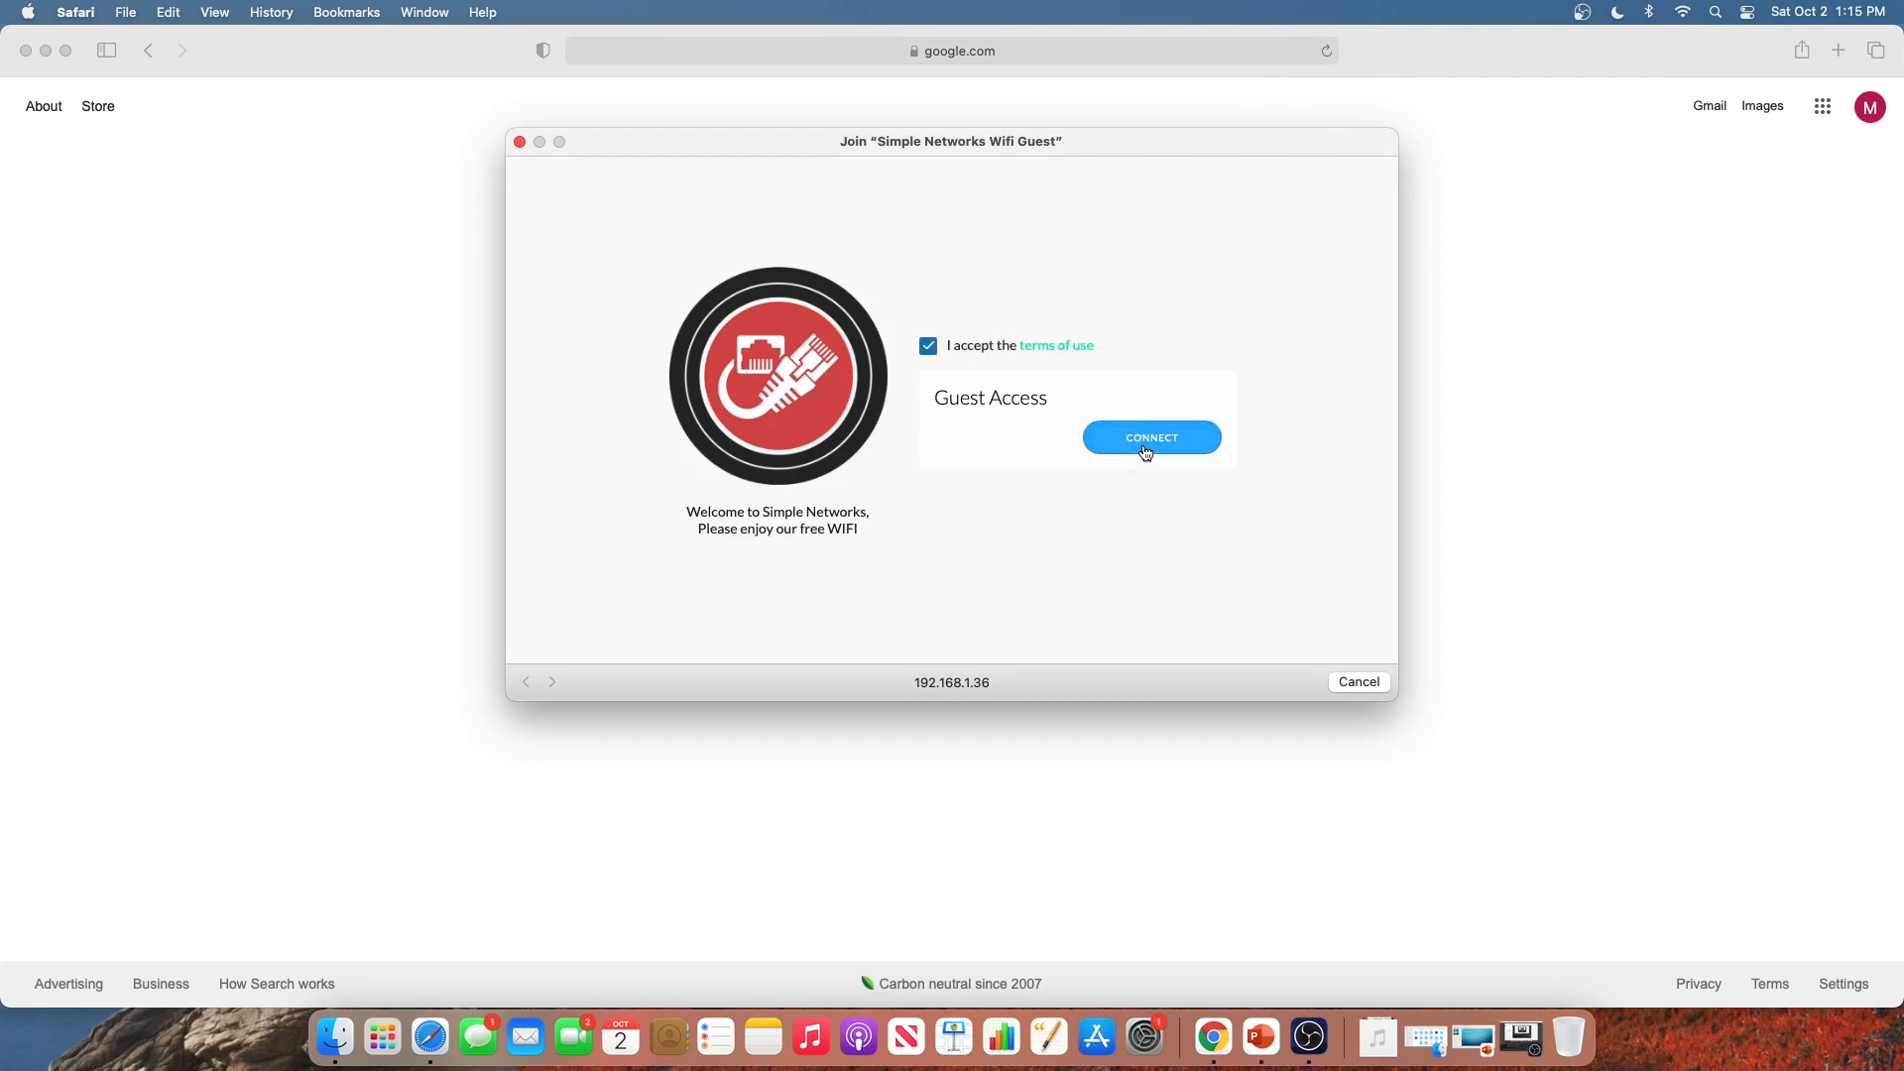
left_click(1152, 437)
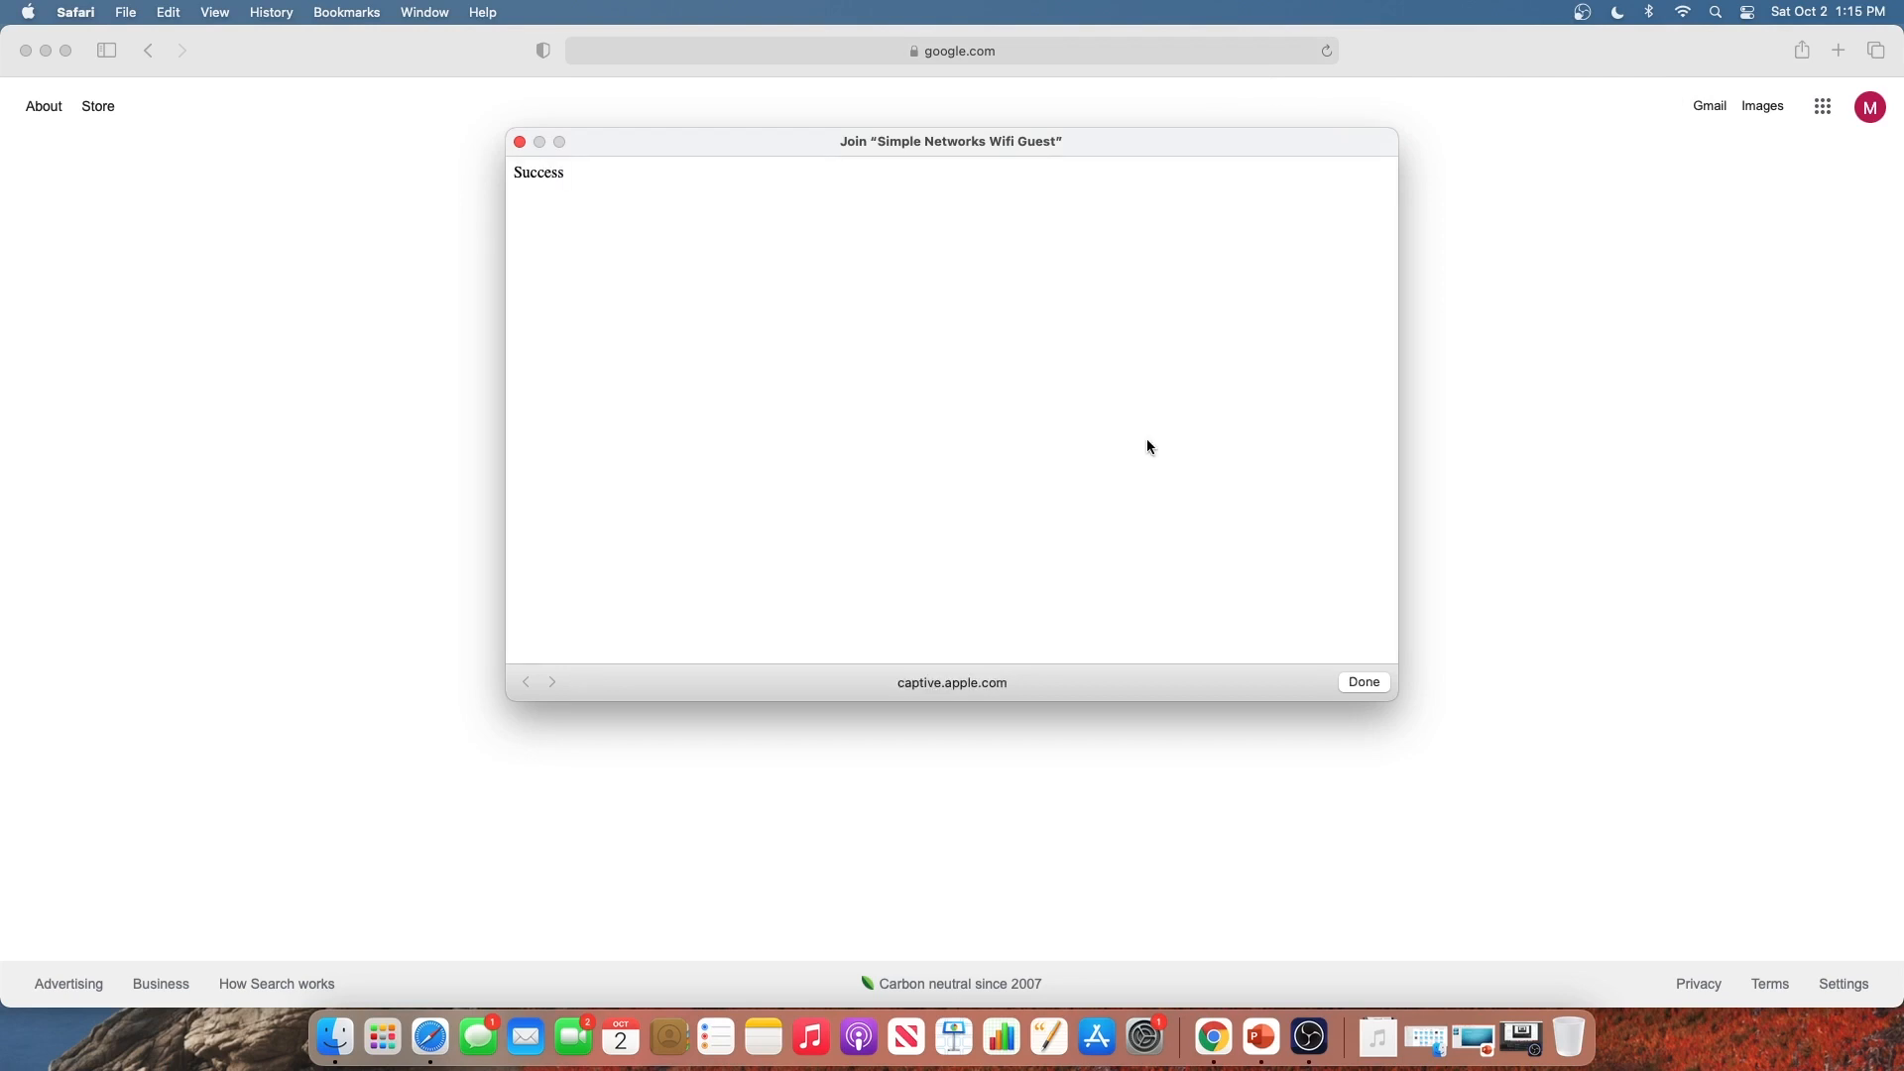
mouse_move(557, 195)
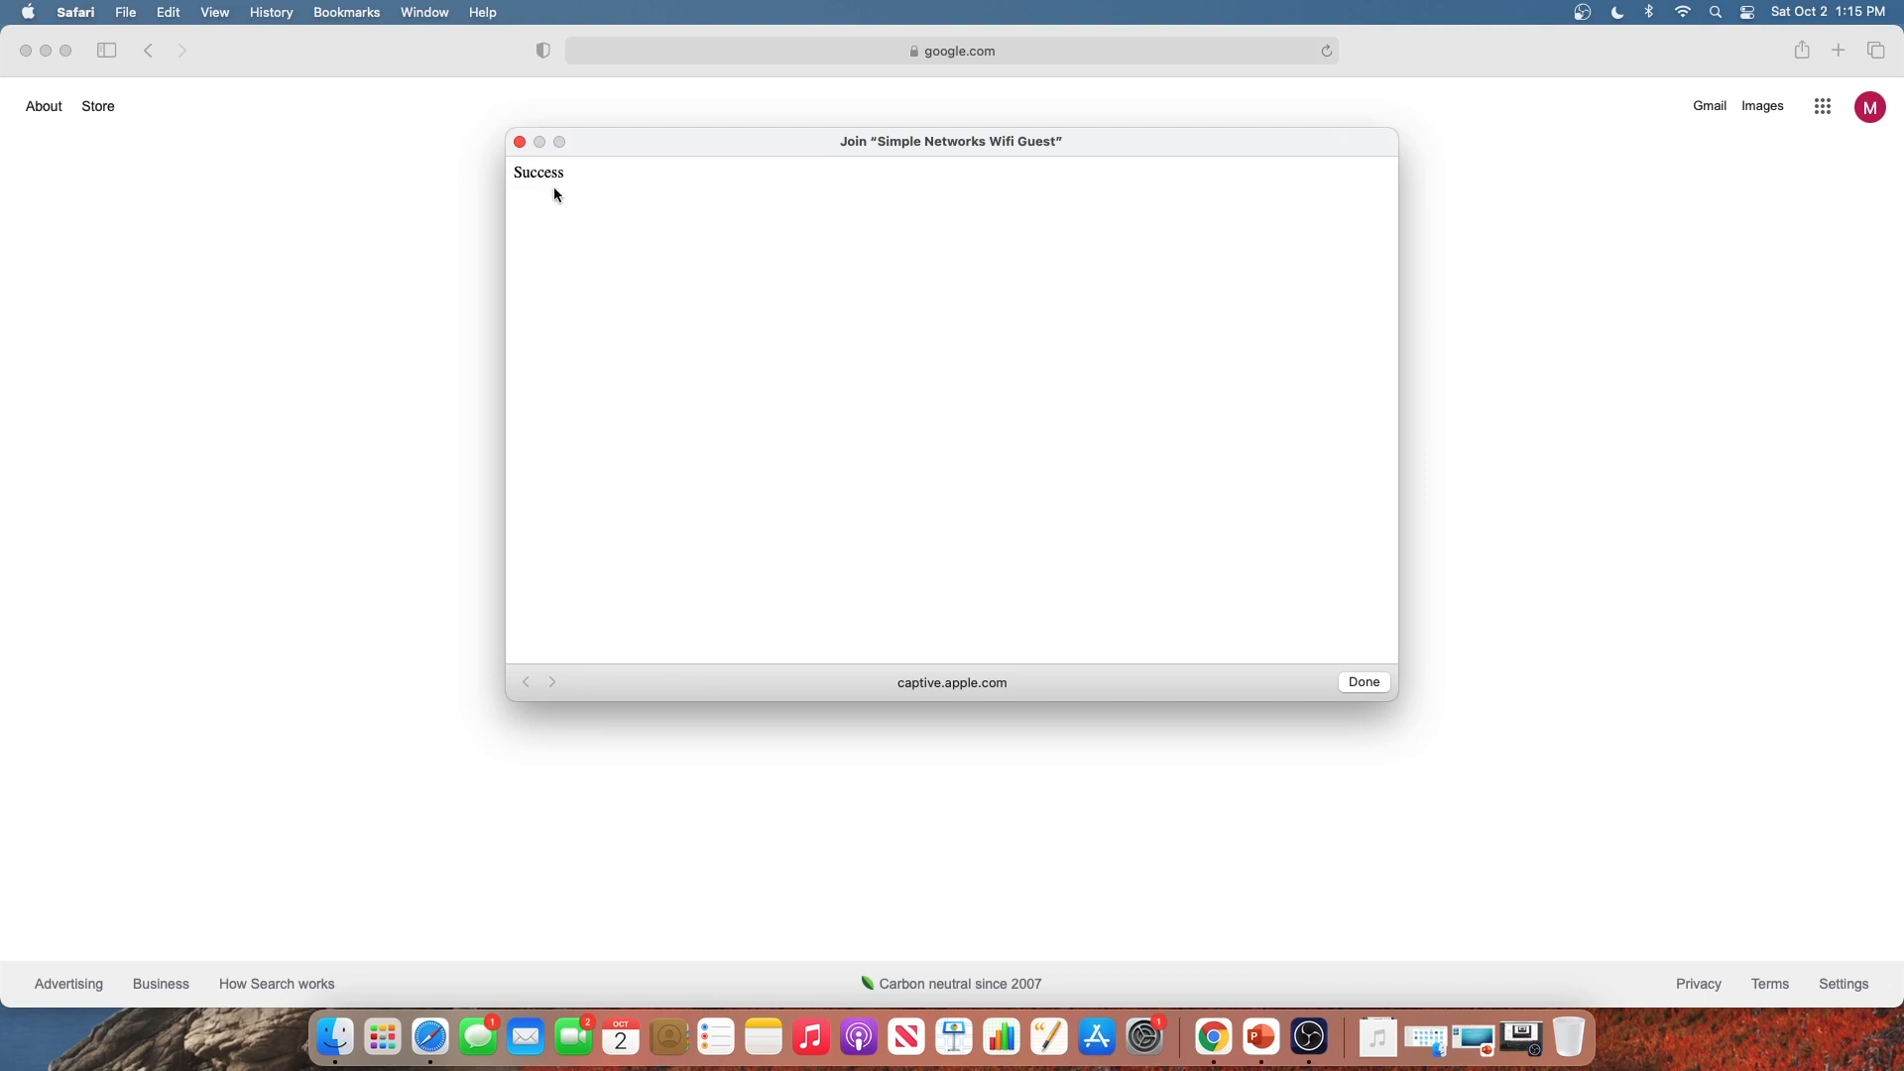
left_click(1364, 681)
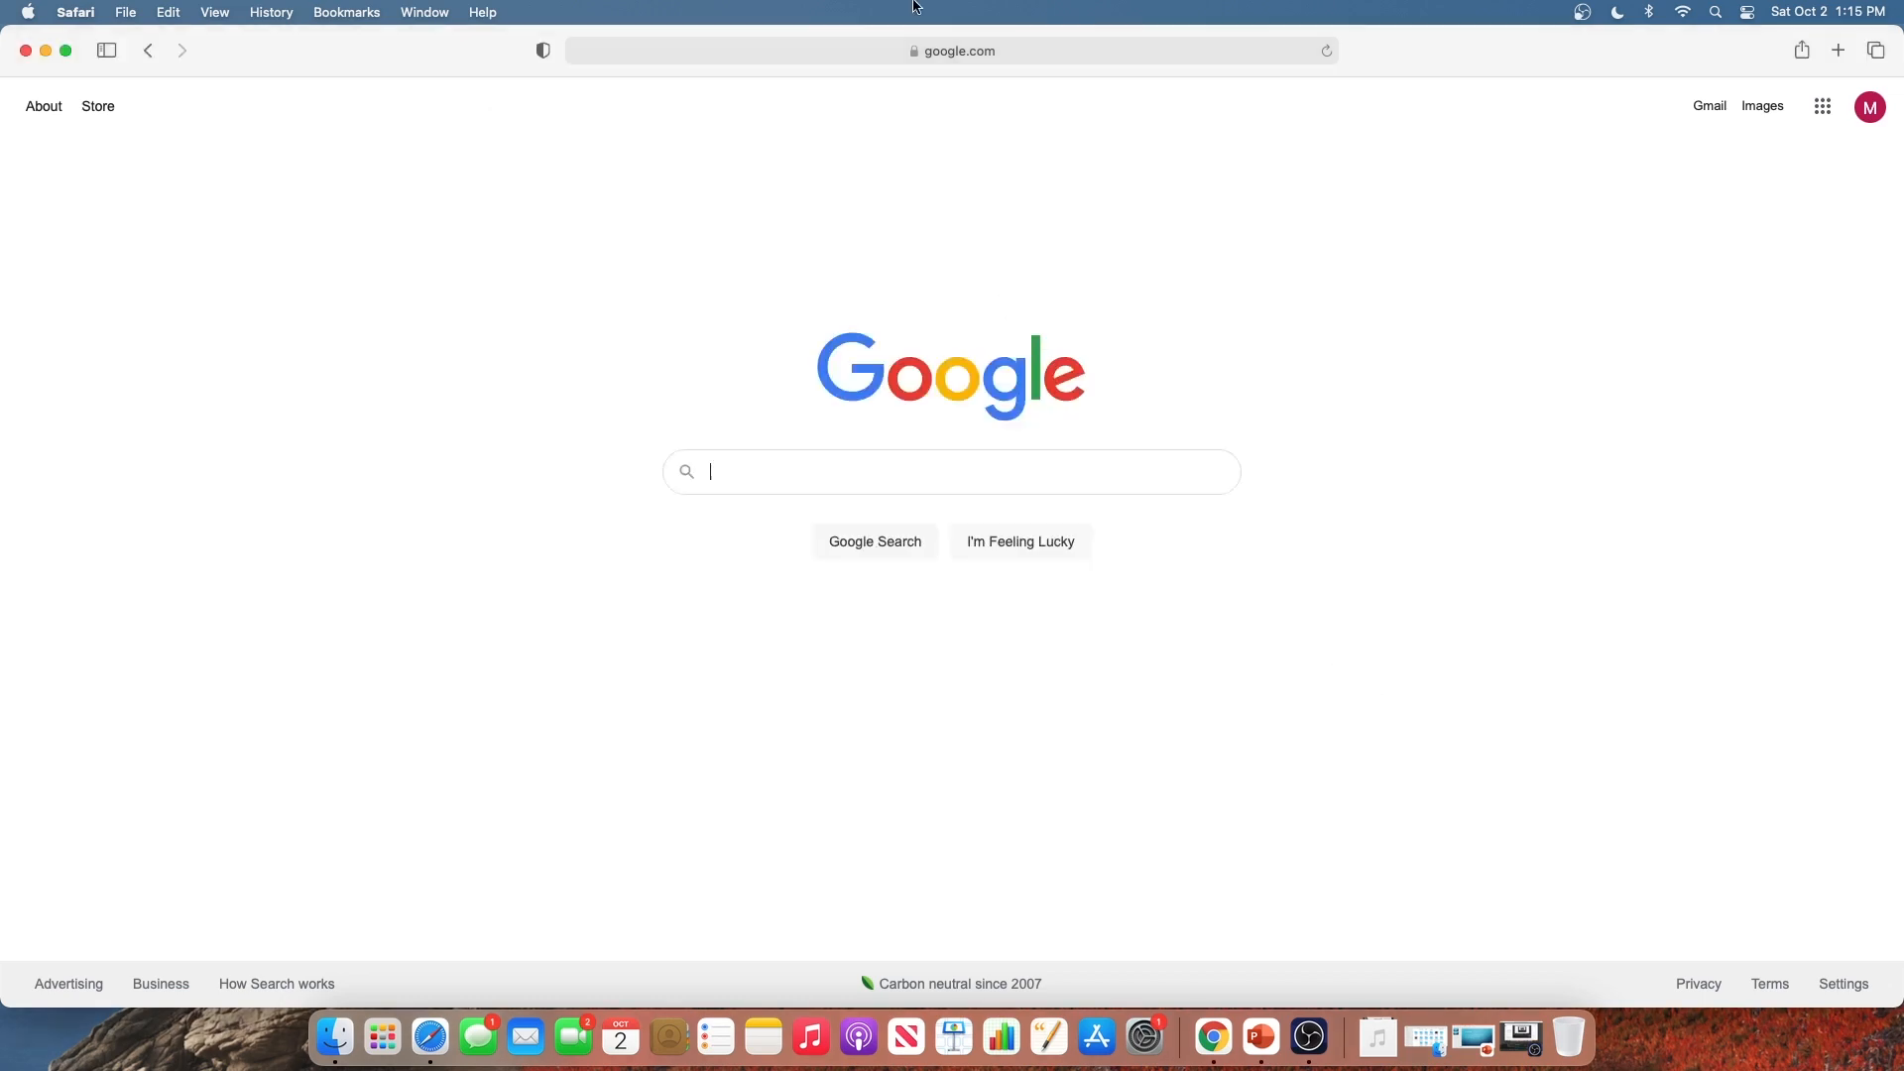
Enter 'speed' in Safari's address bar and open the Speedtest by Ookla suggestion
type("bin")
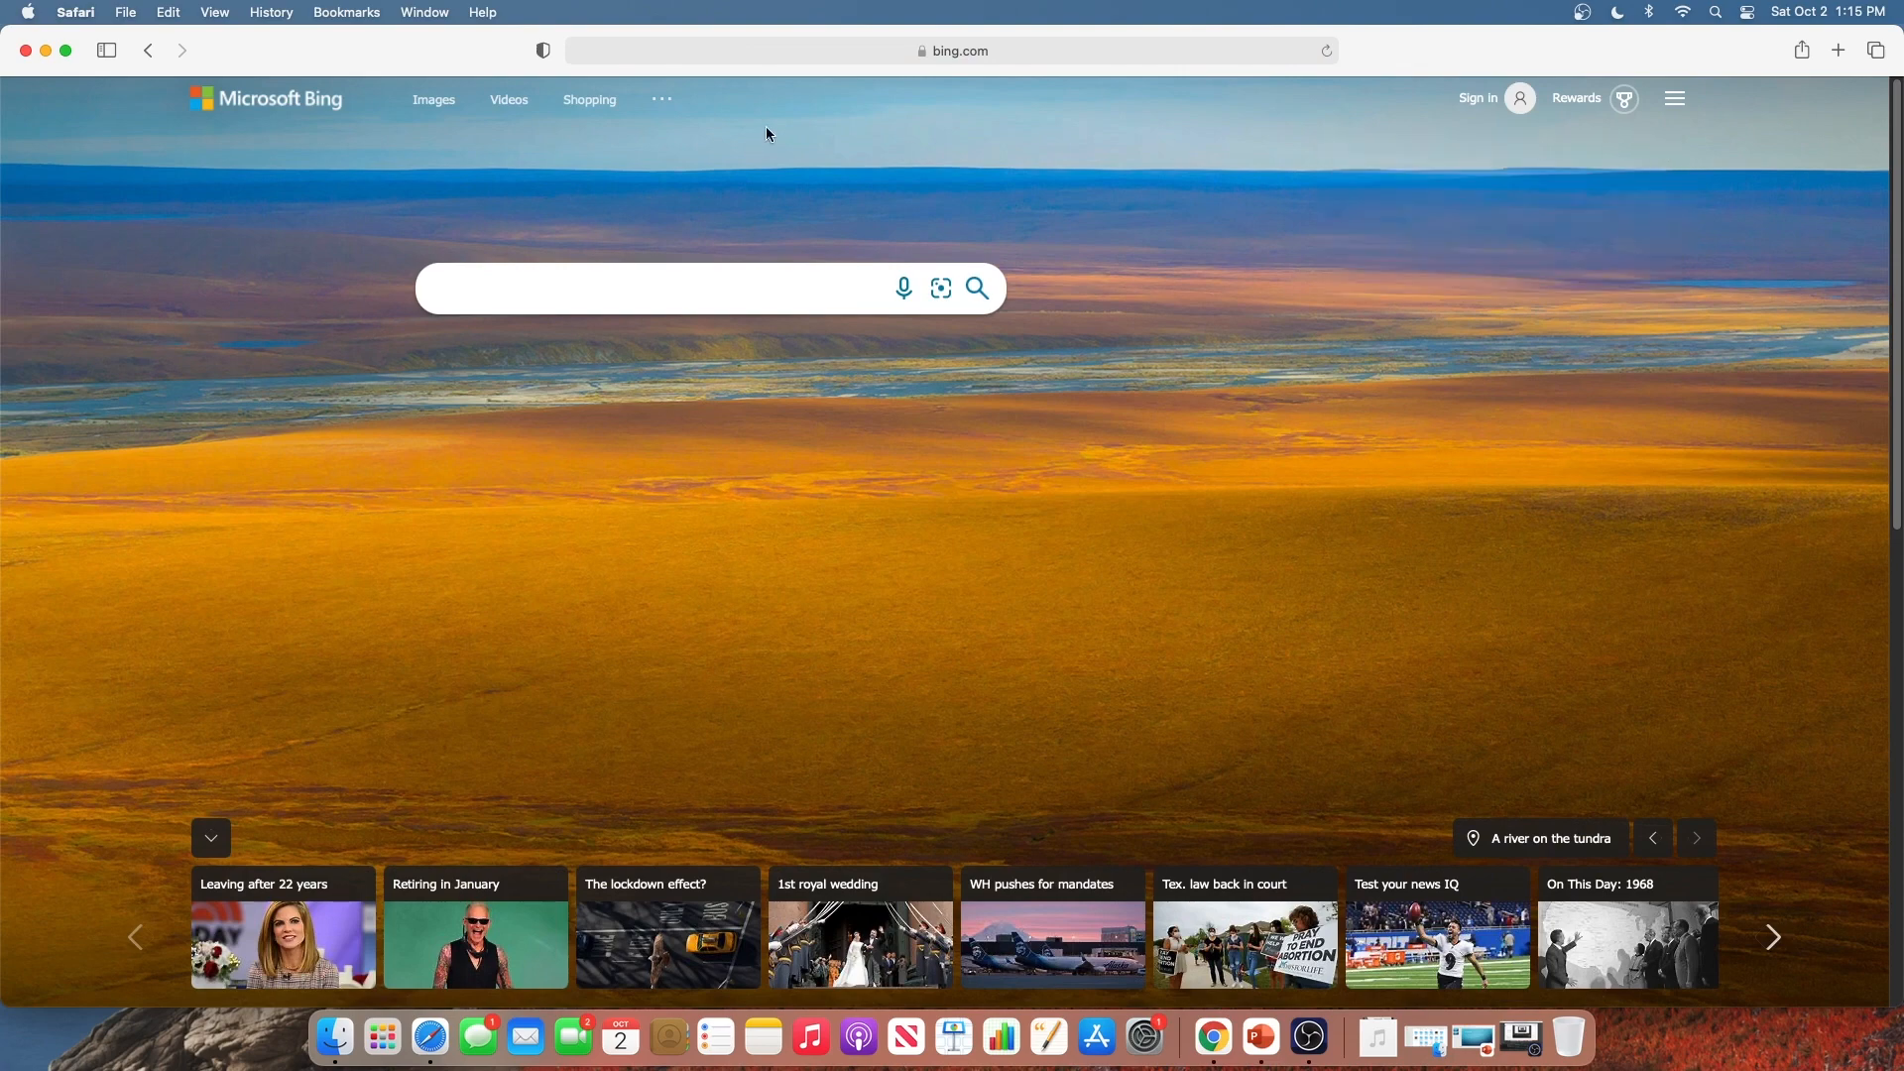
left_click(953, 51)
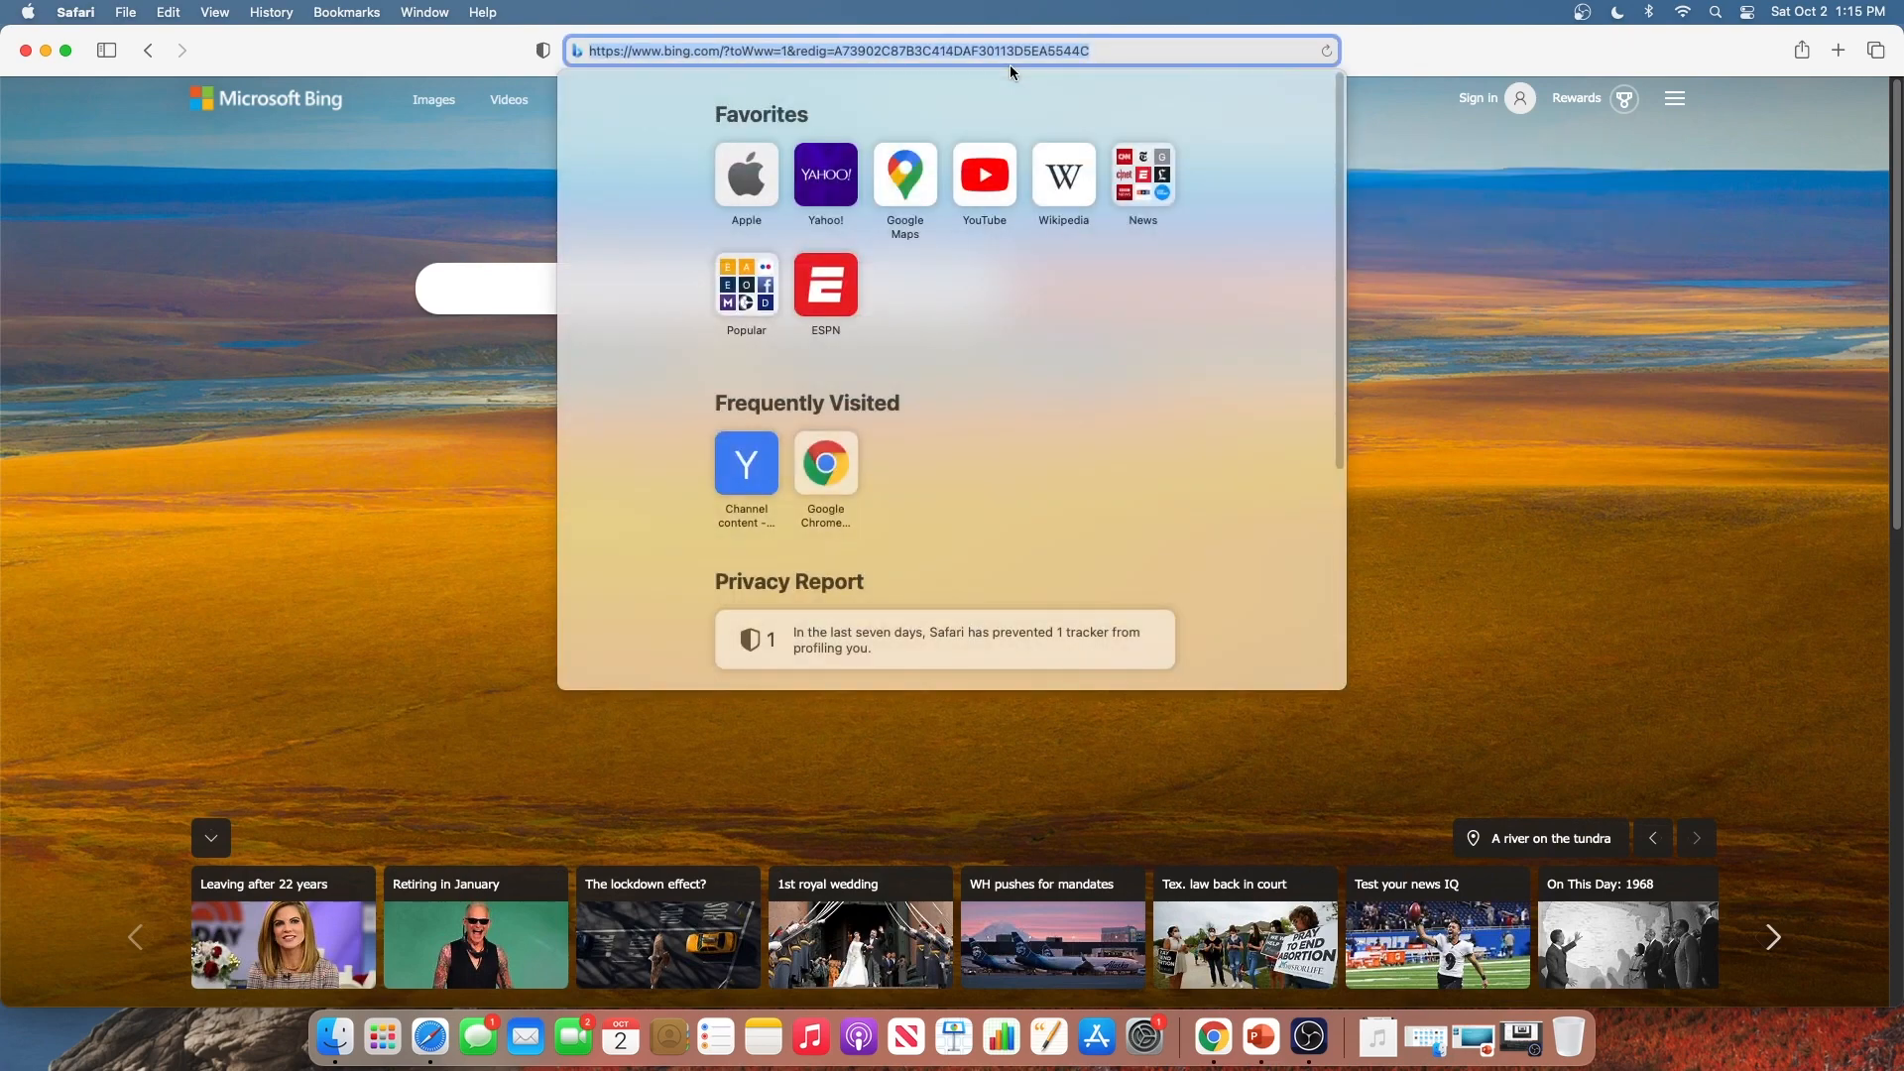
type("speed")
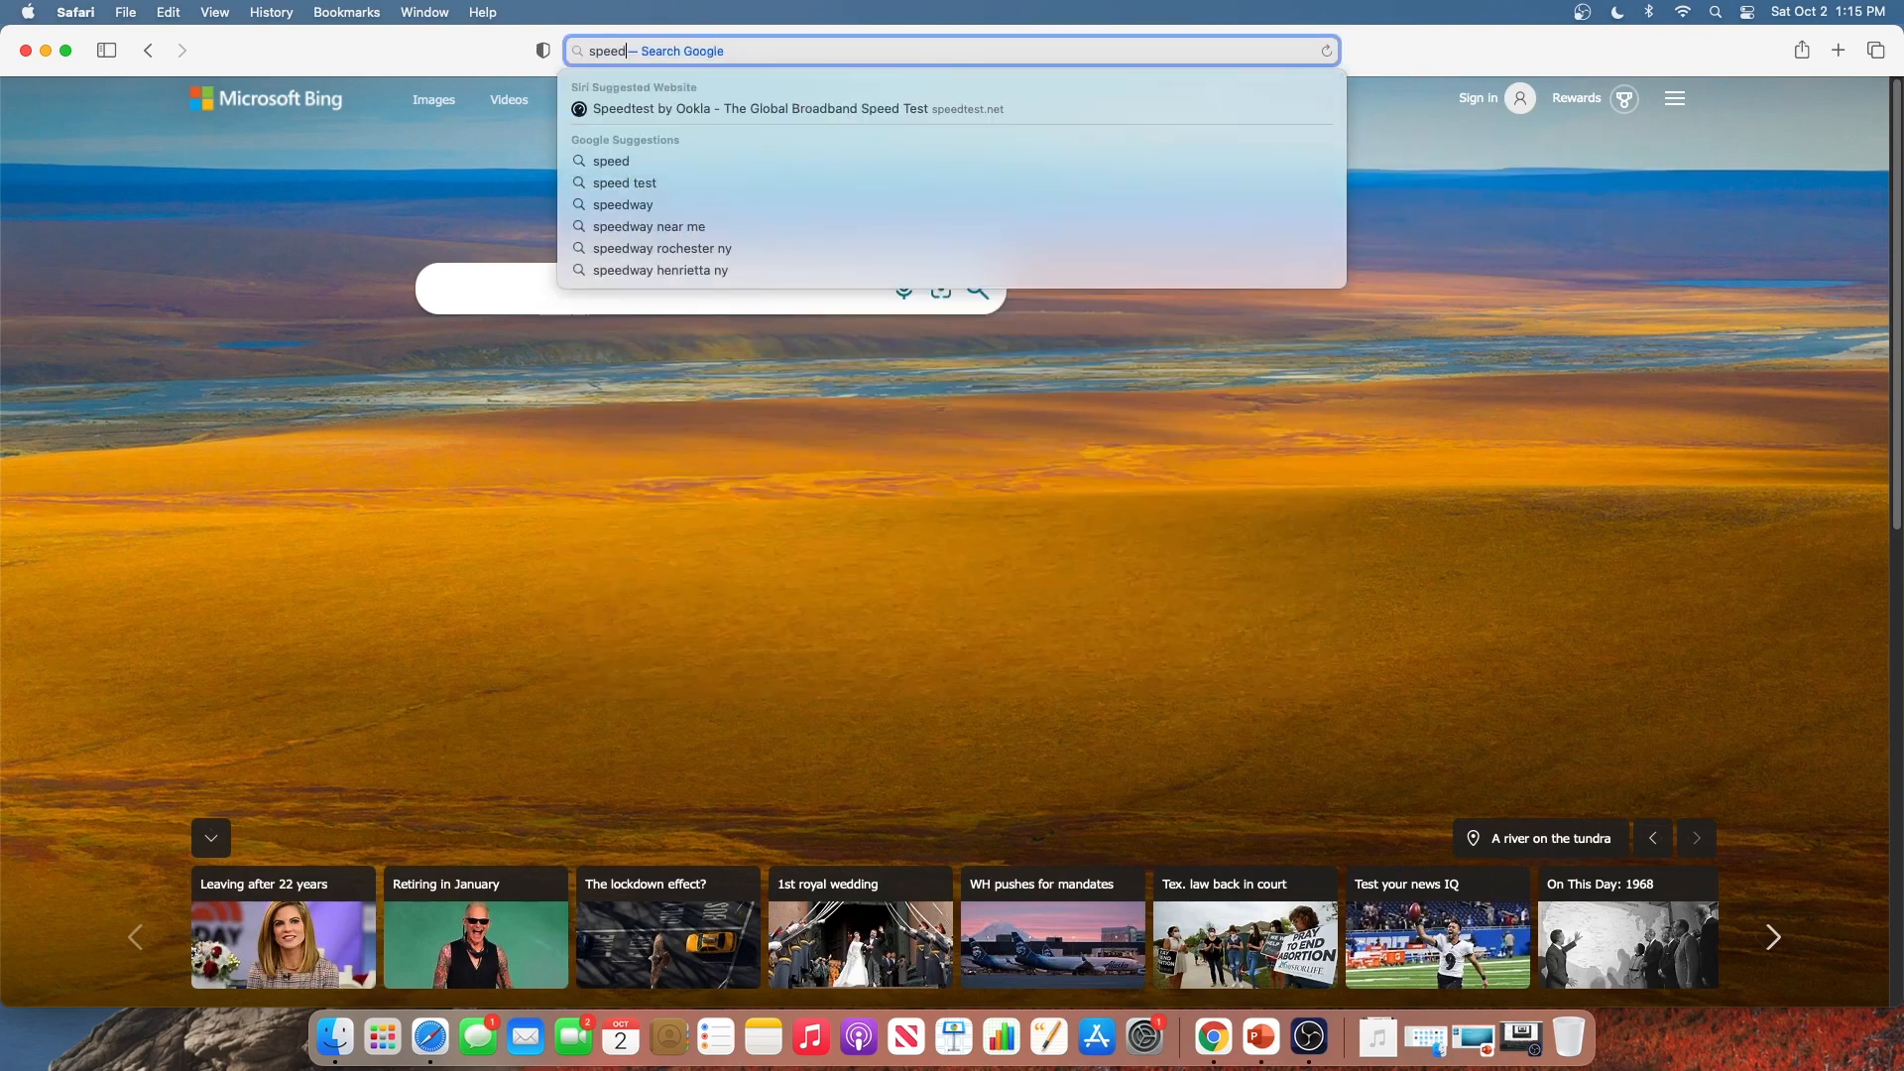
left_click(755, 108)
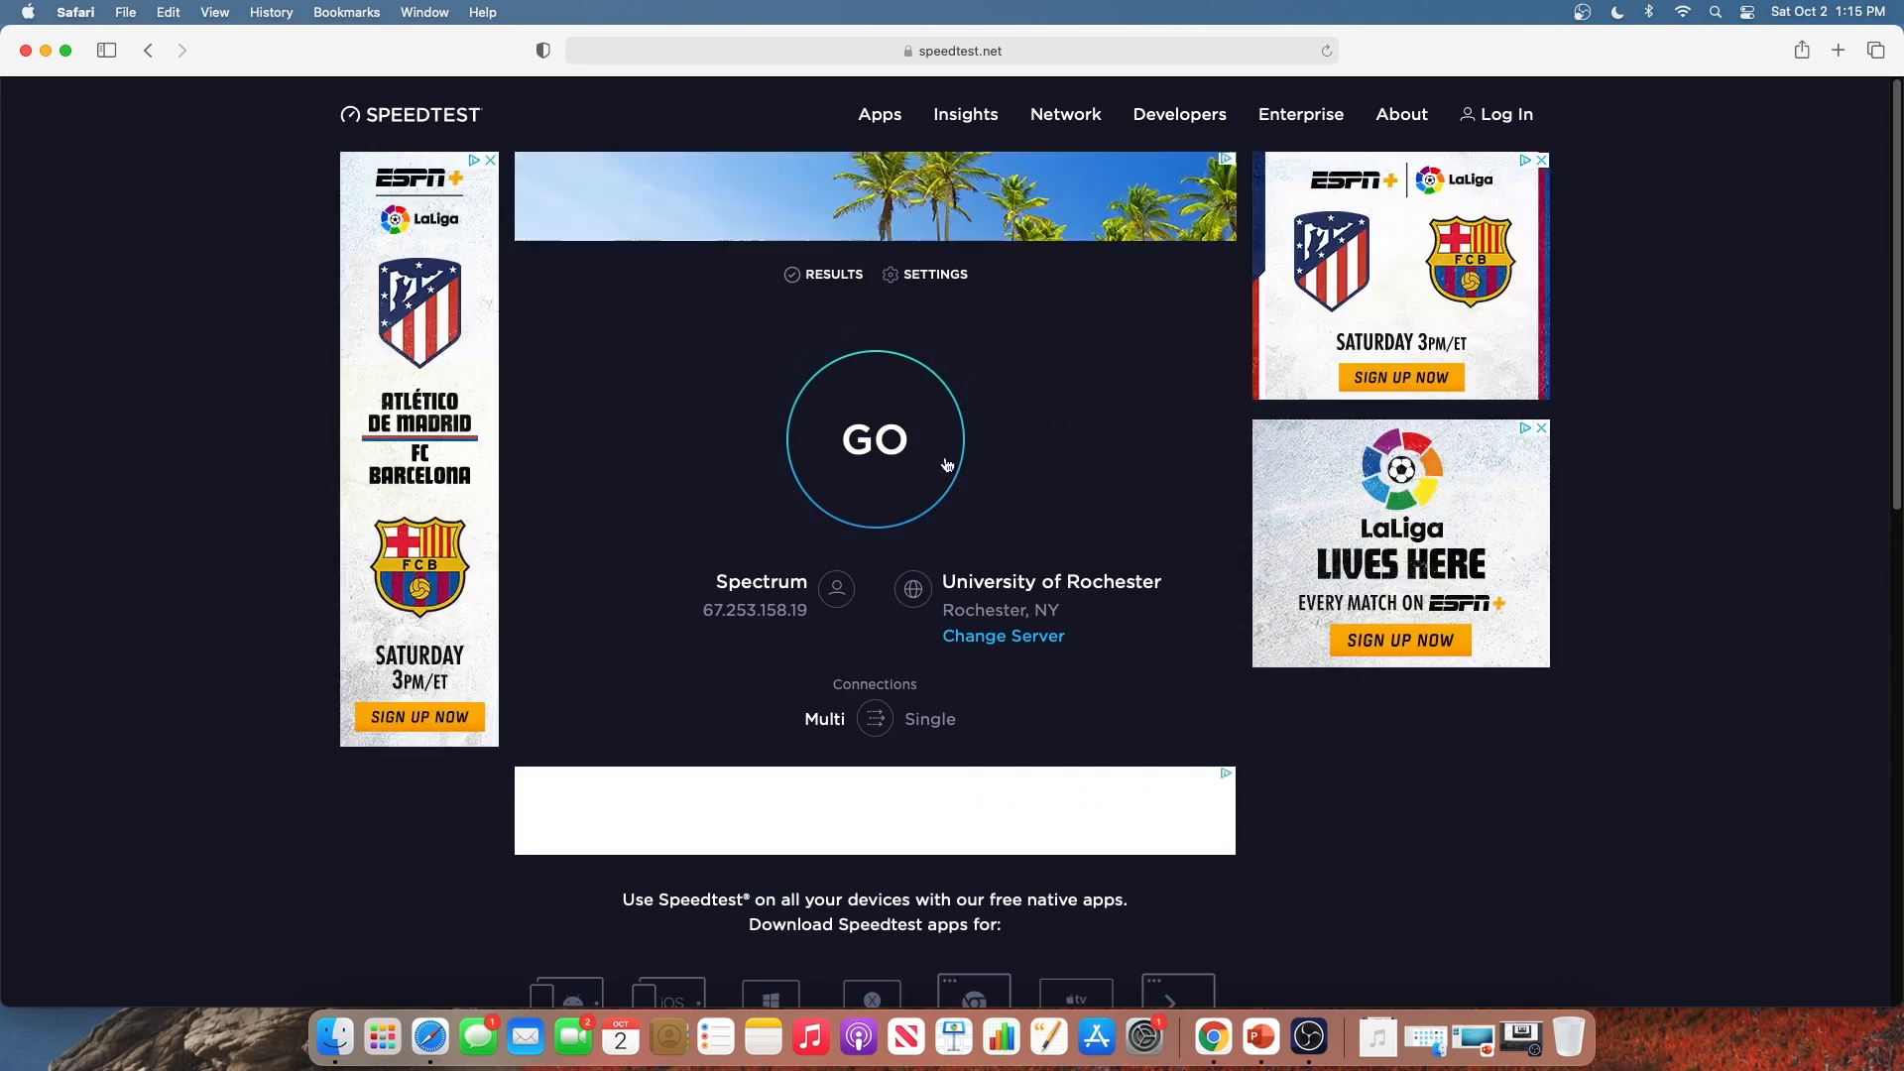
Run a speed test with GO and watch ping, download and upload results
left_click(875, 439)
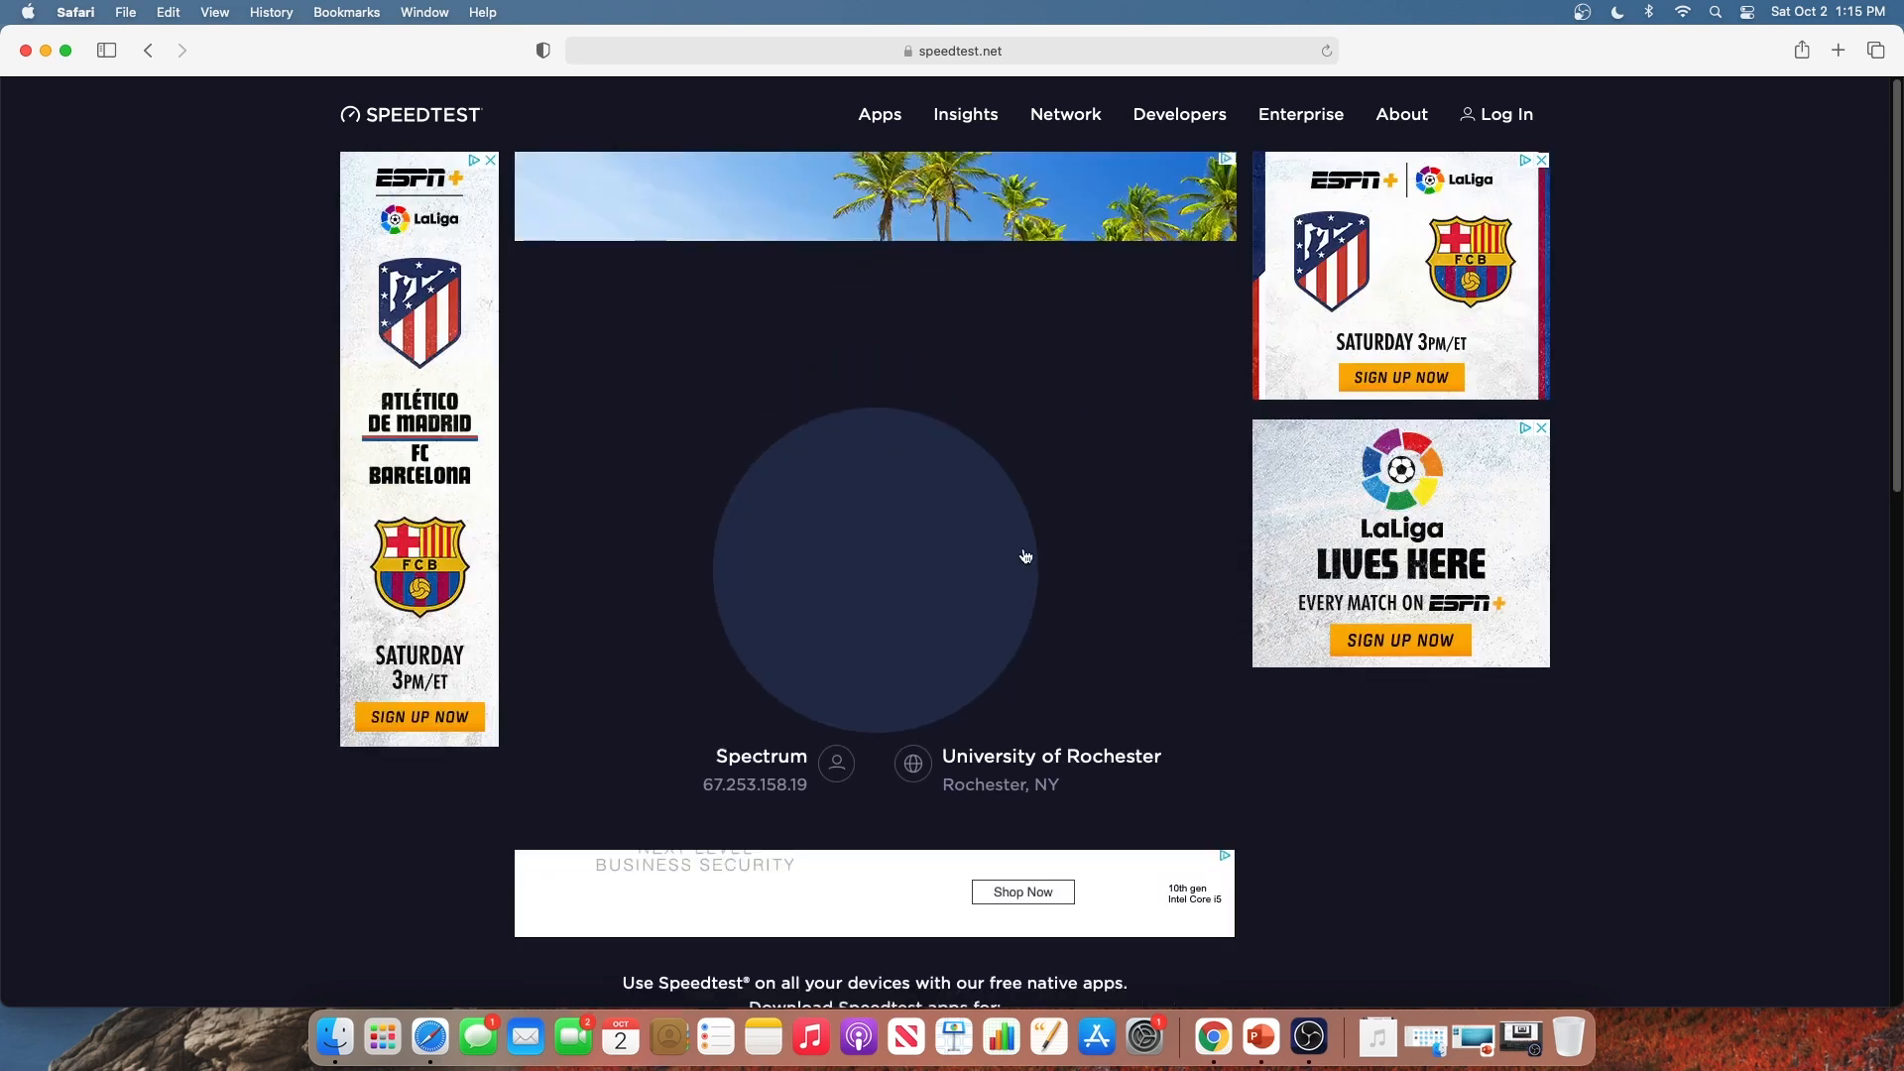
left_click(877, 566)
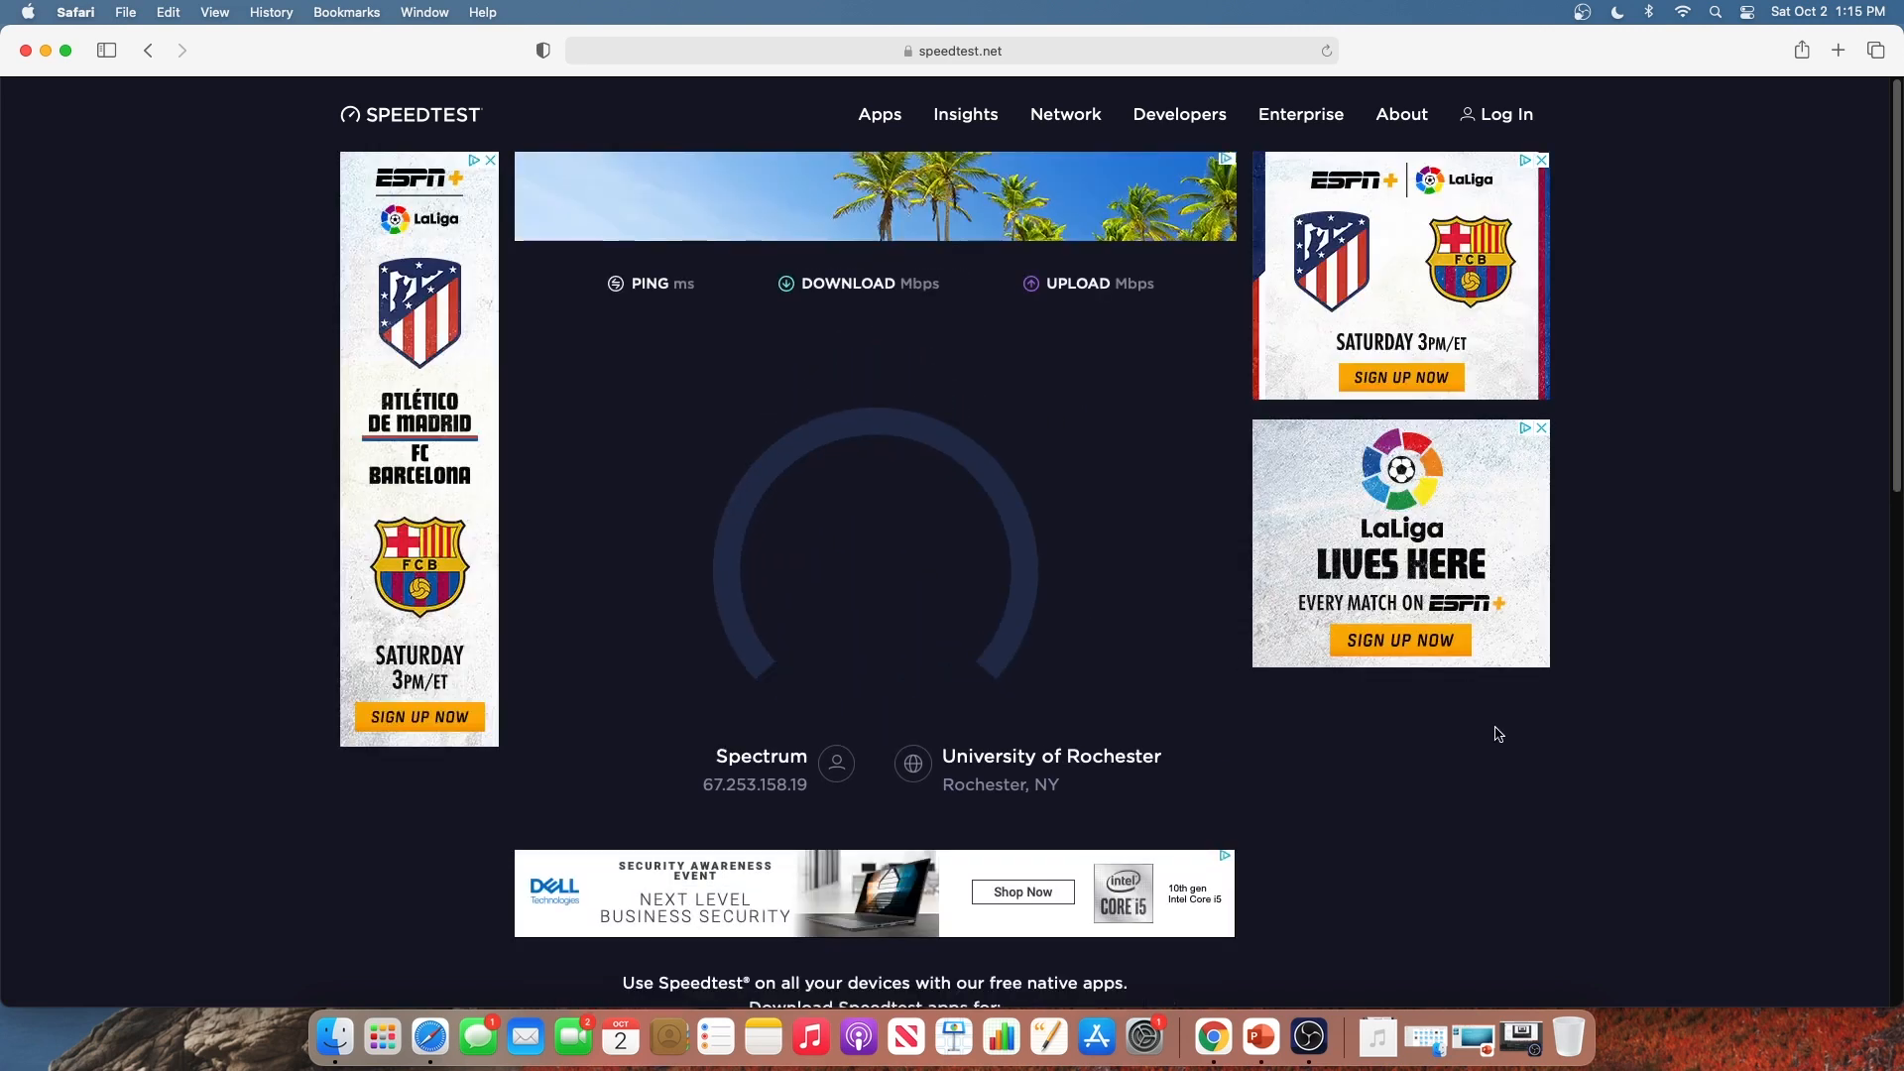
left_click(873, 561)
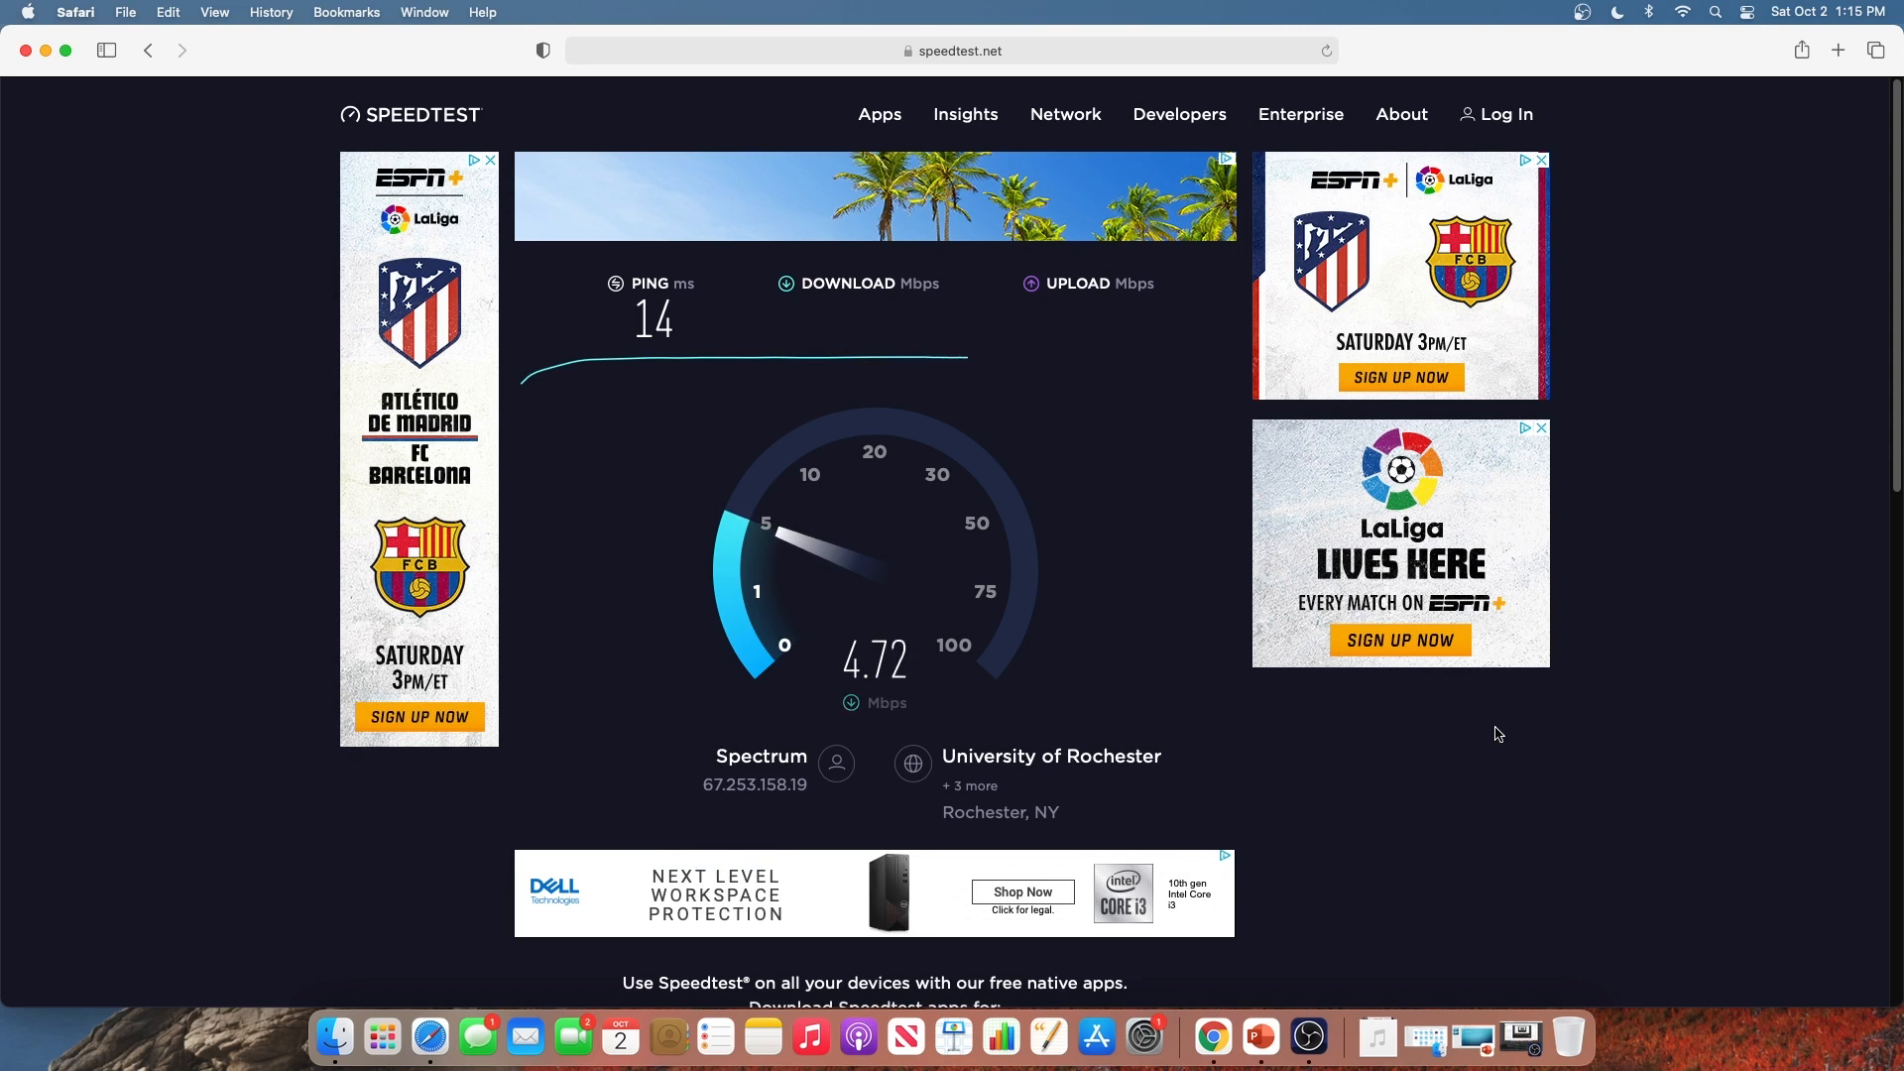
mouse_move(1479, 720)
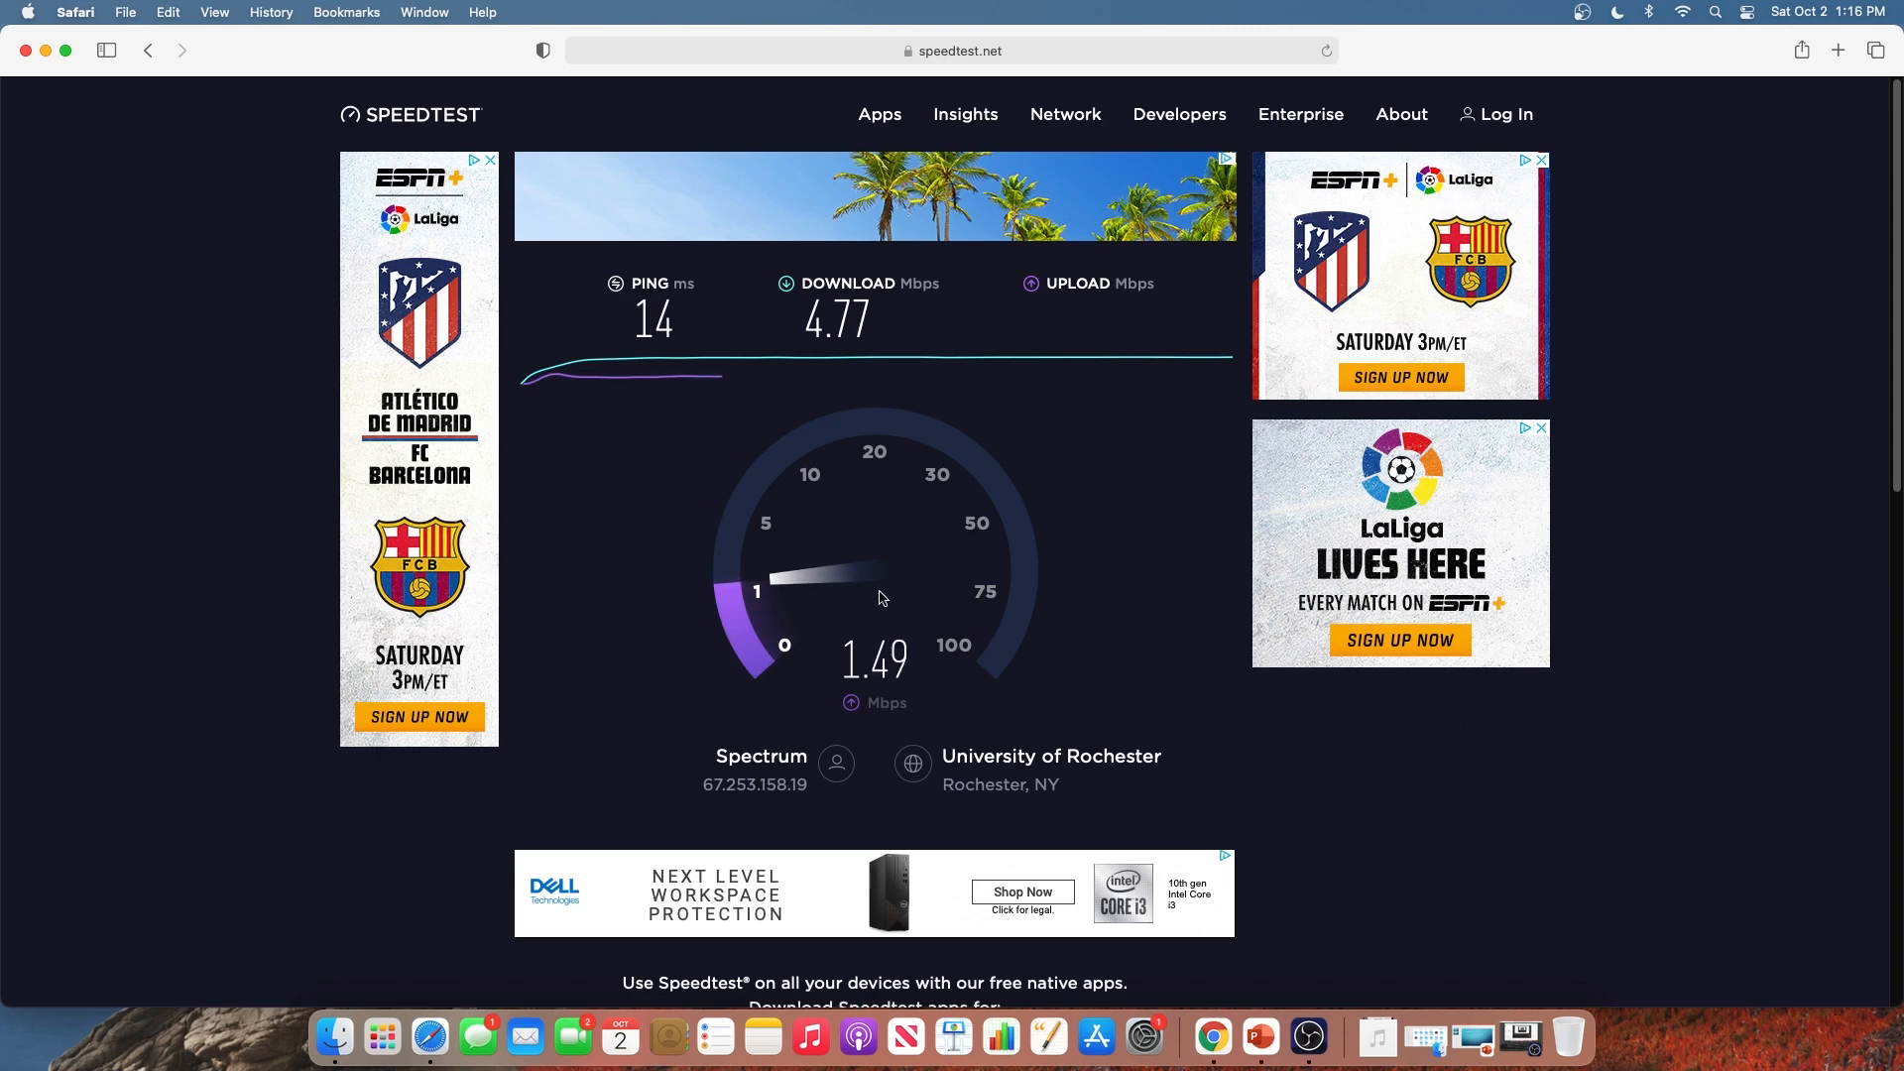
mouse_move(908, 600)
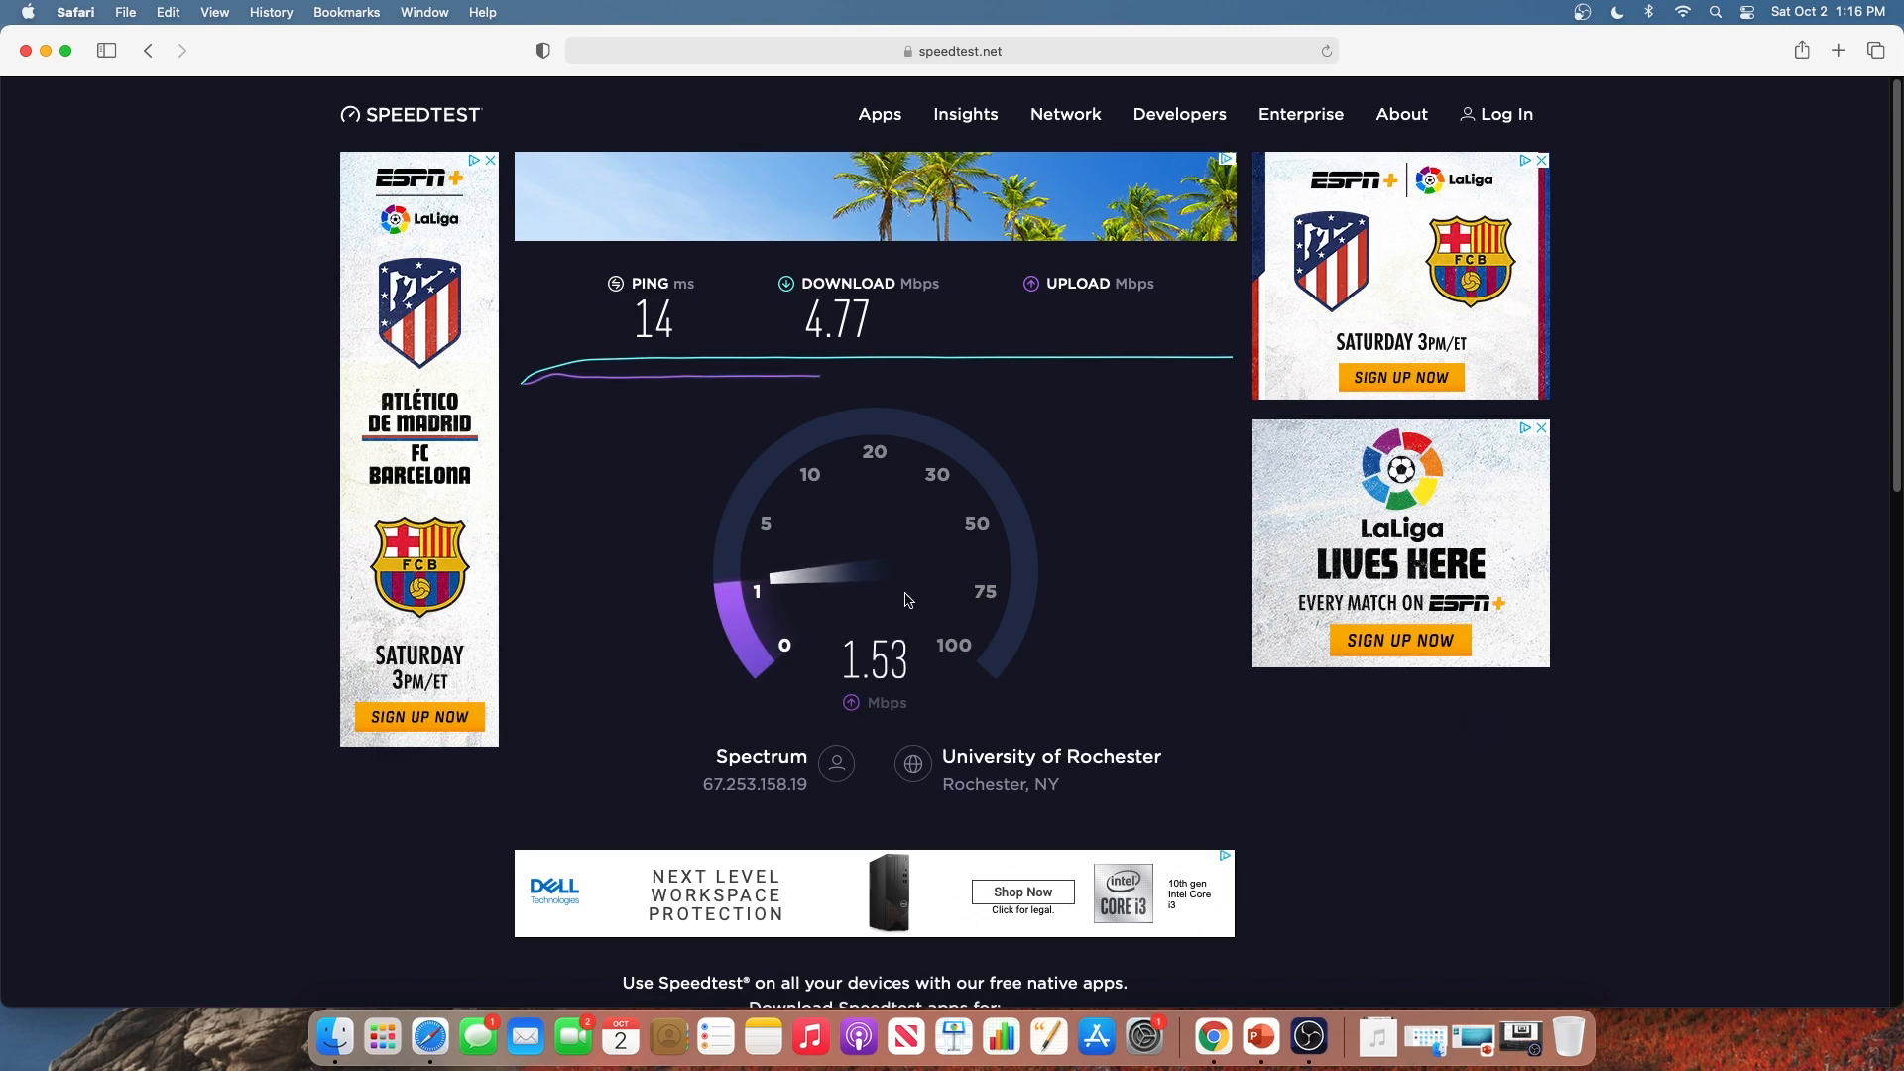